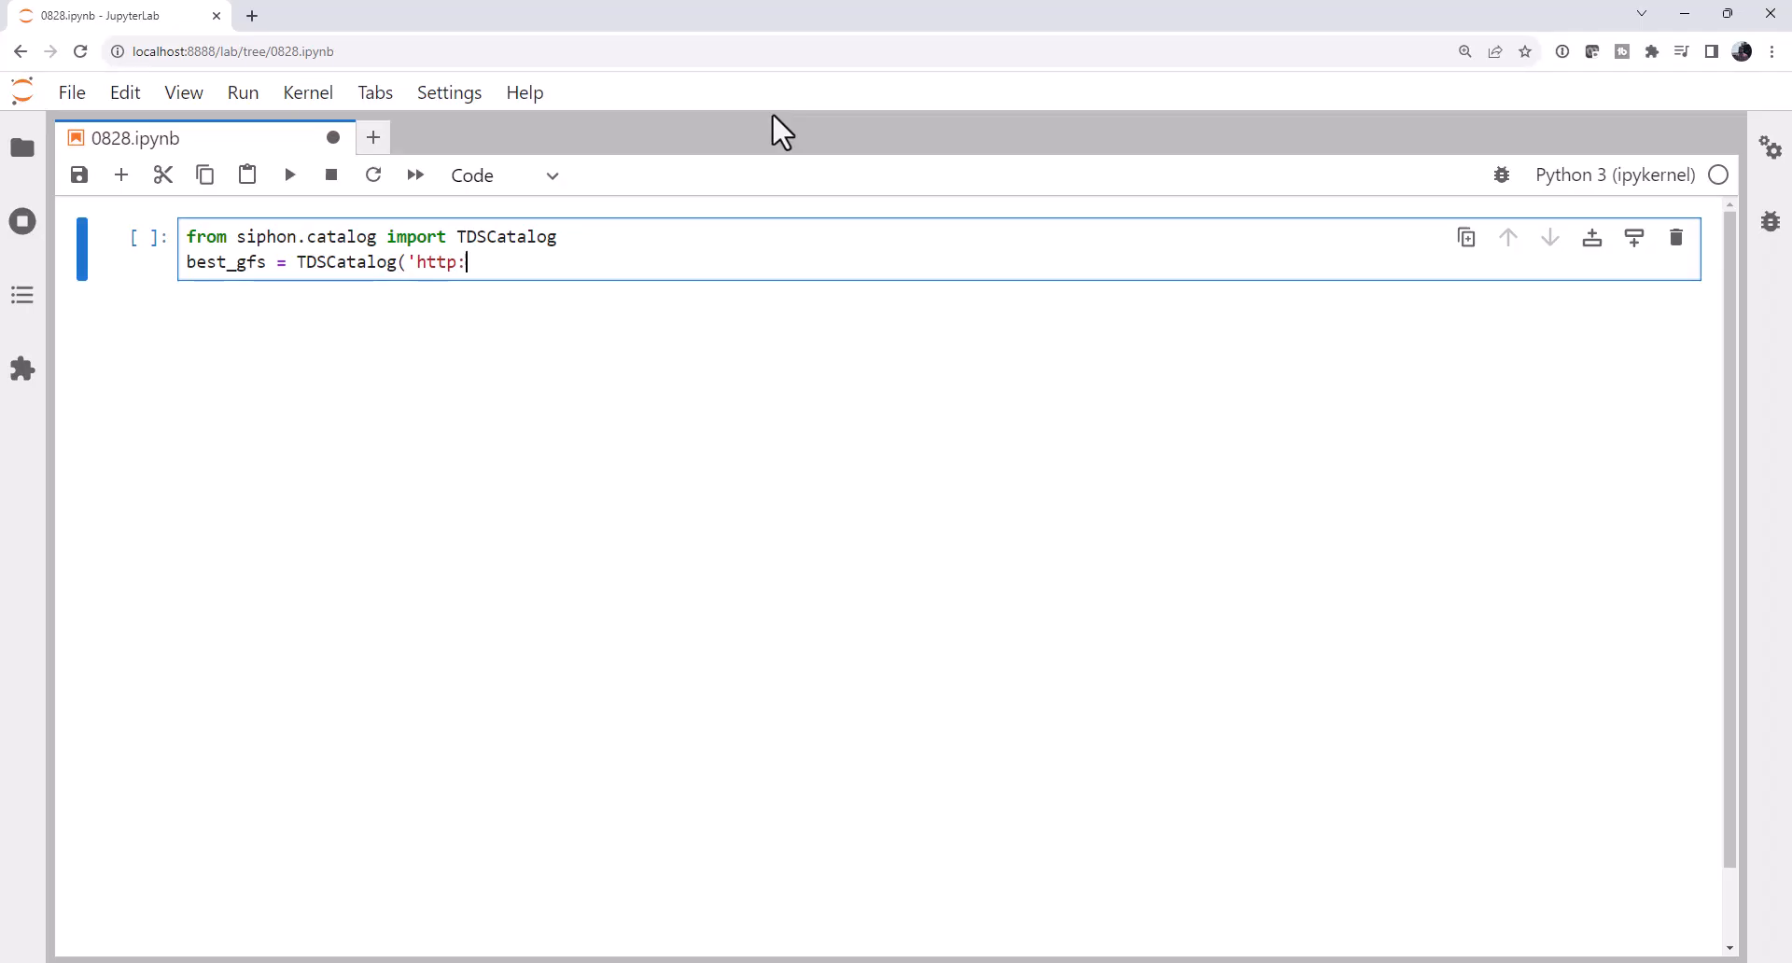
Type the first catalog URL line: thredds.ucar.edu/thredds/catalog/grib/NCEP/GFS.
type("//thredds.u")
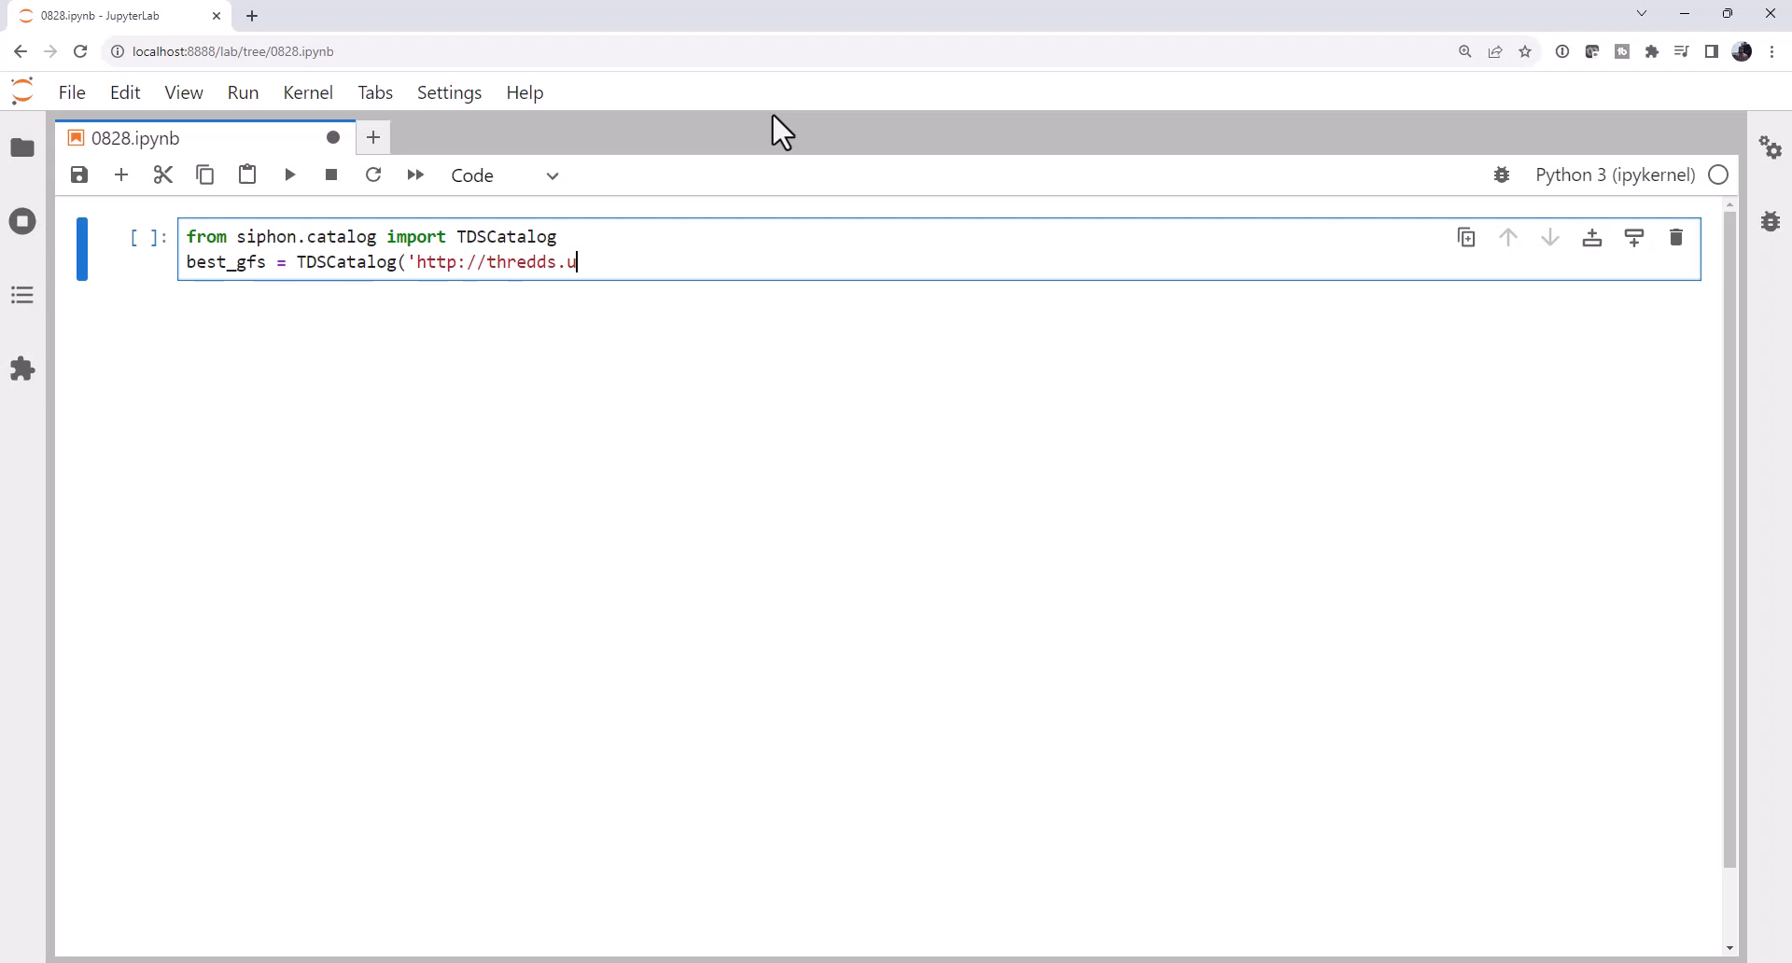
type("car.ed")
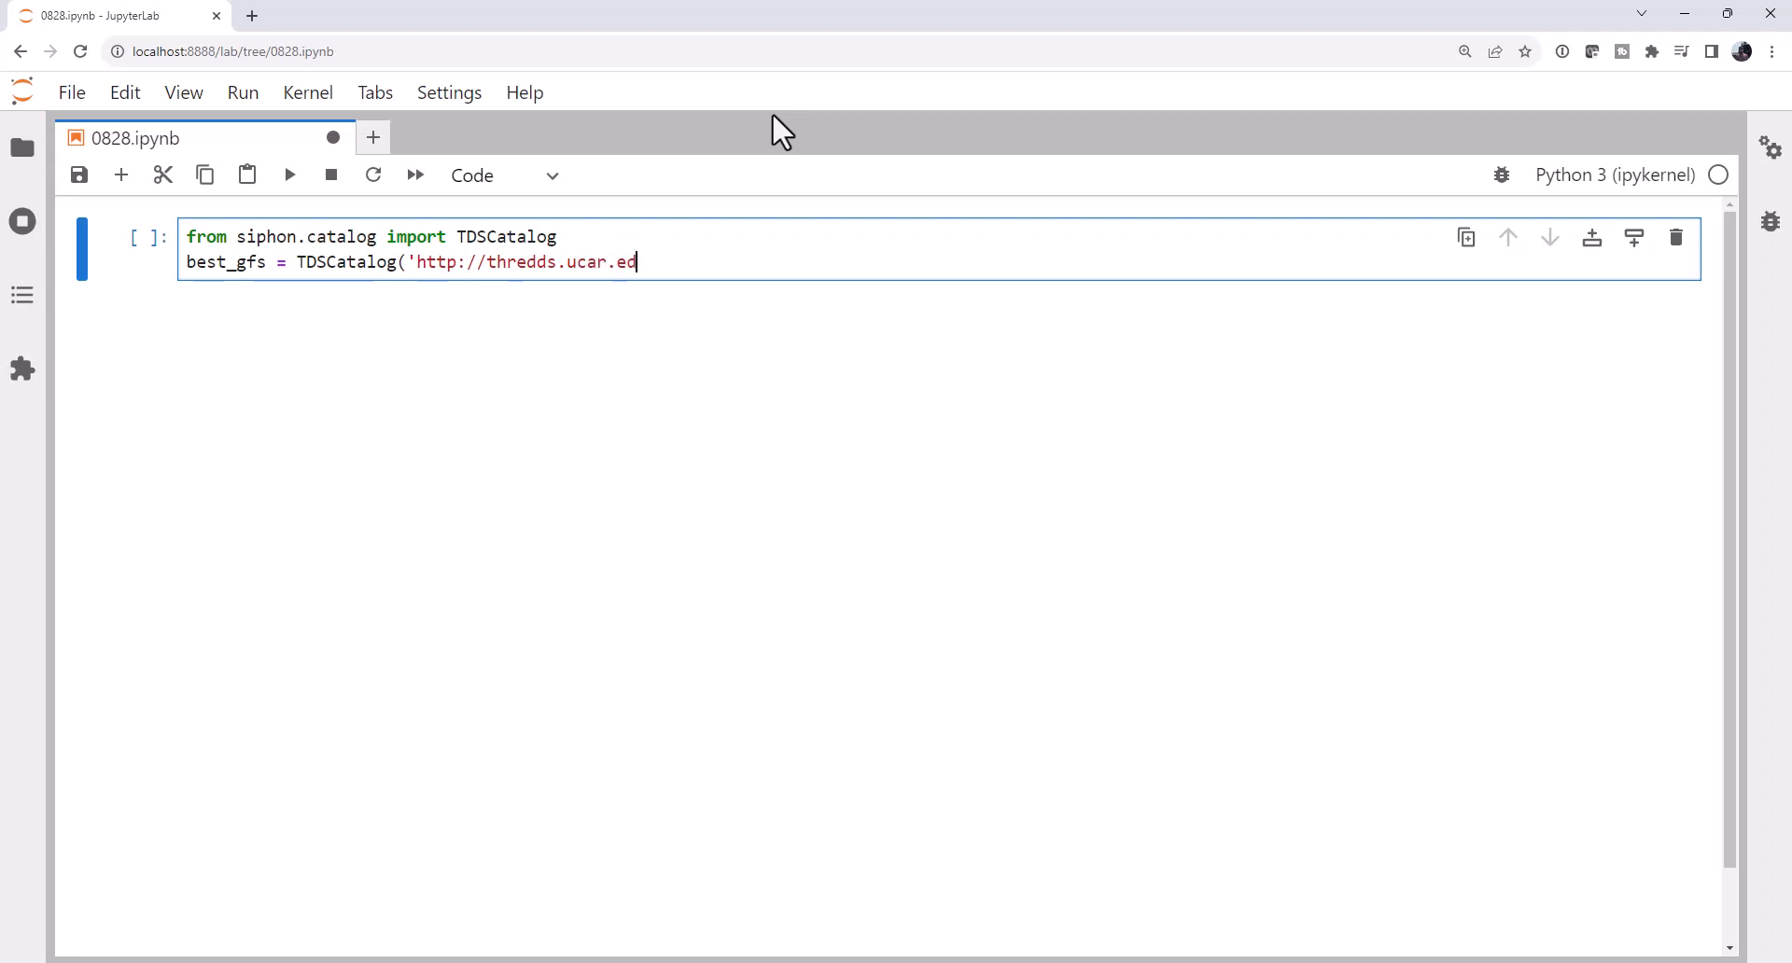
type("u/thredd")
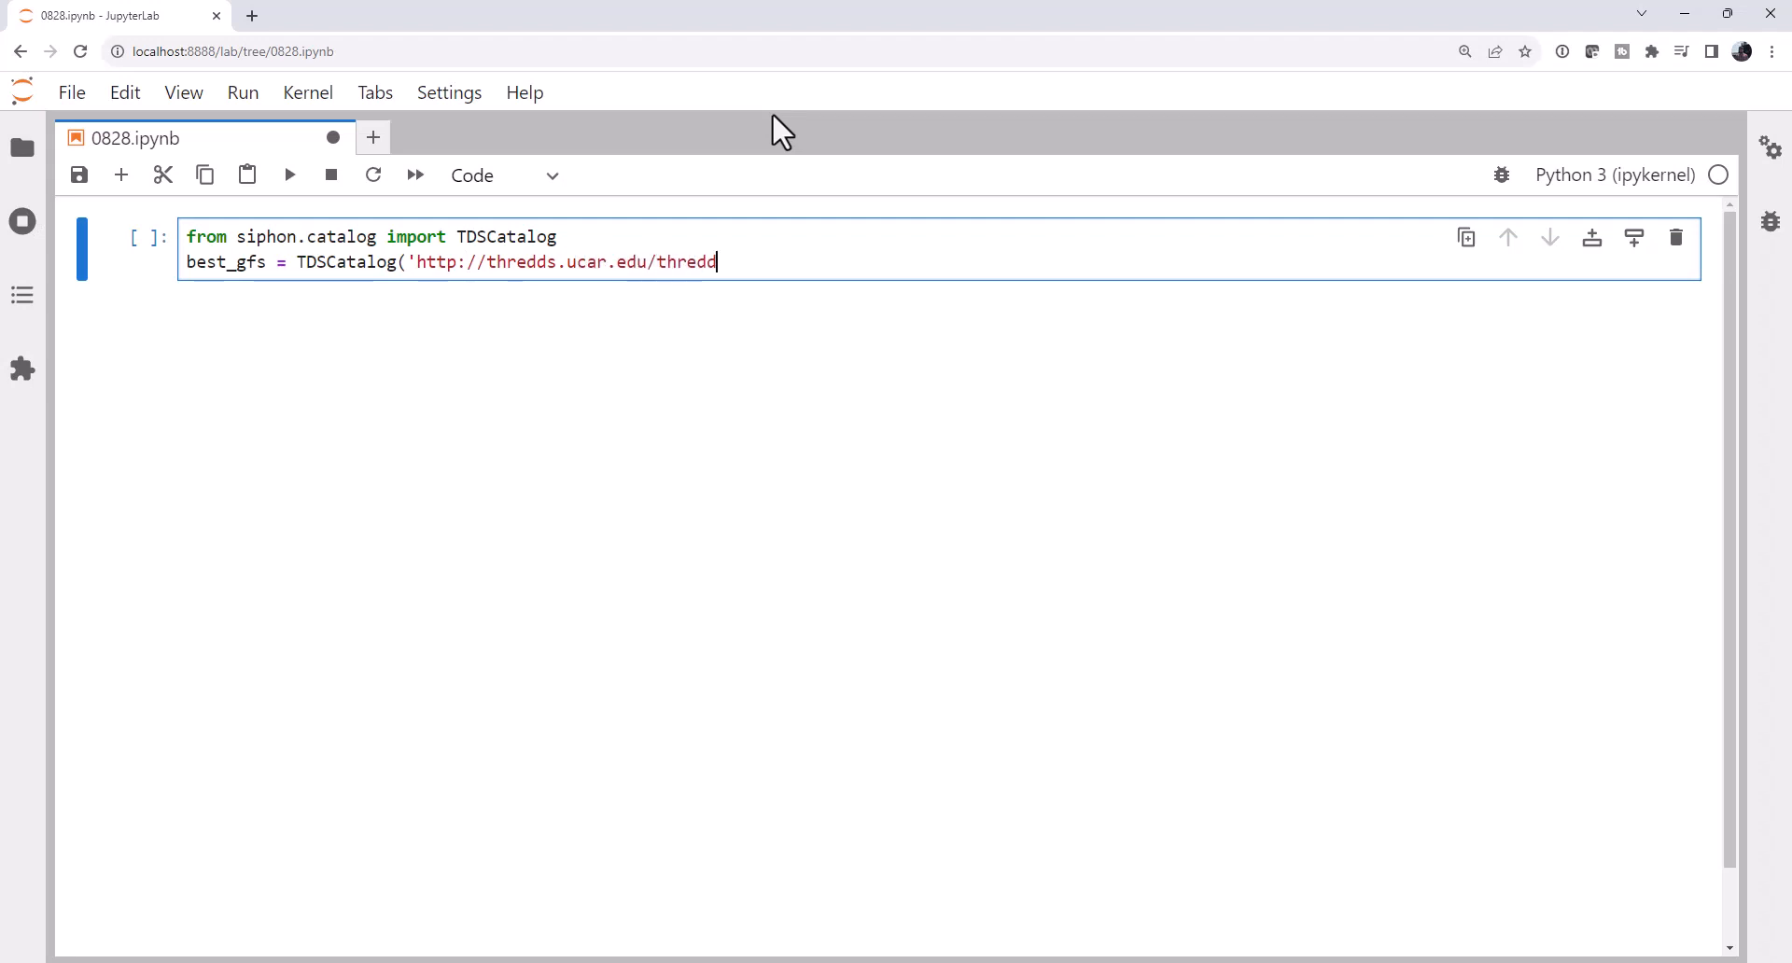
type("s/catalog")
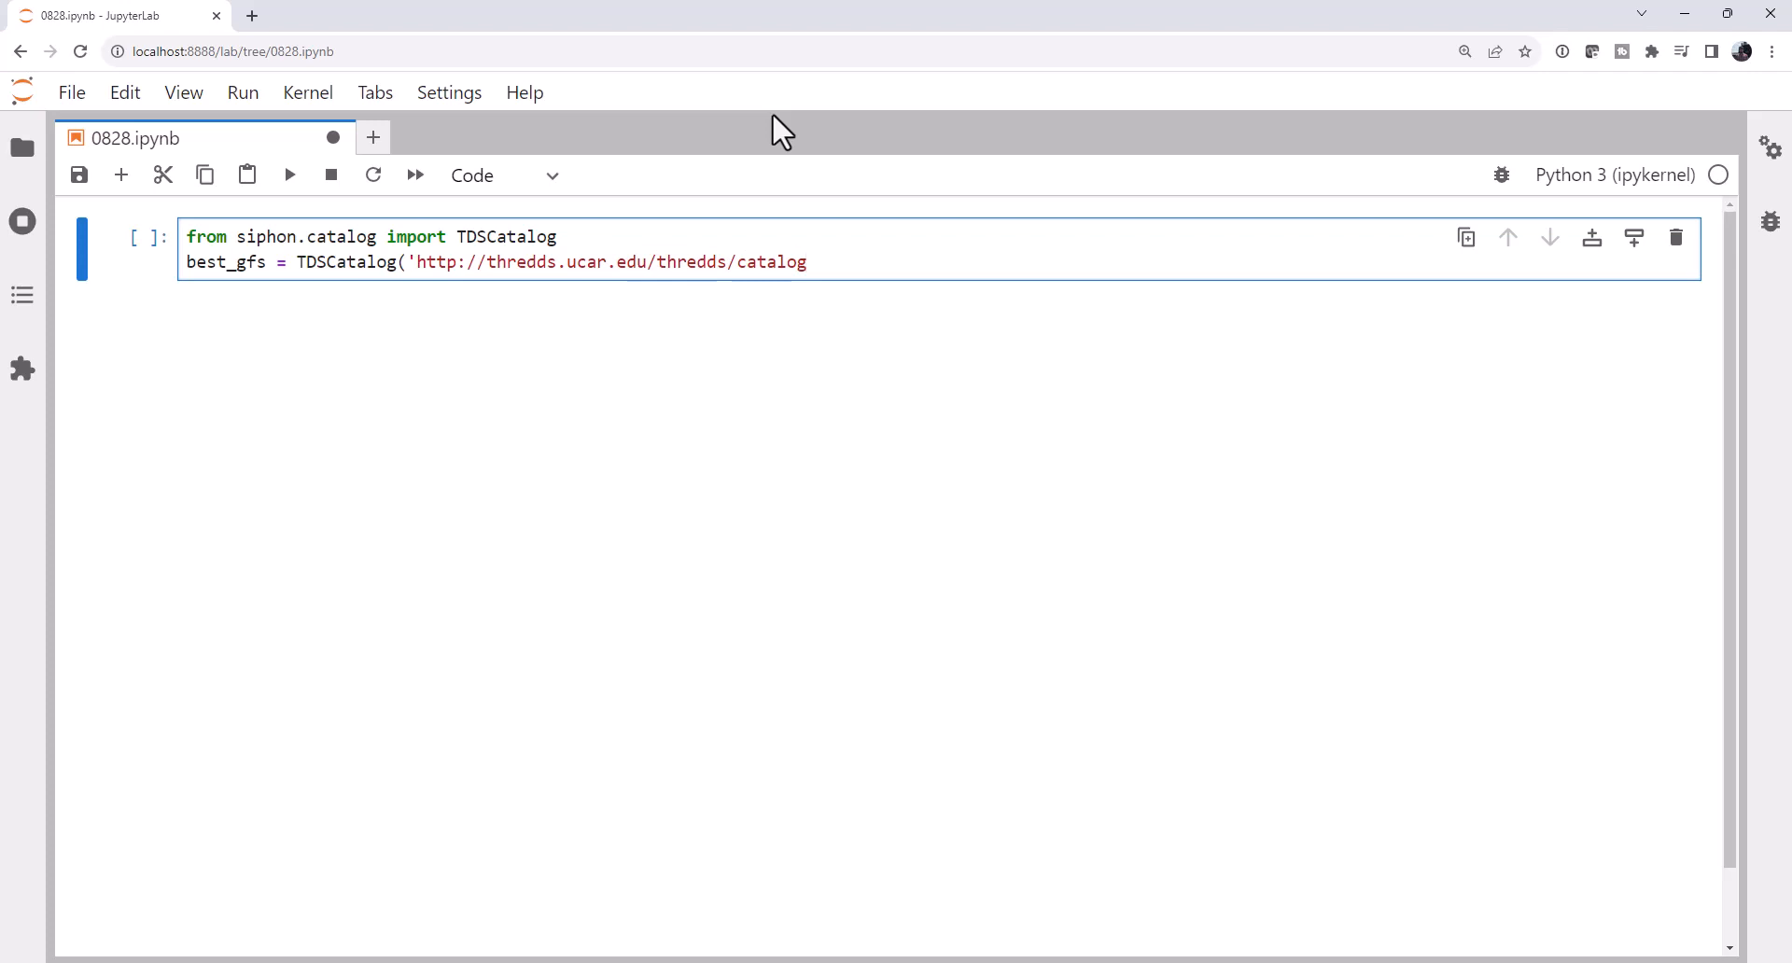
type("/grib/NC")
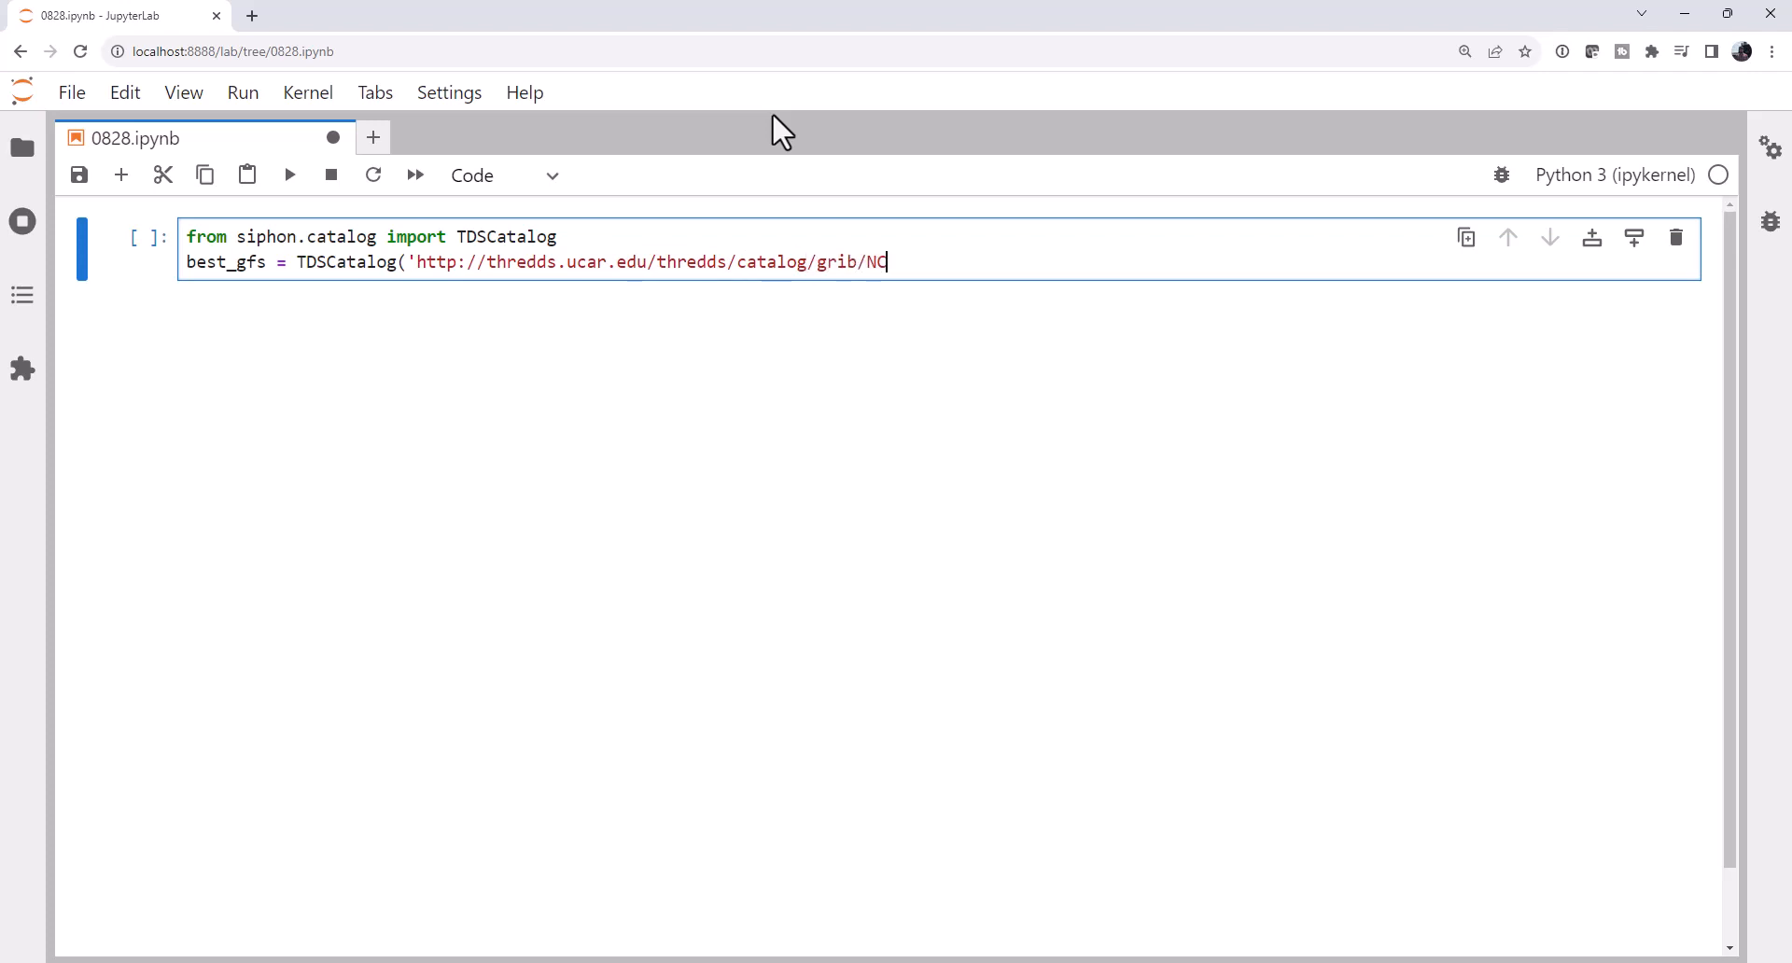
type("EP/")
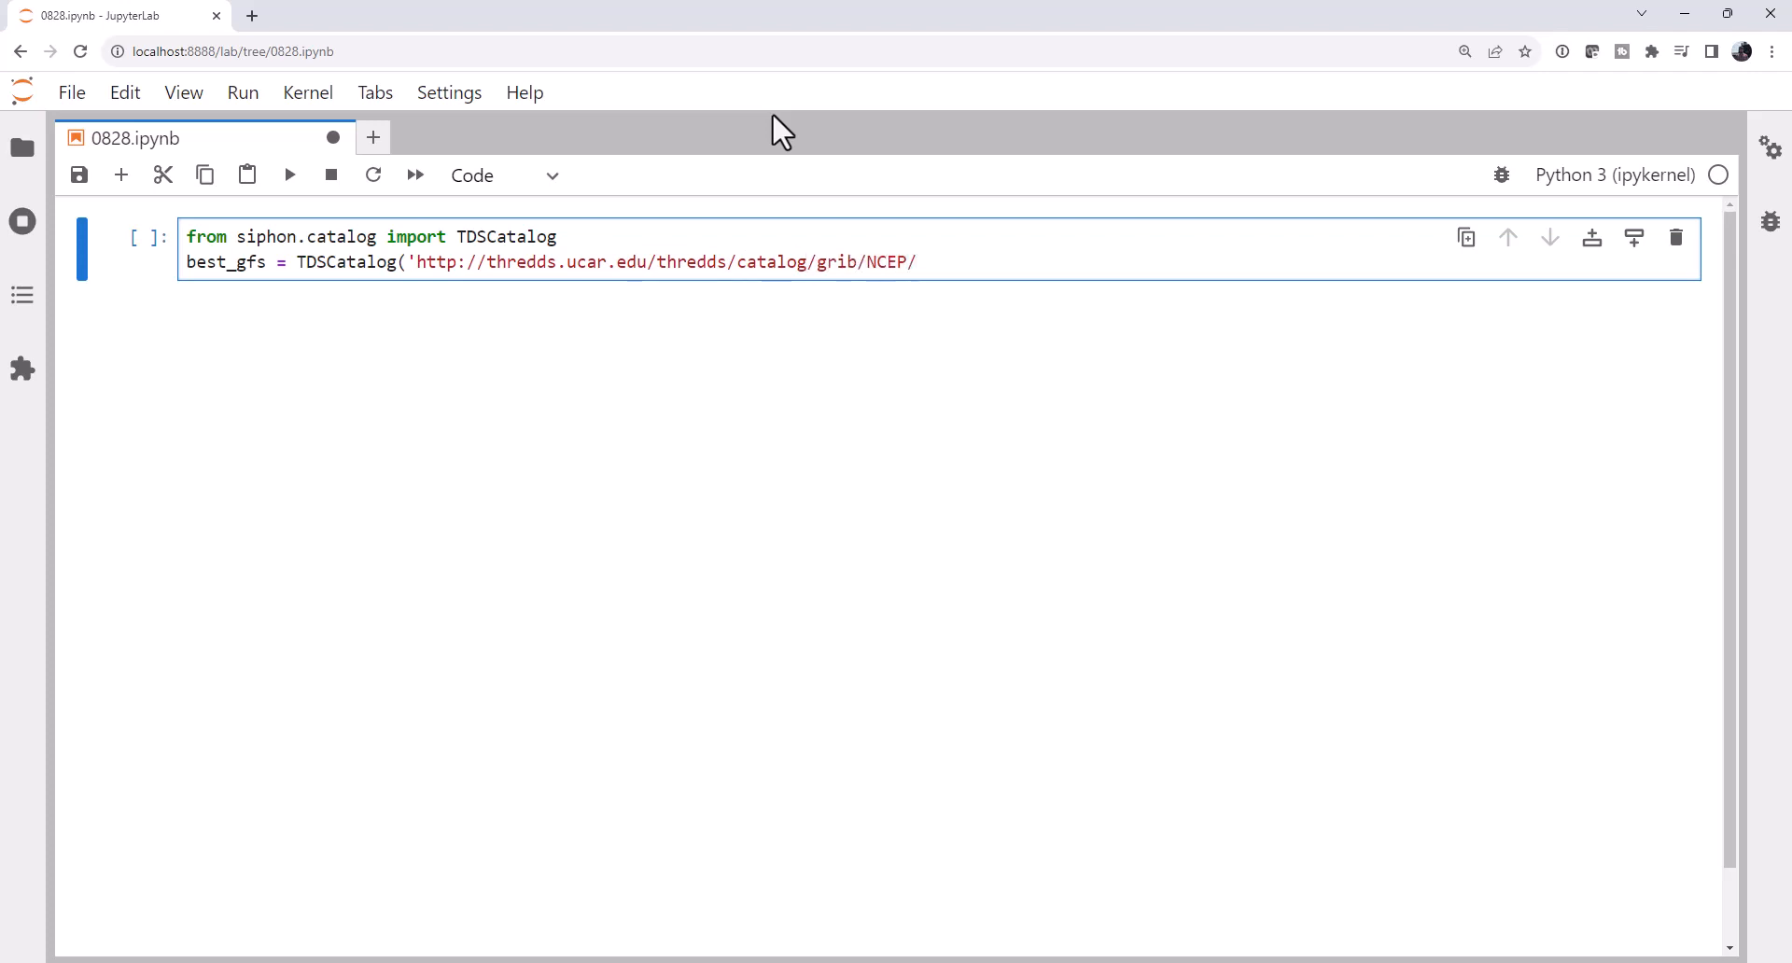
type("G")
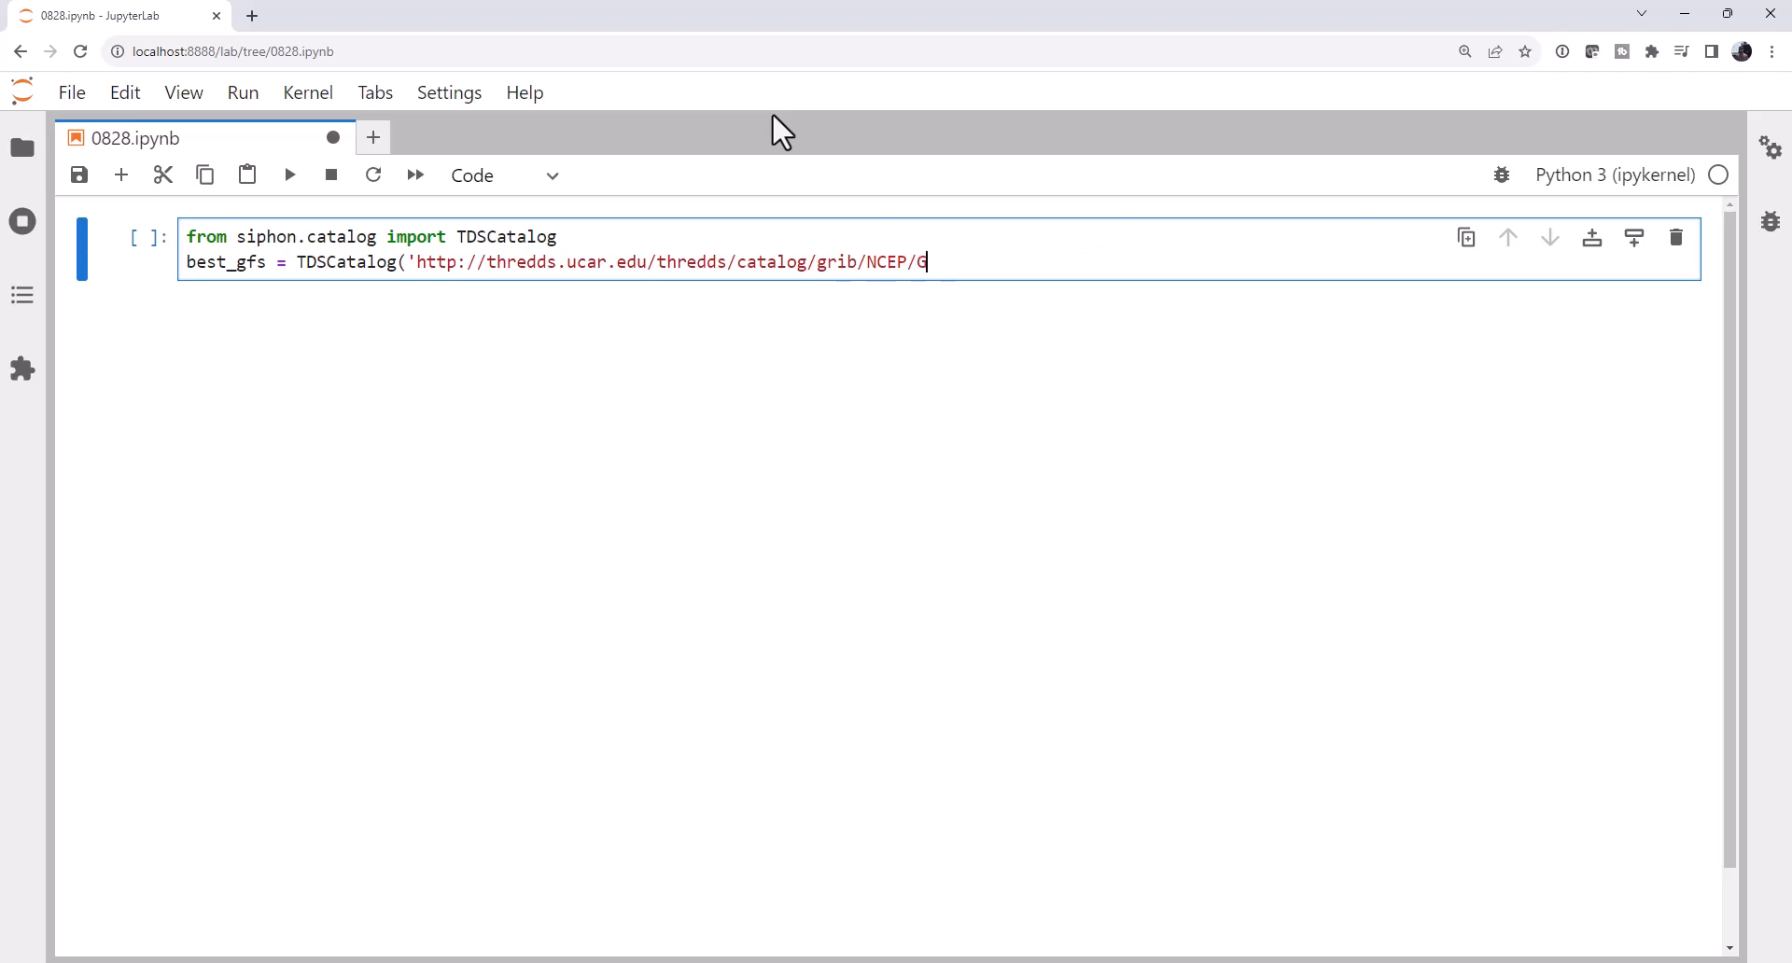
type("FS'")
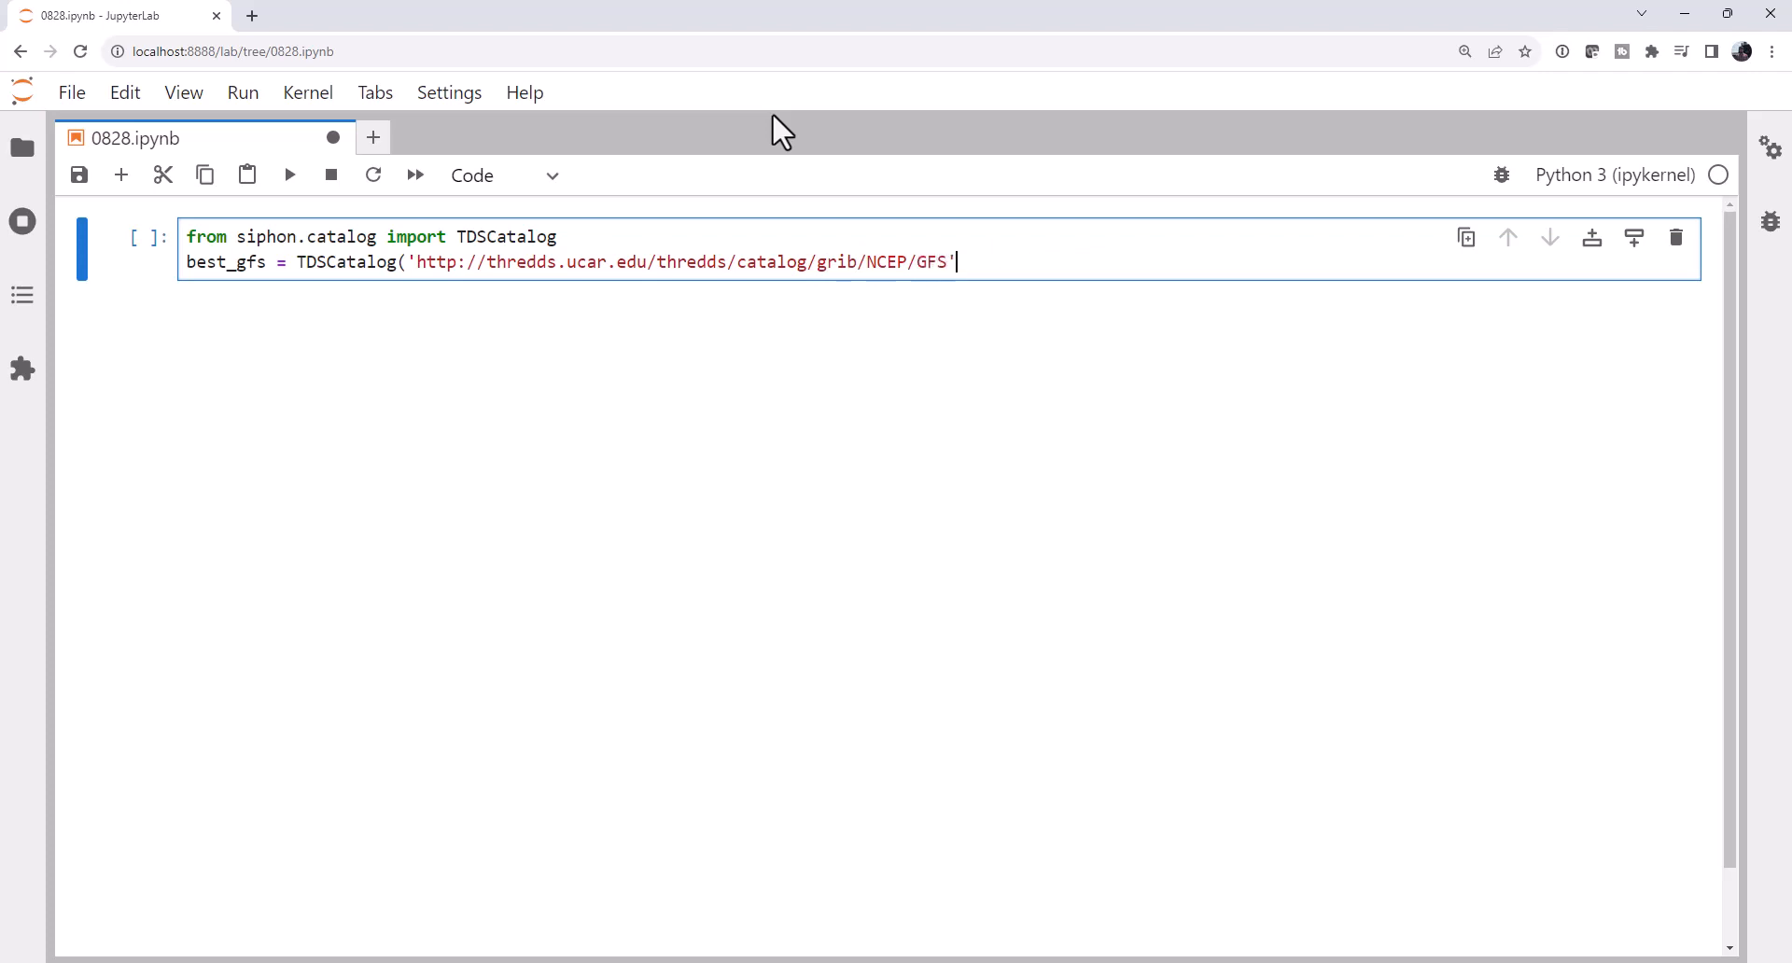
key("enter")
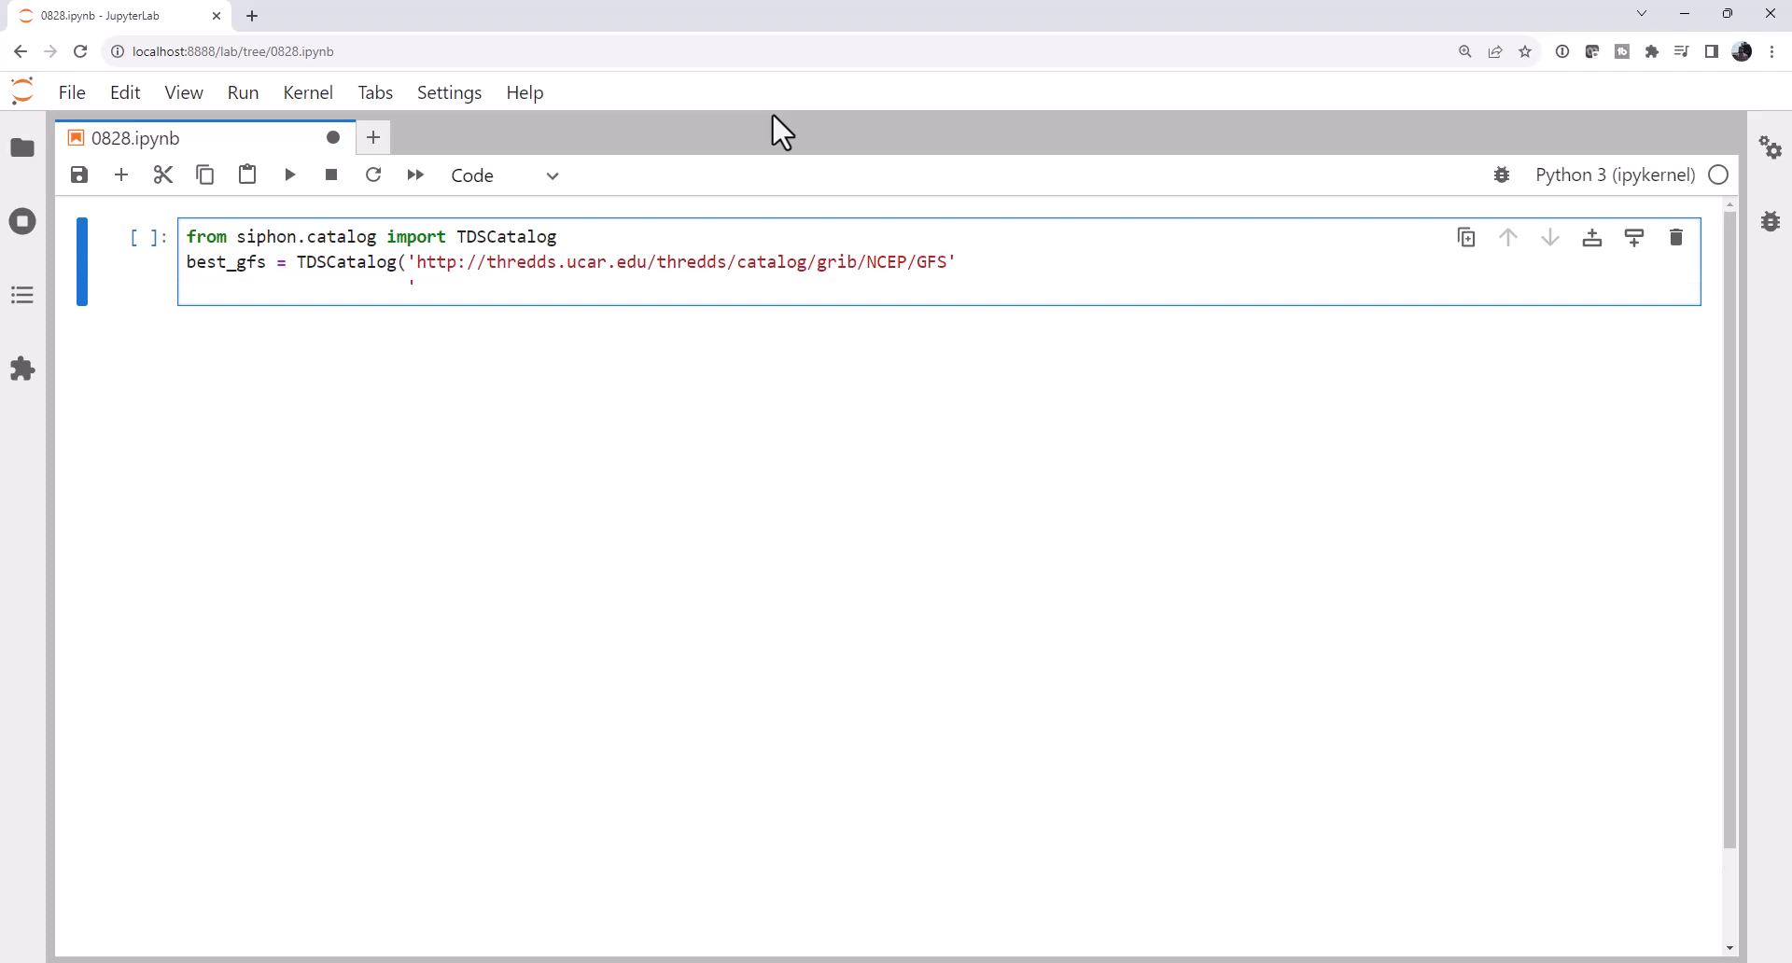
Complete the URL with Global_0p25deg/catalog.xml?dataset=grib/NCEP/GFS/Global_0p25deg/Best and run the cell.
type("Global")
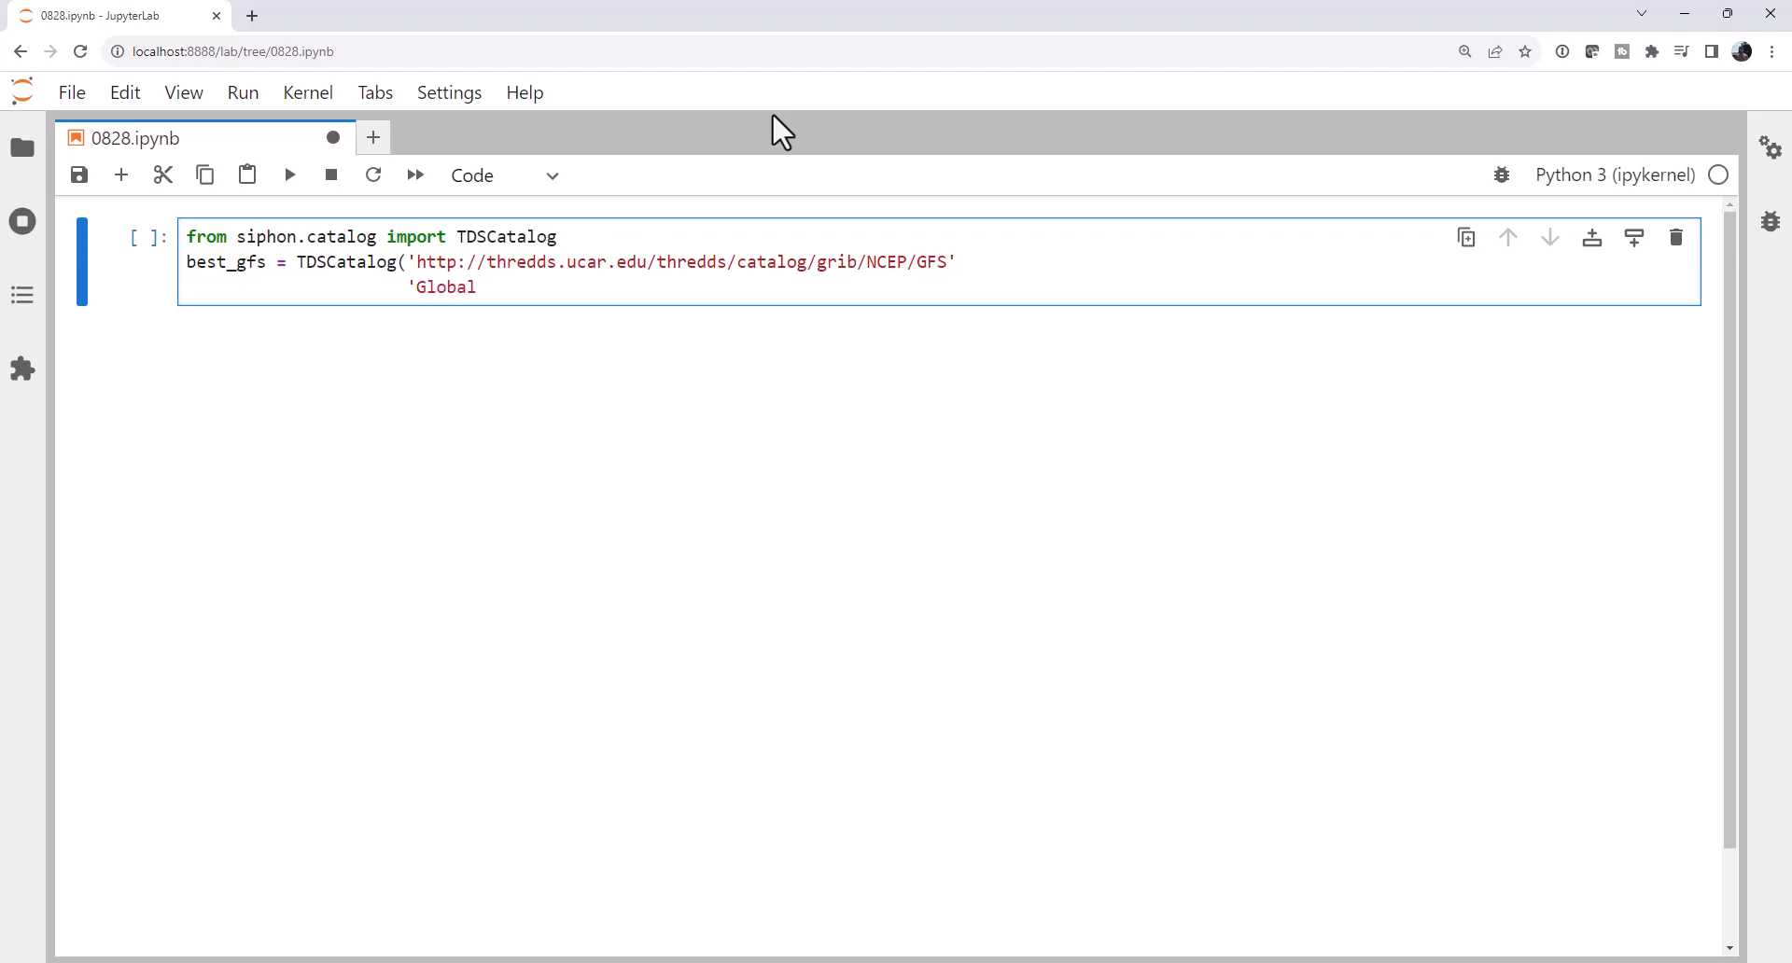
type("_0p")
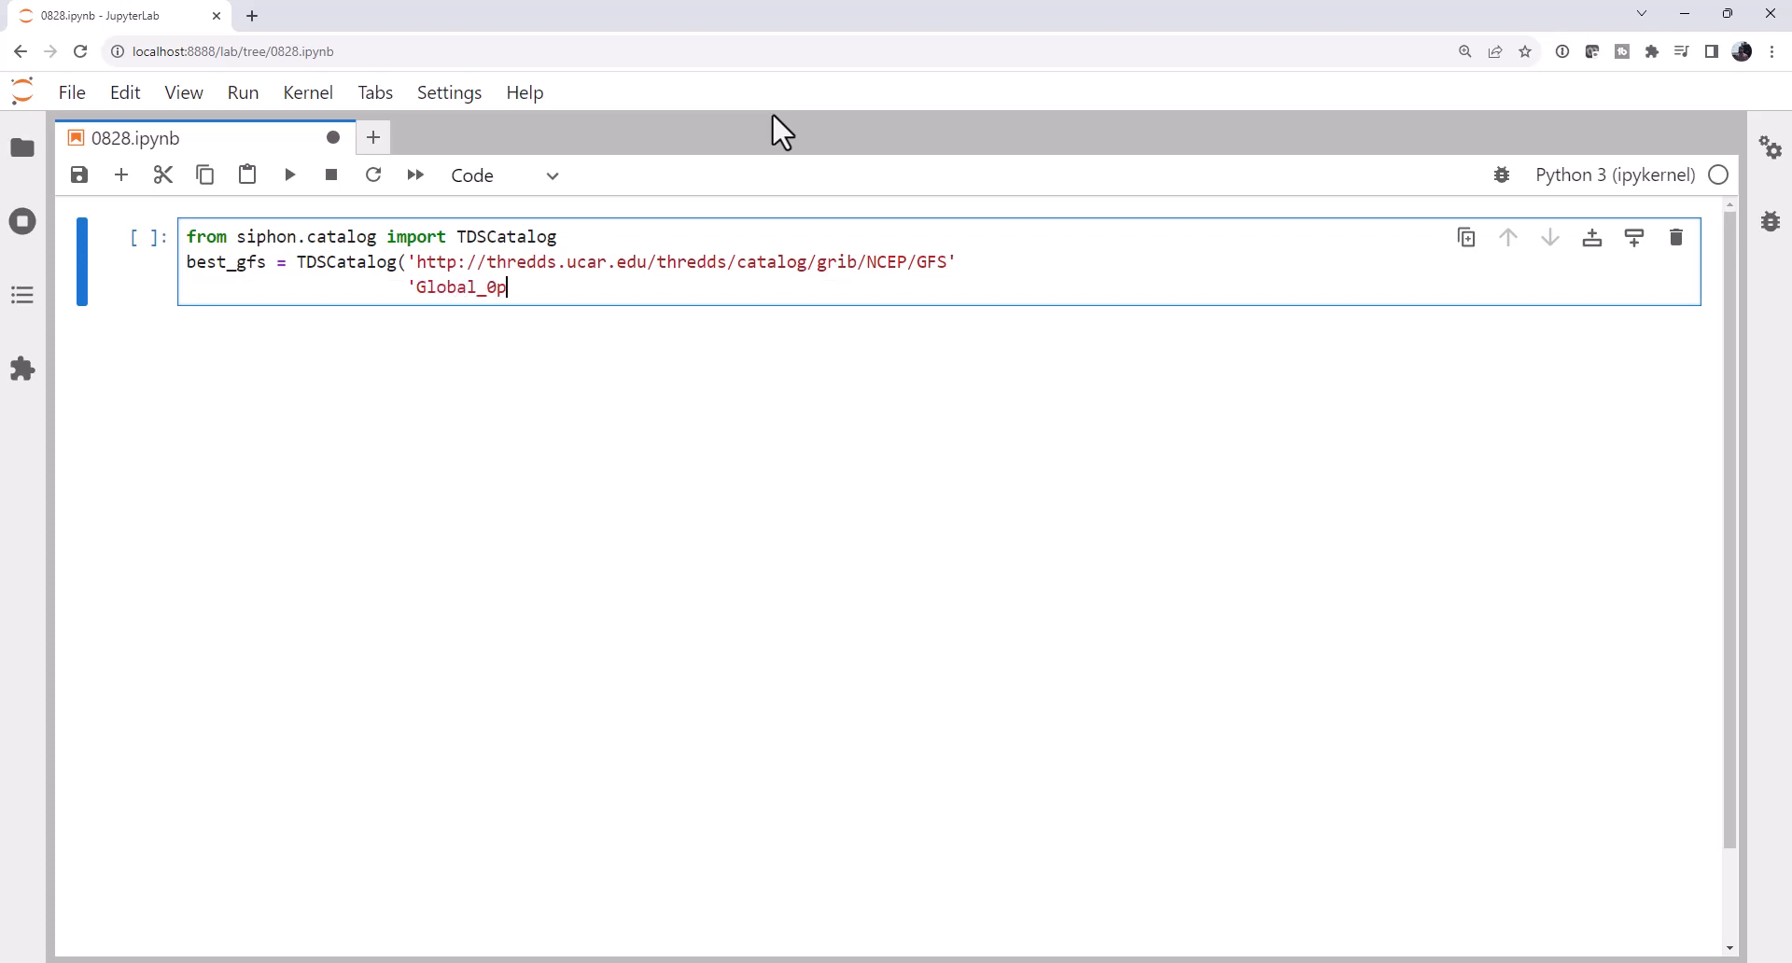
type("25deg/")
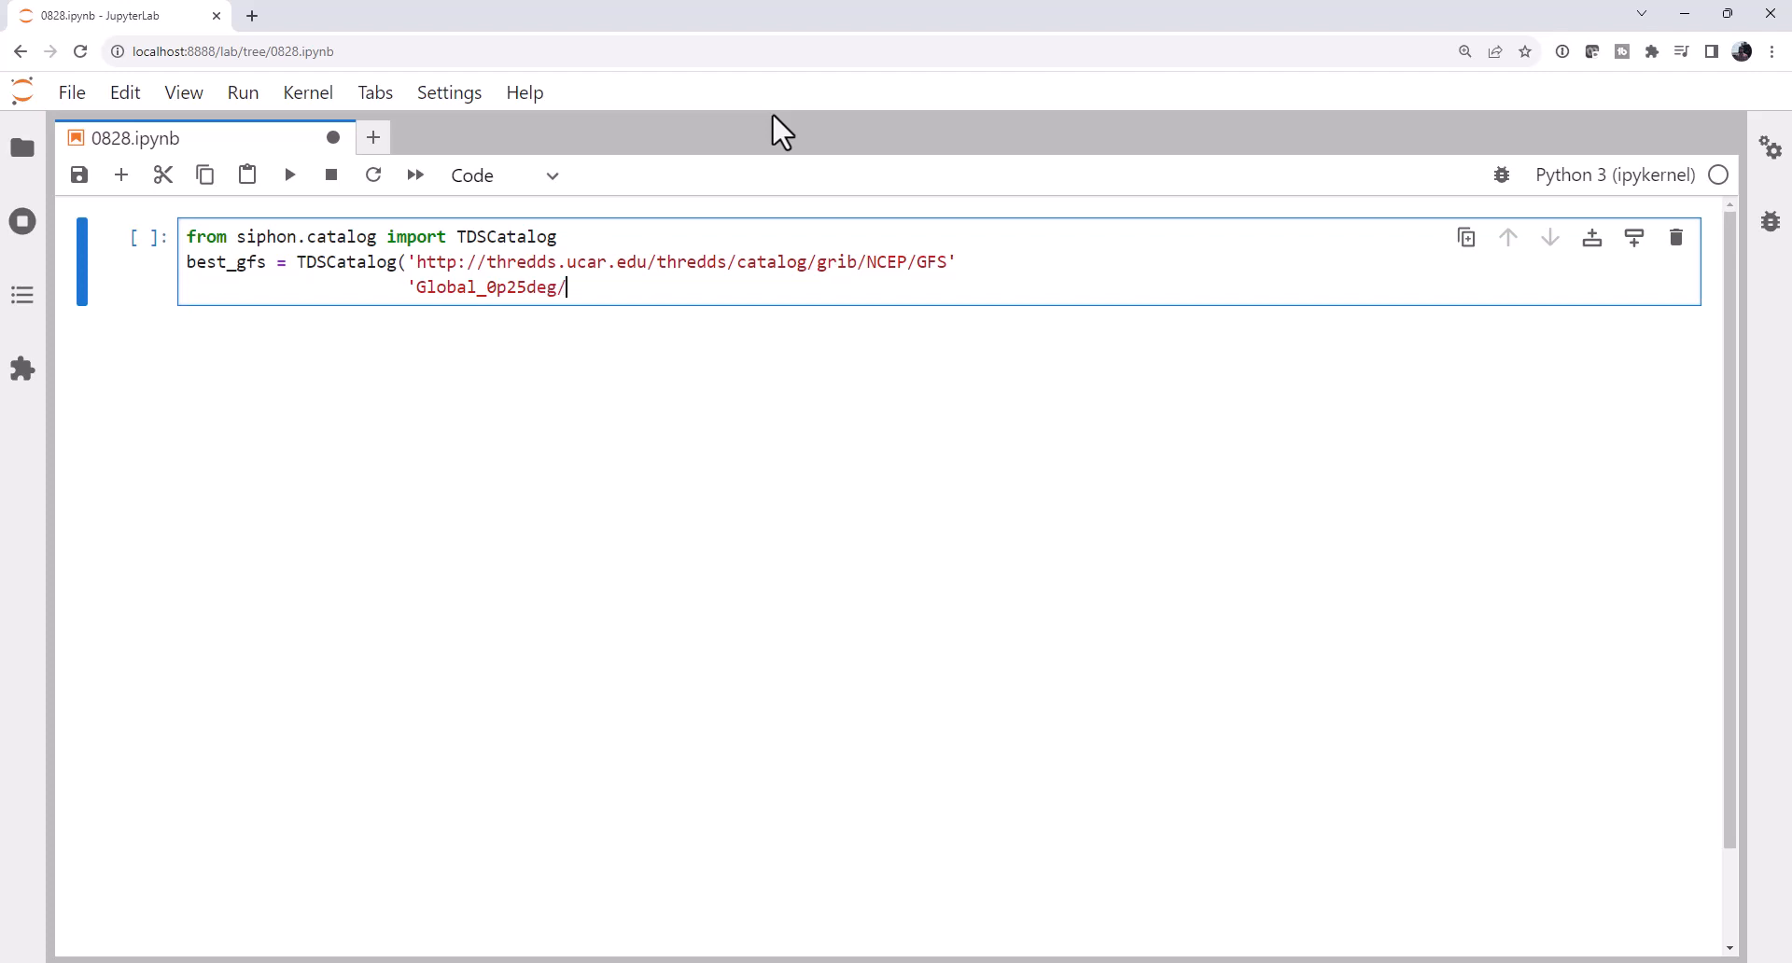
type("catalog.s")
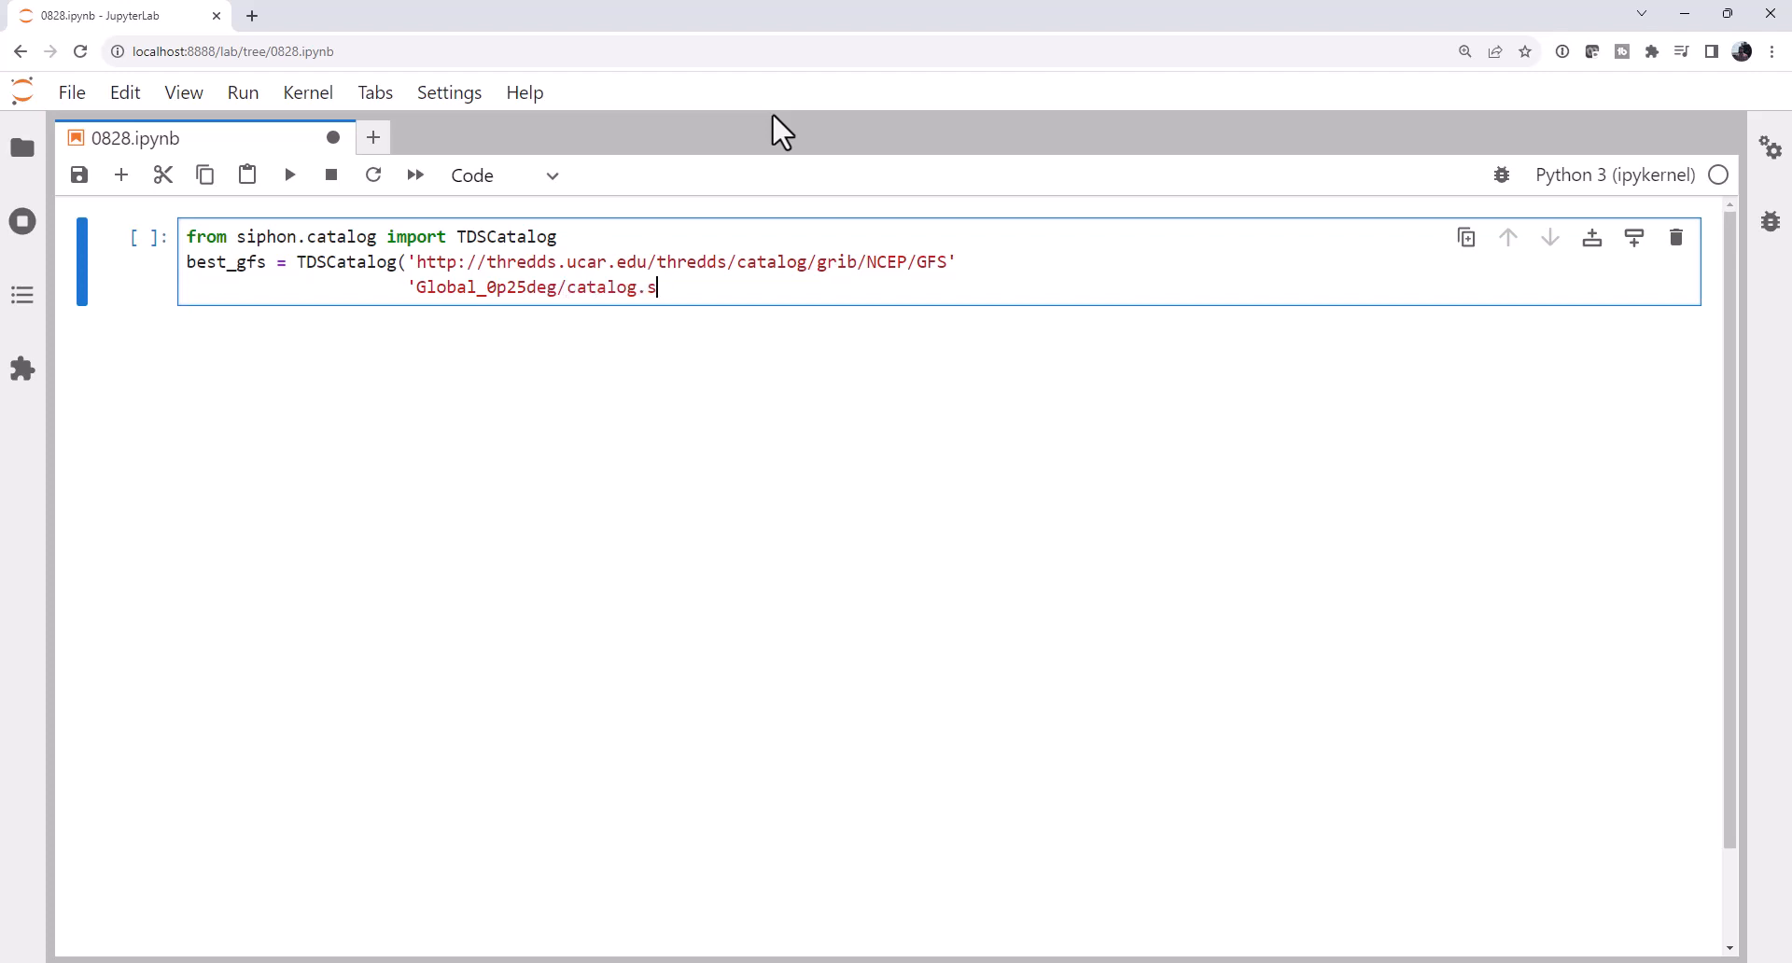
type("xml")
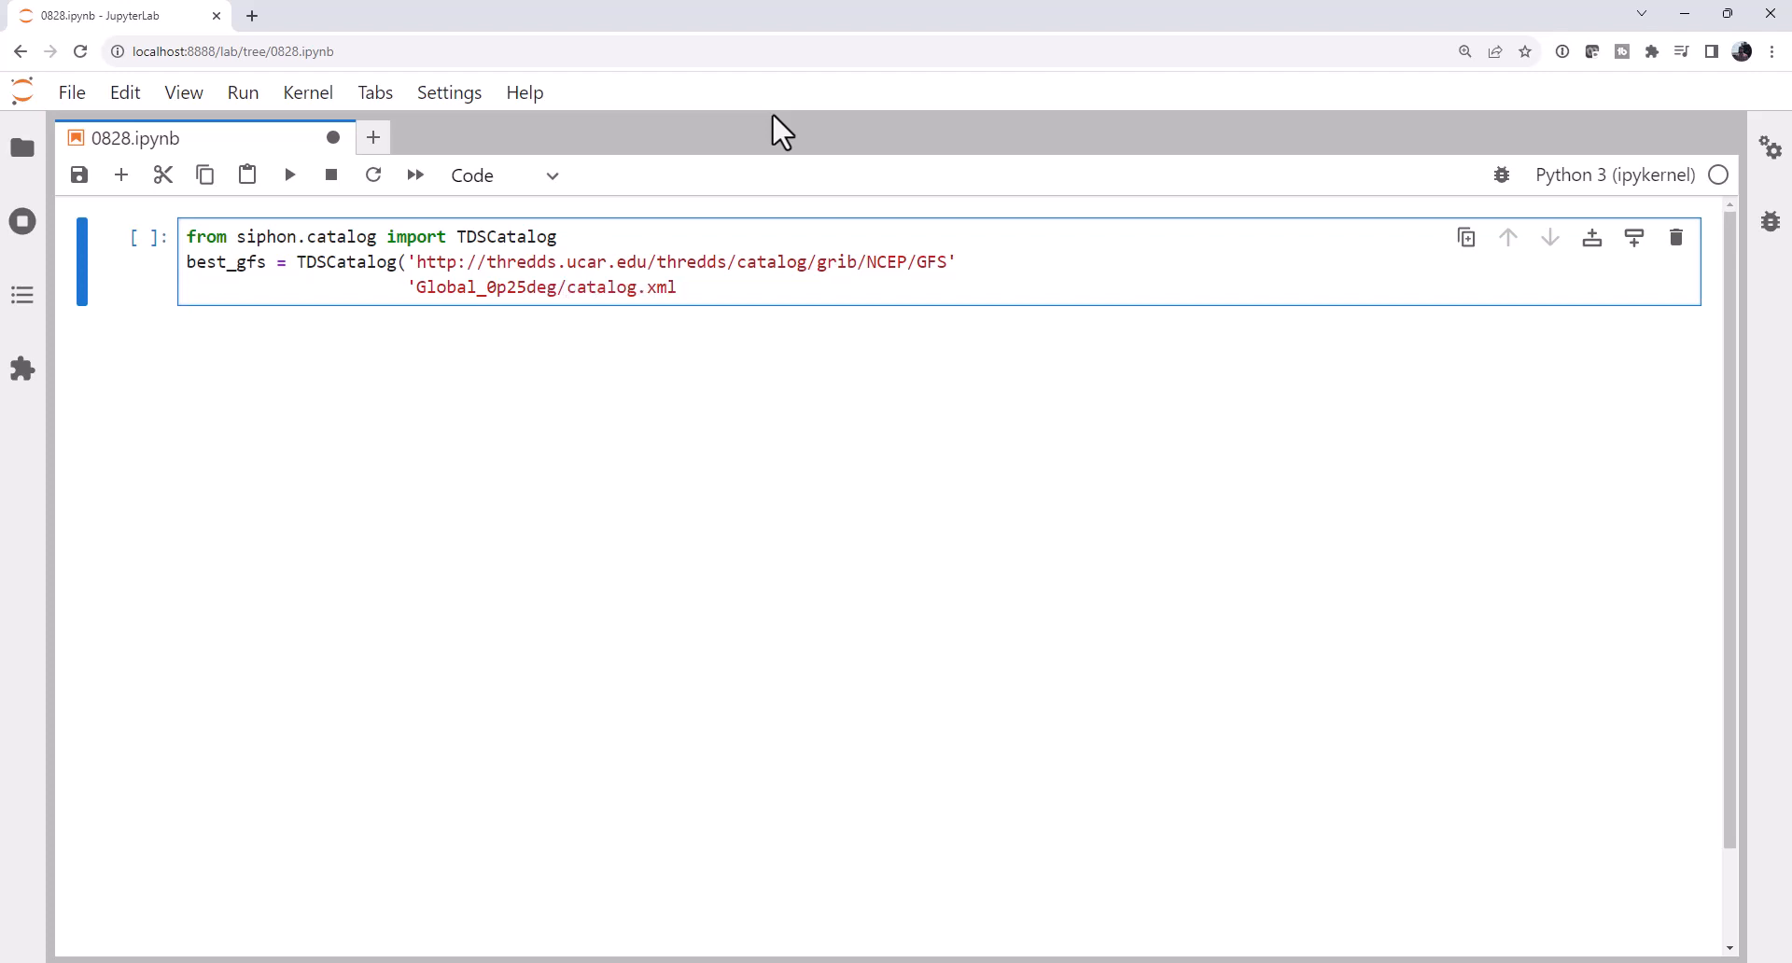
type("?dataset")
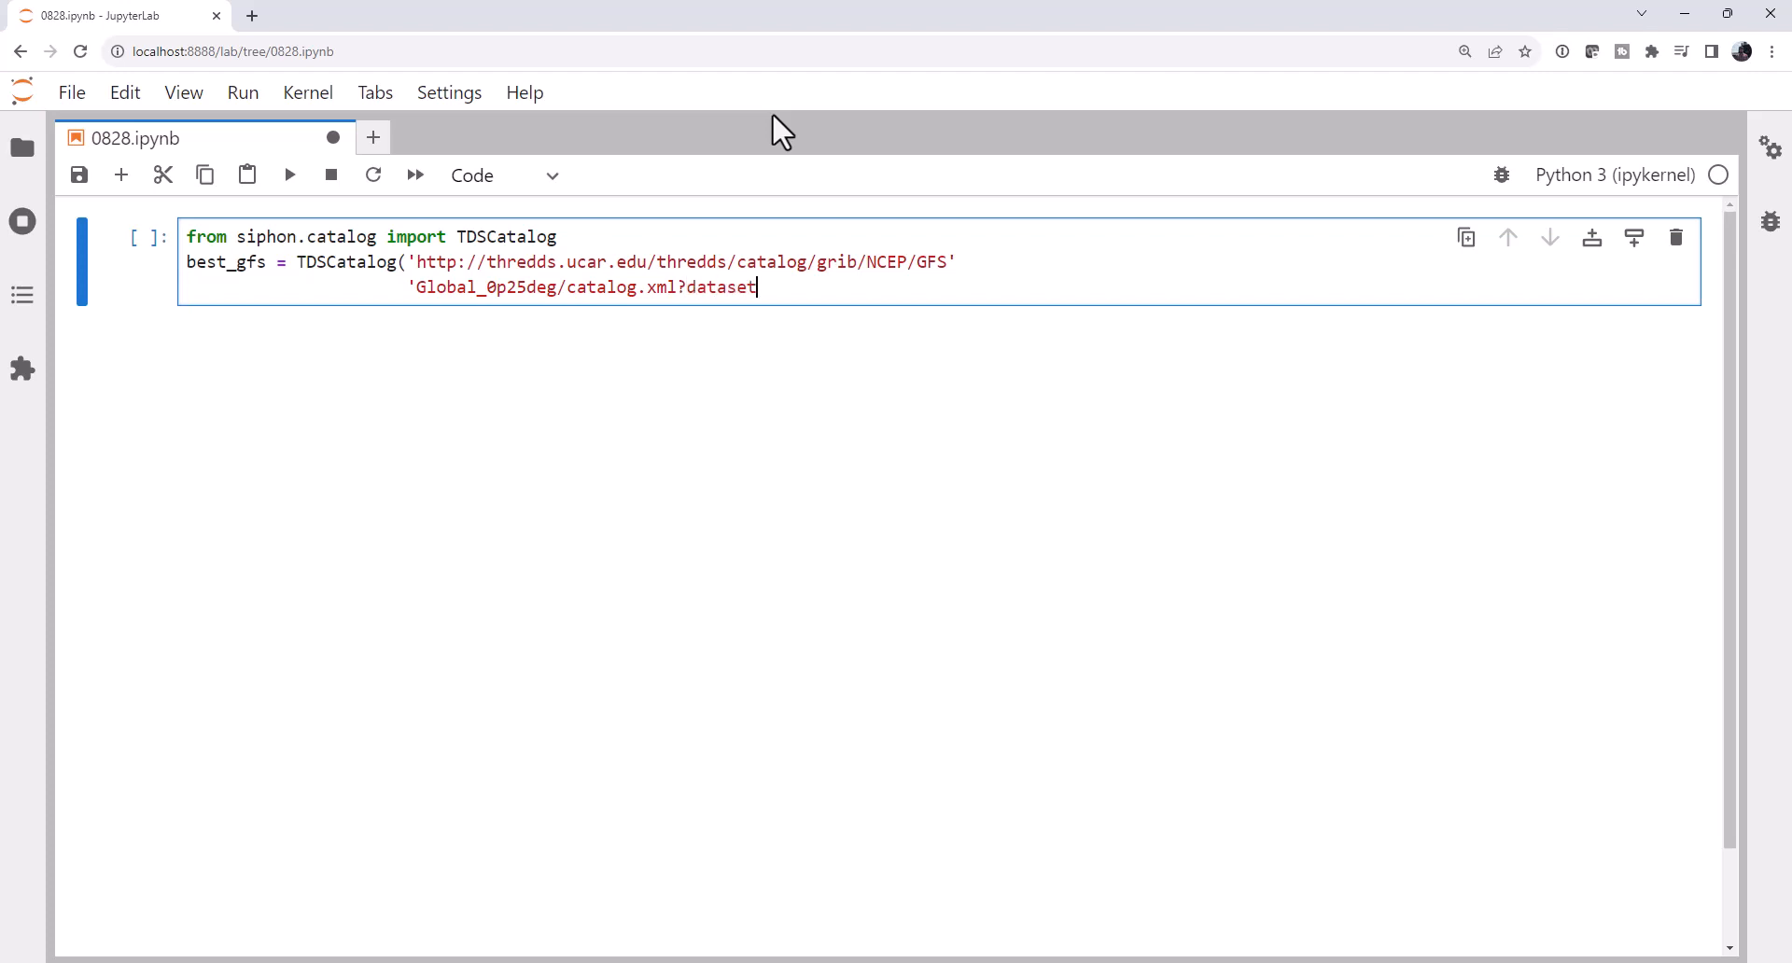
type("=grib/")
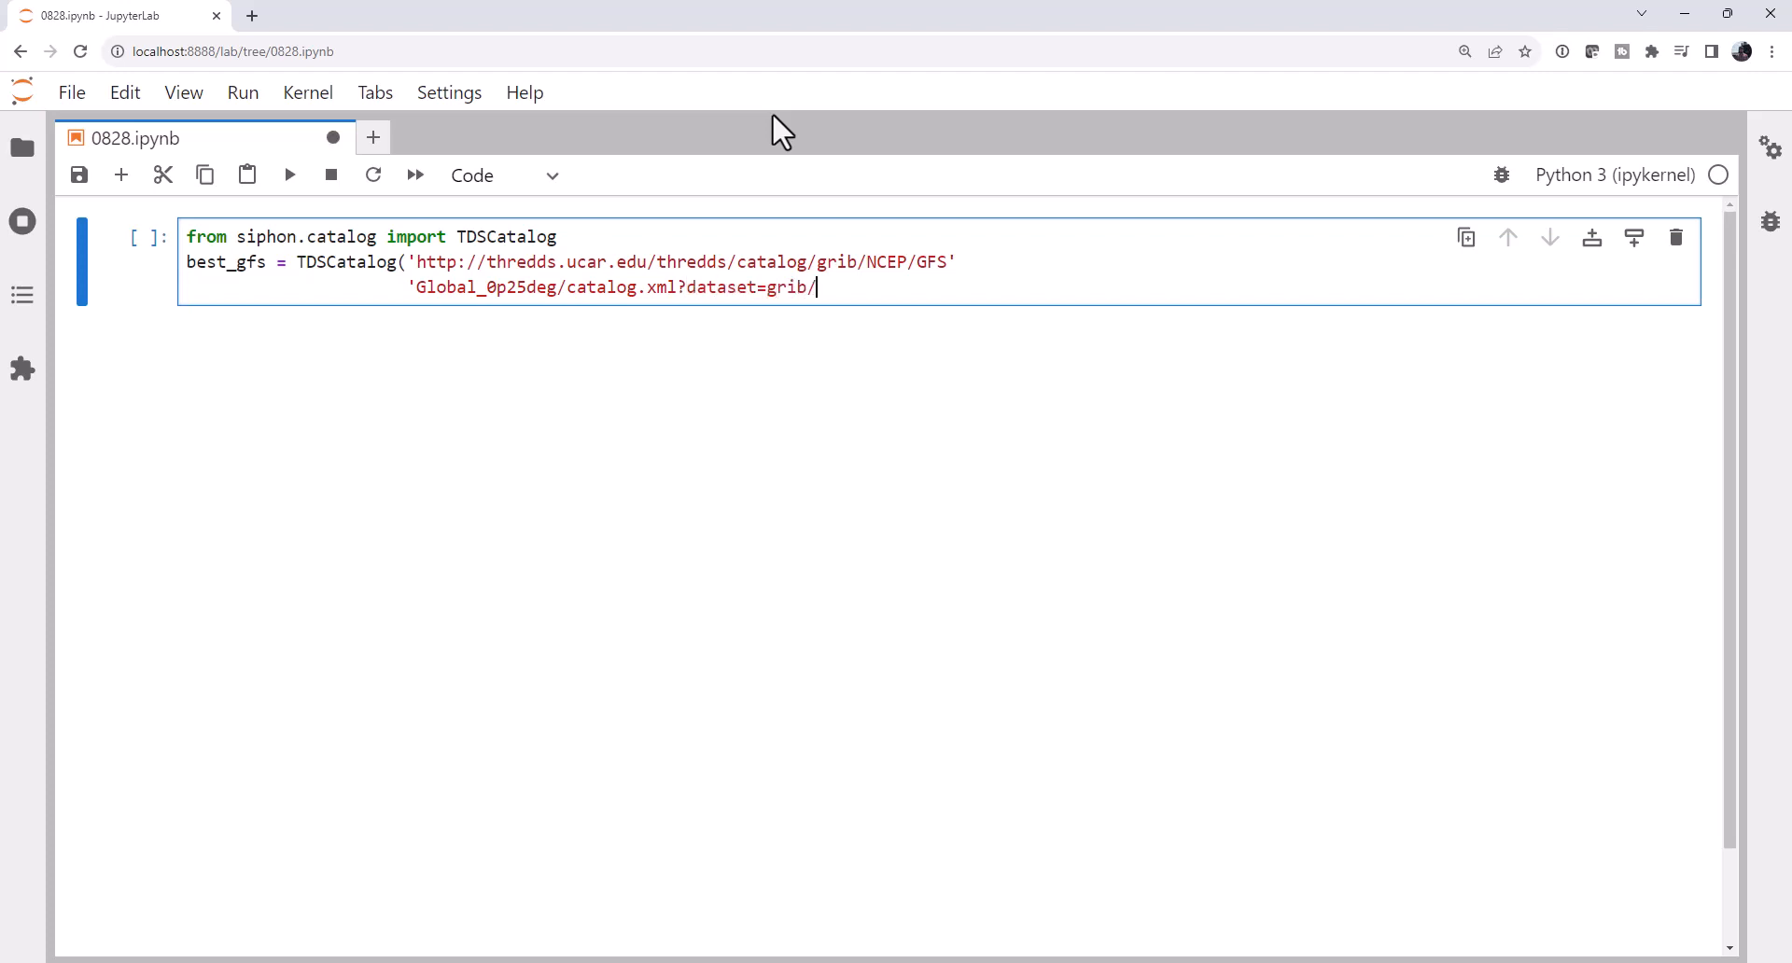
type("NCEP")
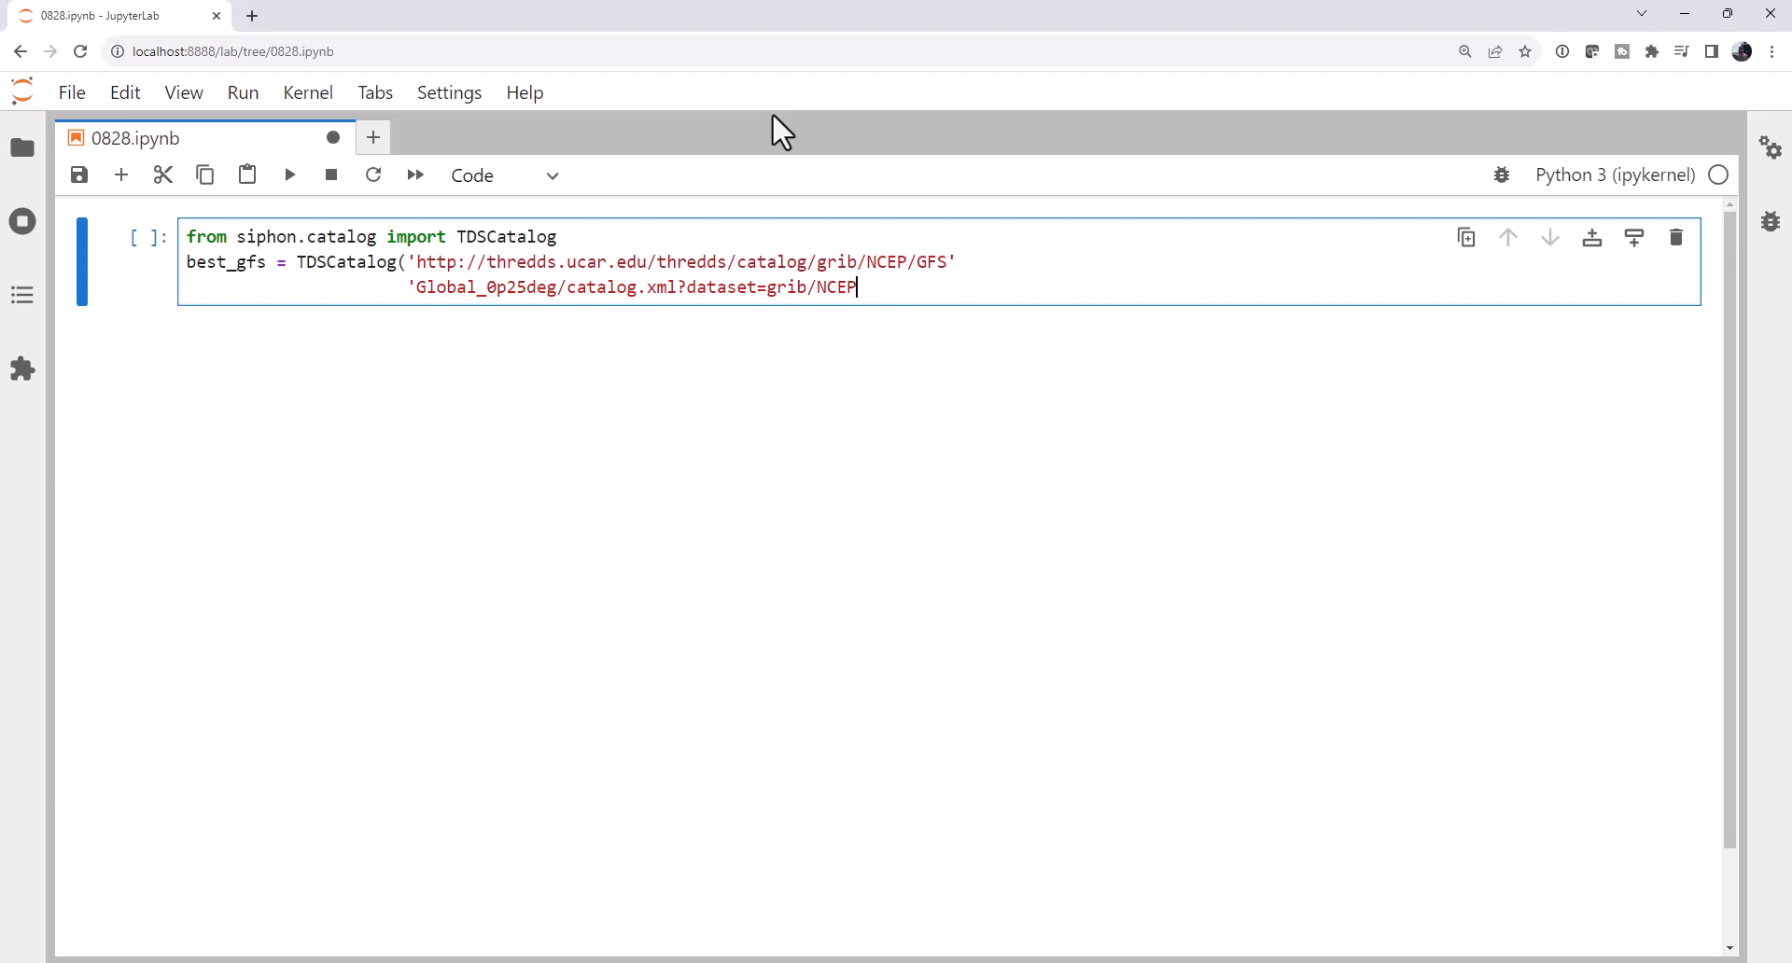
type("/GFS/Gloca")
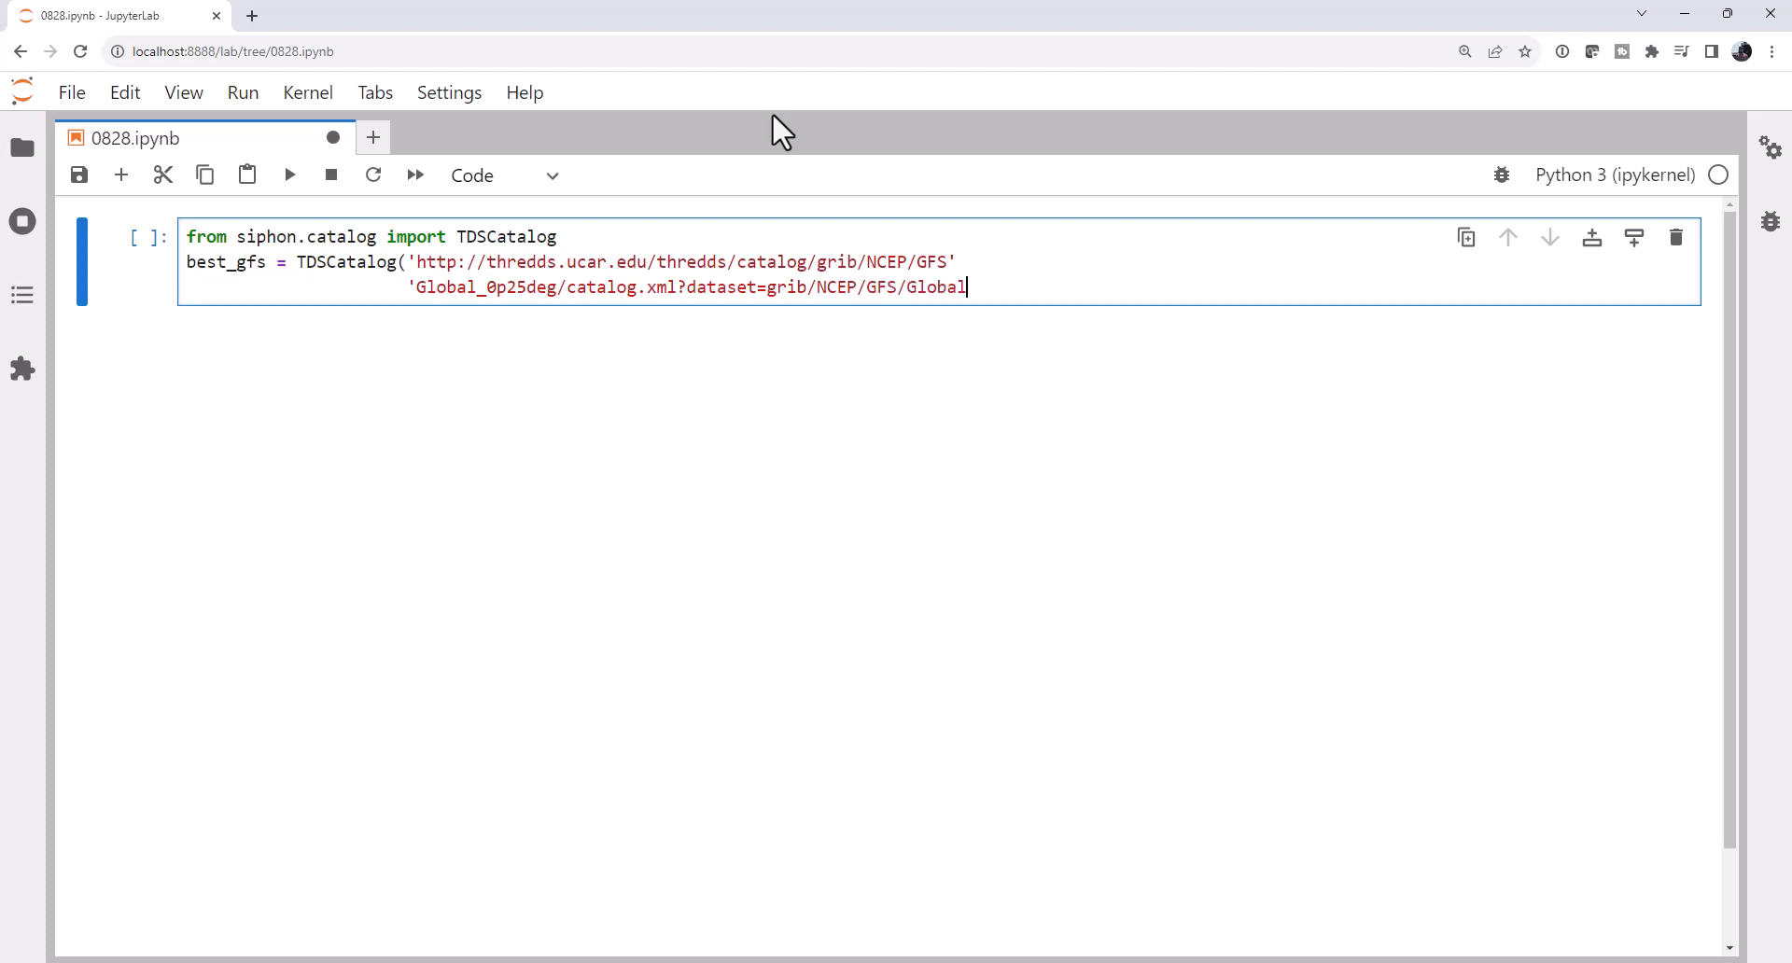
type("_")
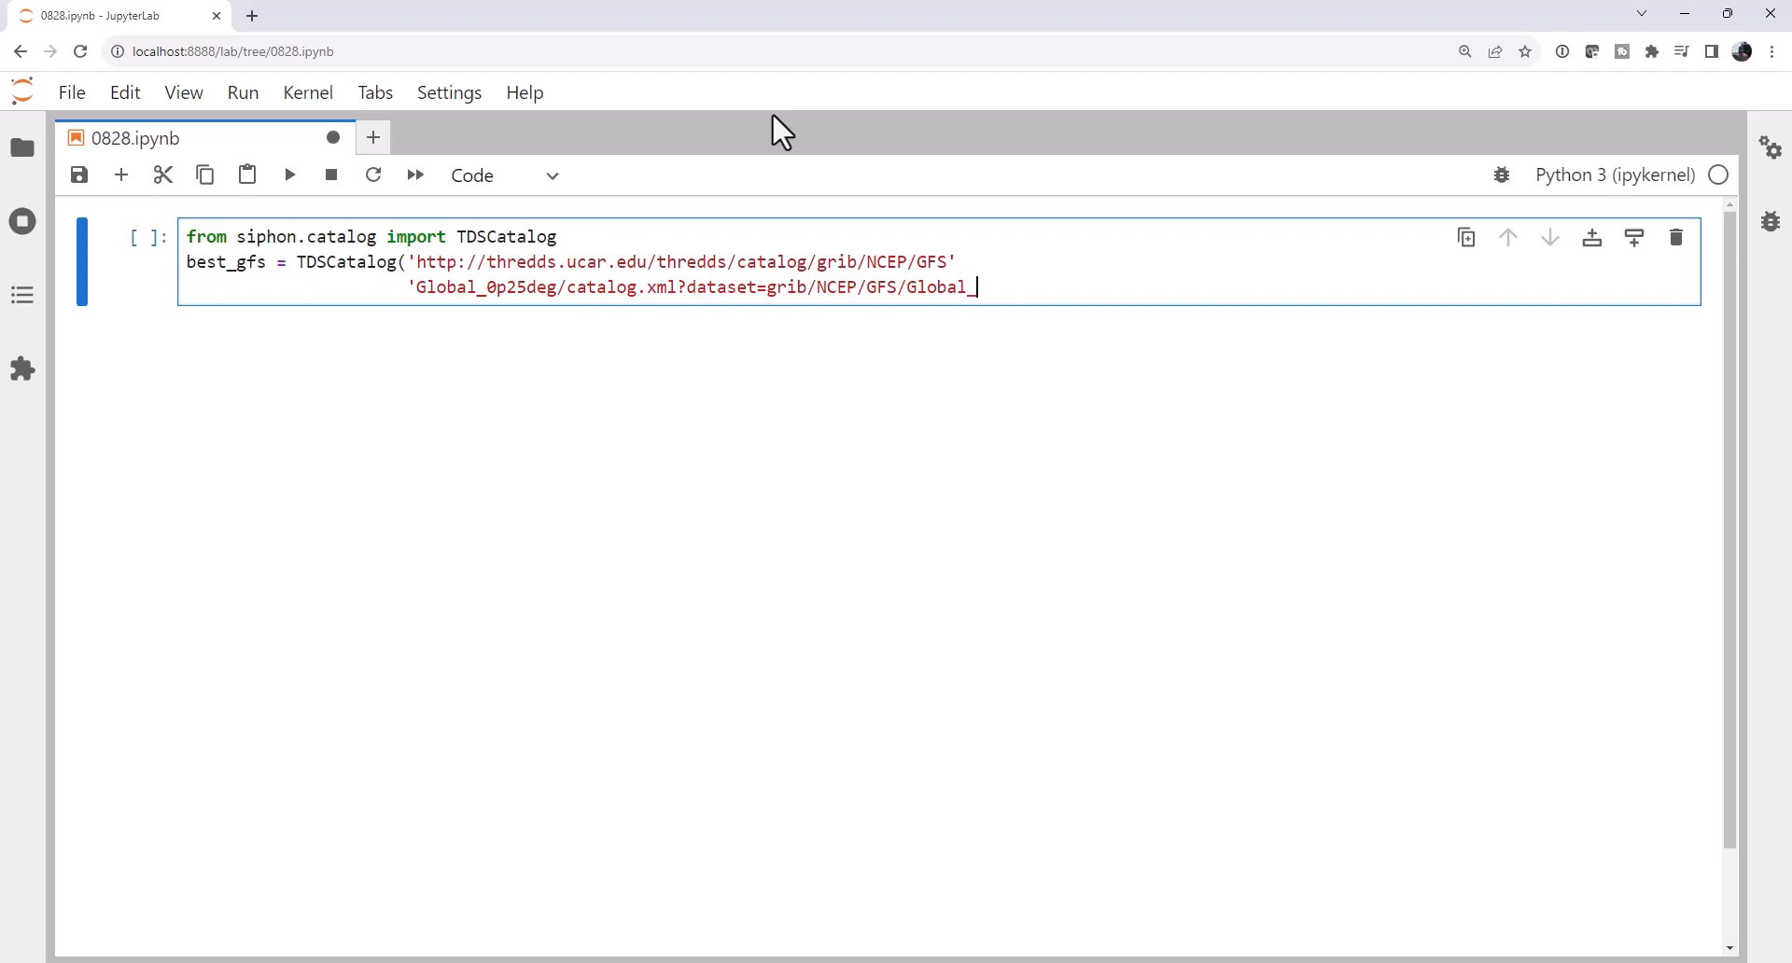
type("0p2")
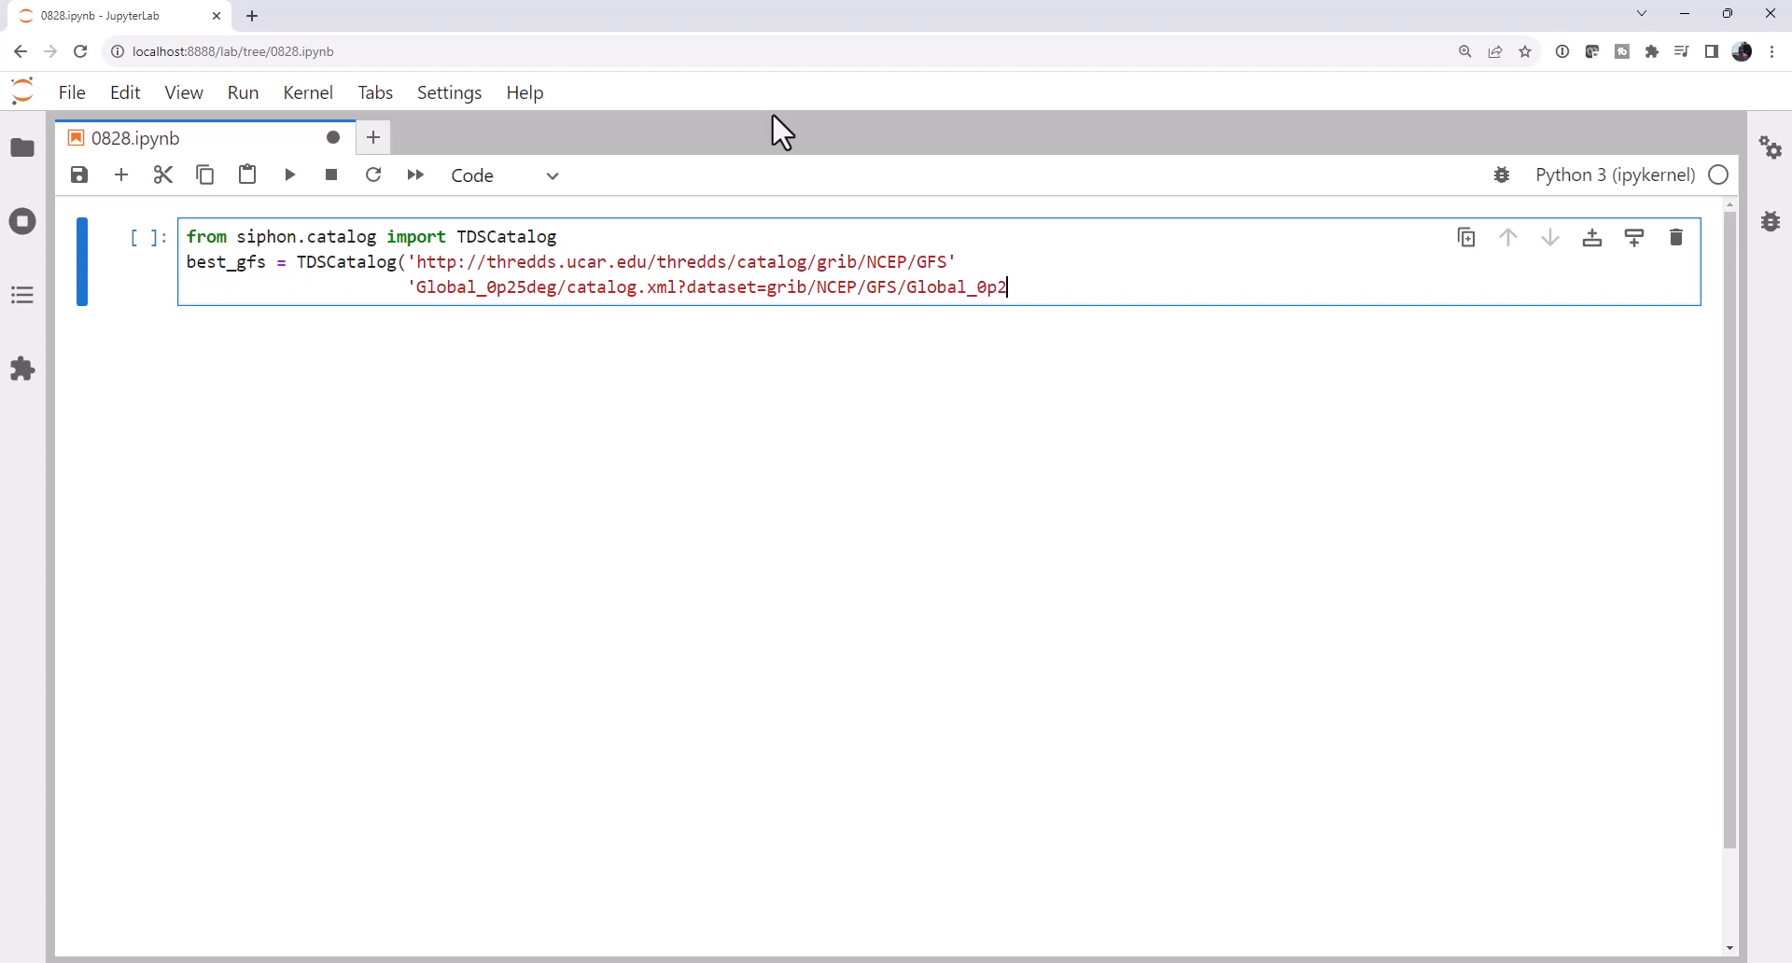
type("5deg")
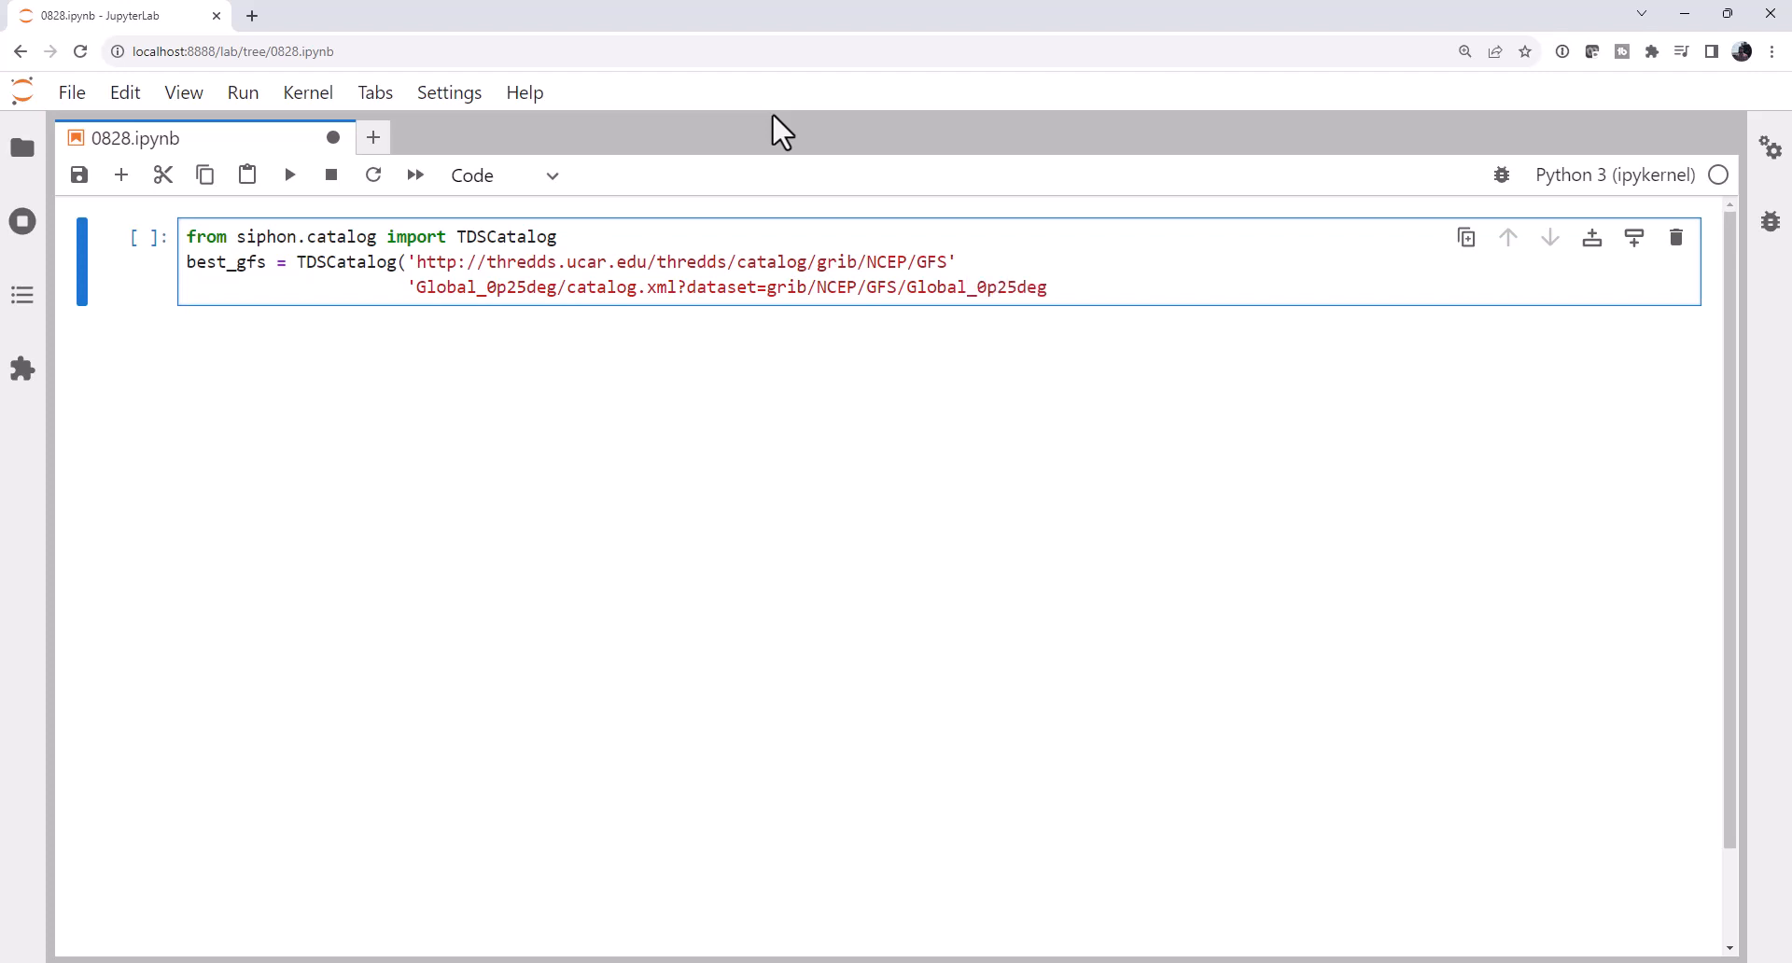
type("/Best'")
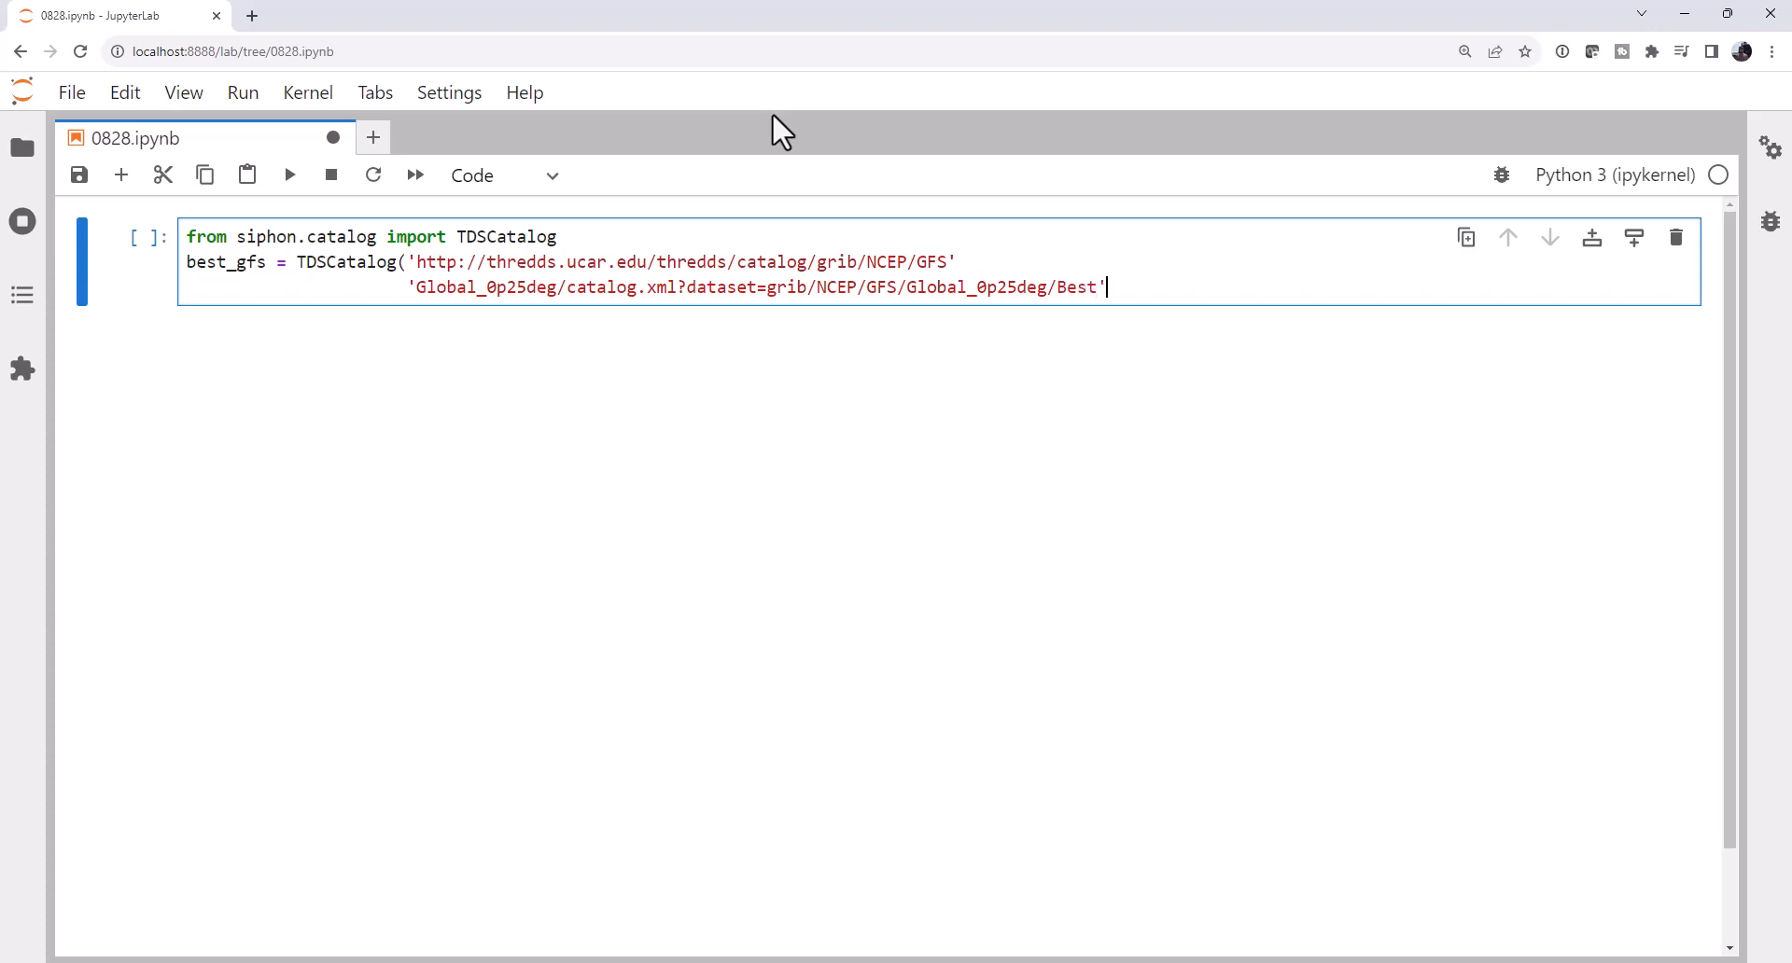
key("Shift+Enter")
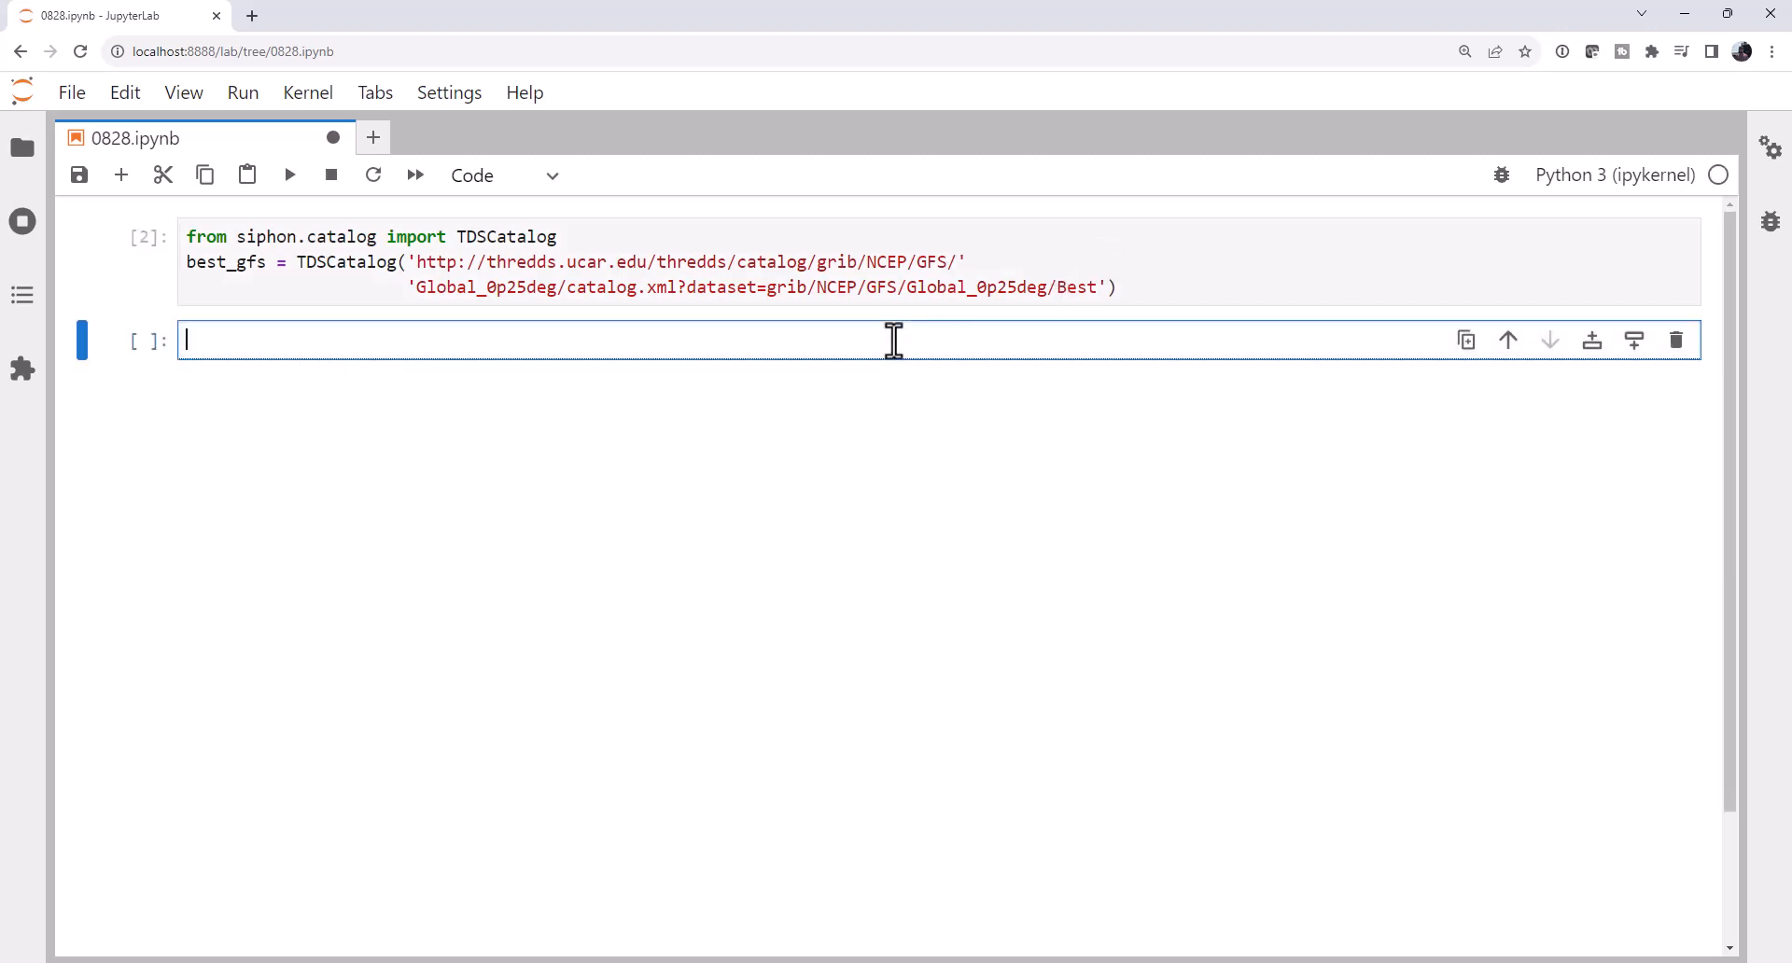
Assign best_ds = list(best_gfs.datasets.values())[0].
type("best_")
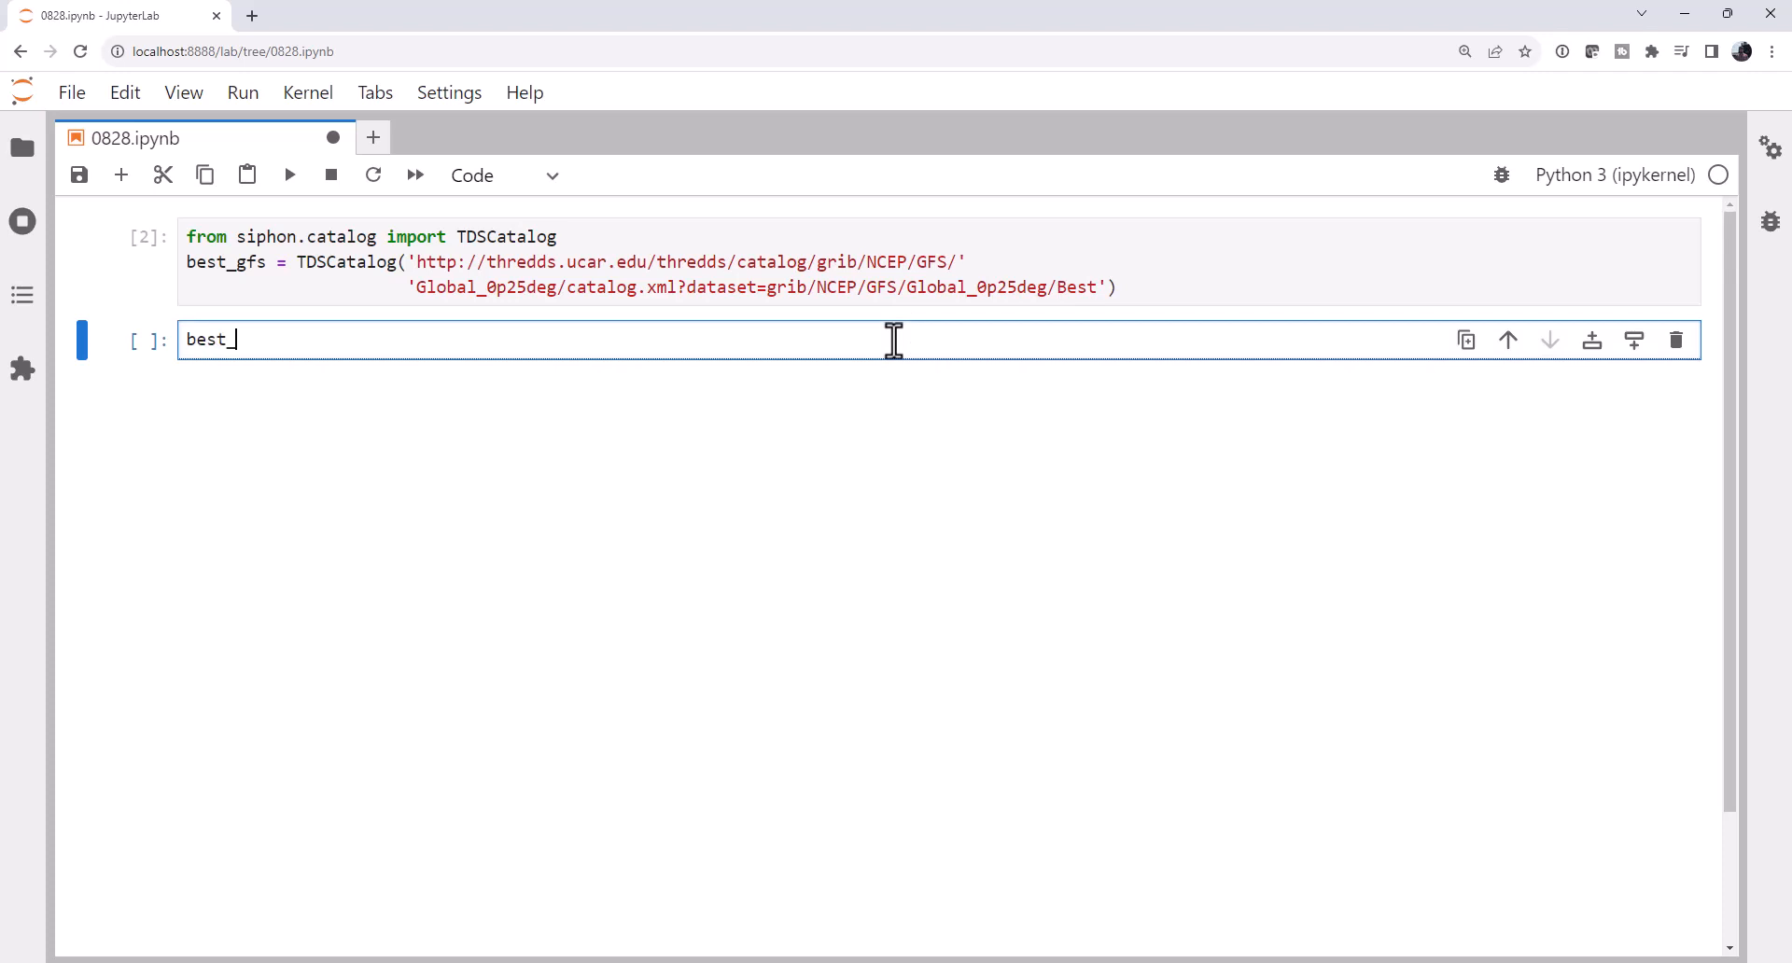
type("ds =")
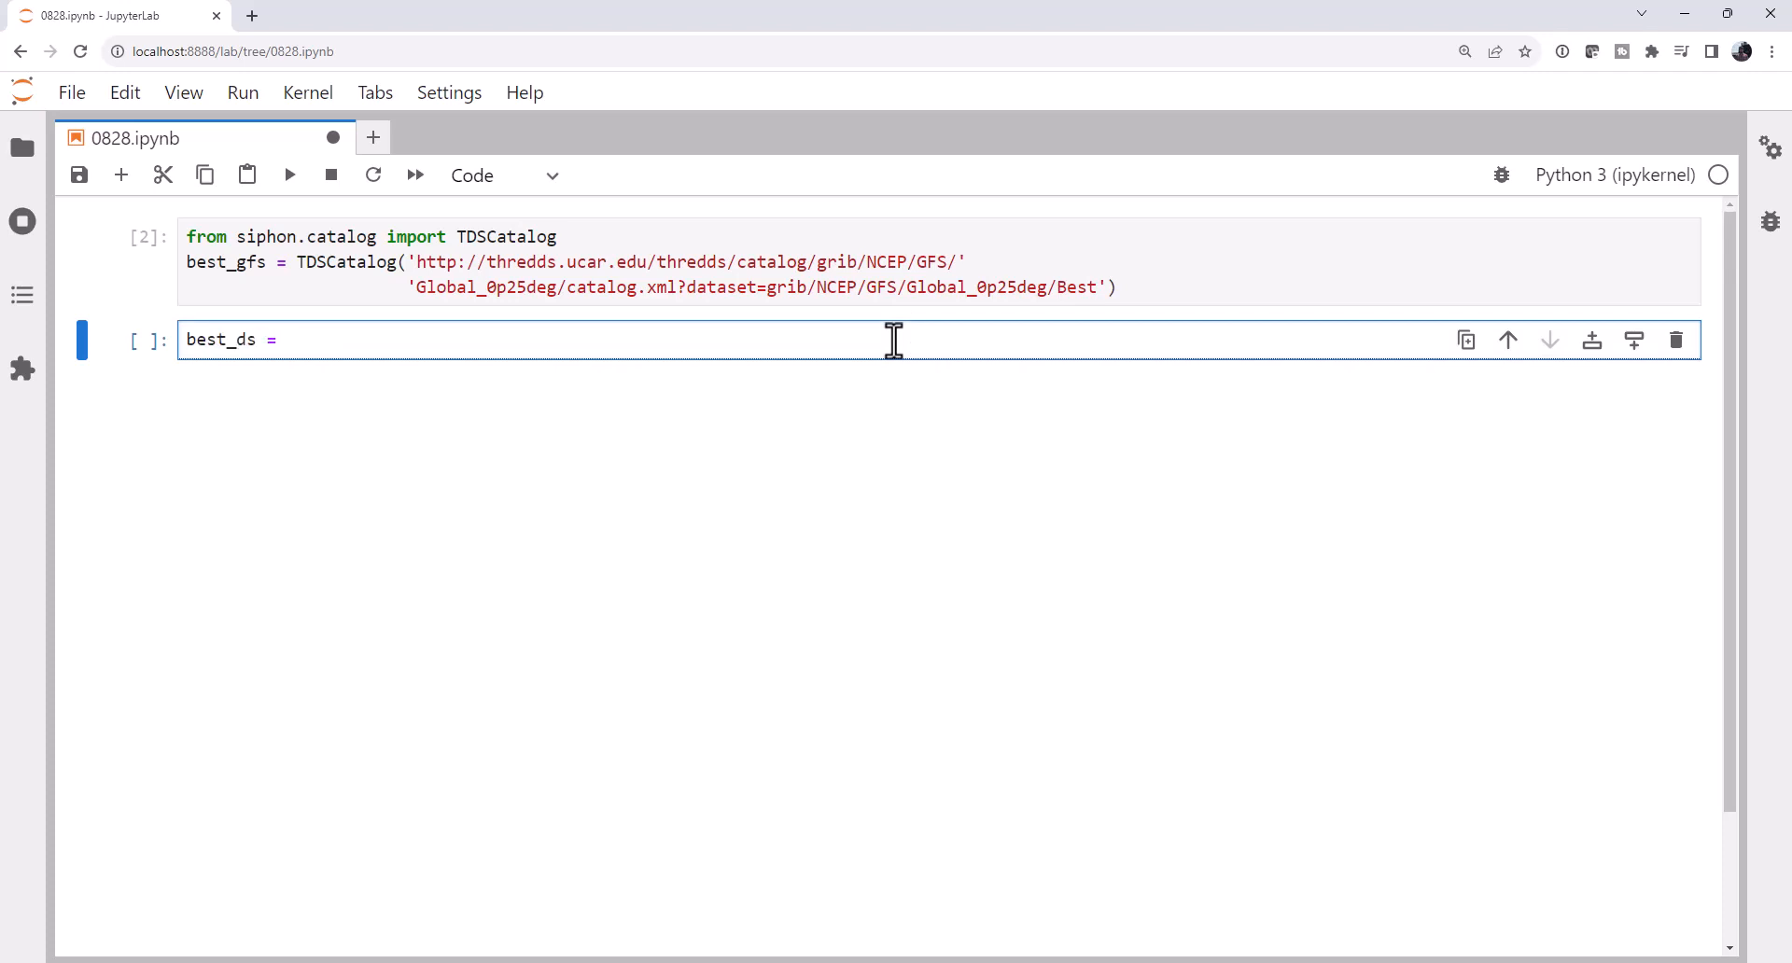
type("list(best_b")
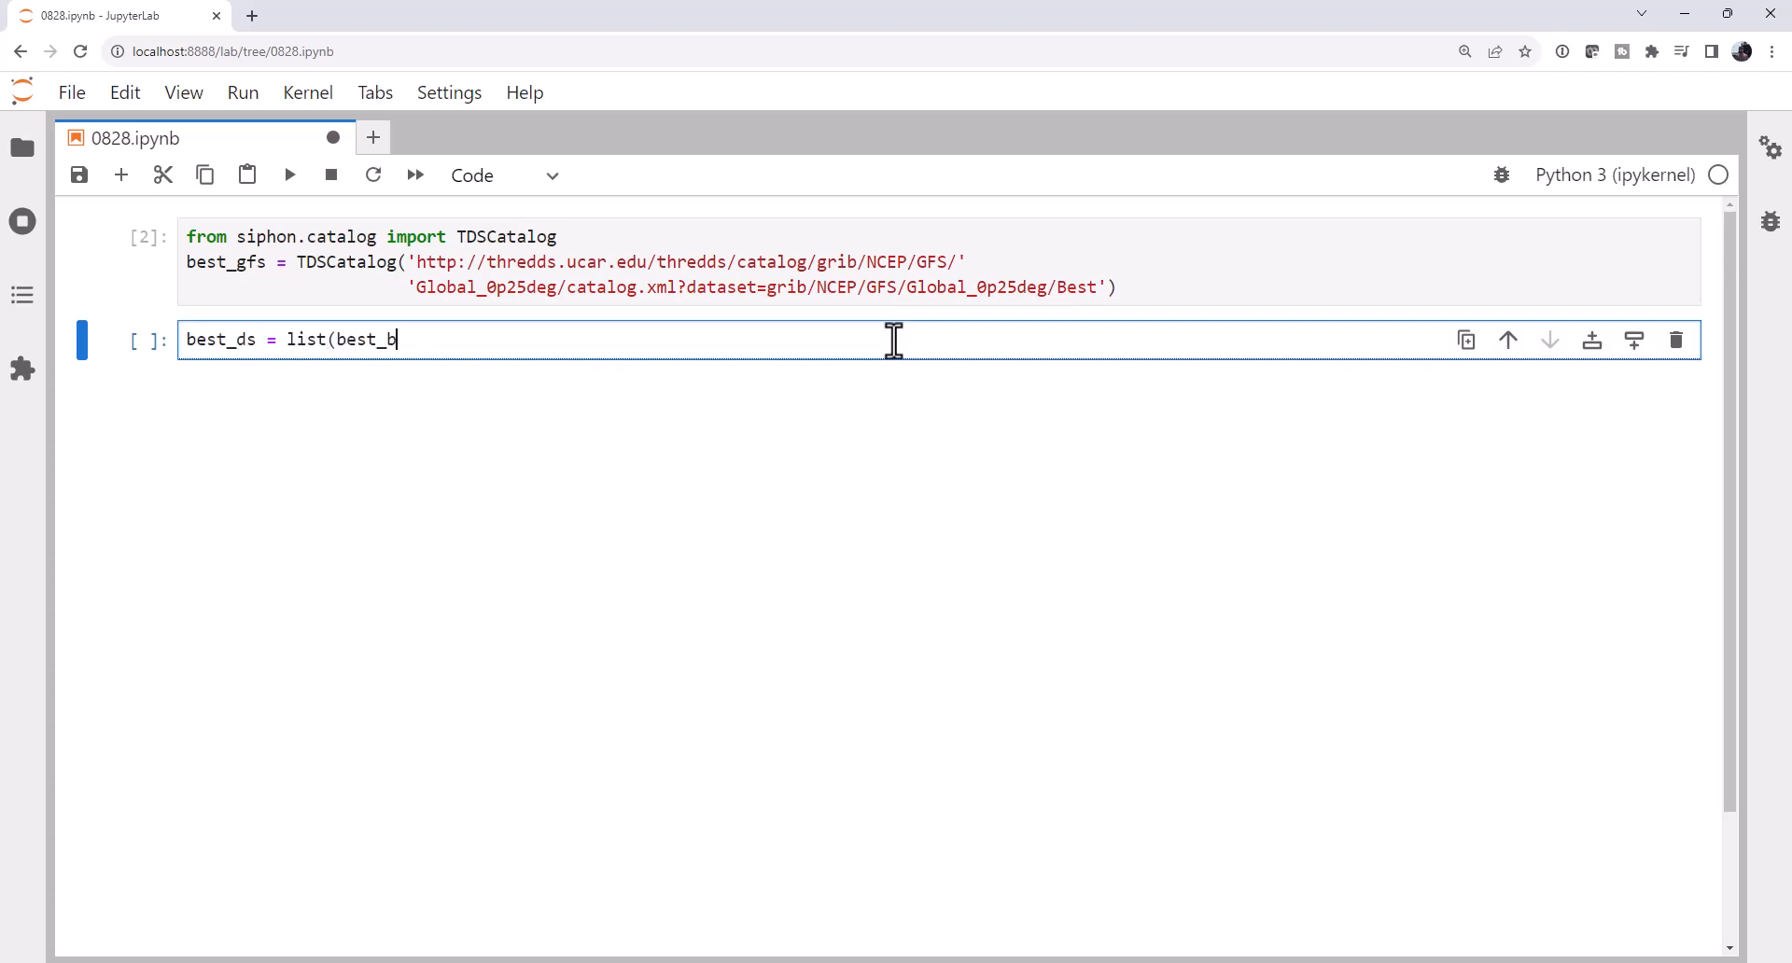
type("fs")
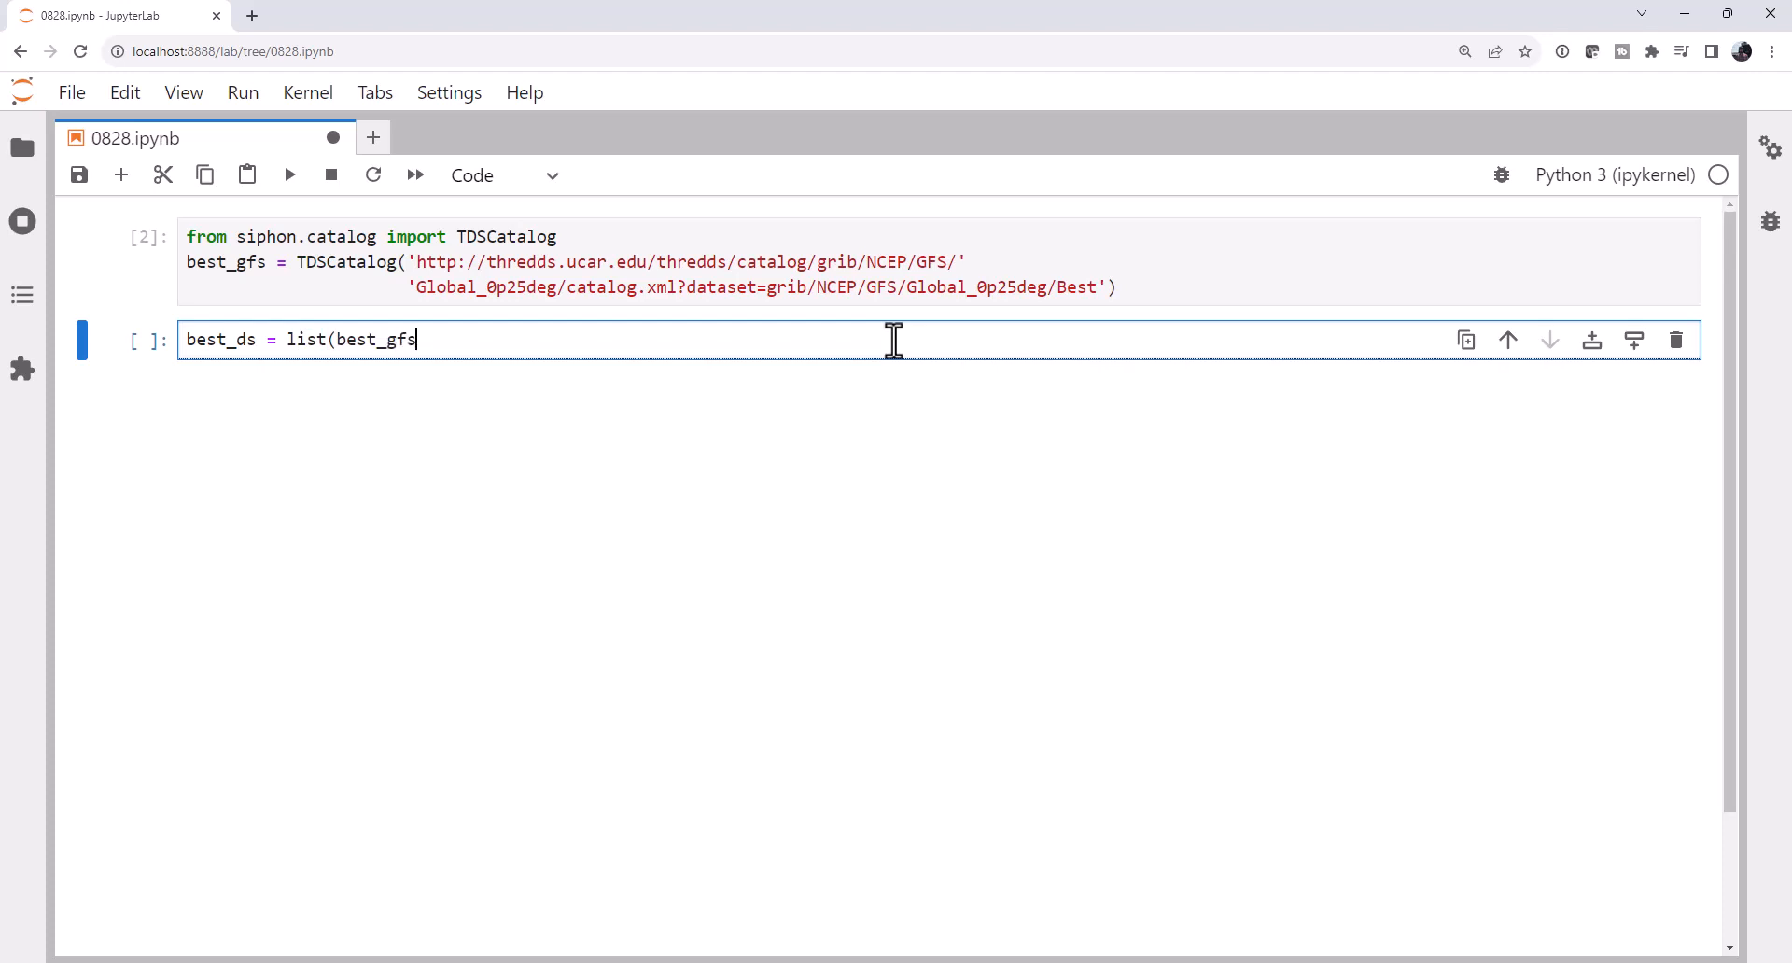
type(".data")
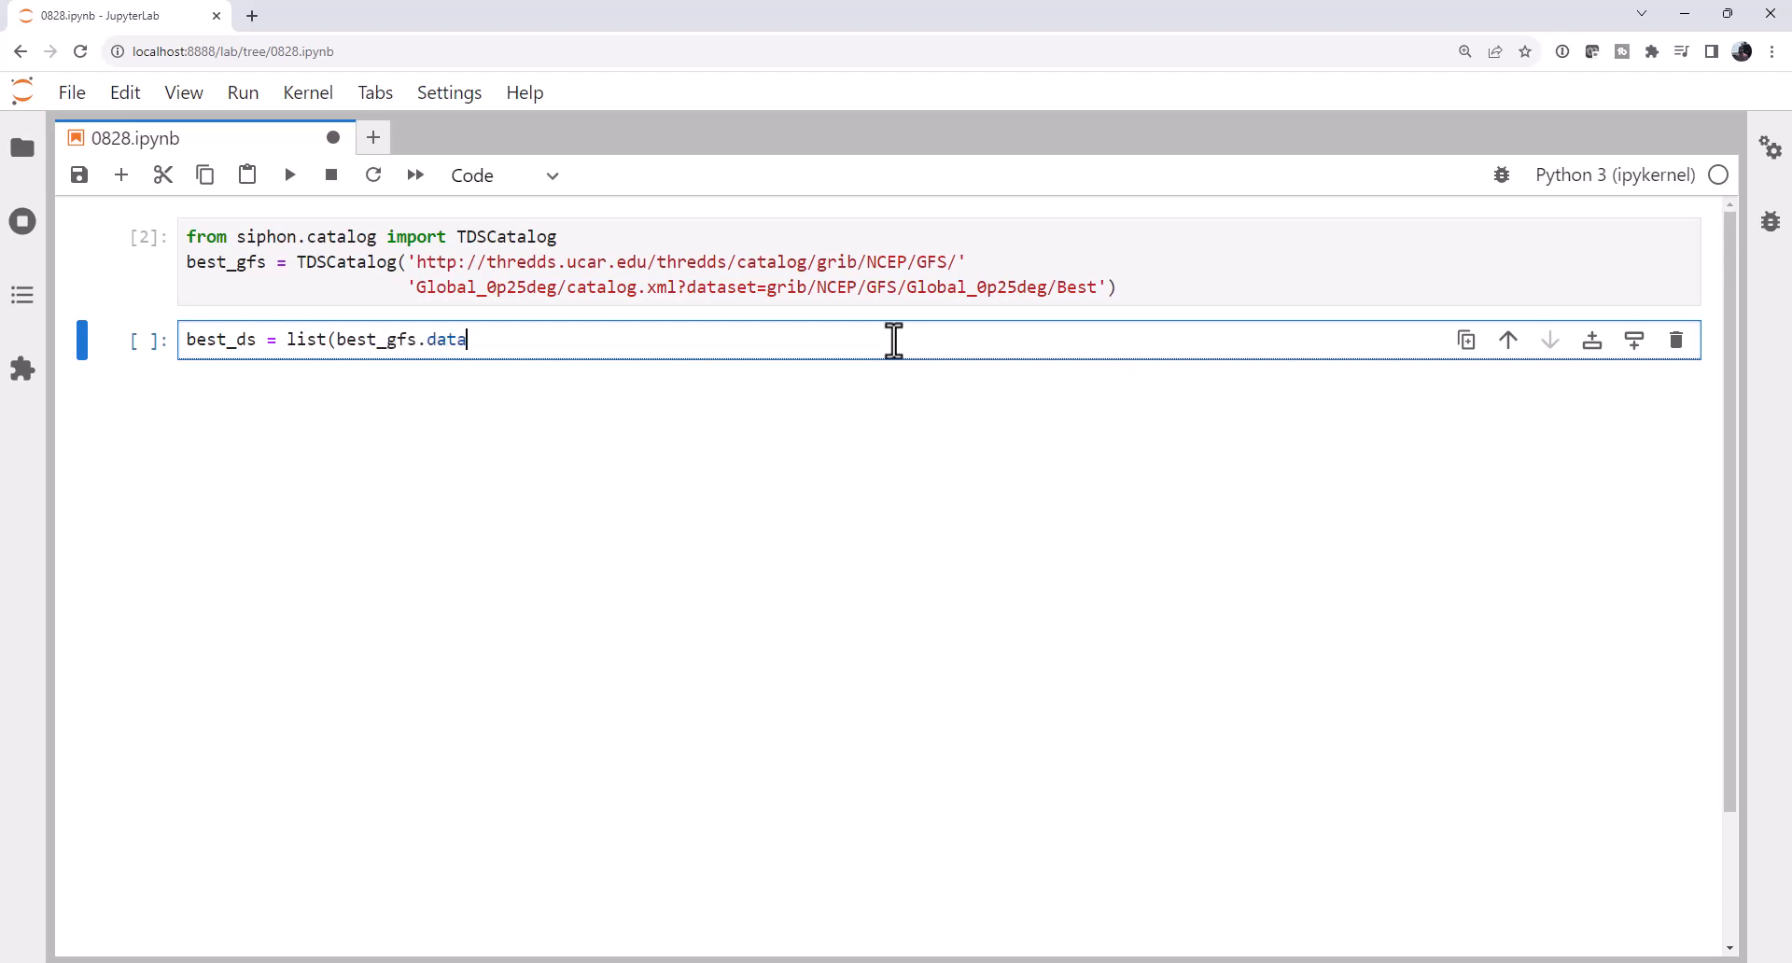
type("sets.values")
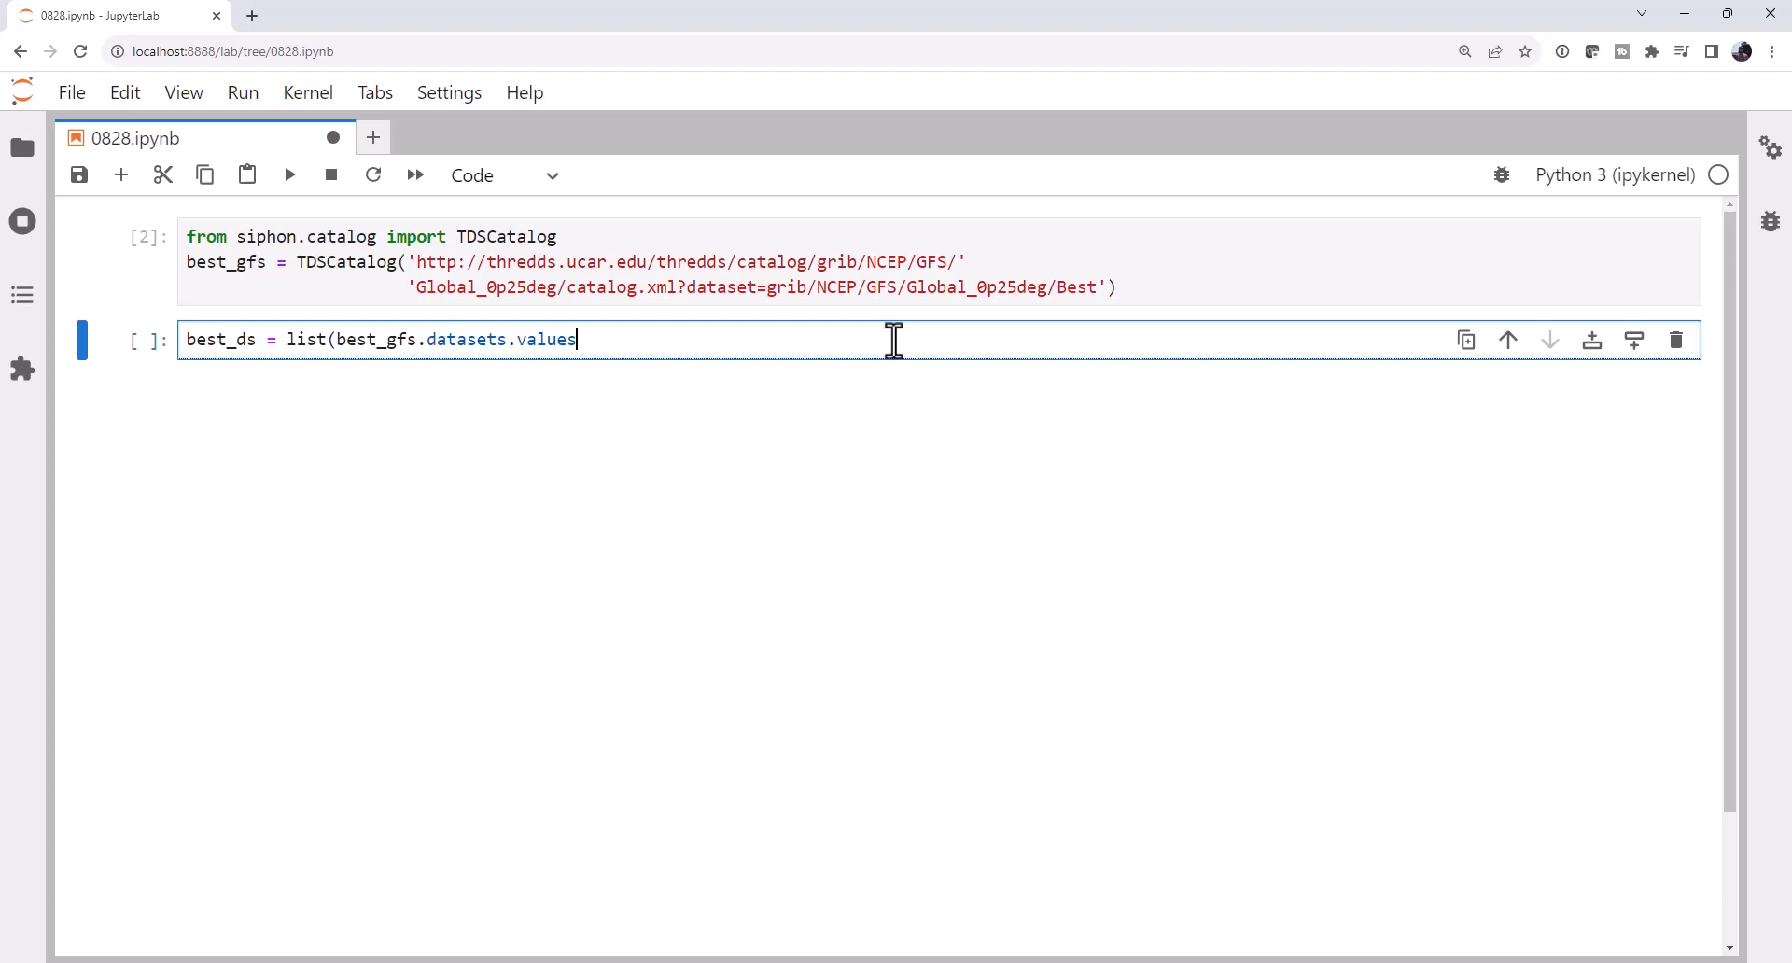
type("()")
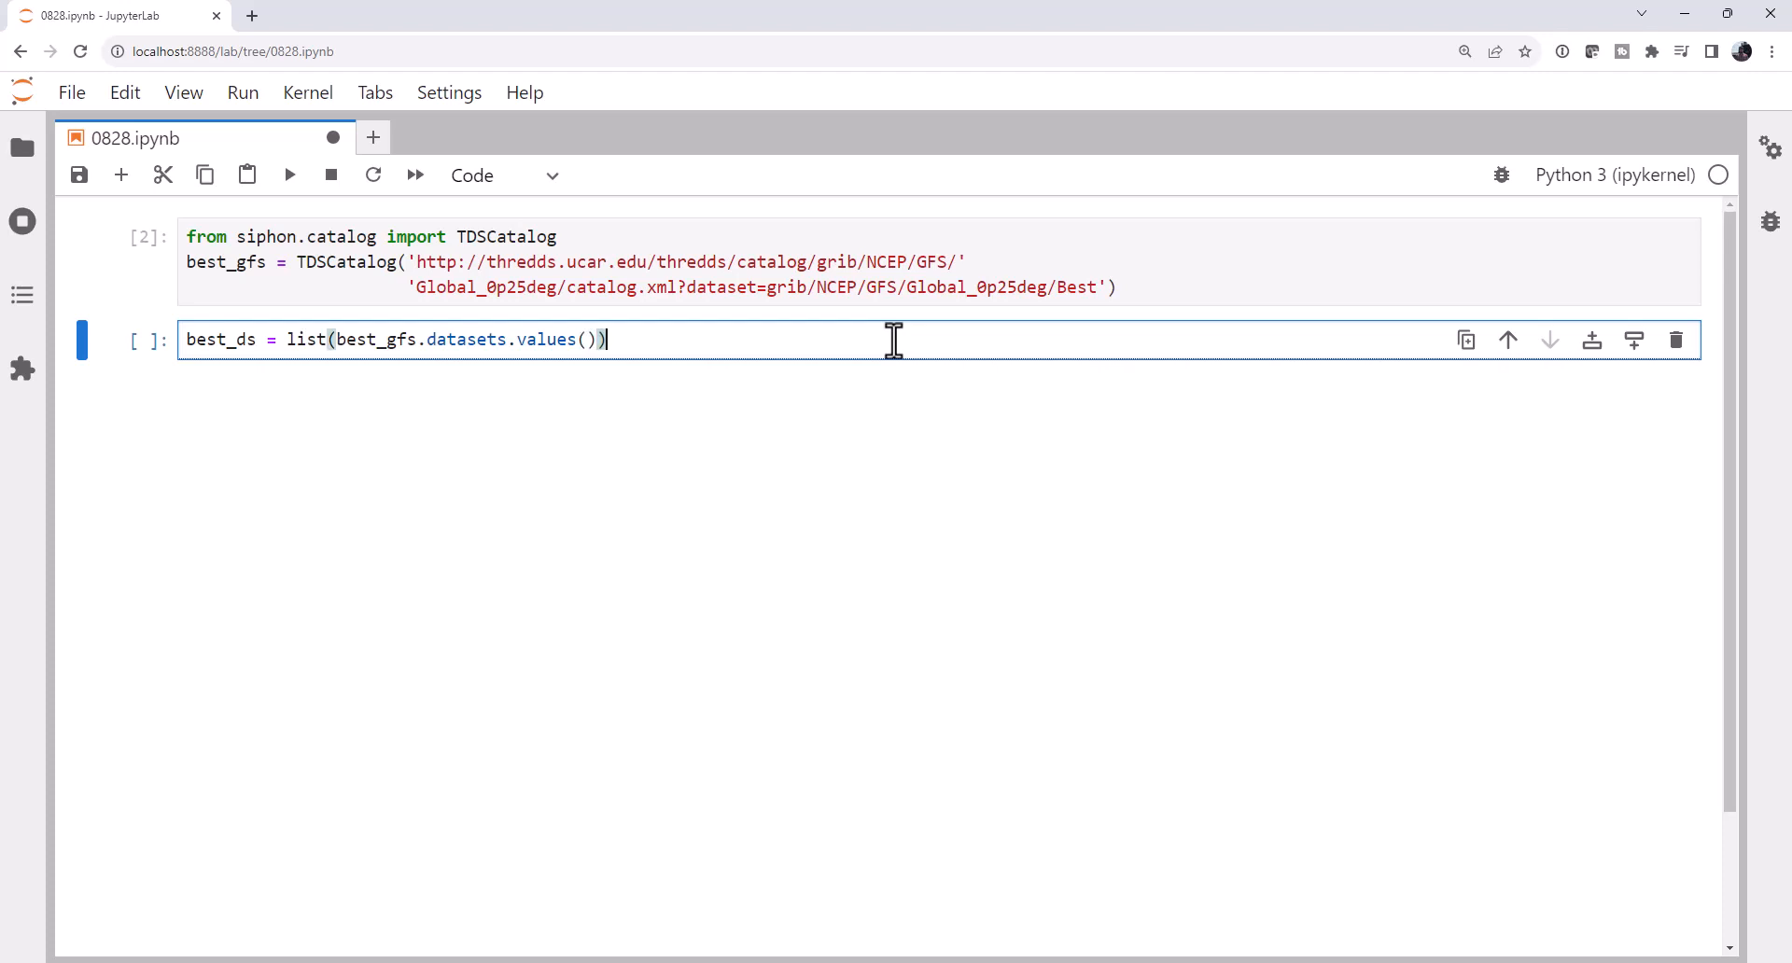
type("[0]")
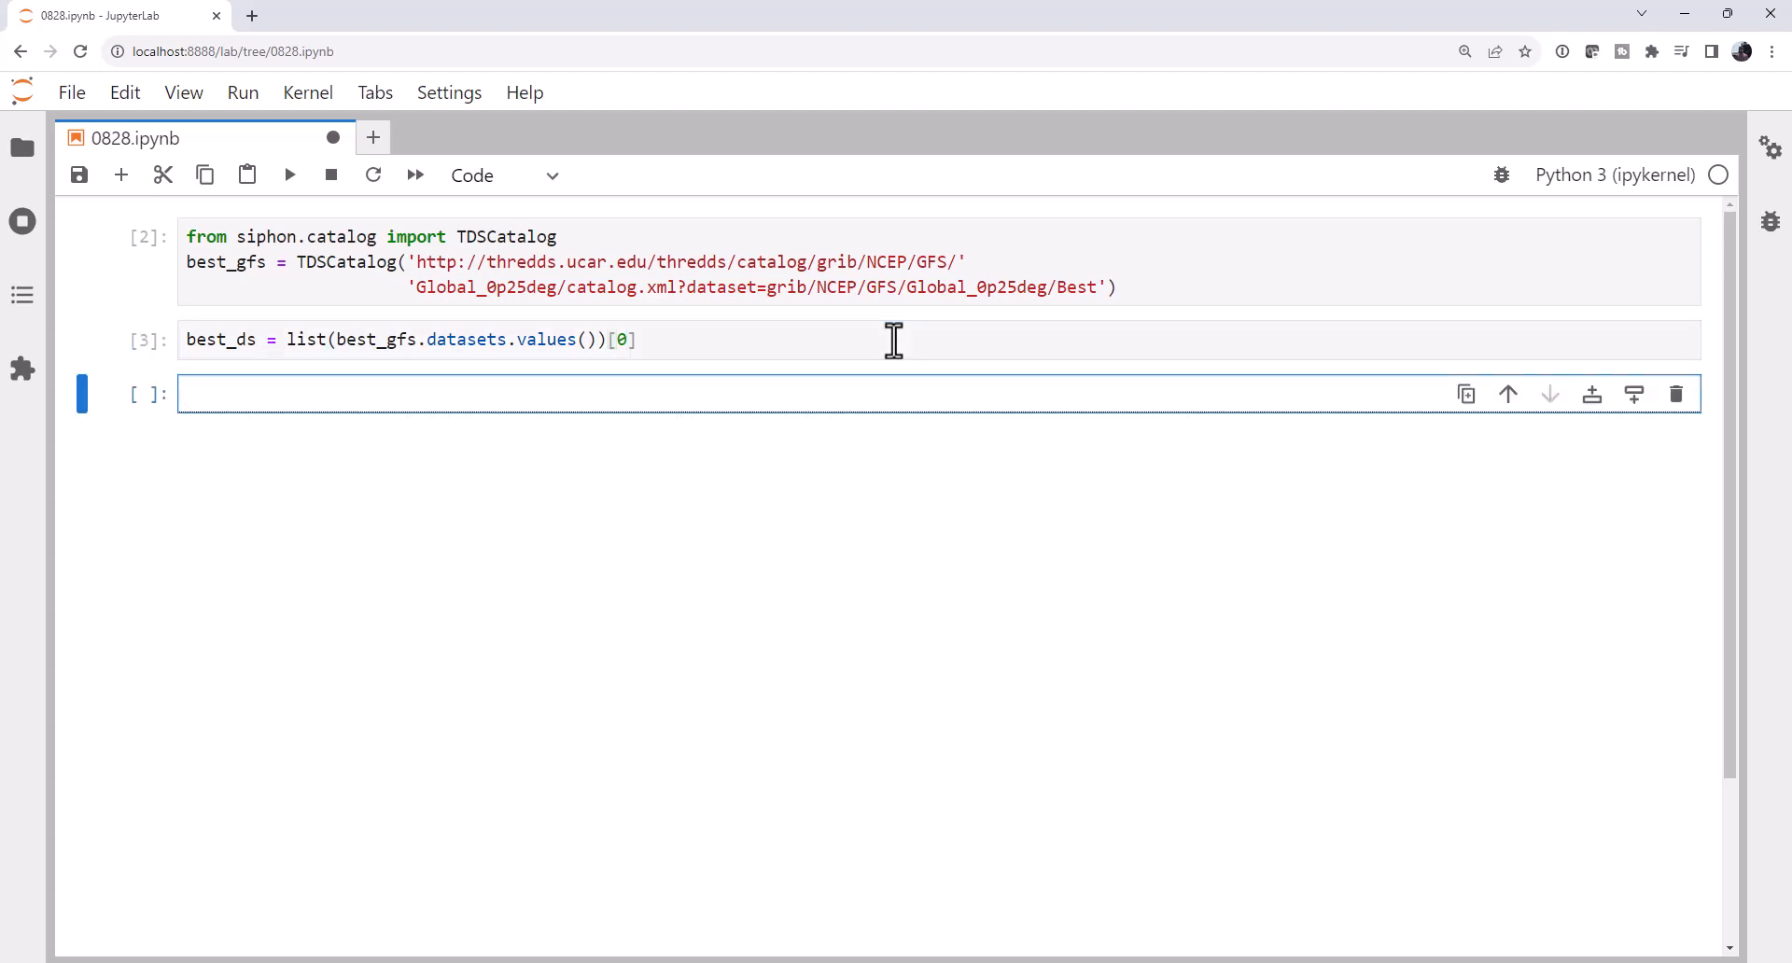
Create ncss = best_ds.subset() and query = ncss.query(), then begin listing ncss.variables.
type("n")
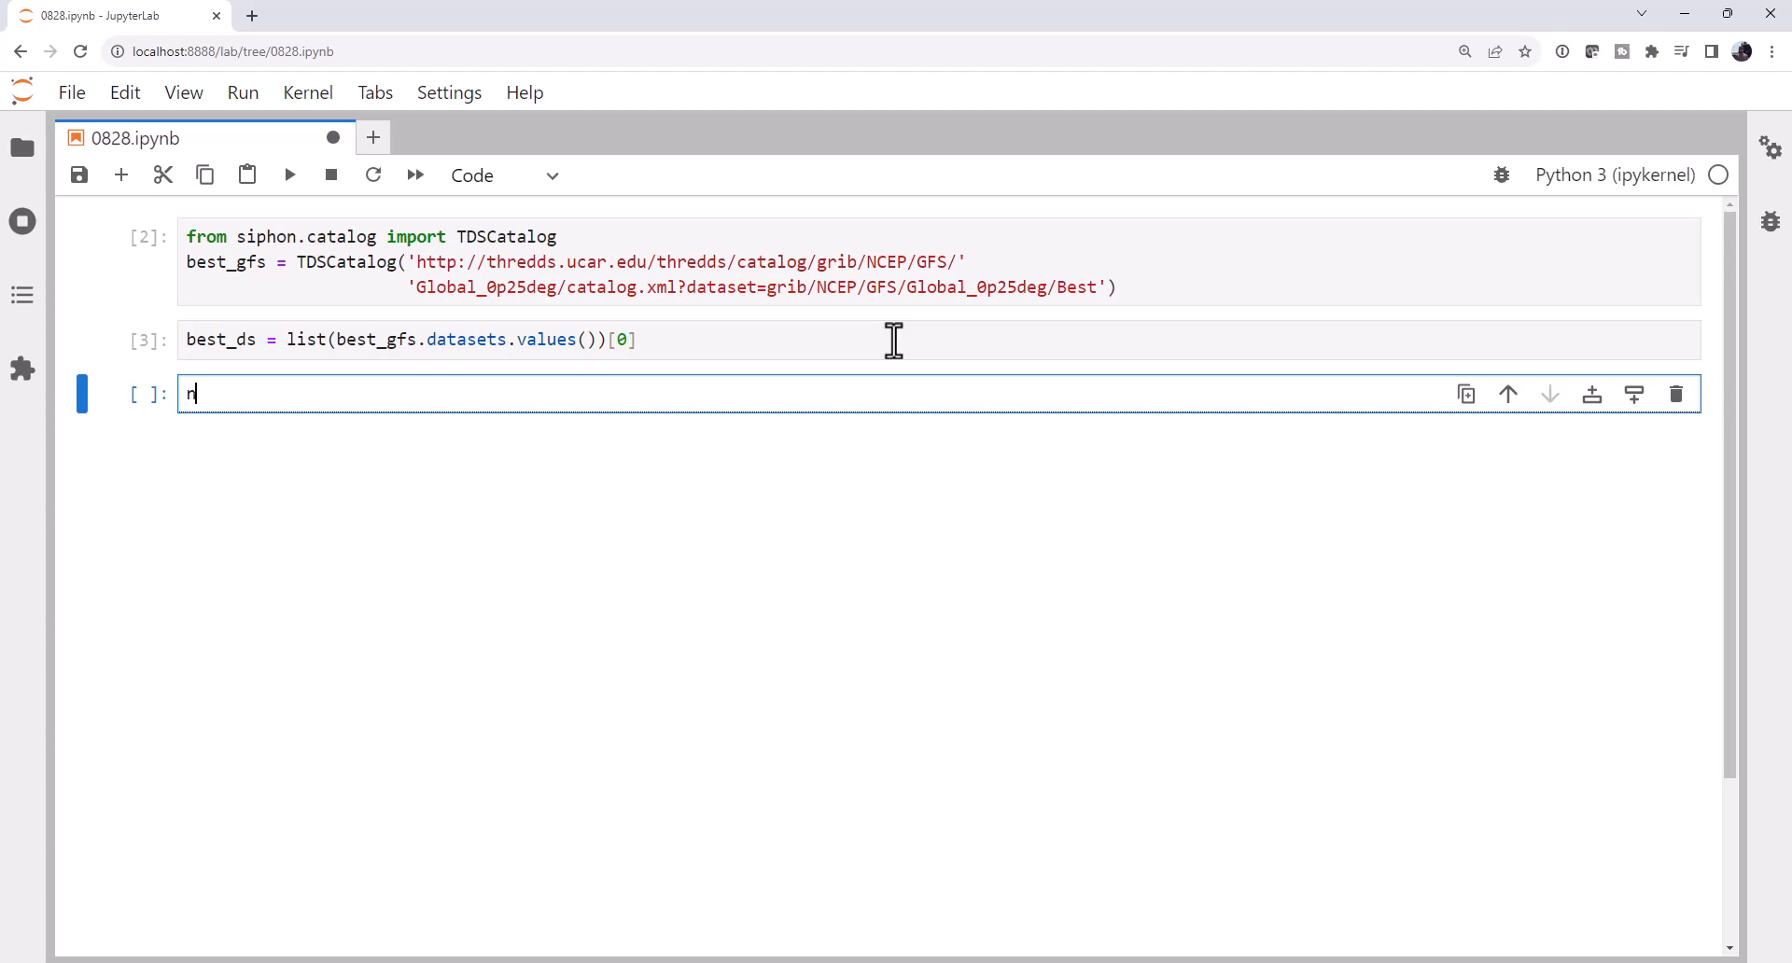
type("css")
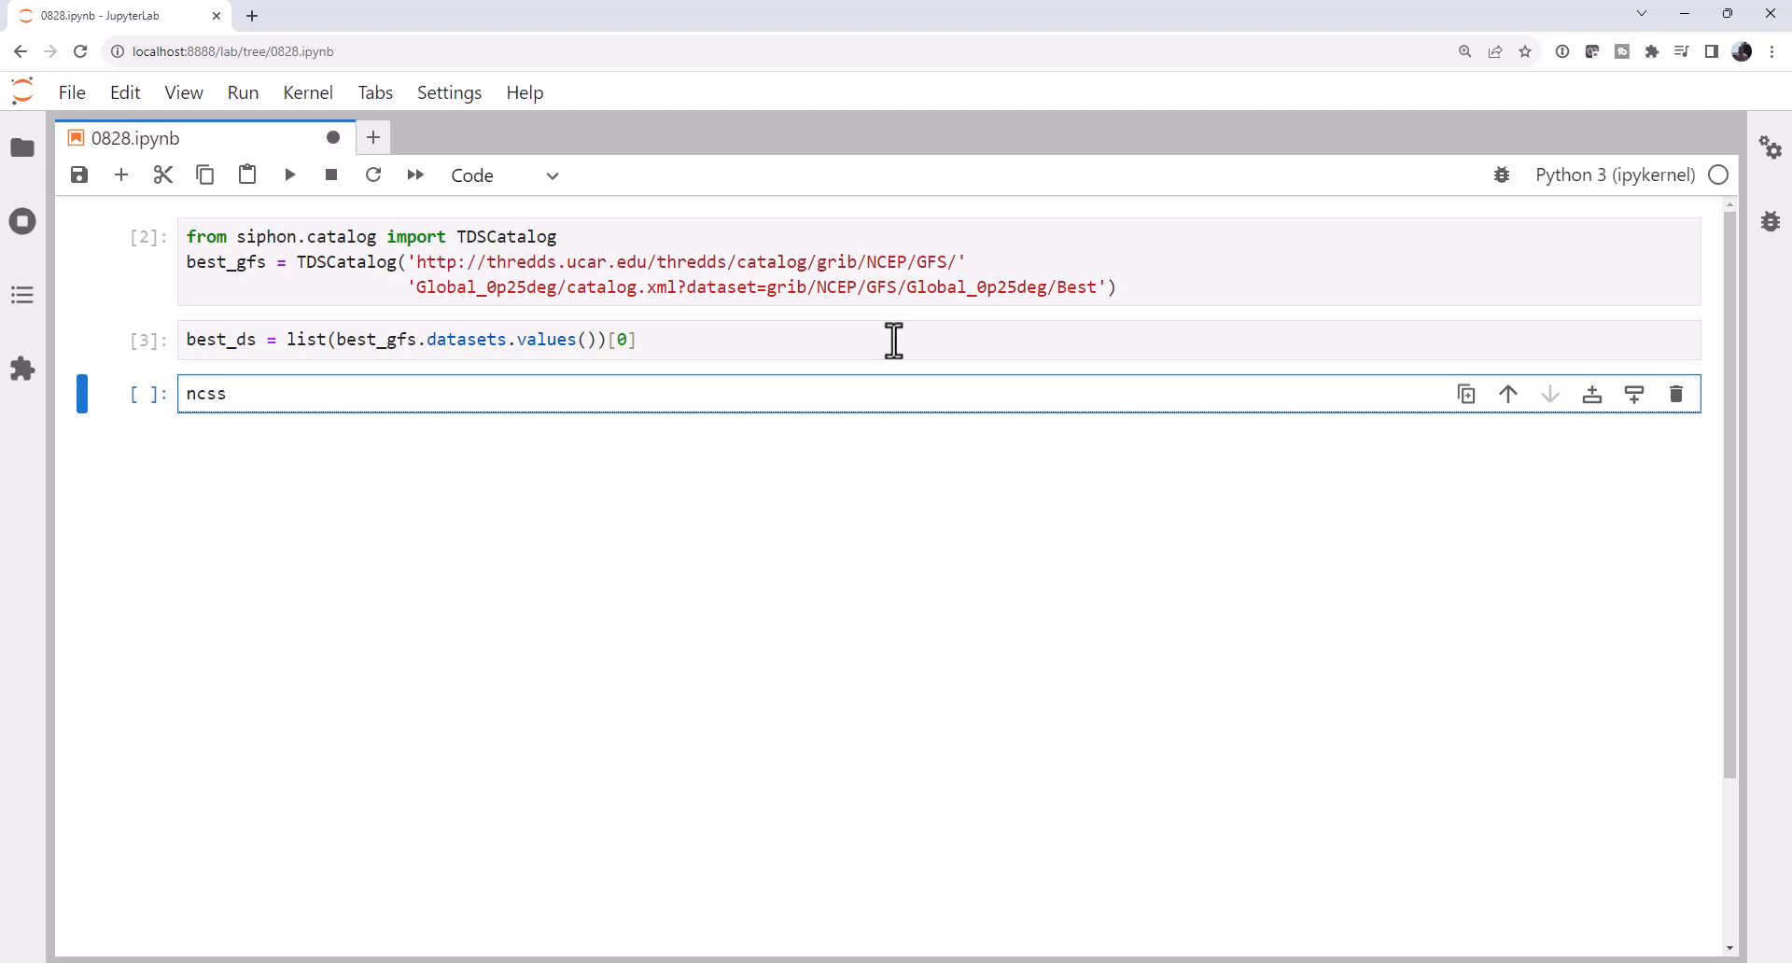
type("= best_ds.sub")
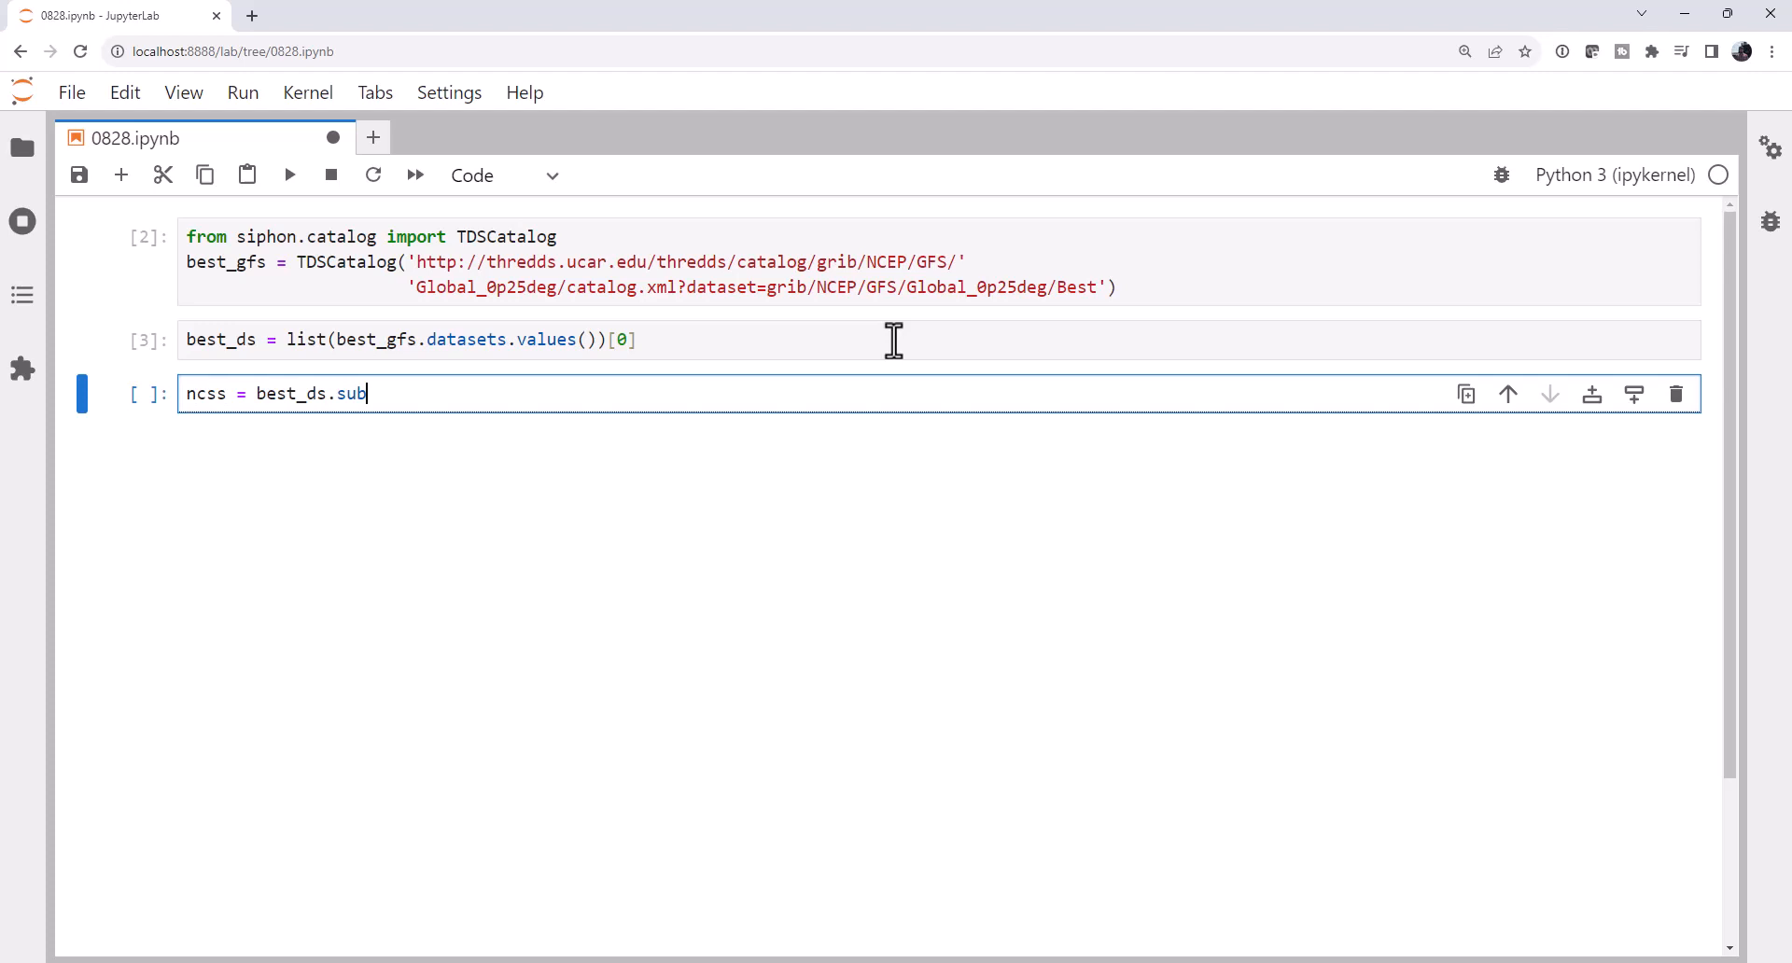
type("set()")
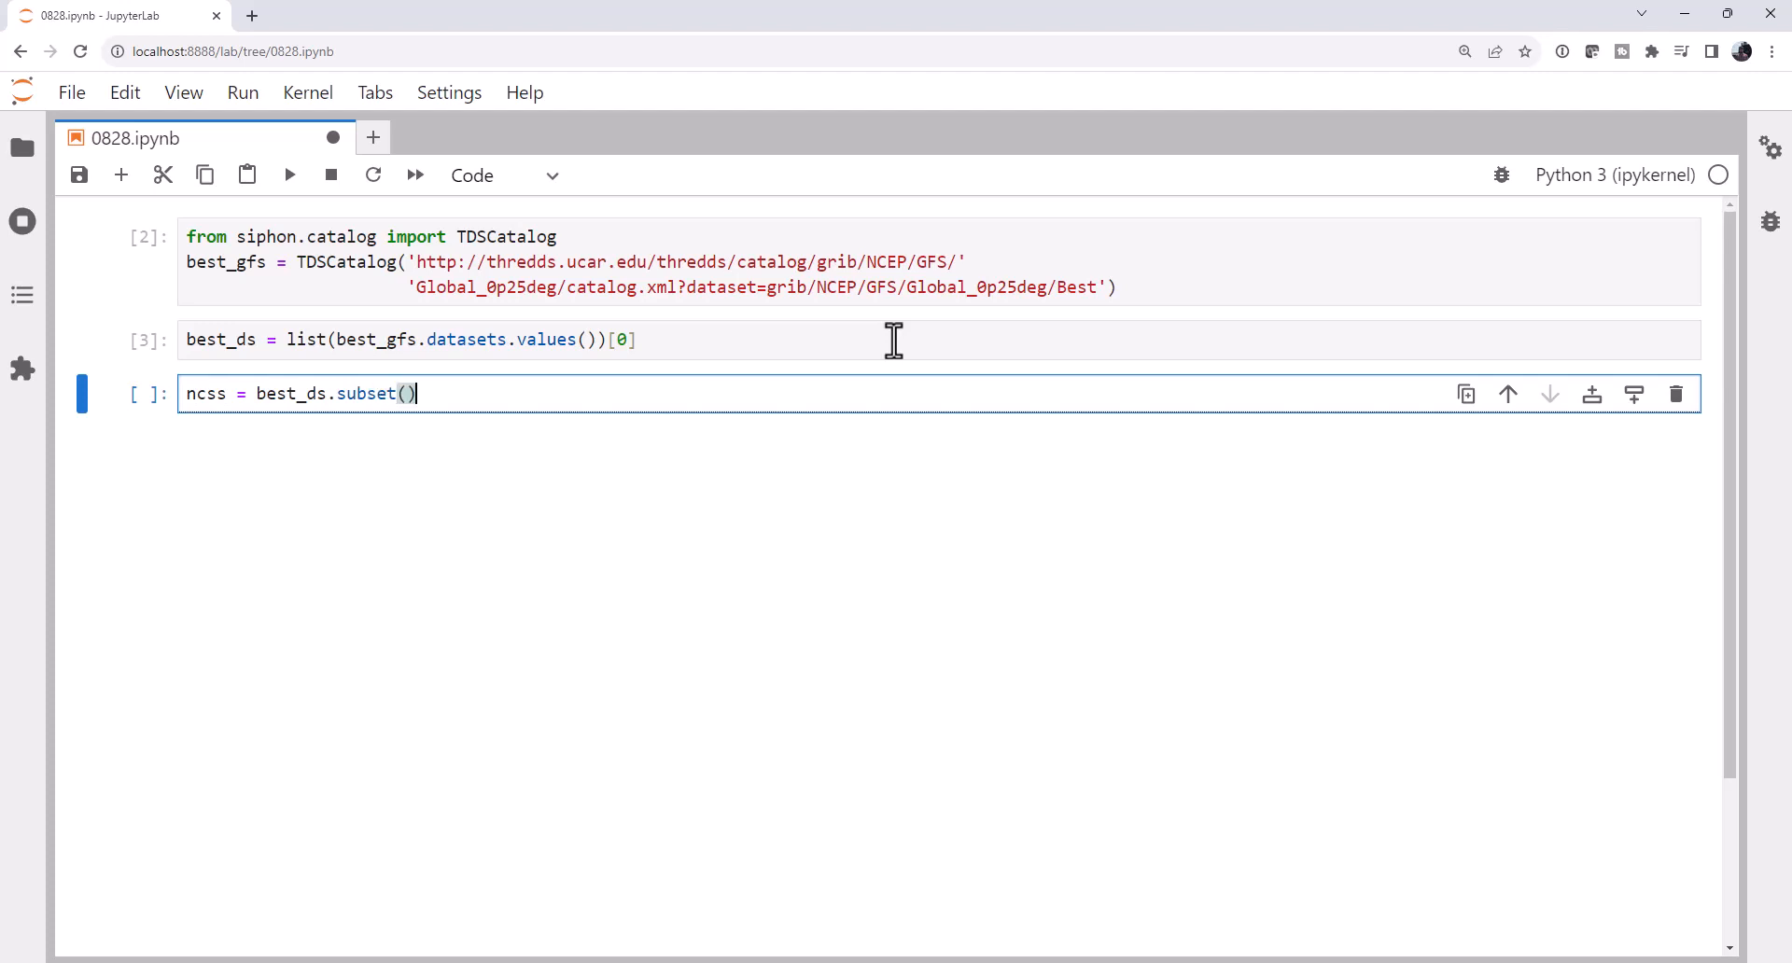
type("qu")
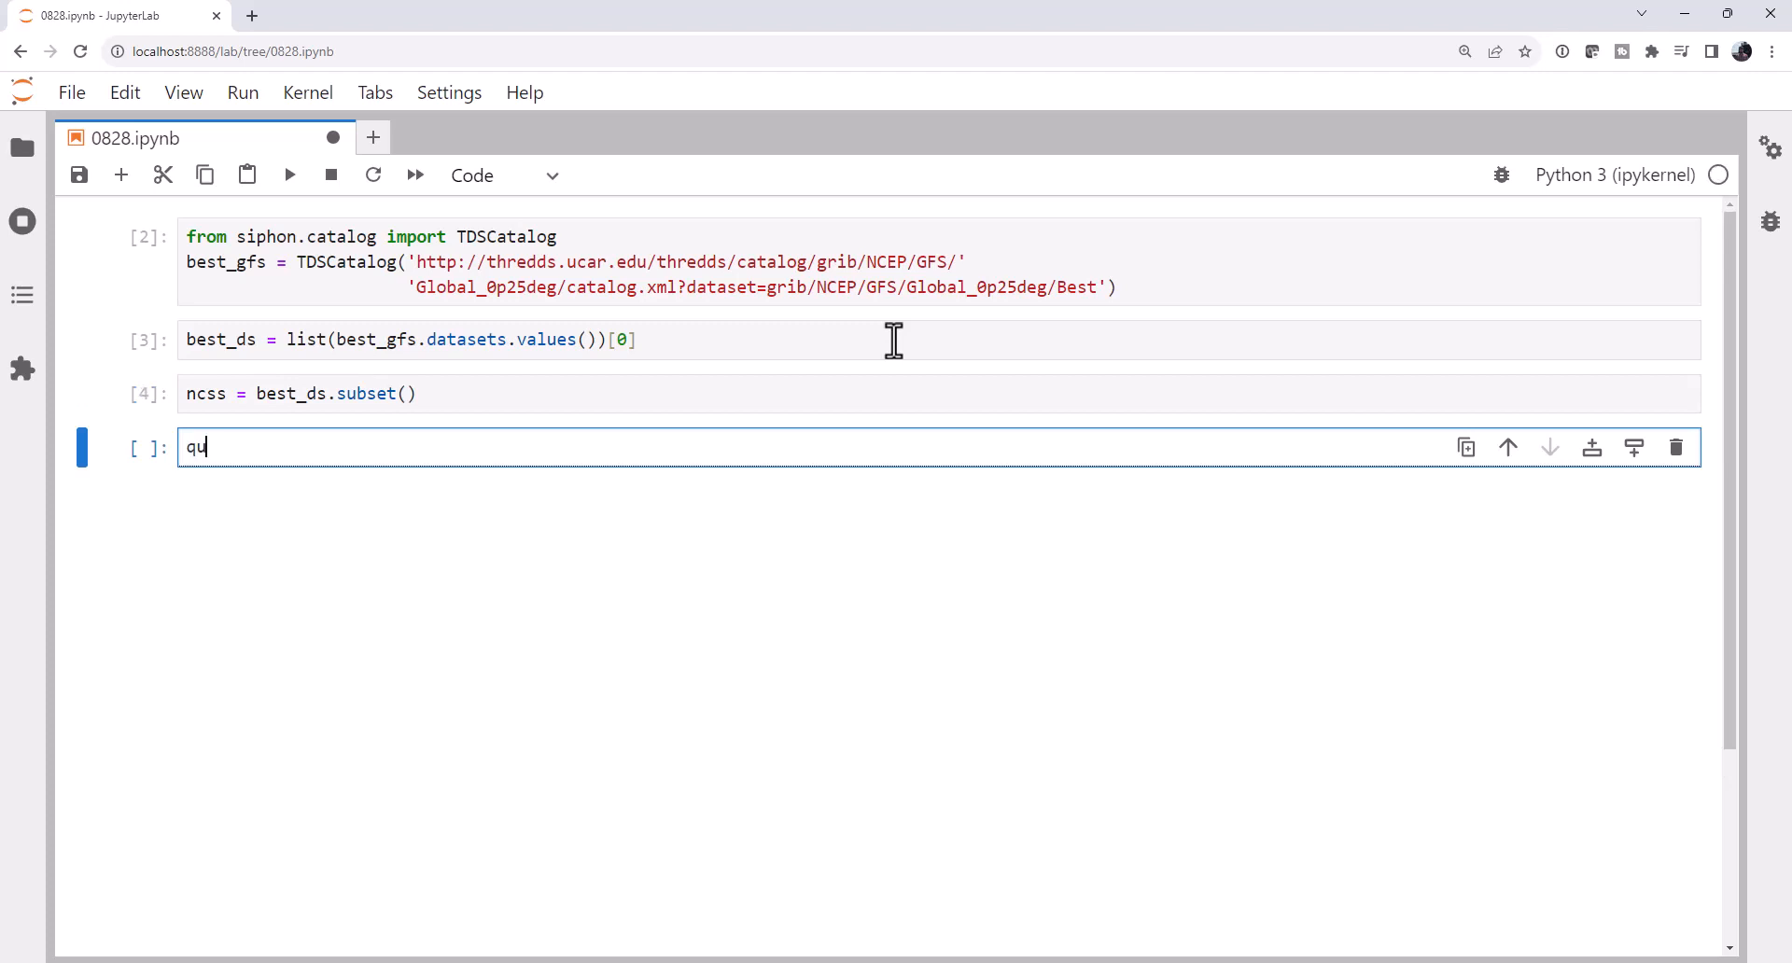
type("ery")
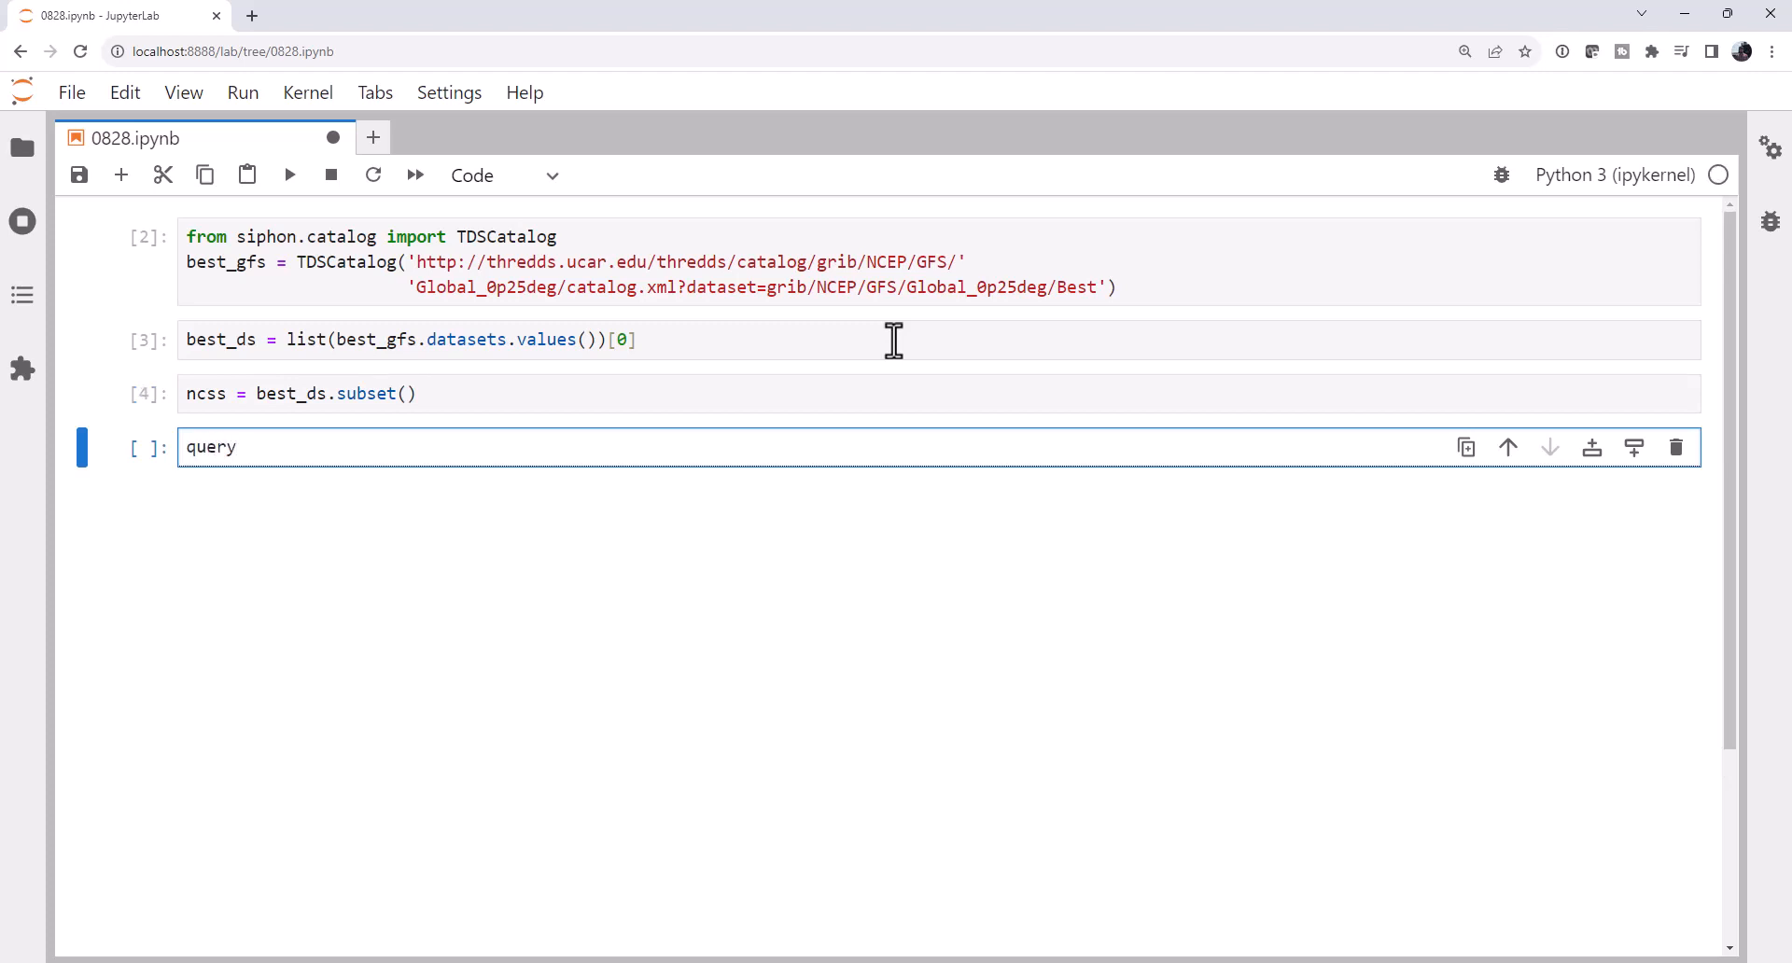
type("= ncs")
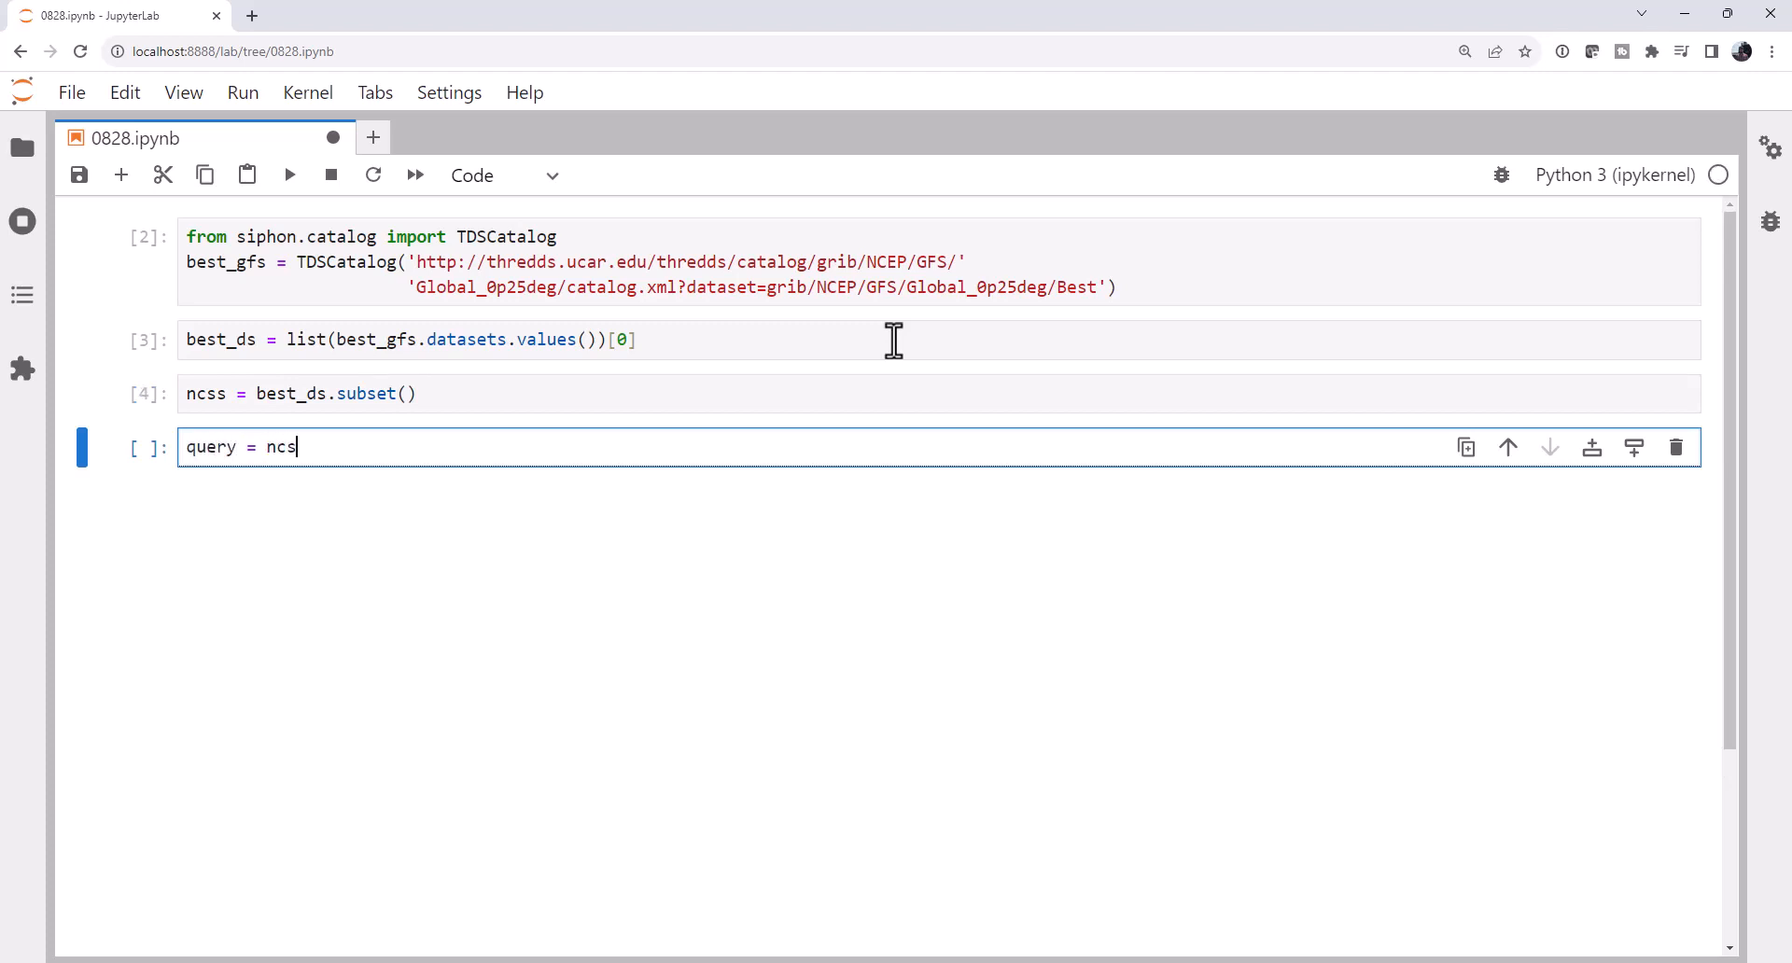
type("s.query()")
type("n")
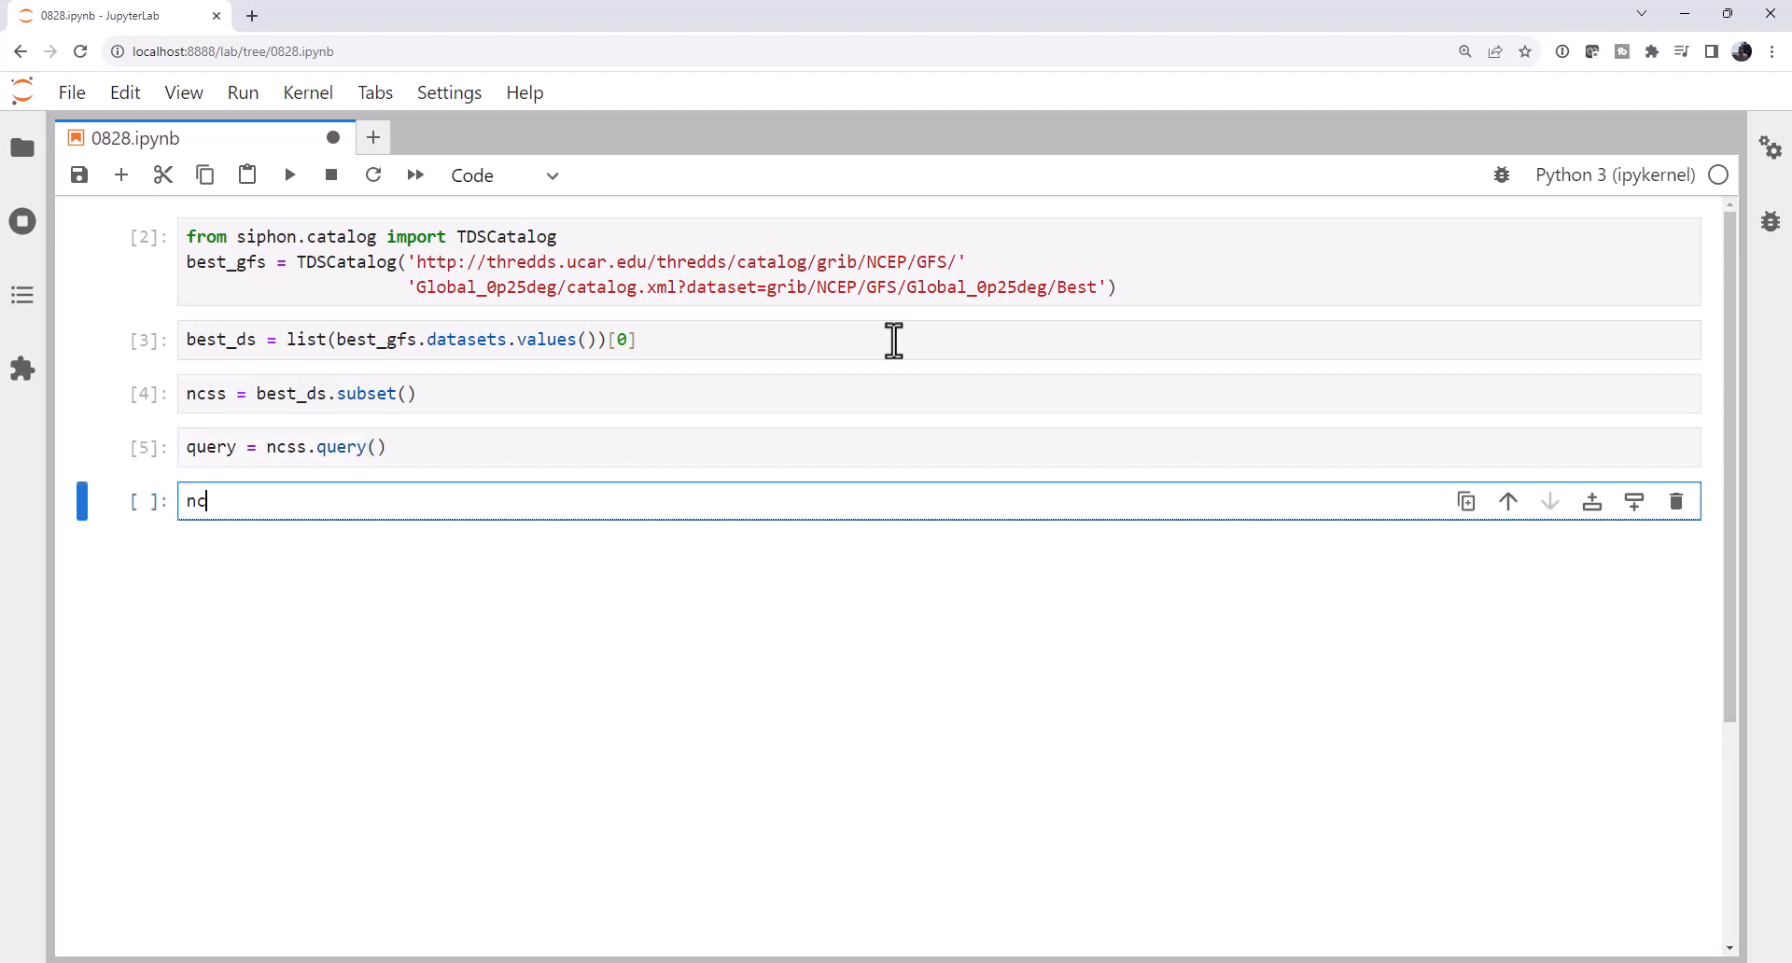
type("css.variables")
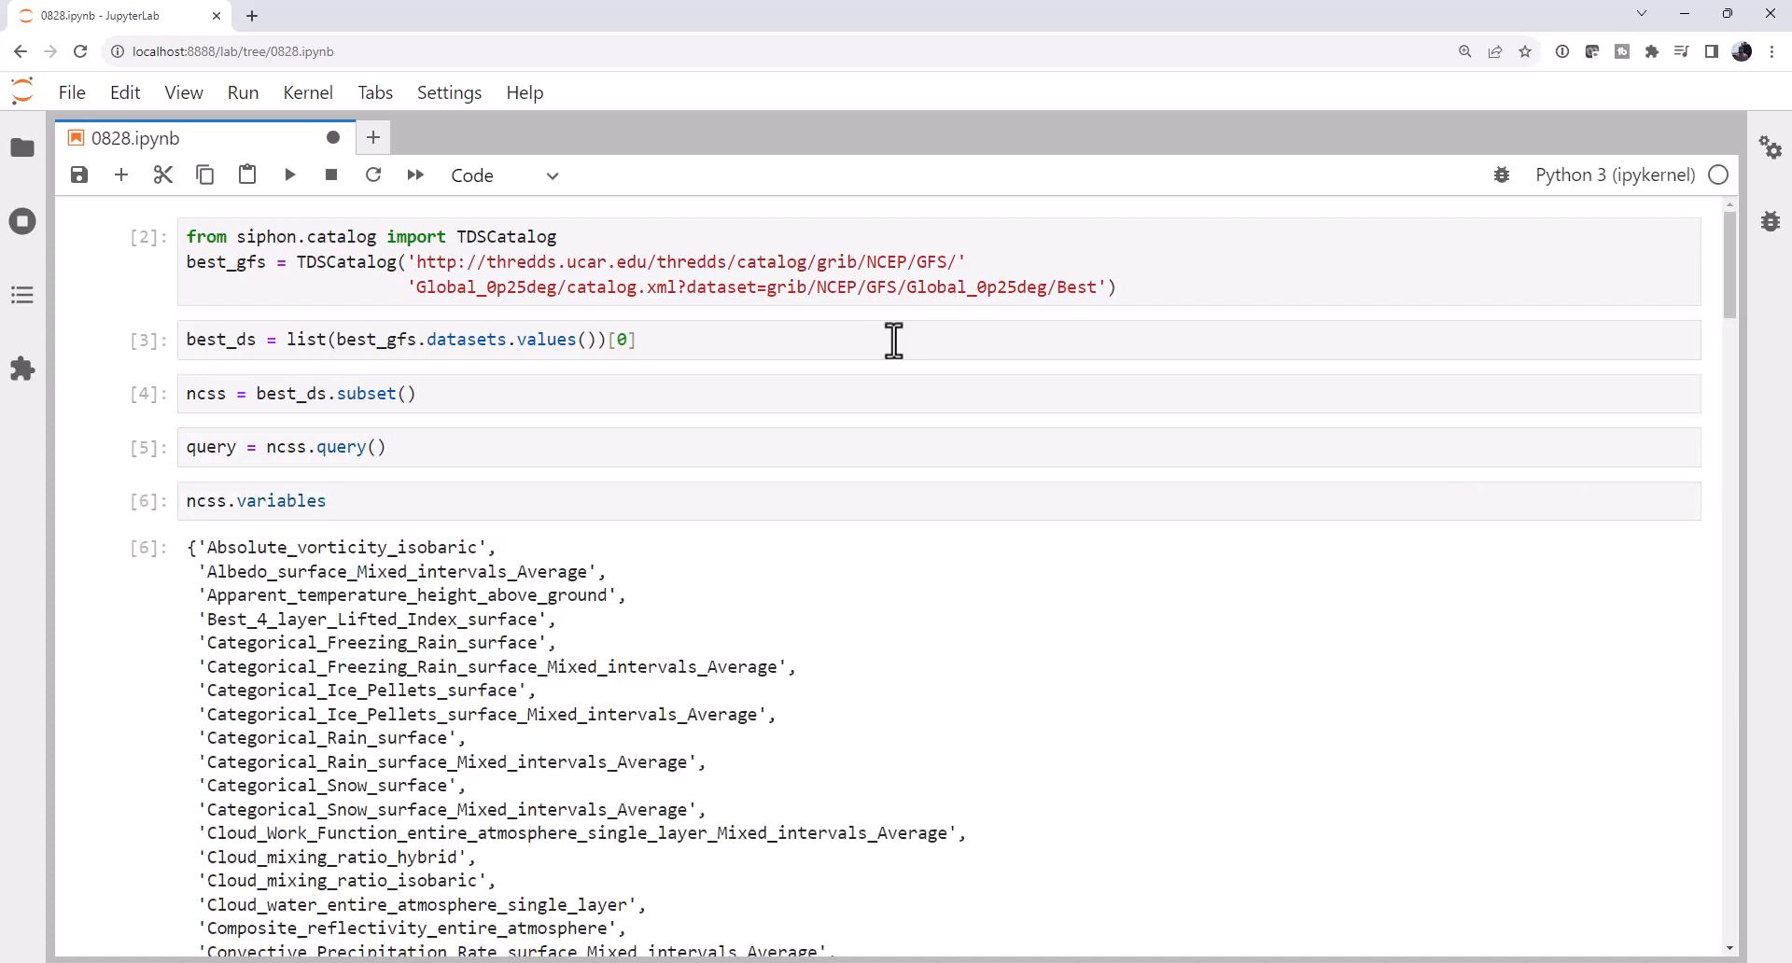
scroll("down", 3)
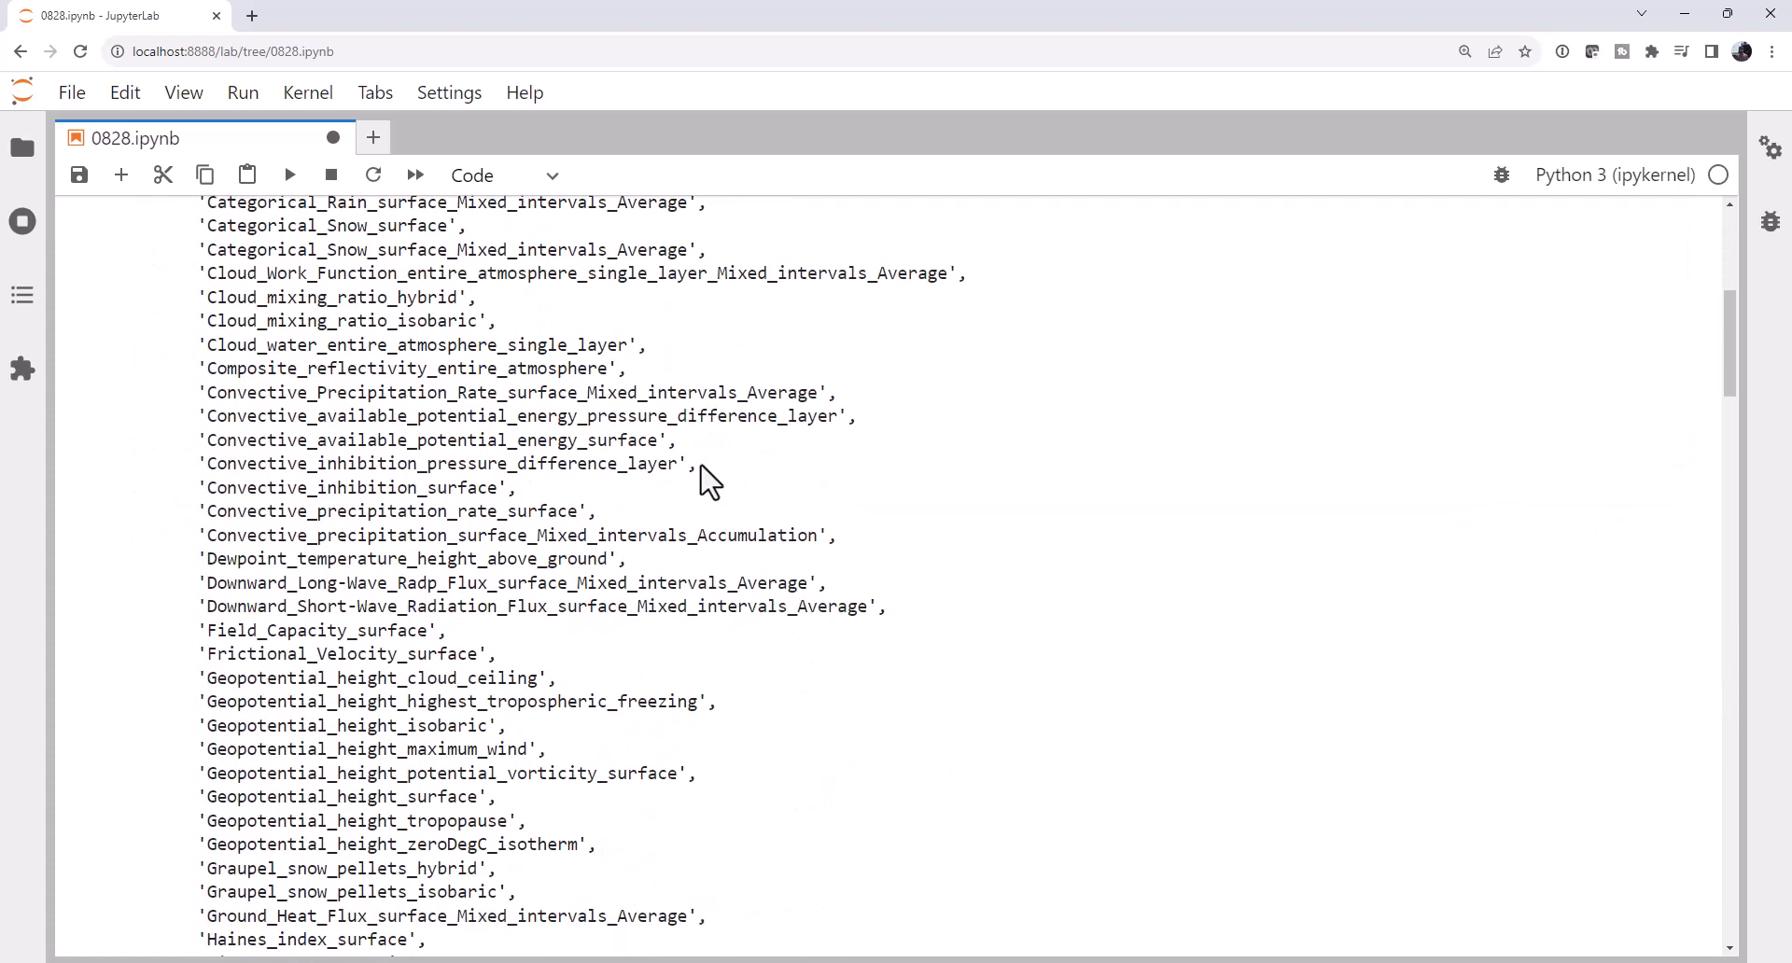
scroll("down", 3)
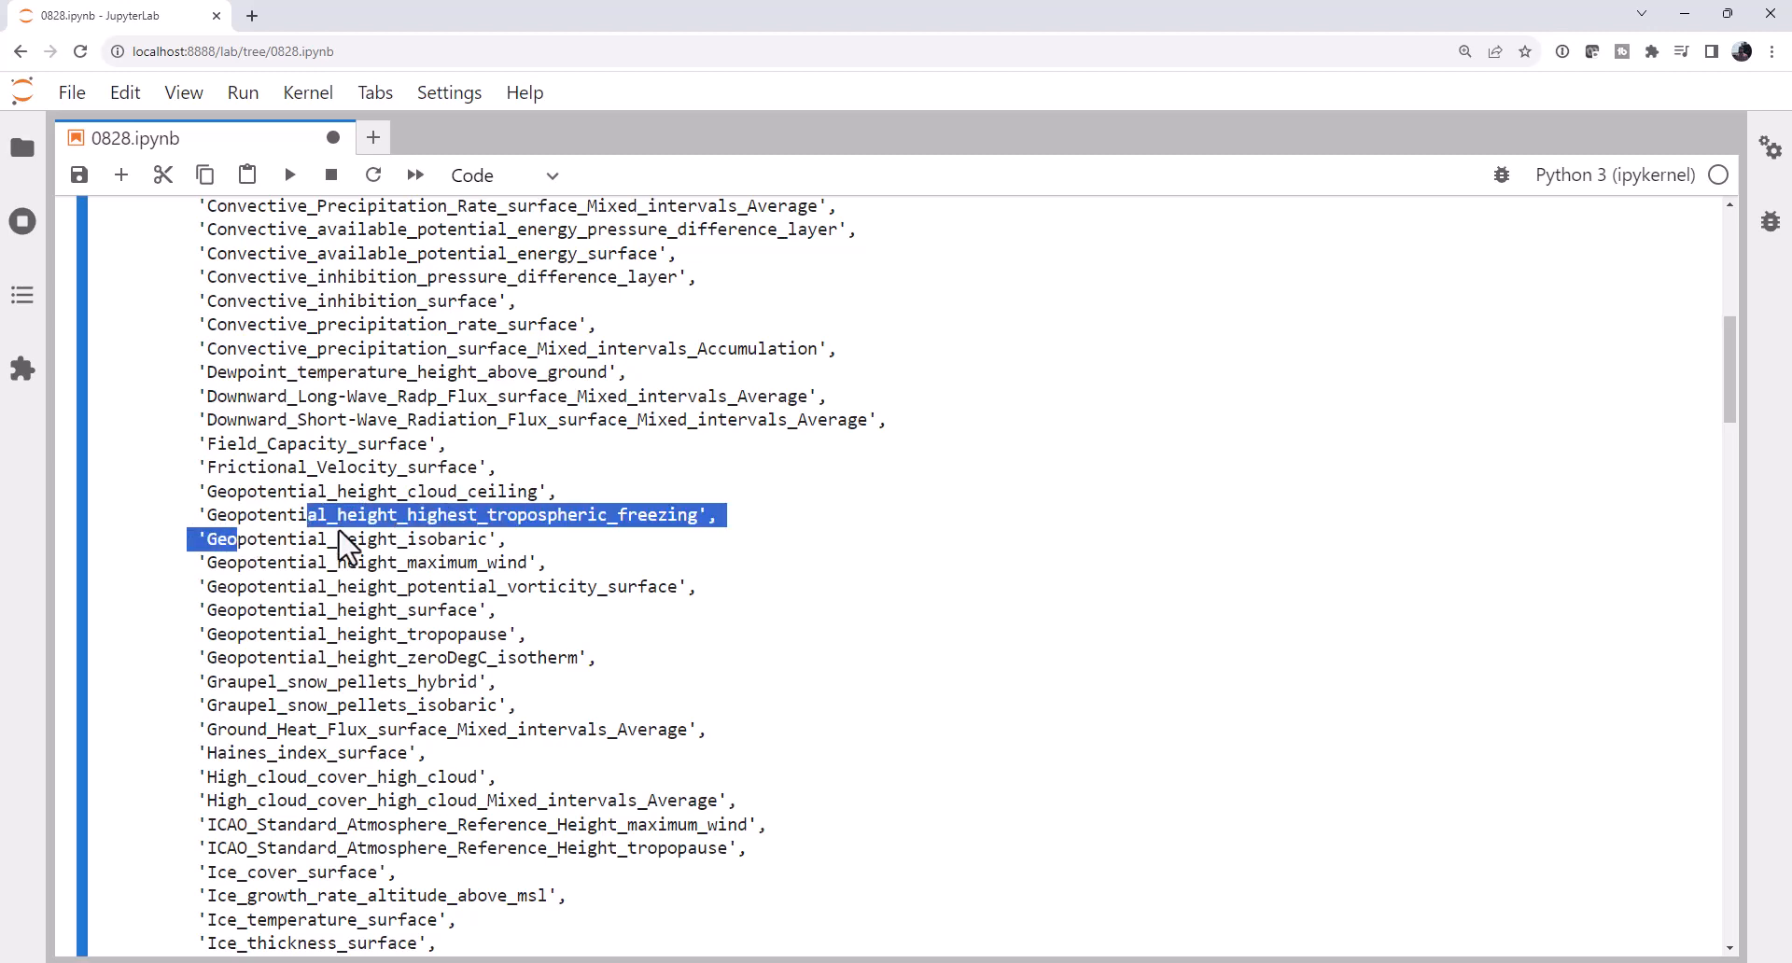
scroll("down", 3)
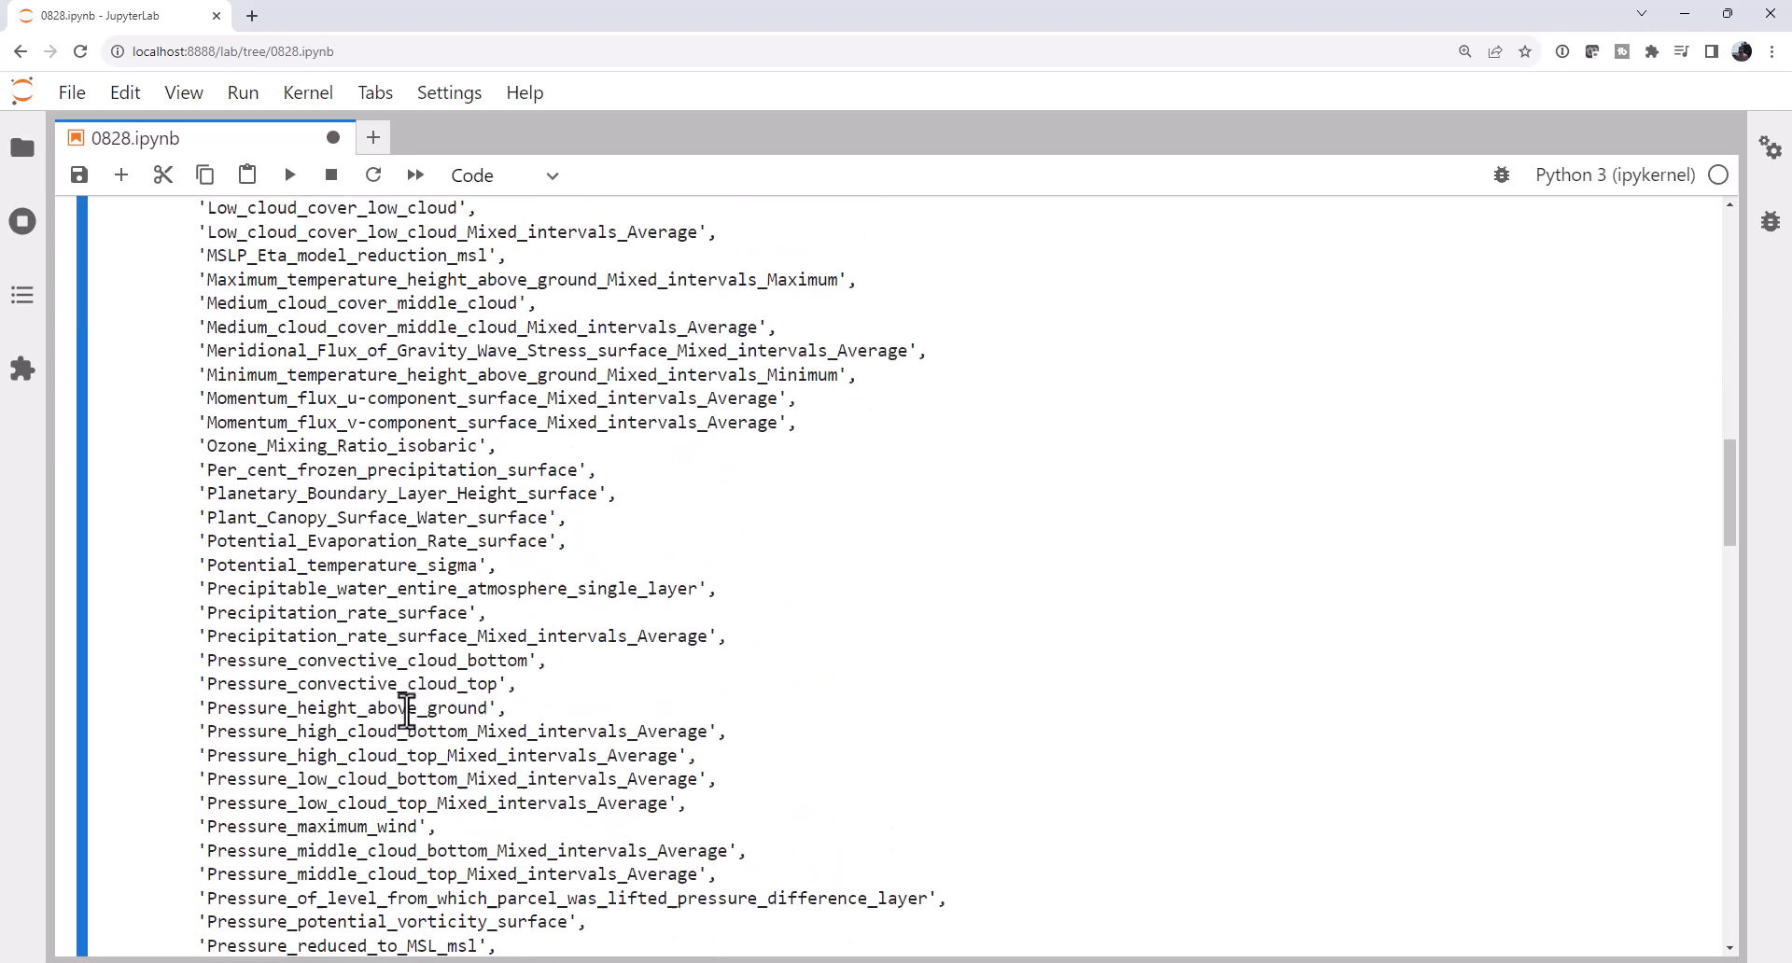
scroll("down", 3)
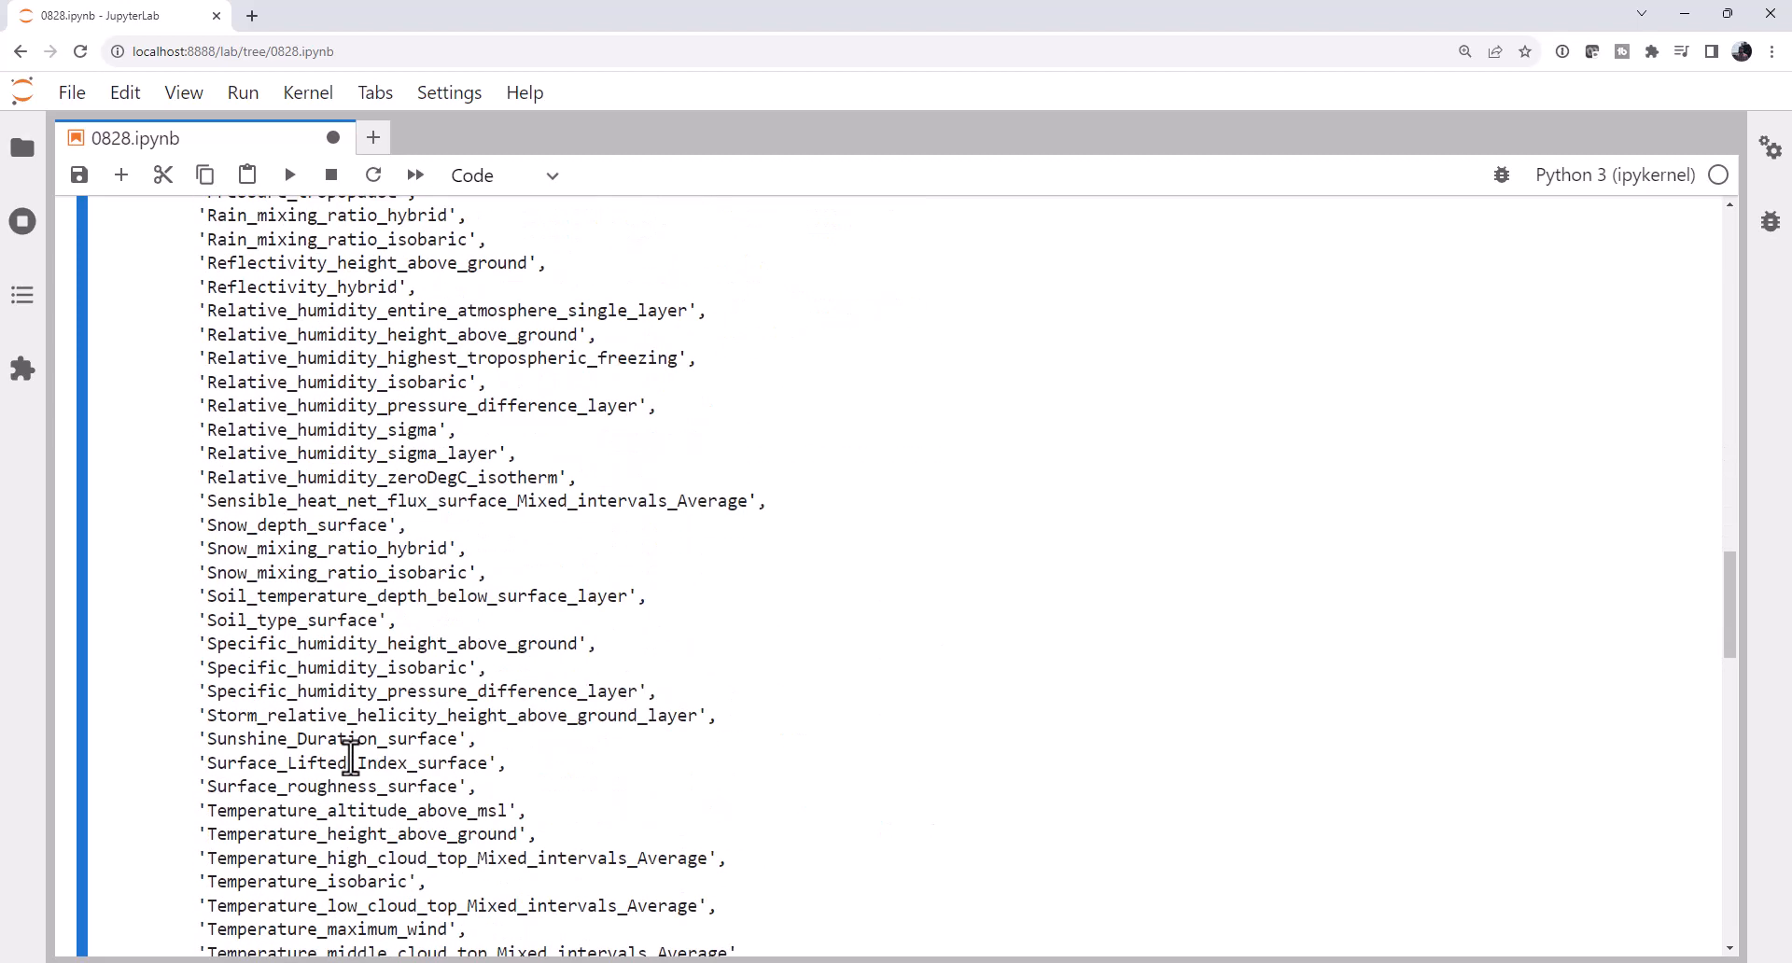
scroll("down", 3)
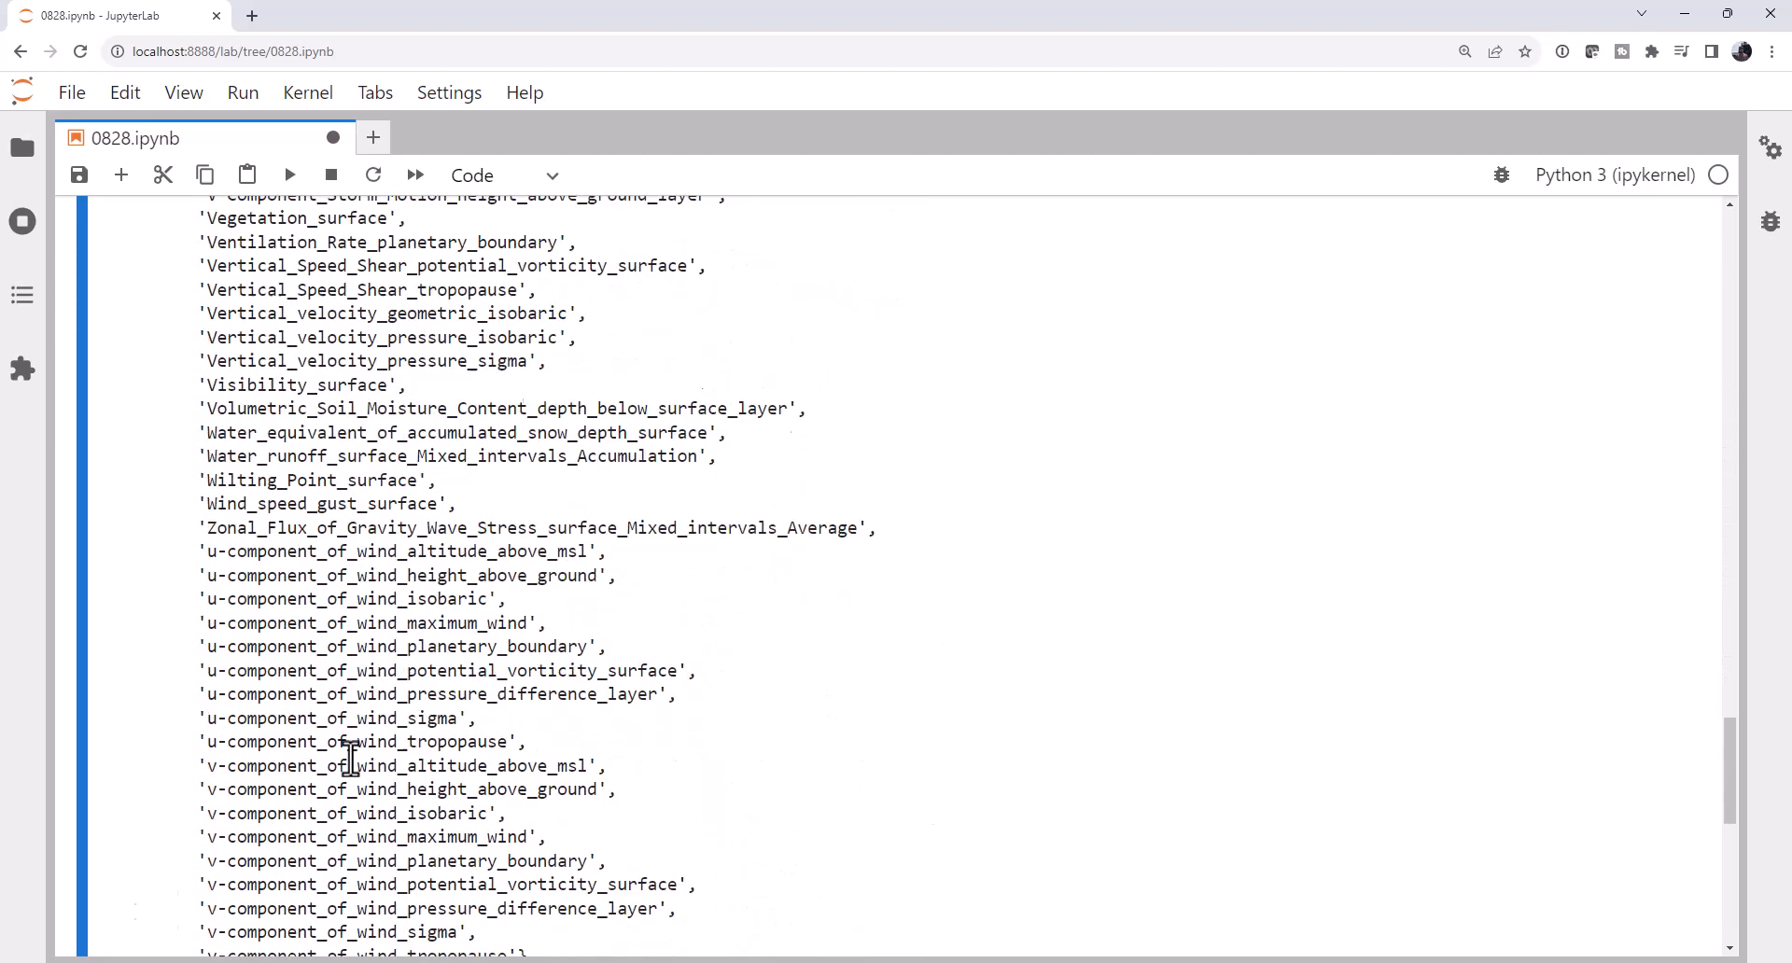
scroll("down", 3)
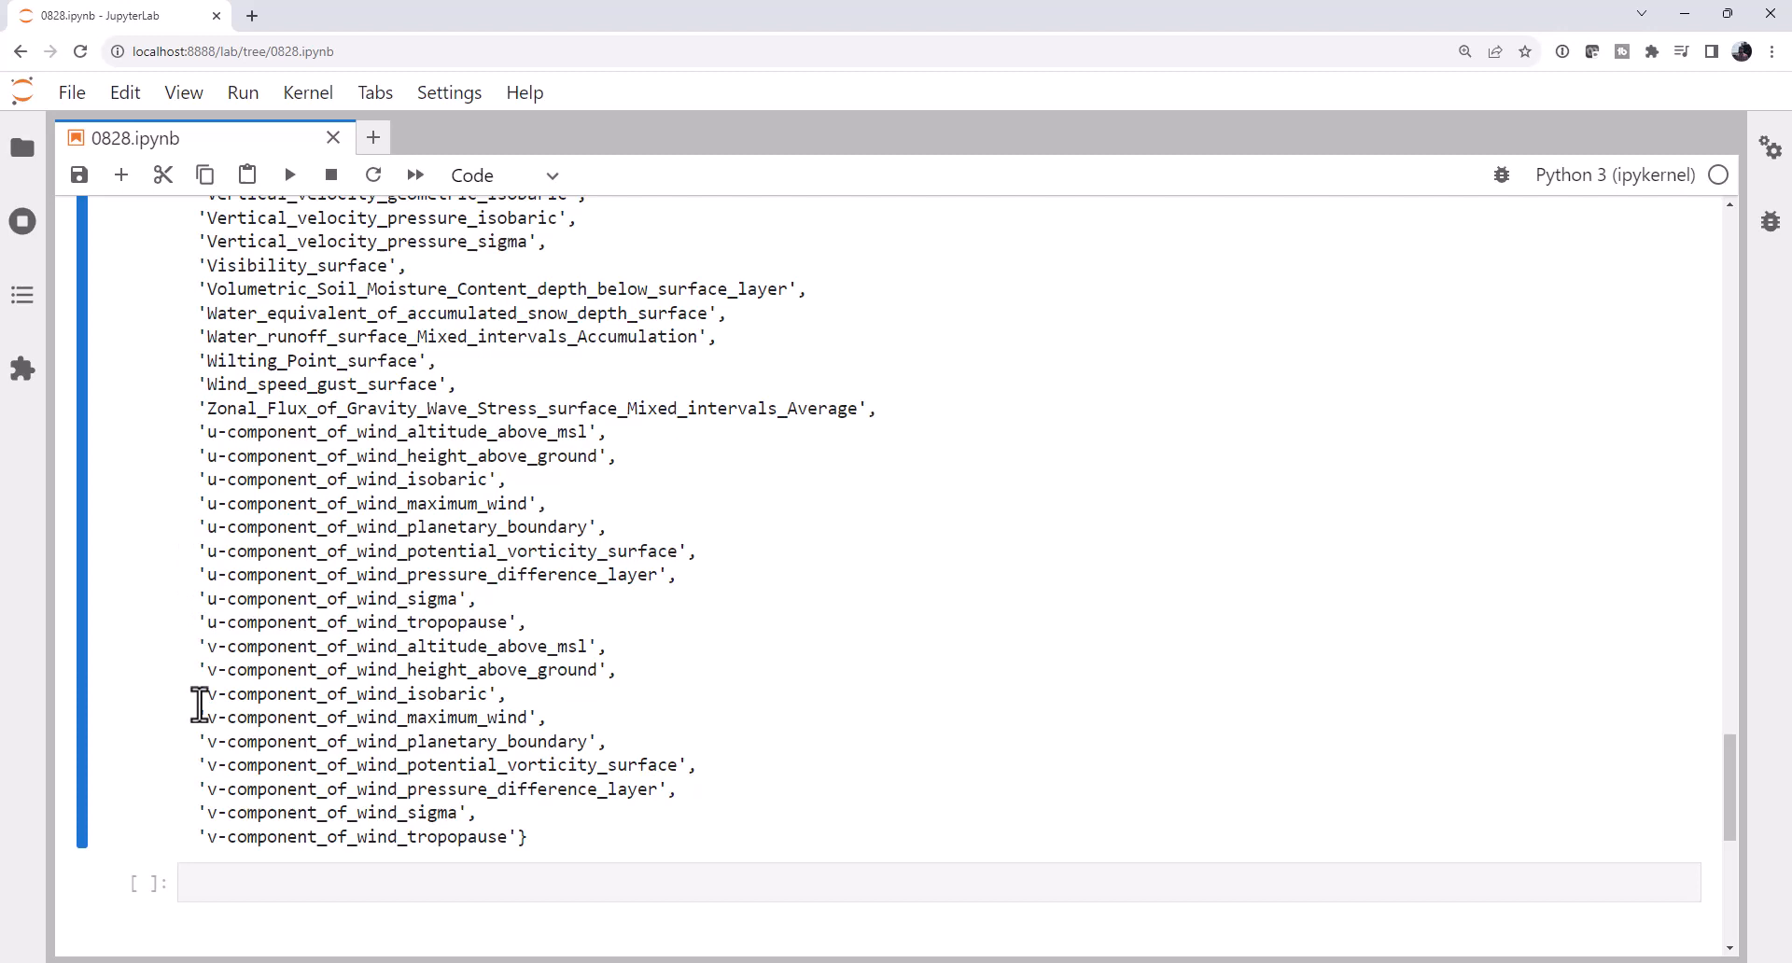
double_click(348, 693)
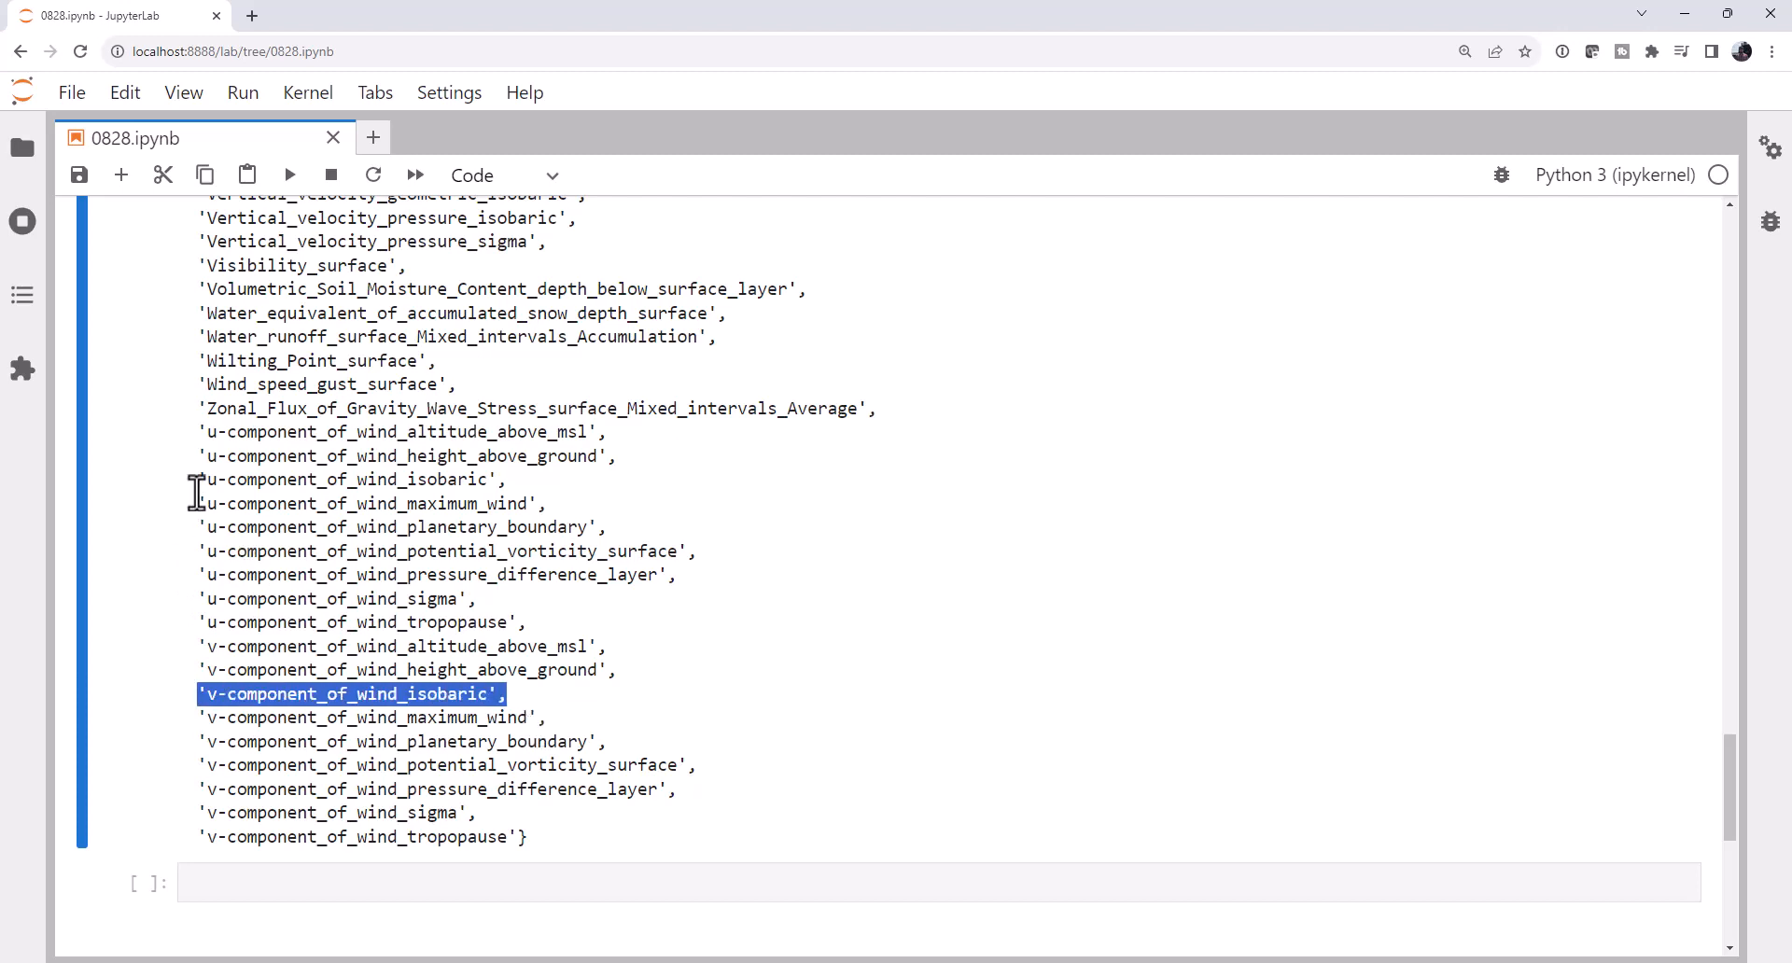
left_click(555, 503)
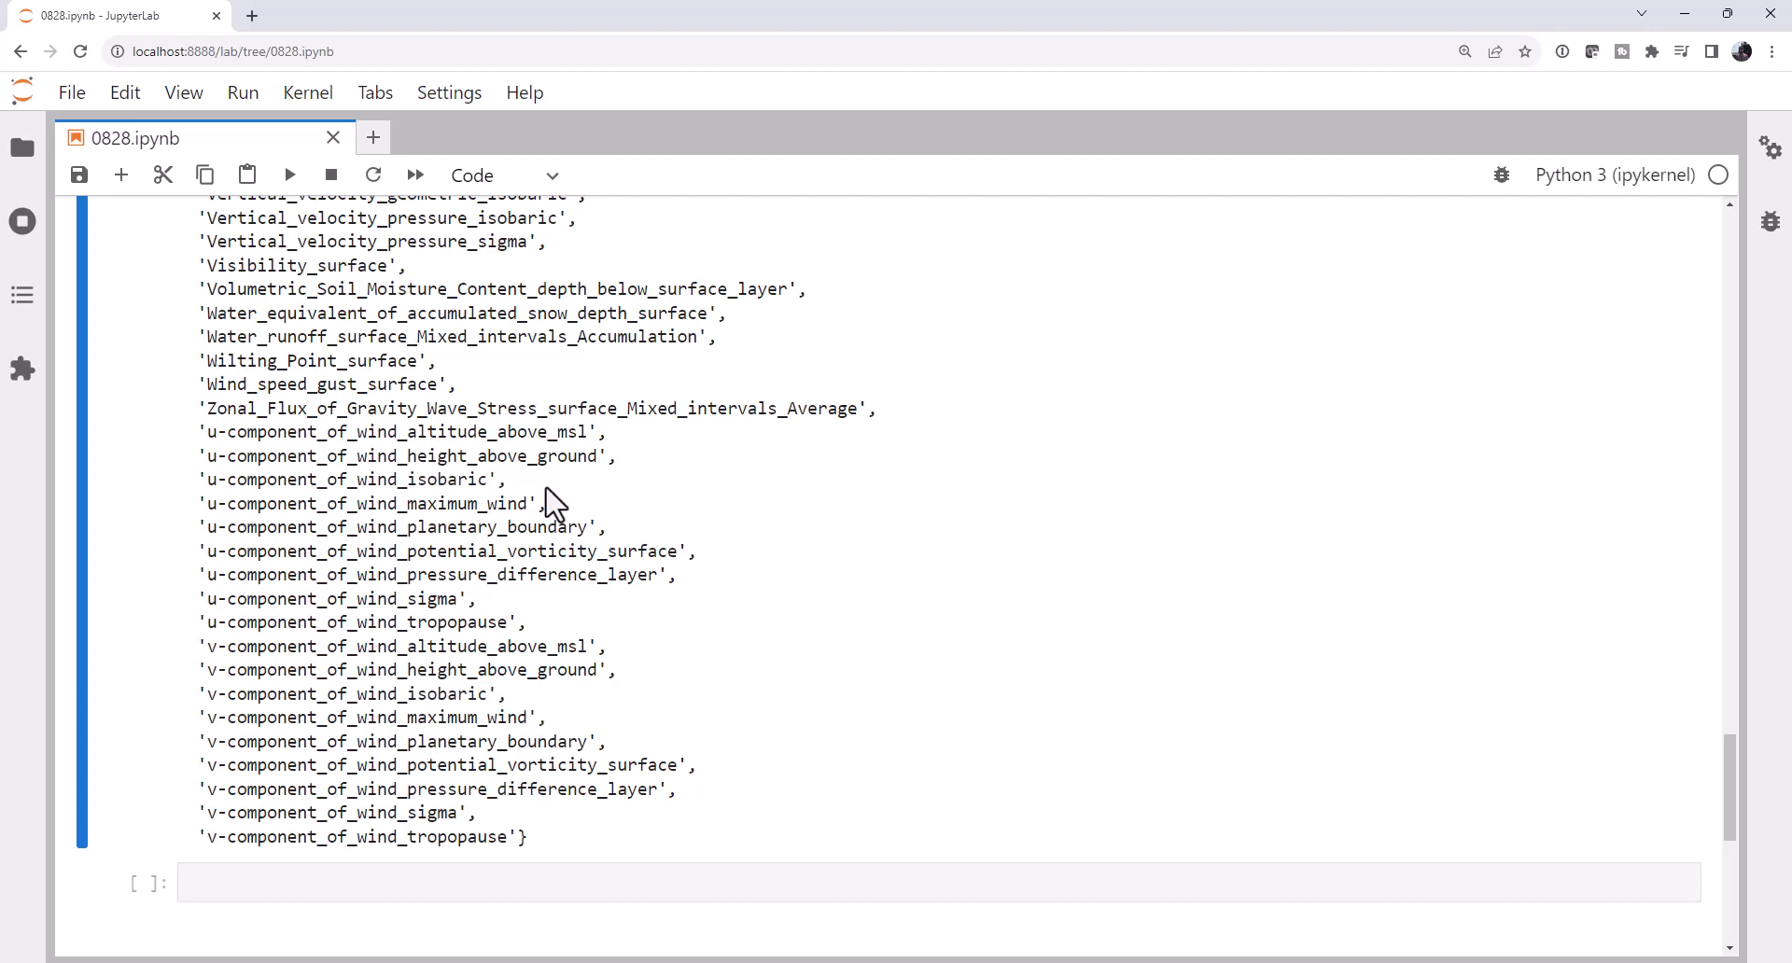
mouse_move(477, 598)
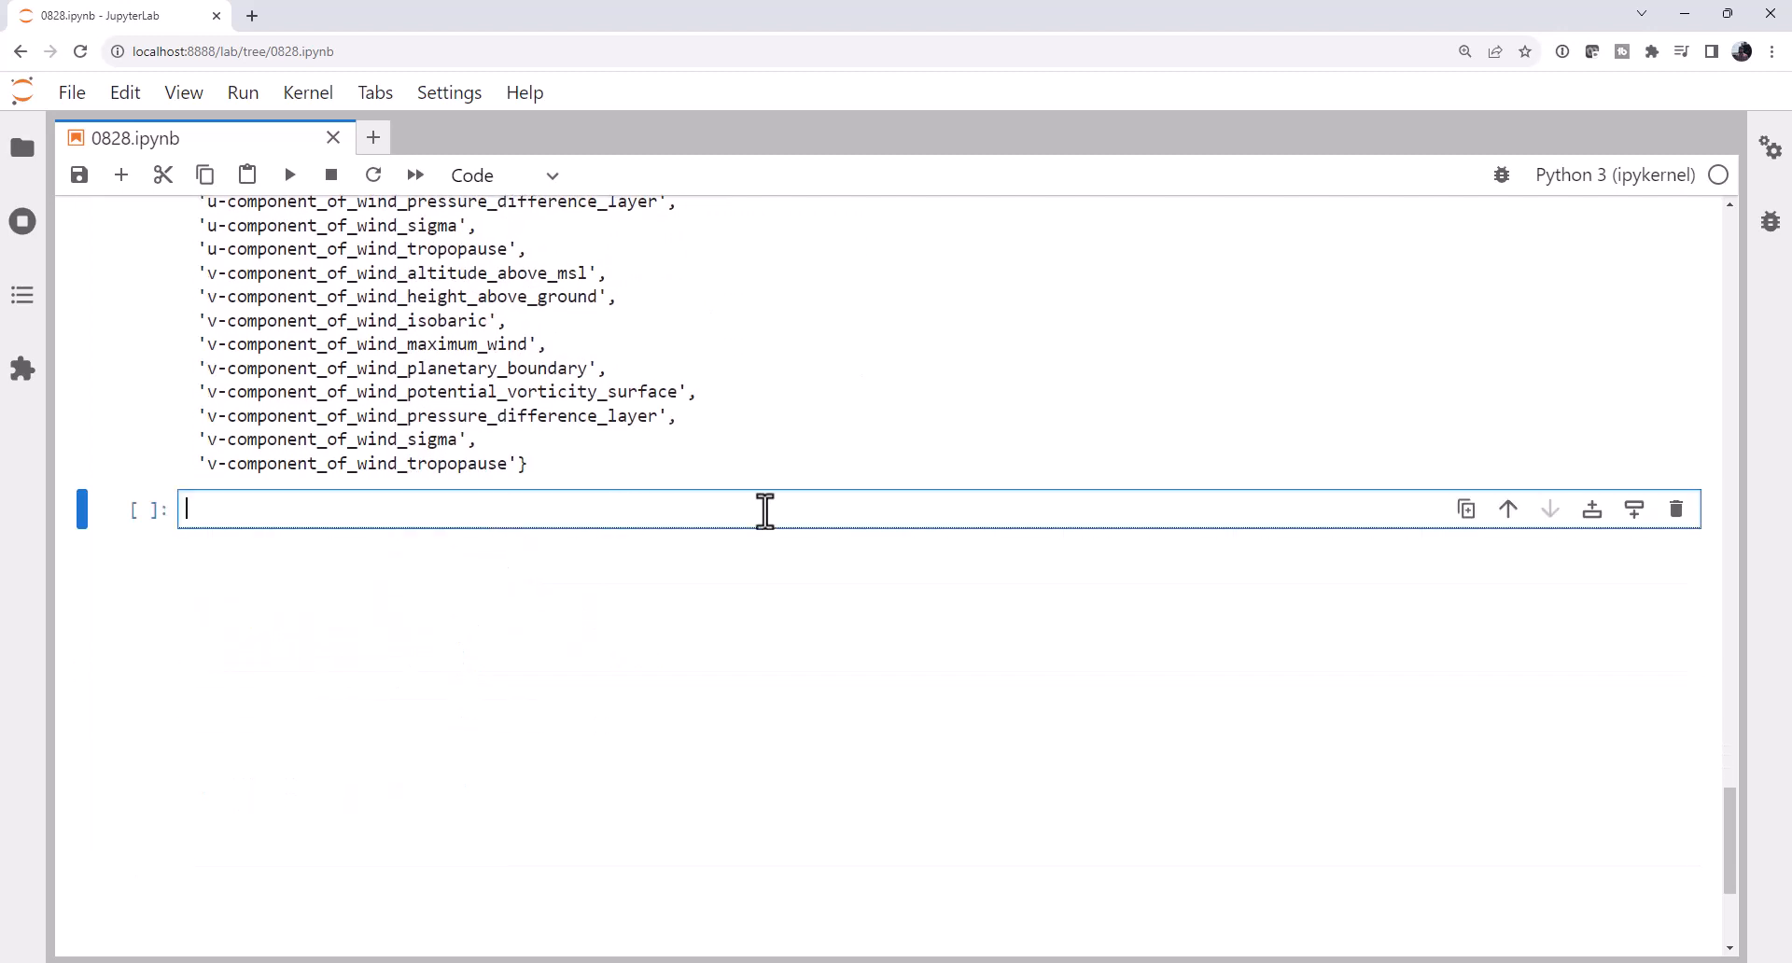
Import datetime and set the query lon/lat box: north 50, east -75, west -122.
type("from dat")
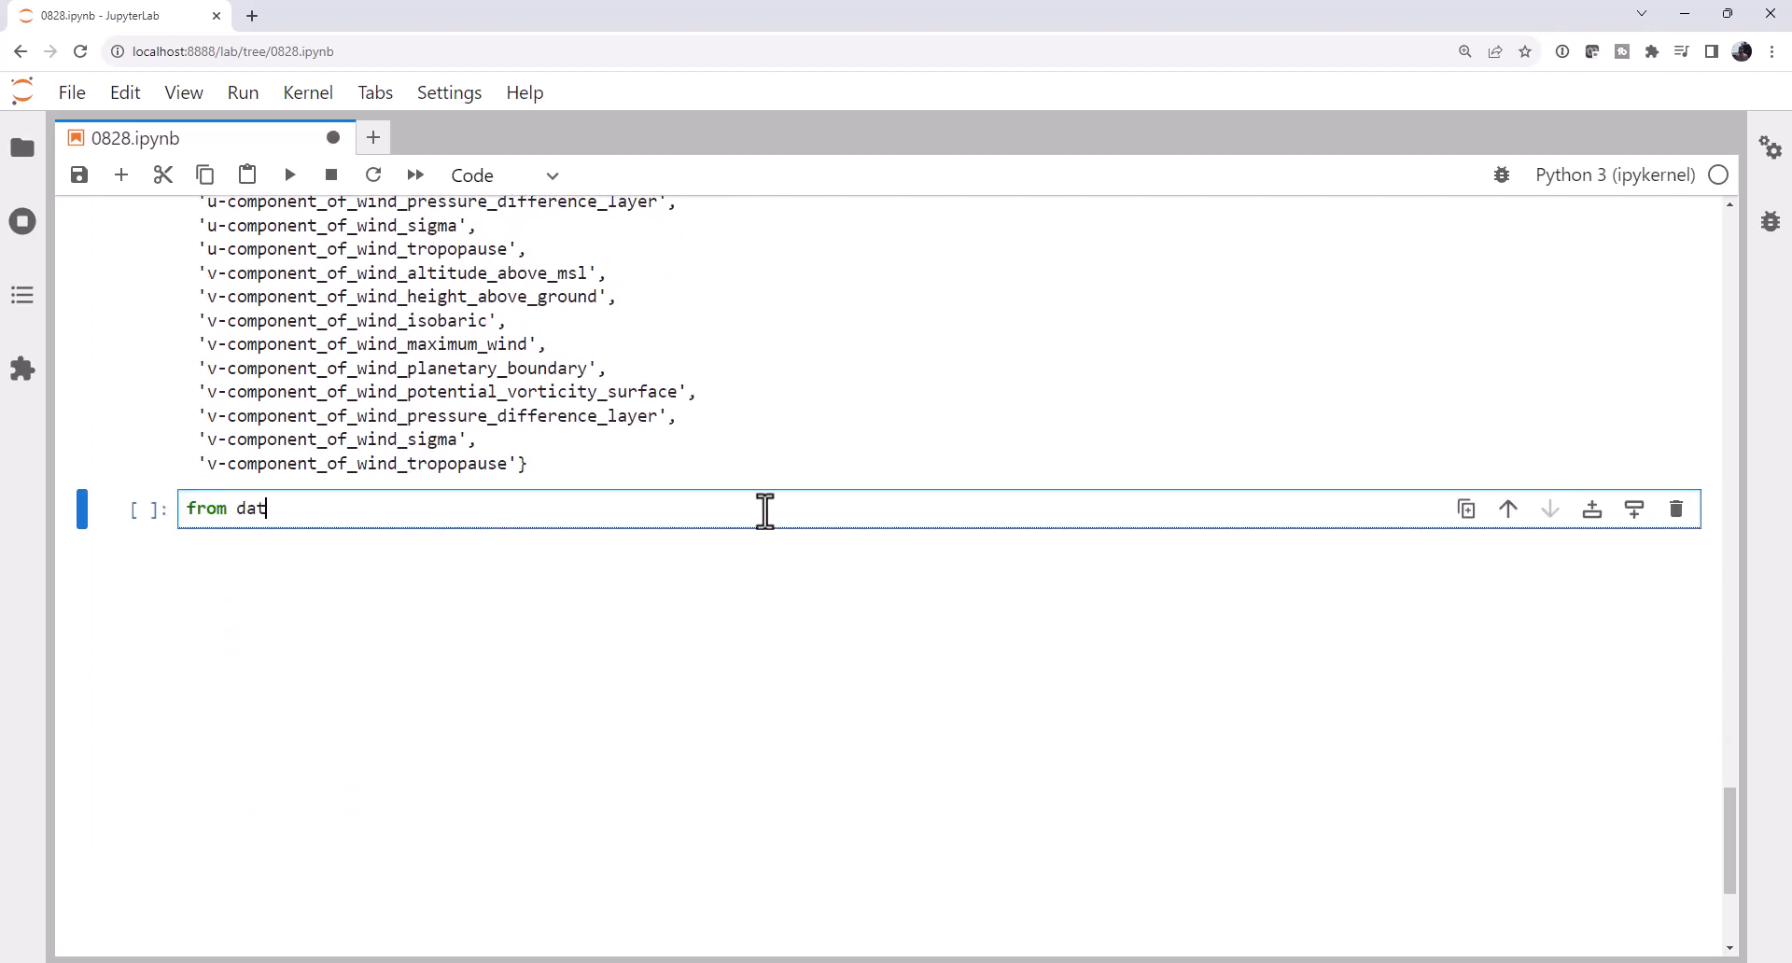
type("etime import date")
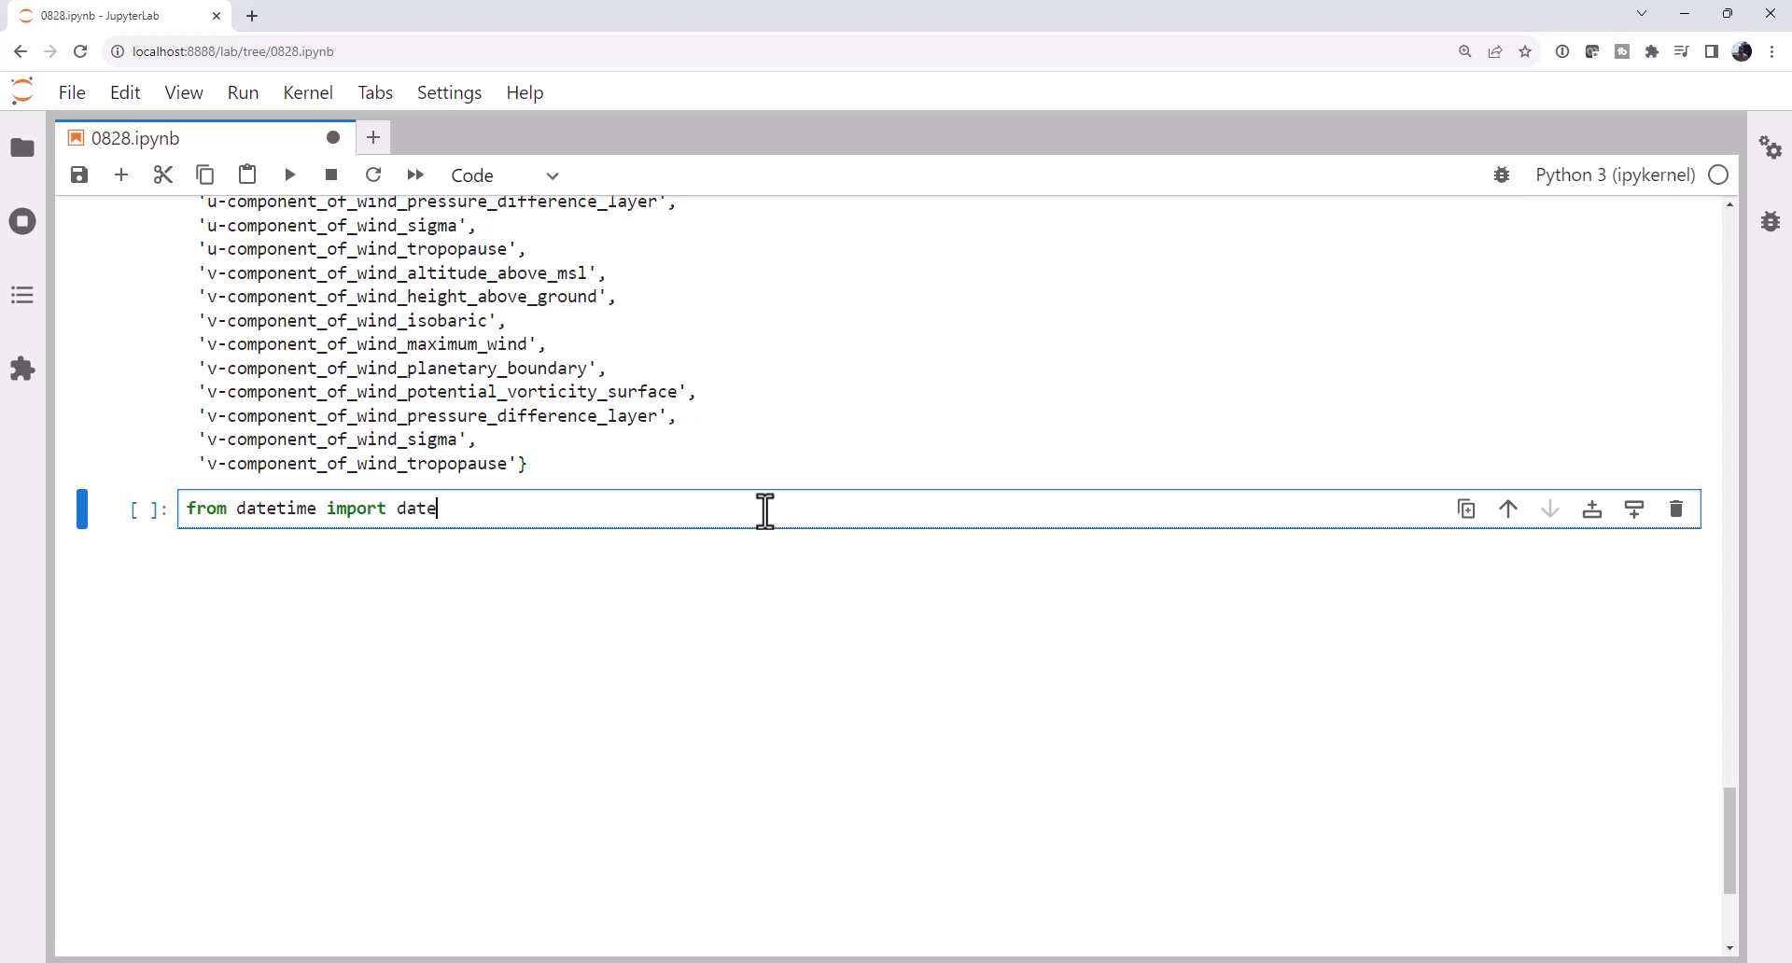
type("time")
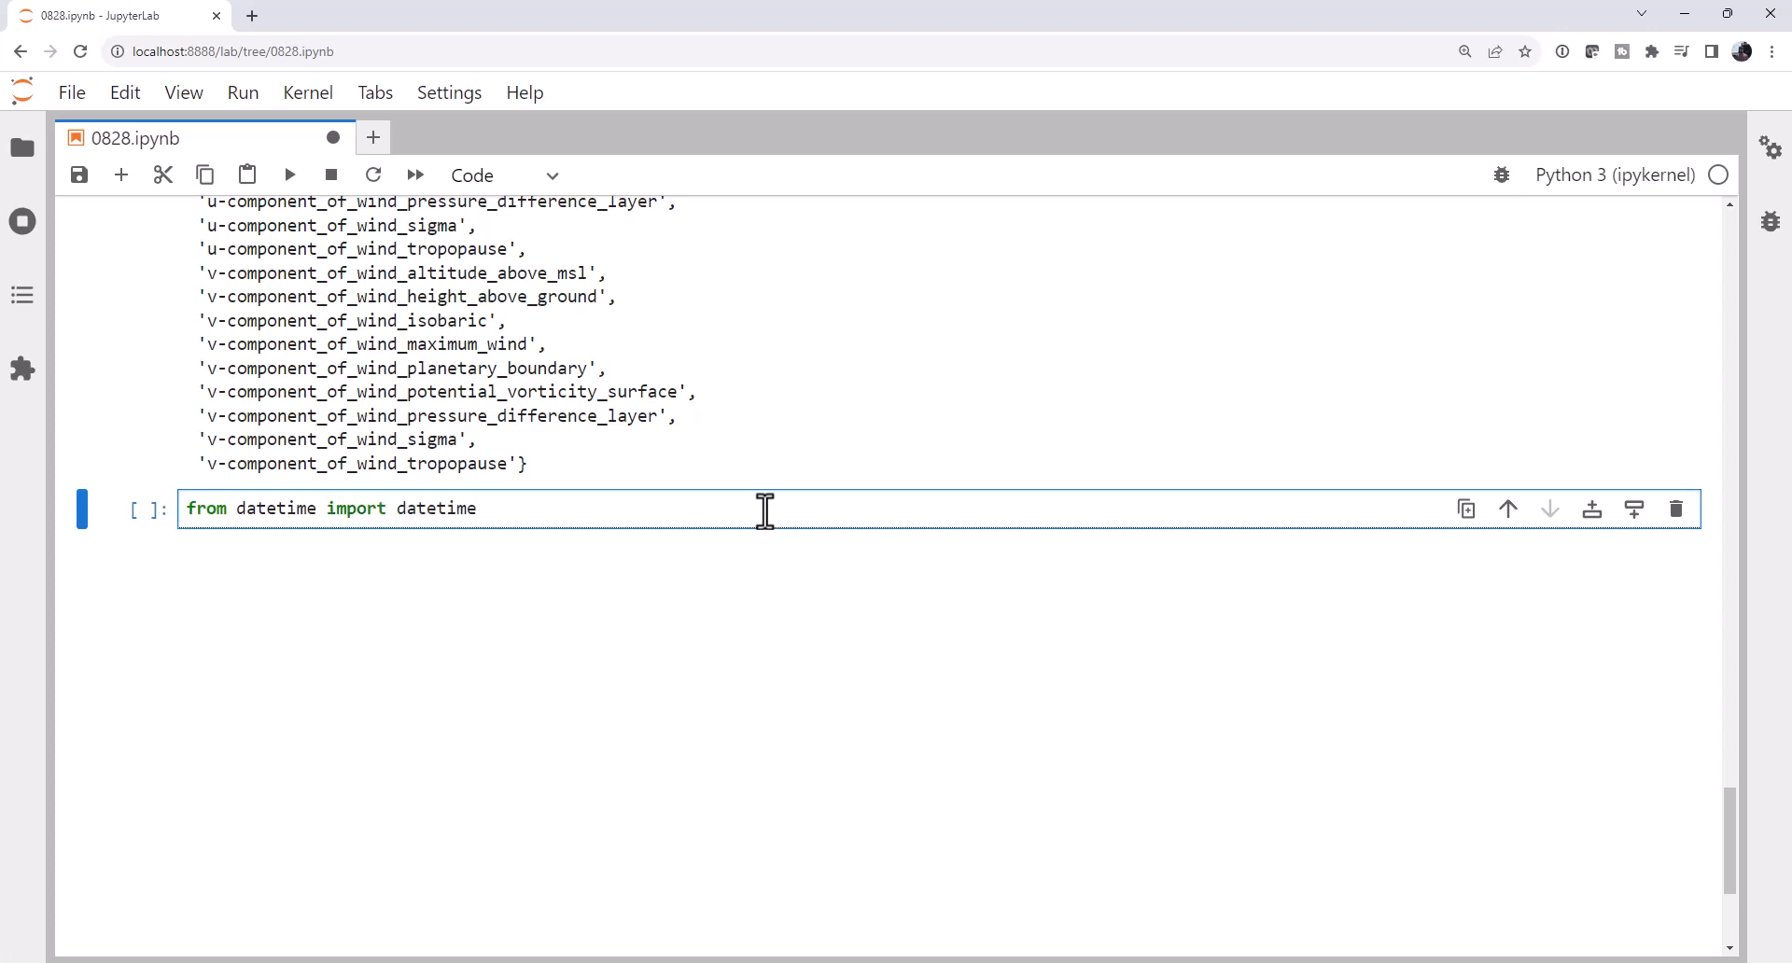
type("query.")
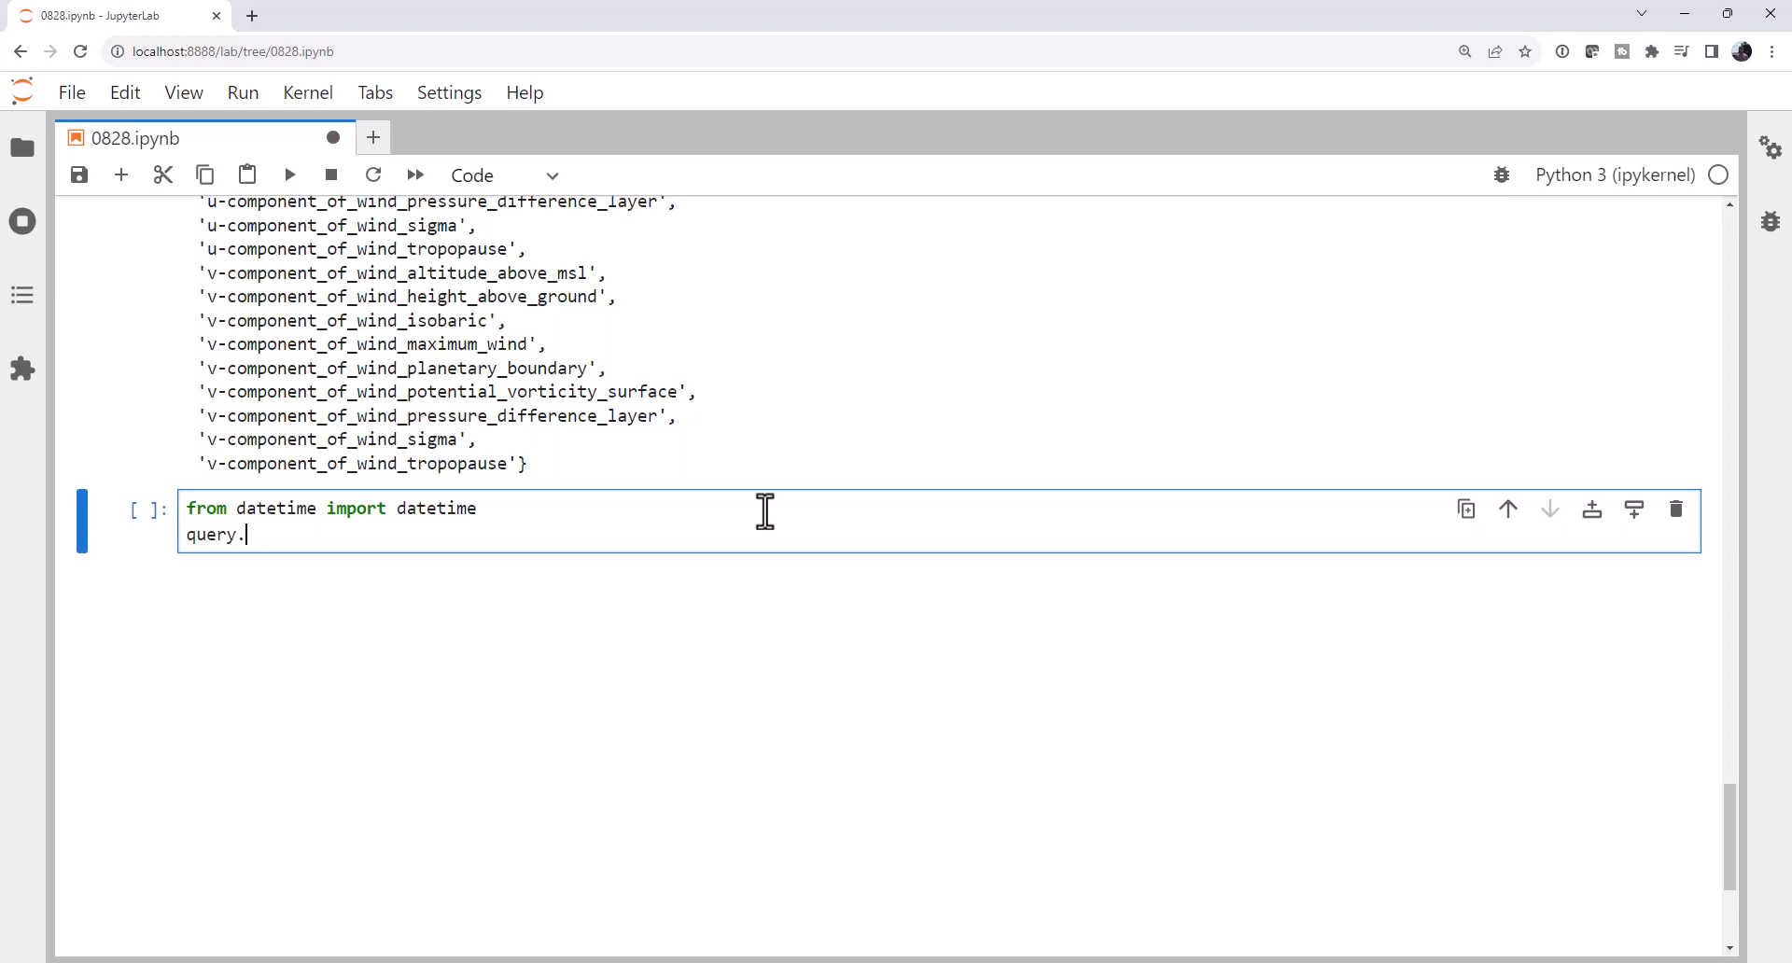
type("lonlat")
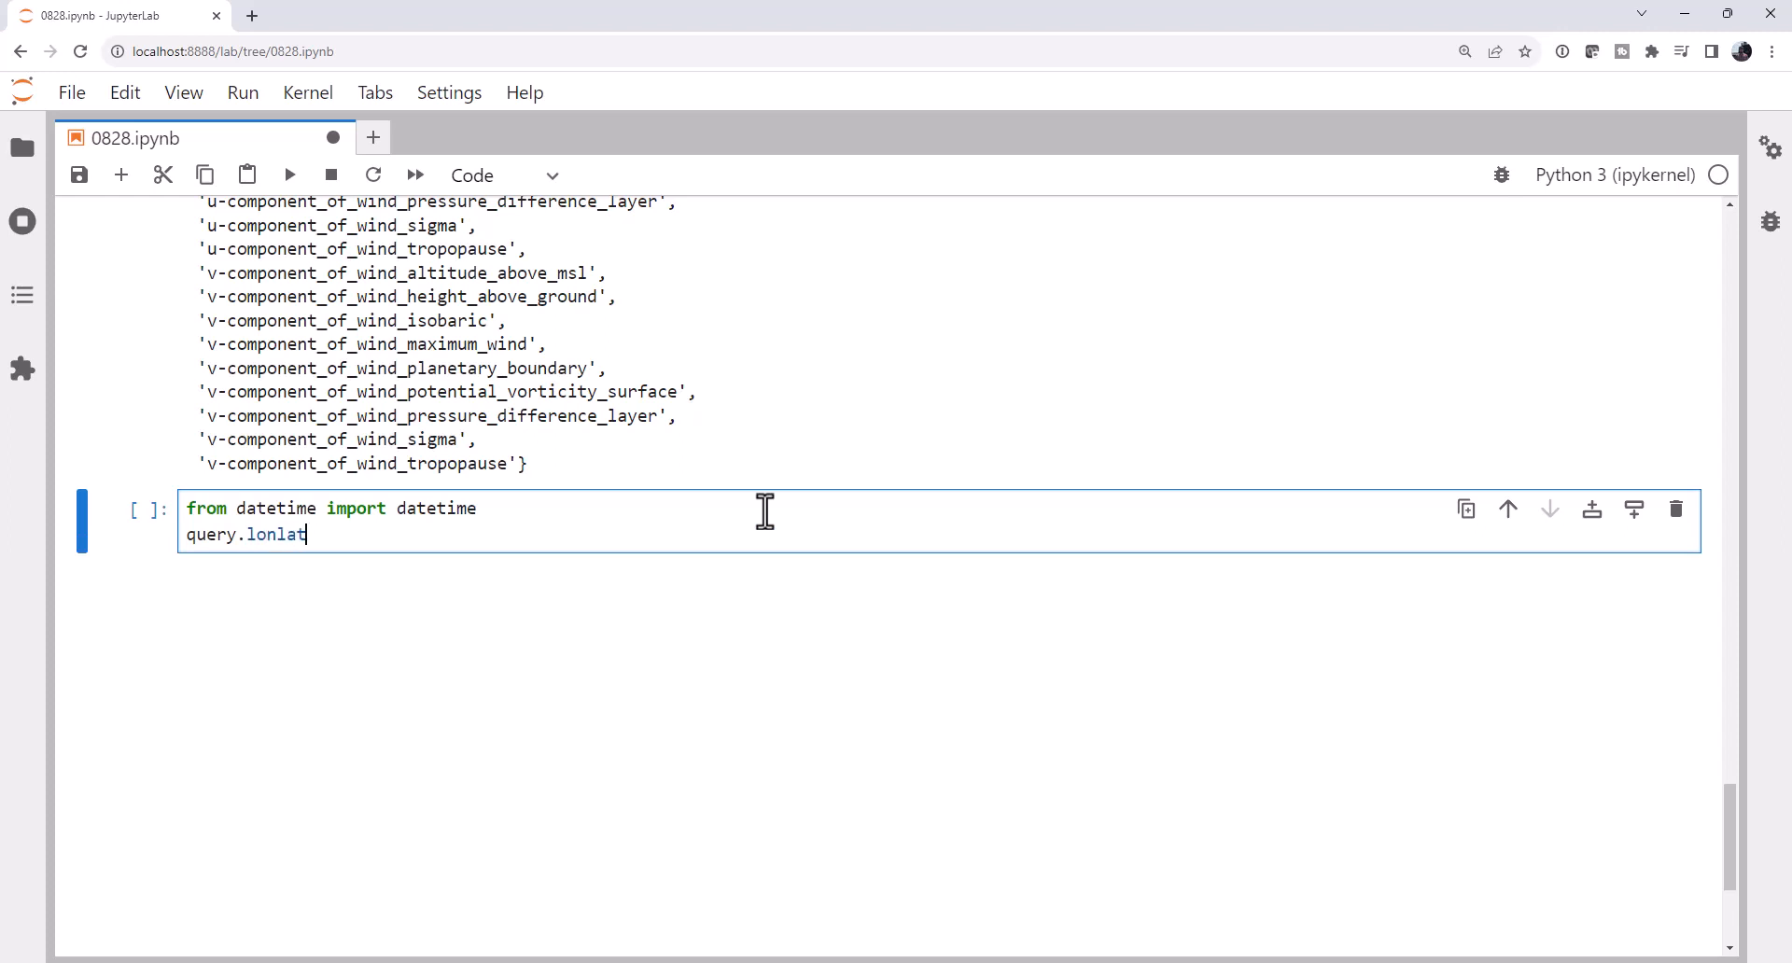
type("_box(")
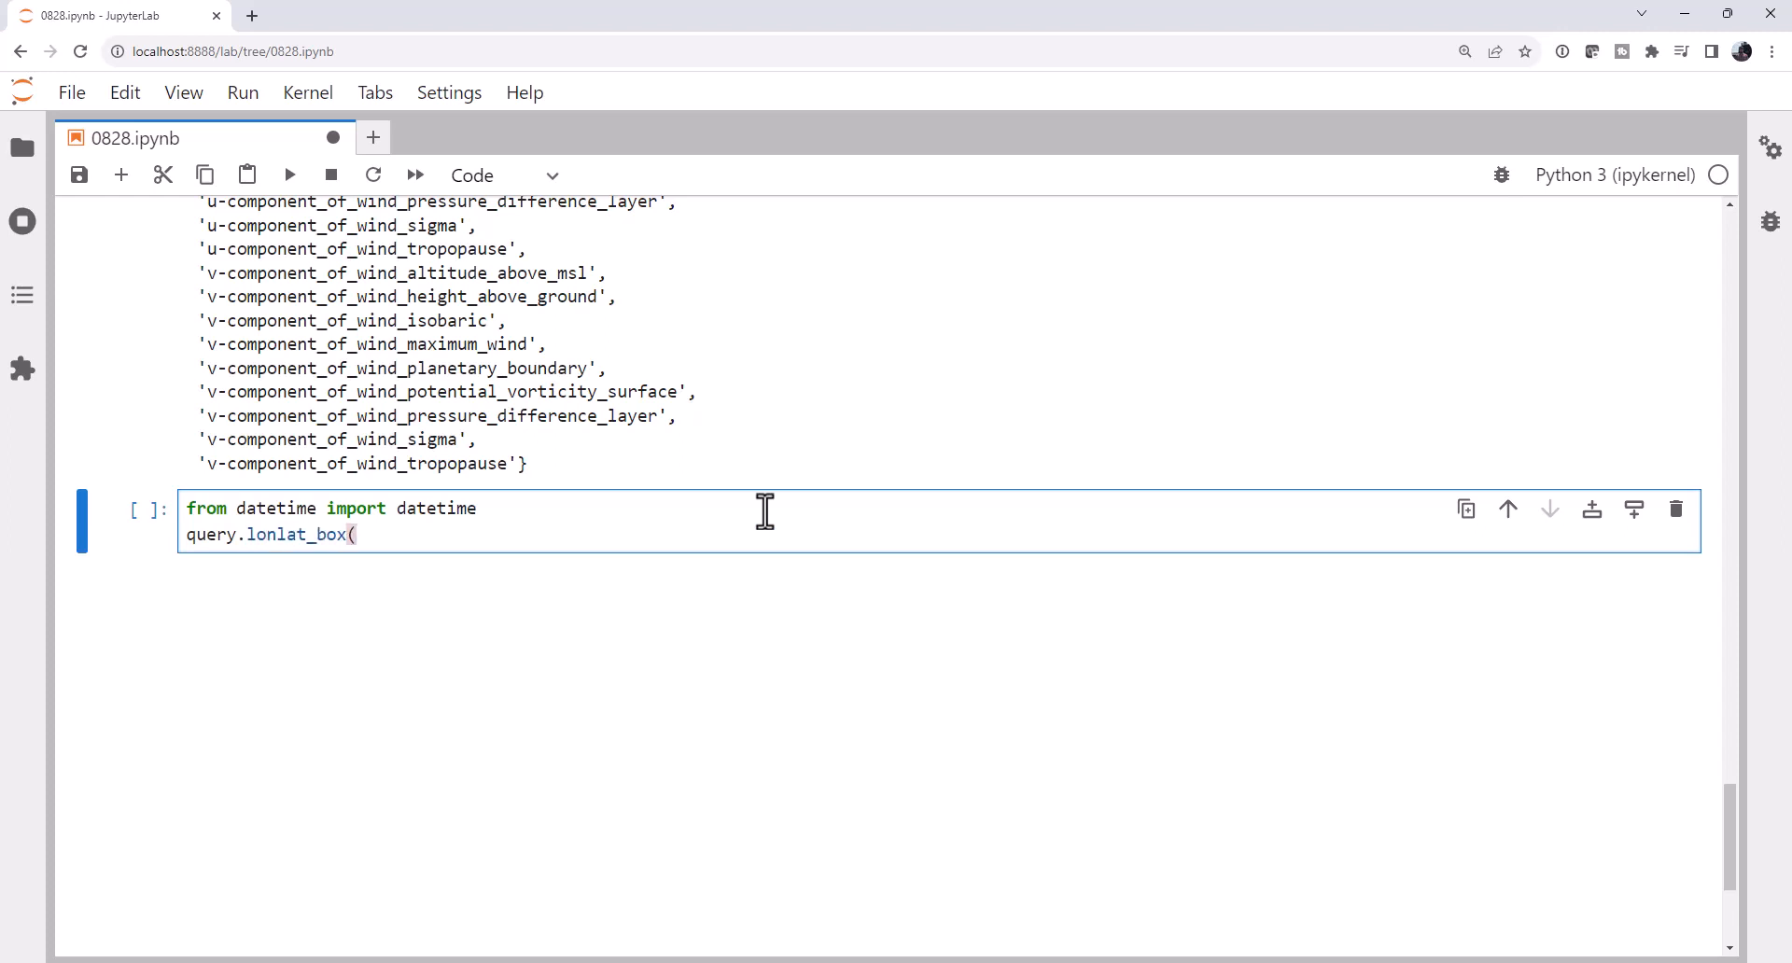
type("north=50")
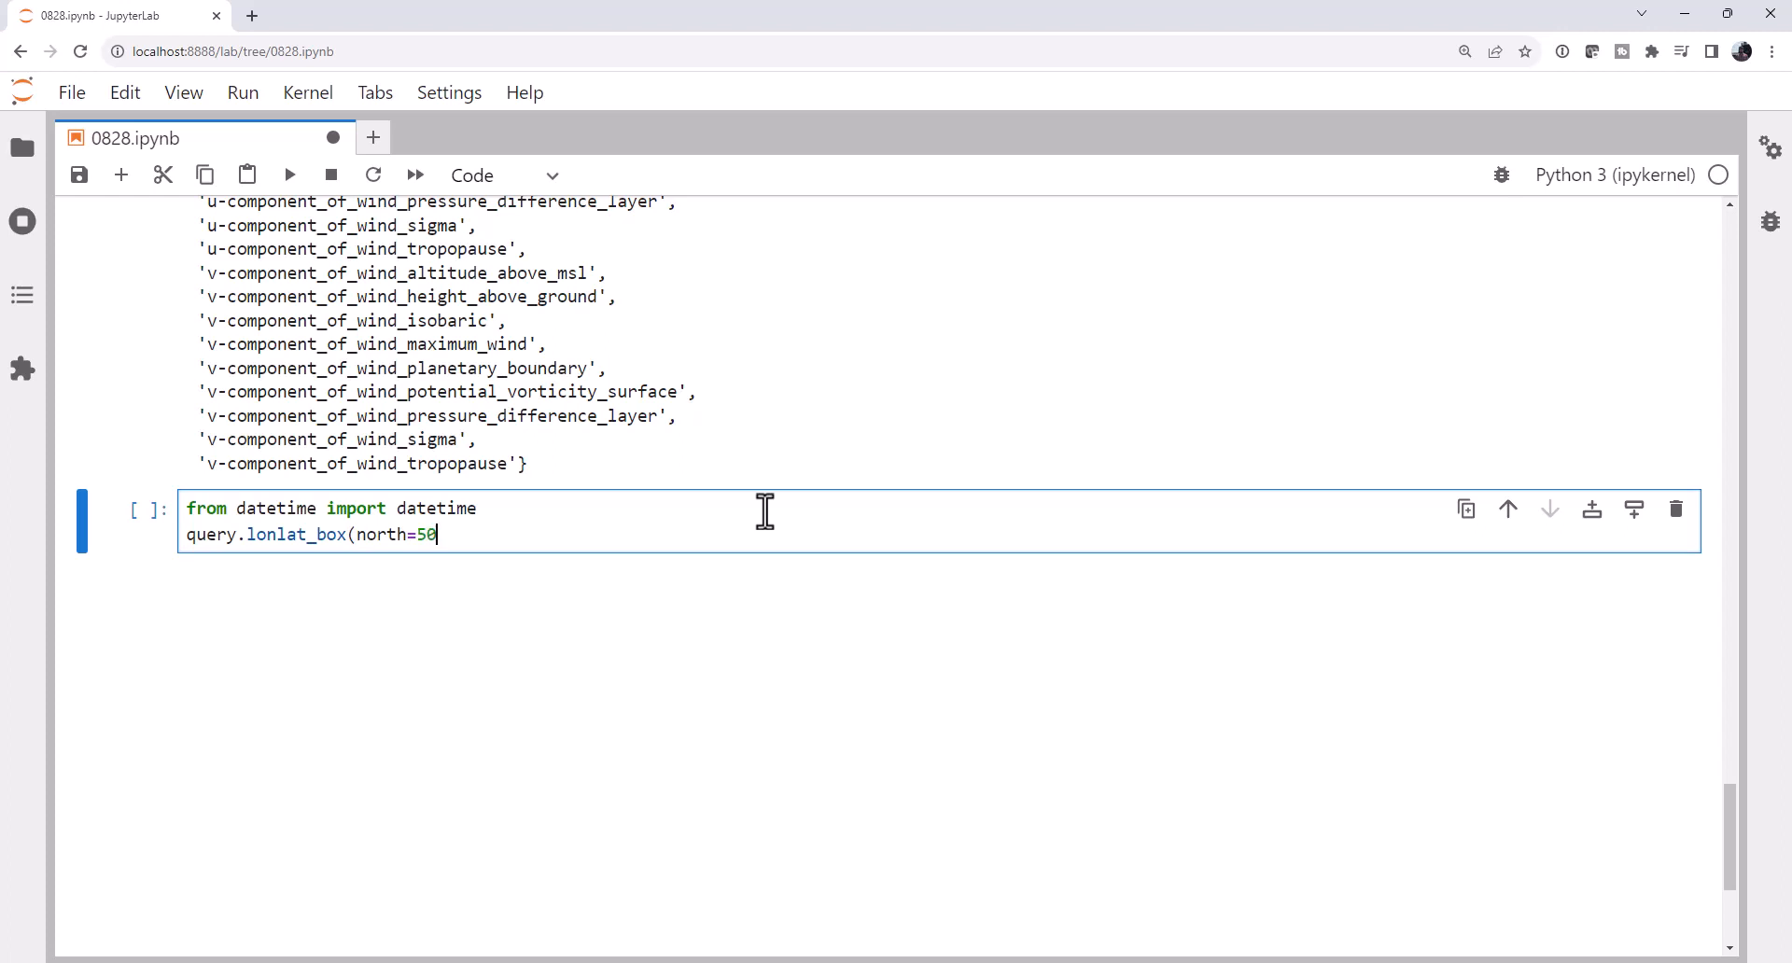
type(", soth=25")
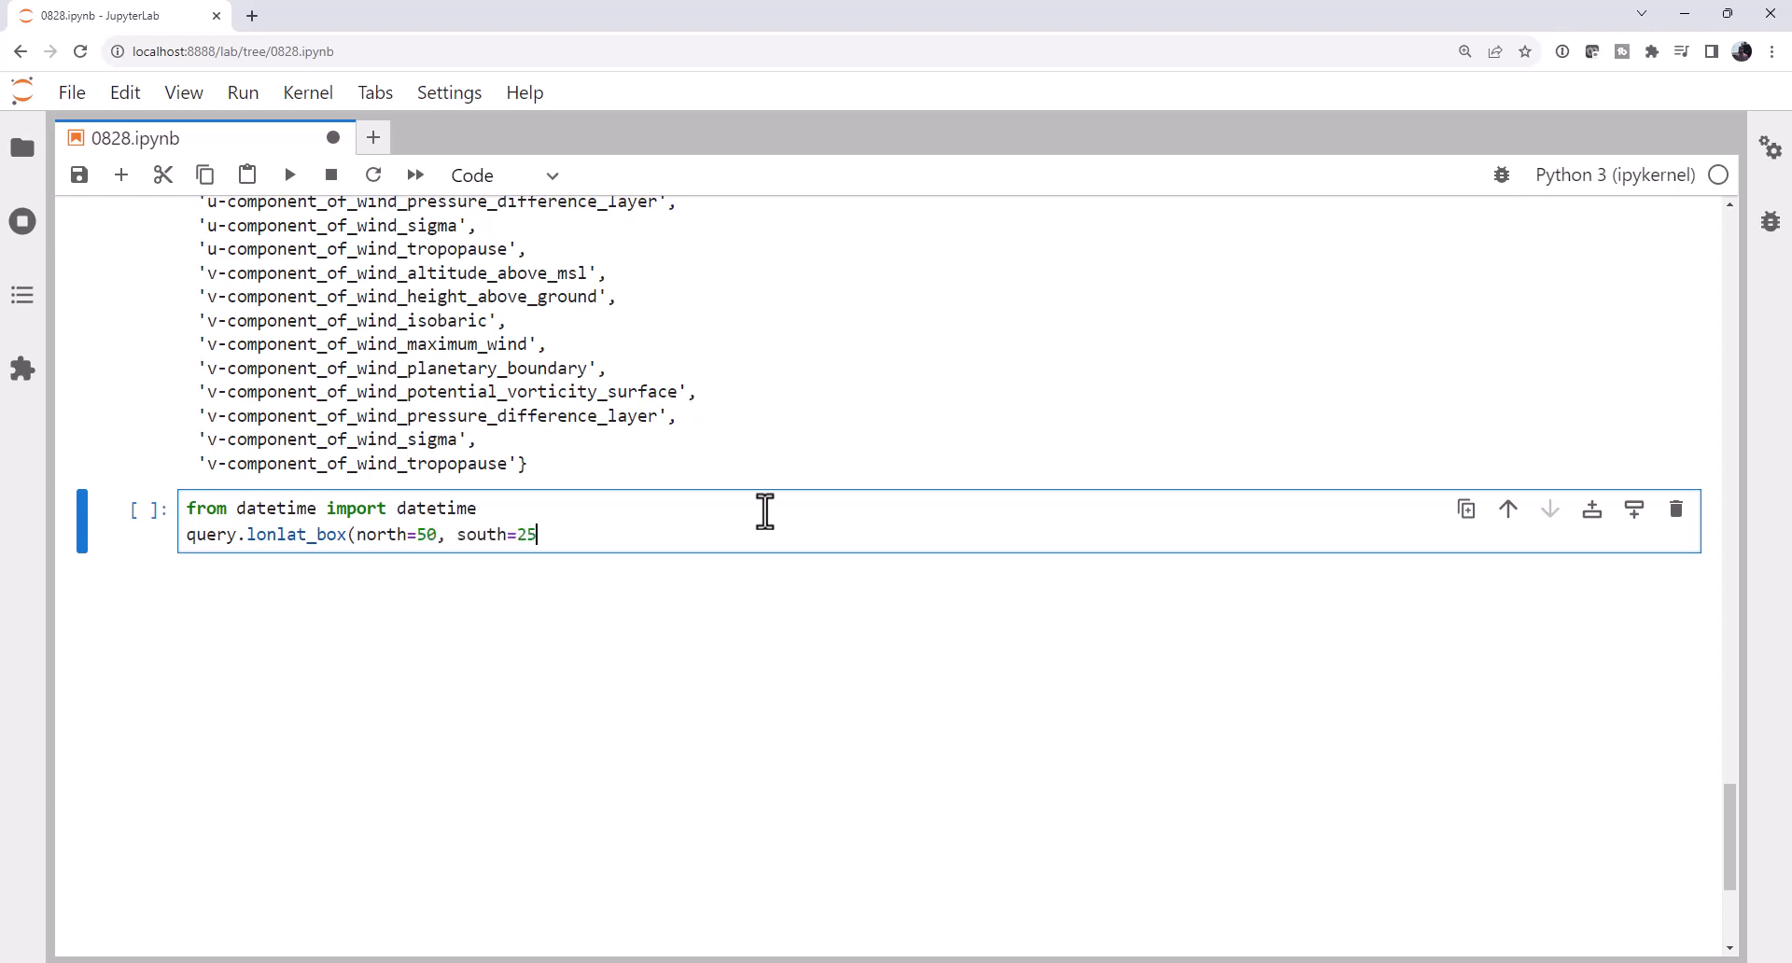
type(", east")
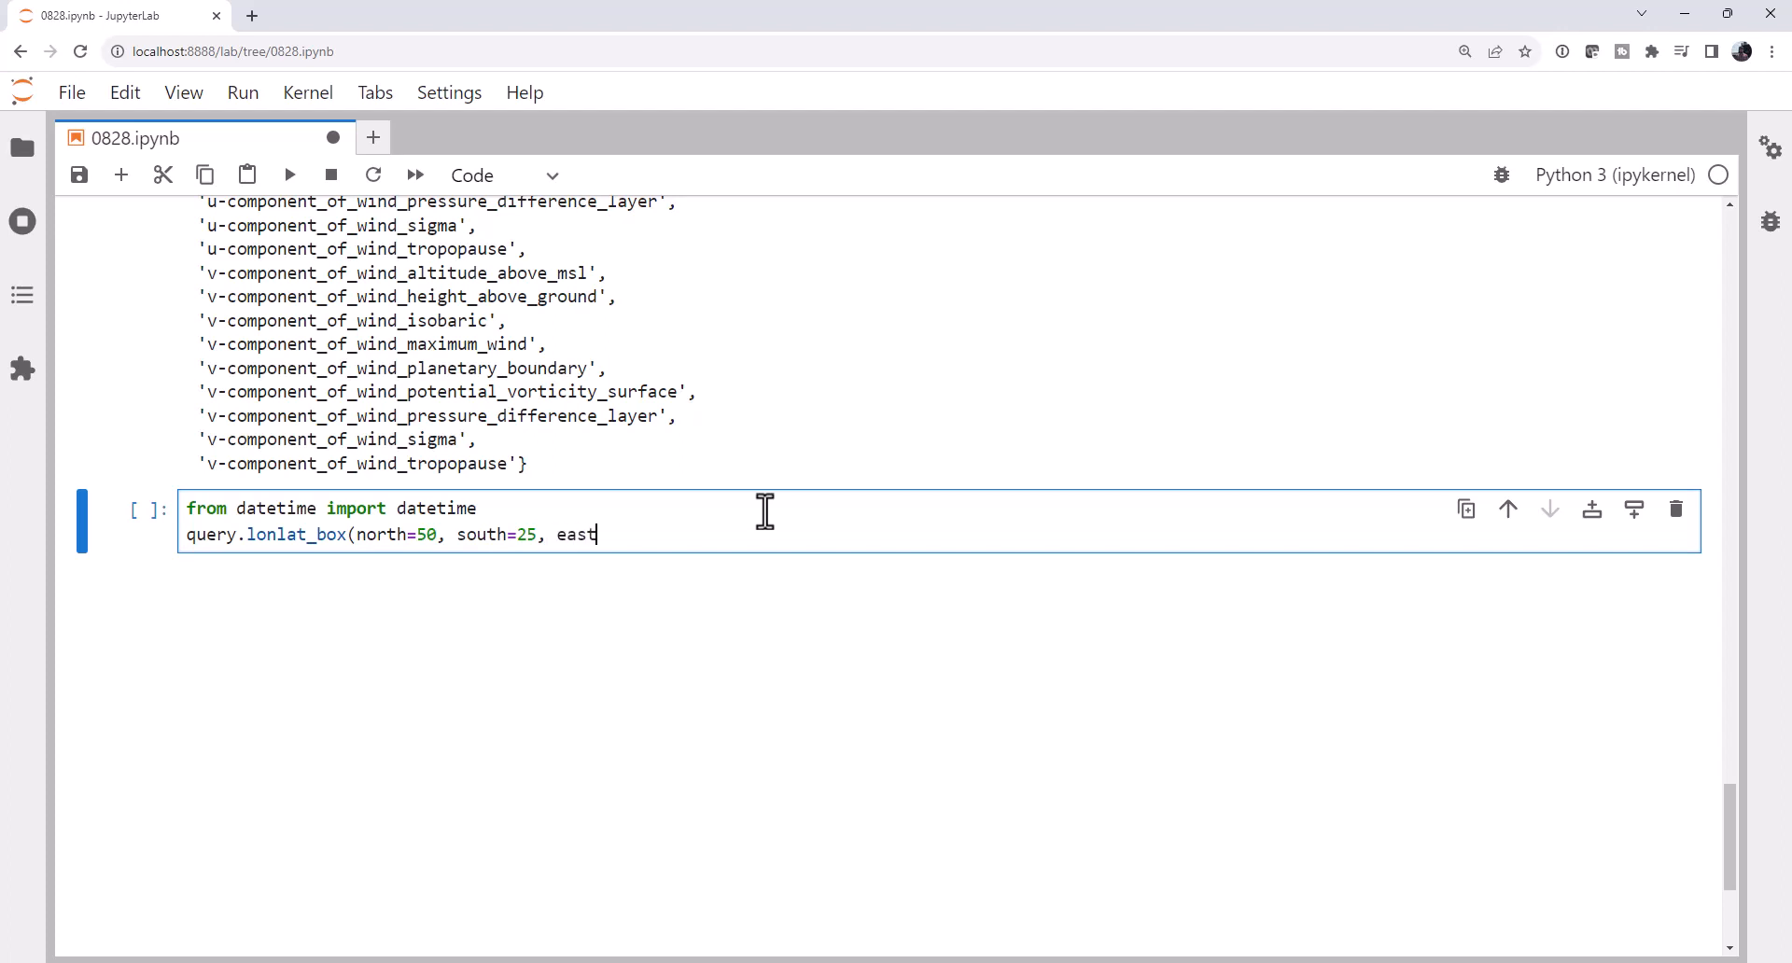
type("=-75,")
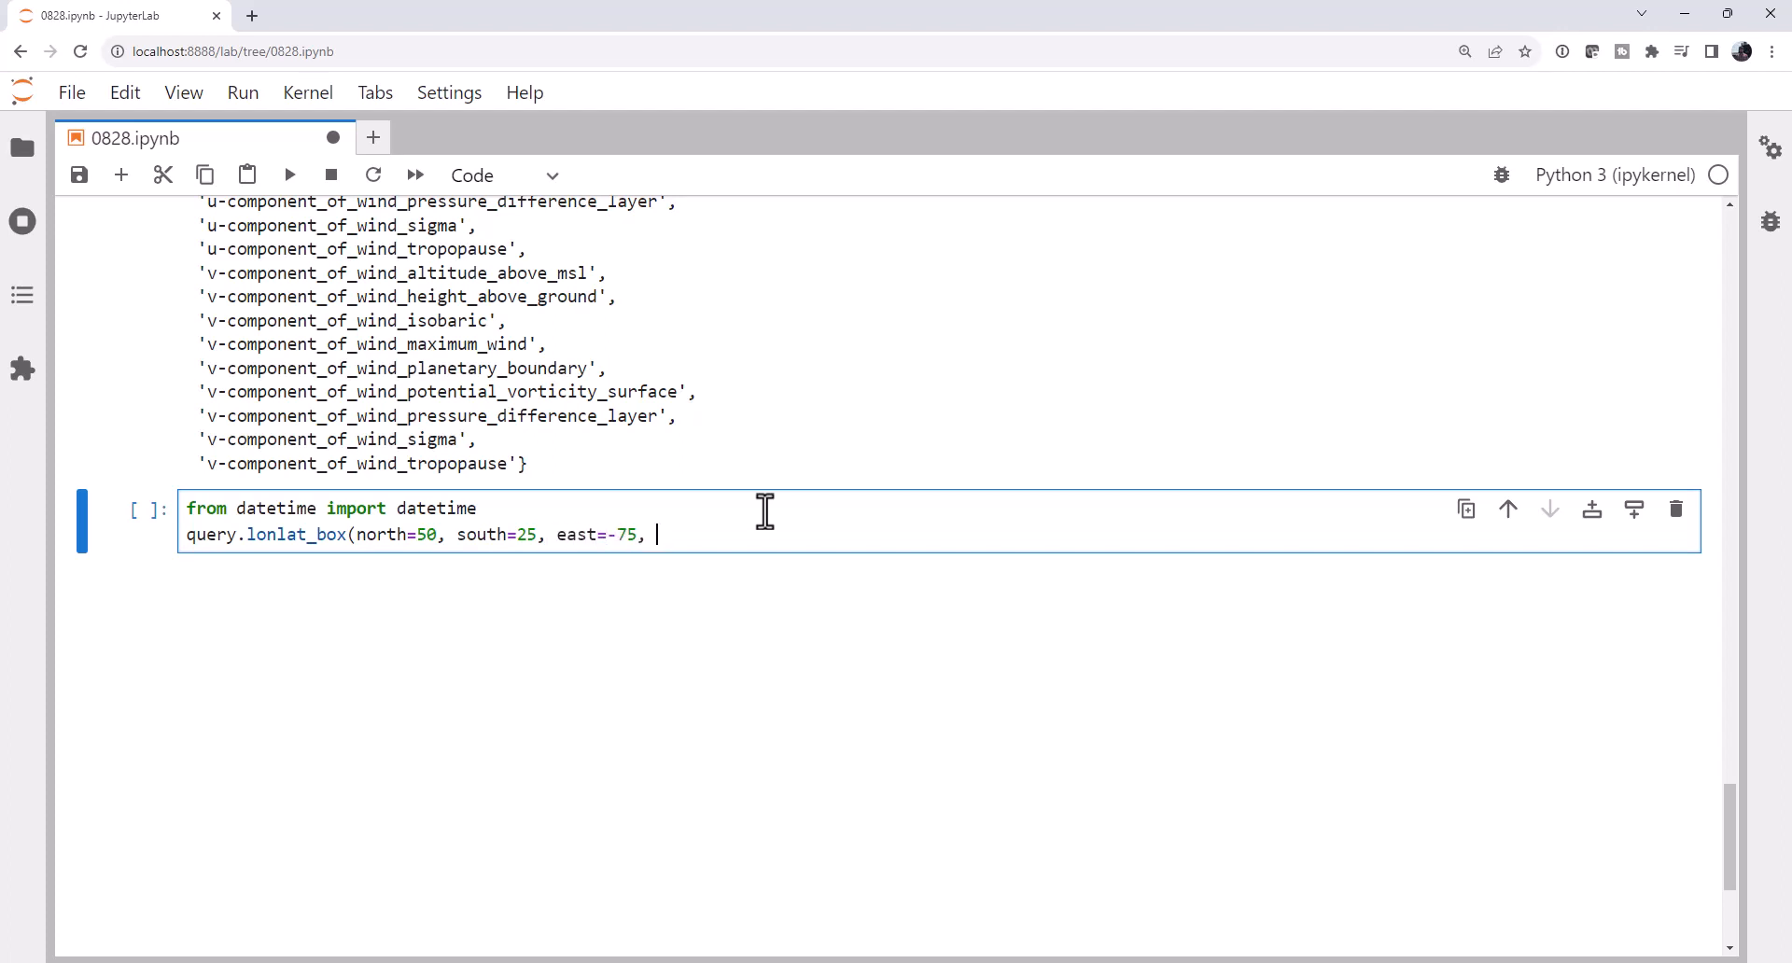
type("west=-")
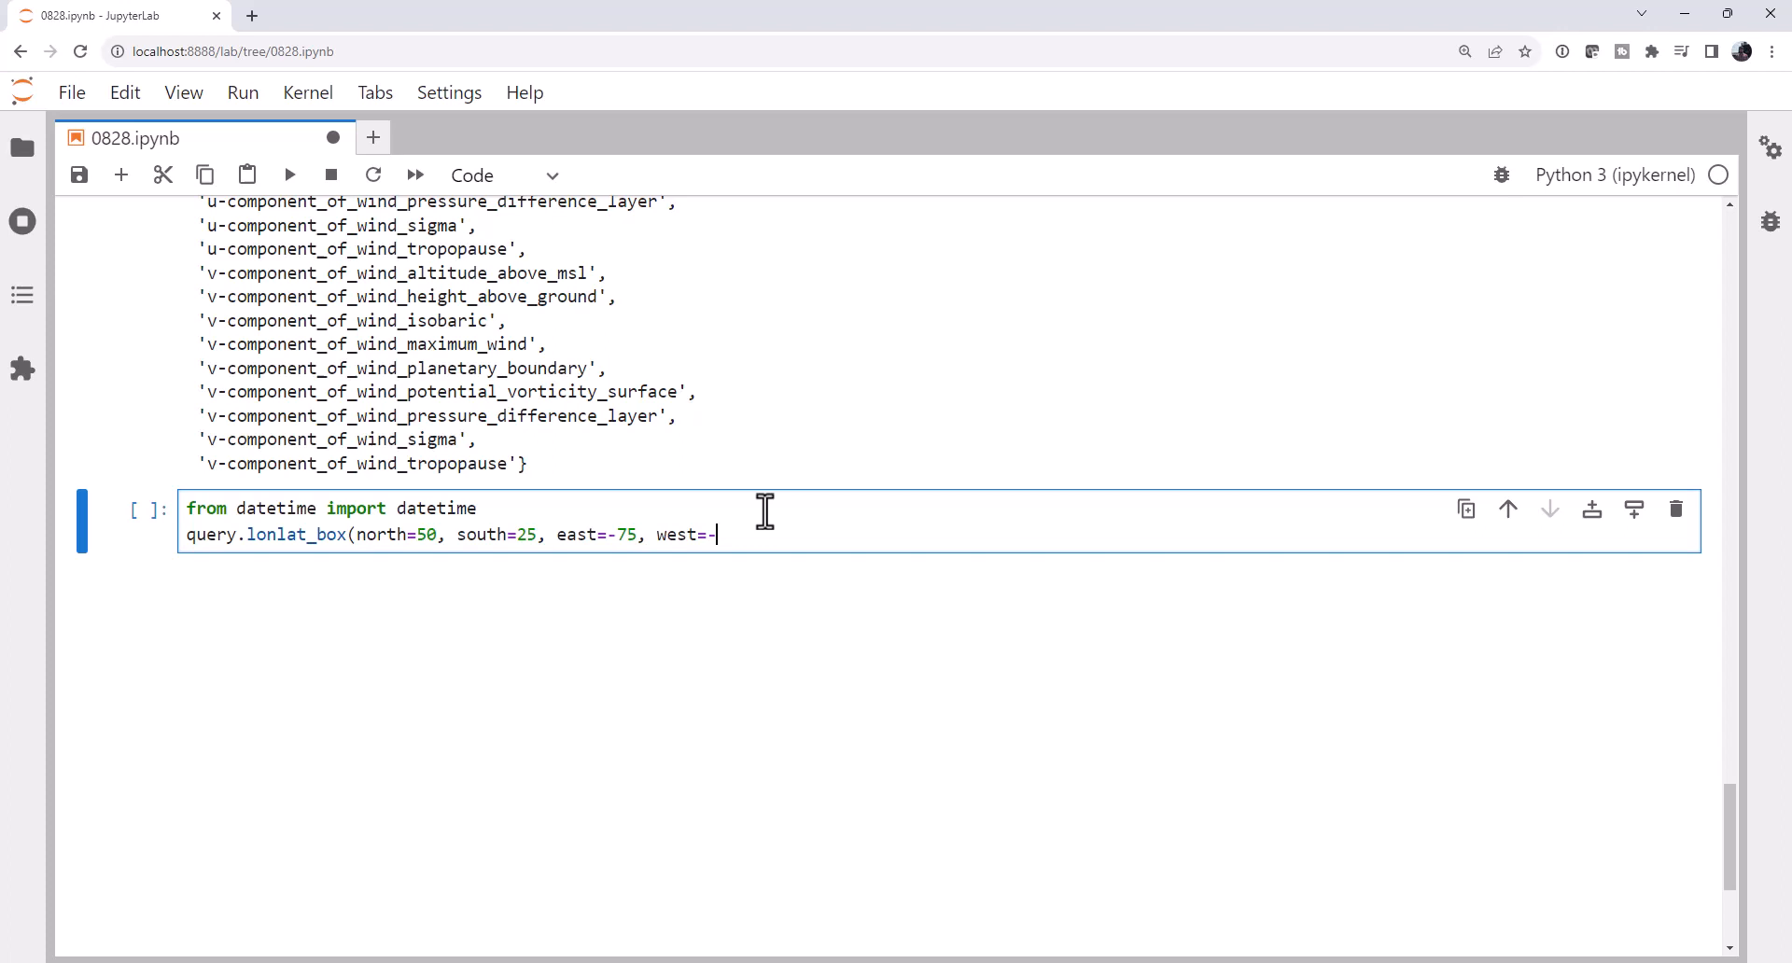
type("122")
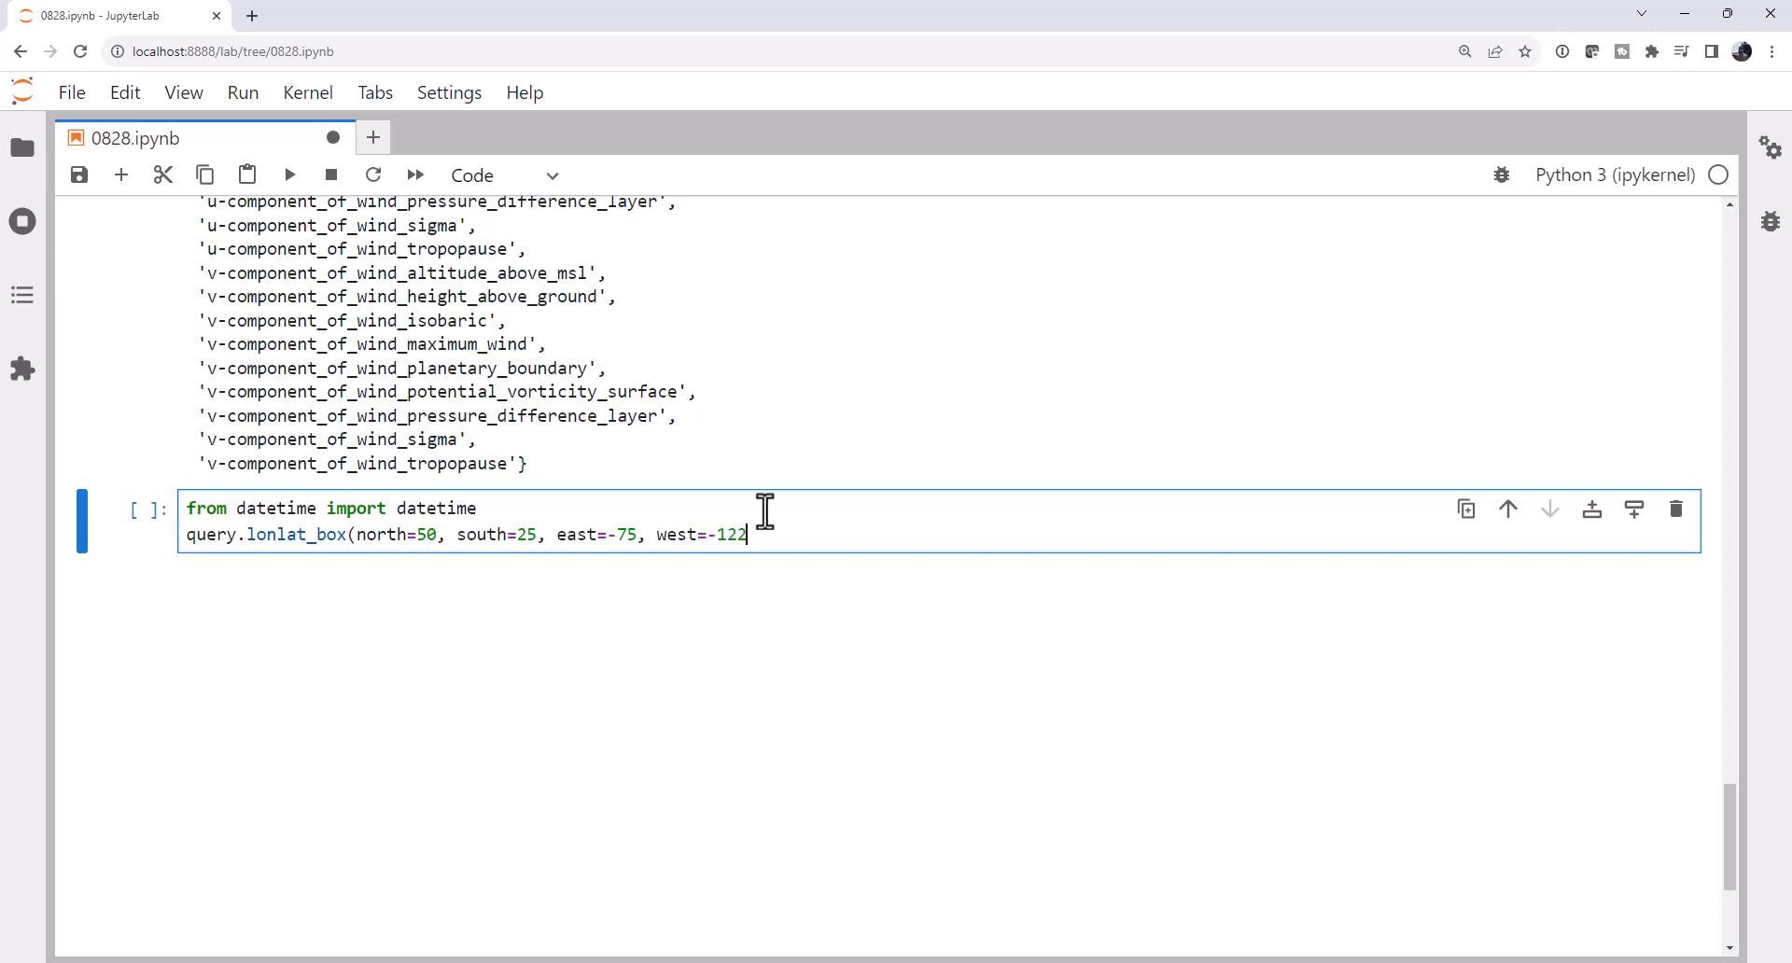
Set the query time to datetime.utcnow() and accept 'netcdf4' output.
type(").time")
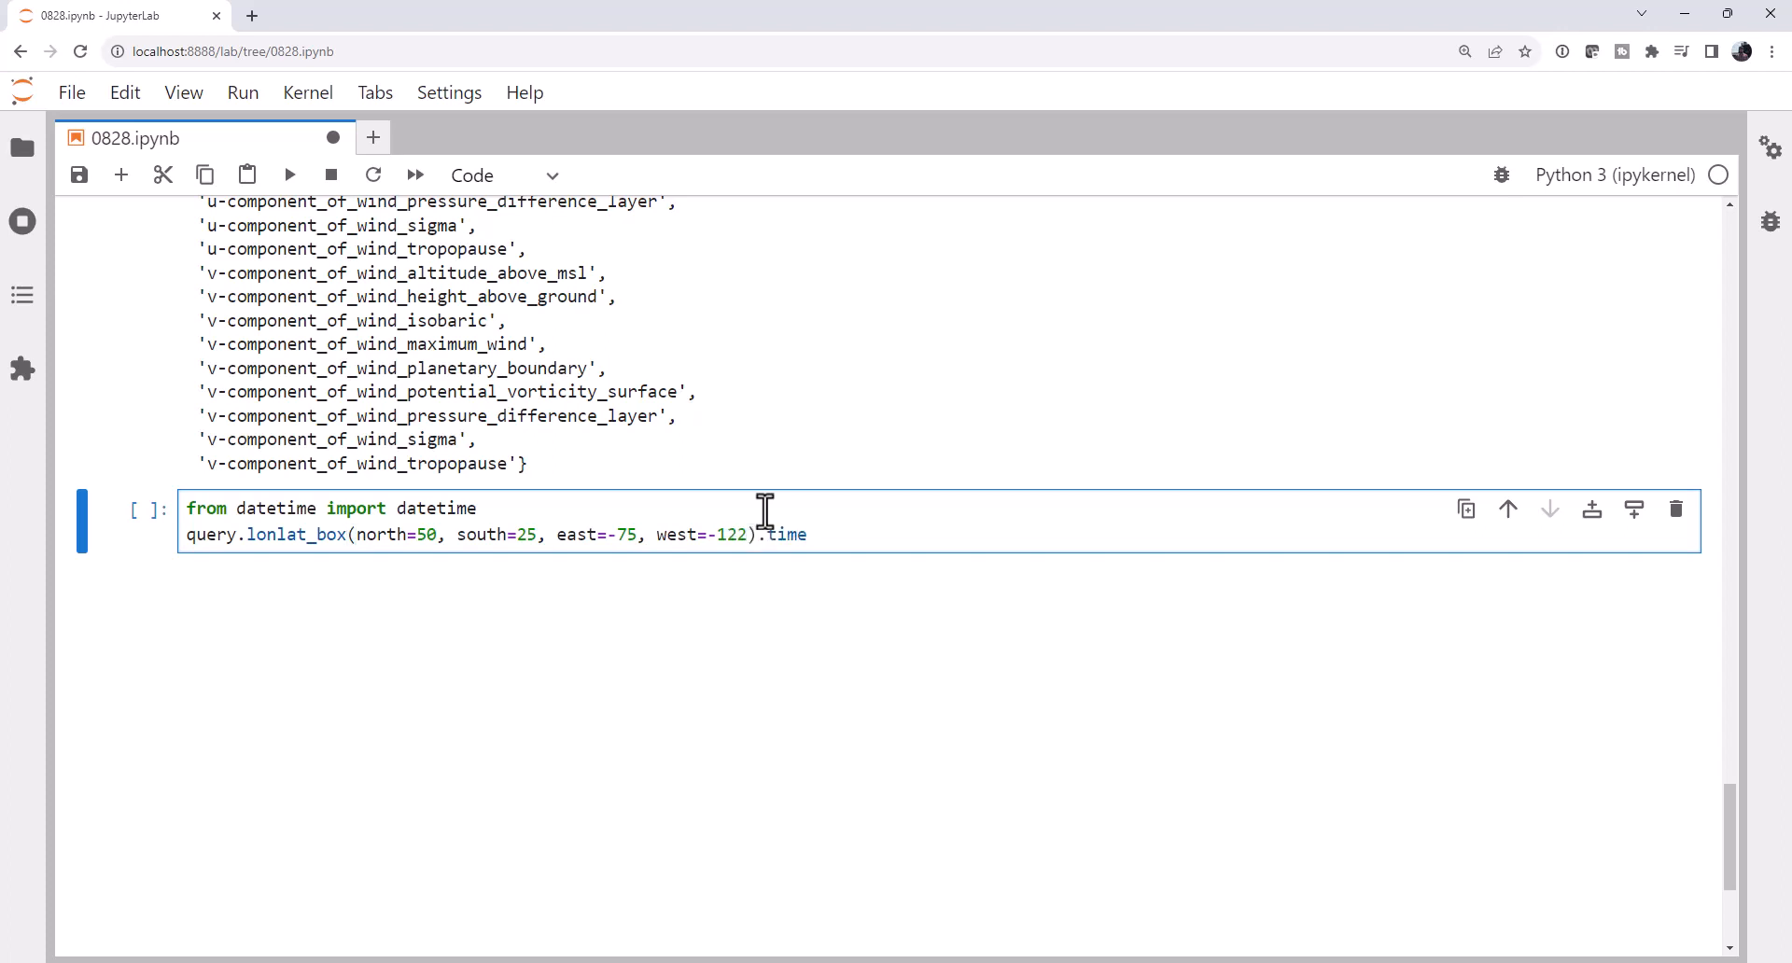
type("(datetime.u")
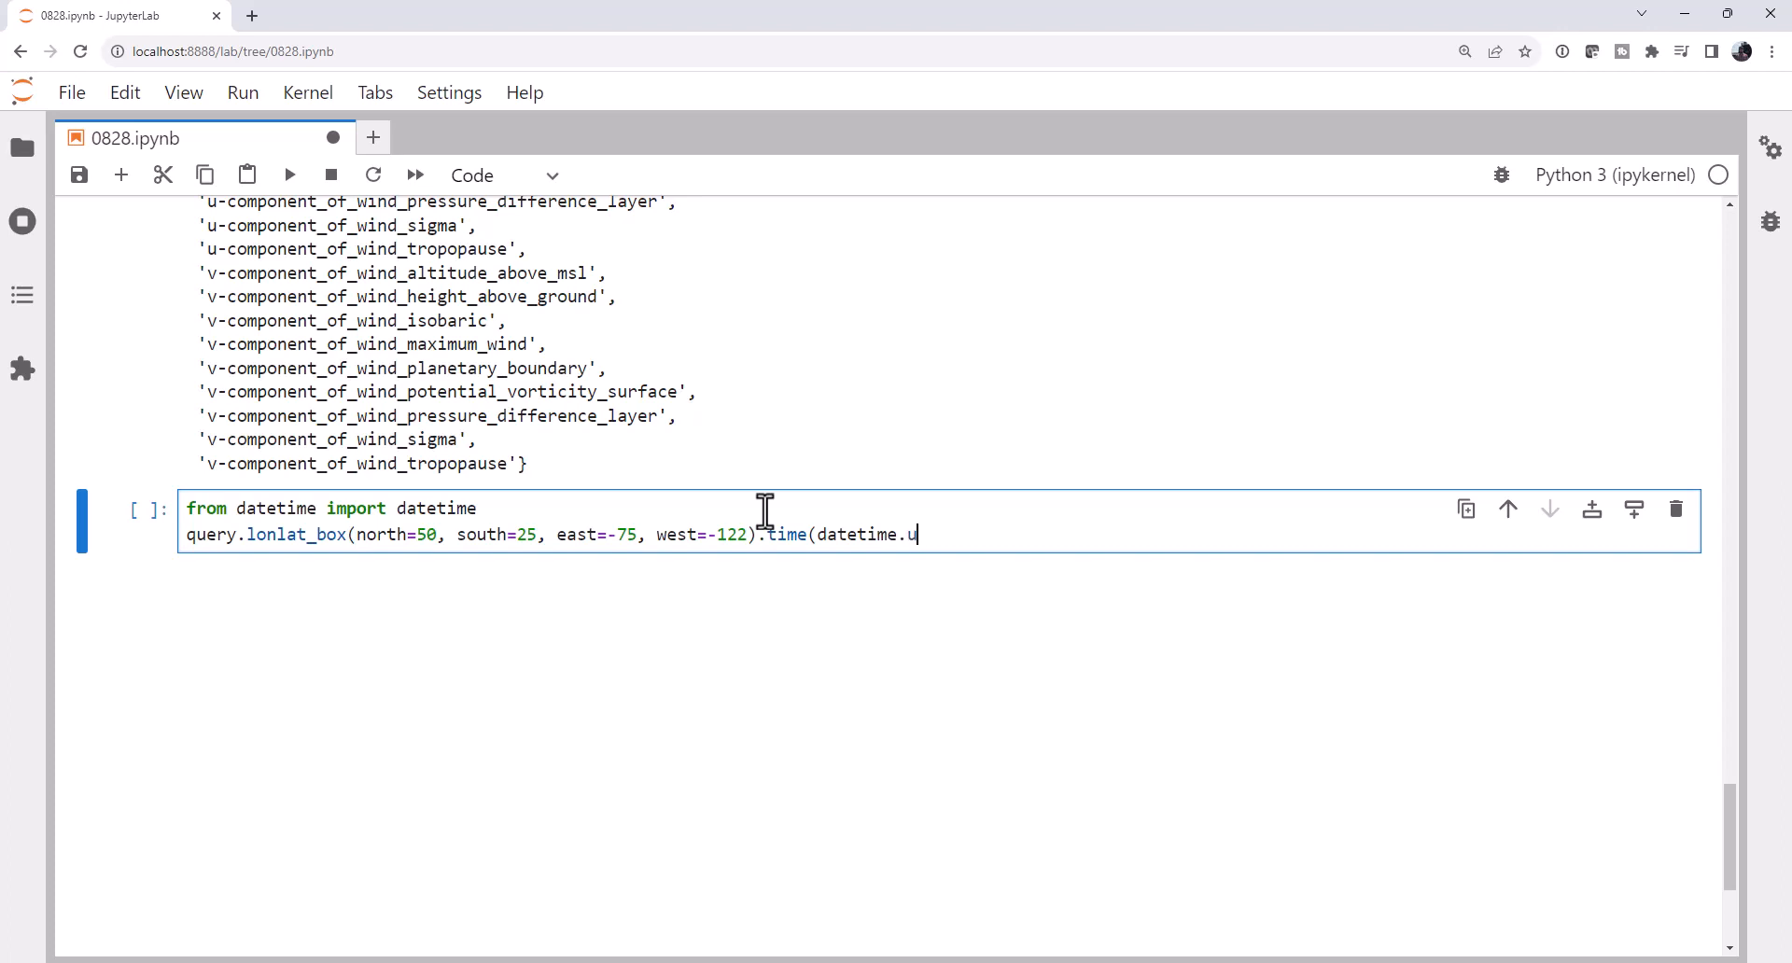
type("tcnow()")
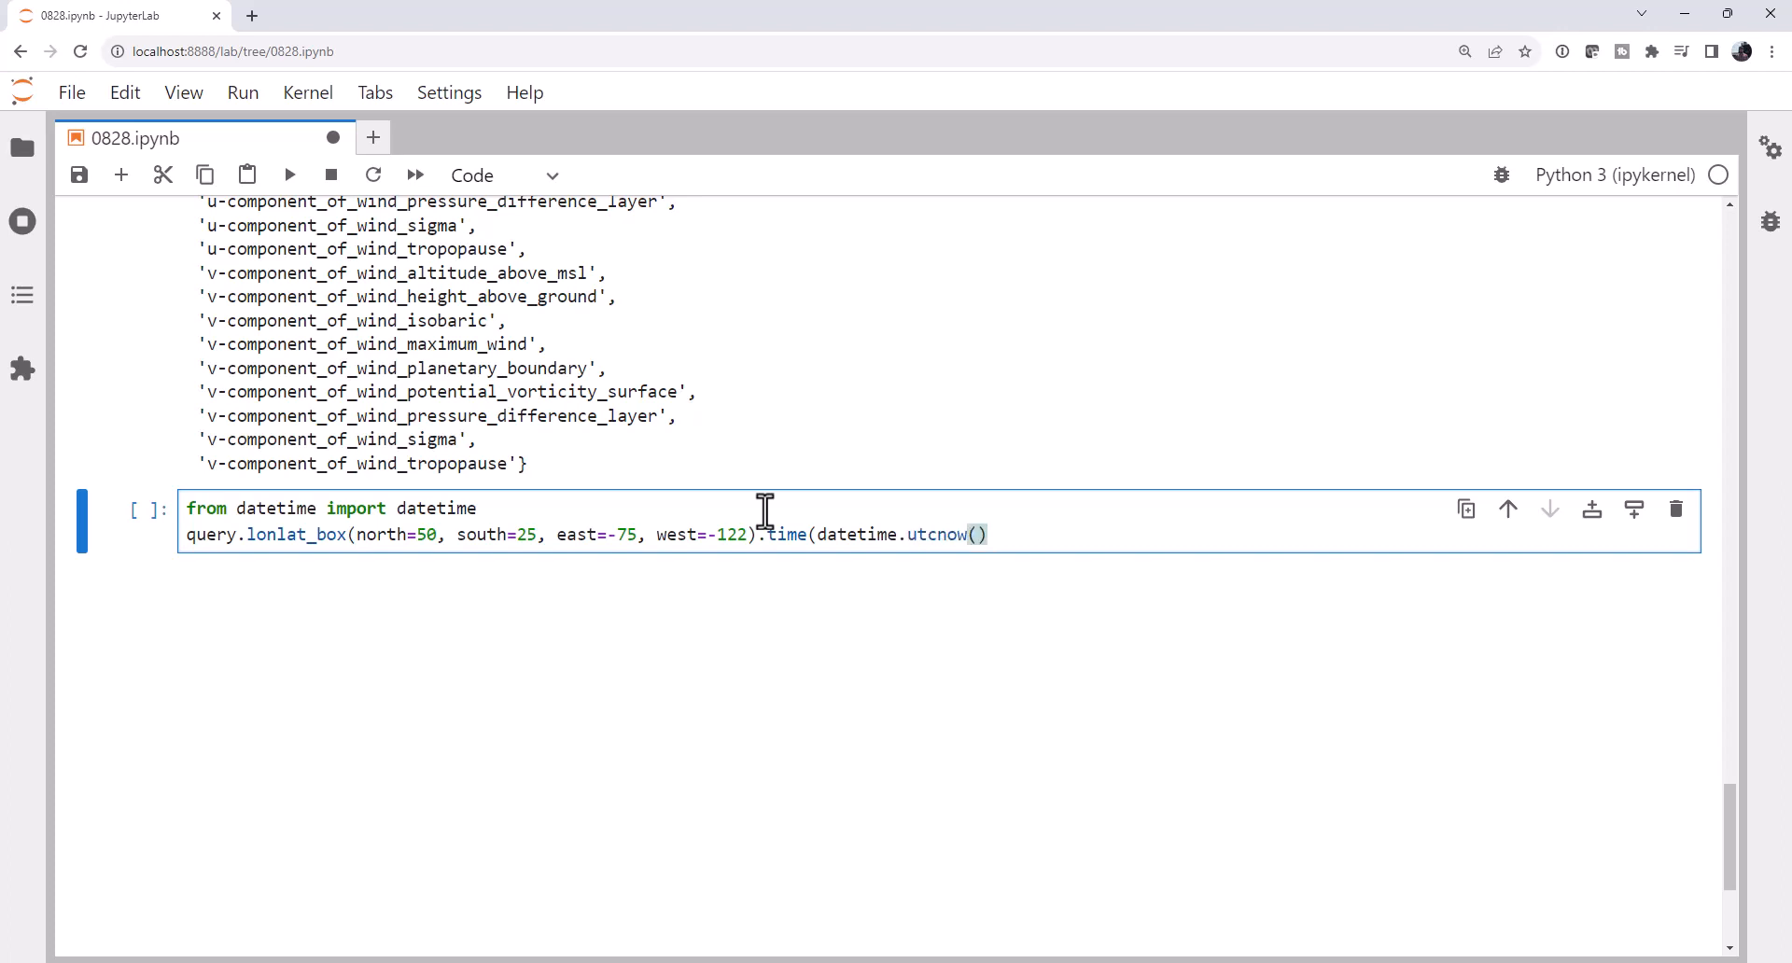
type(")")
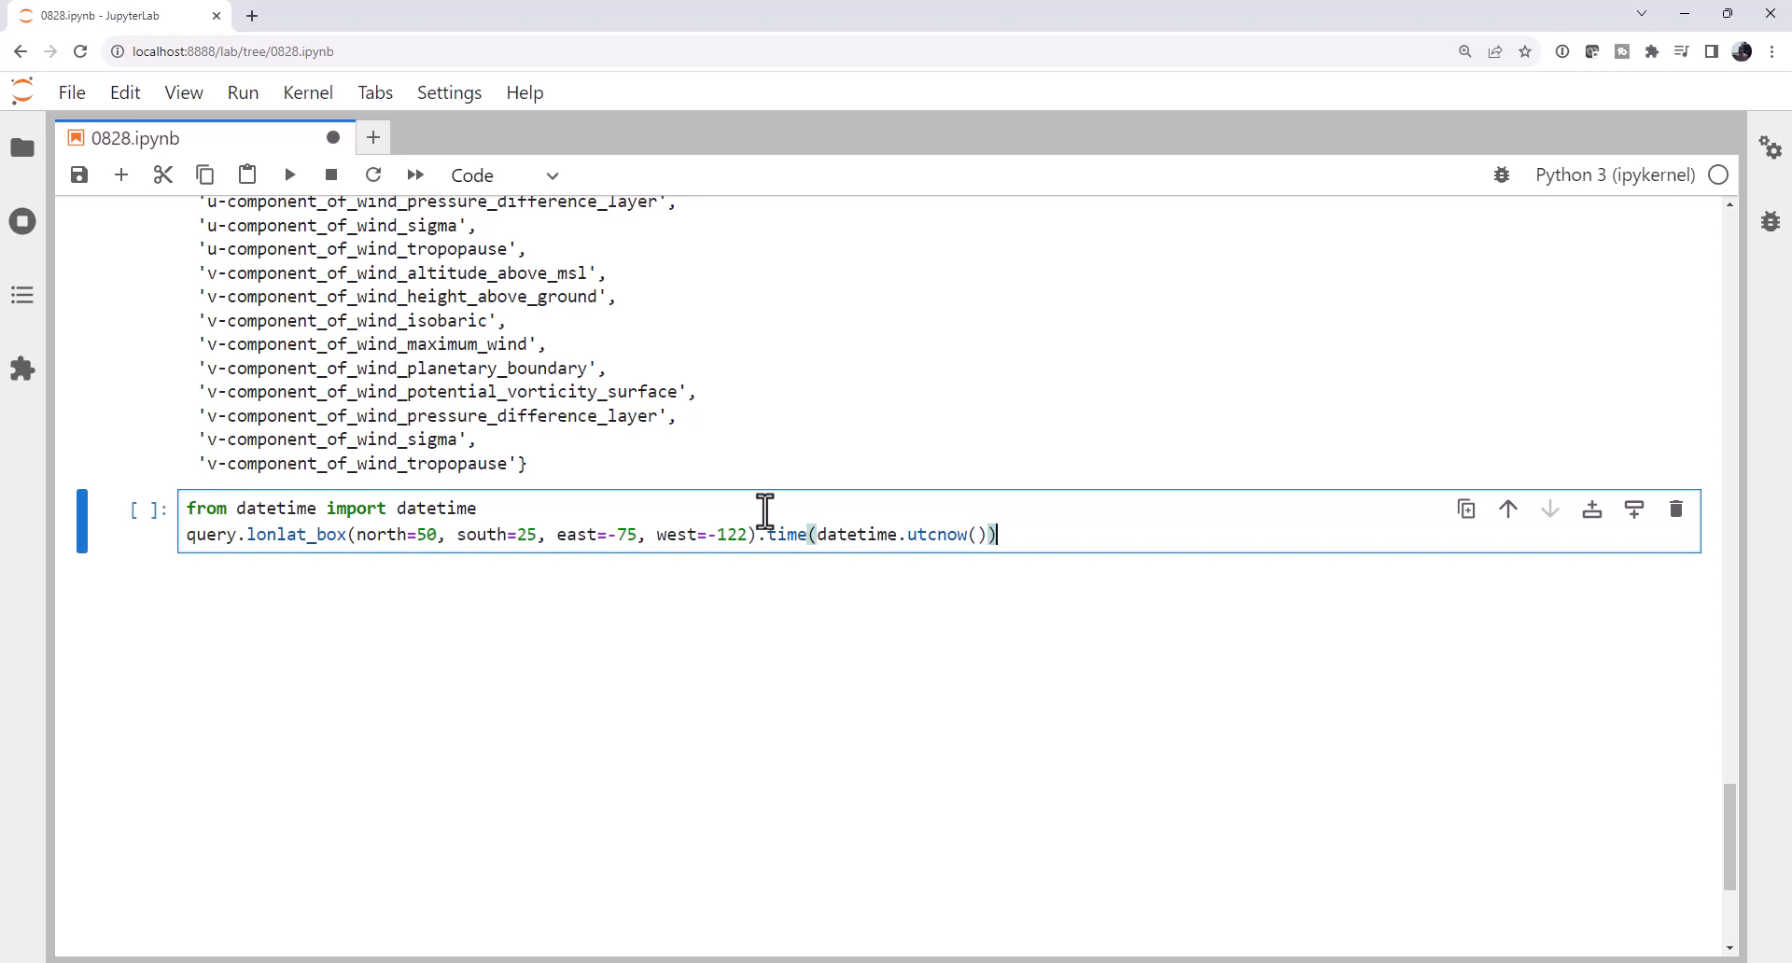
type("query.a")
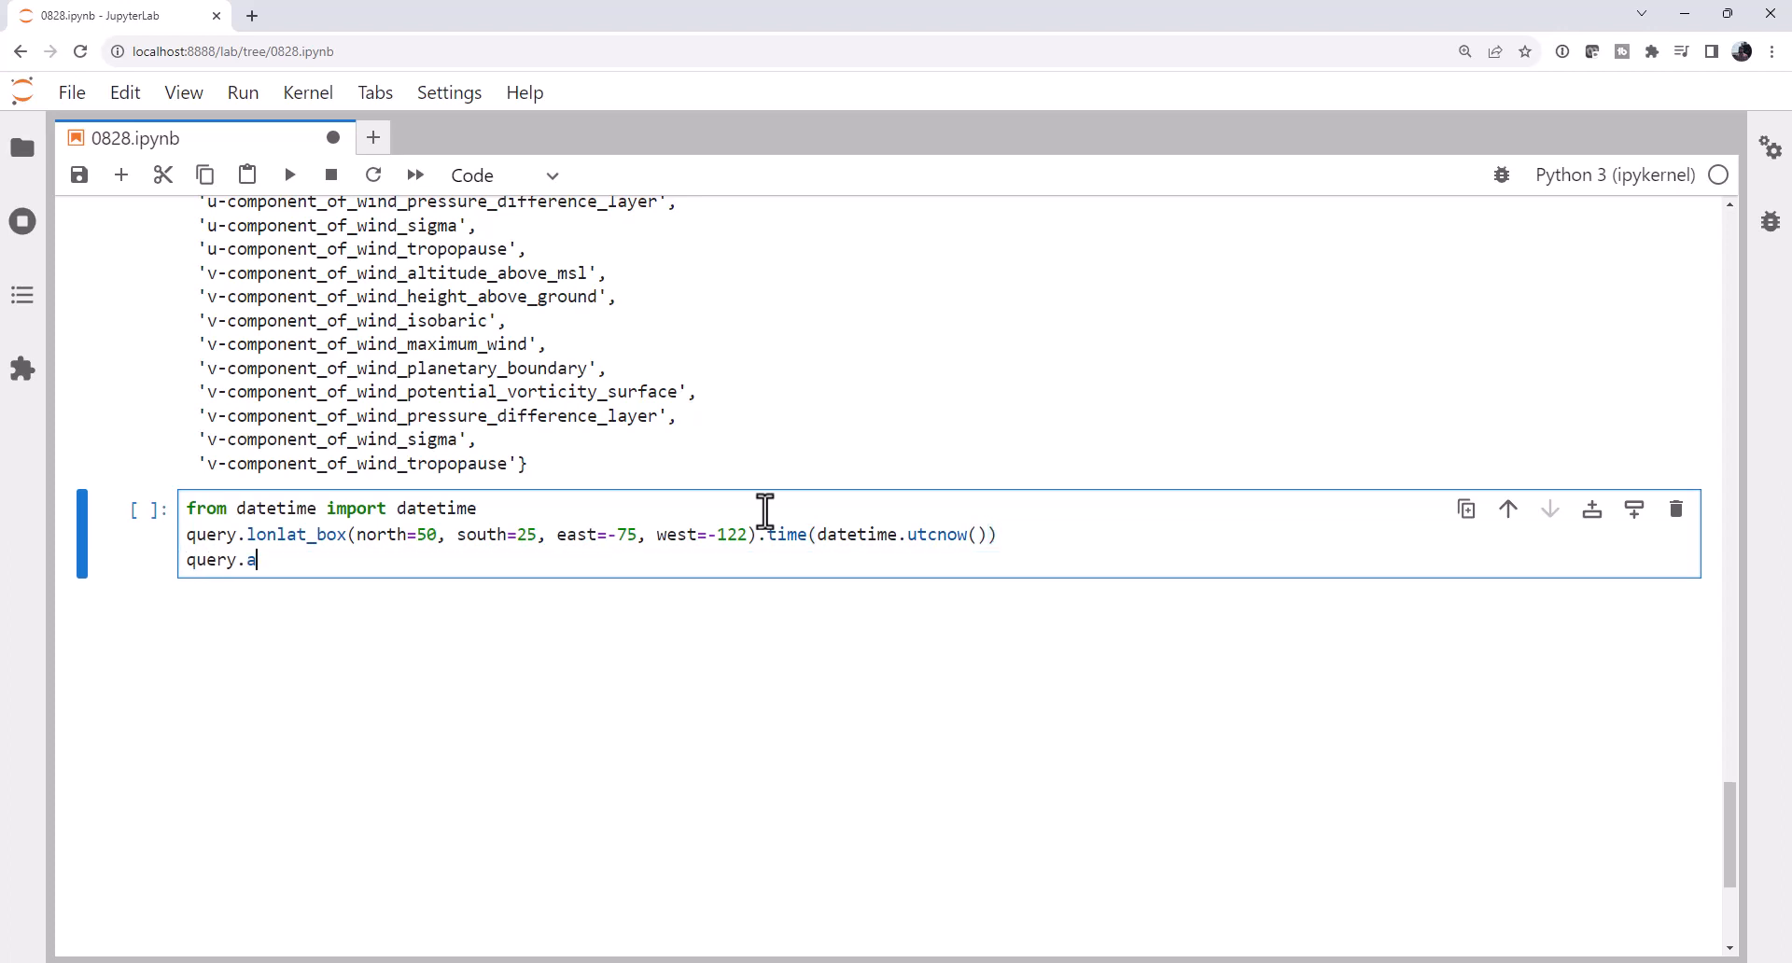
type("ccept('net")
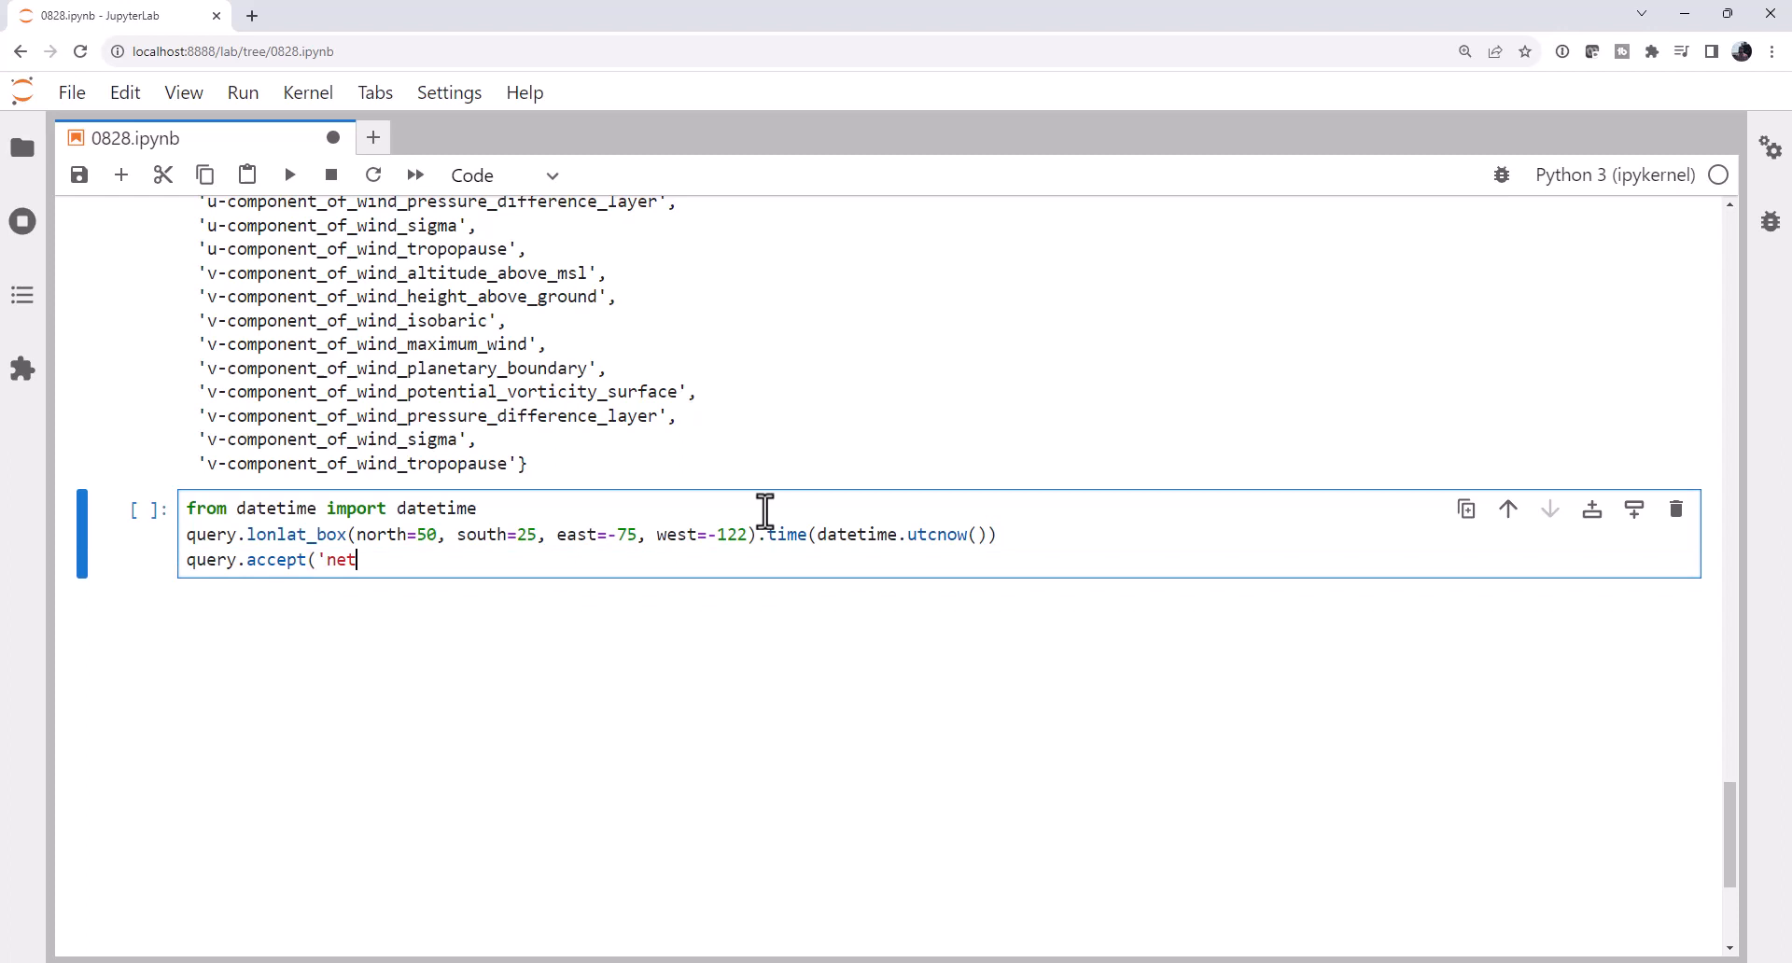
type("cdf4')")
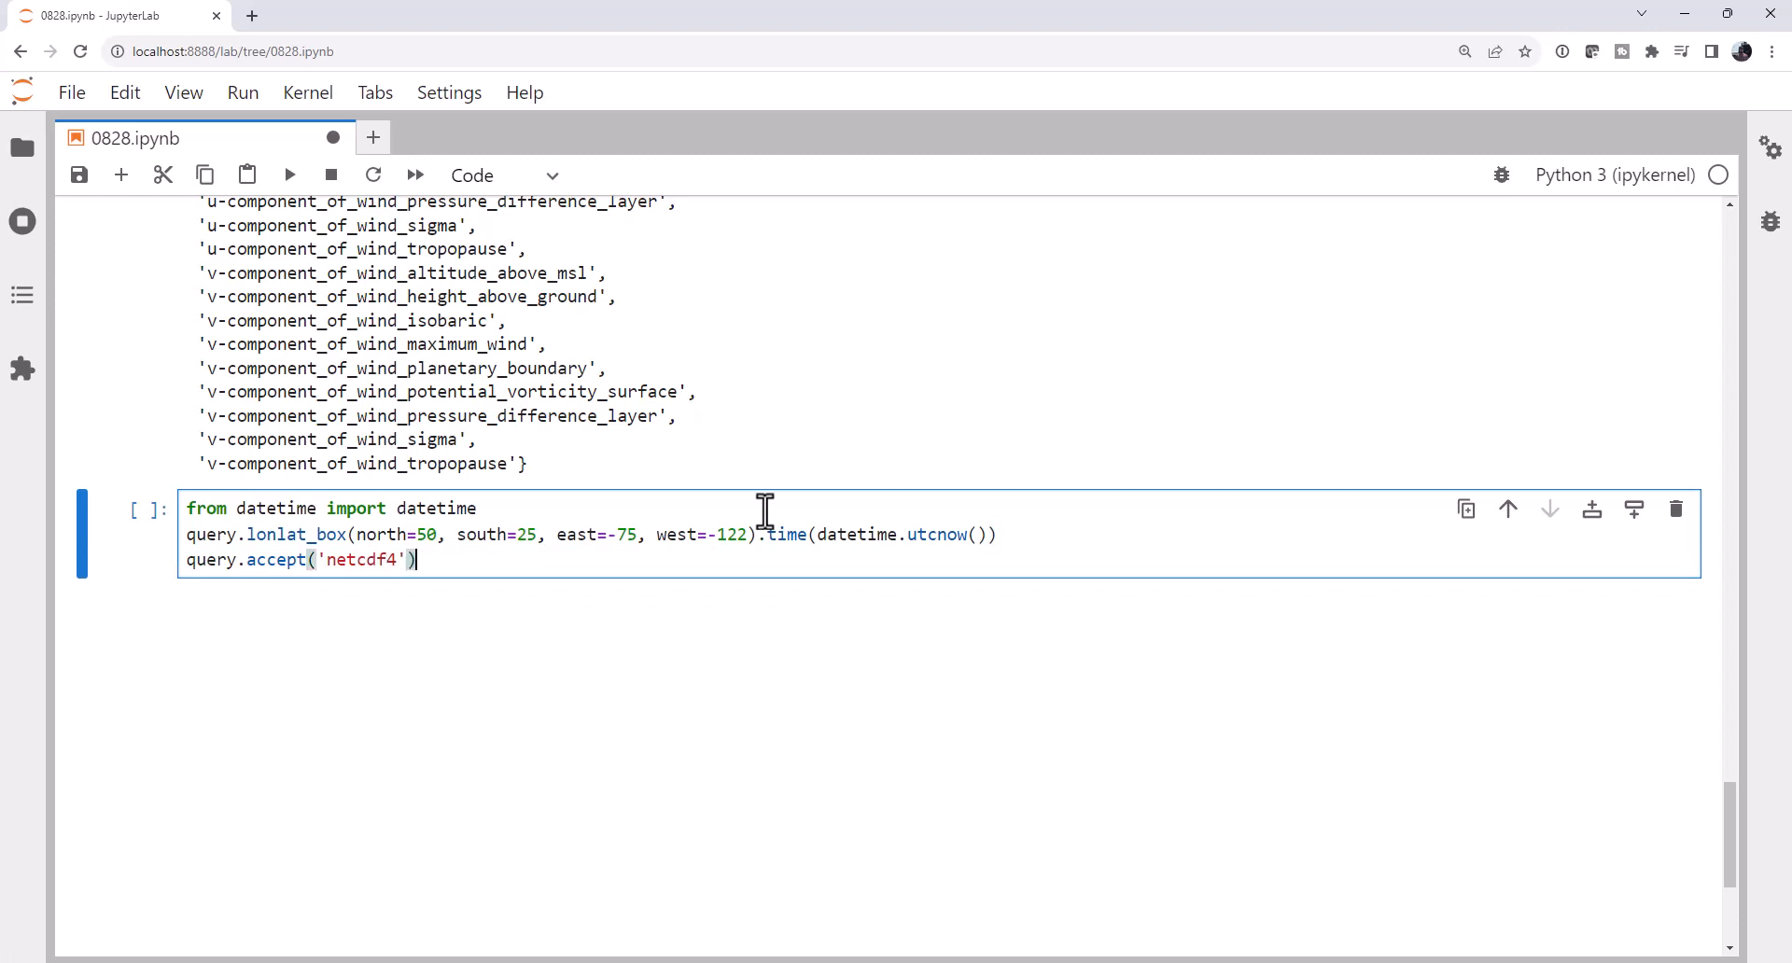
Start query.variables with the isobaric u- and v-component wind names.
type("query.va")
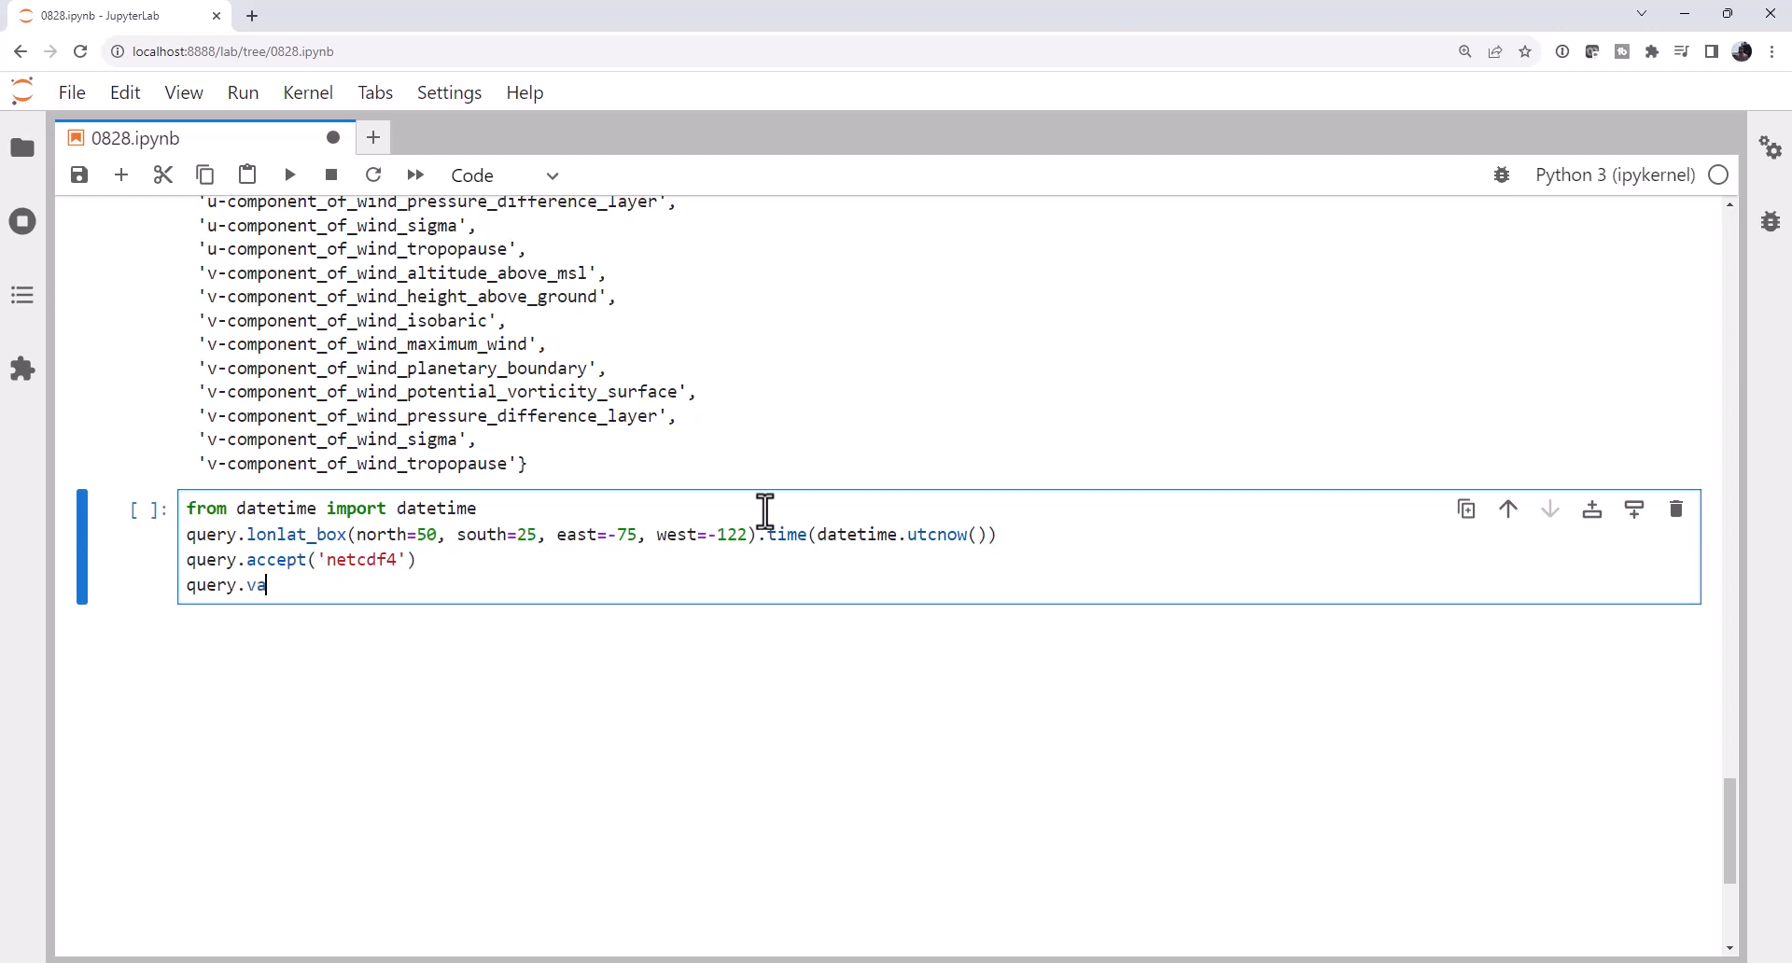
type("riables('")
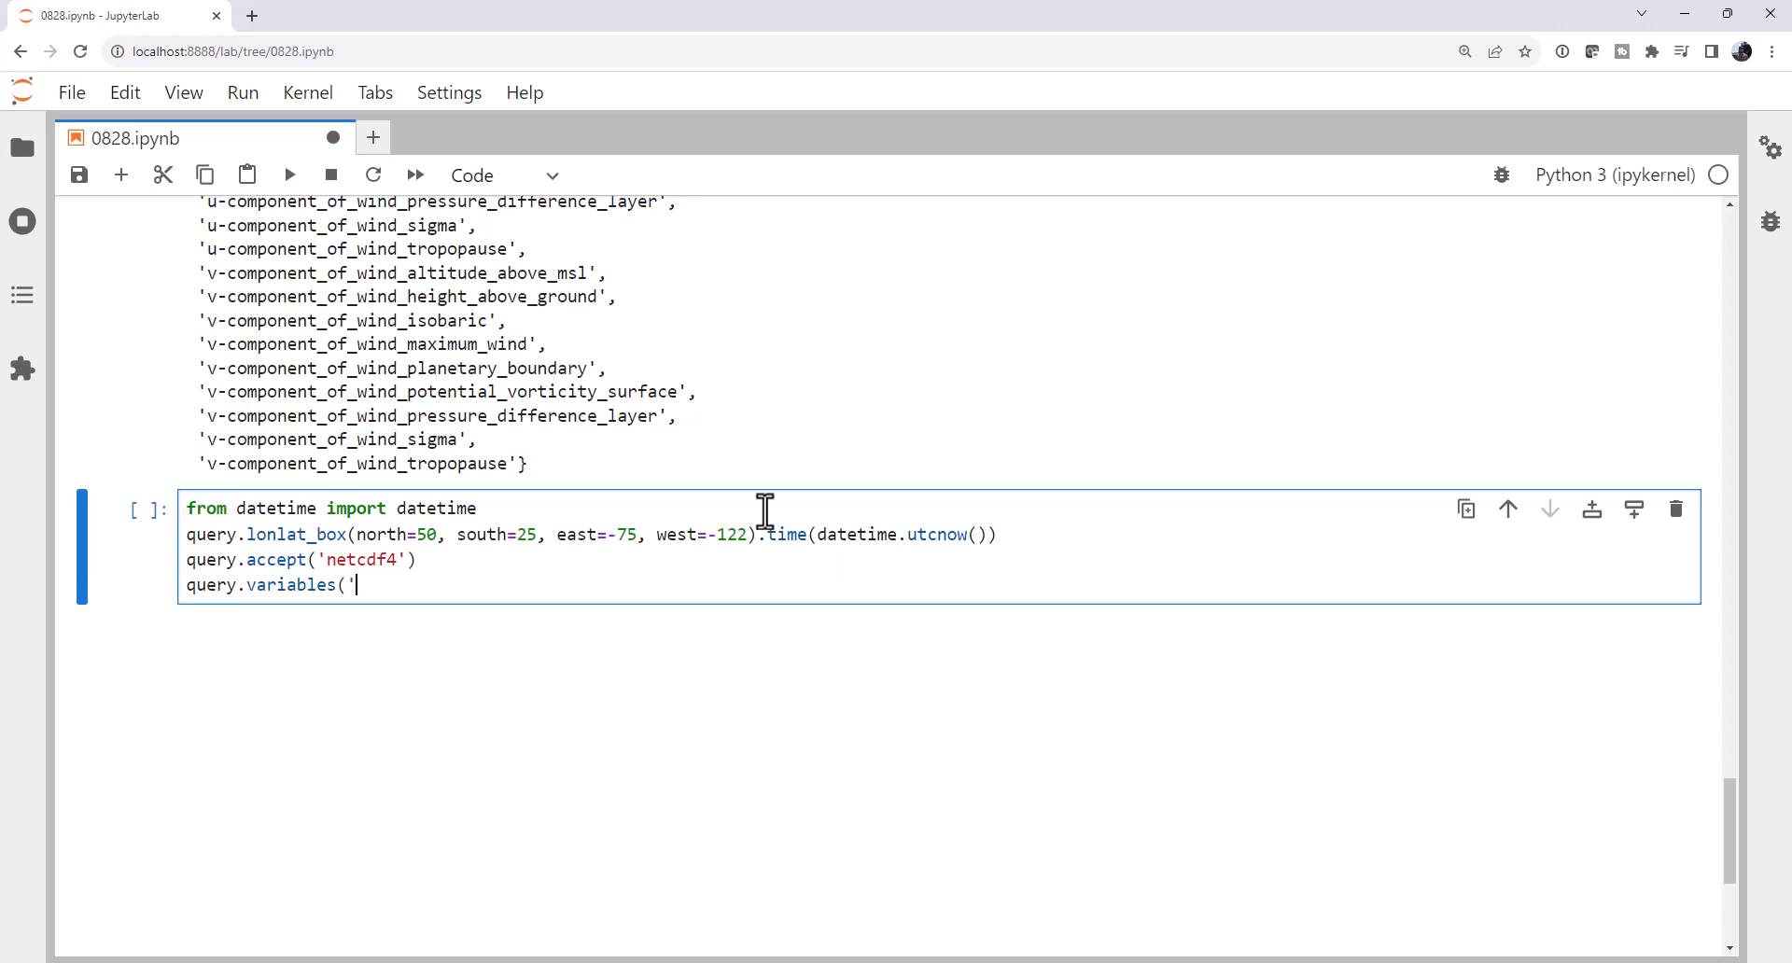
type("u-com")
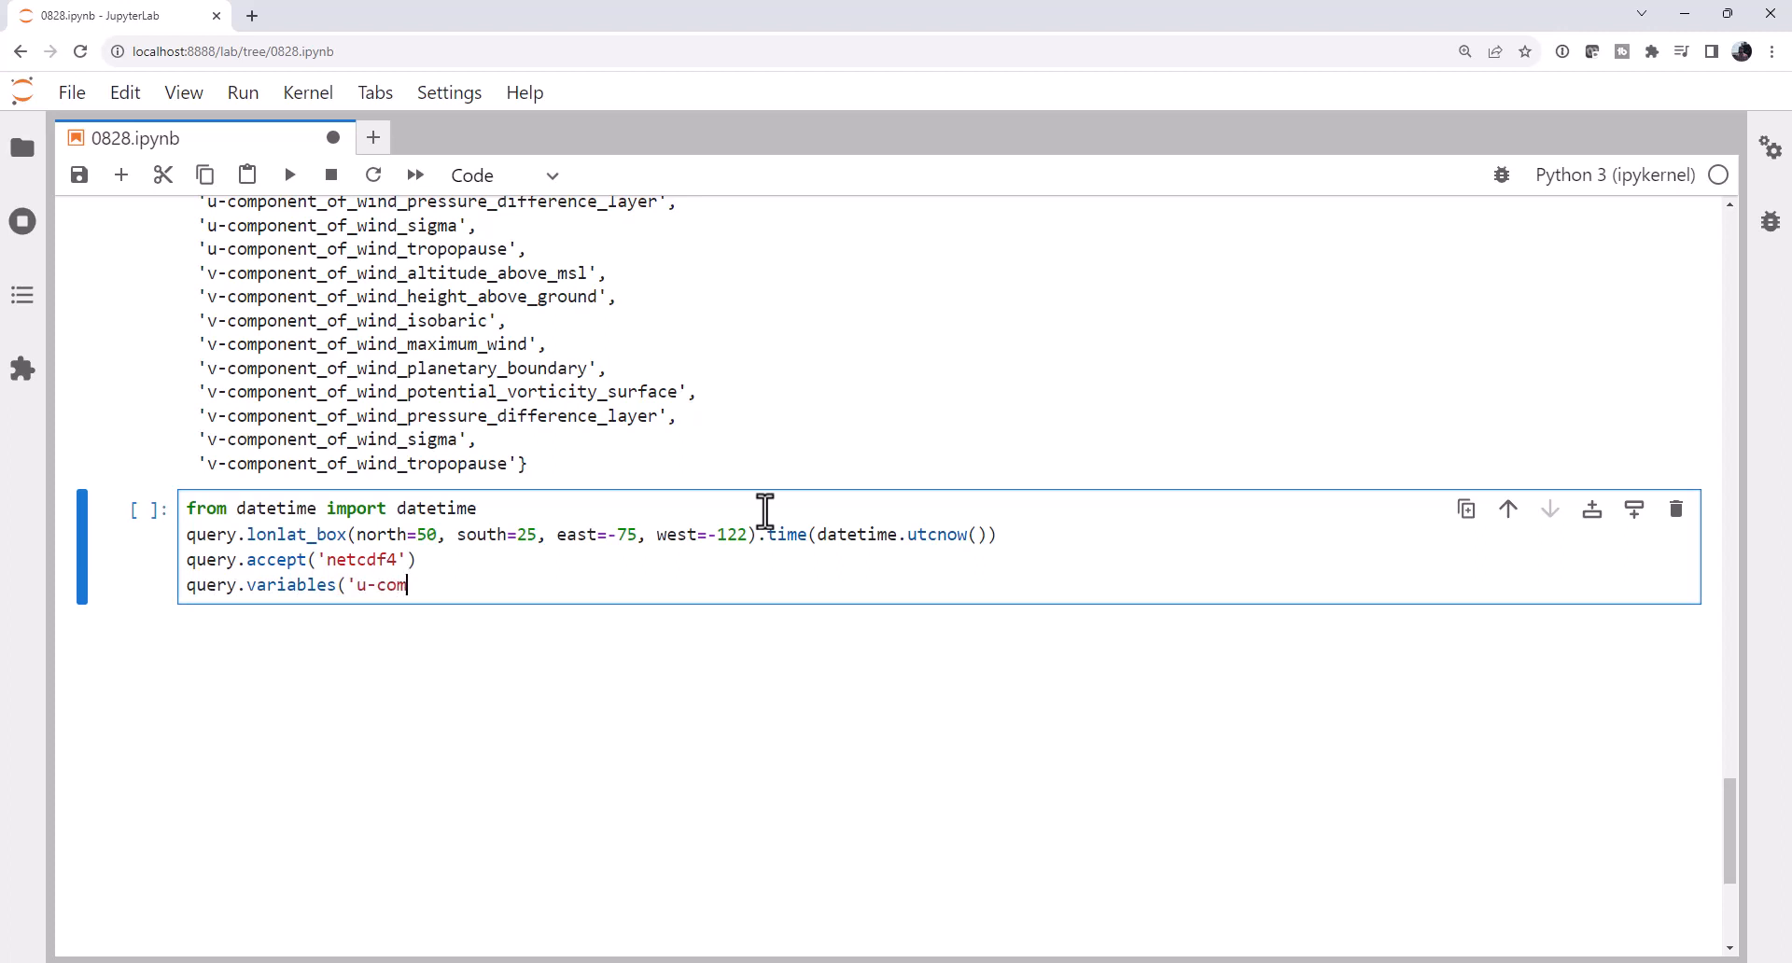
type("ponent_of_wi")
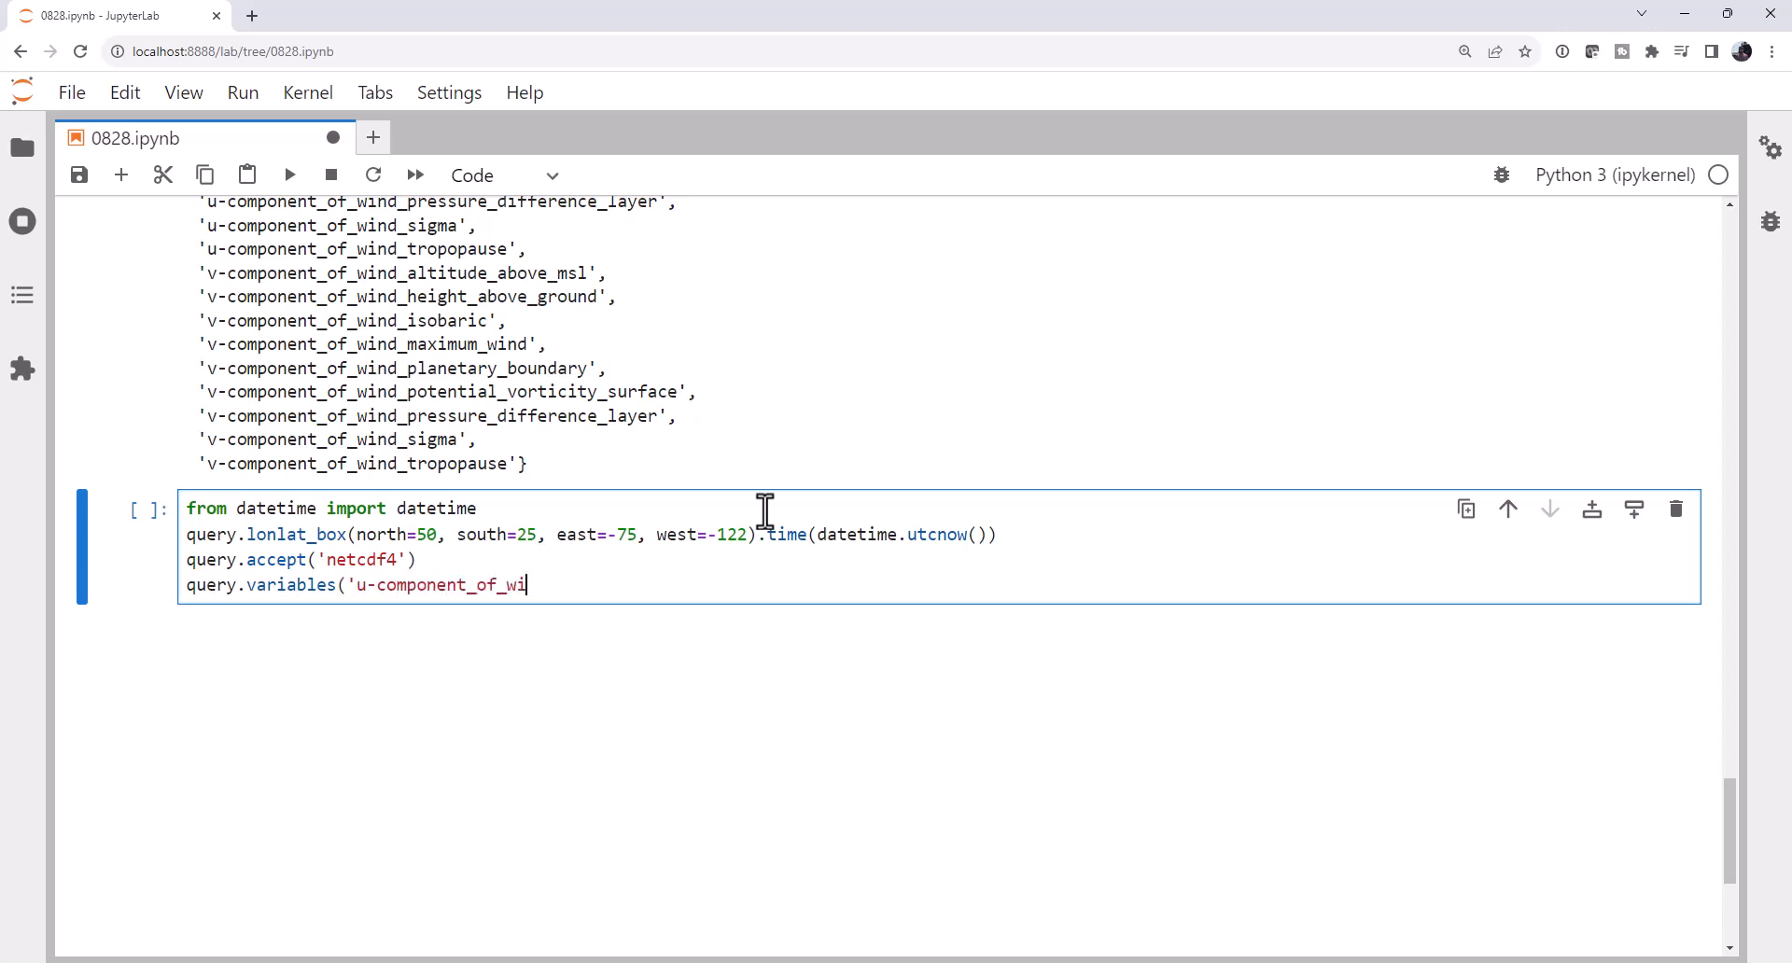
type("nd_isobar")
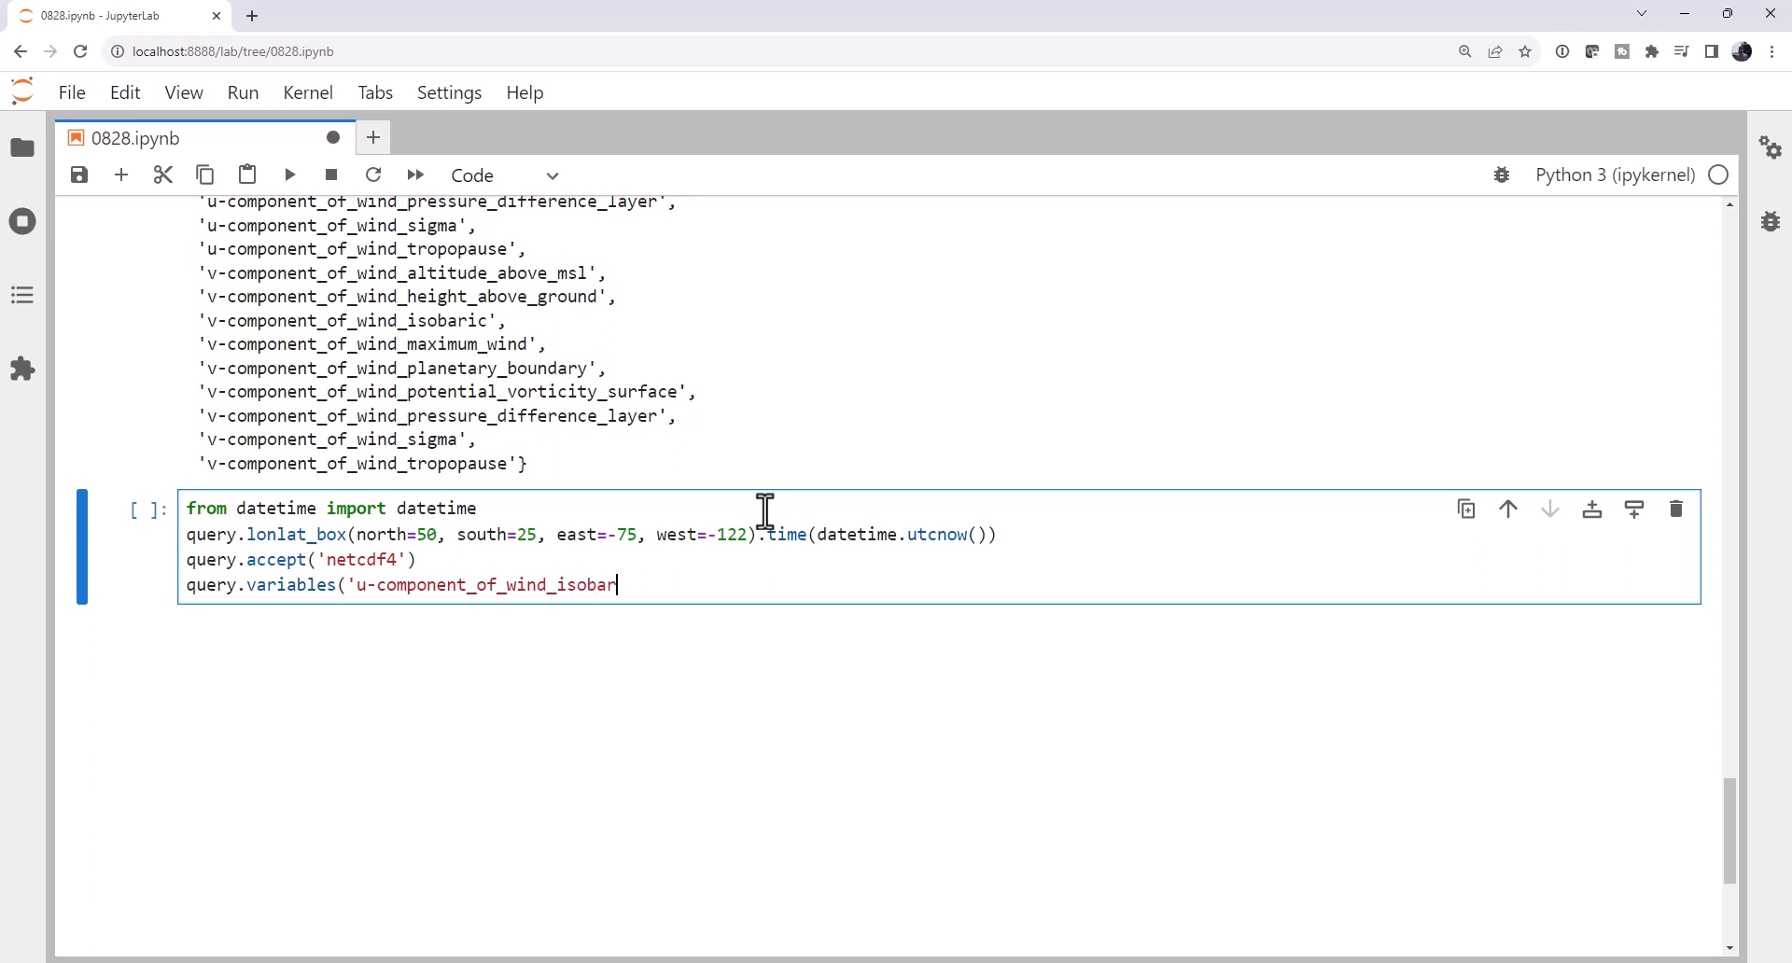
type("ic'")
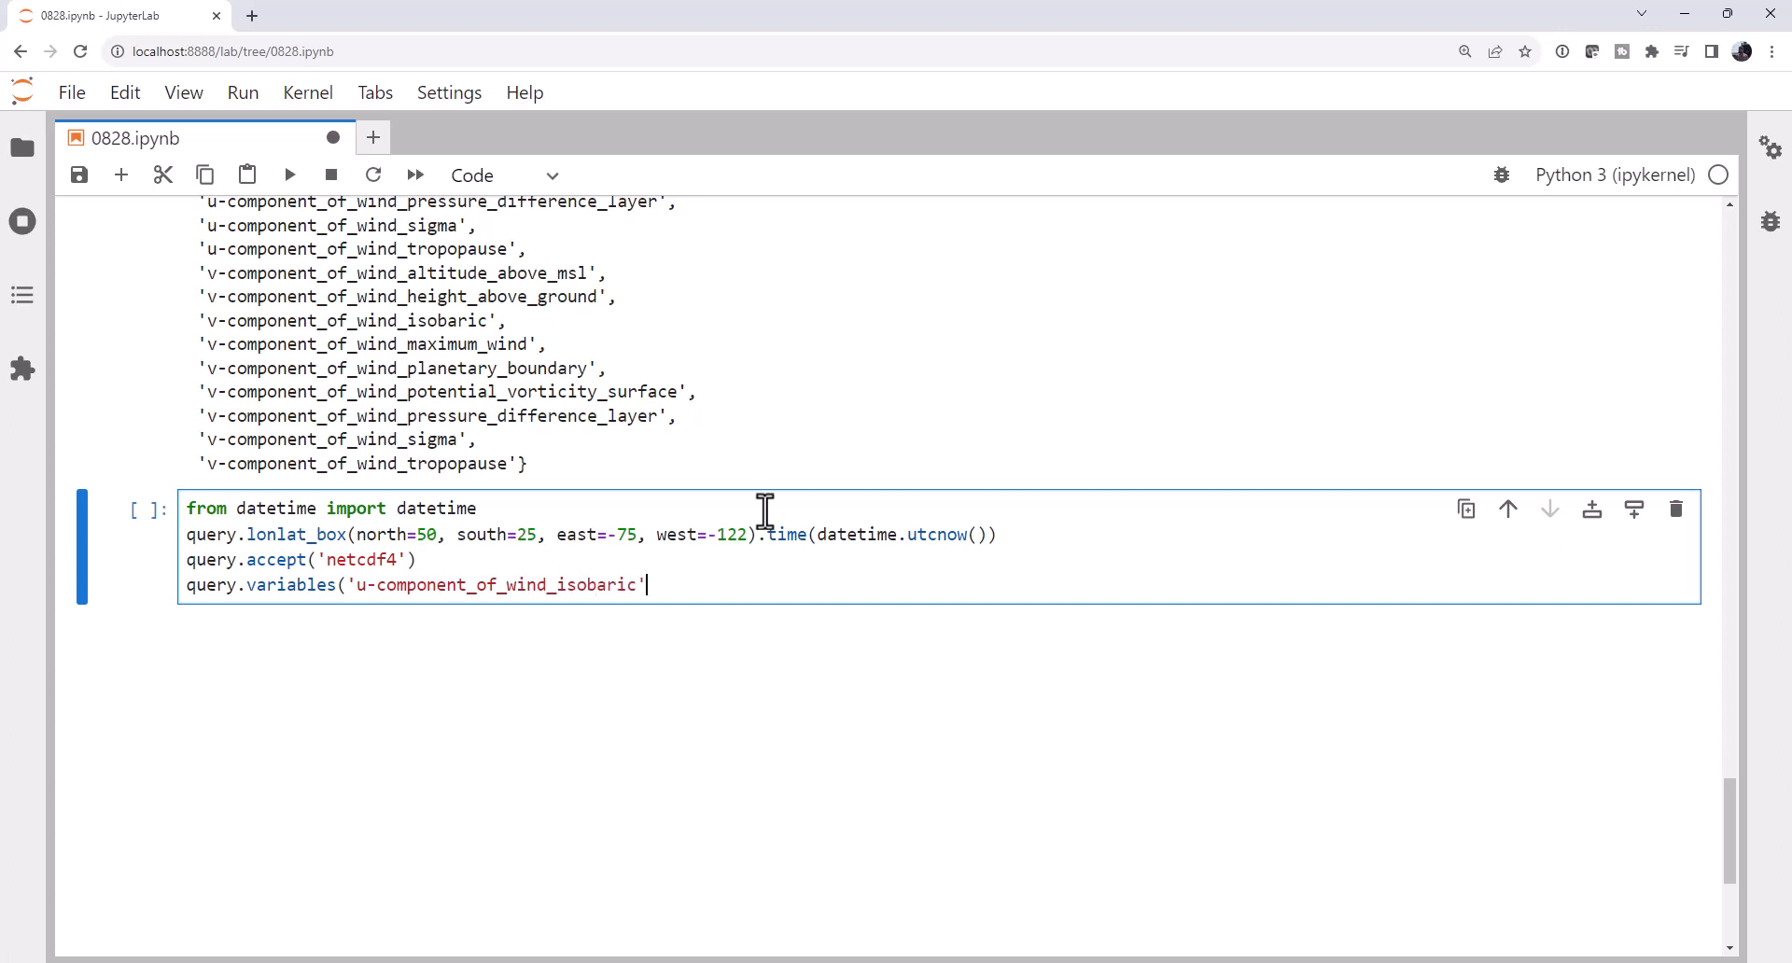
double_click(494, 584)
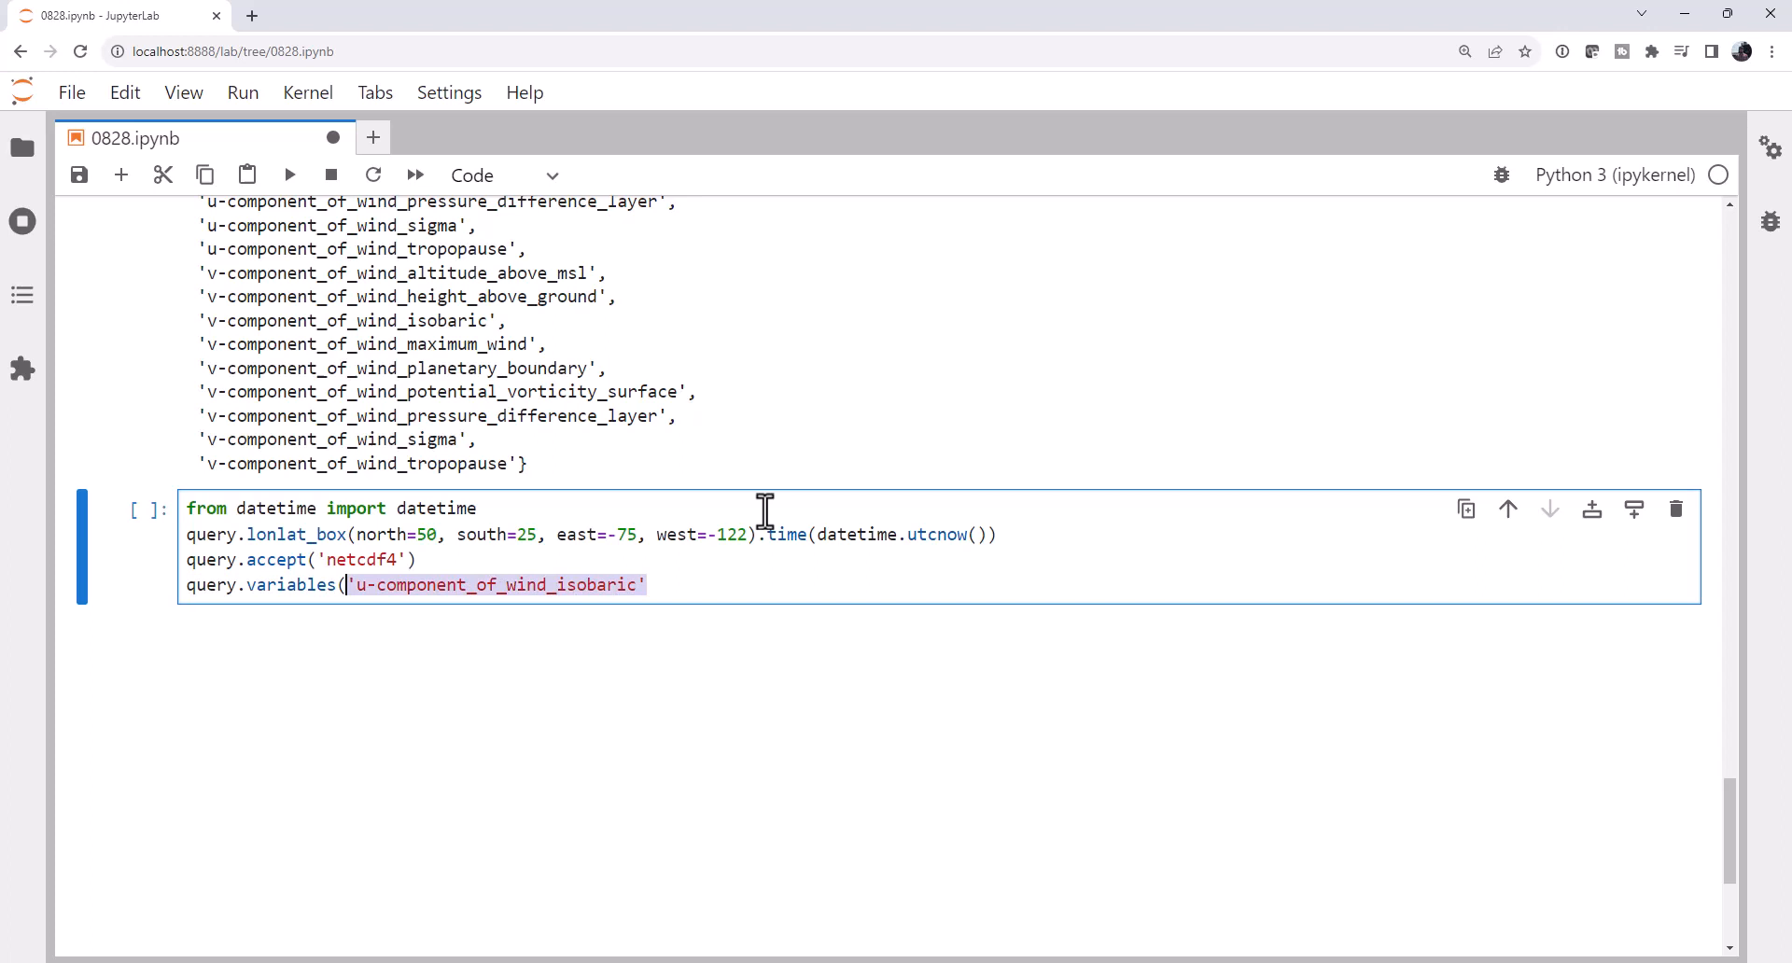
type(", 'u-component_of_wind_isobaric'")
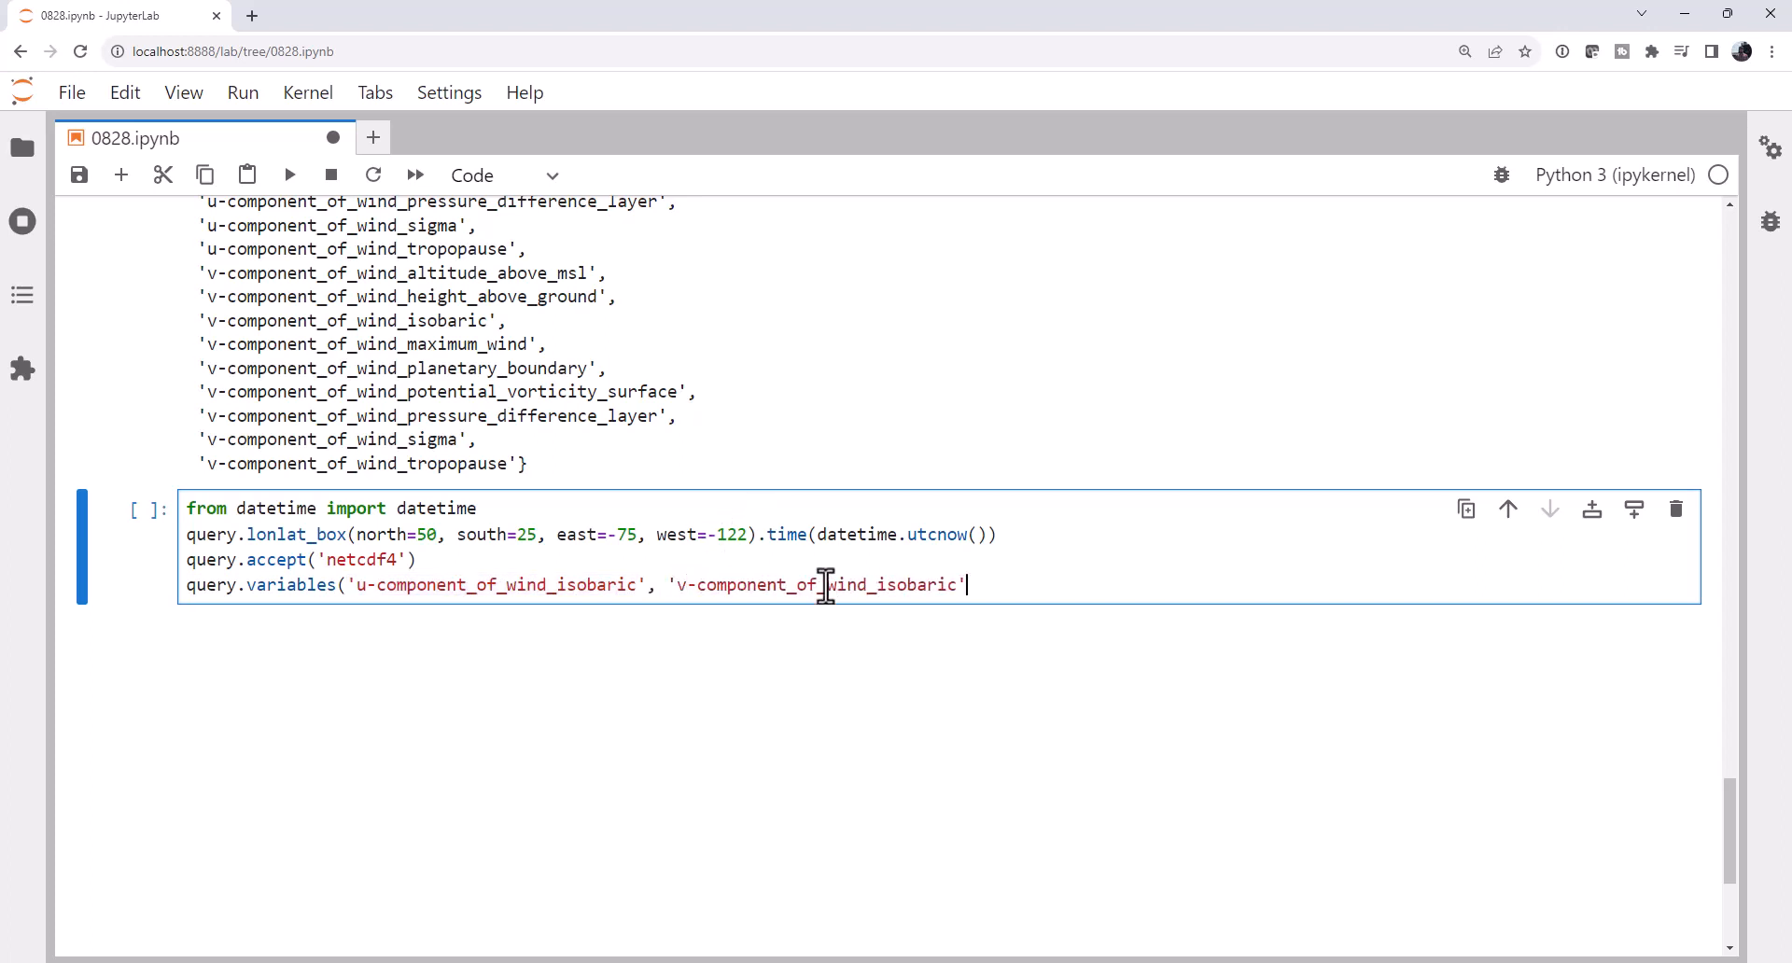
mouse_move(1078, 378)
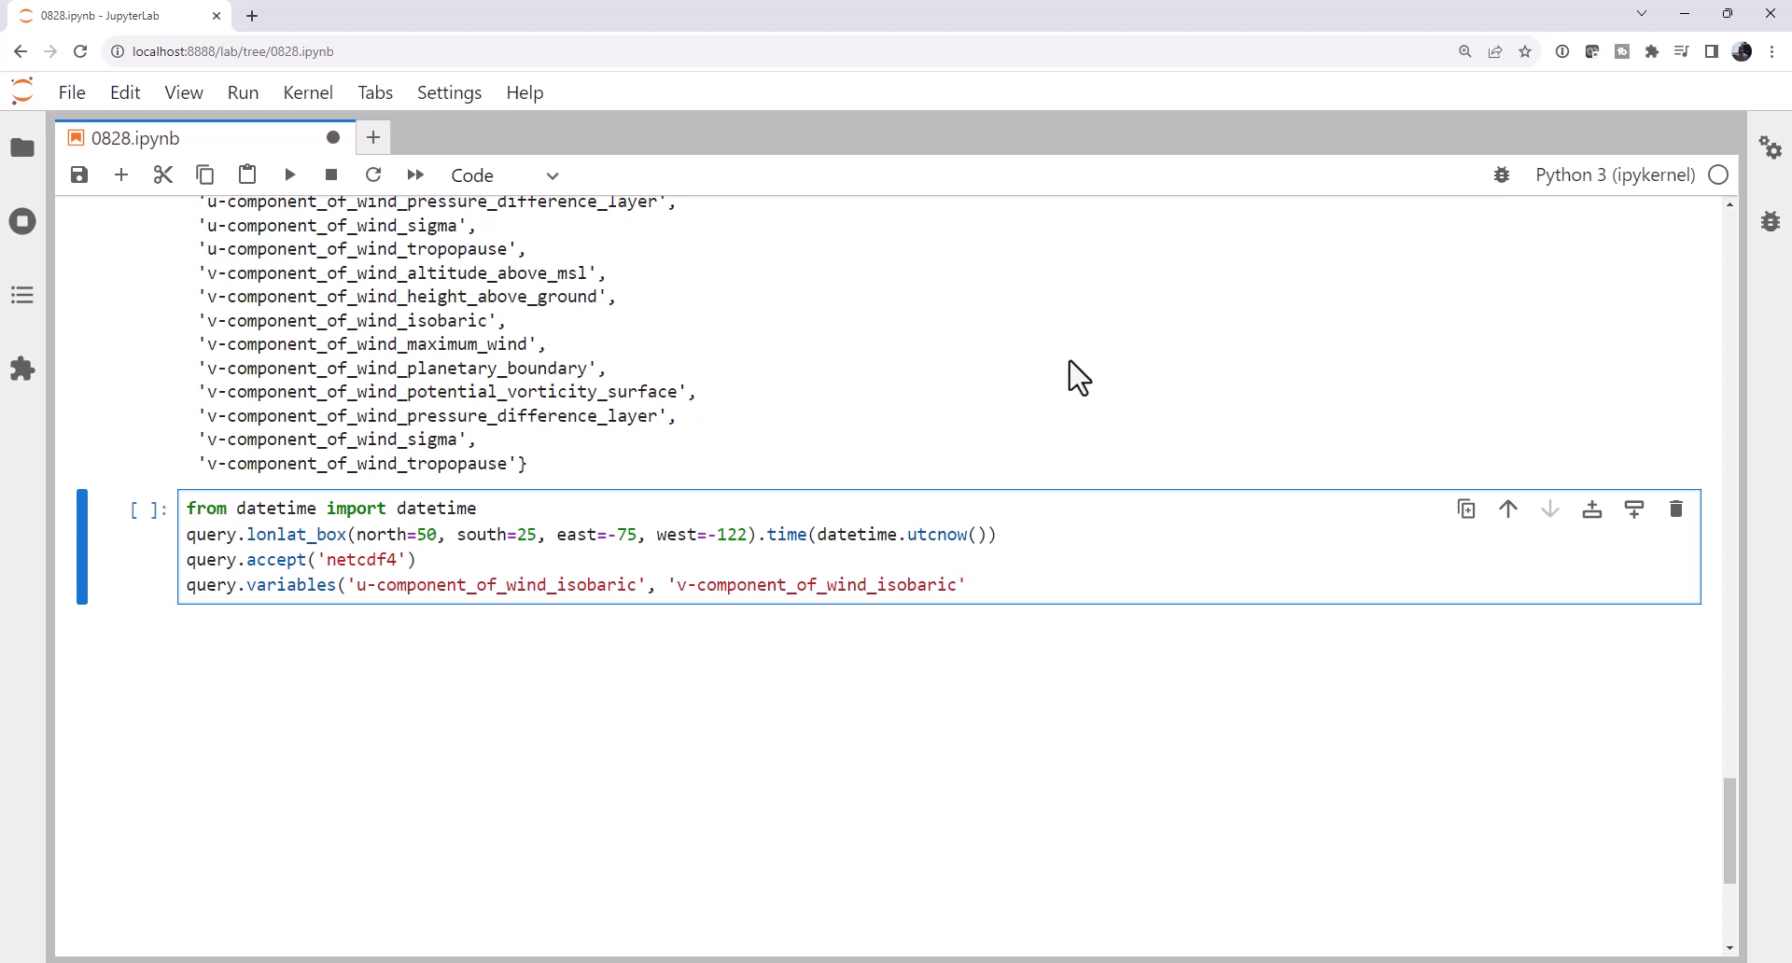
Add 'Geopotential_height_isobaric' to the variables list and run the query cell.
type(", Geo")
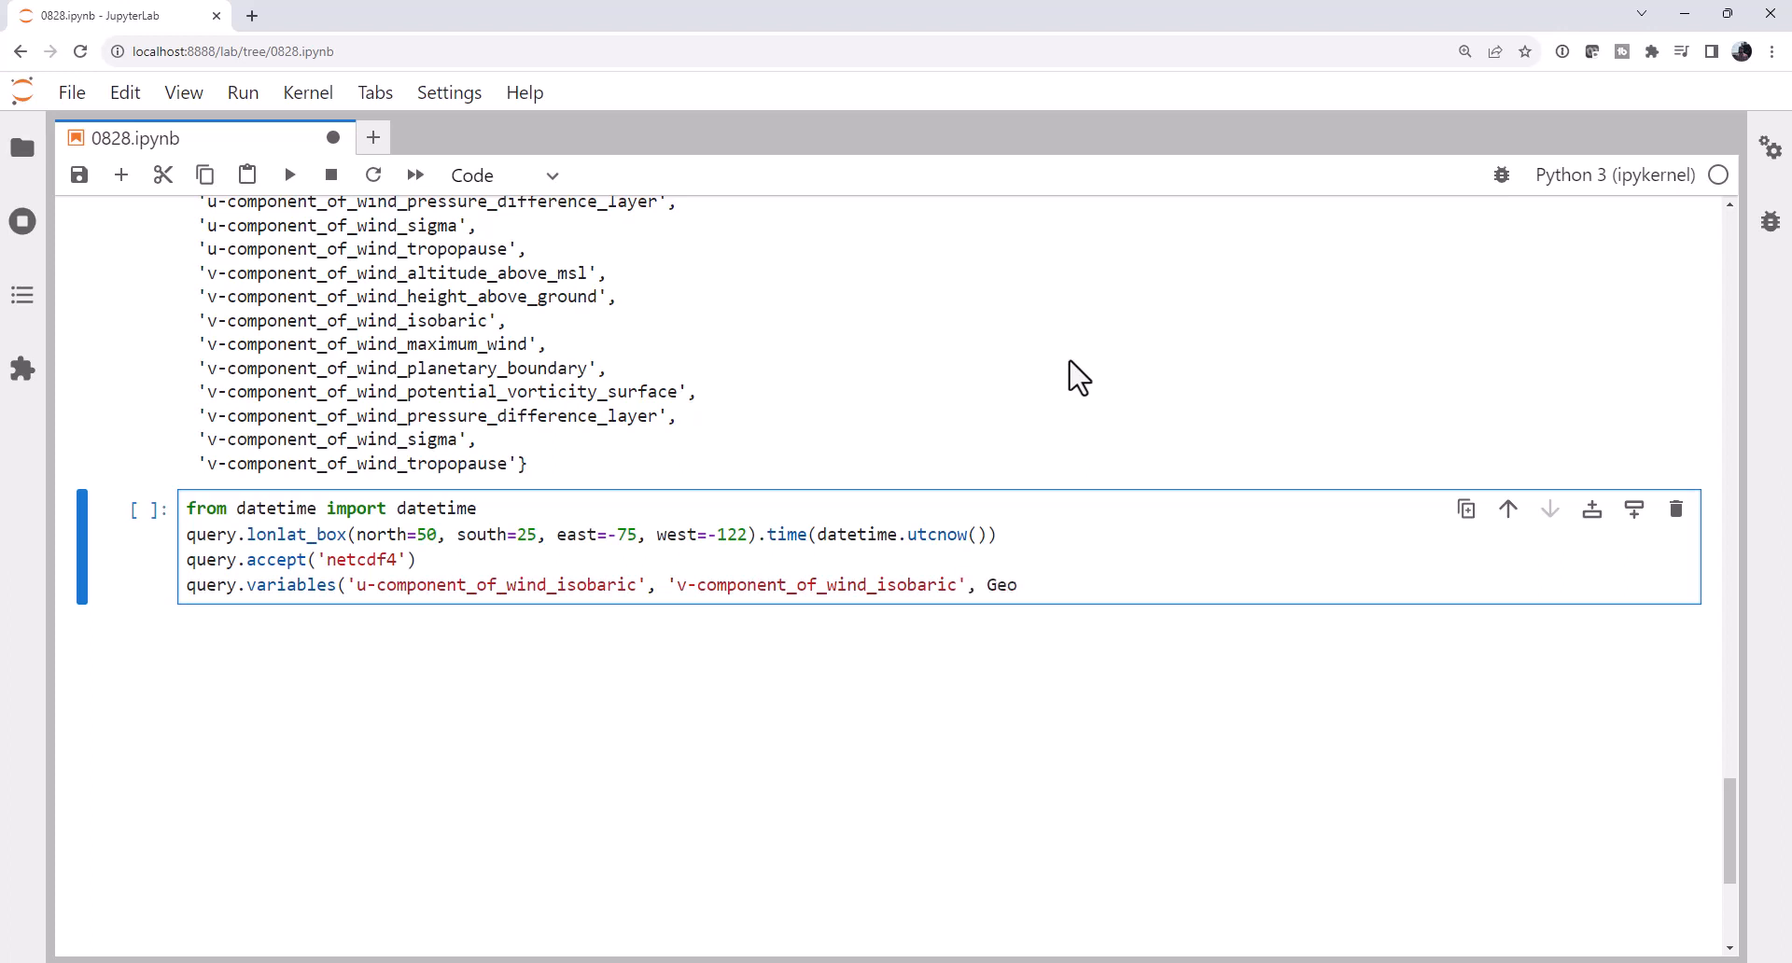
left_click(1013, 584)
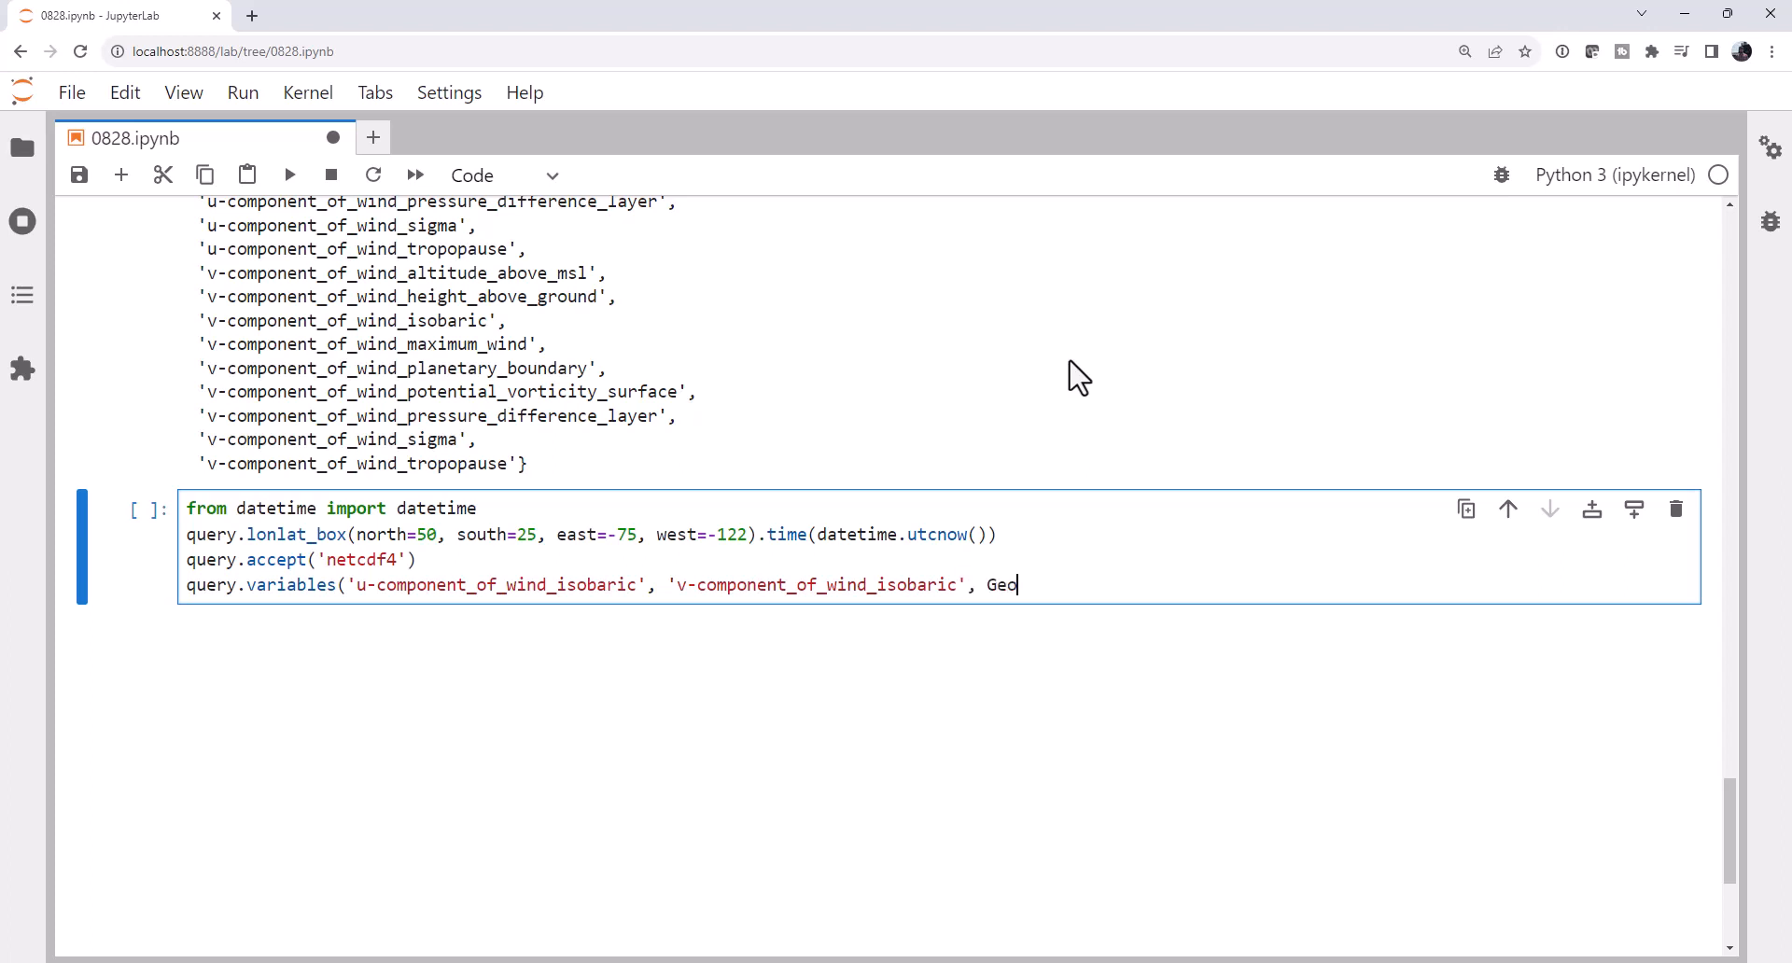
key("BackSpace")
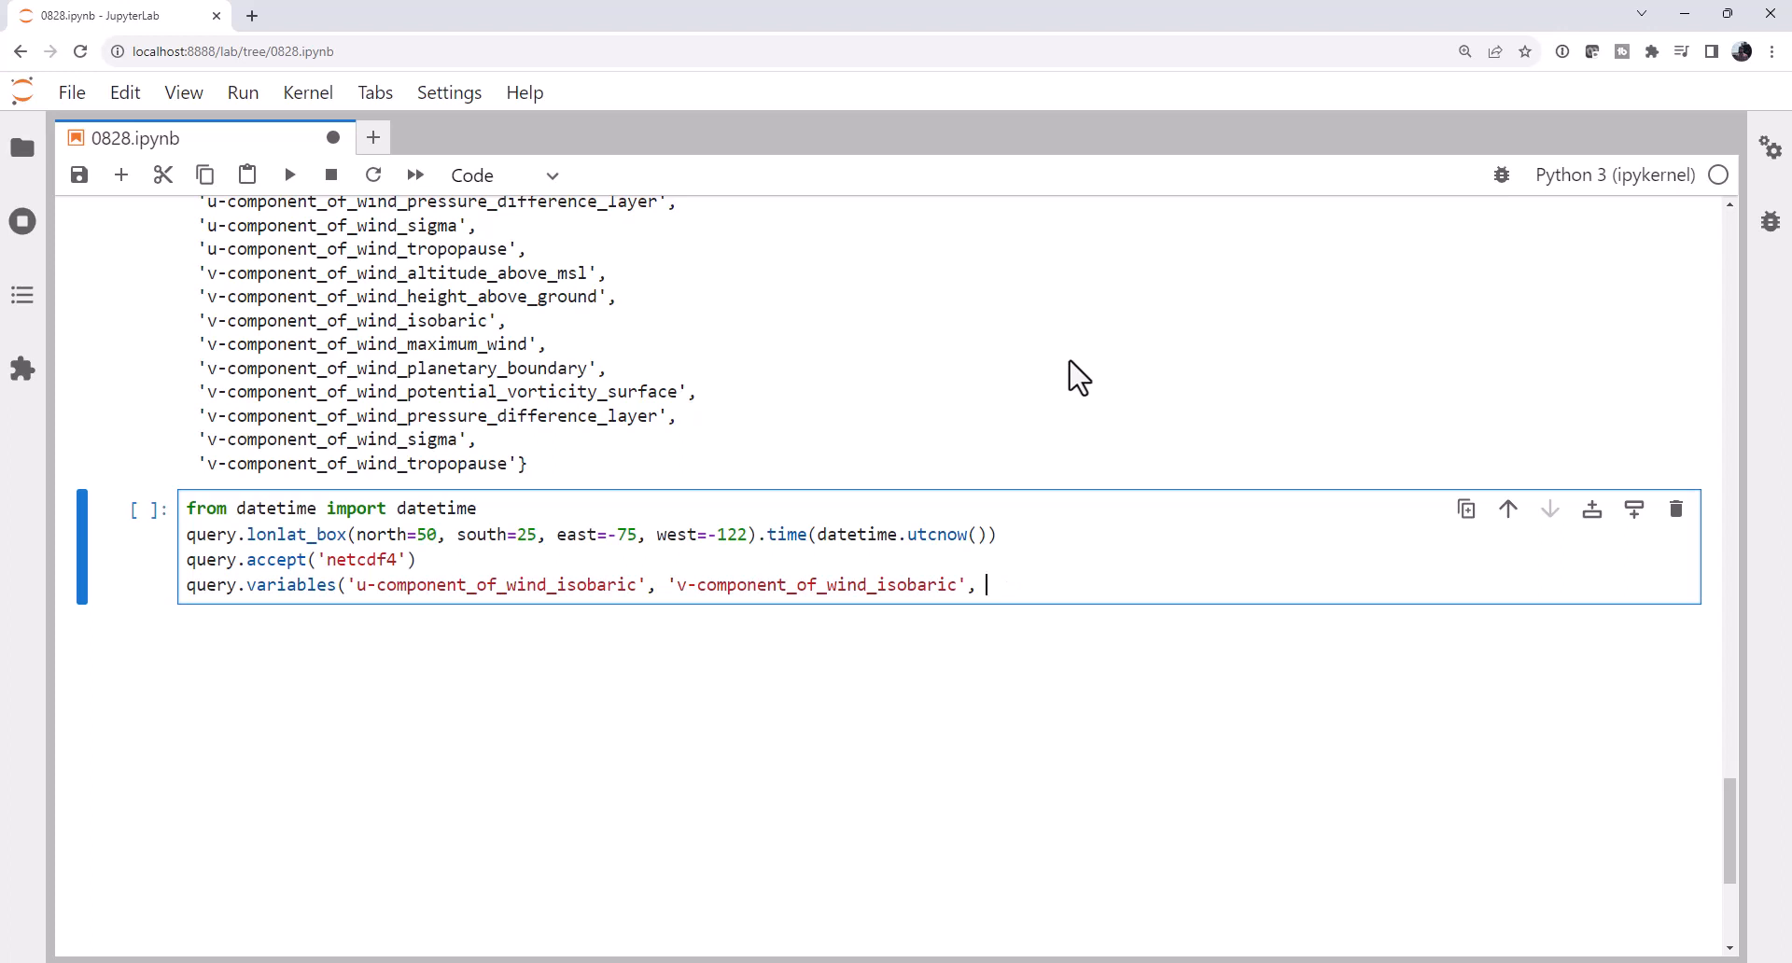
type("'")
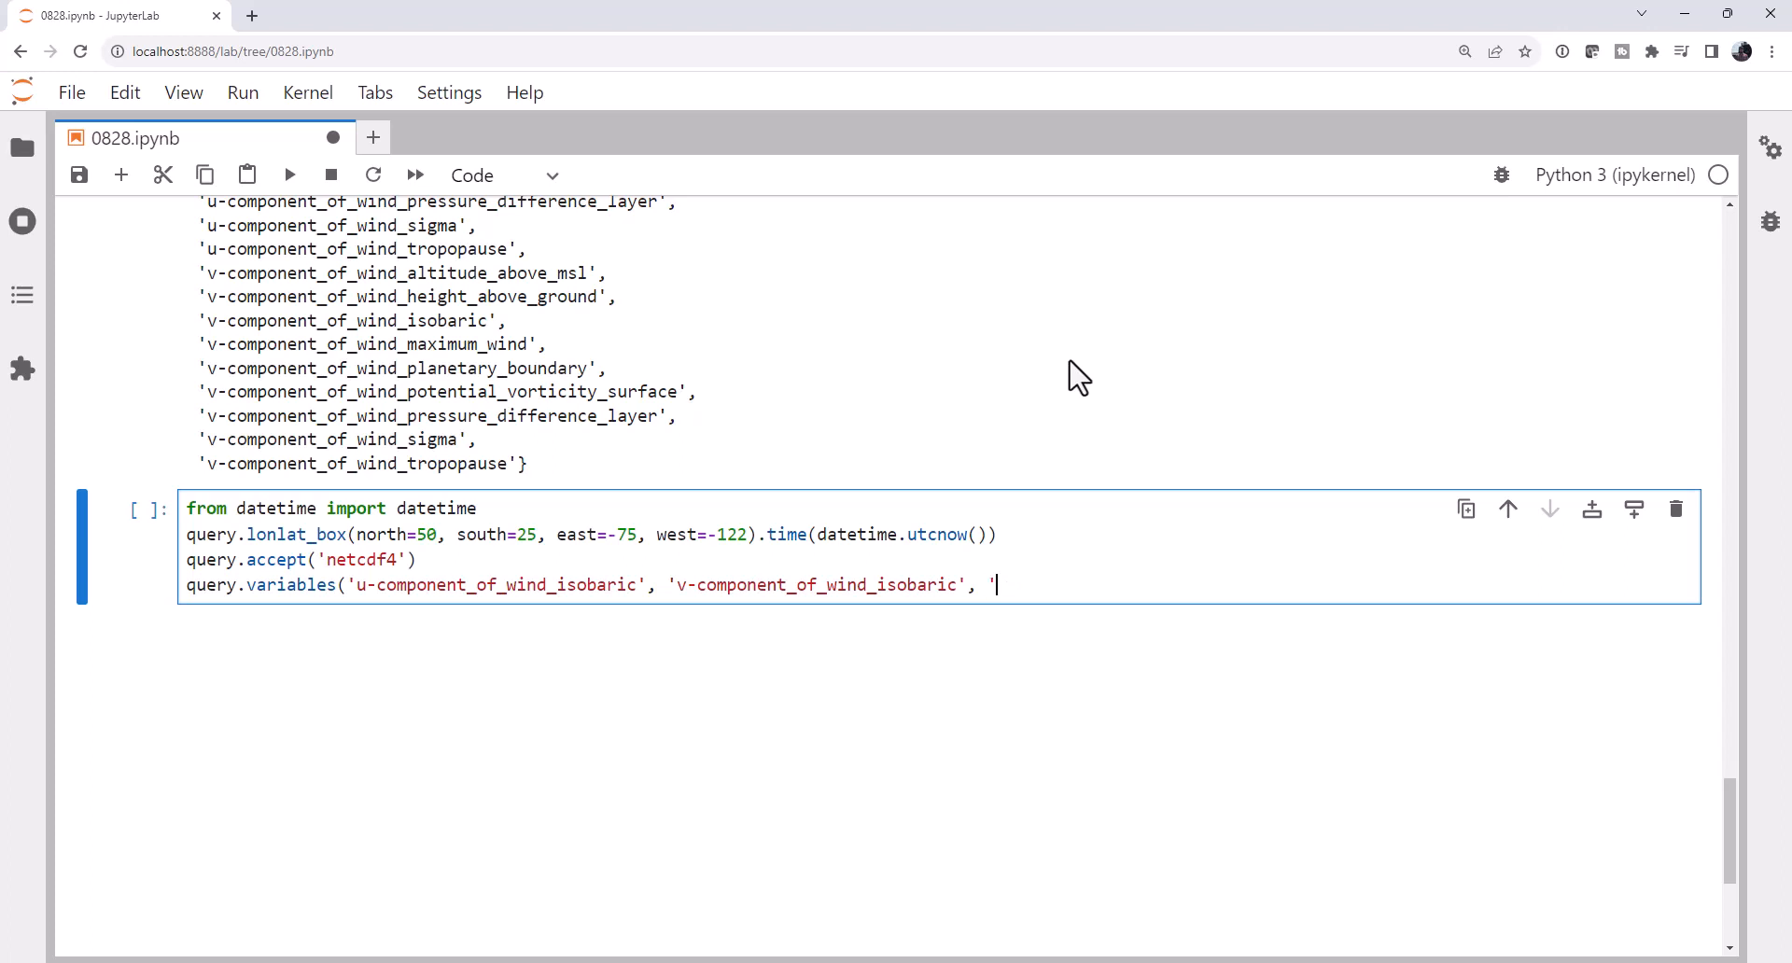
type("Geopoten")
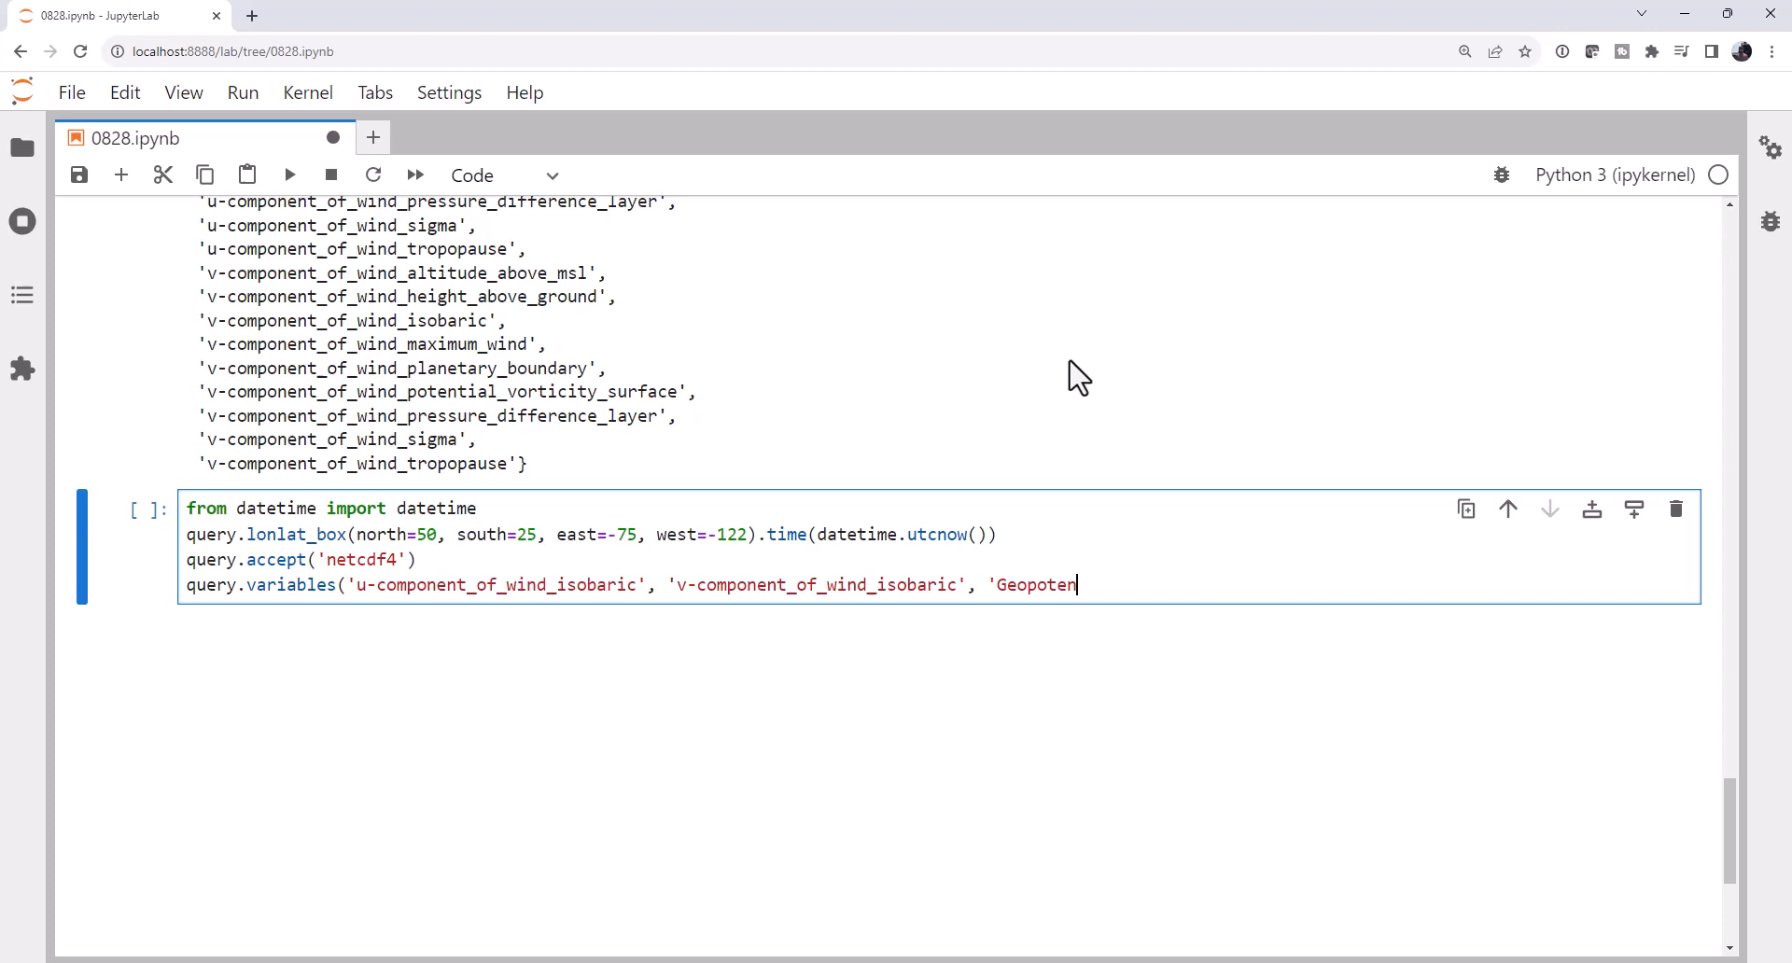
type("tial_height_")
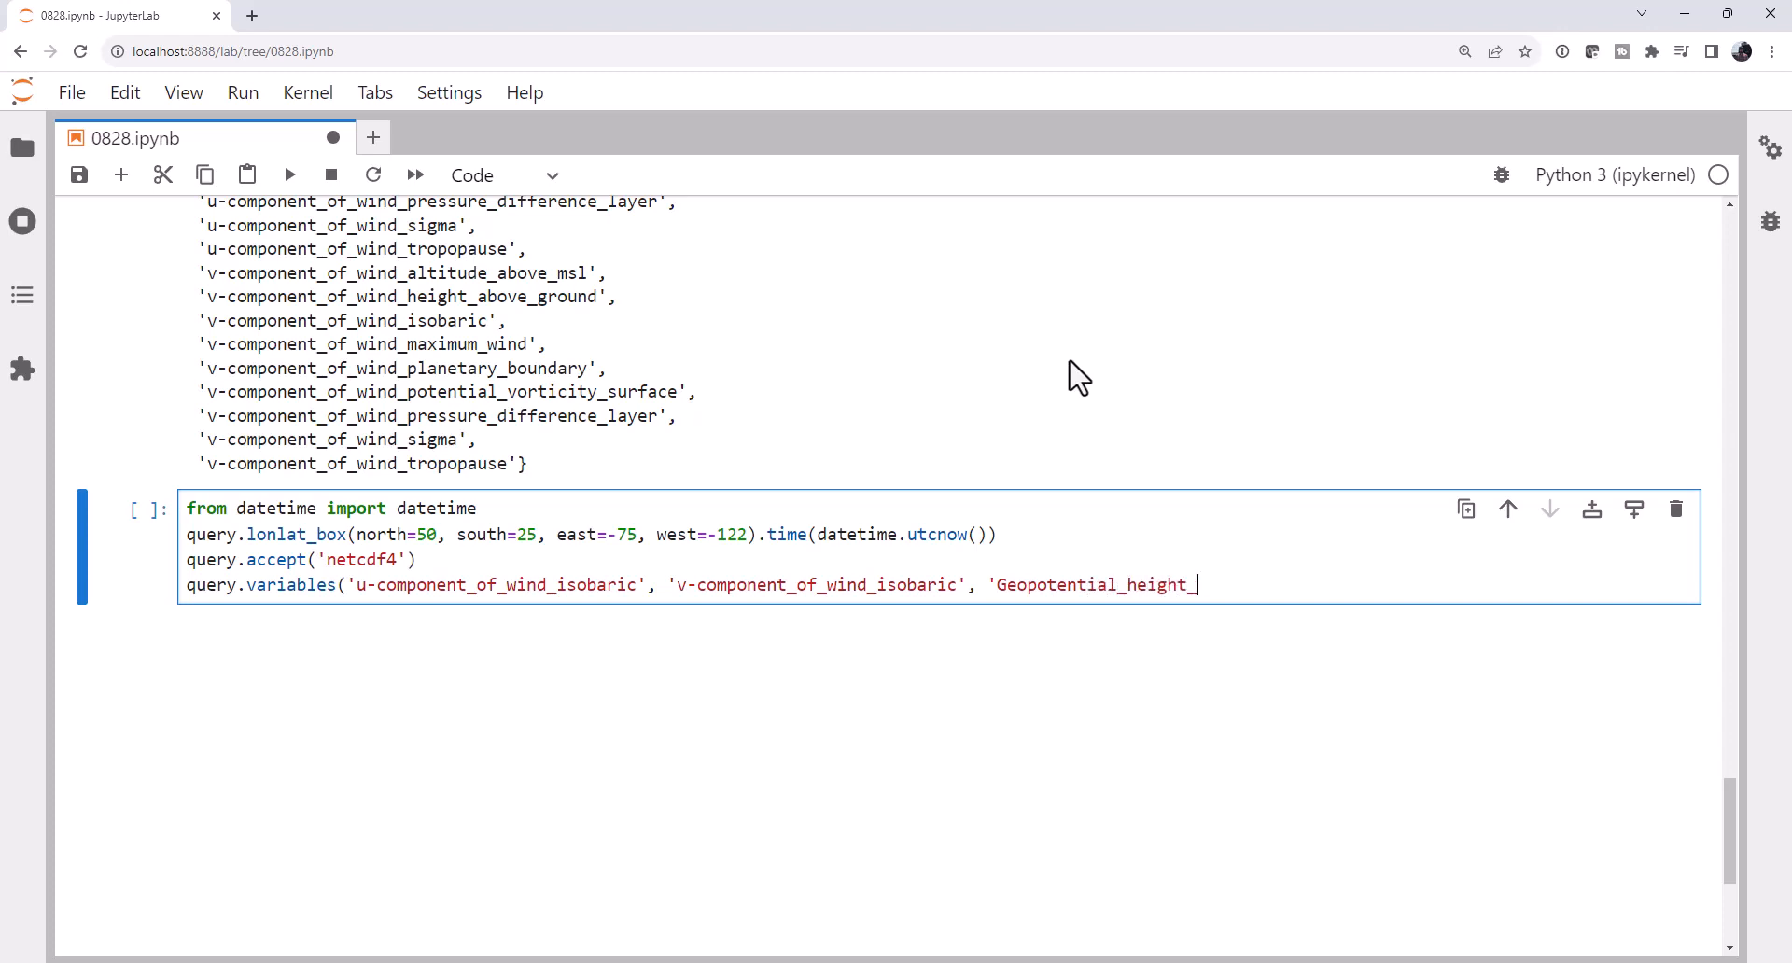
type("isobaric'")
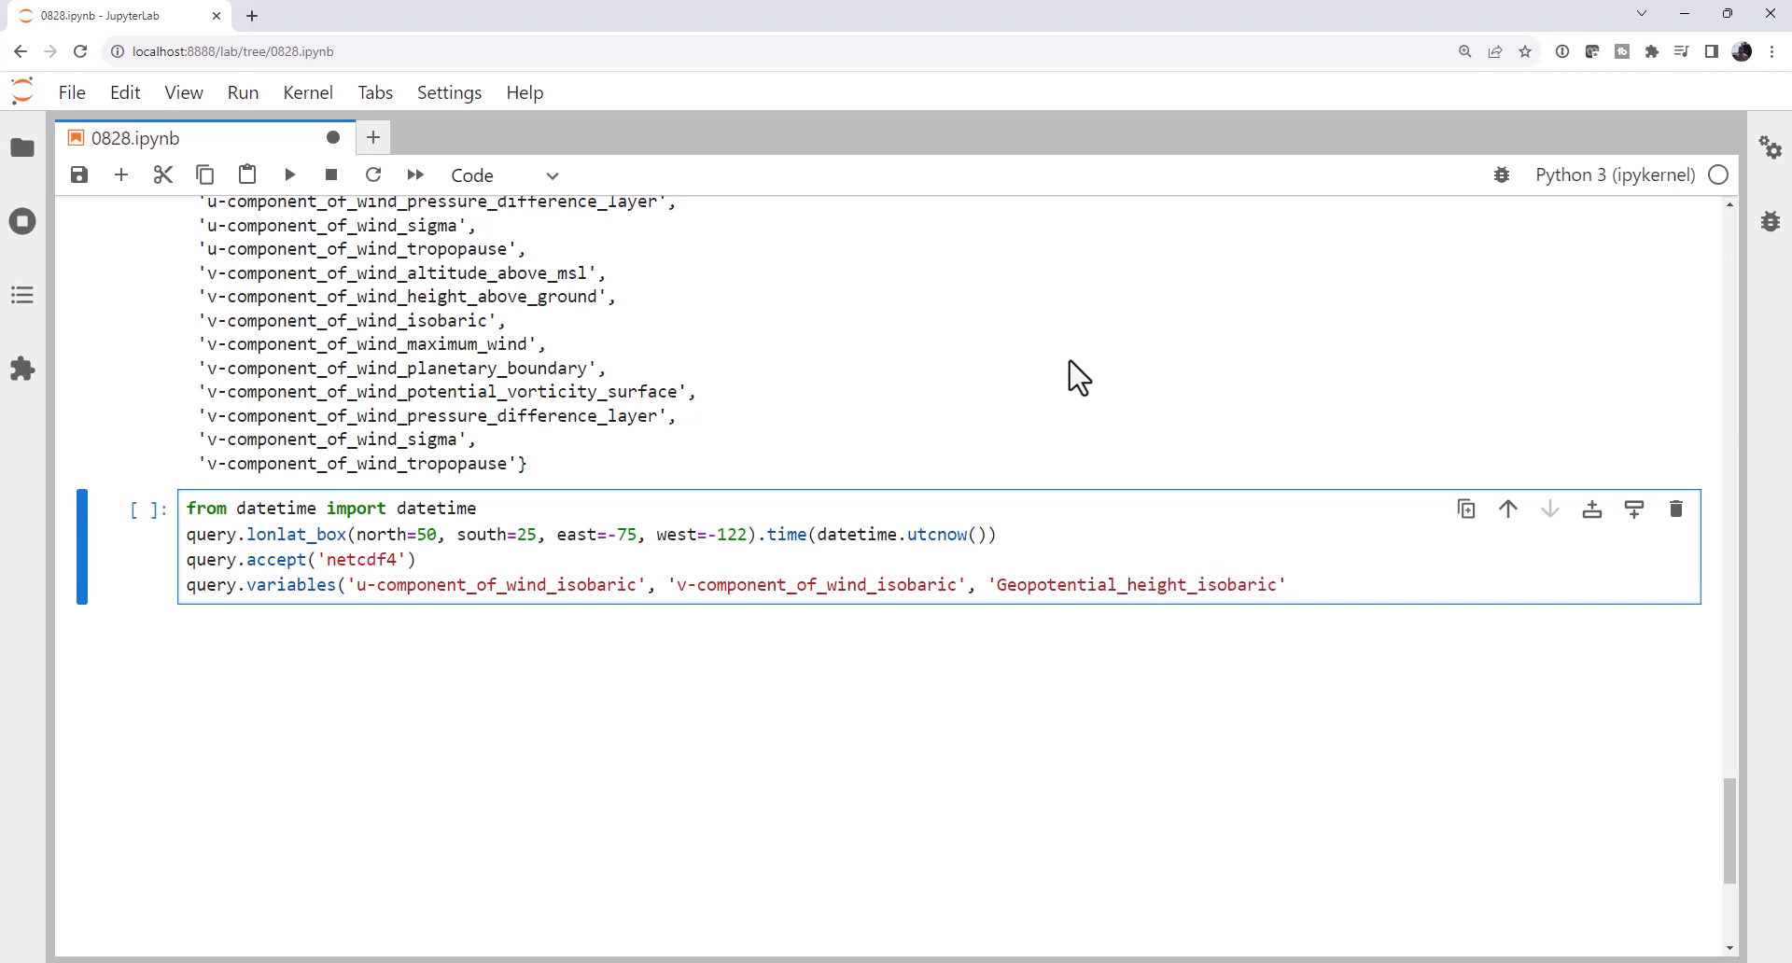
key("shift+enter")
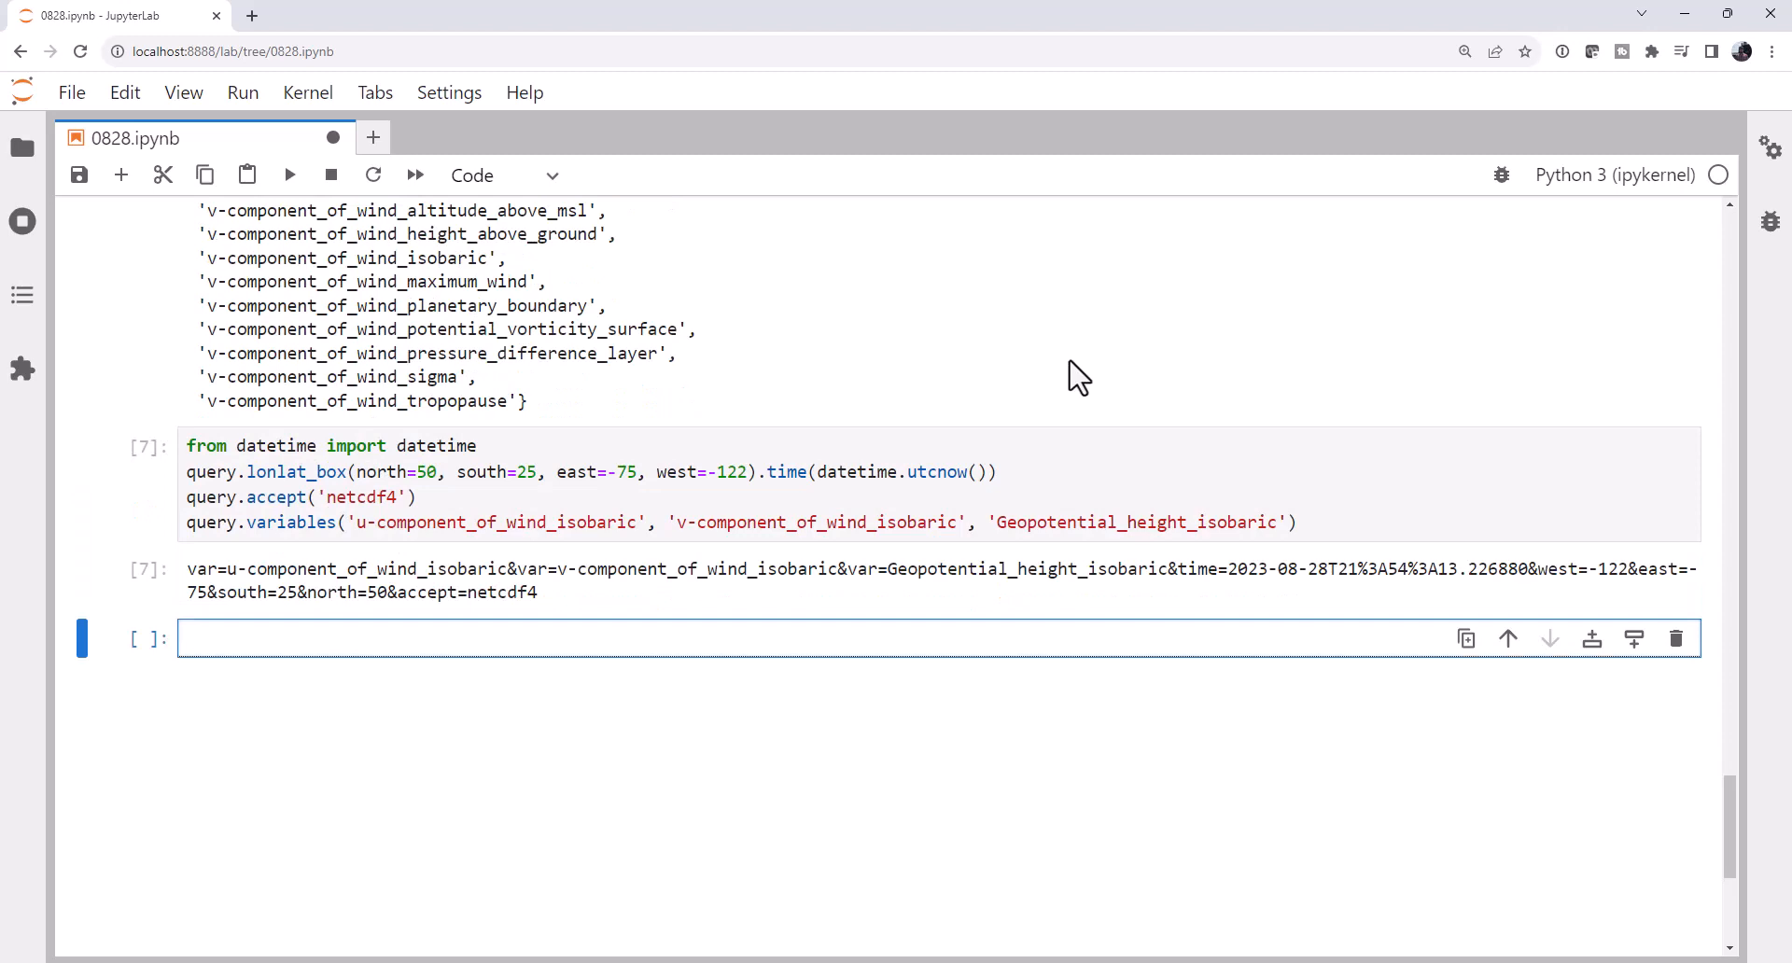
Type 'from xarray.backends import NetCDF4DataStore' and 'import xarray as xr'.
type("from xarray.backends")
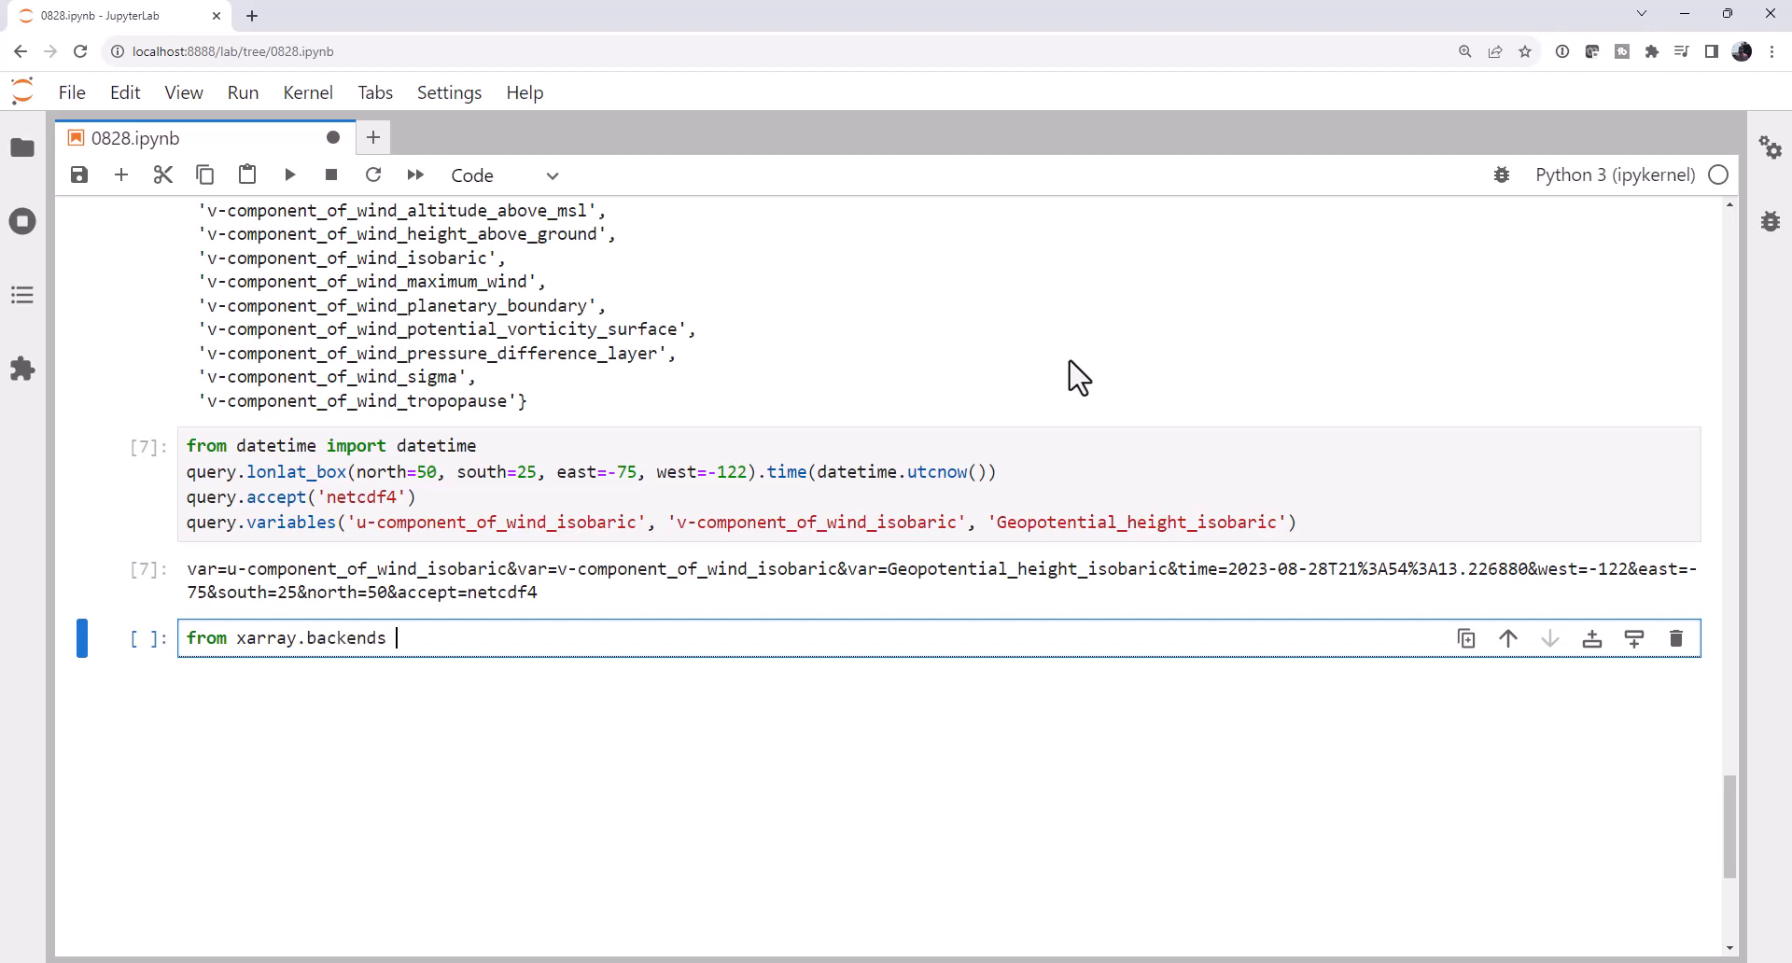
type("import NetCDF")
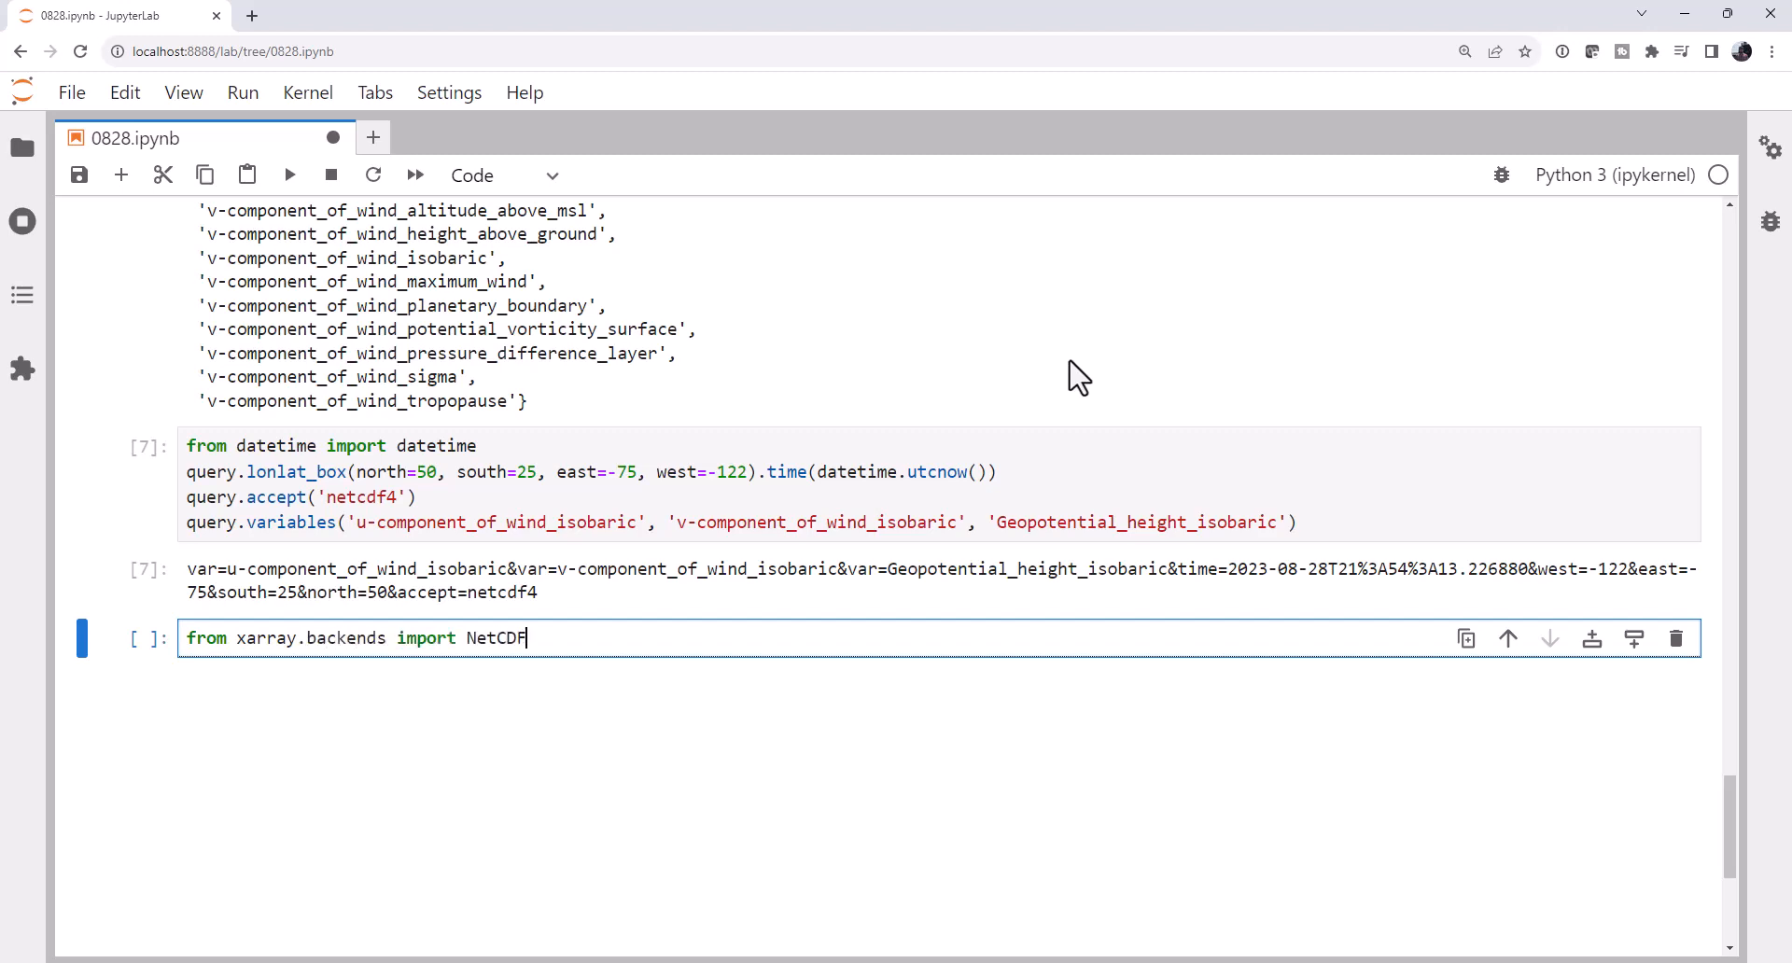
type("4DataStore")
type("import")
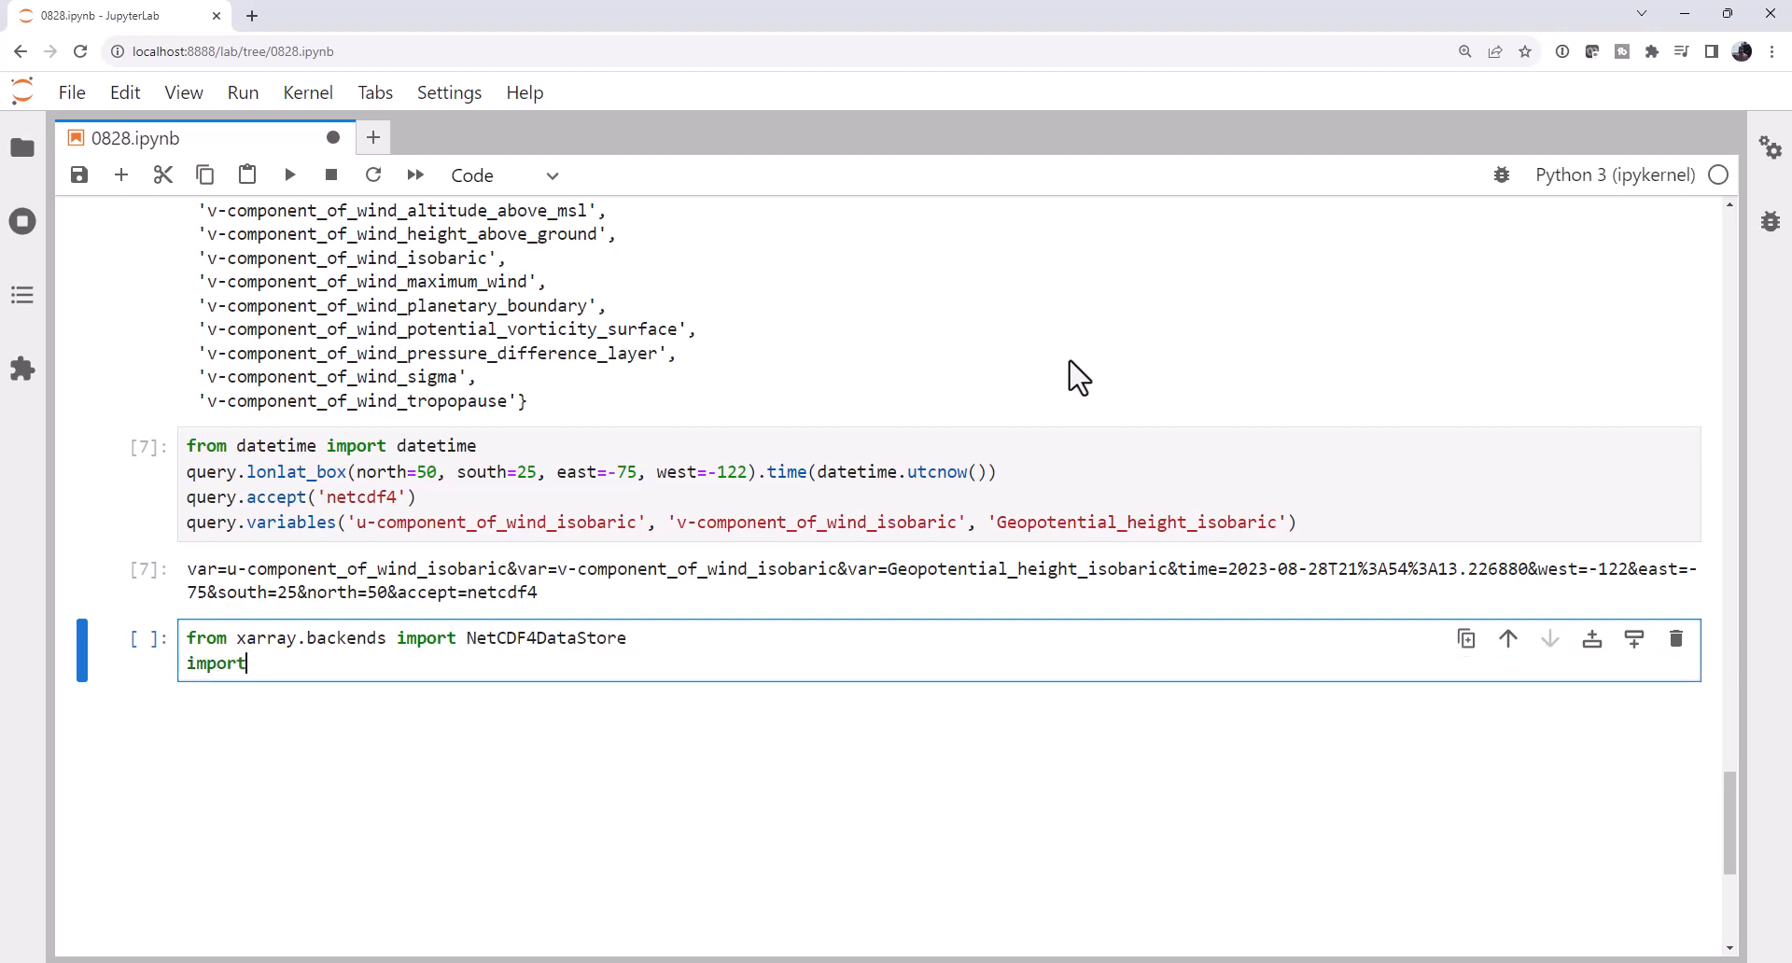
type("xarray as xr")
type("data = n")
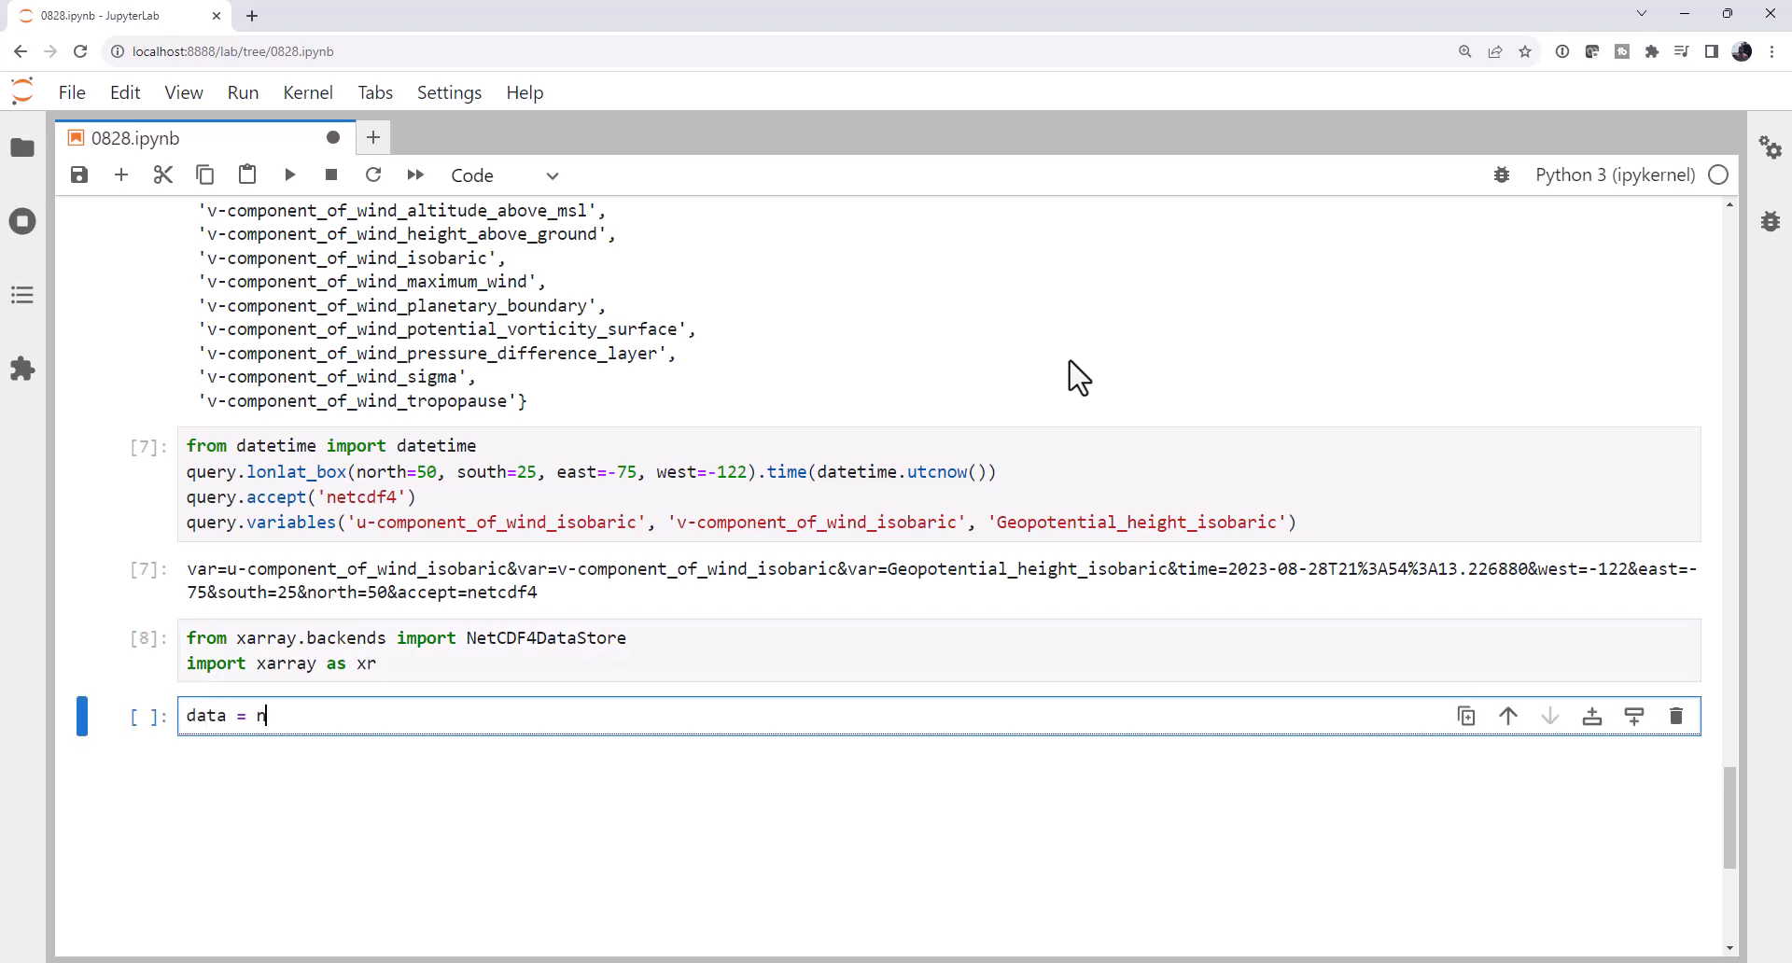
Fetch ncss.get_data(query), open it with xr.open_dataset(NetCDF4DataStore(data)), and list its variables.
type("cs")
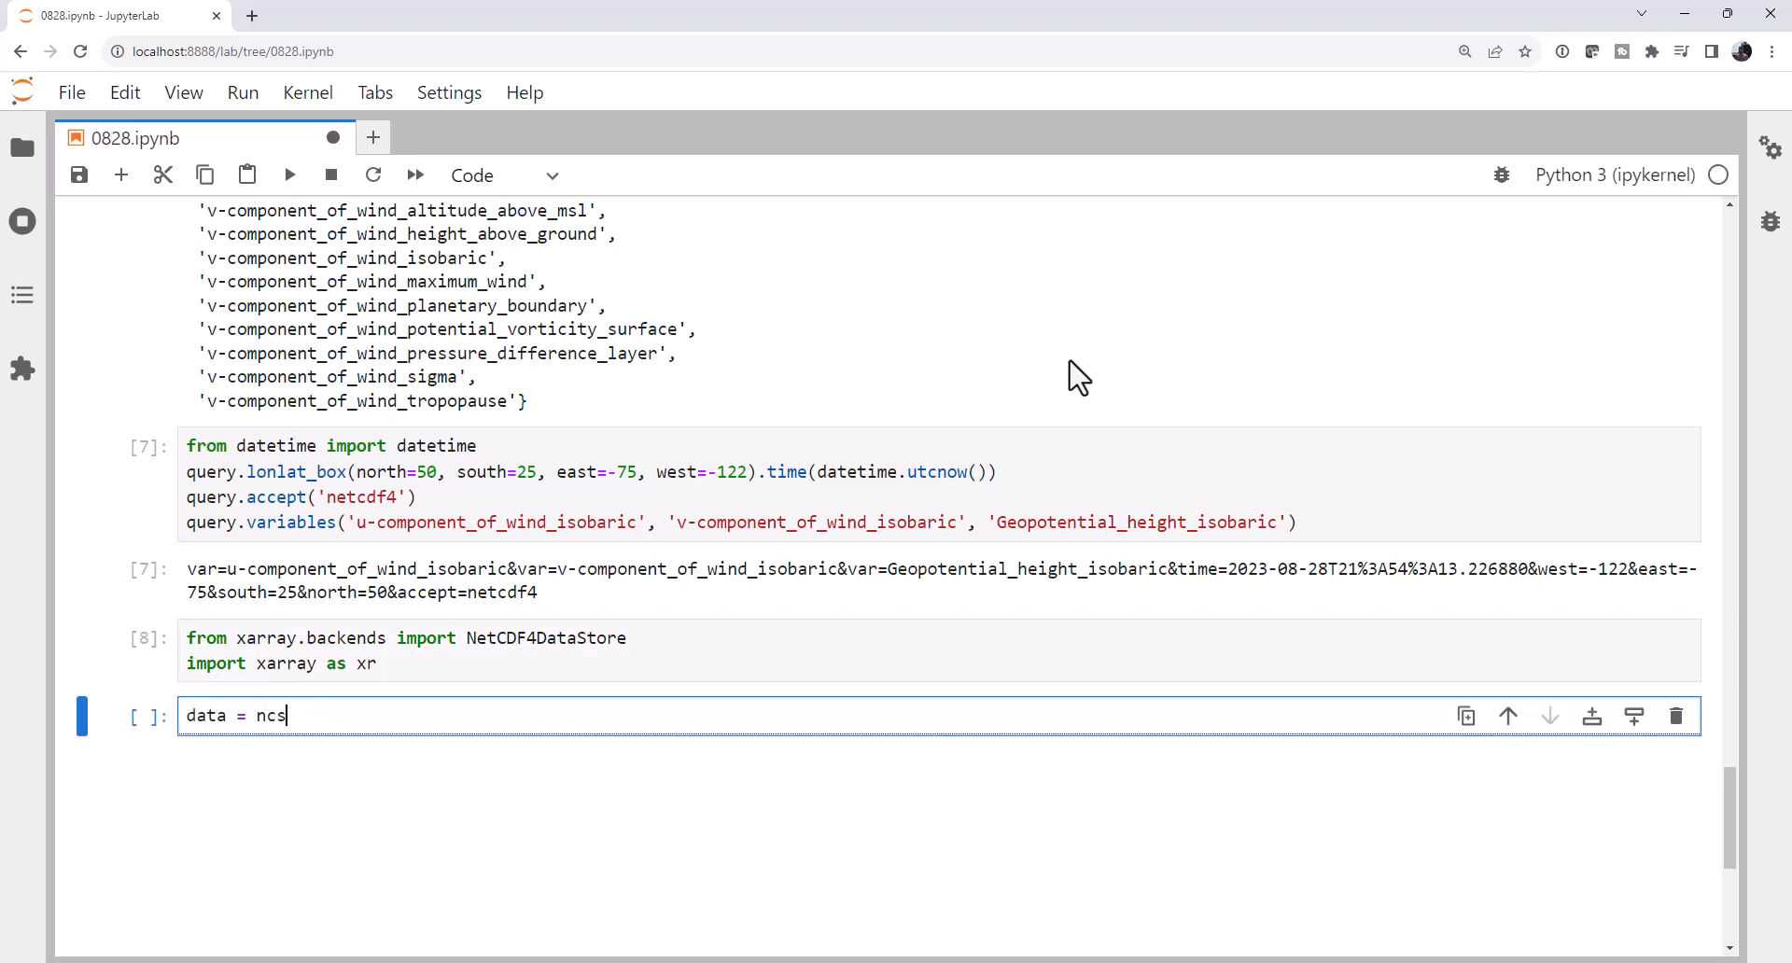
type("s.ge")
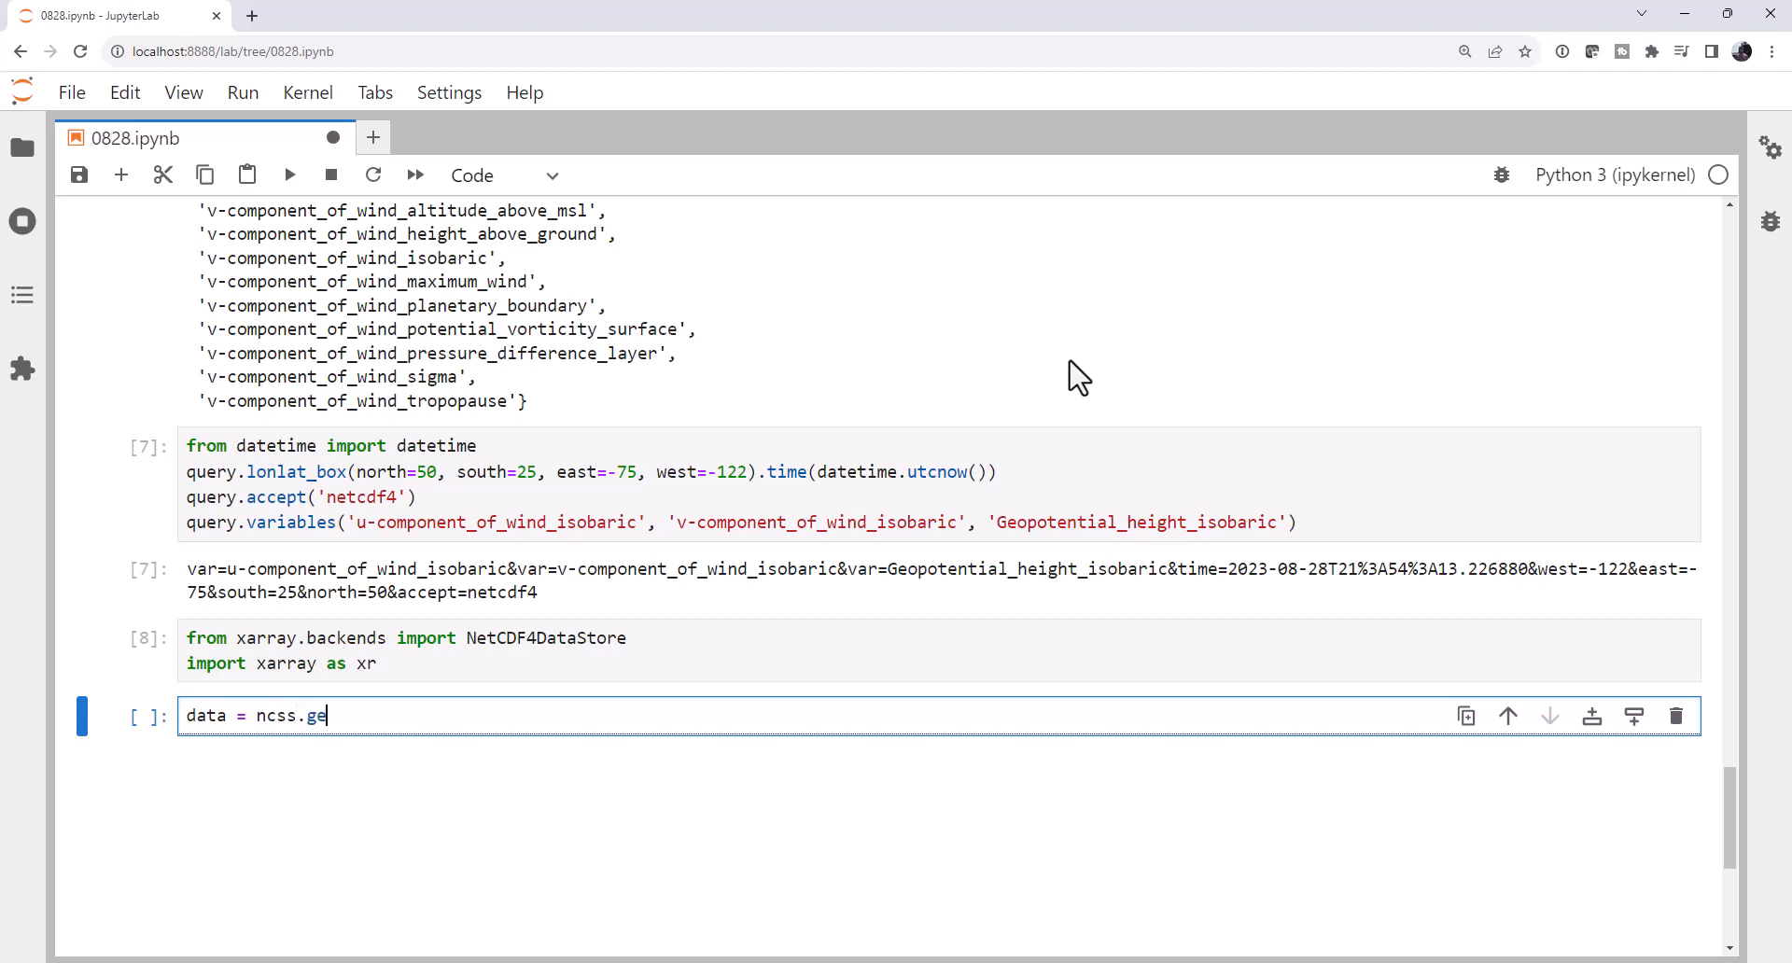
type("t_data(query)")
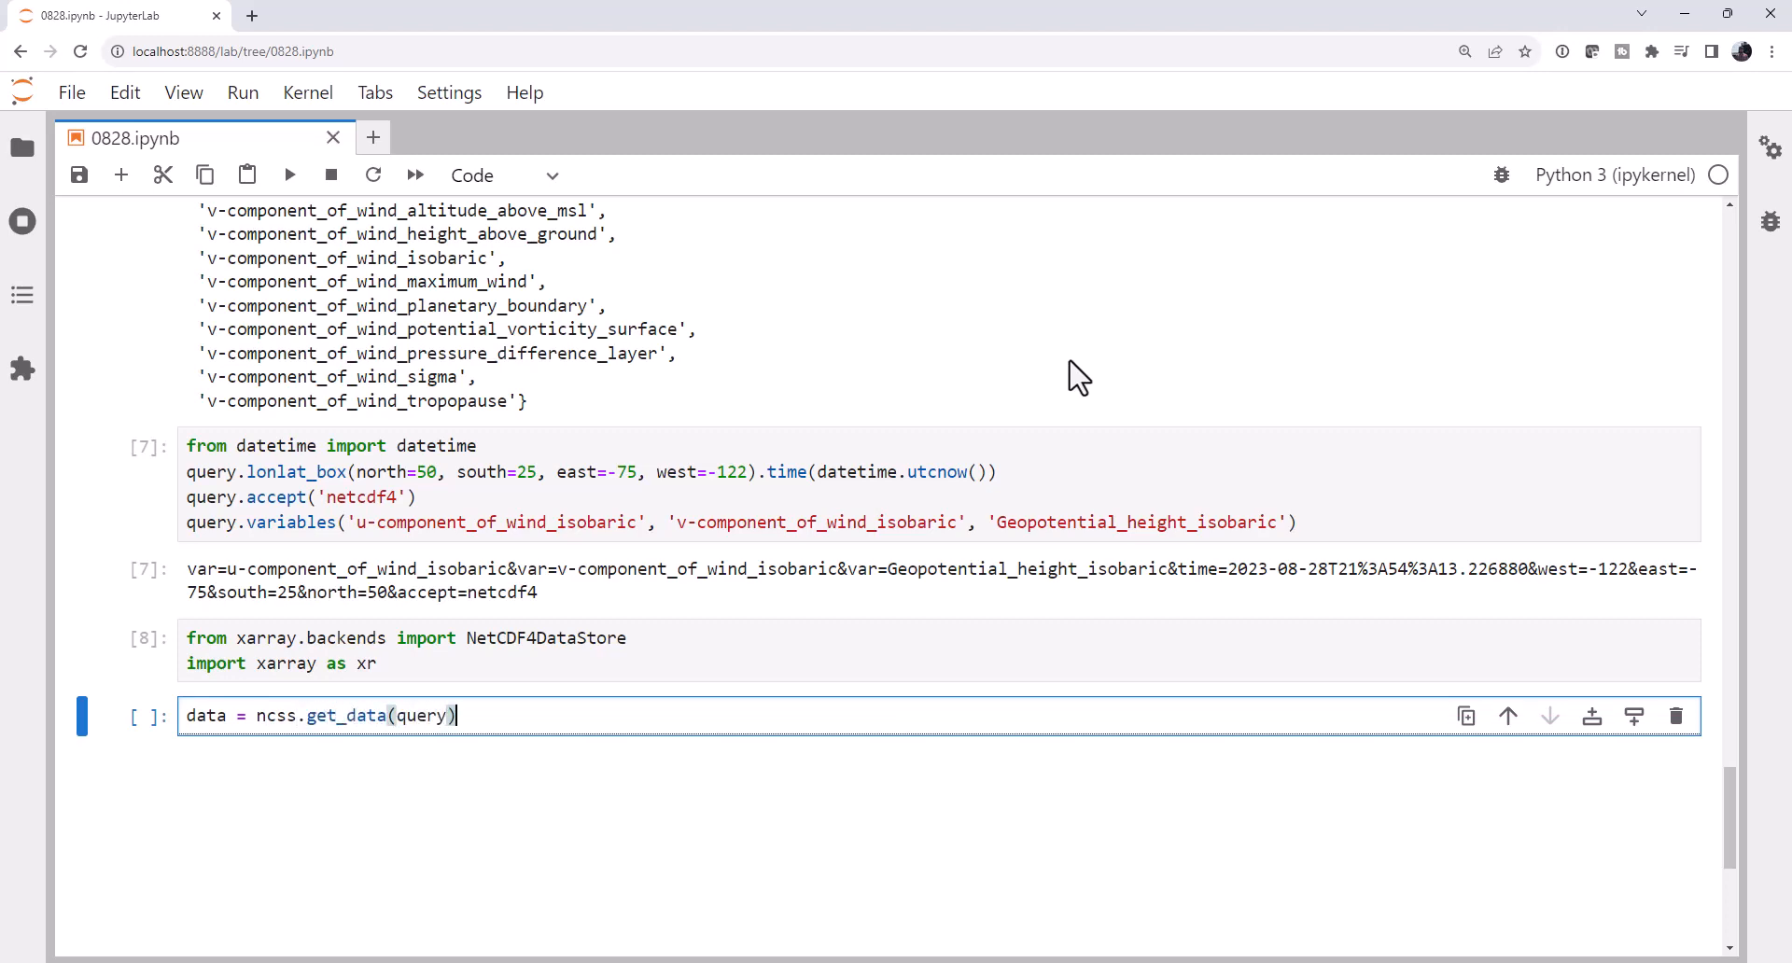
type("data = x")
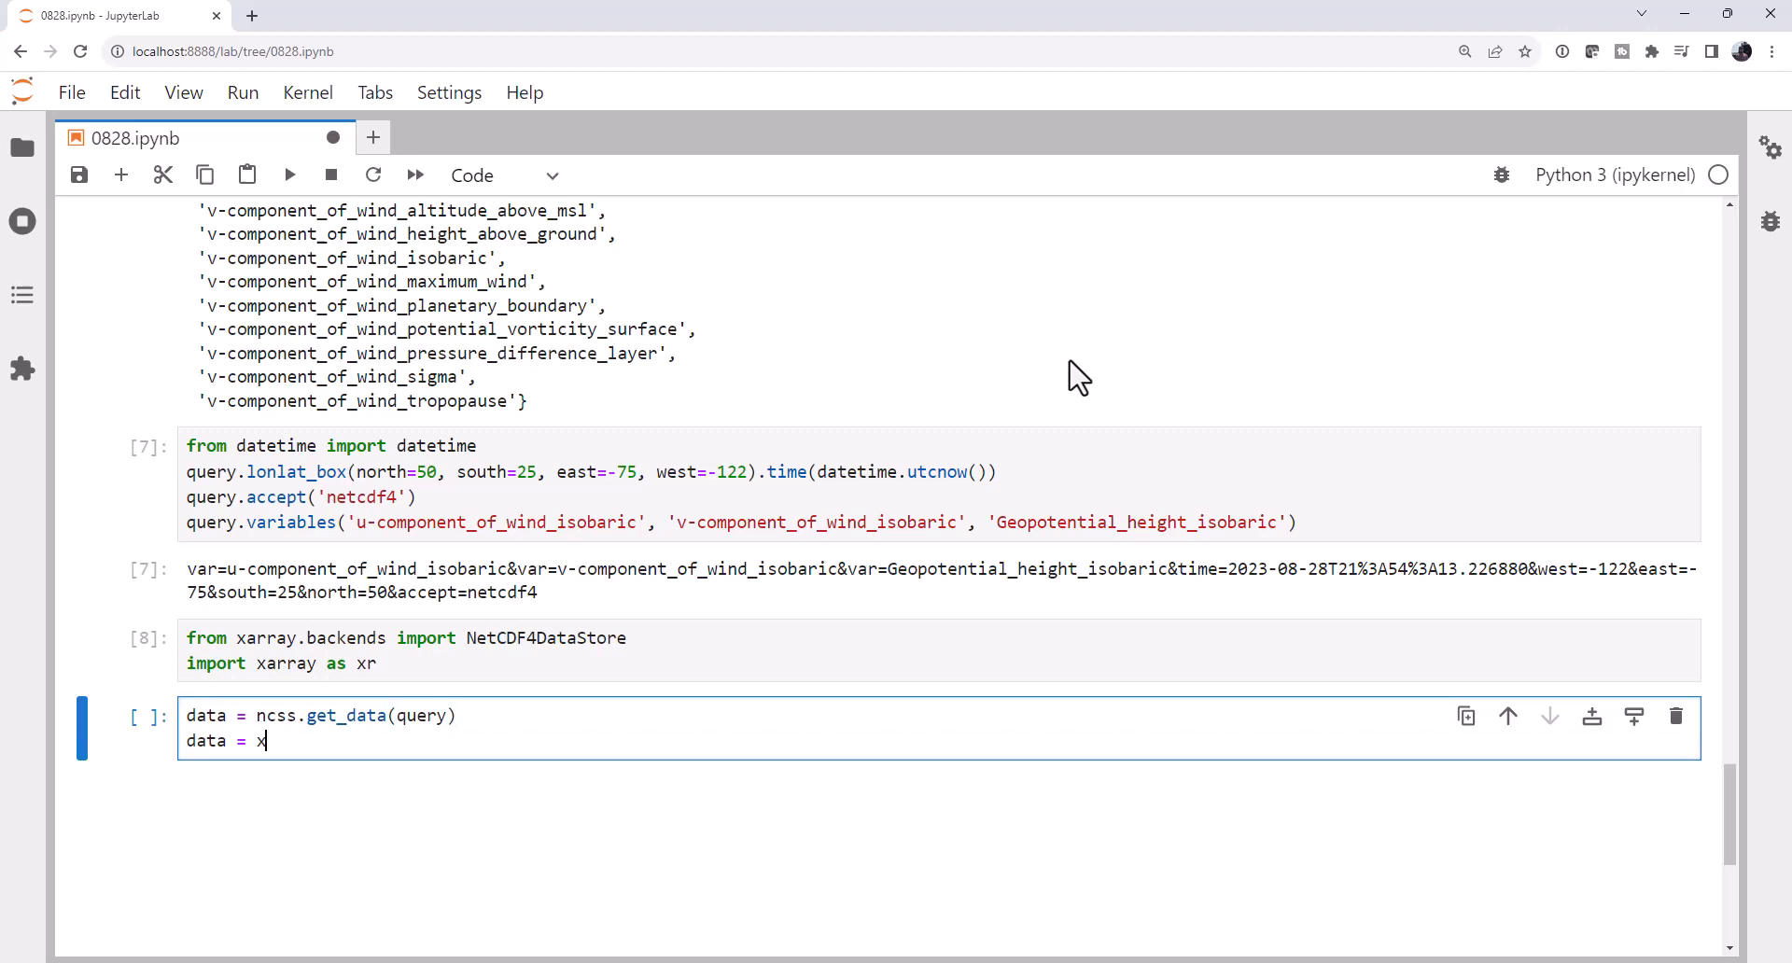
type("r.open_")
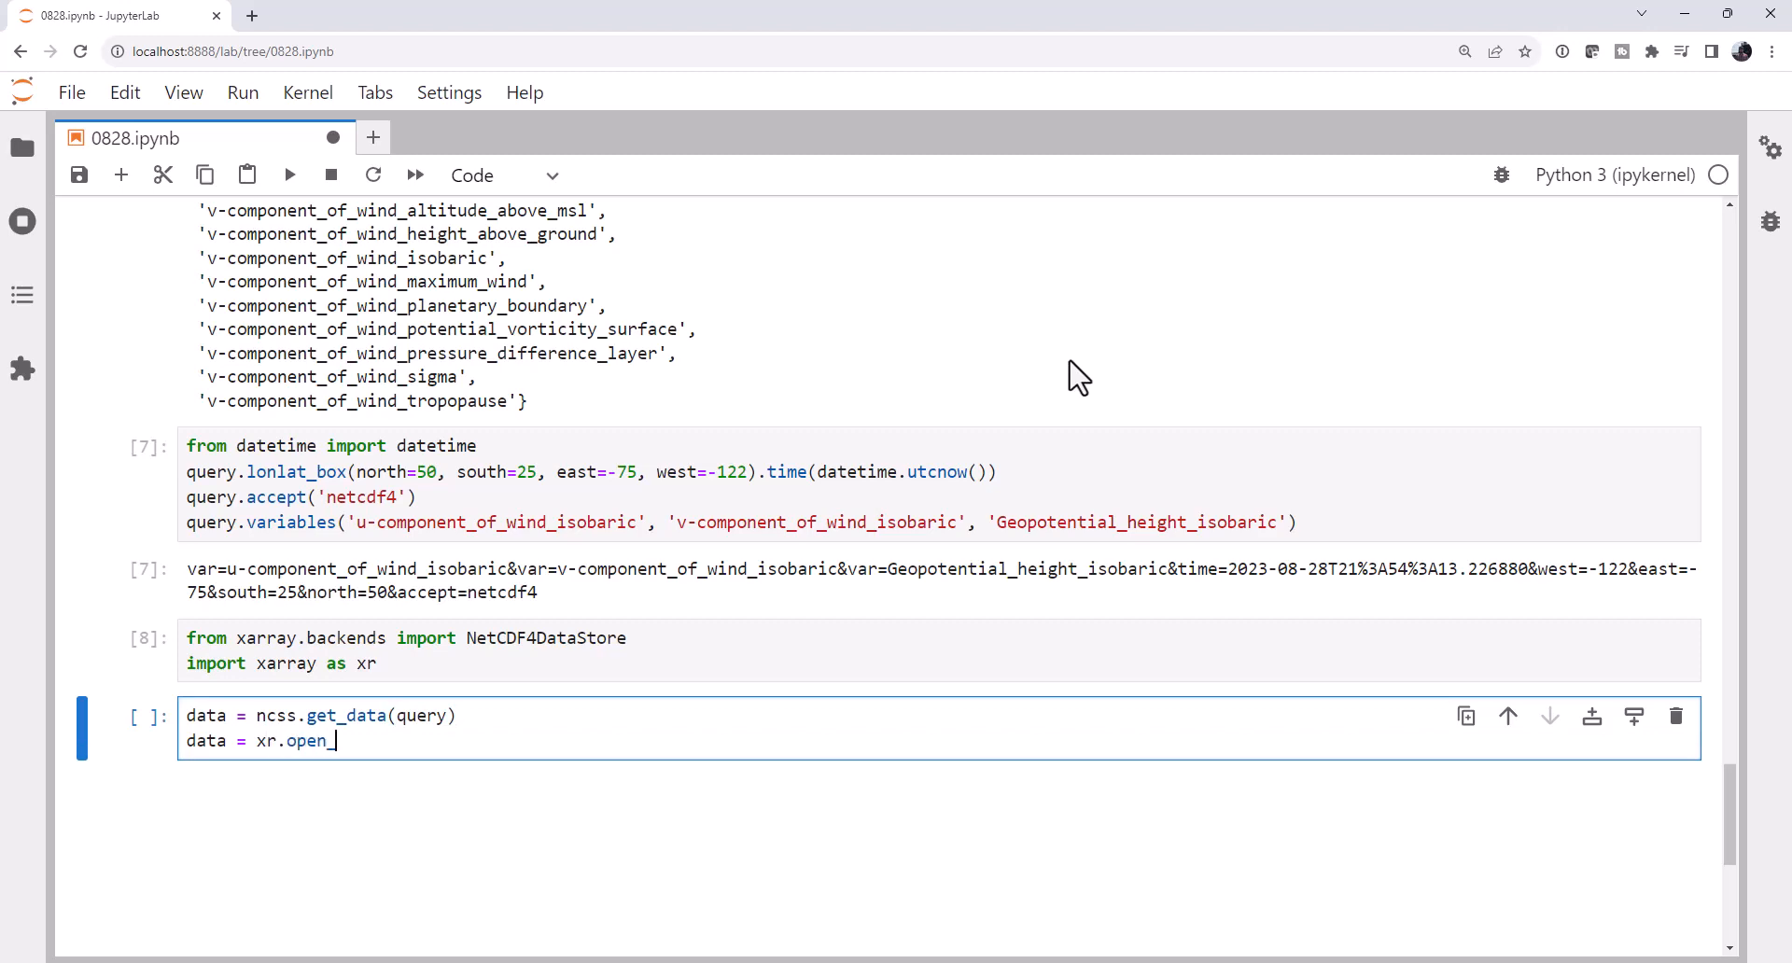
type("dataset")
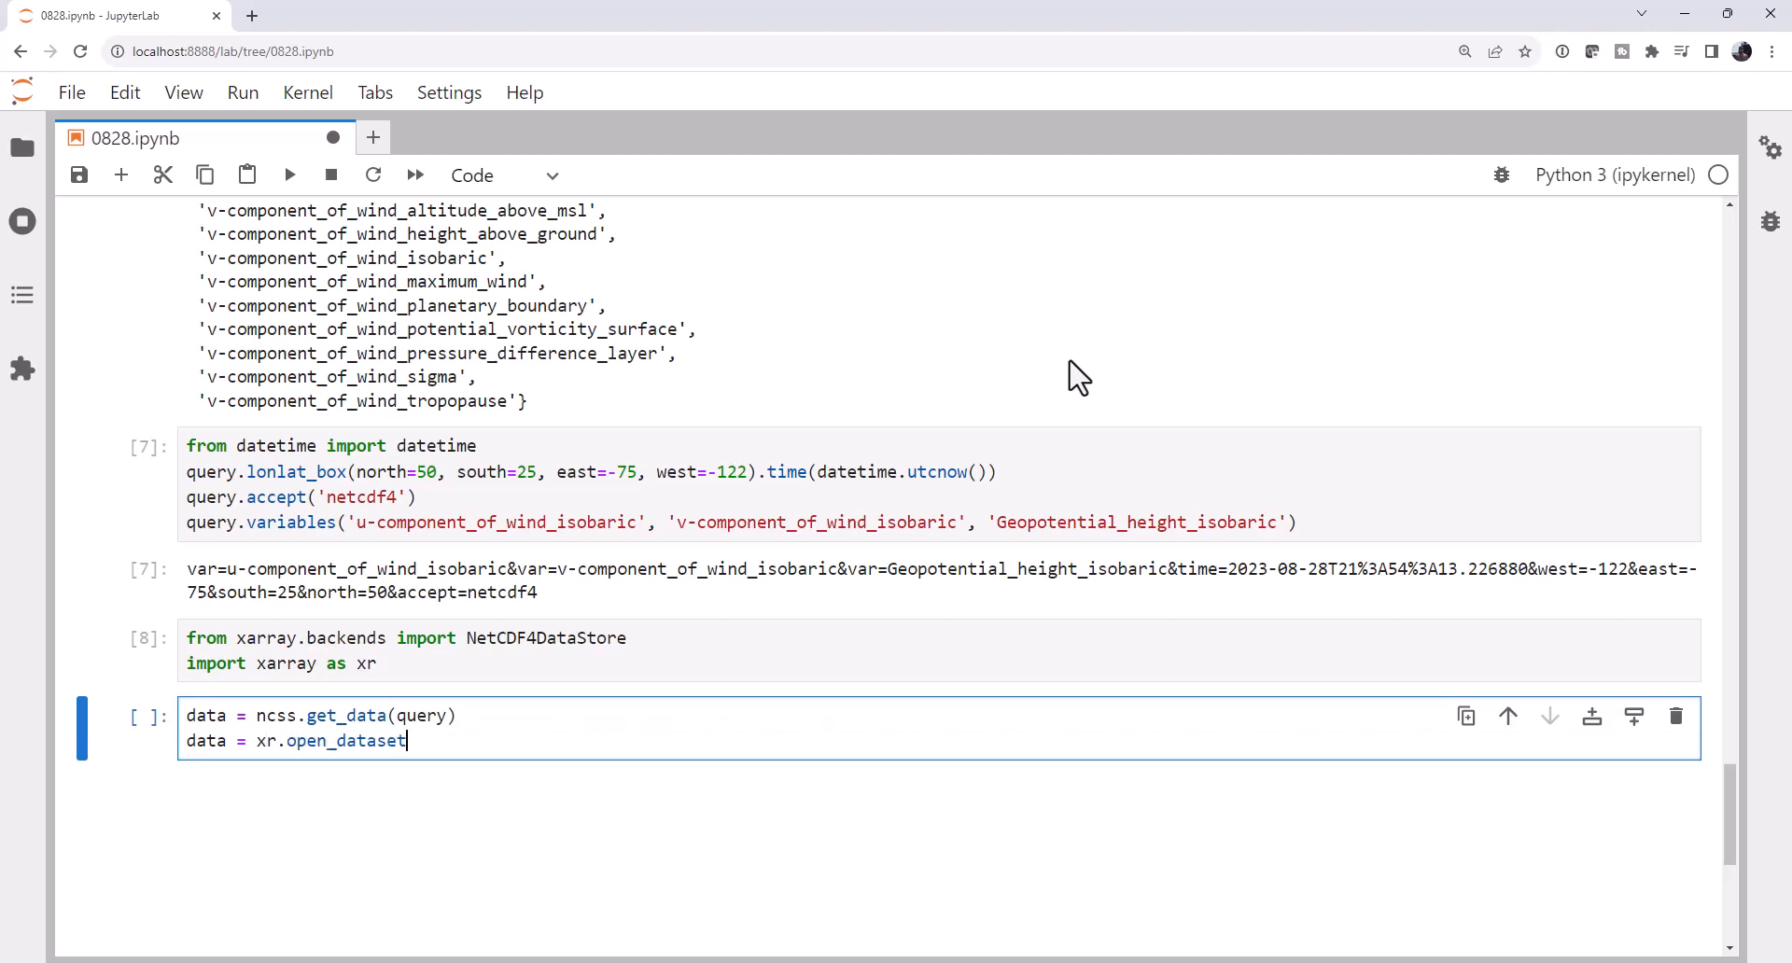
type("(Net")
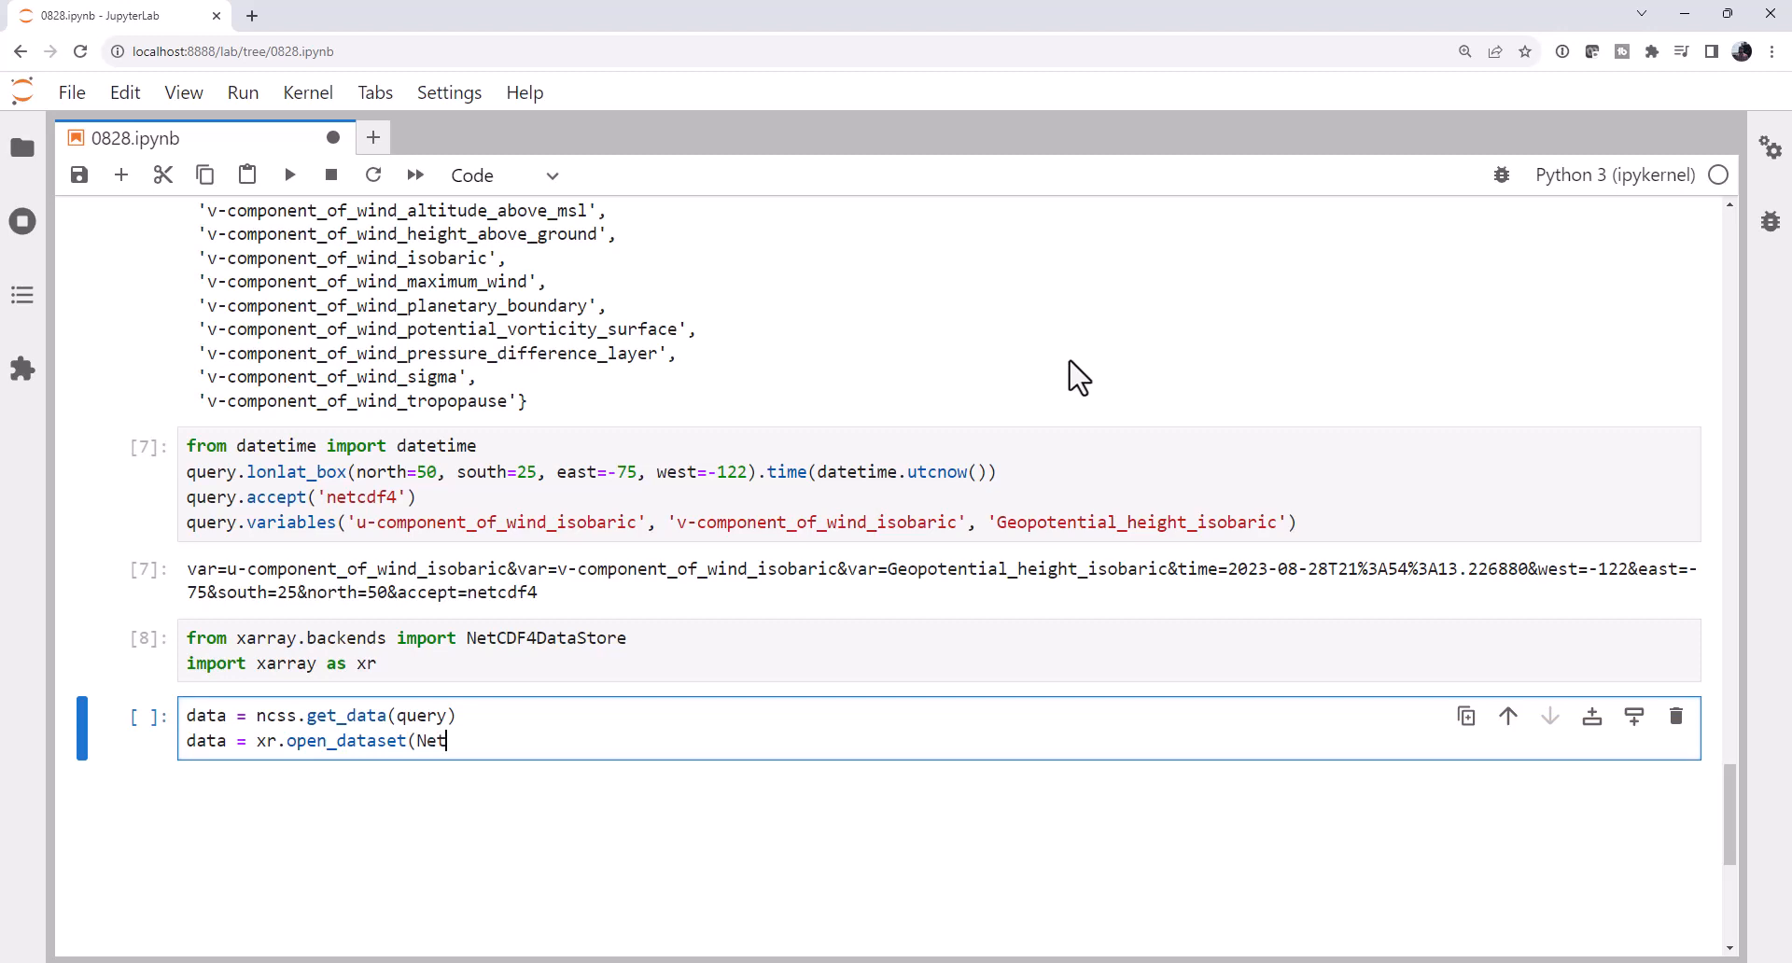
type("CDF4DataStore(da")
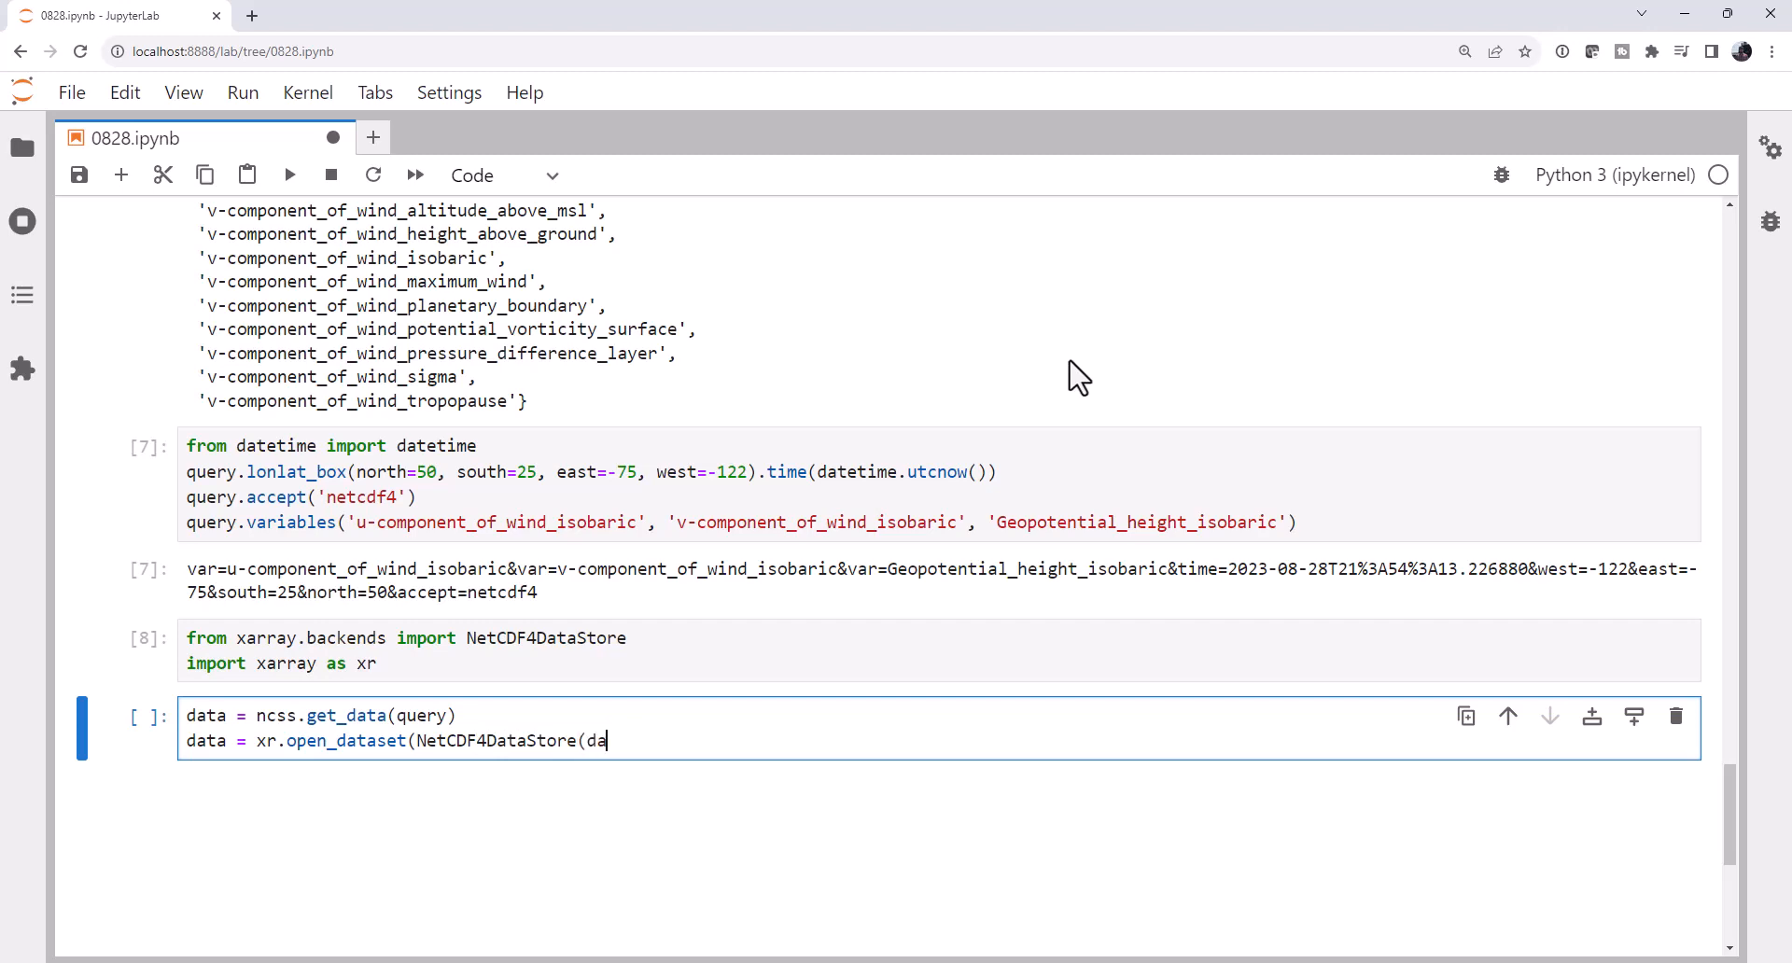
type("ta))")
type("list(data)")
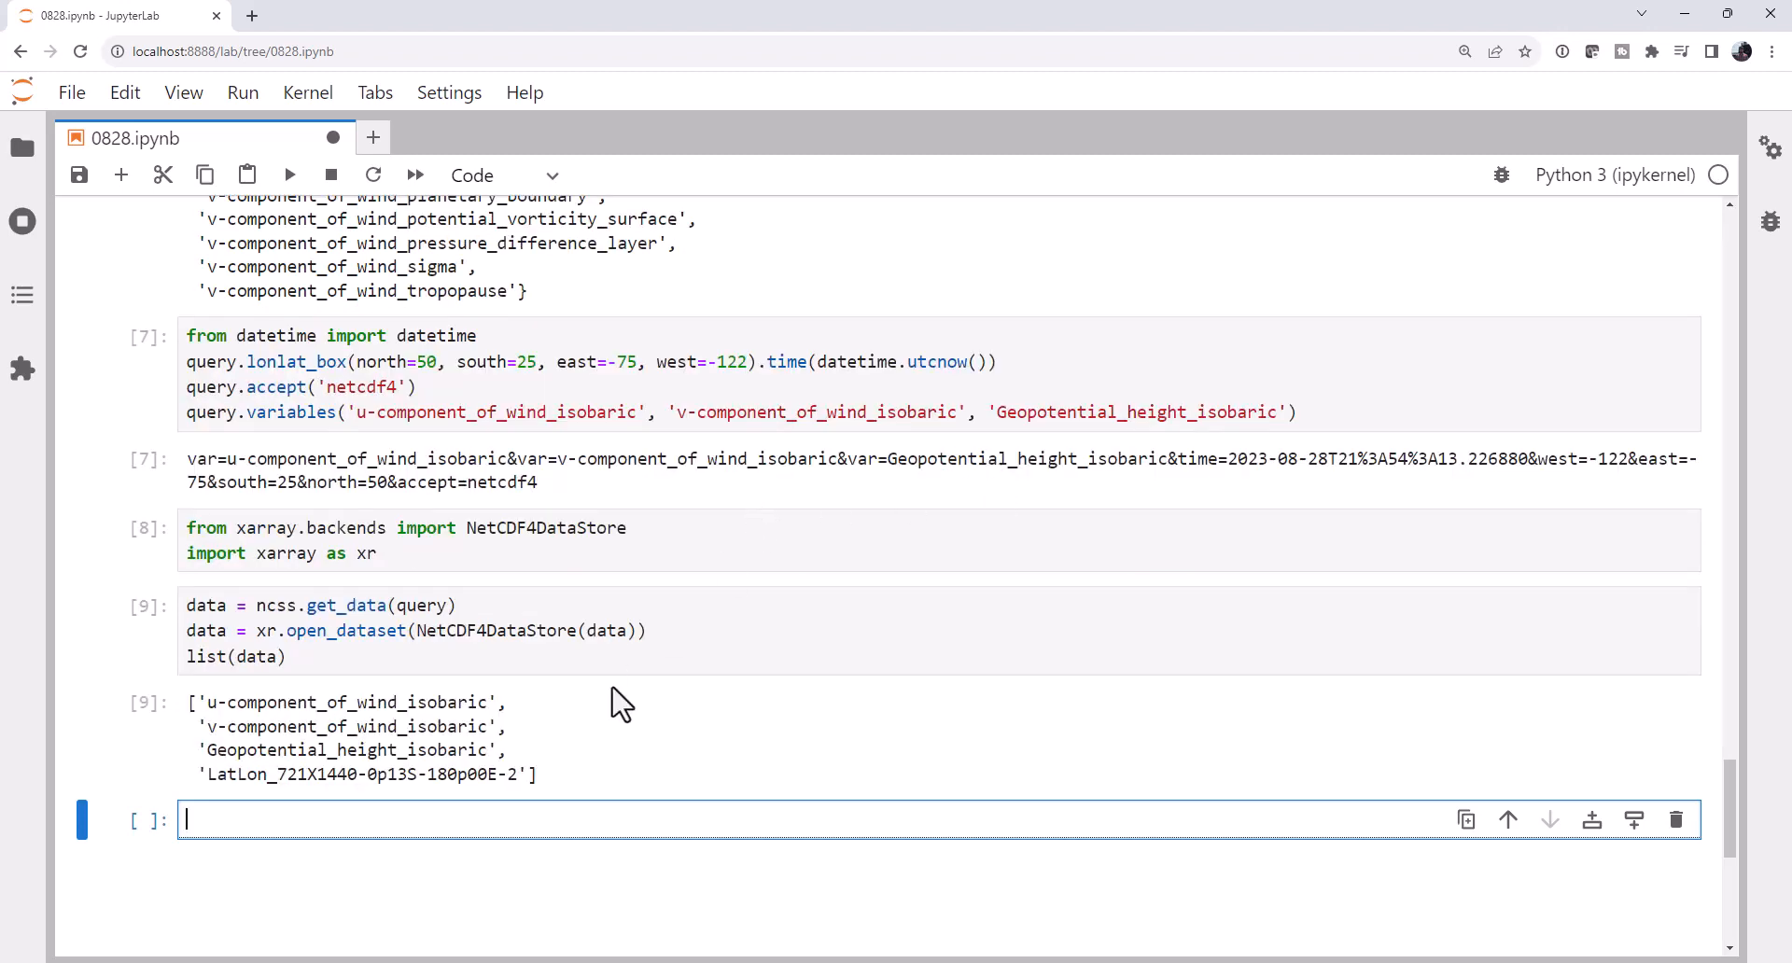
mouse_move(545, 806)
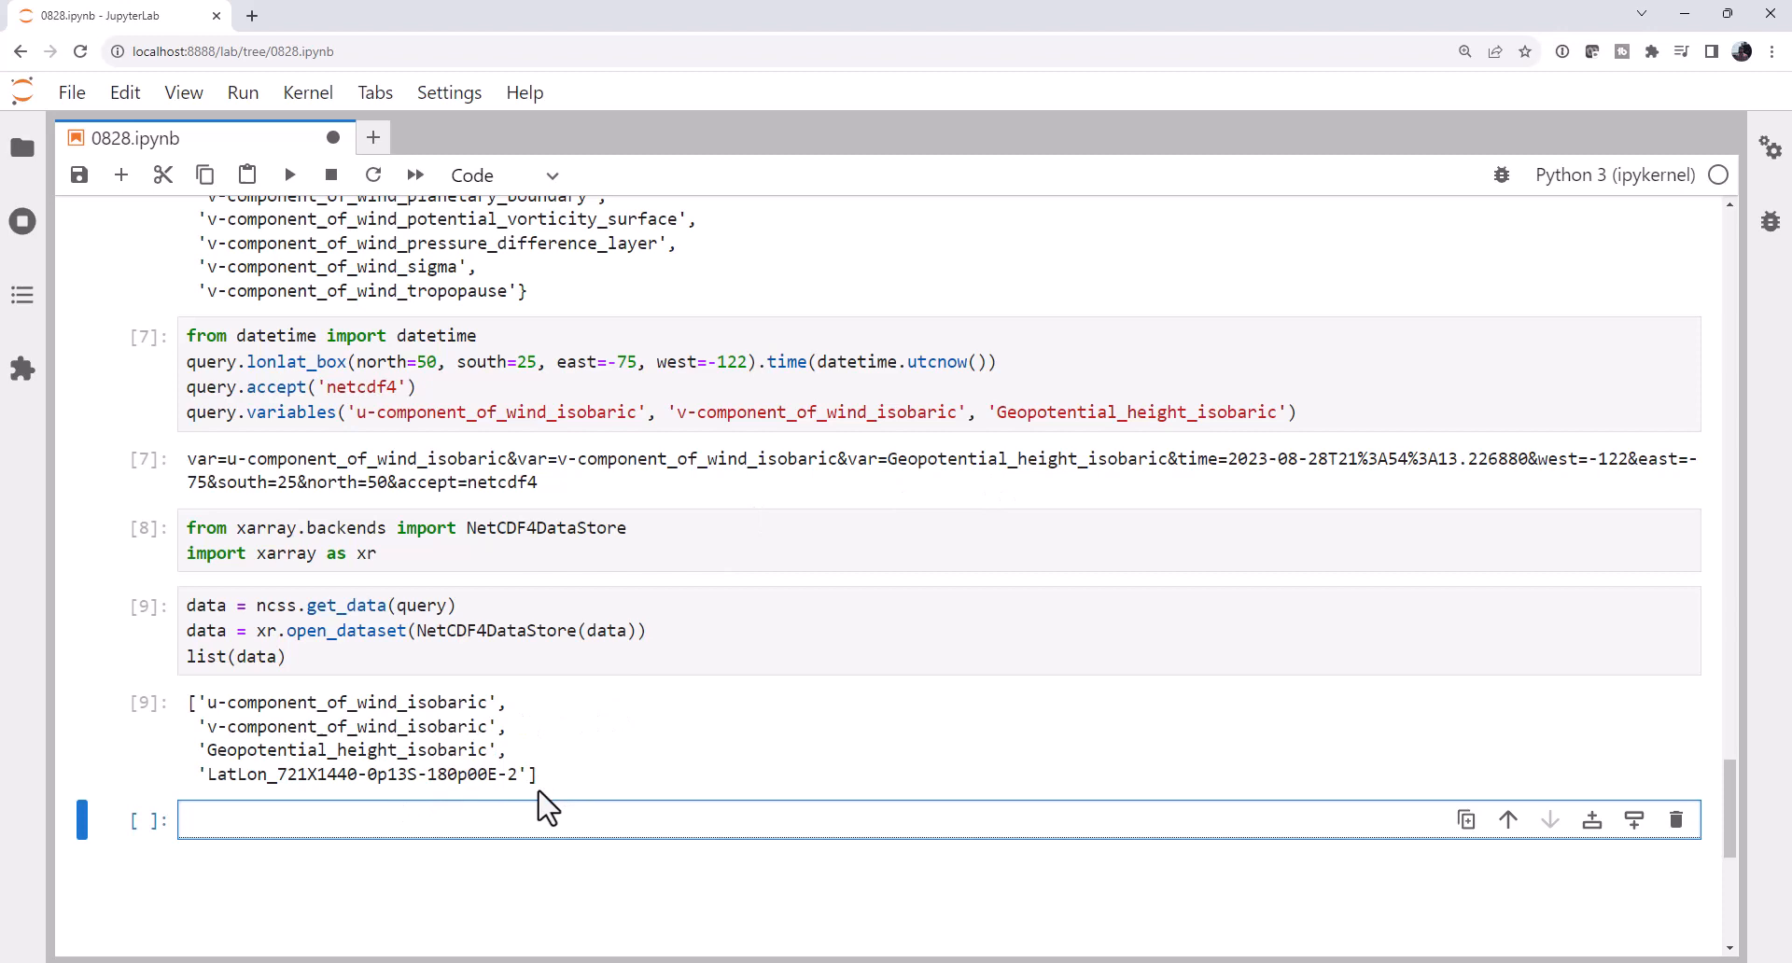
scroll("down", 3)
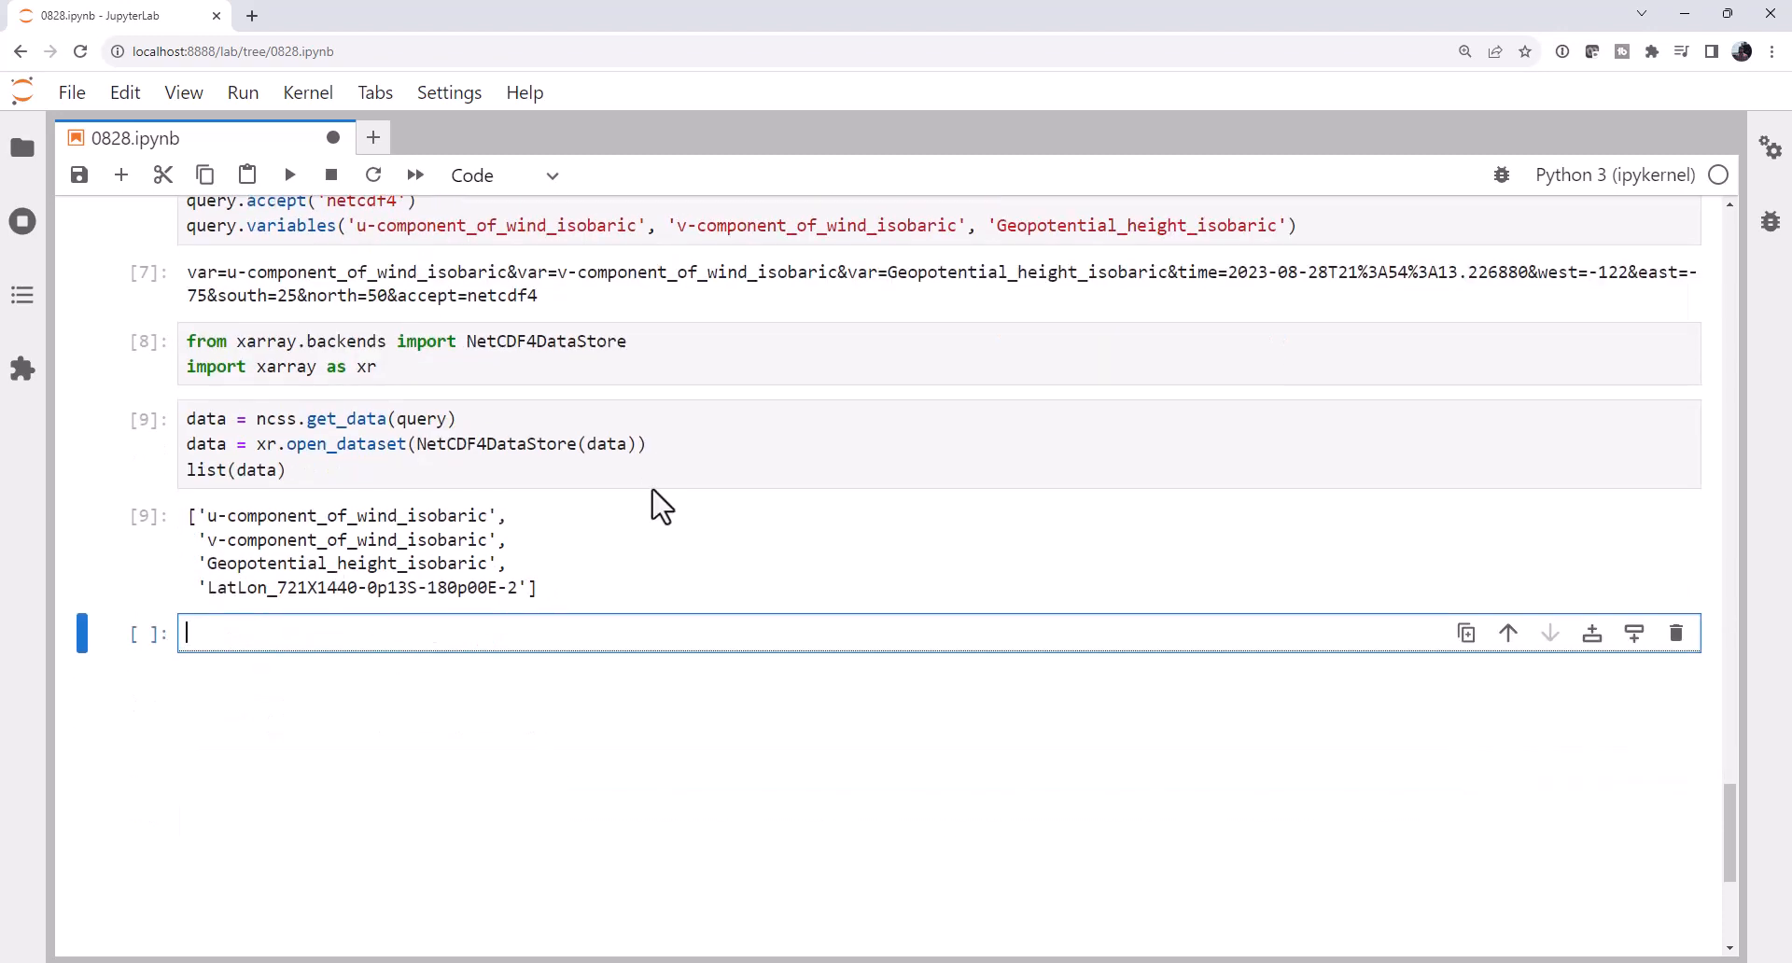
Define find_time_var(var, time_basename='time') looping over coord_name in var.coords.
scroll("down", 3)
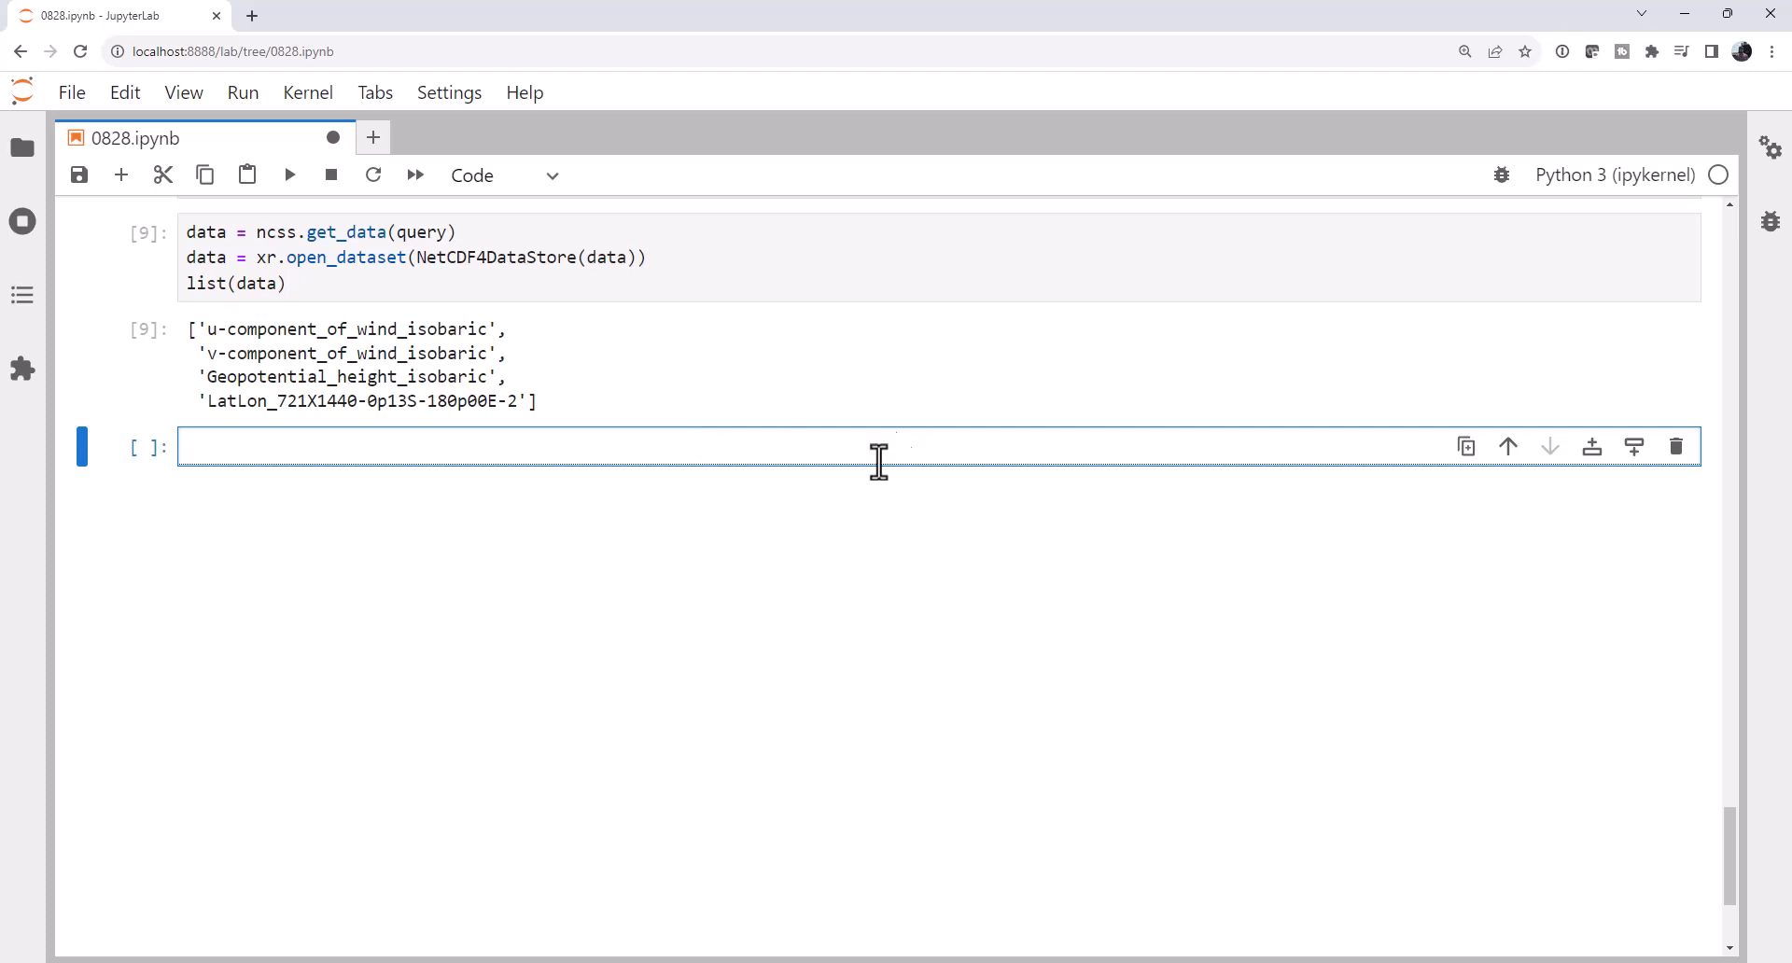
mouse_move(896, 551)
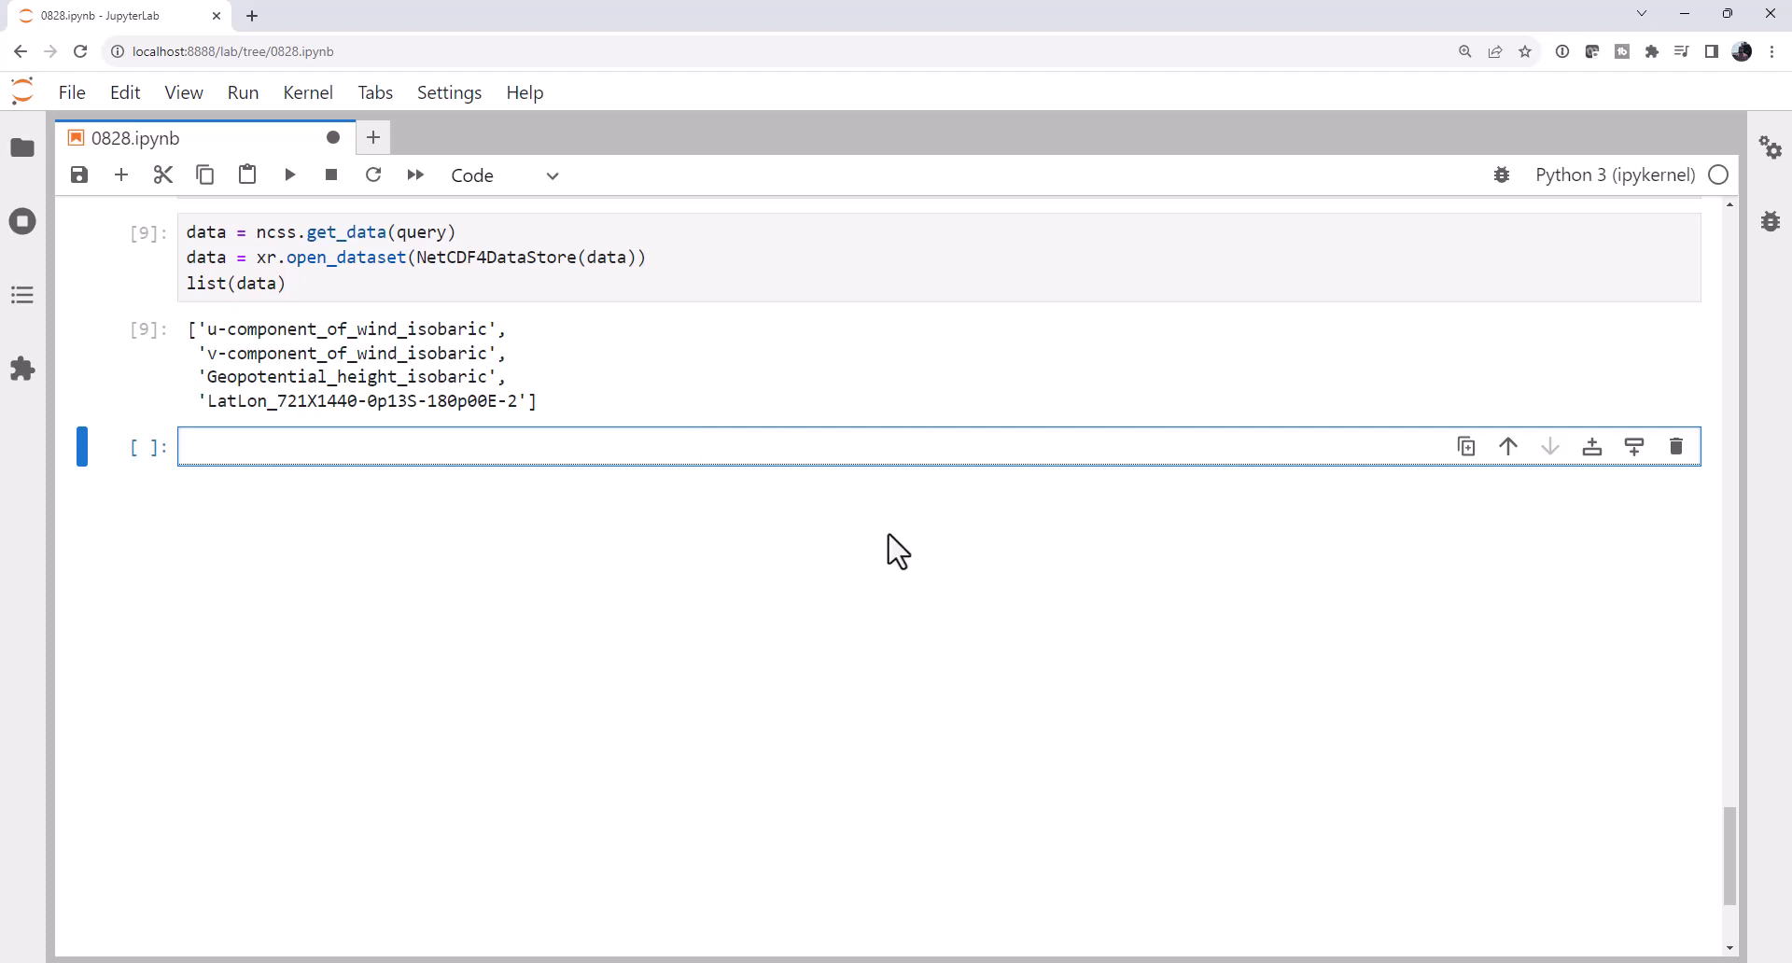
type("def din")
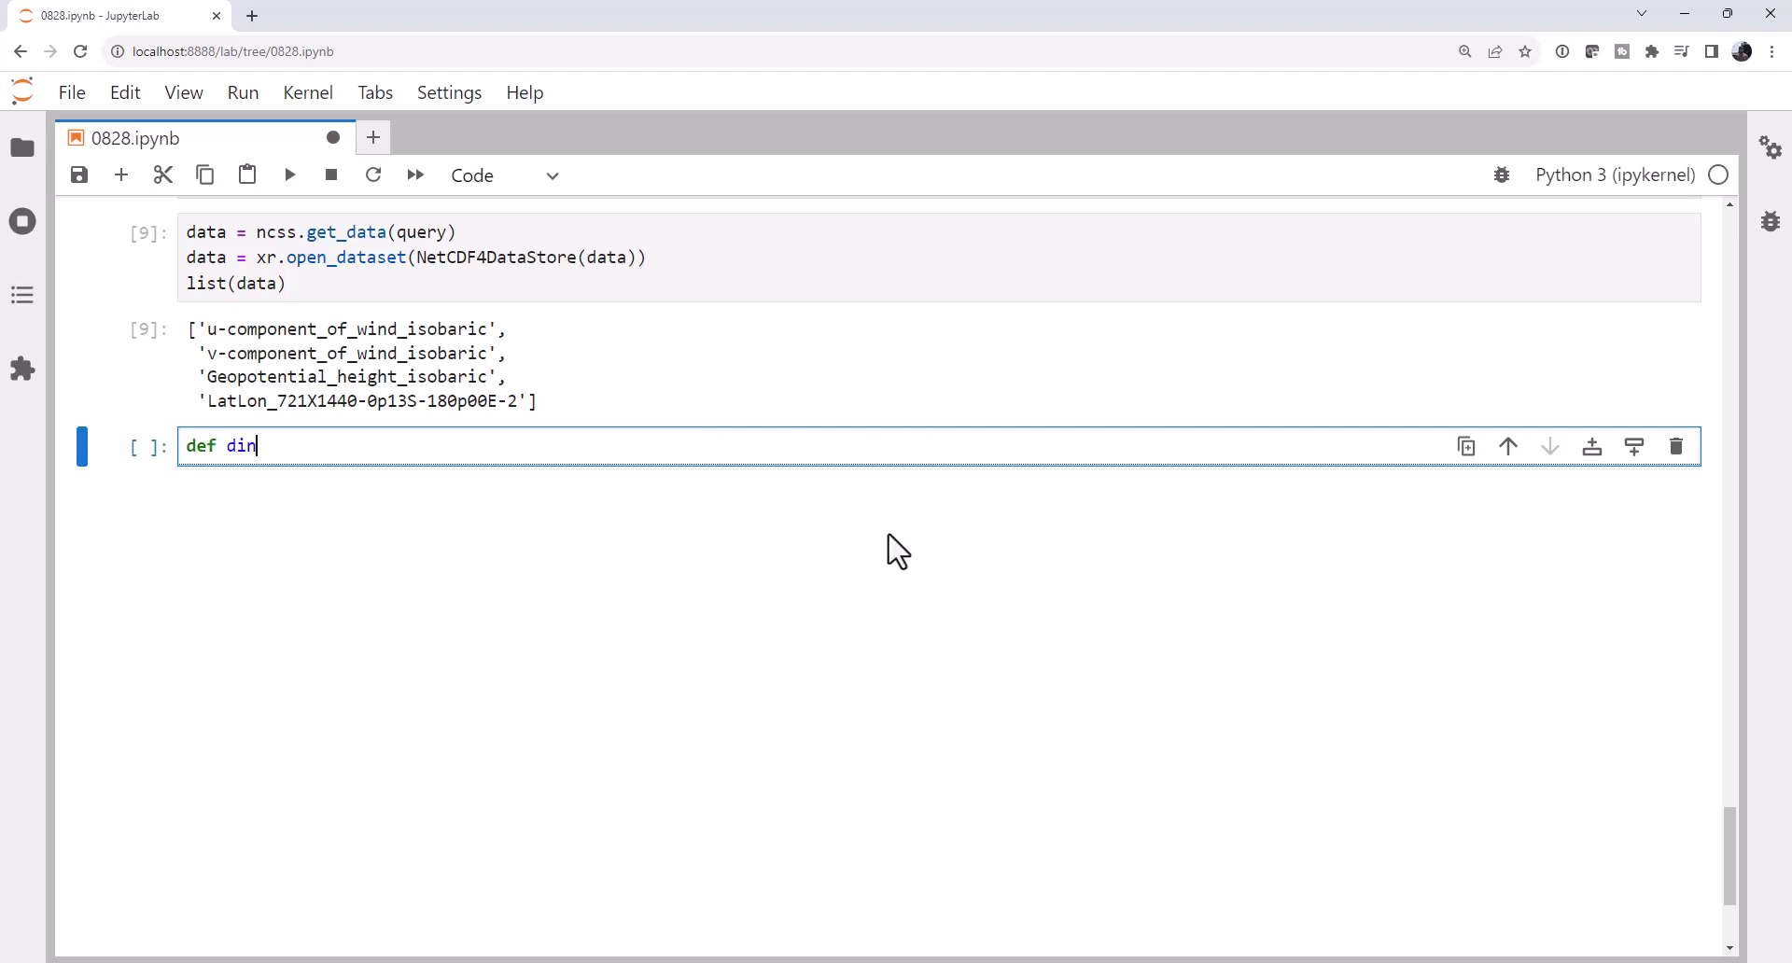
type("find")
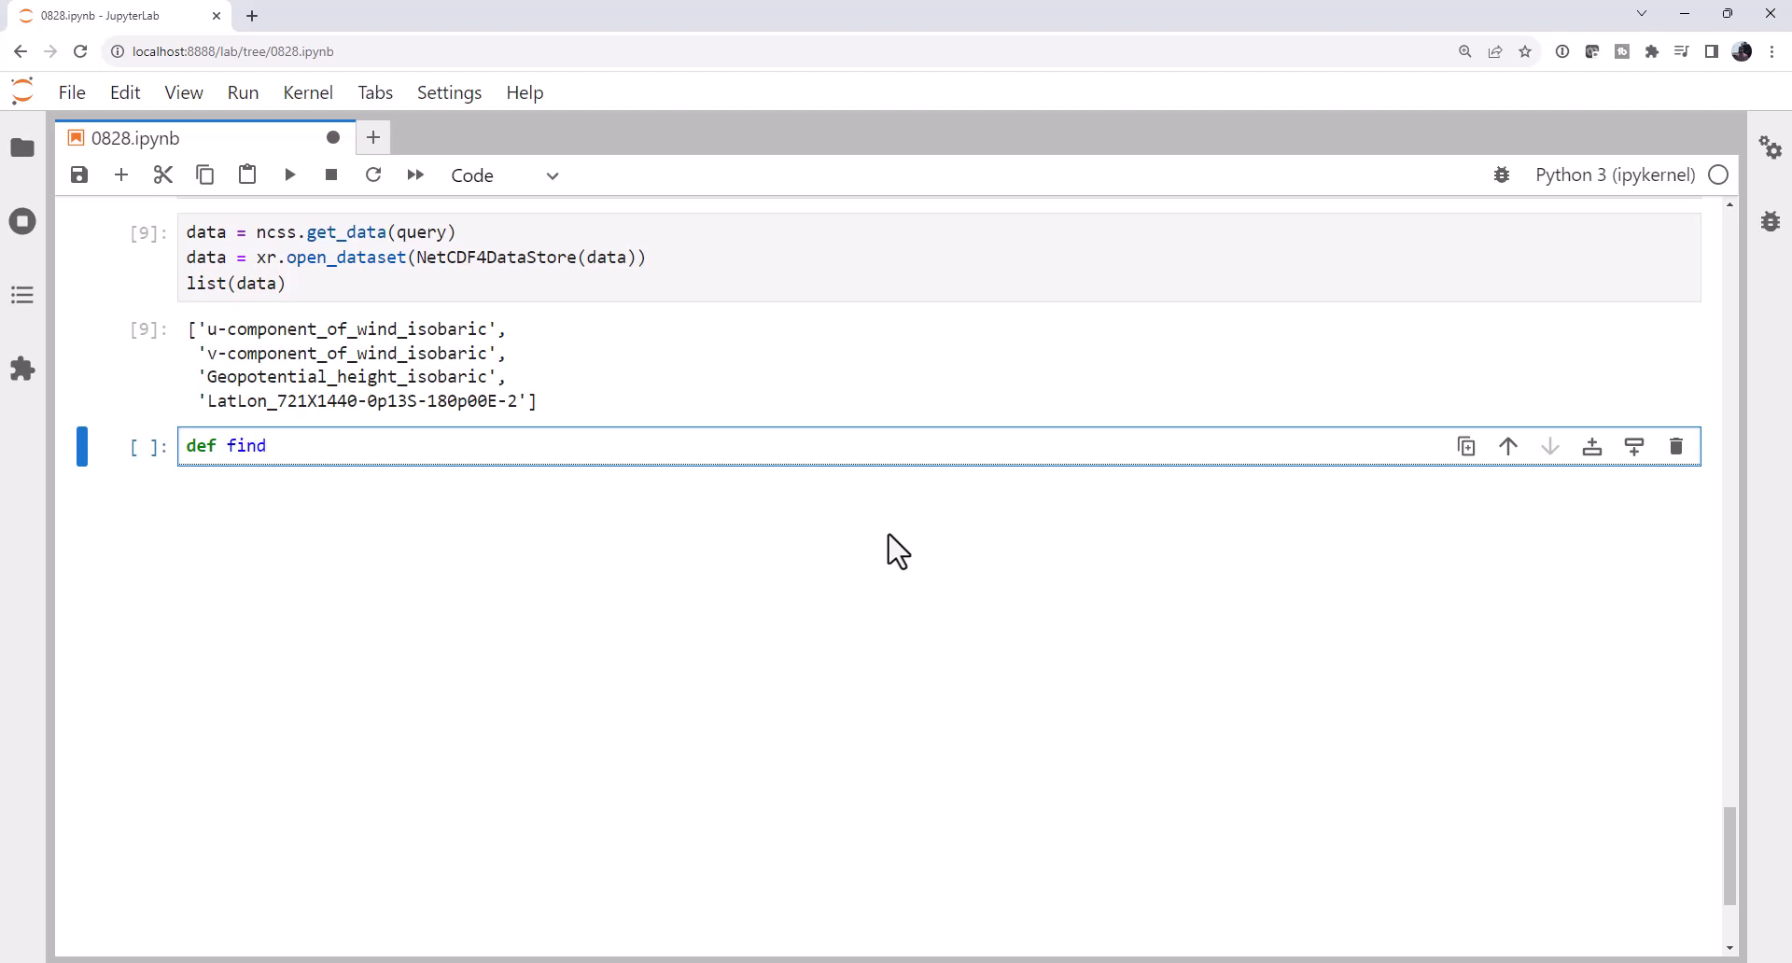
type("_time_va")
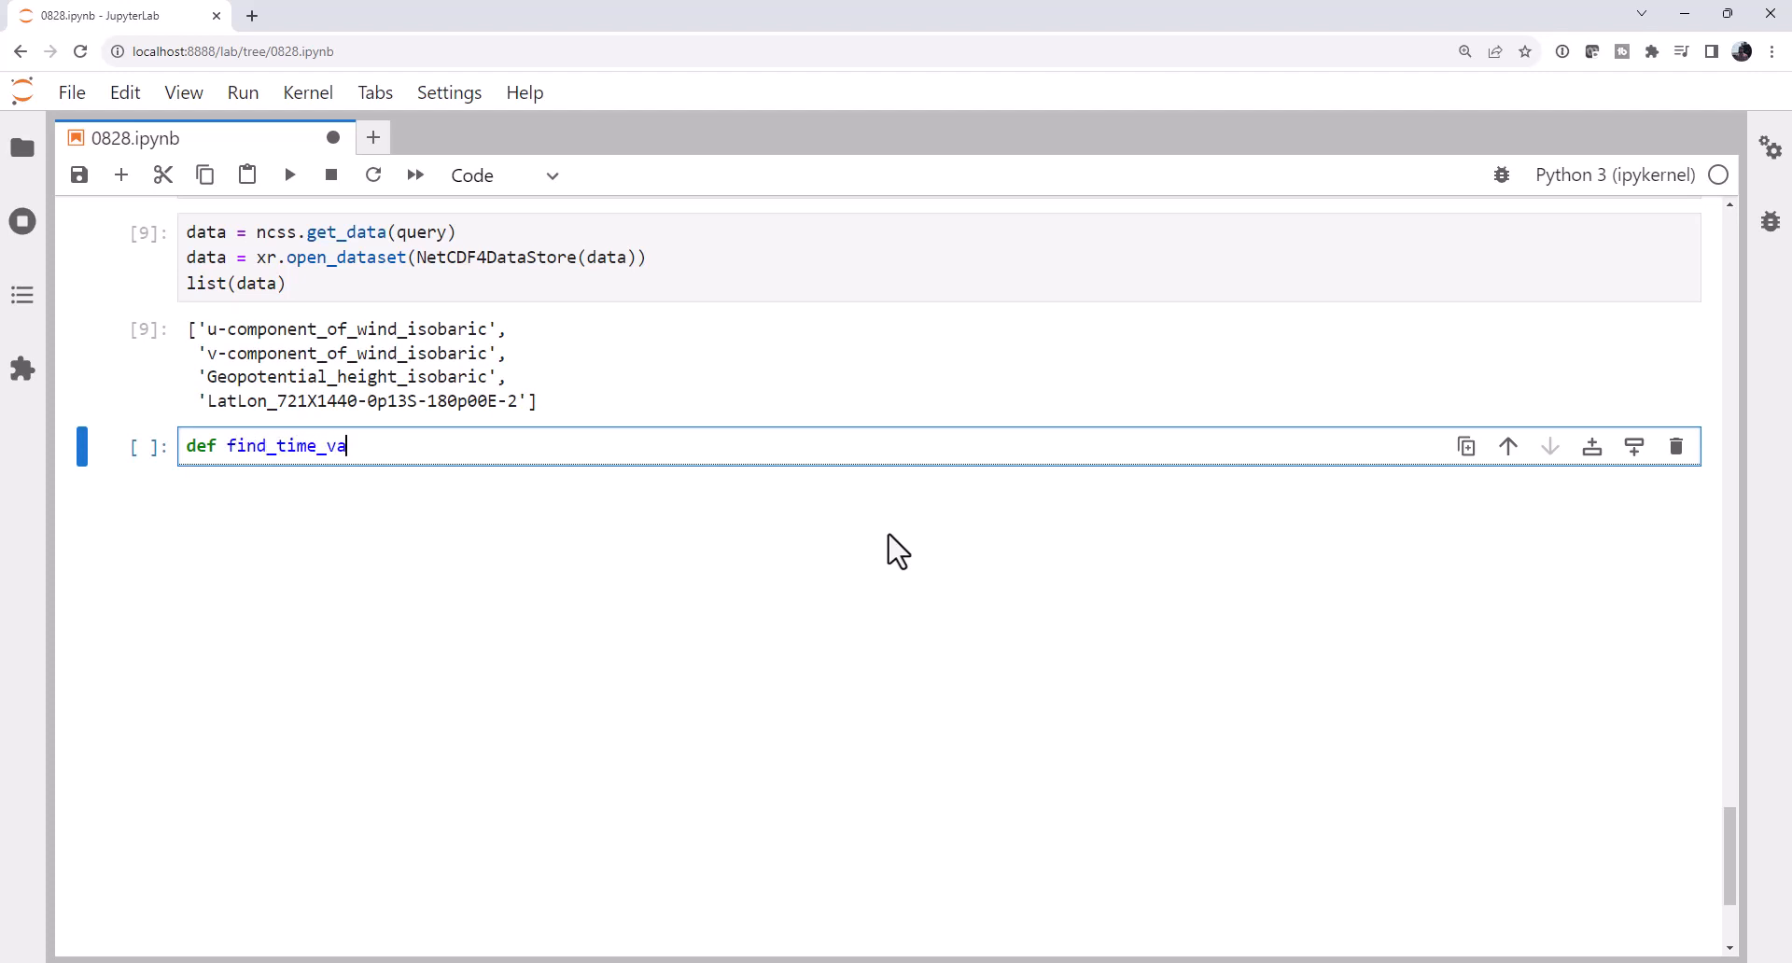
type("r(car, time_basename='time")
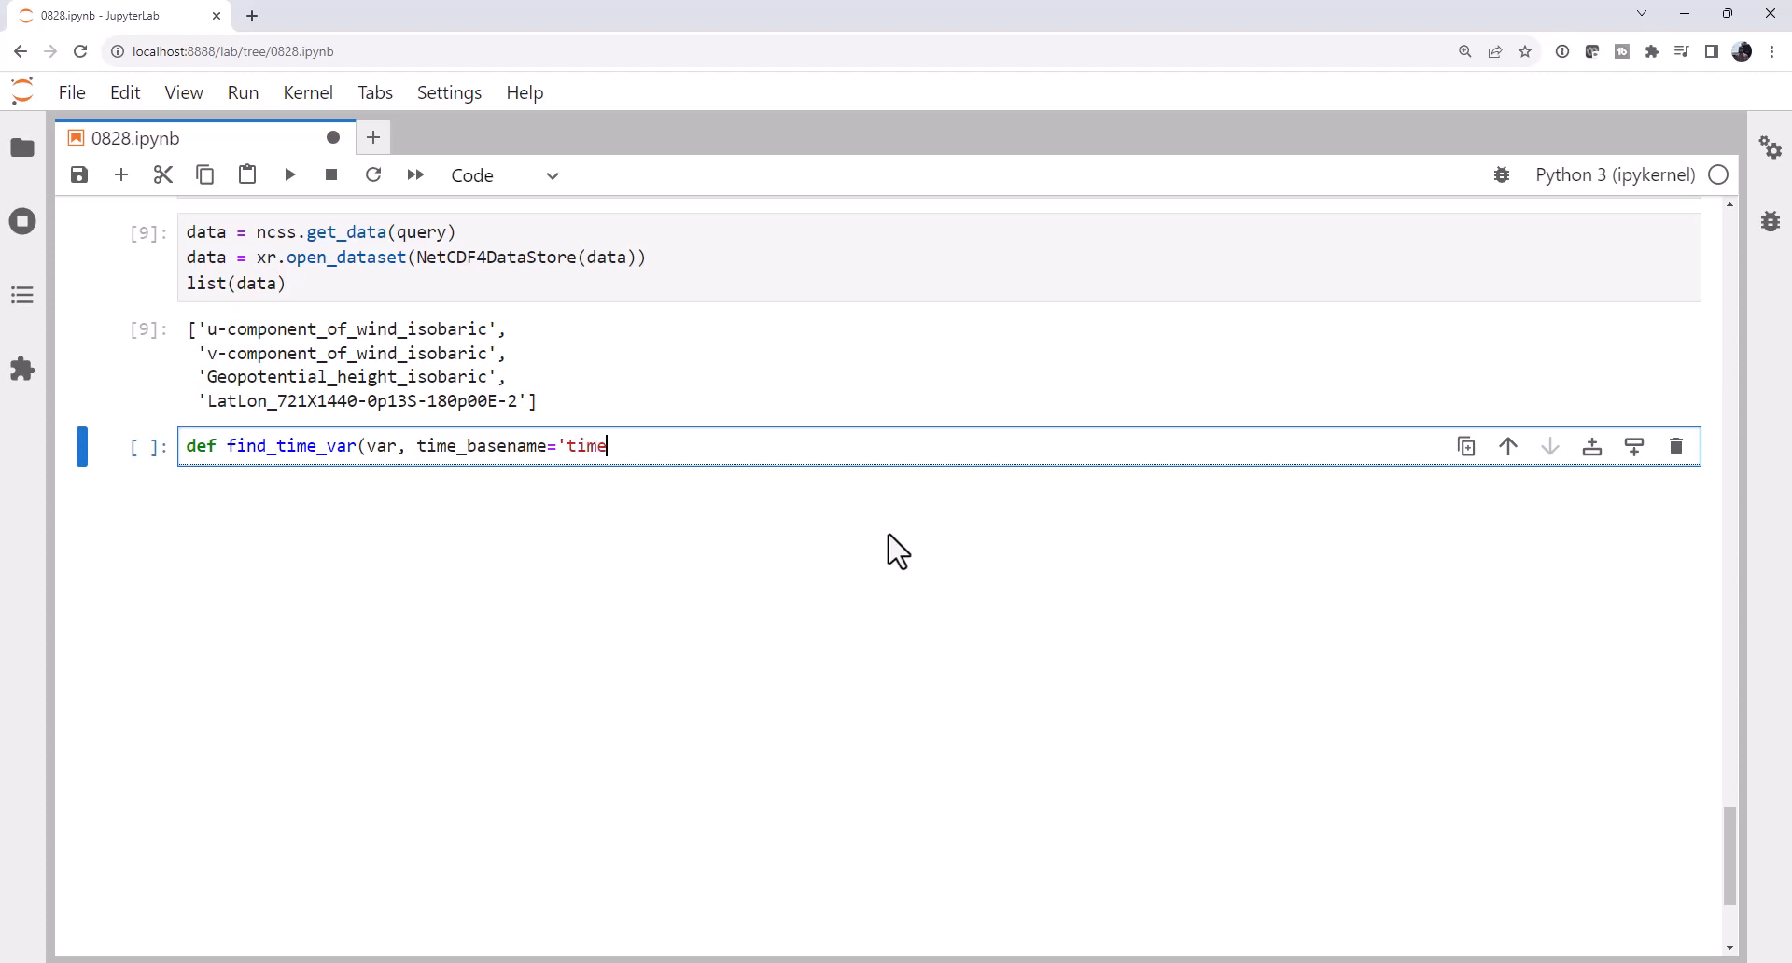
type("'")
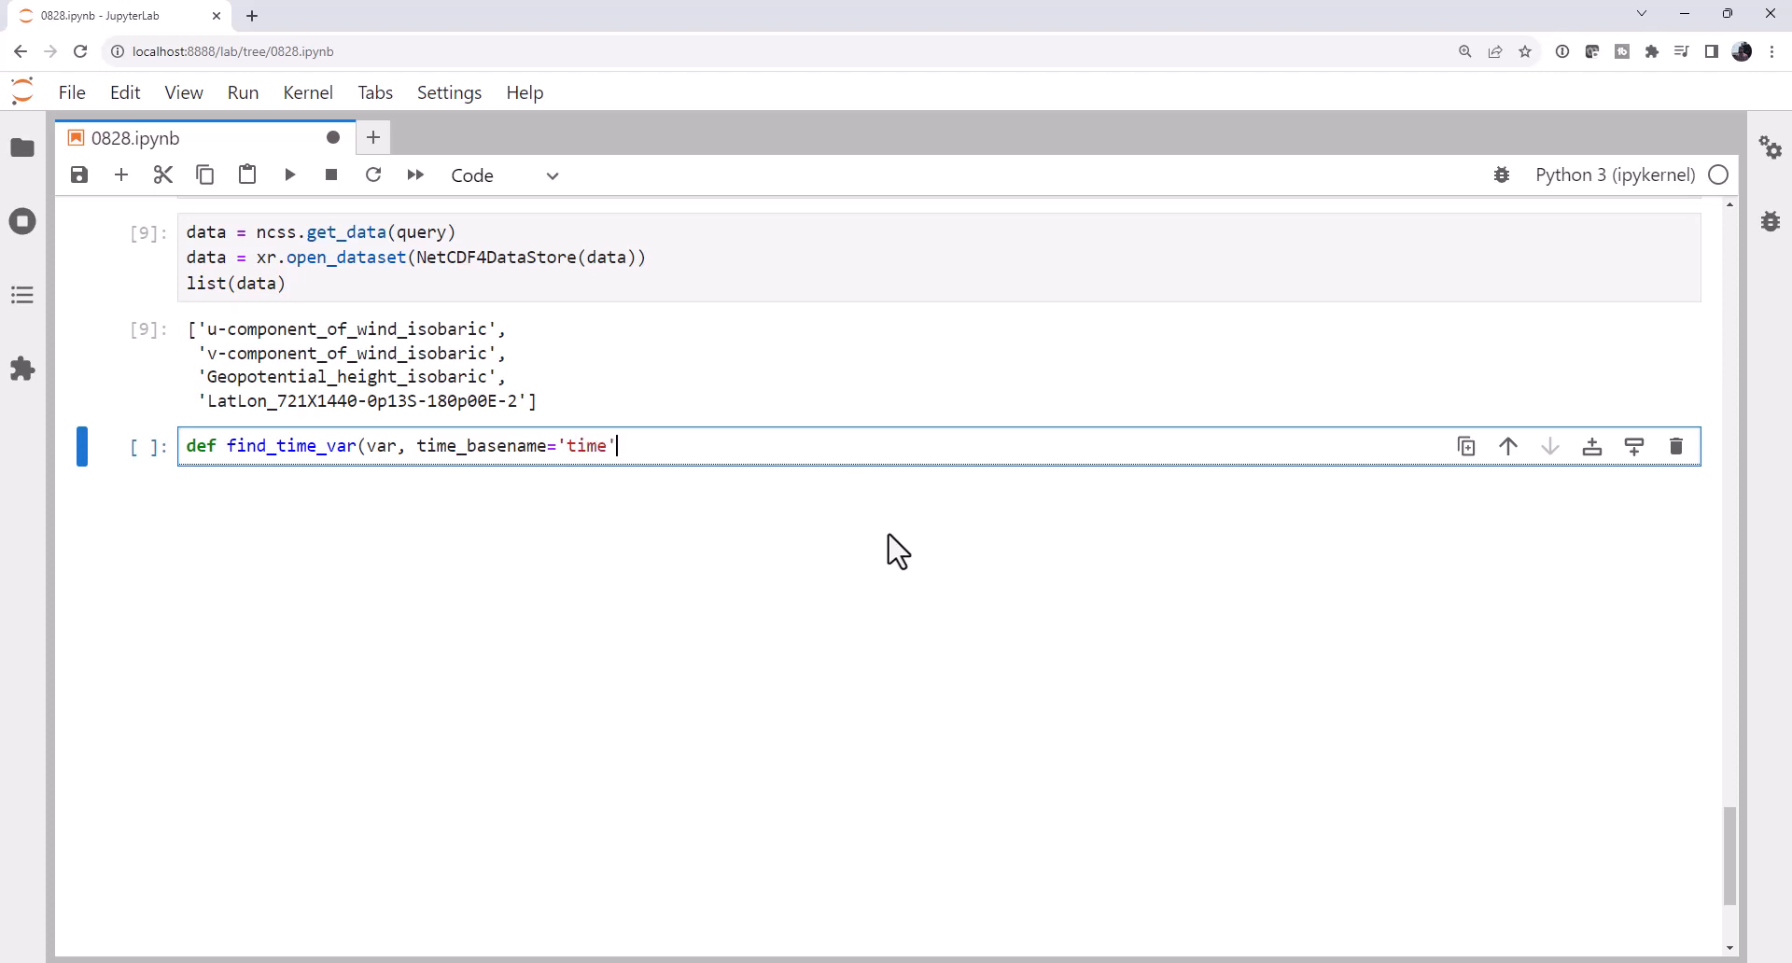
type("):")
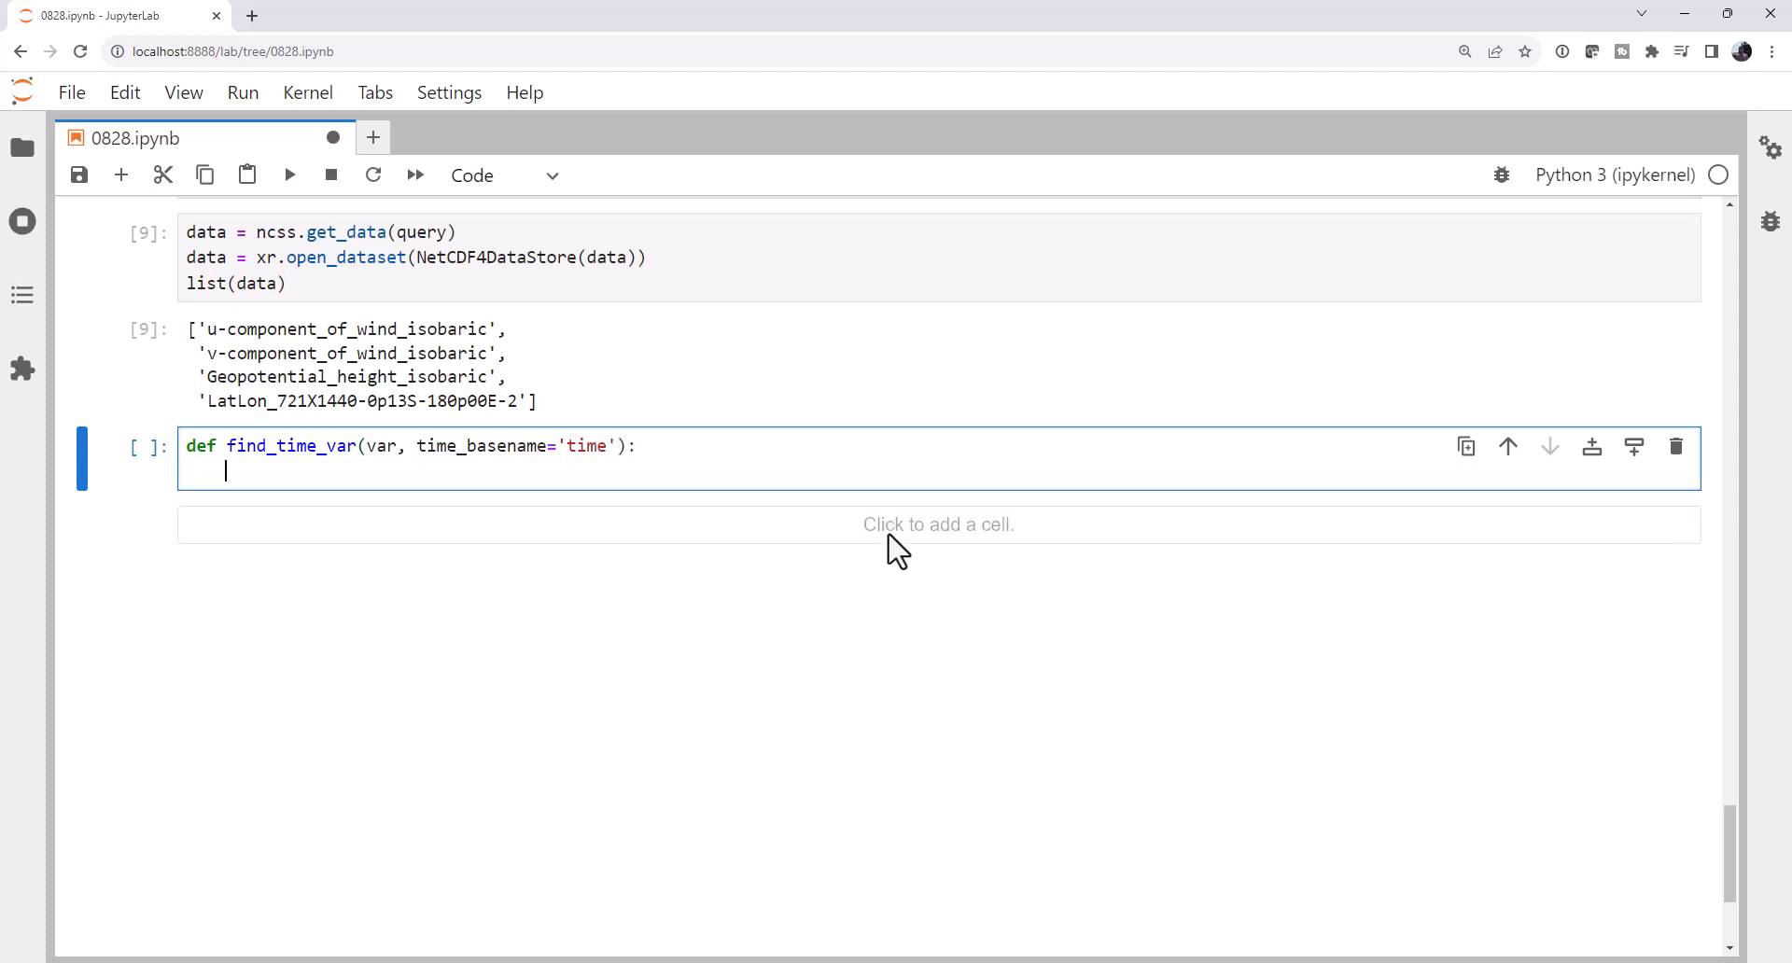
type("for coor")
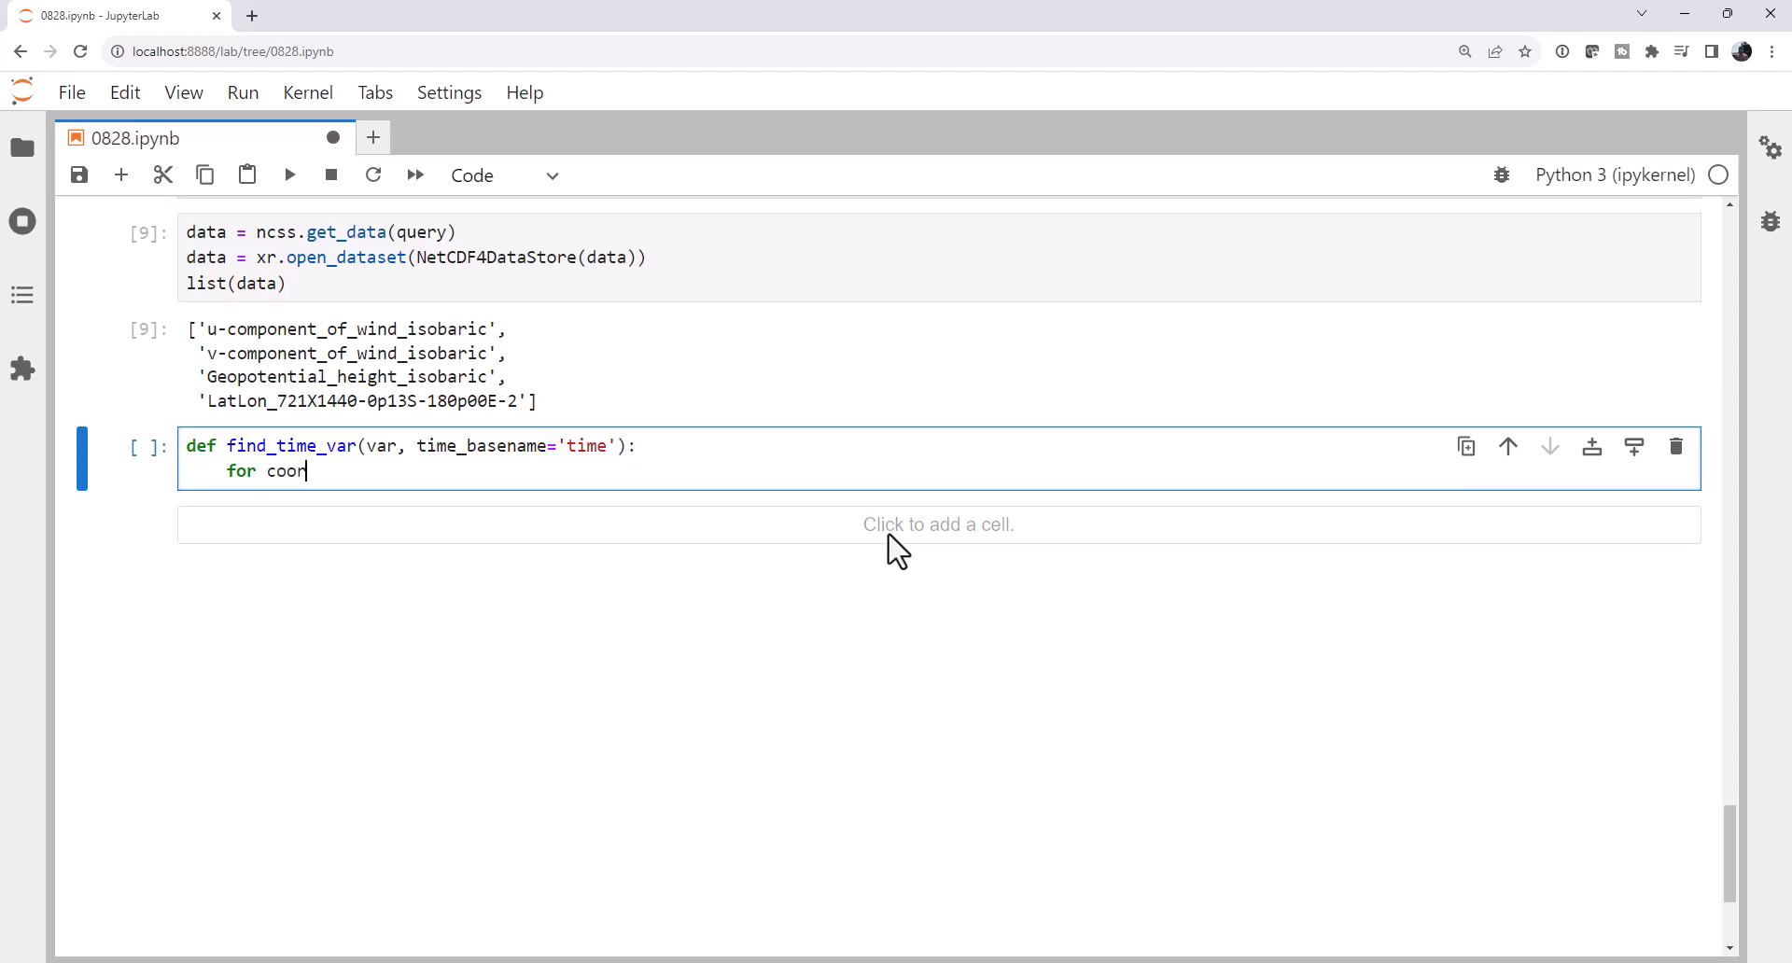
type("d_name")
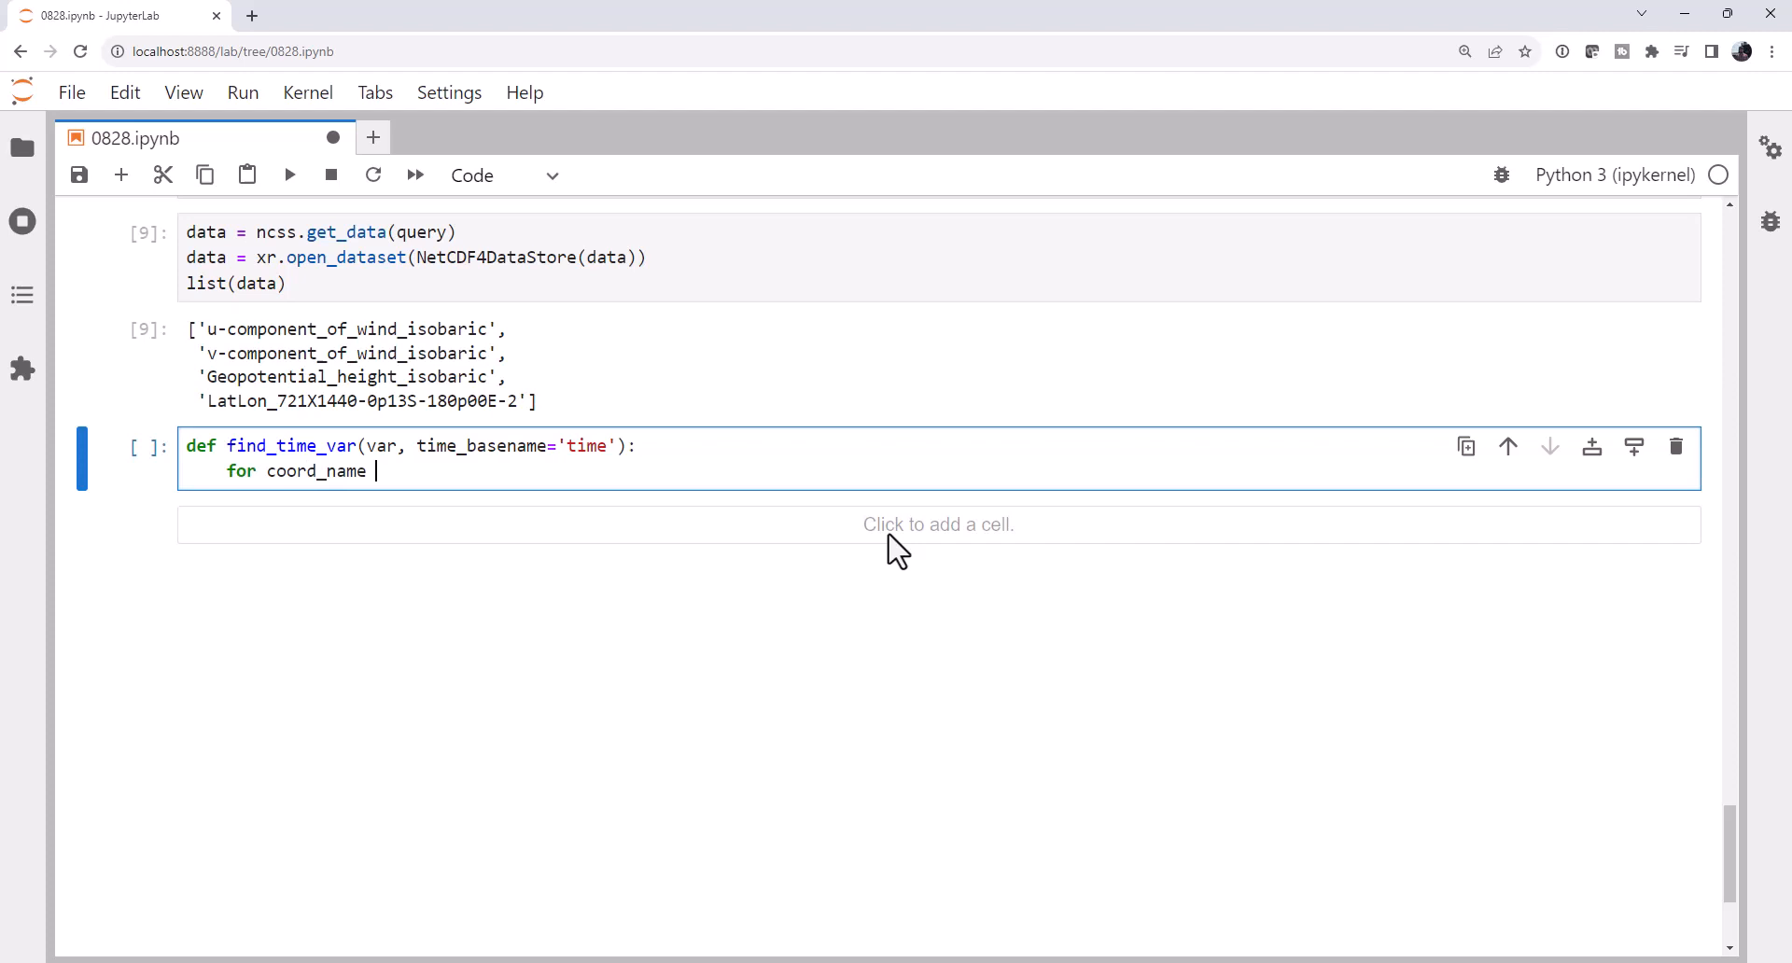
type("in var.coords:")
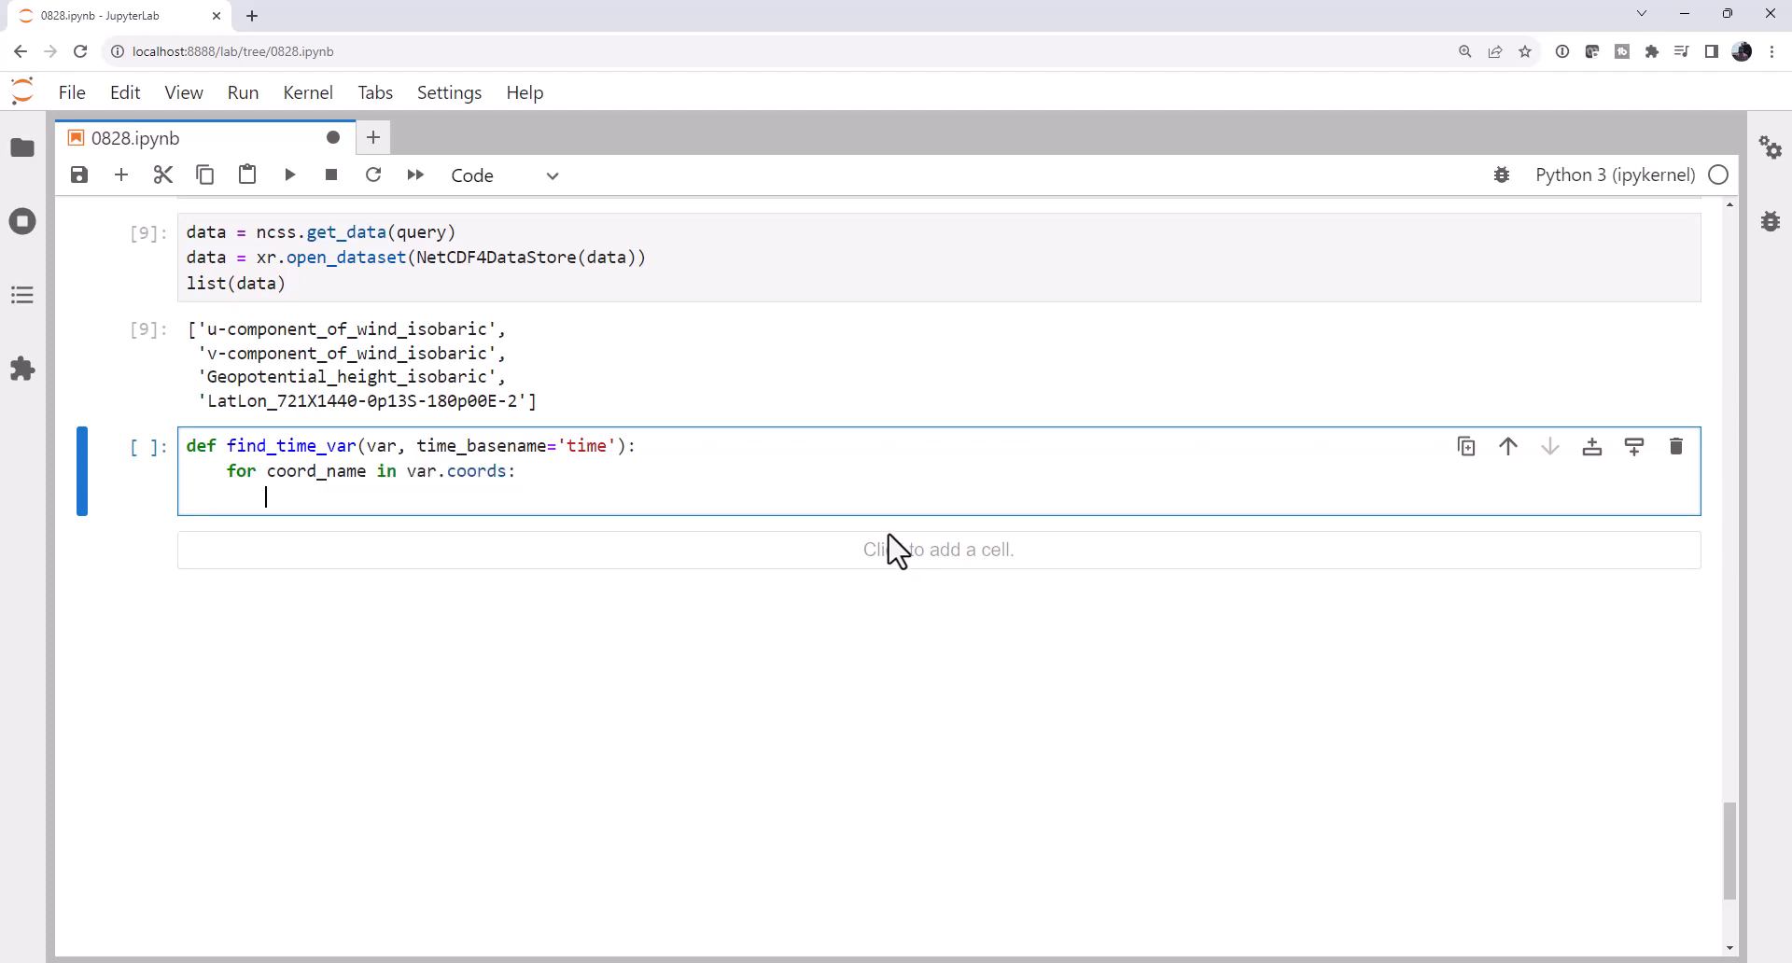
Return coords starting with time_basename, else ValueError('No time variable found!'), and run the cell.
type("if corrd_")
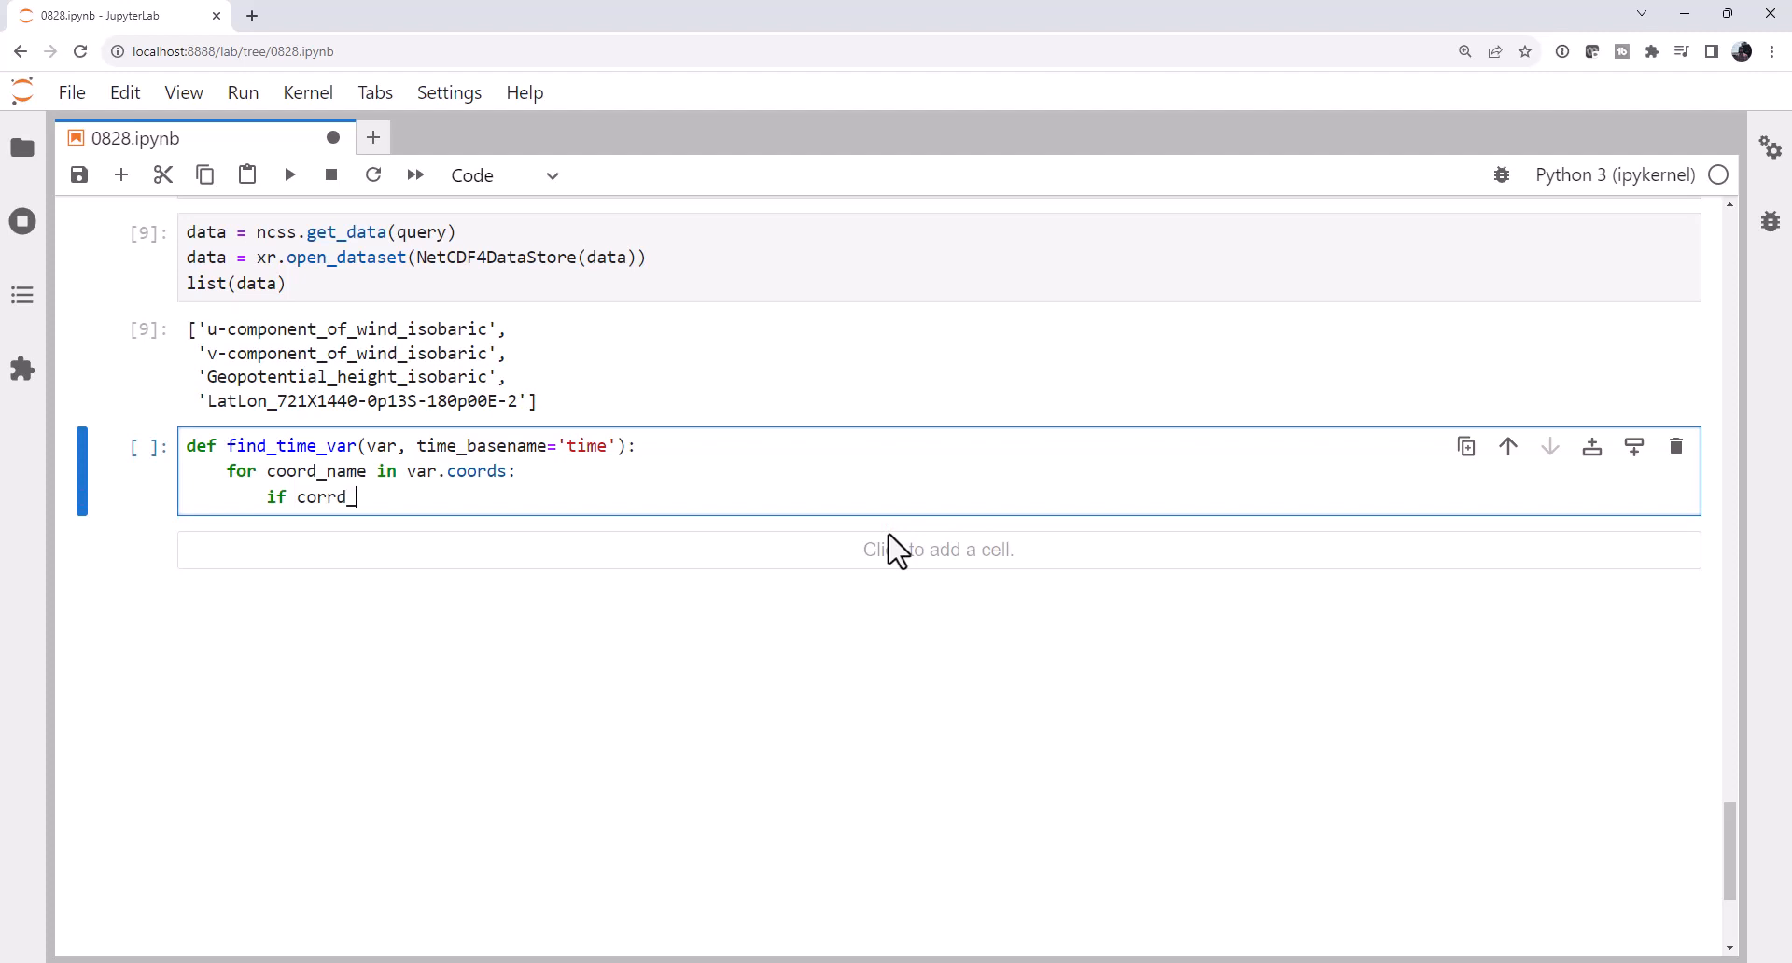
type("coord_n")
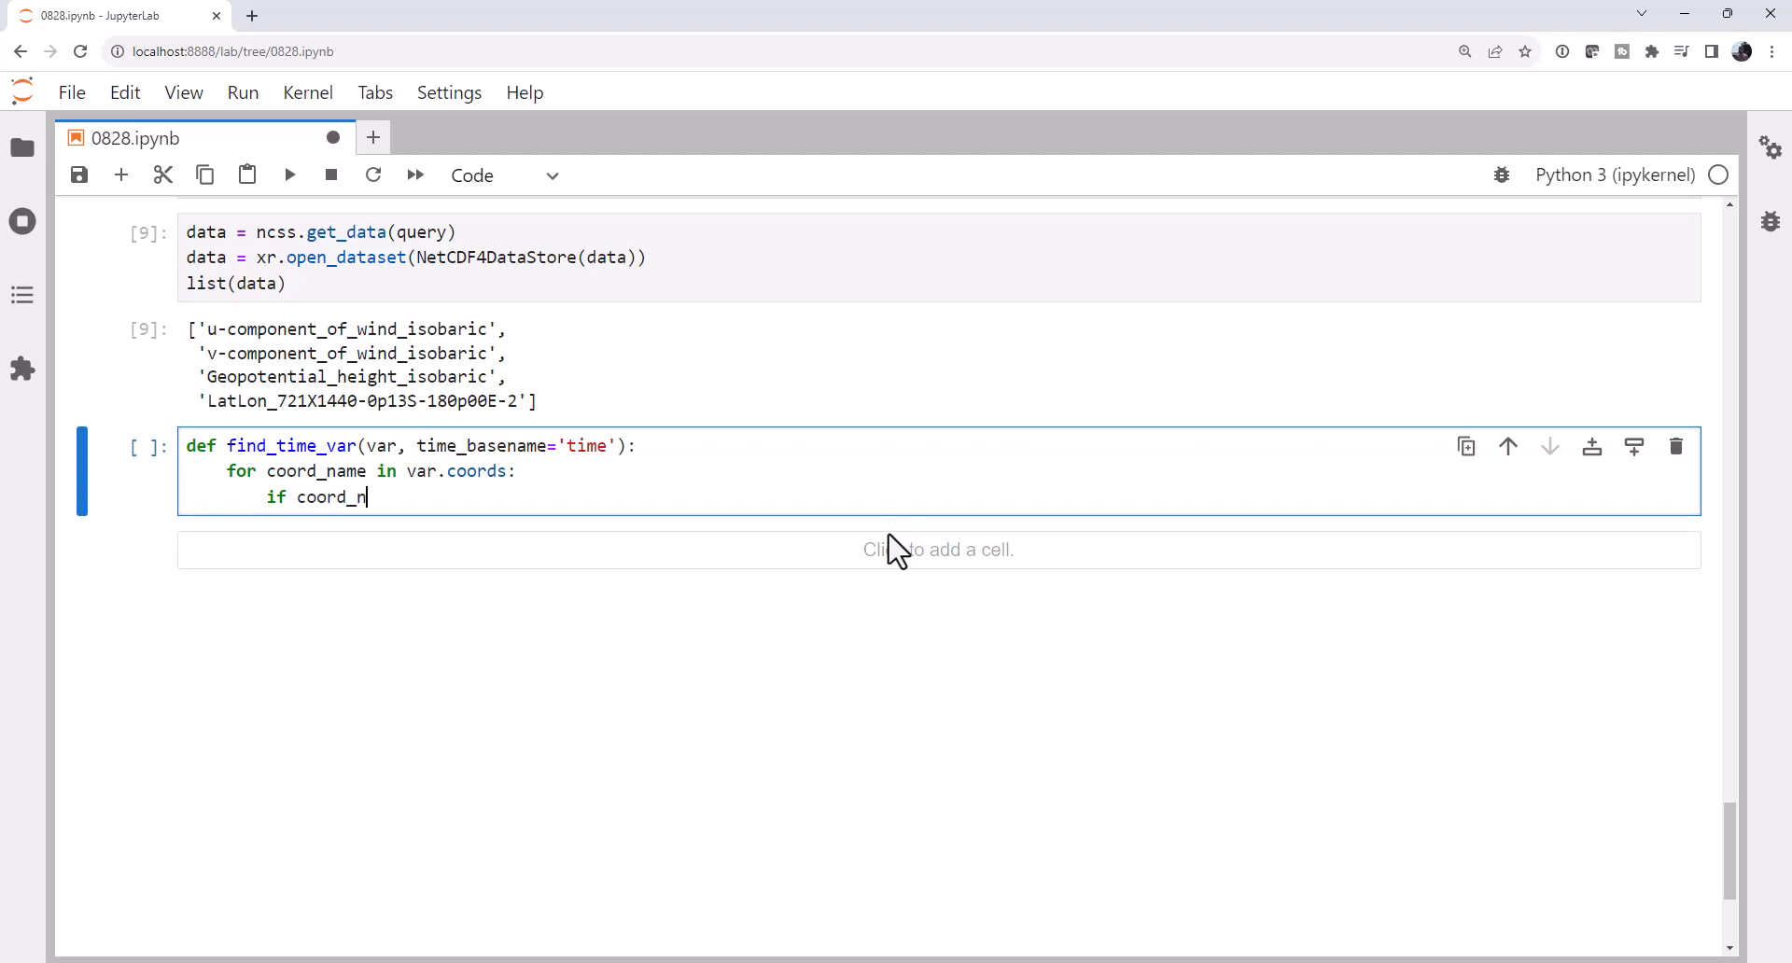
type("ame.startsw")
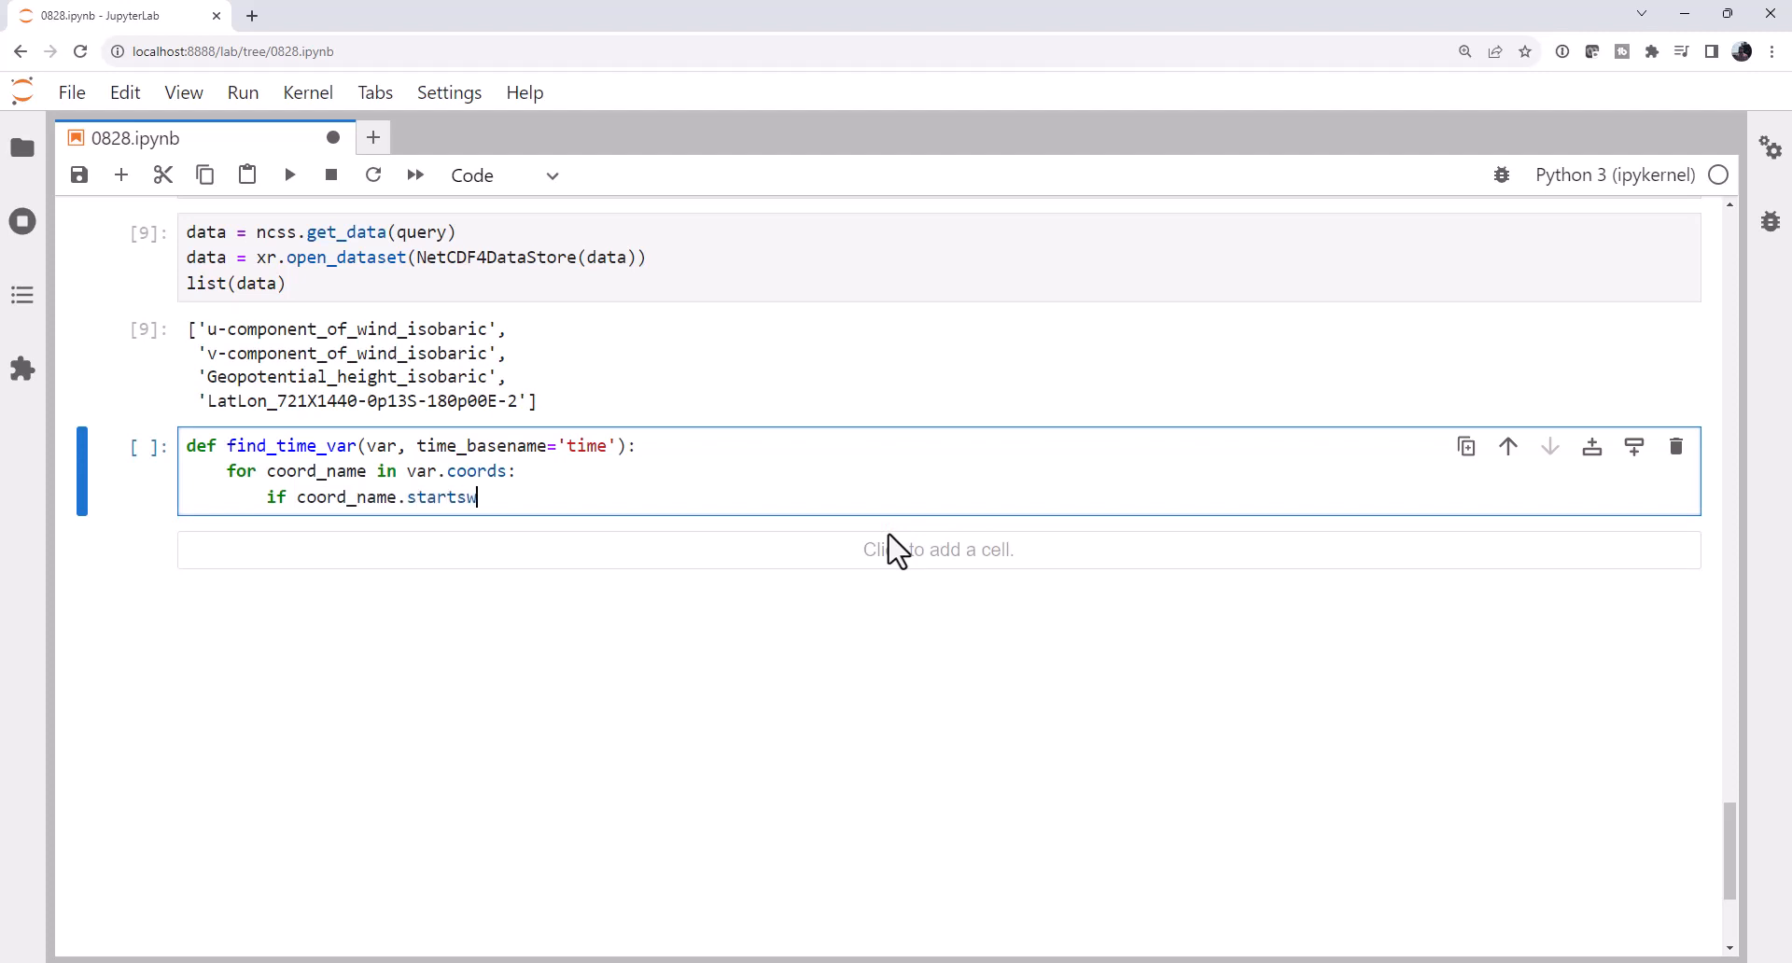
type("ith(time")
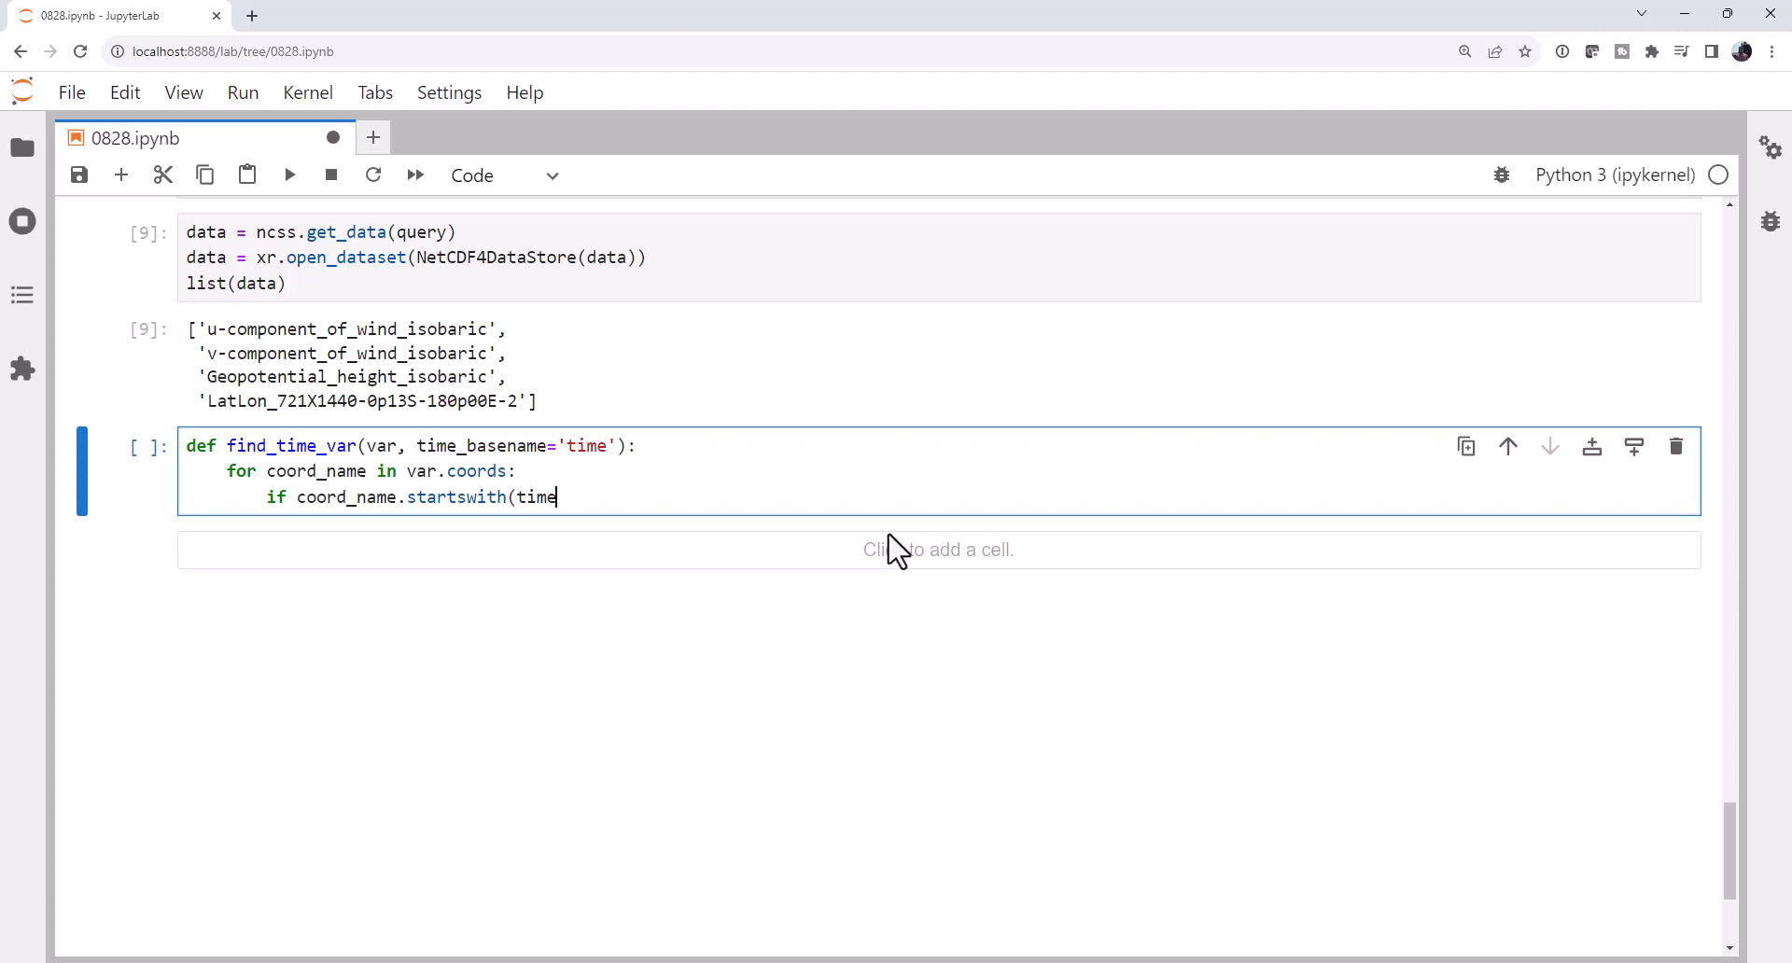
type("_basename):")
type("r")
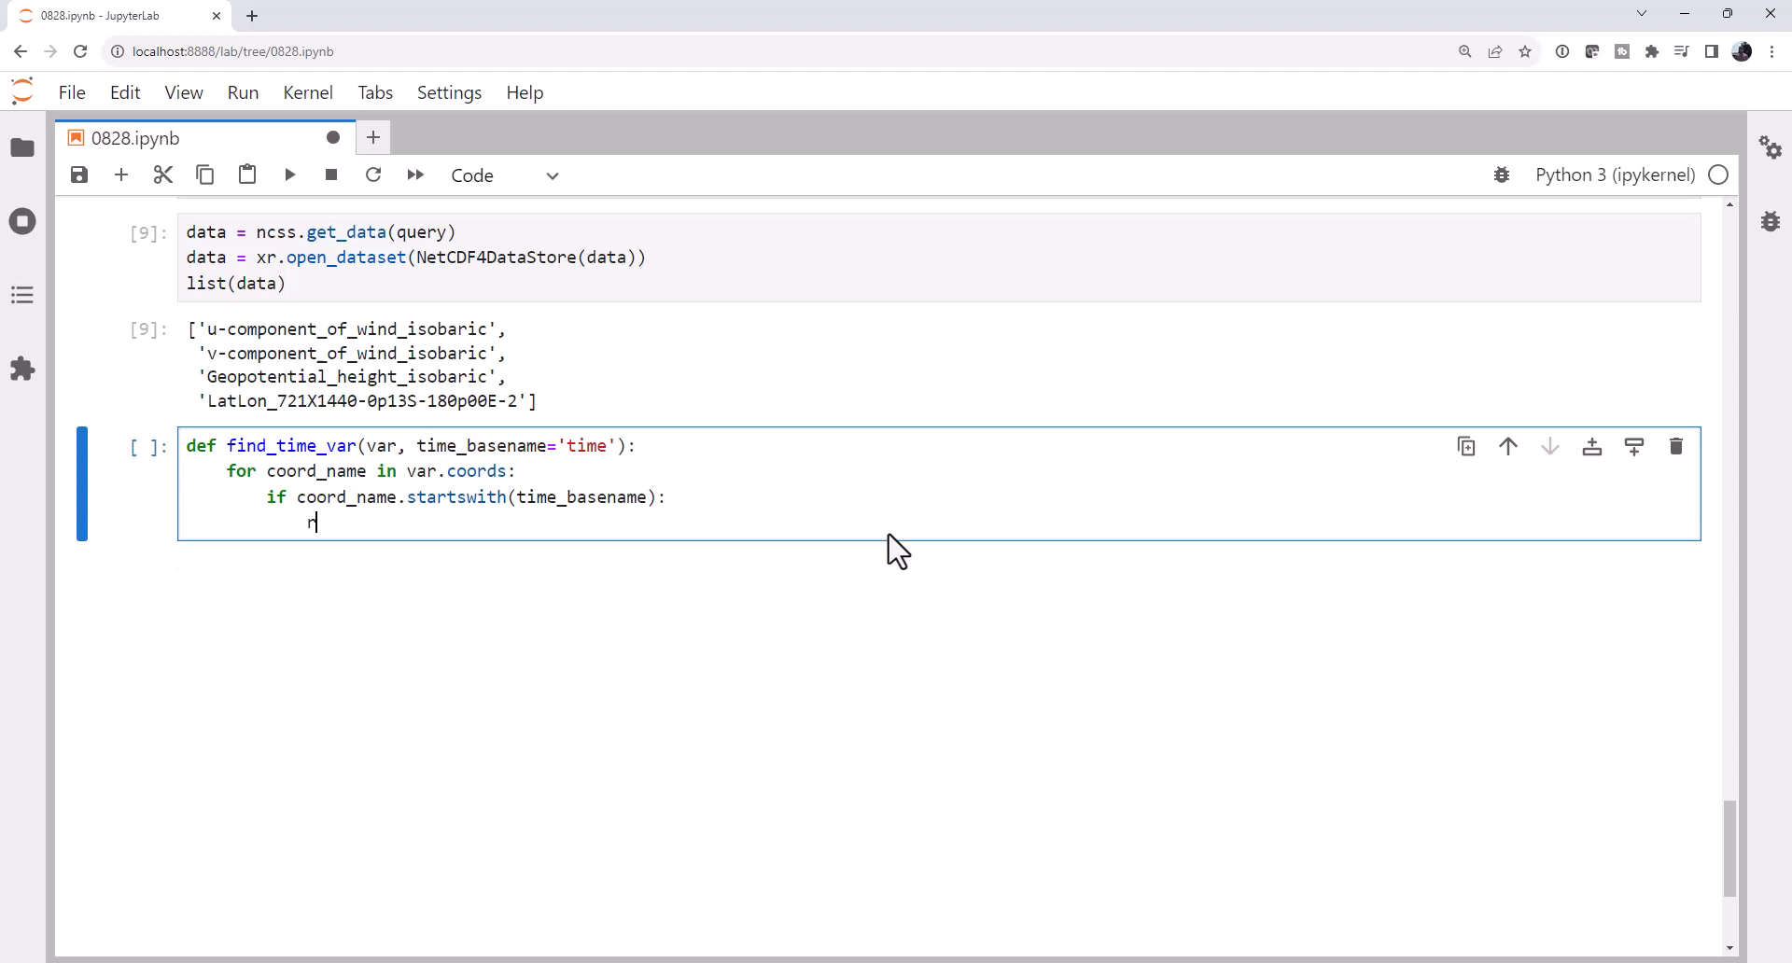
type("e")
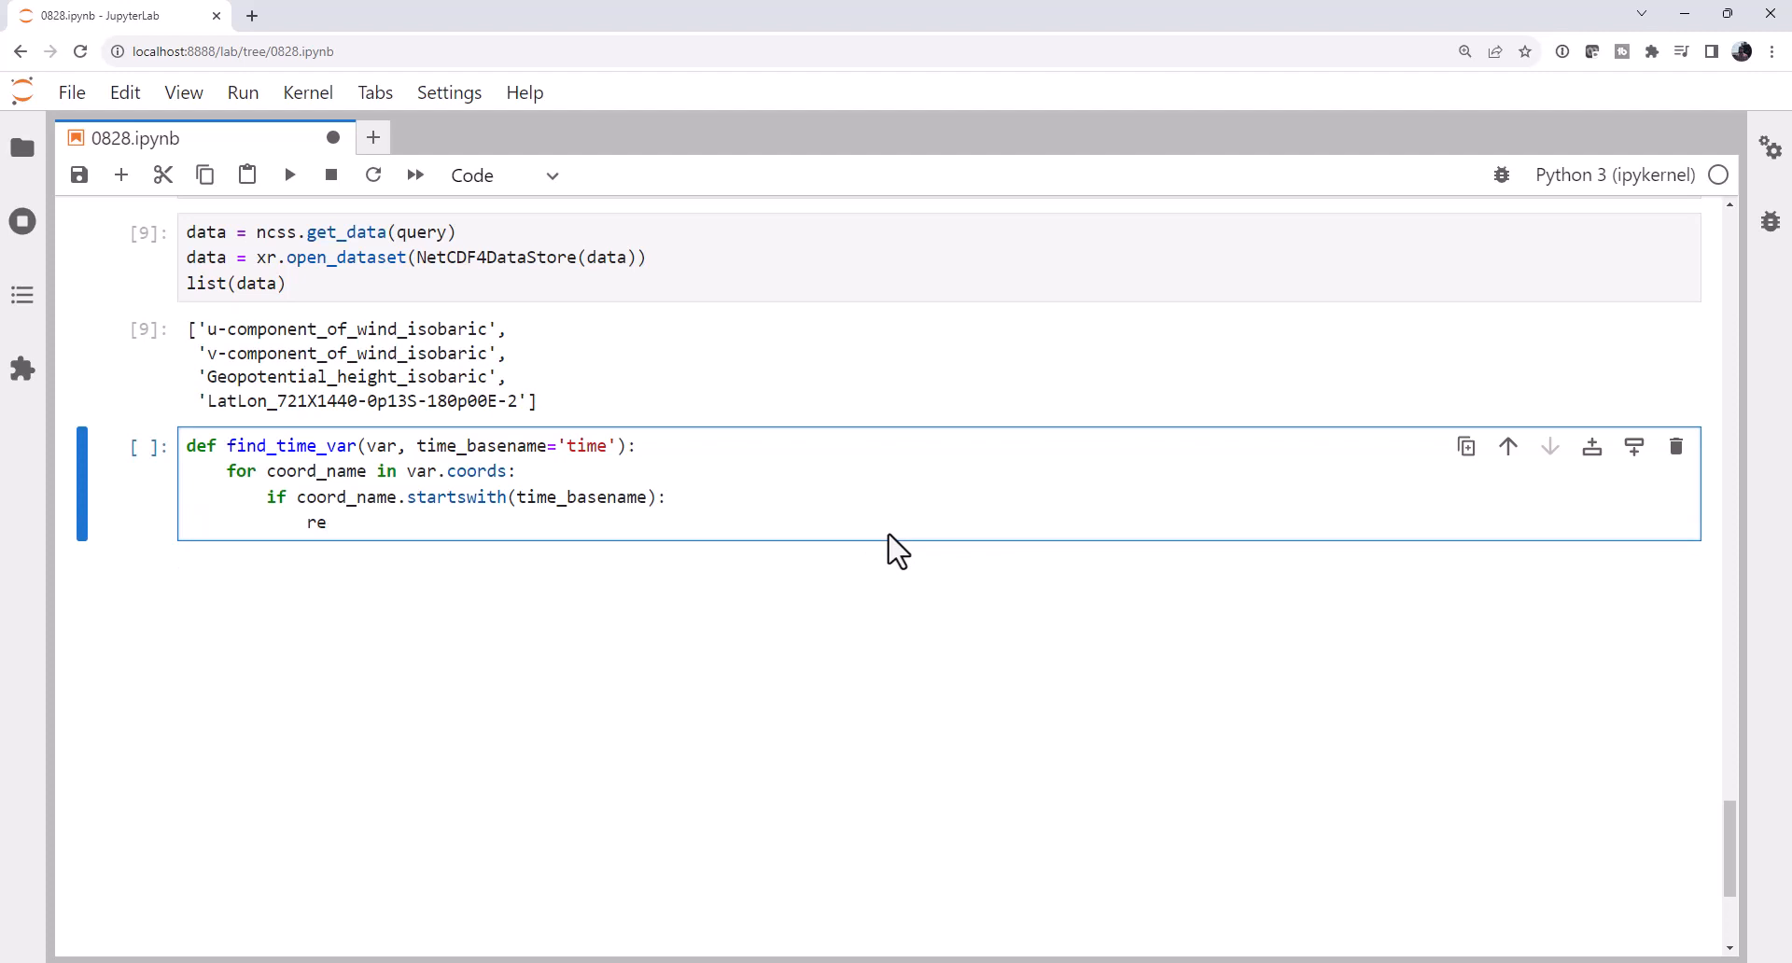
type("turn var.coords[c")
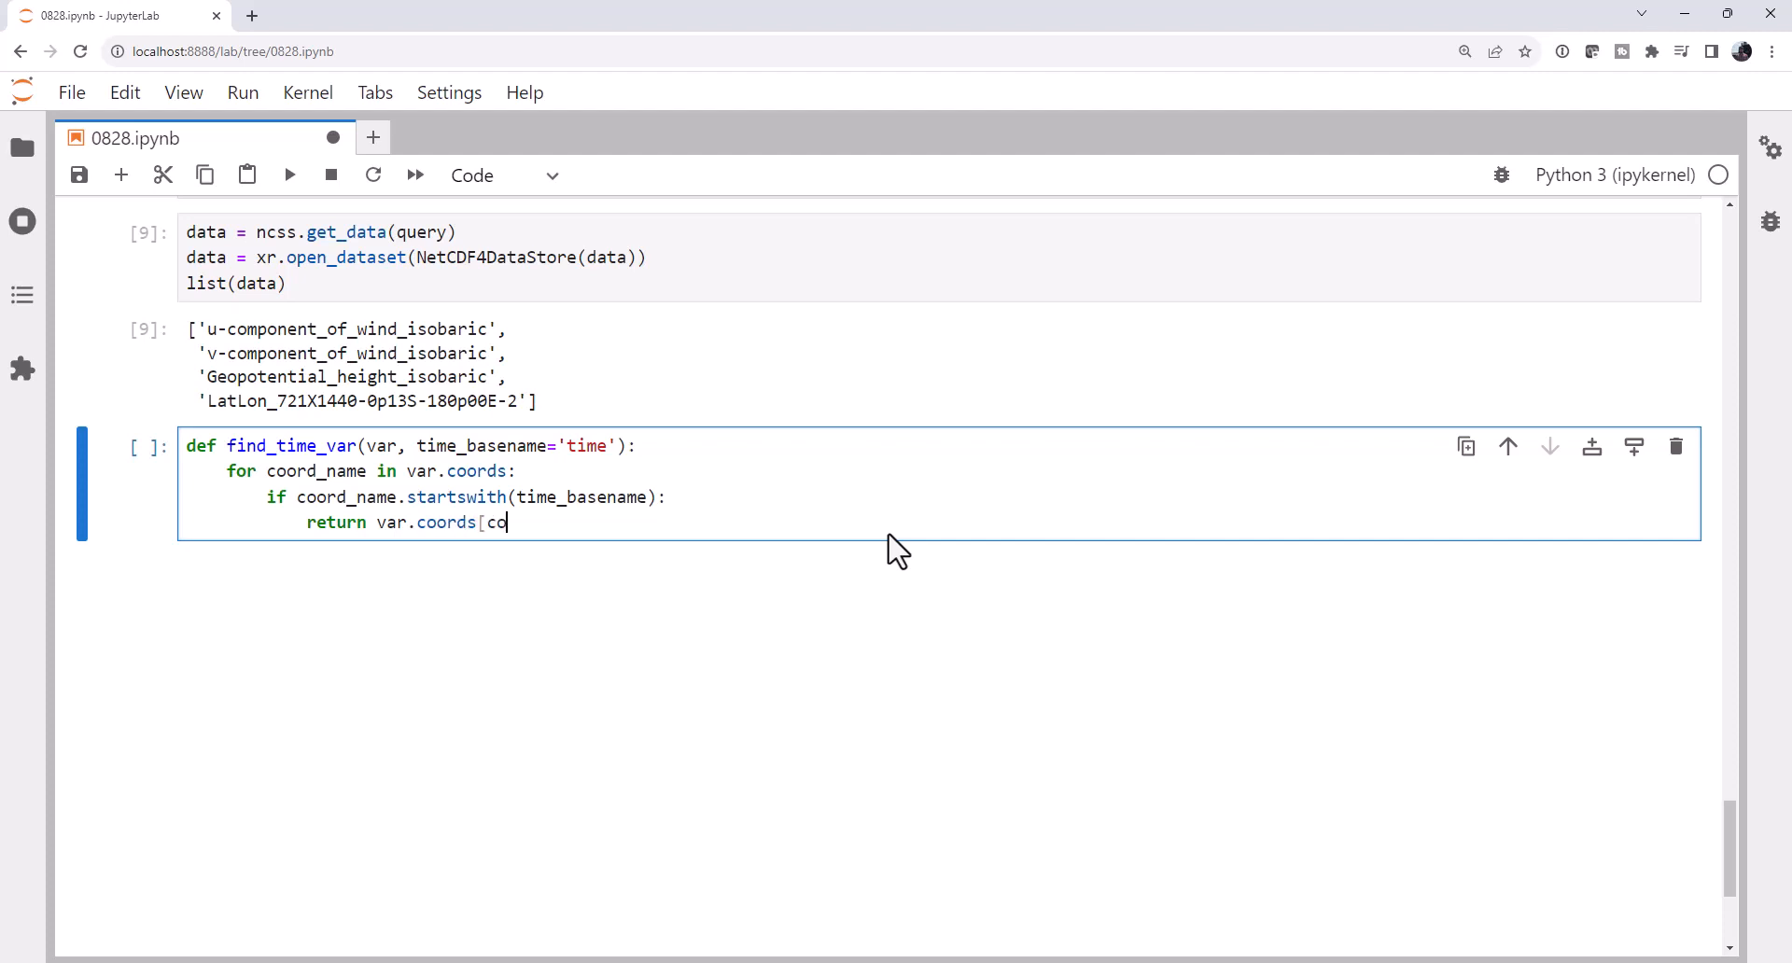
type("ord_name]")
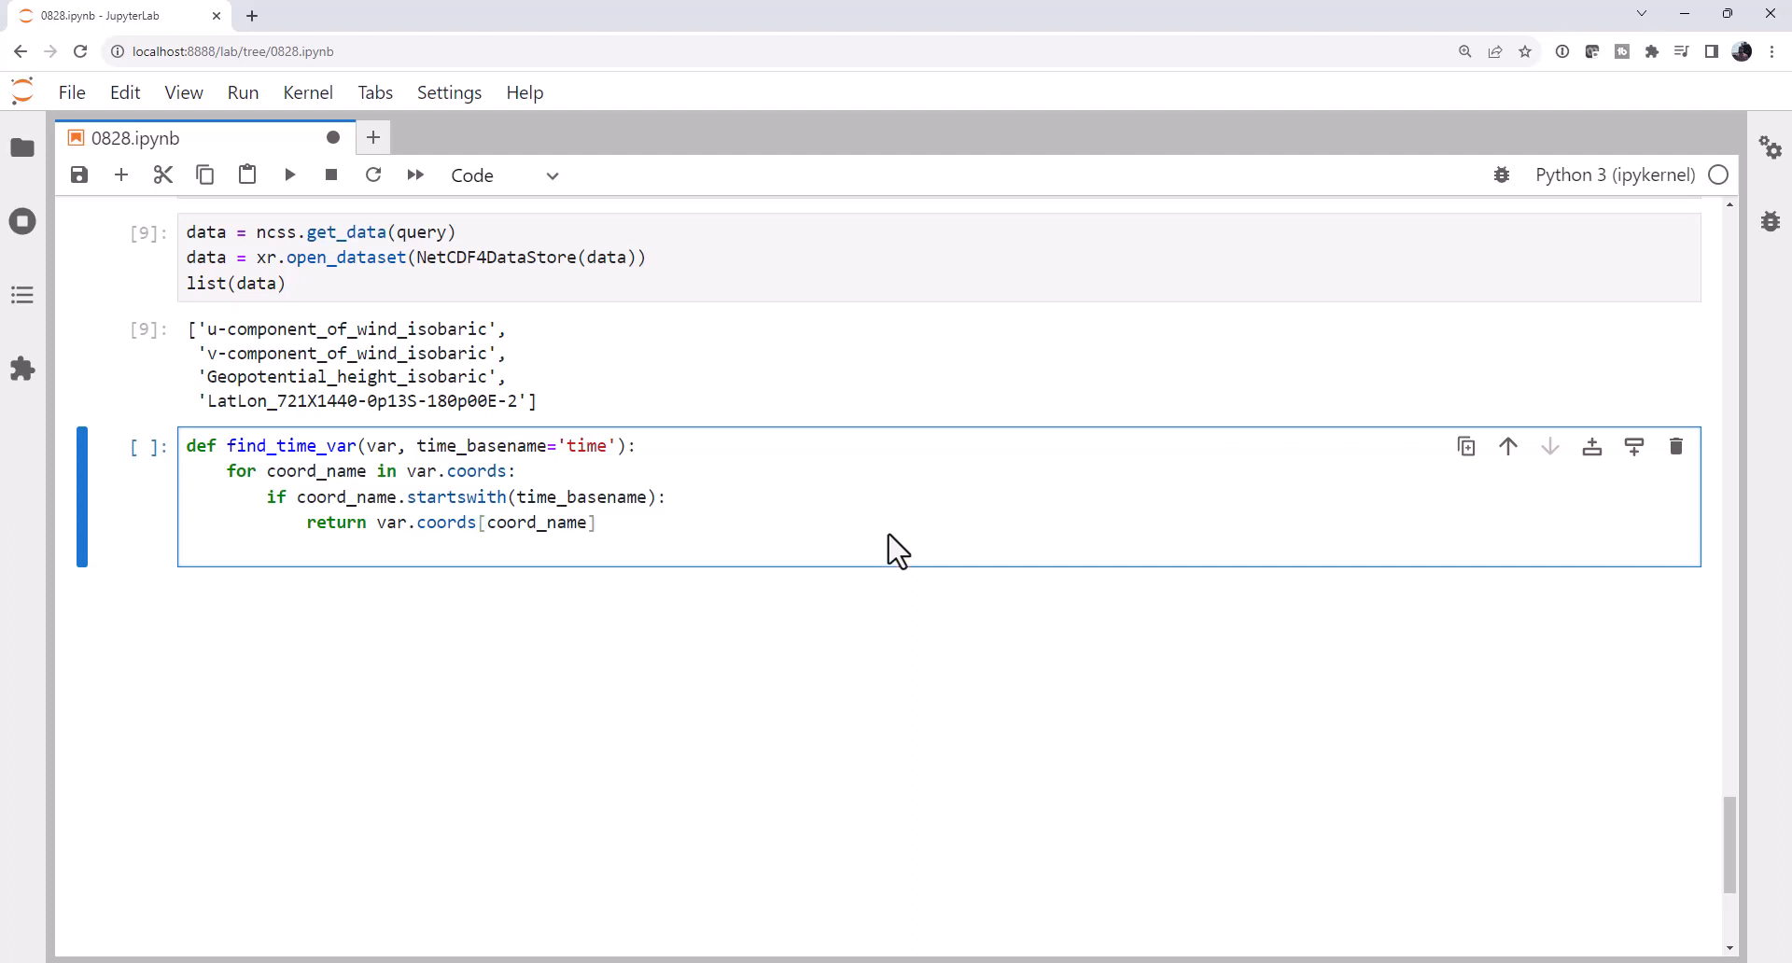
type("return")
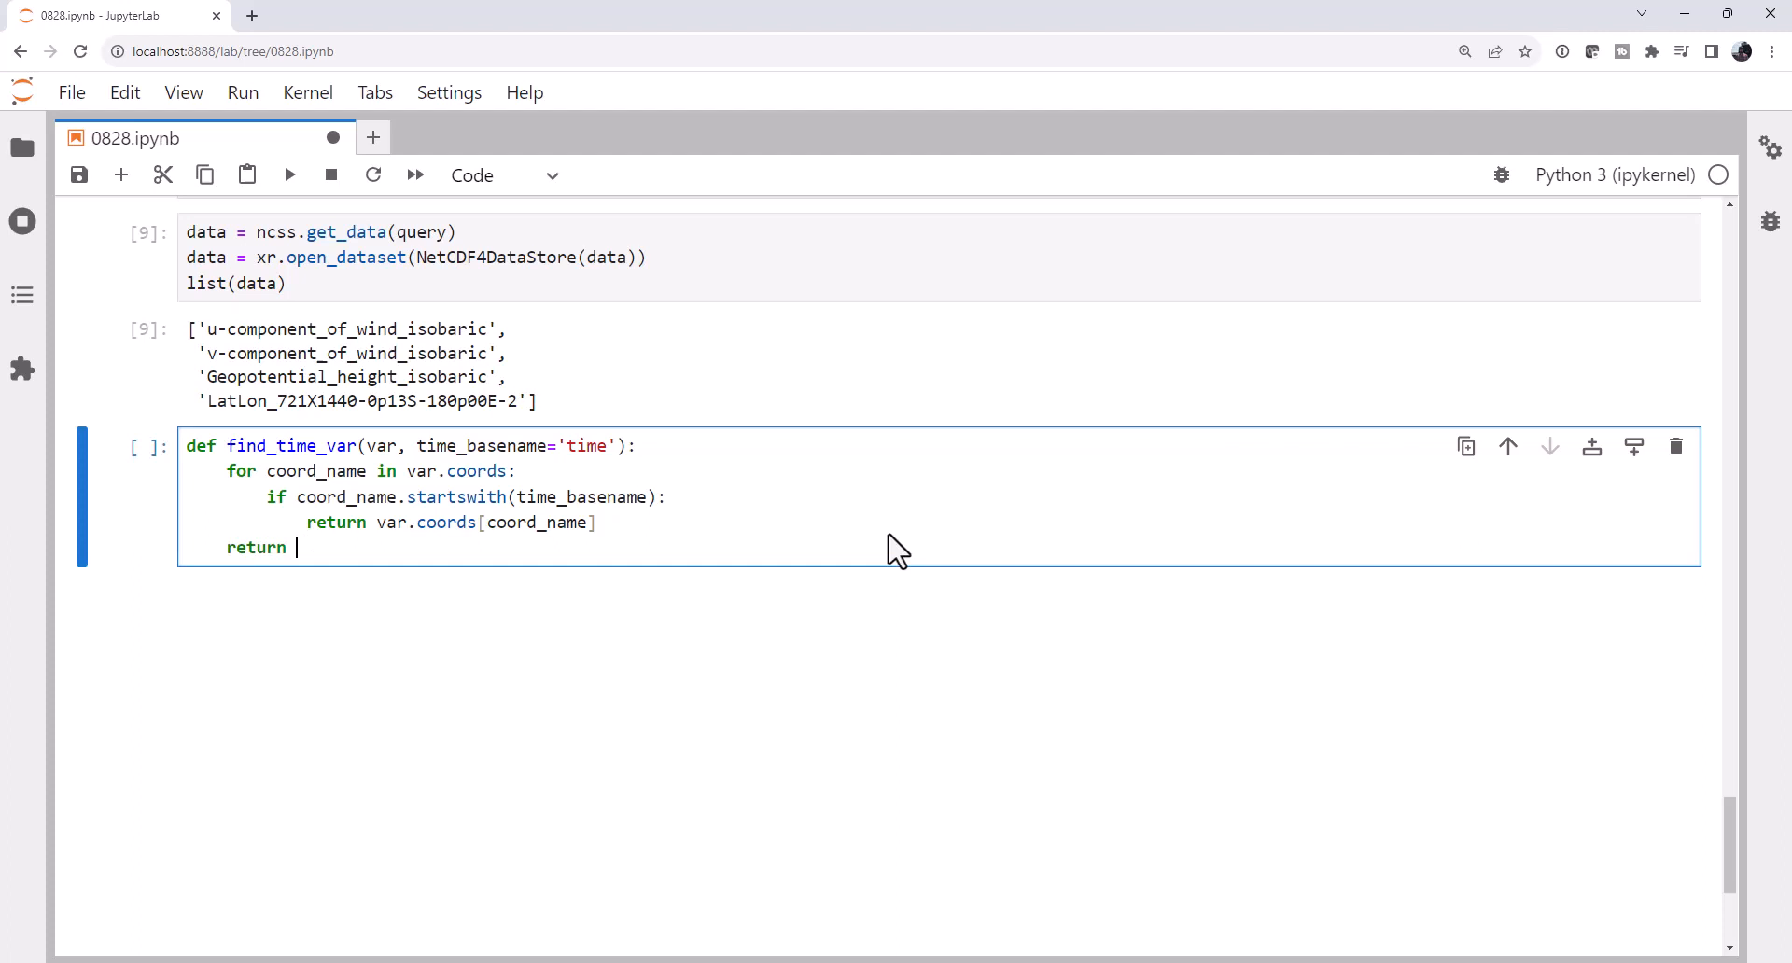
type("V")
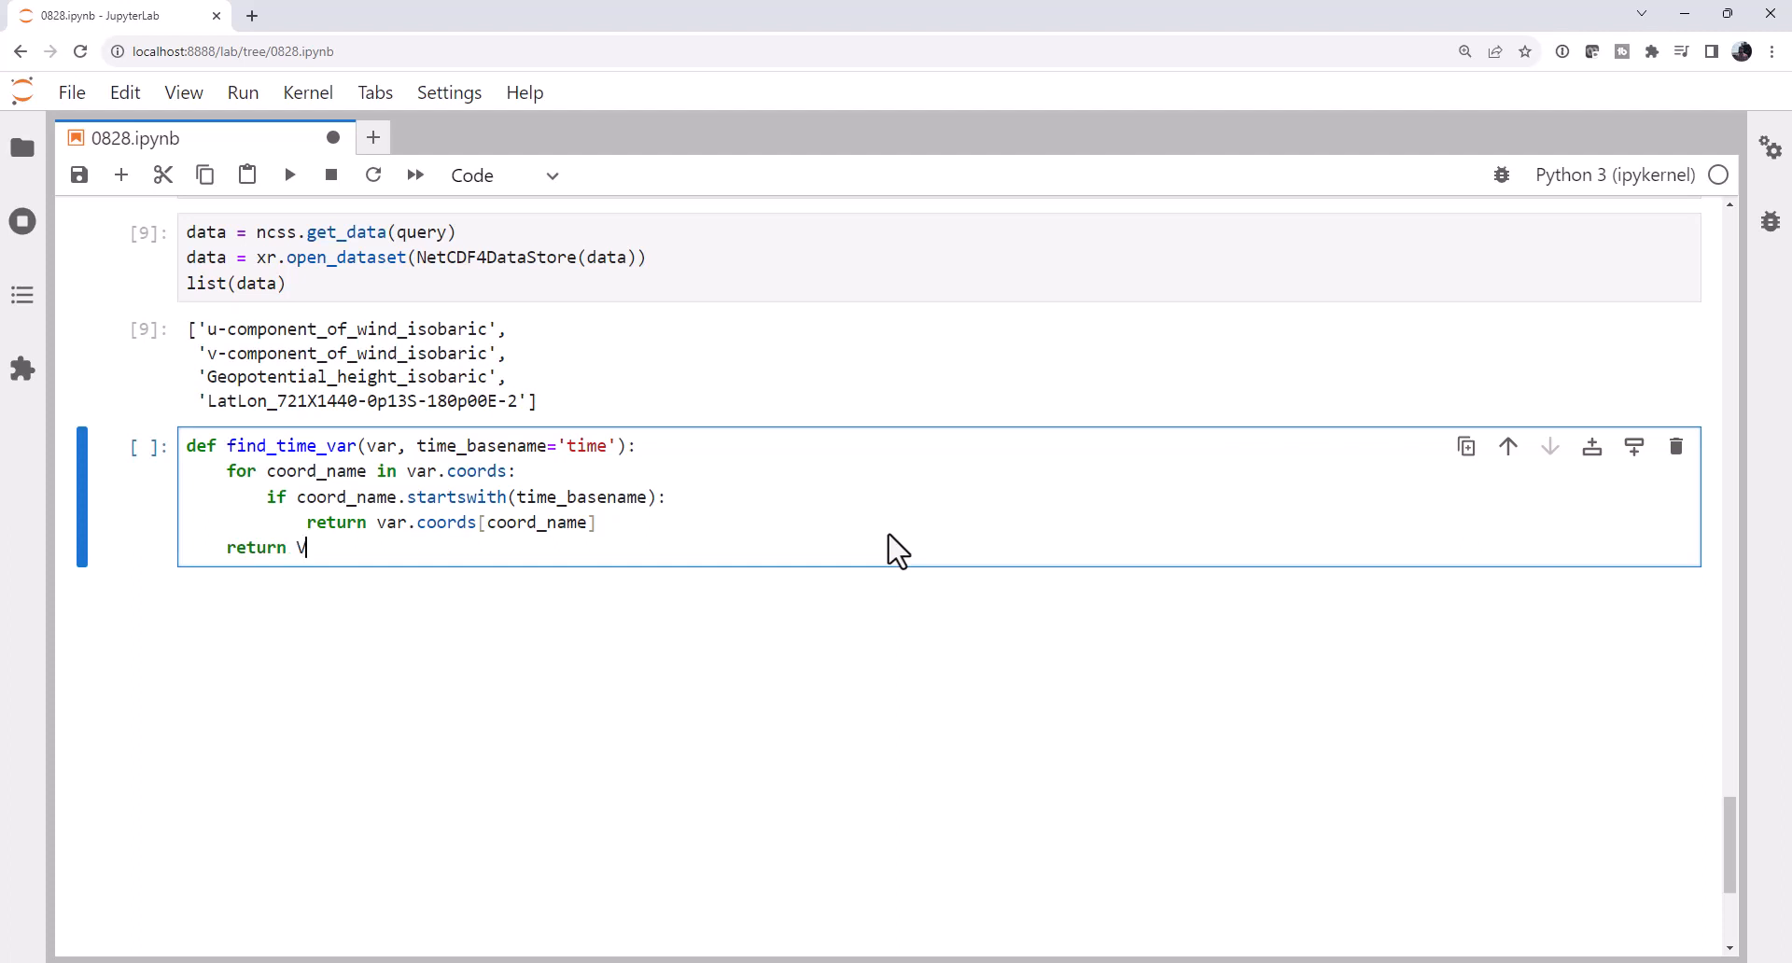
type("alueError(")
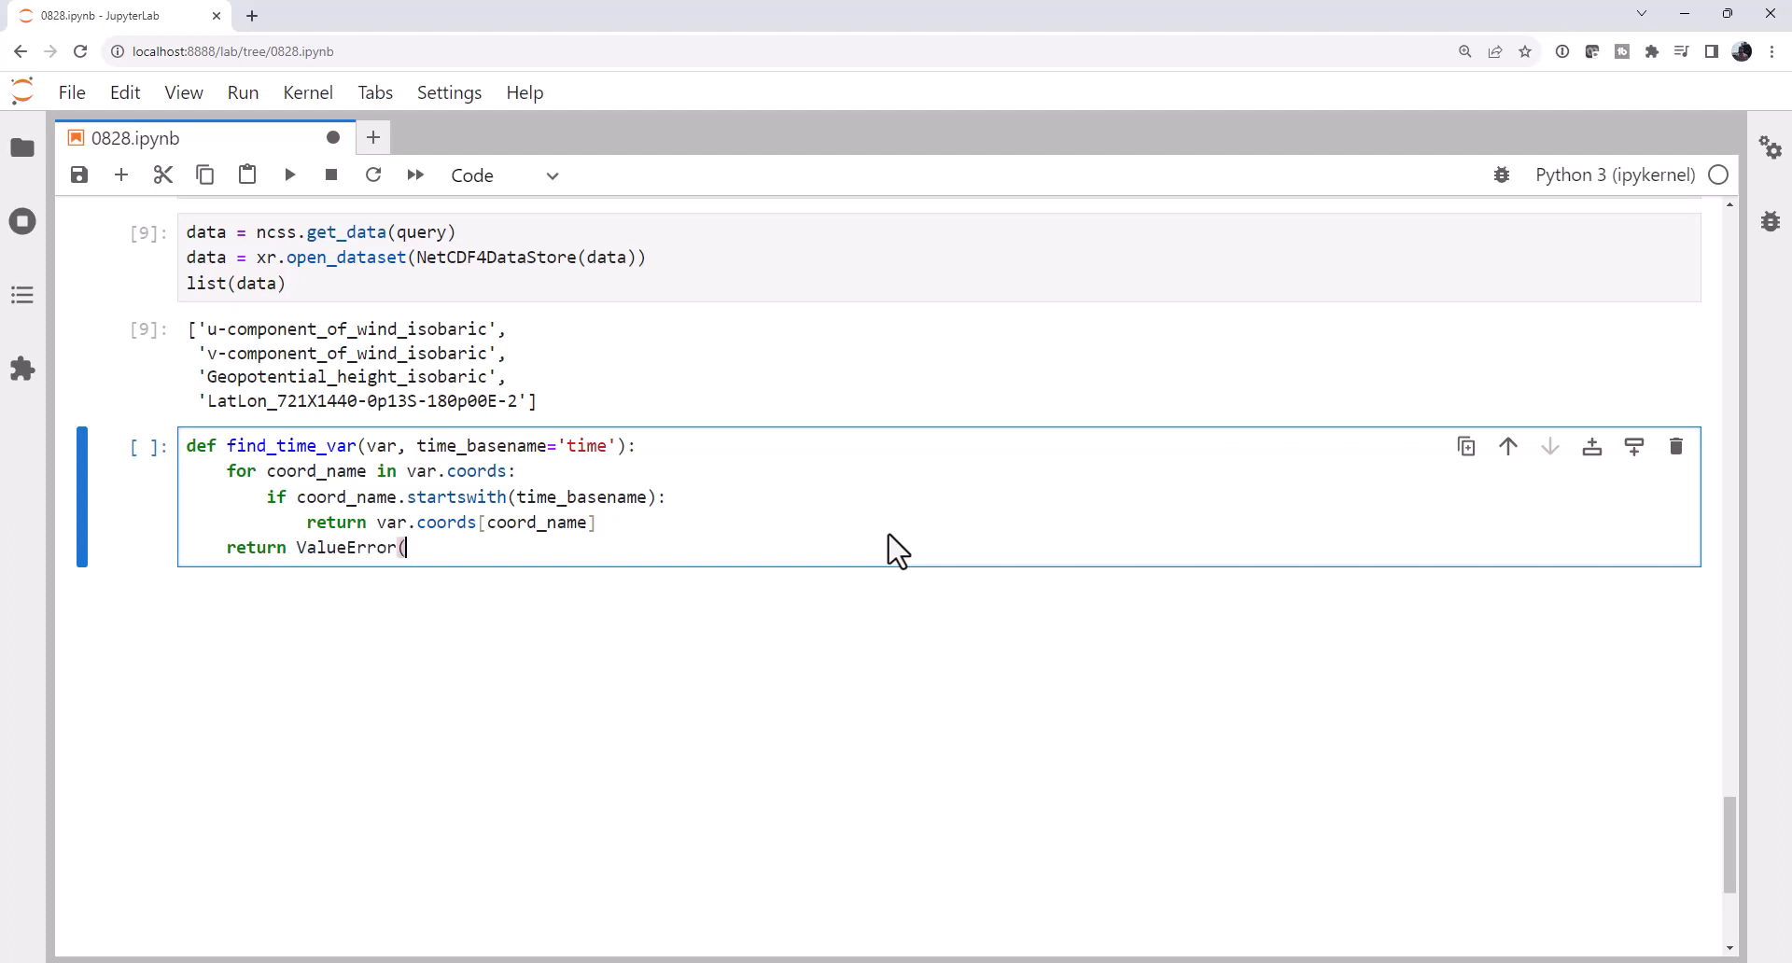
type("'No time var")
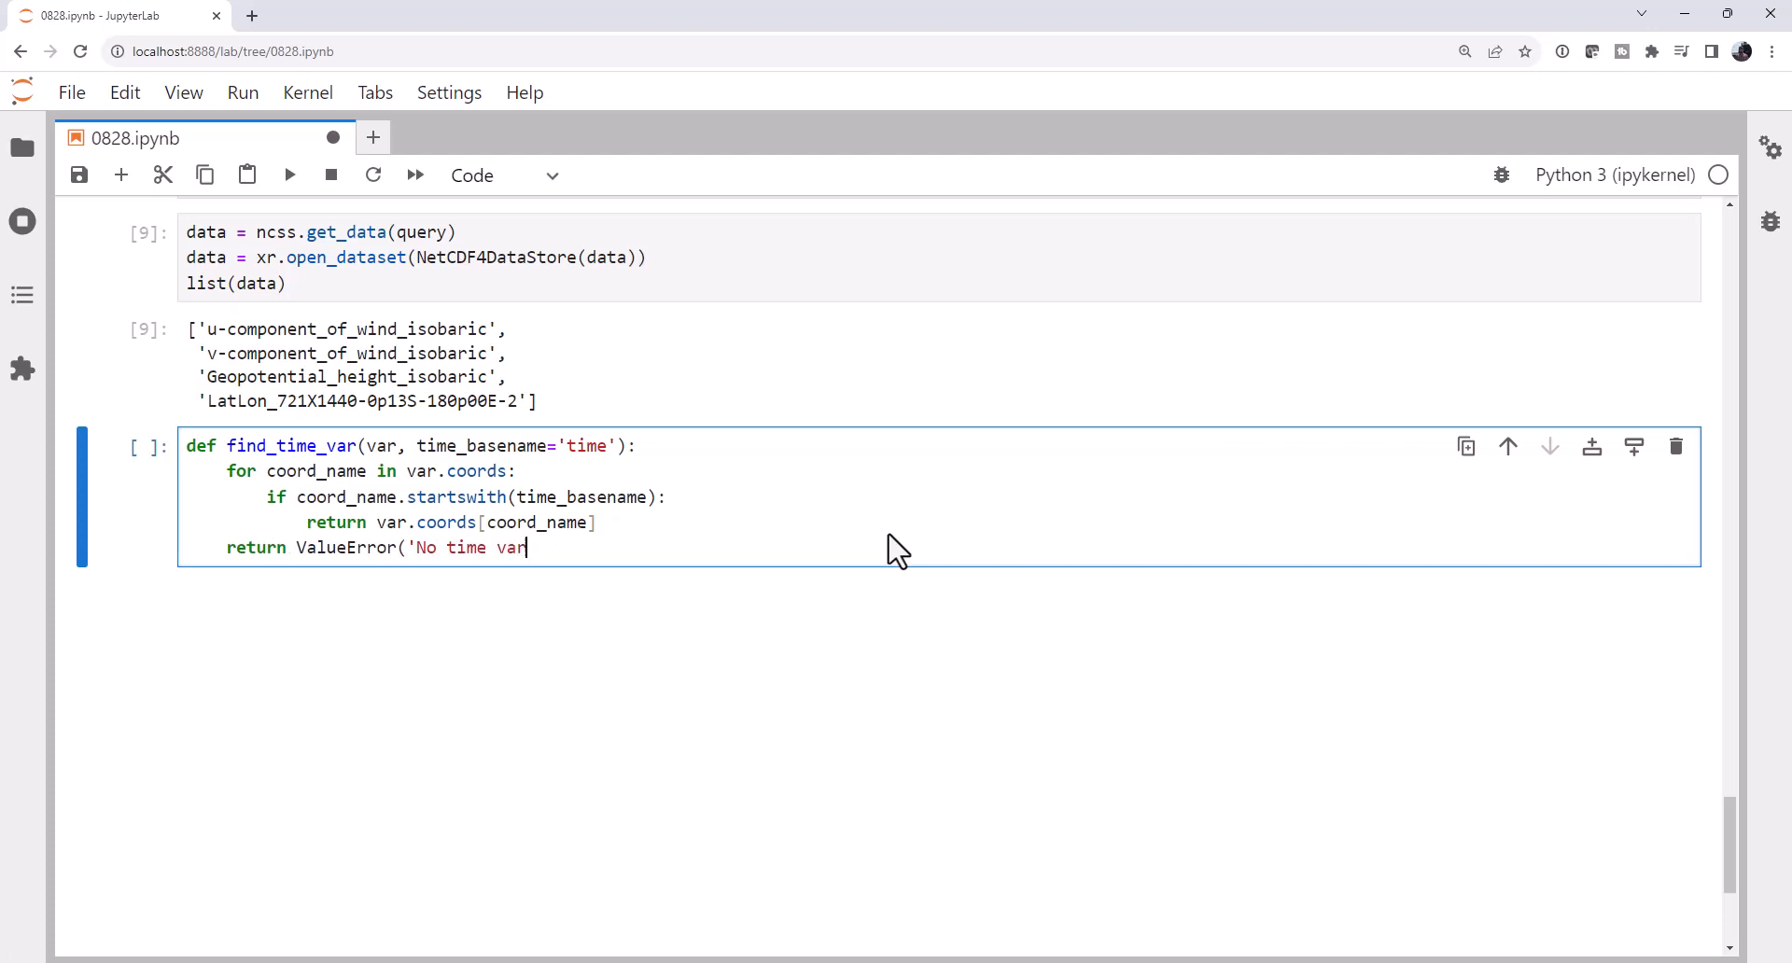
type("iable found!")
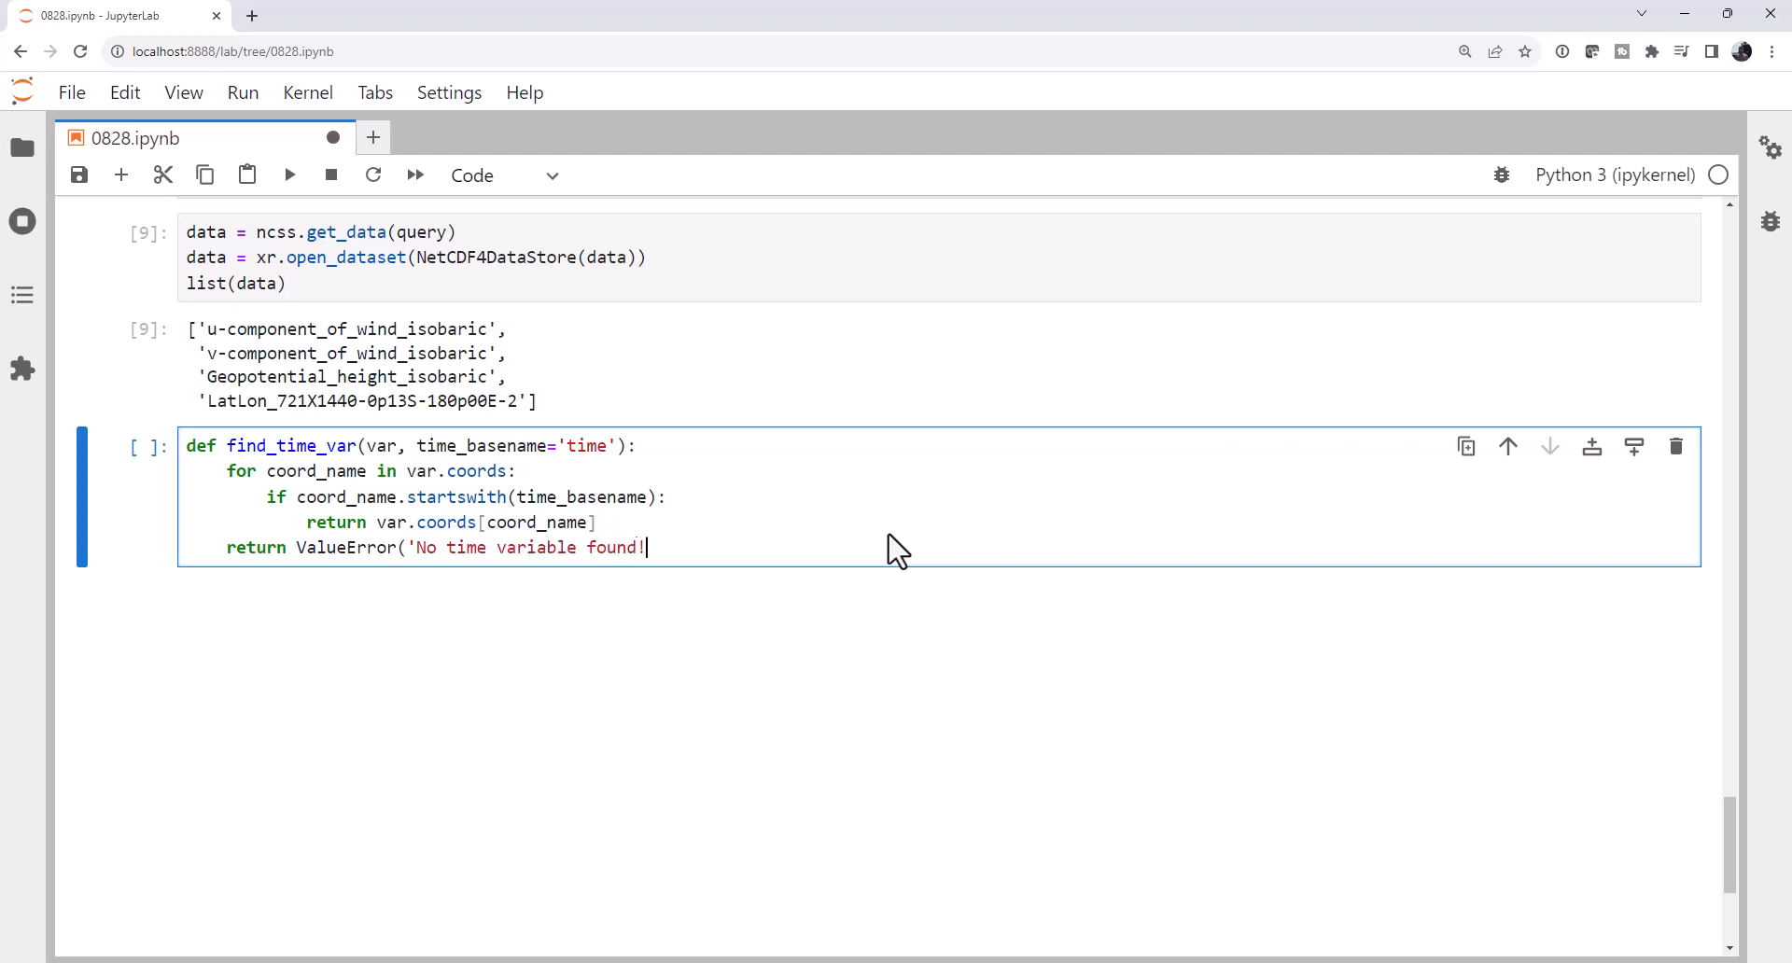
type("')")
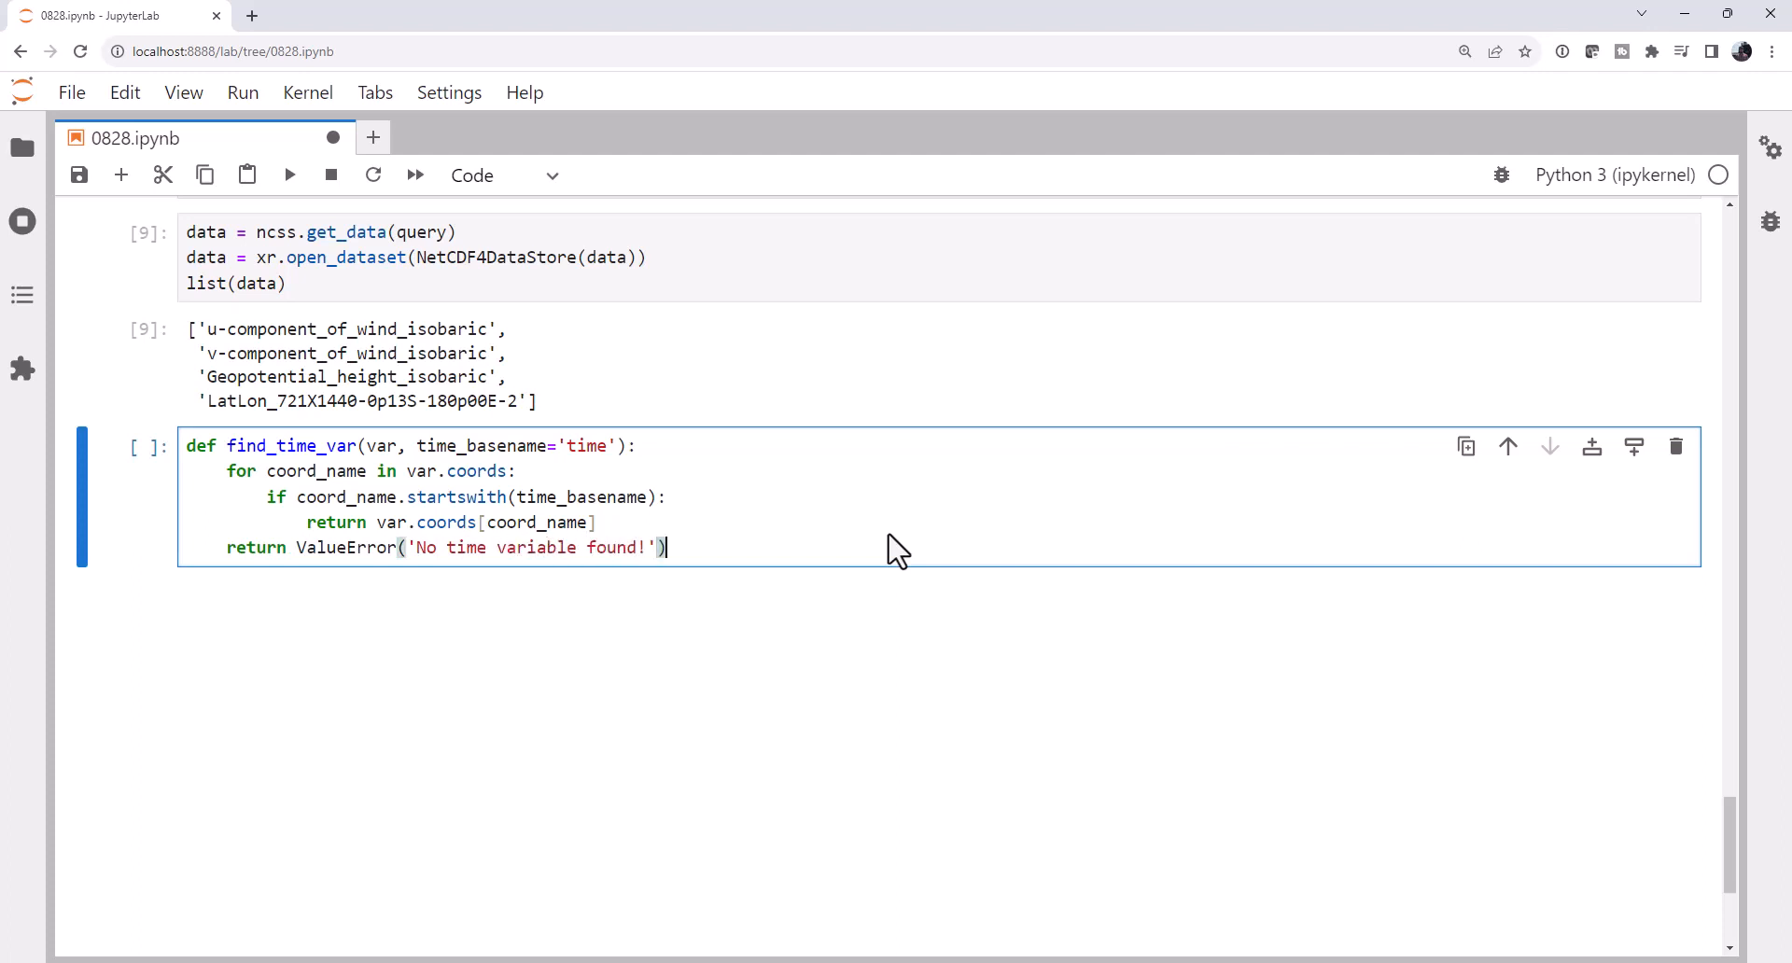
key("shift+enter")
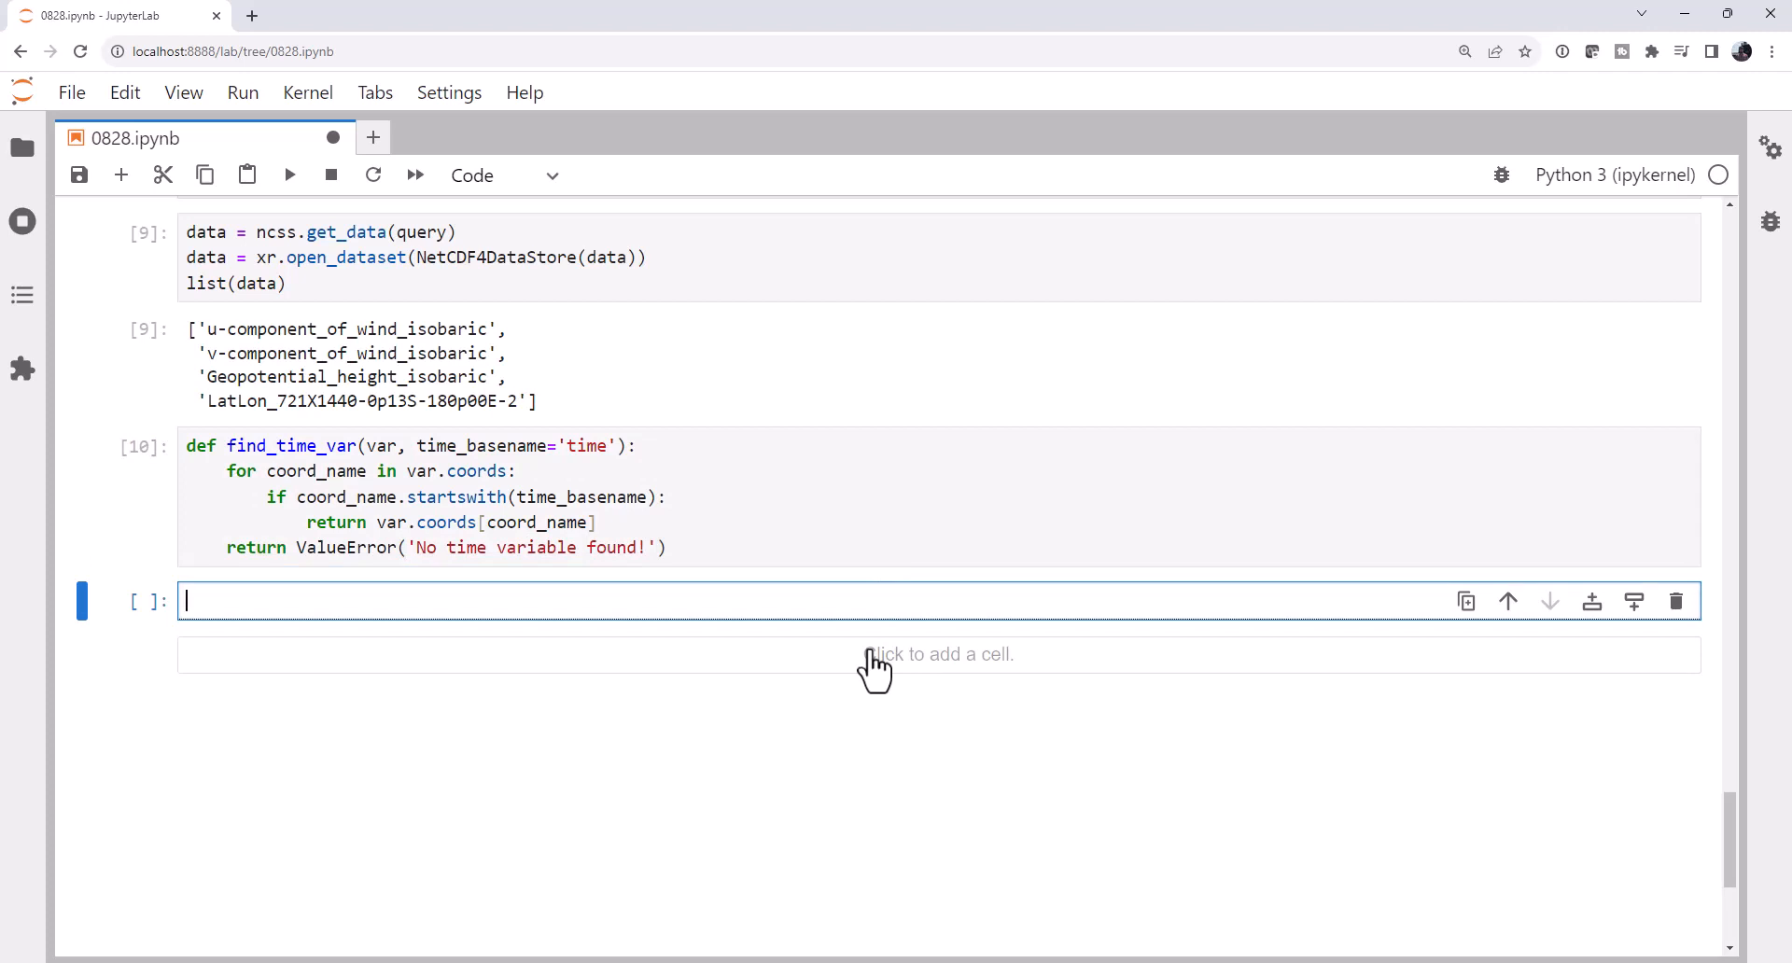
Assign wind_u, wind_v and heights from data and time_1d = find_time_var(wind_u), then run.
type("wind_")
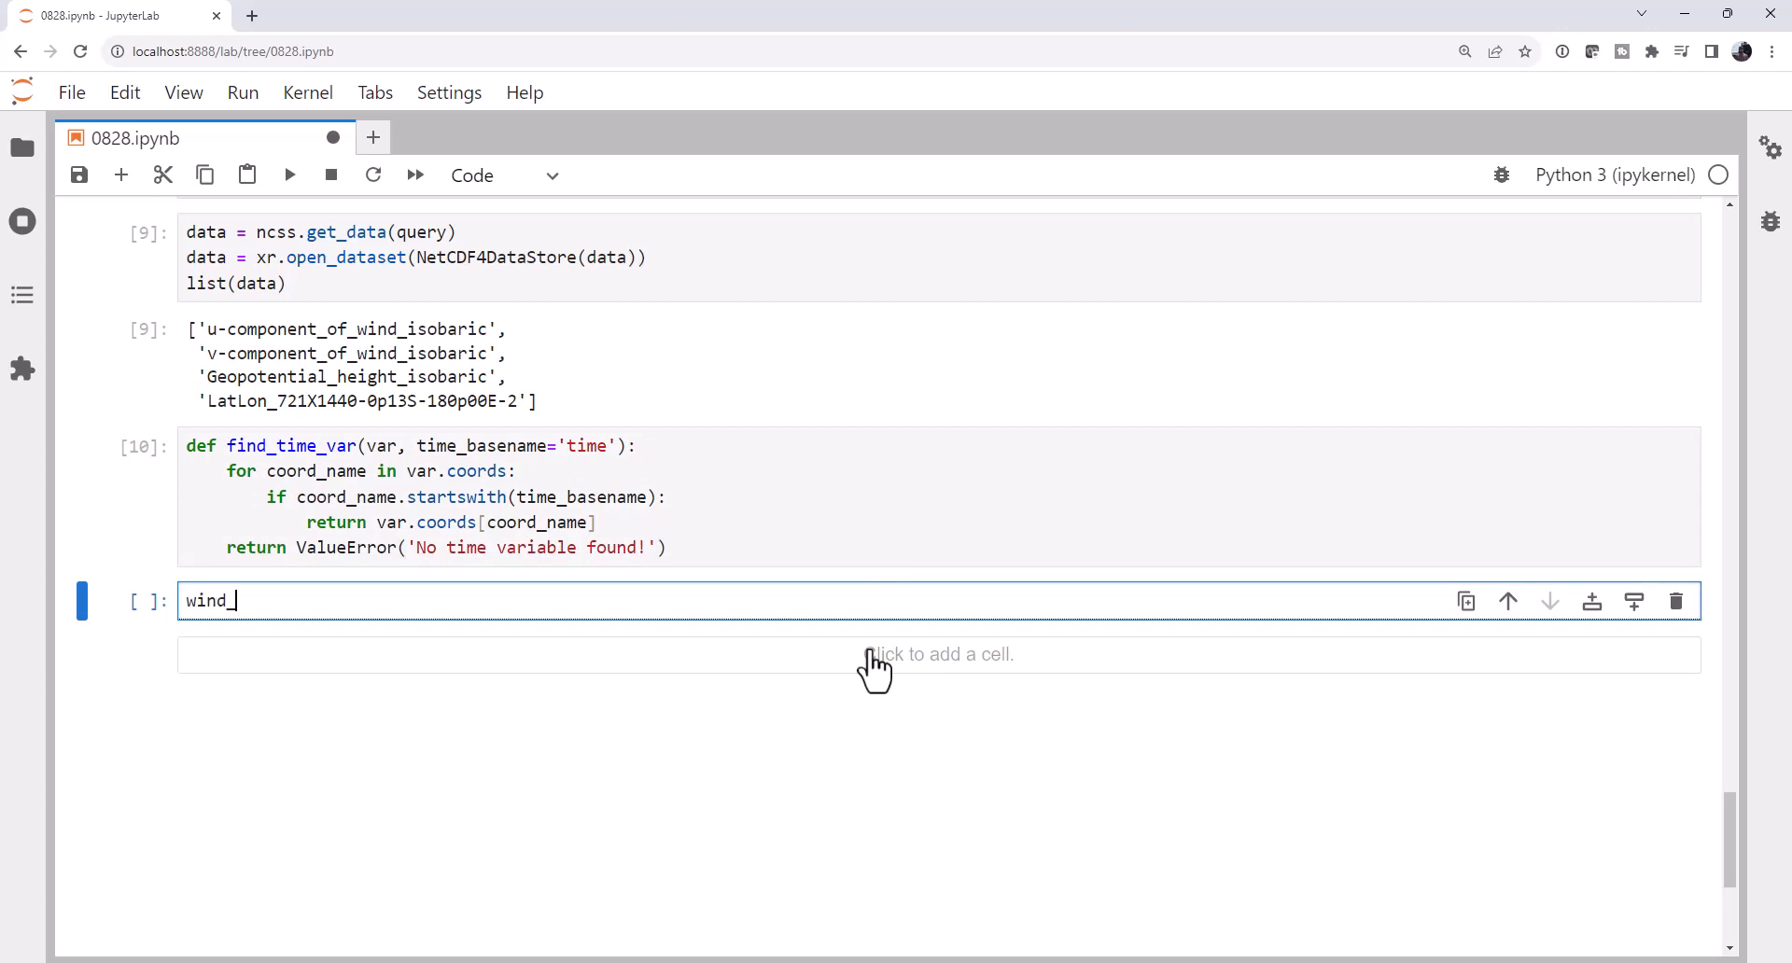
type("u")
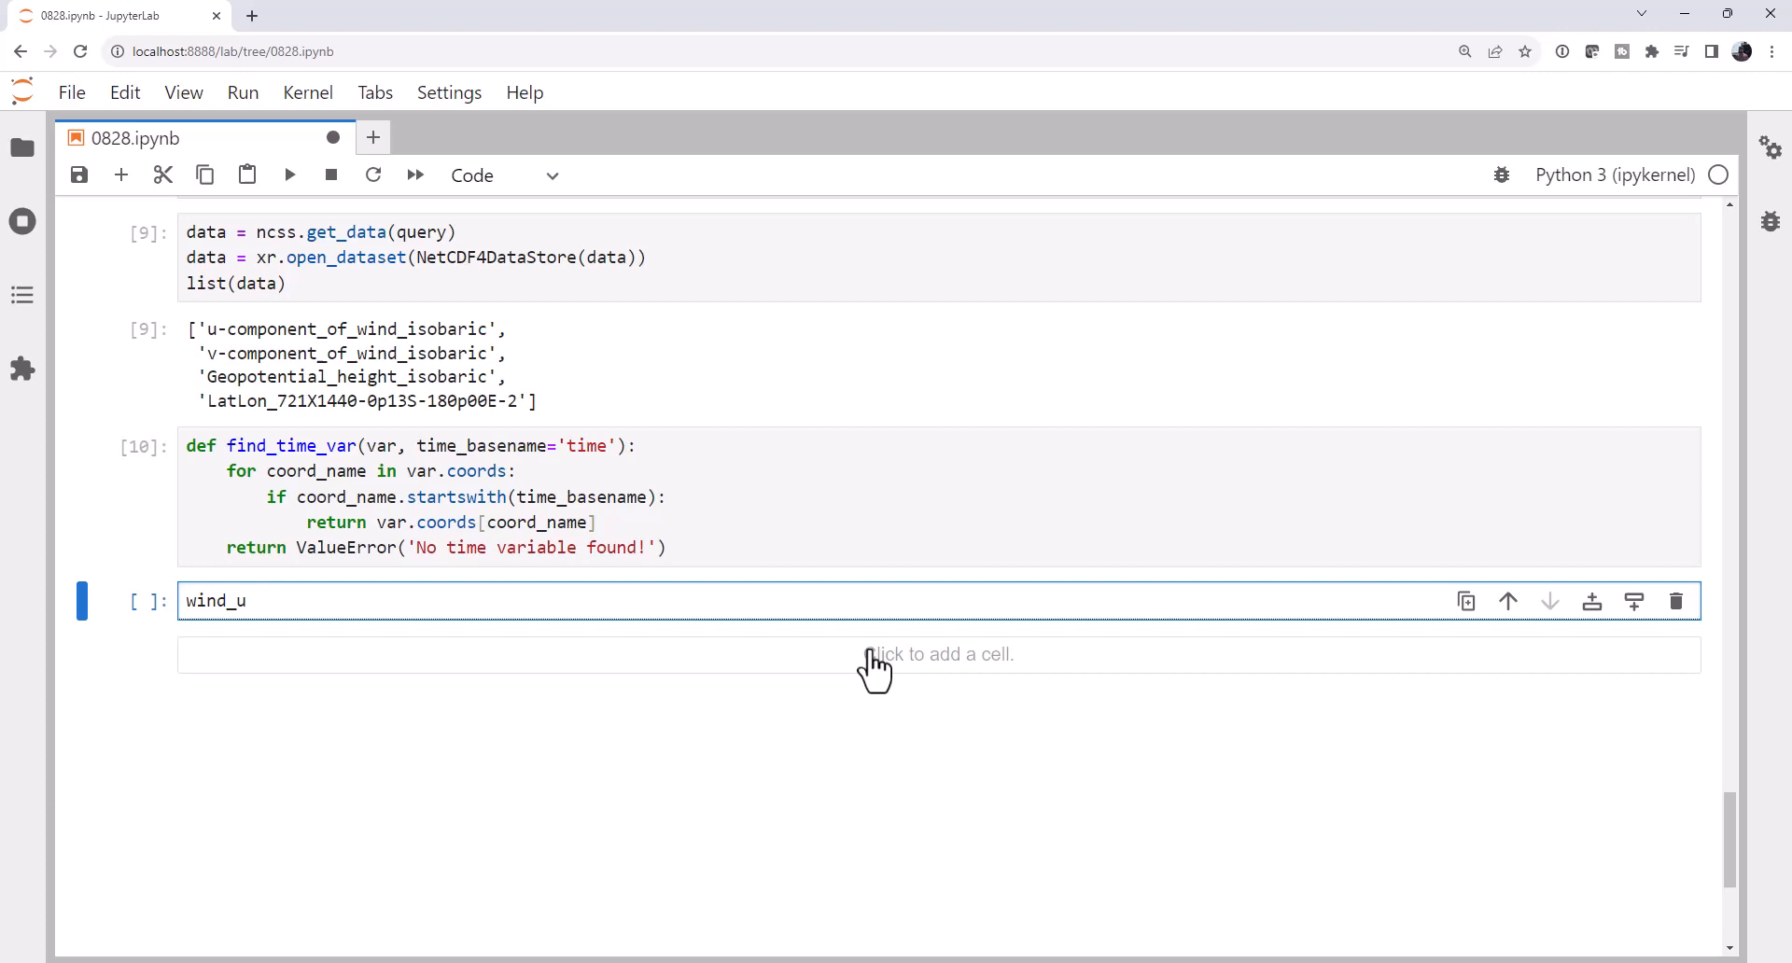
type("= data[")
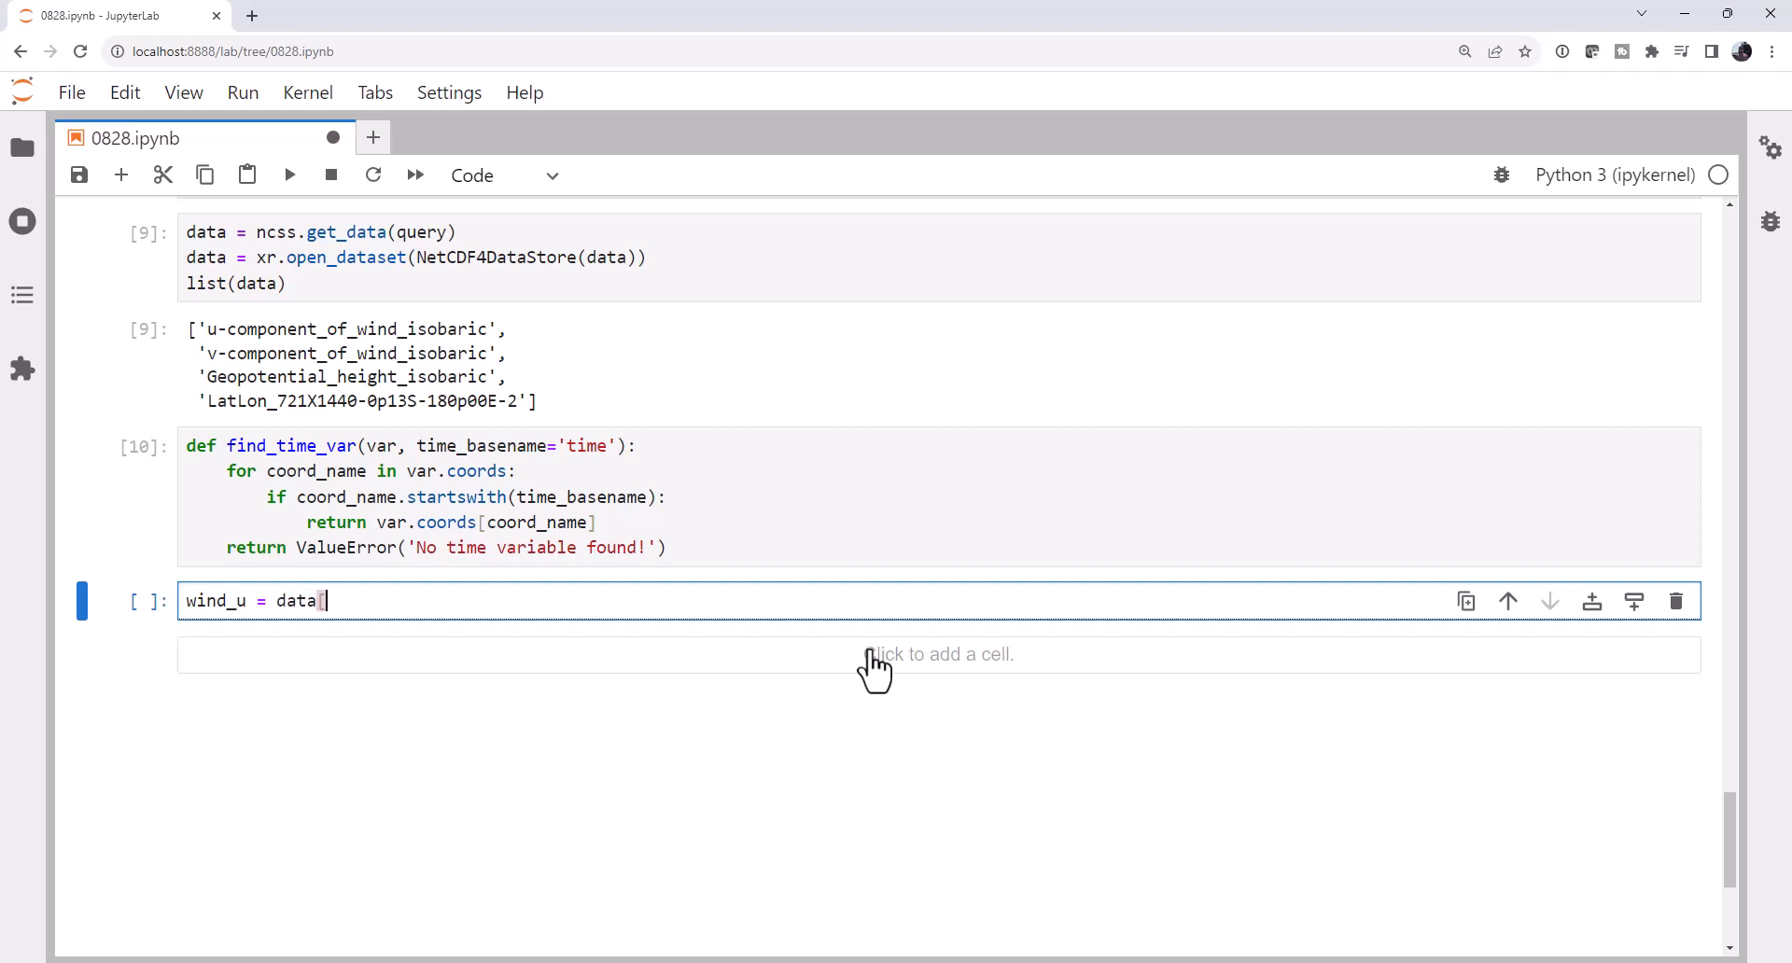
type("['u-component_of_wind_isobaric")
type("wind_v = data")
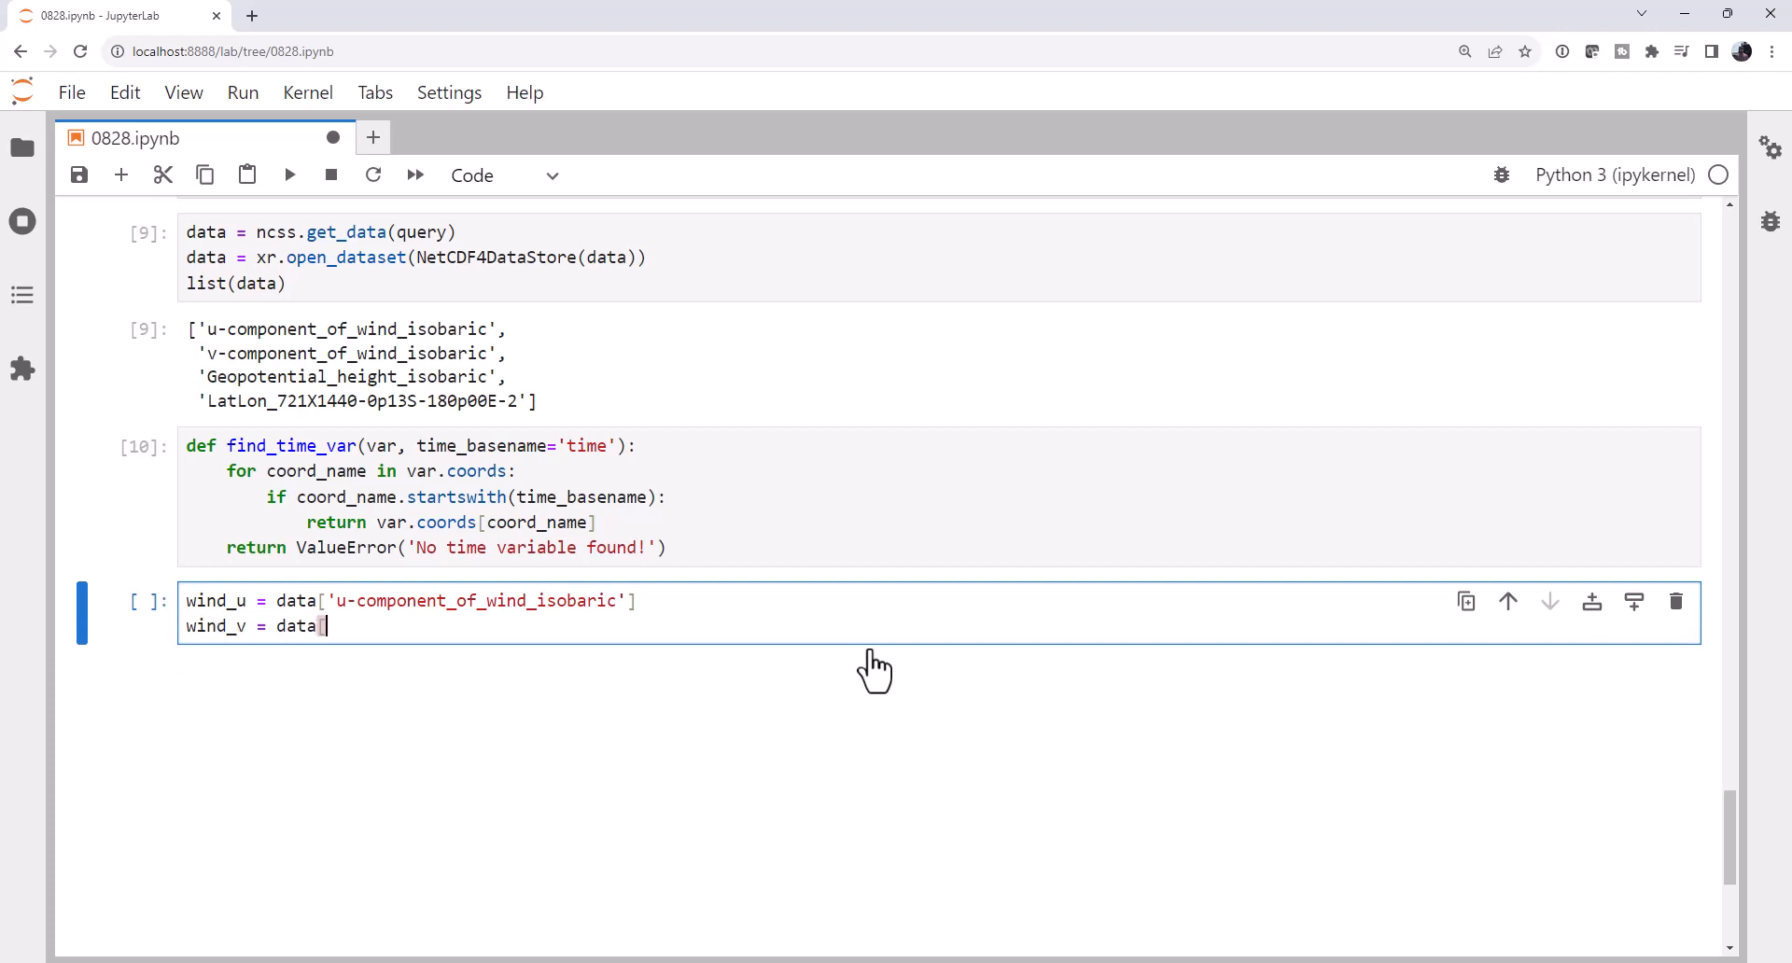
type("['v-component_of_wind_isobaric'")
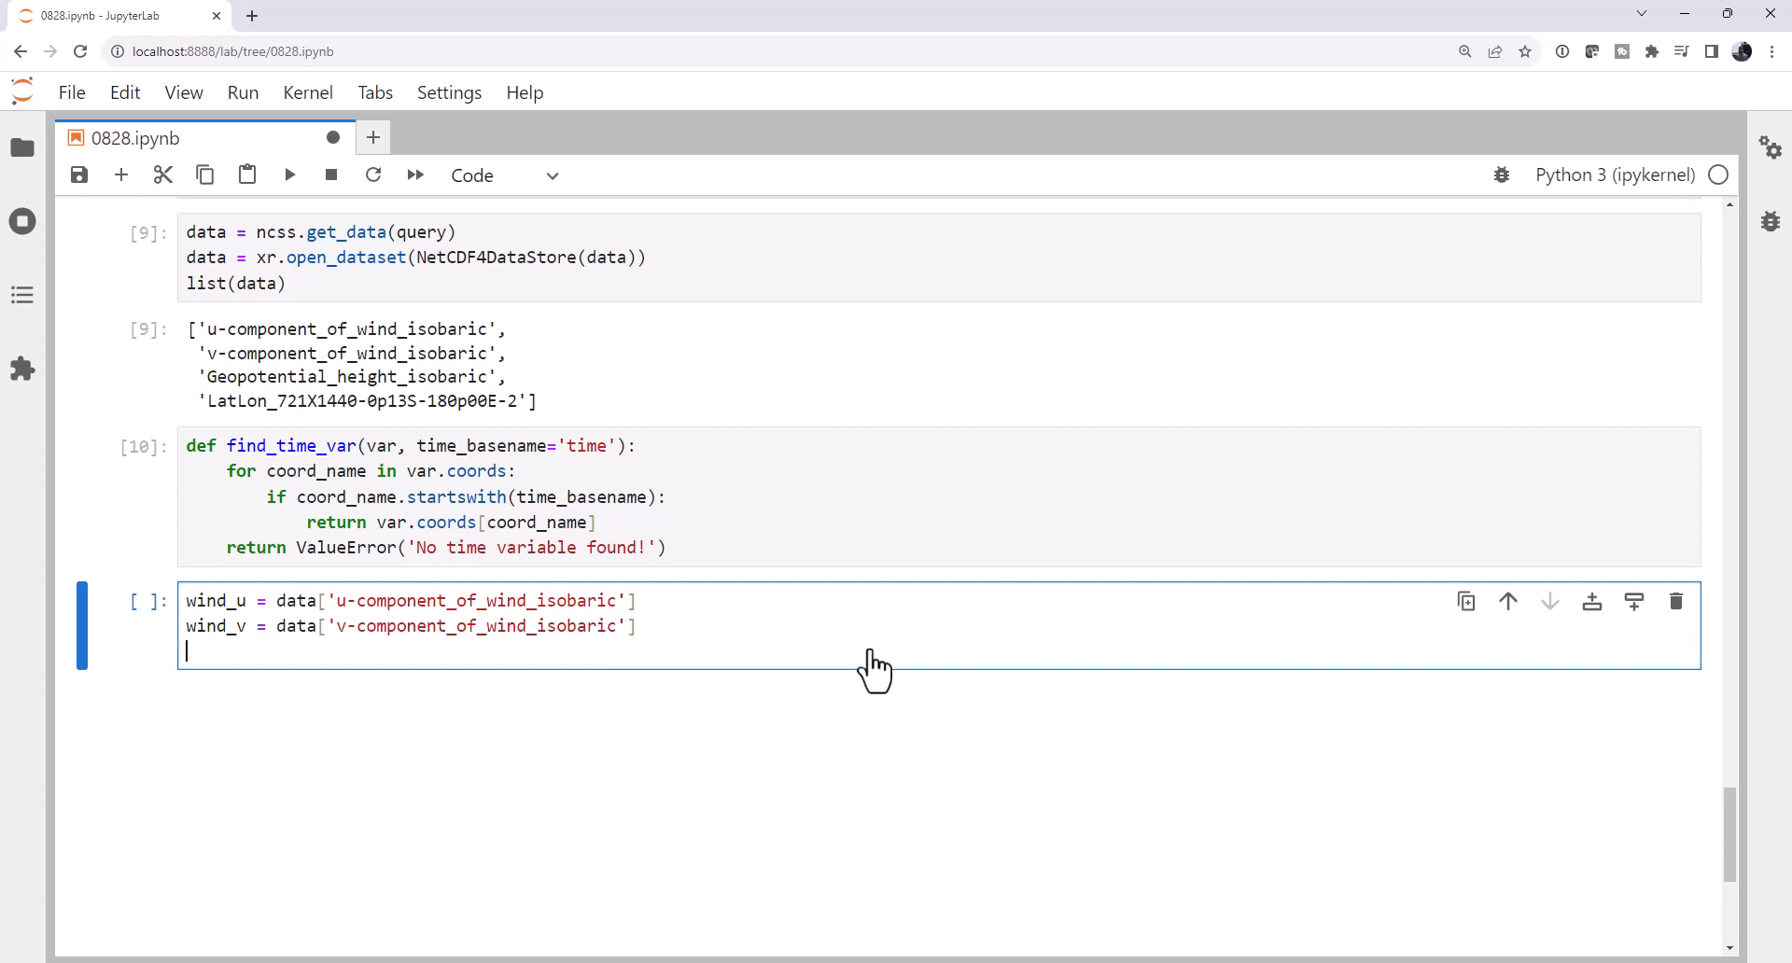
type("heights = data")
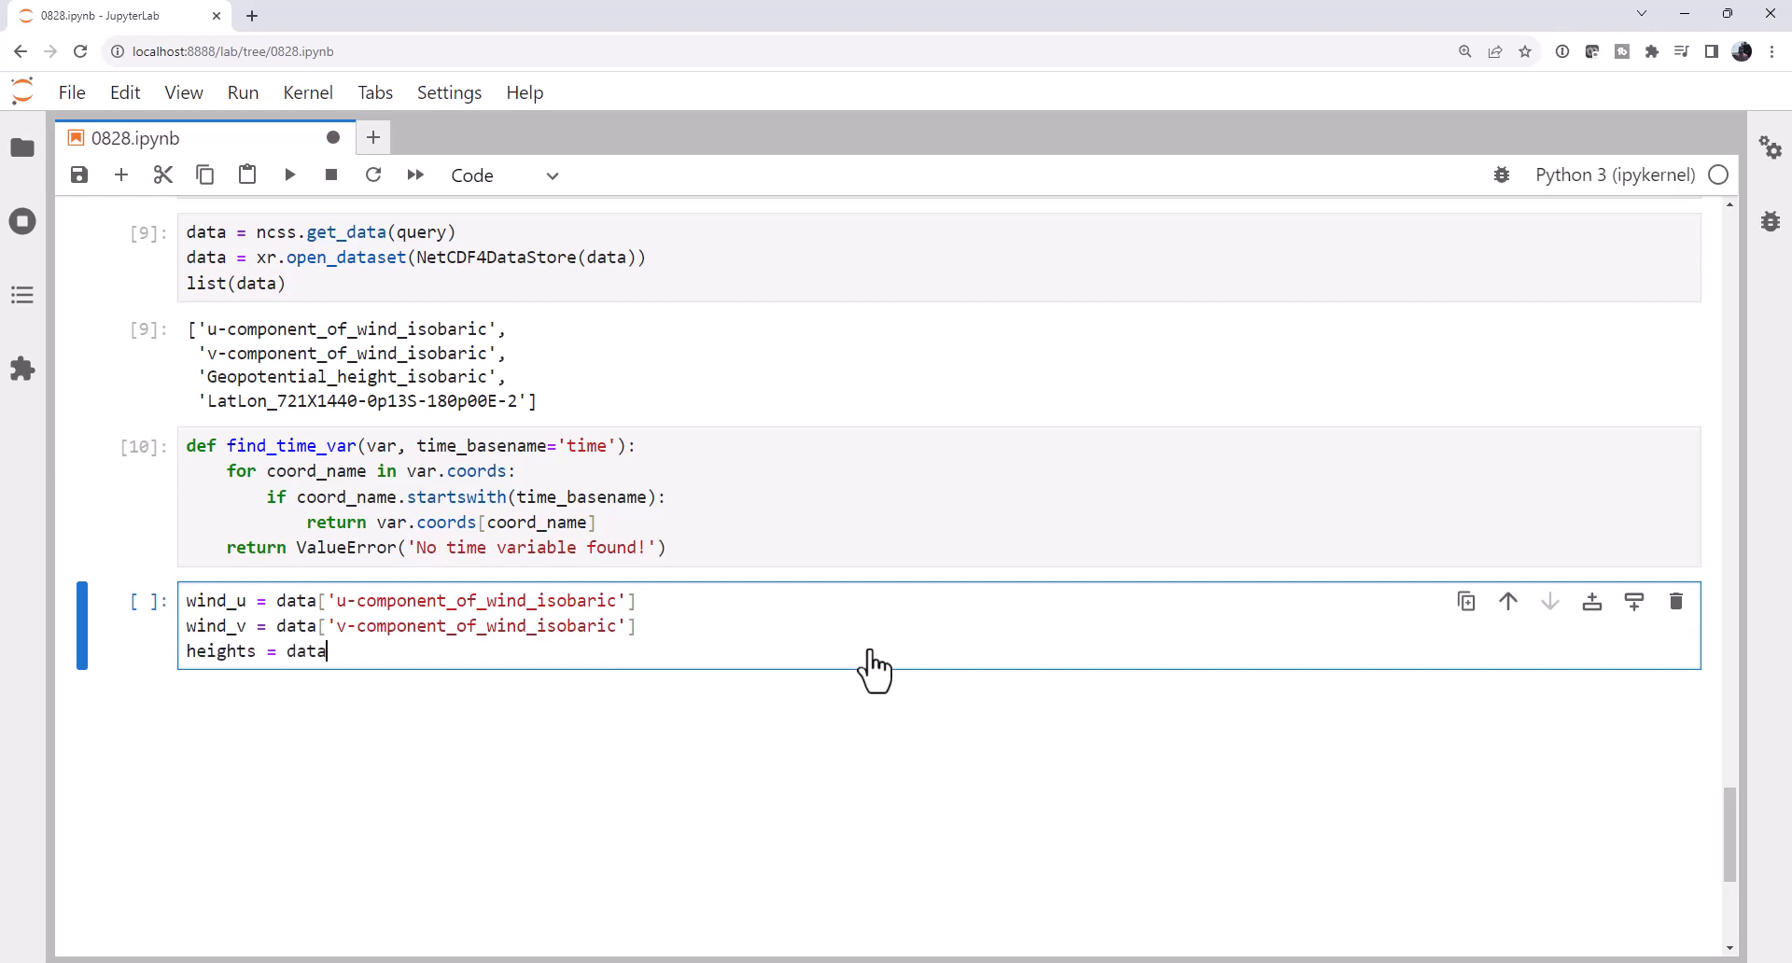
type("['Geopotential_height_isobaric")
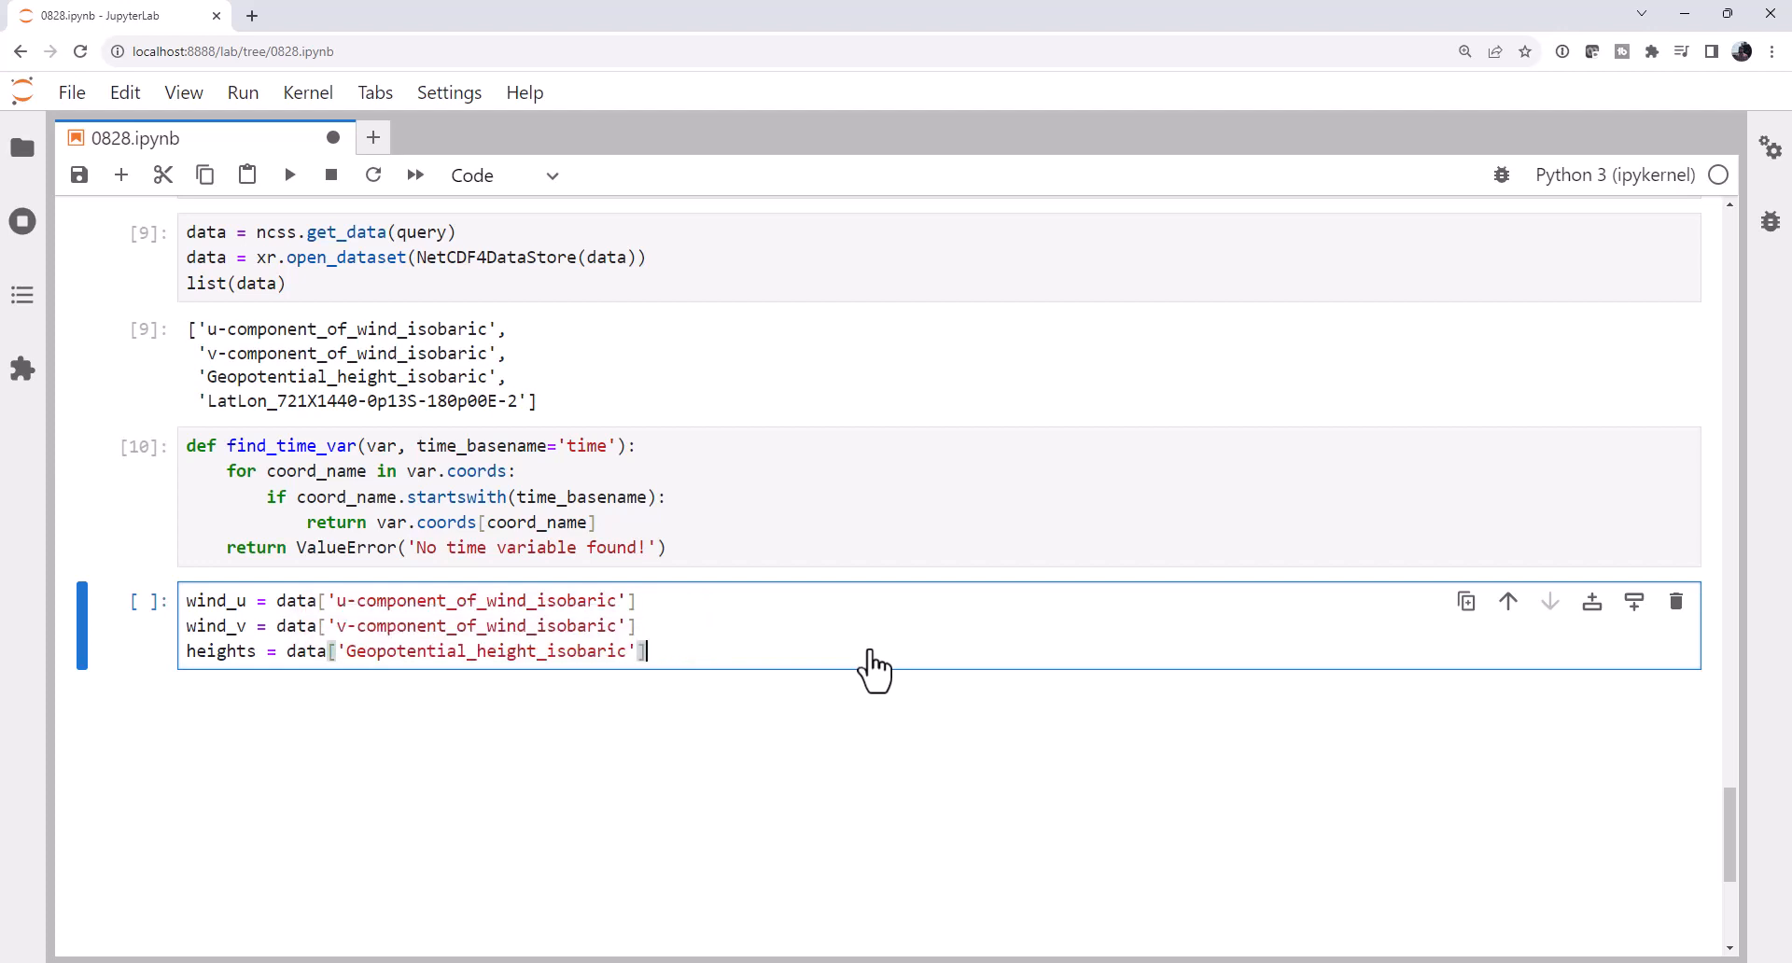
type("time")
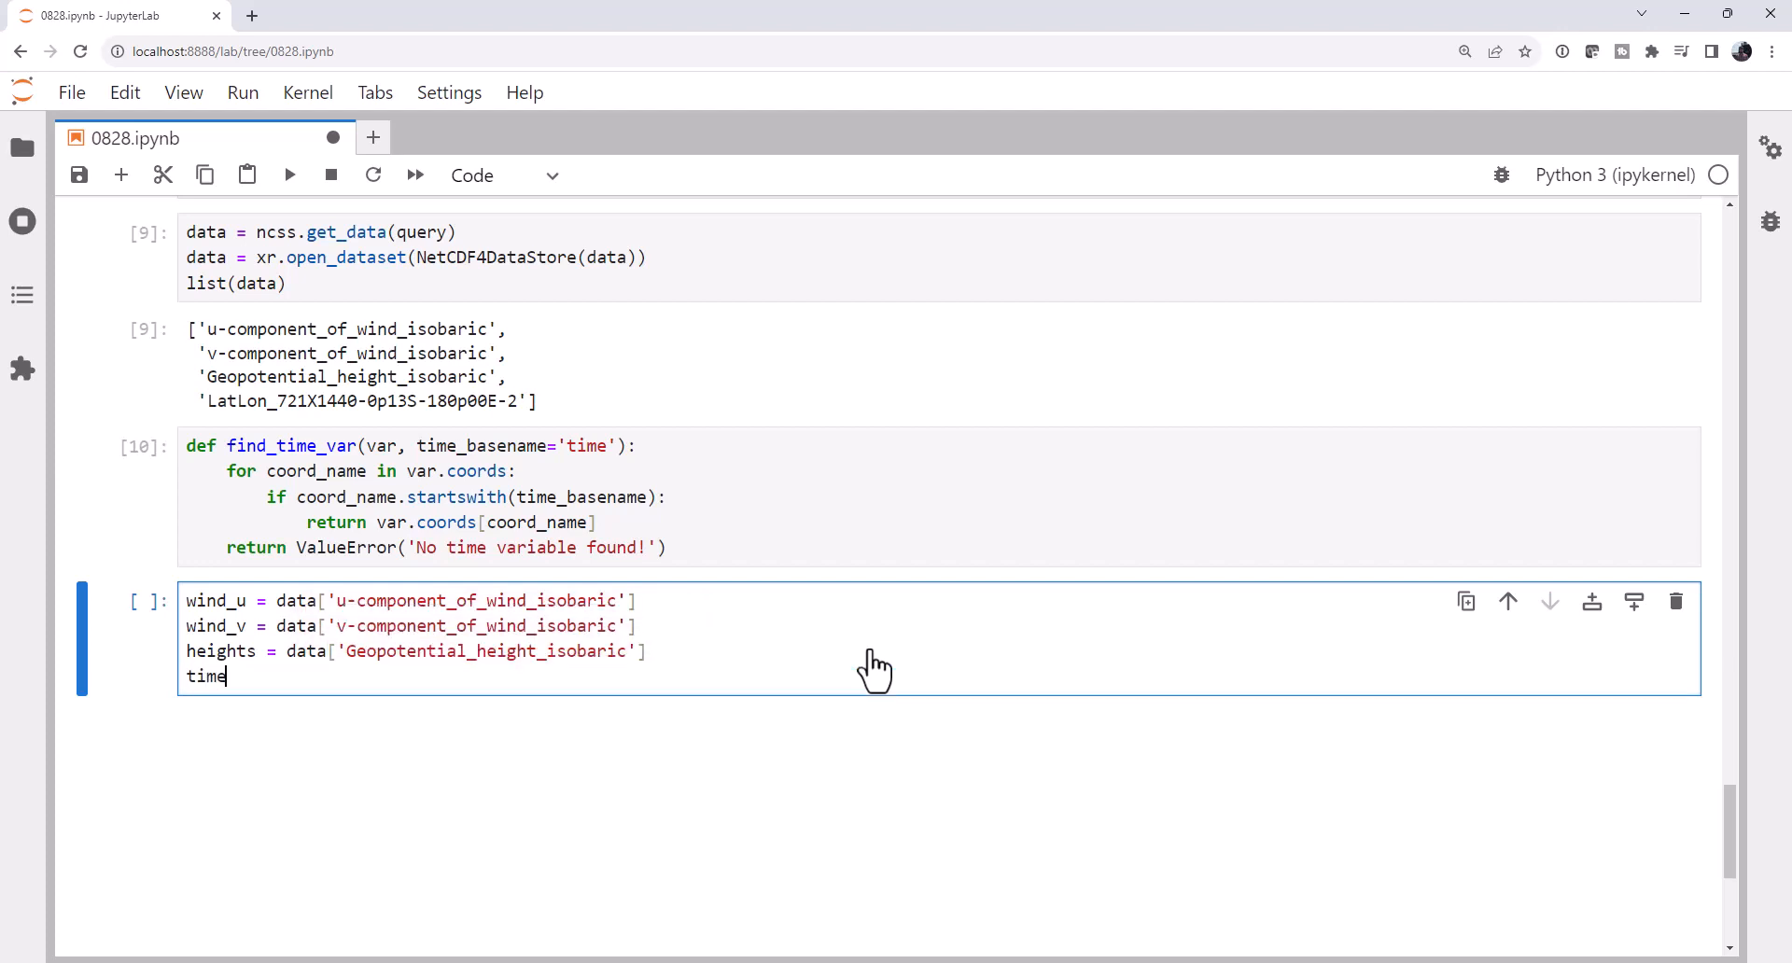
type("_1d =")
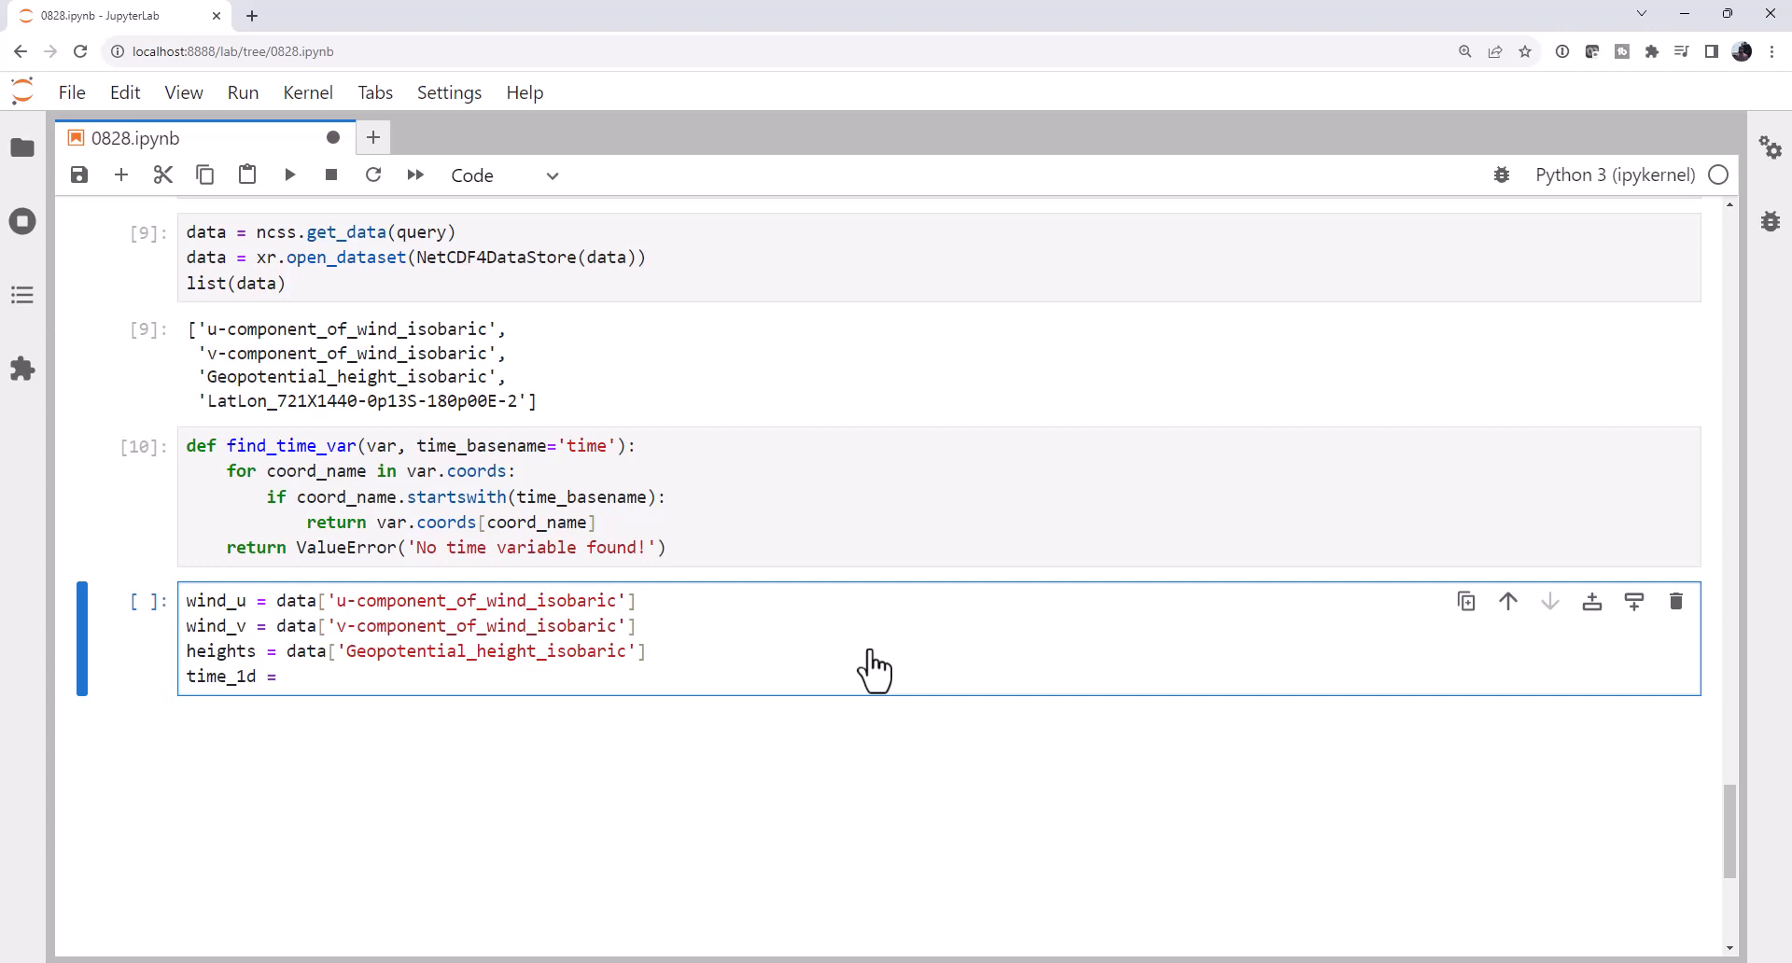
type("find_time_var(win")
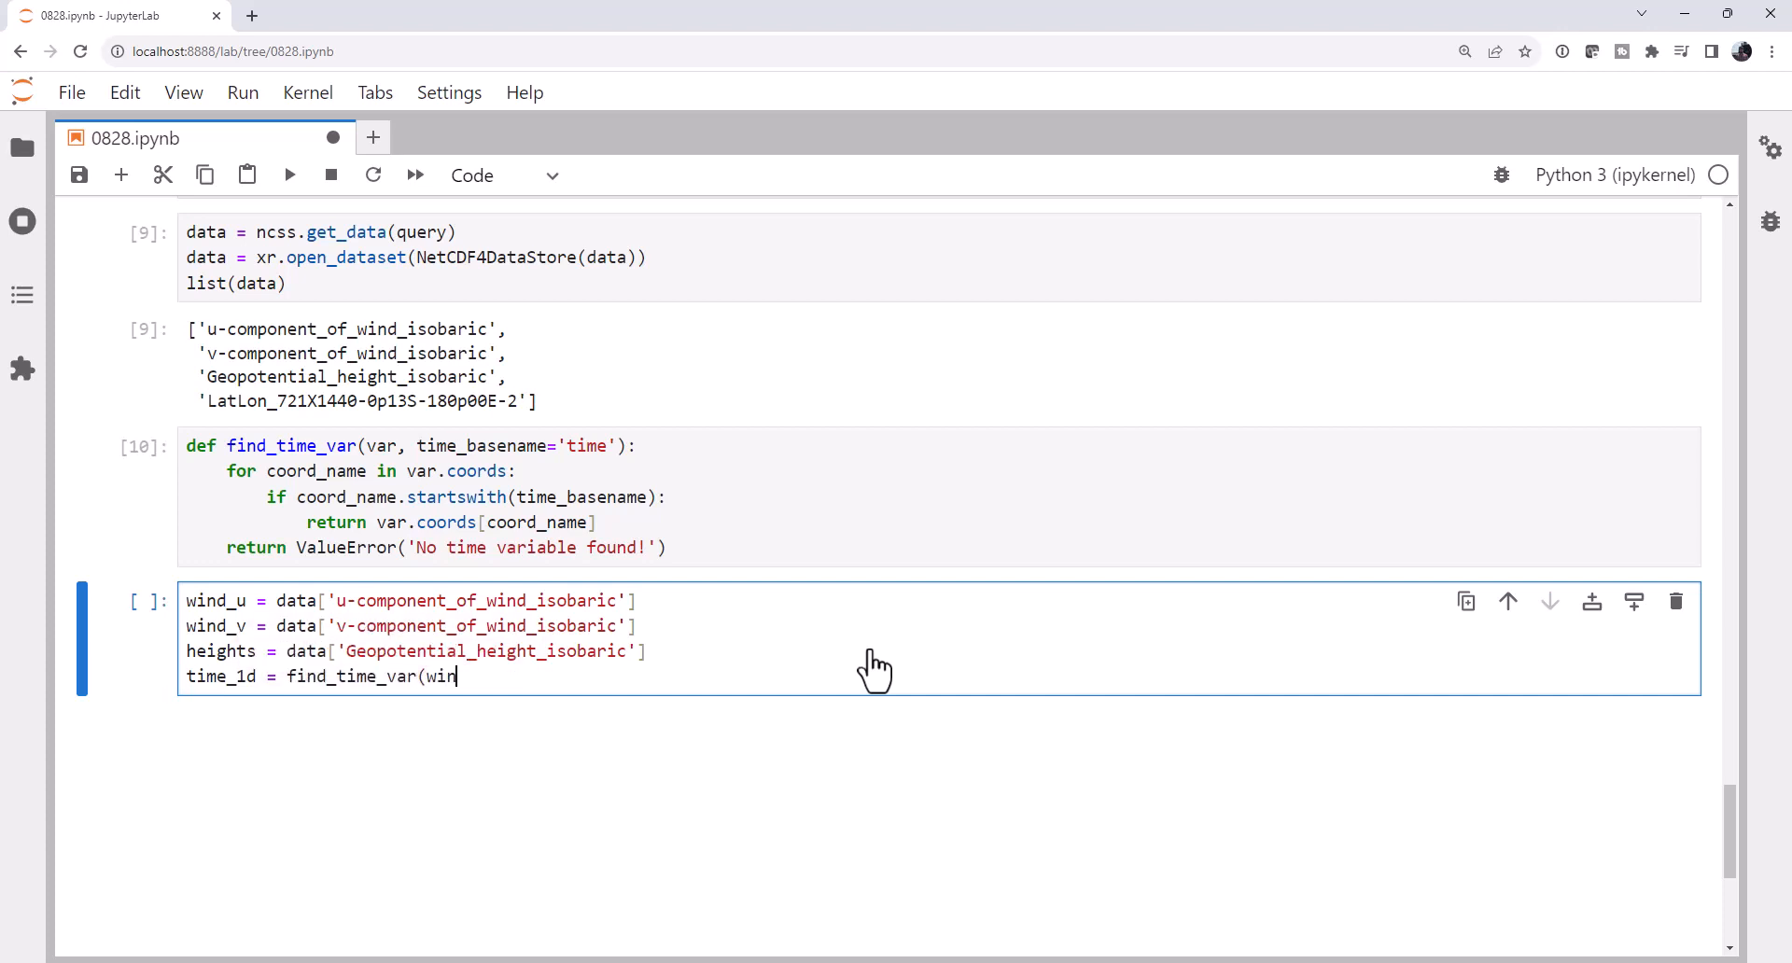
type("d_u)")
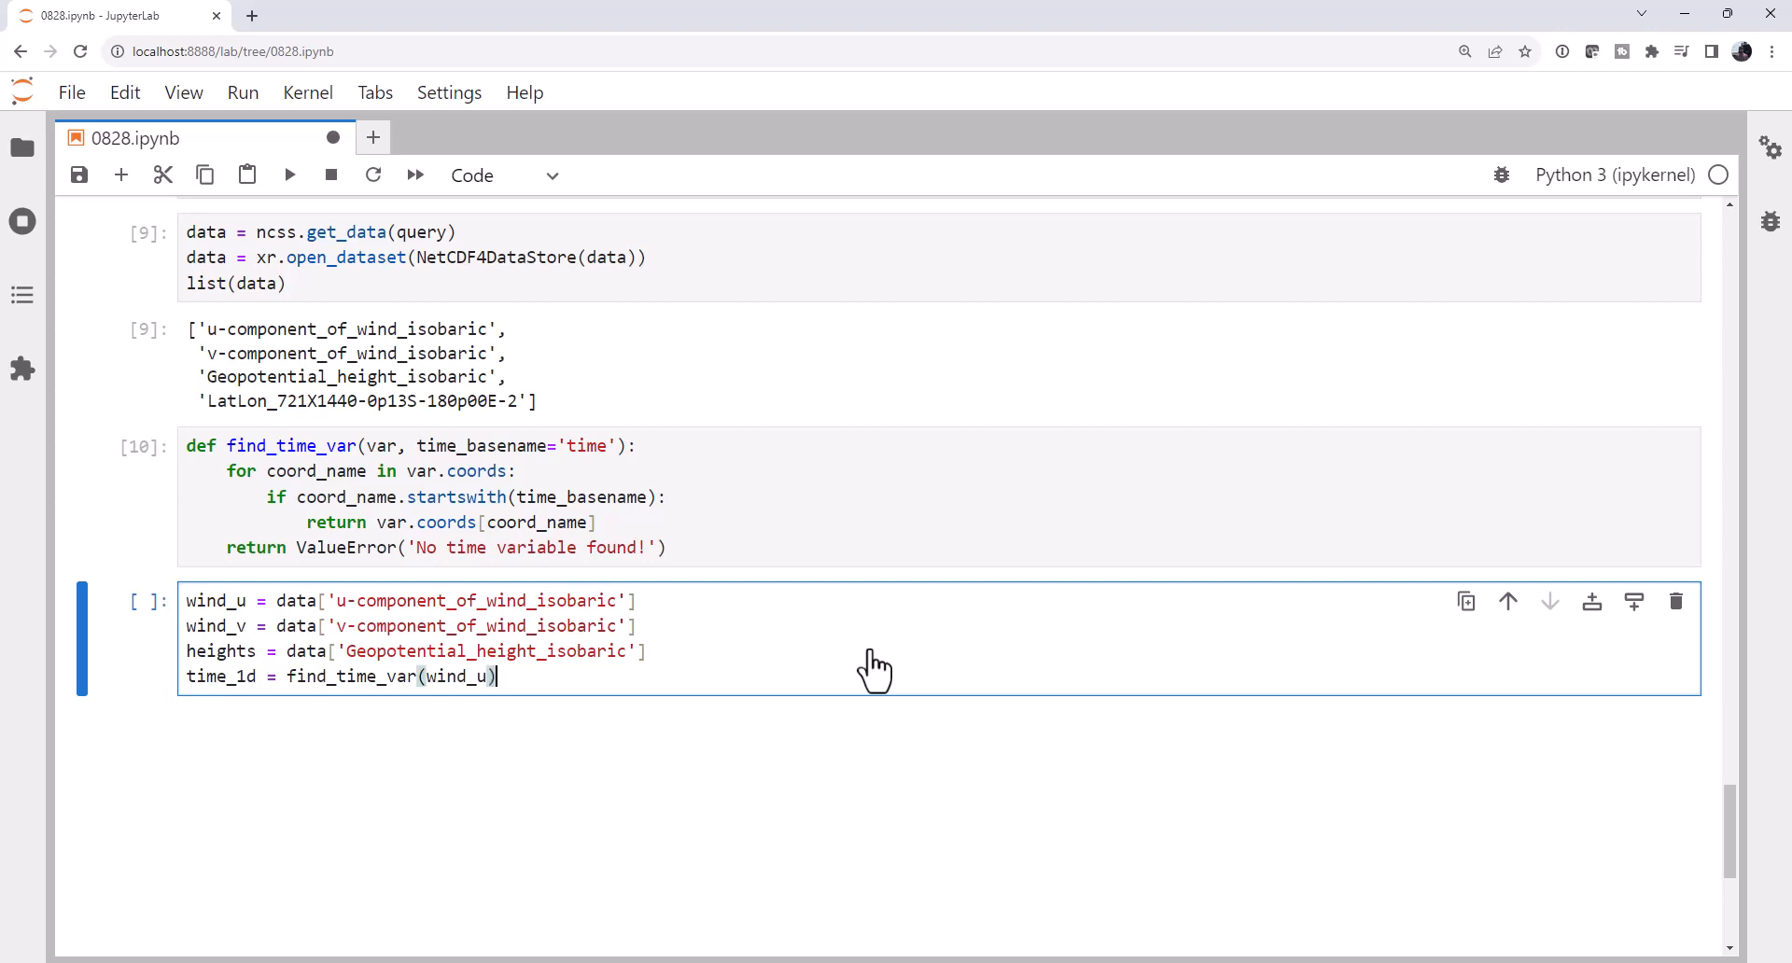
key("shift+enter")
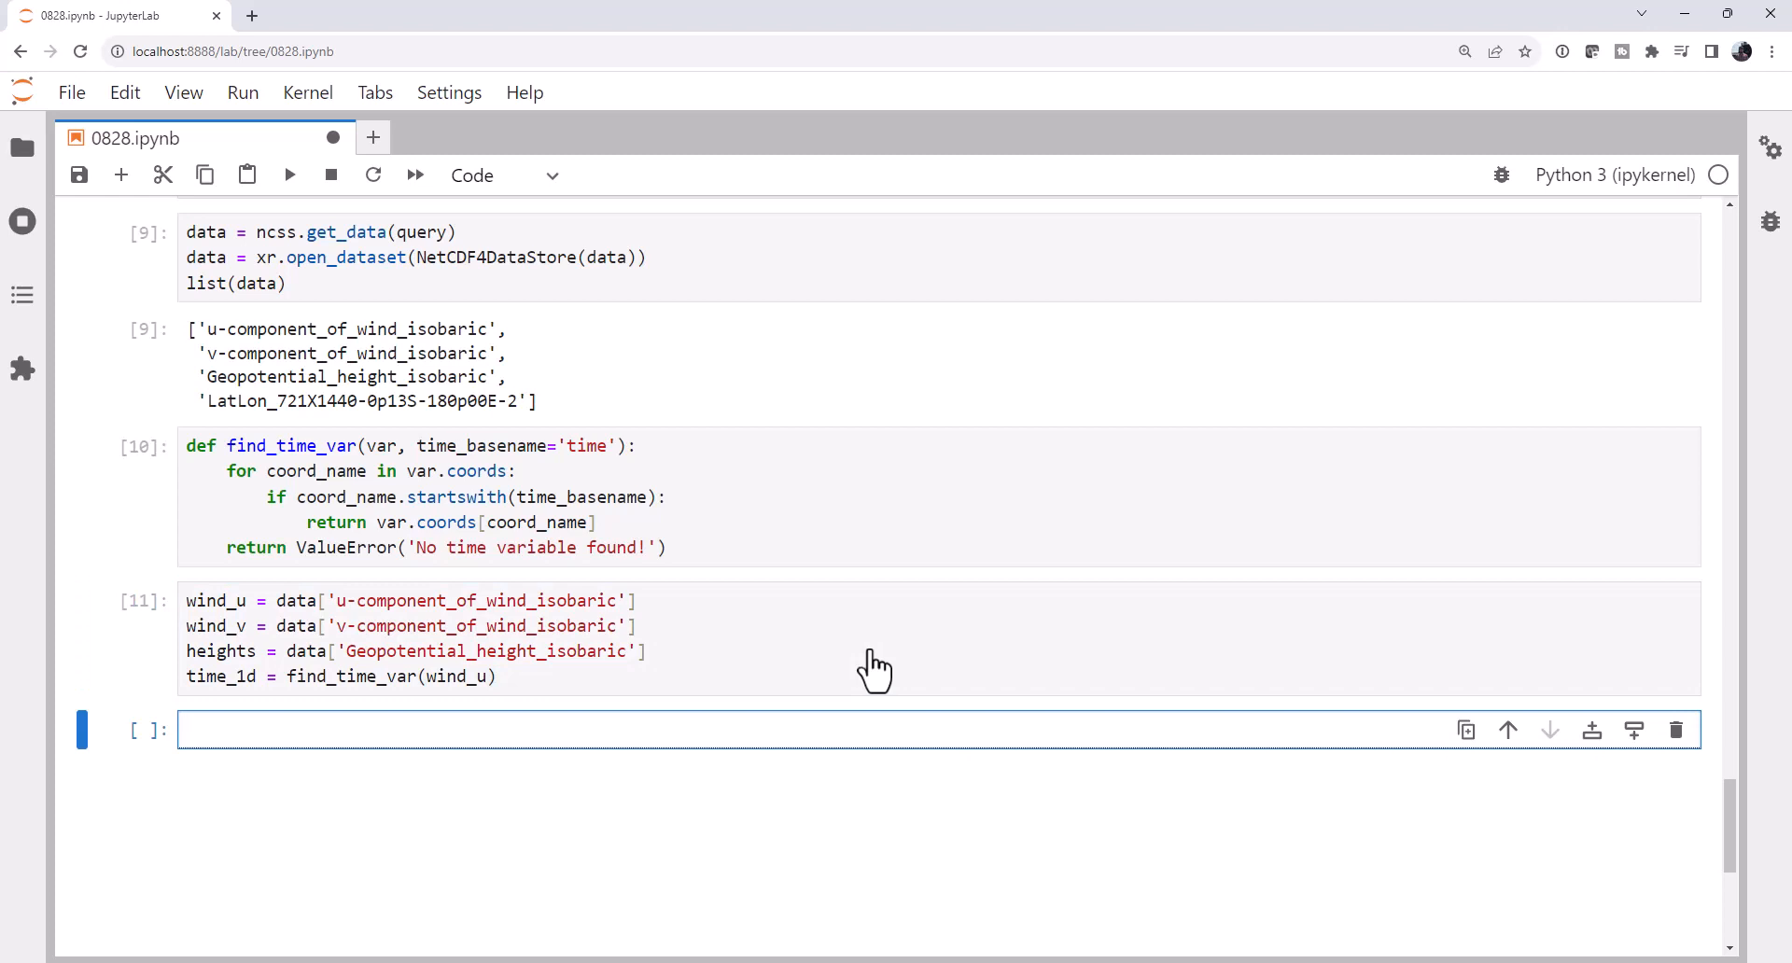
Type imports of units from metpy.units, numpy as np and metpy.calc as mpcalc.
type("impo")
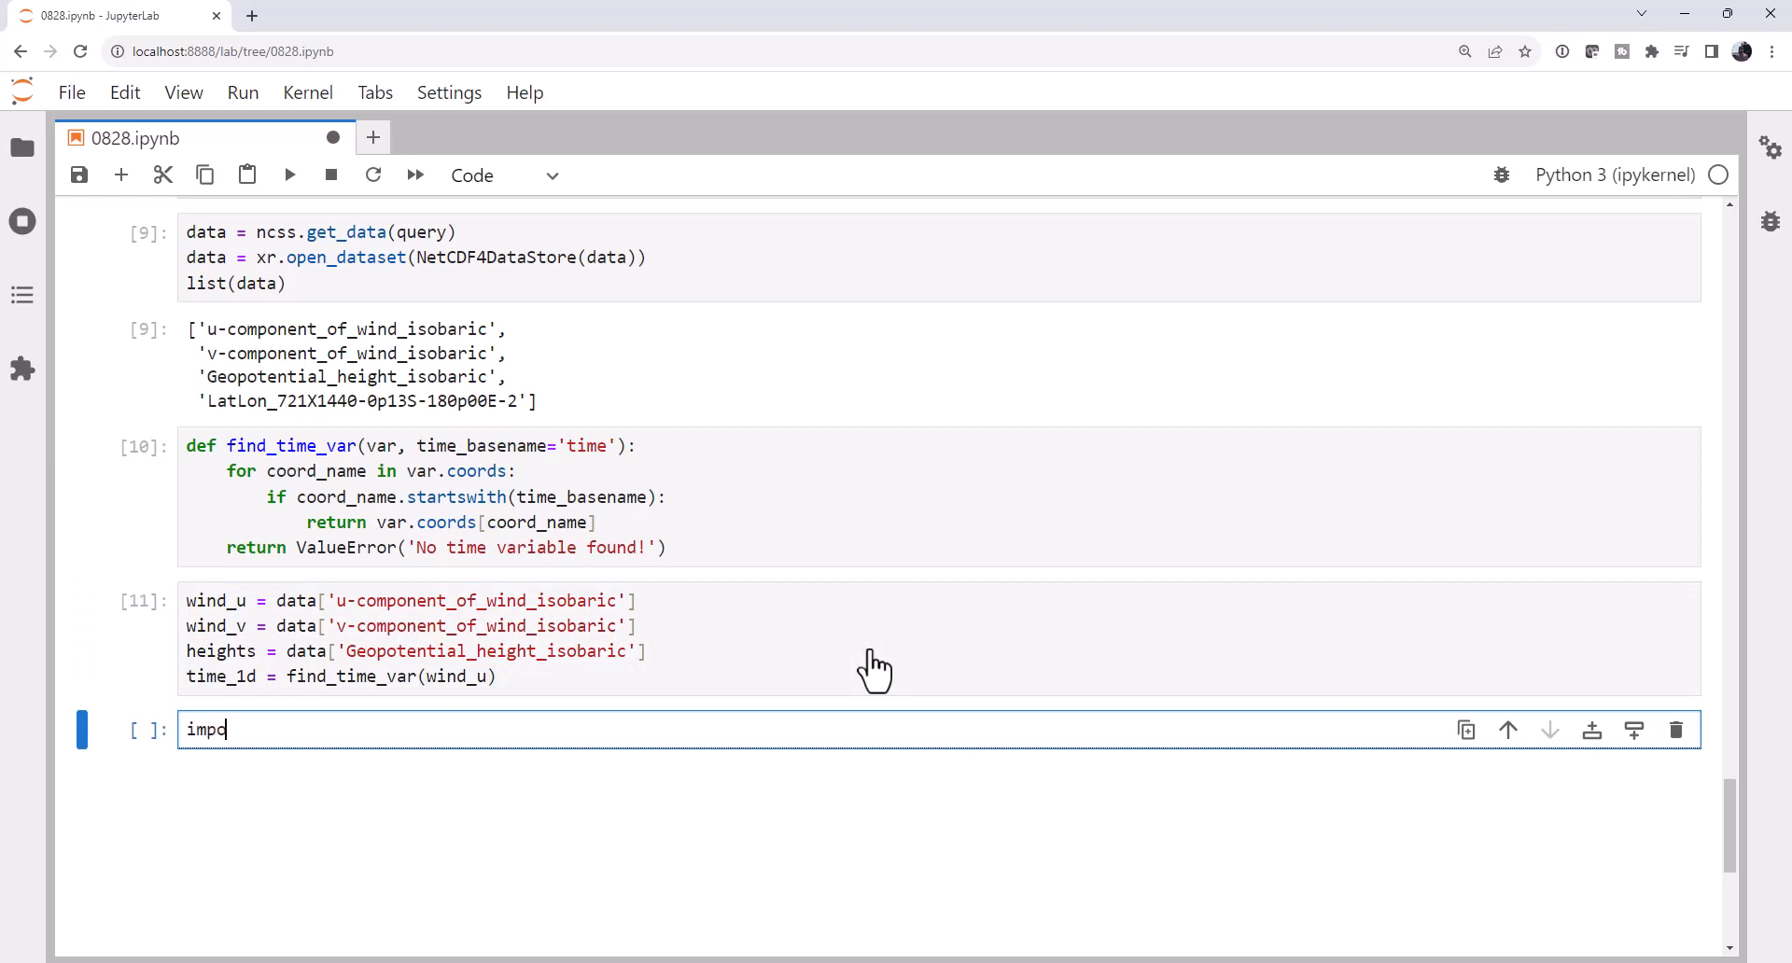
key("ctrl+a")
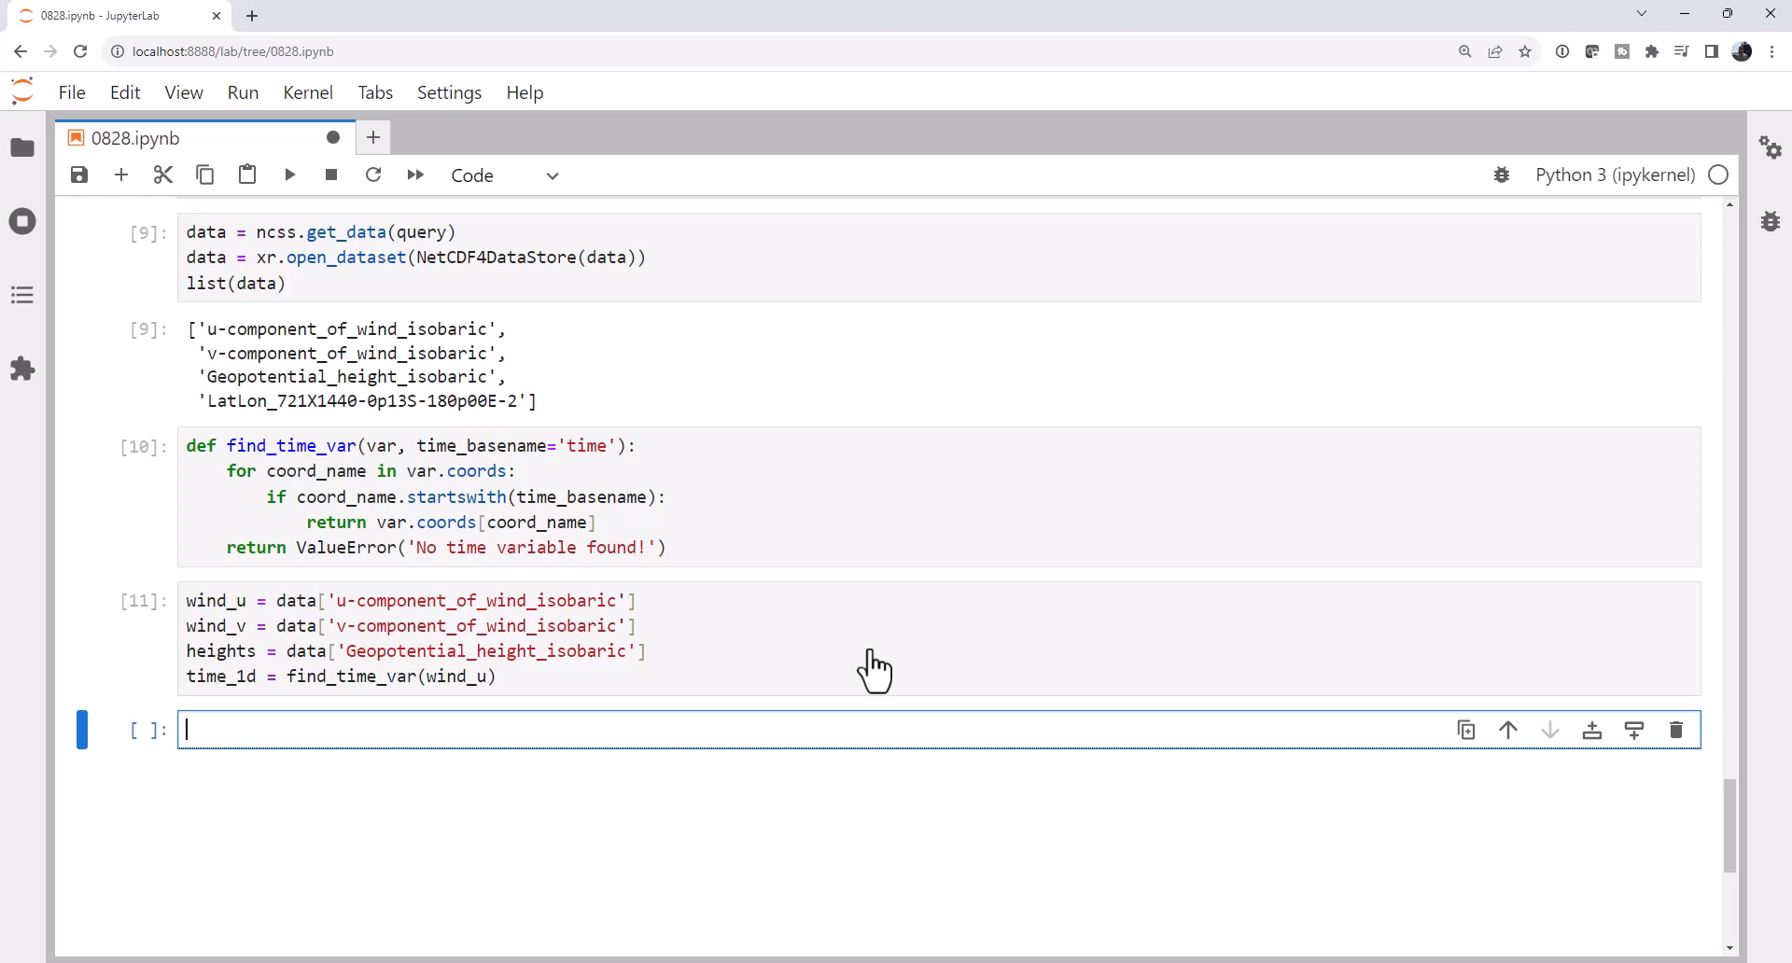
type("fro")
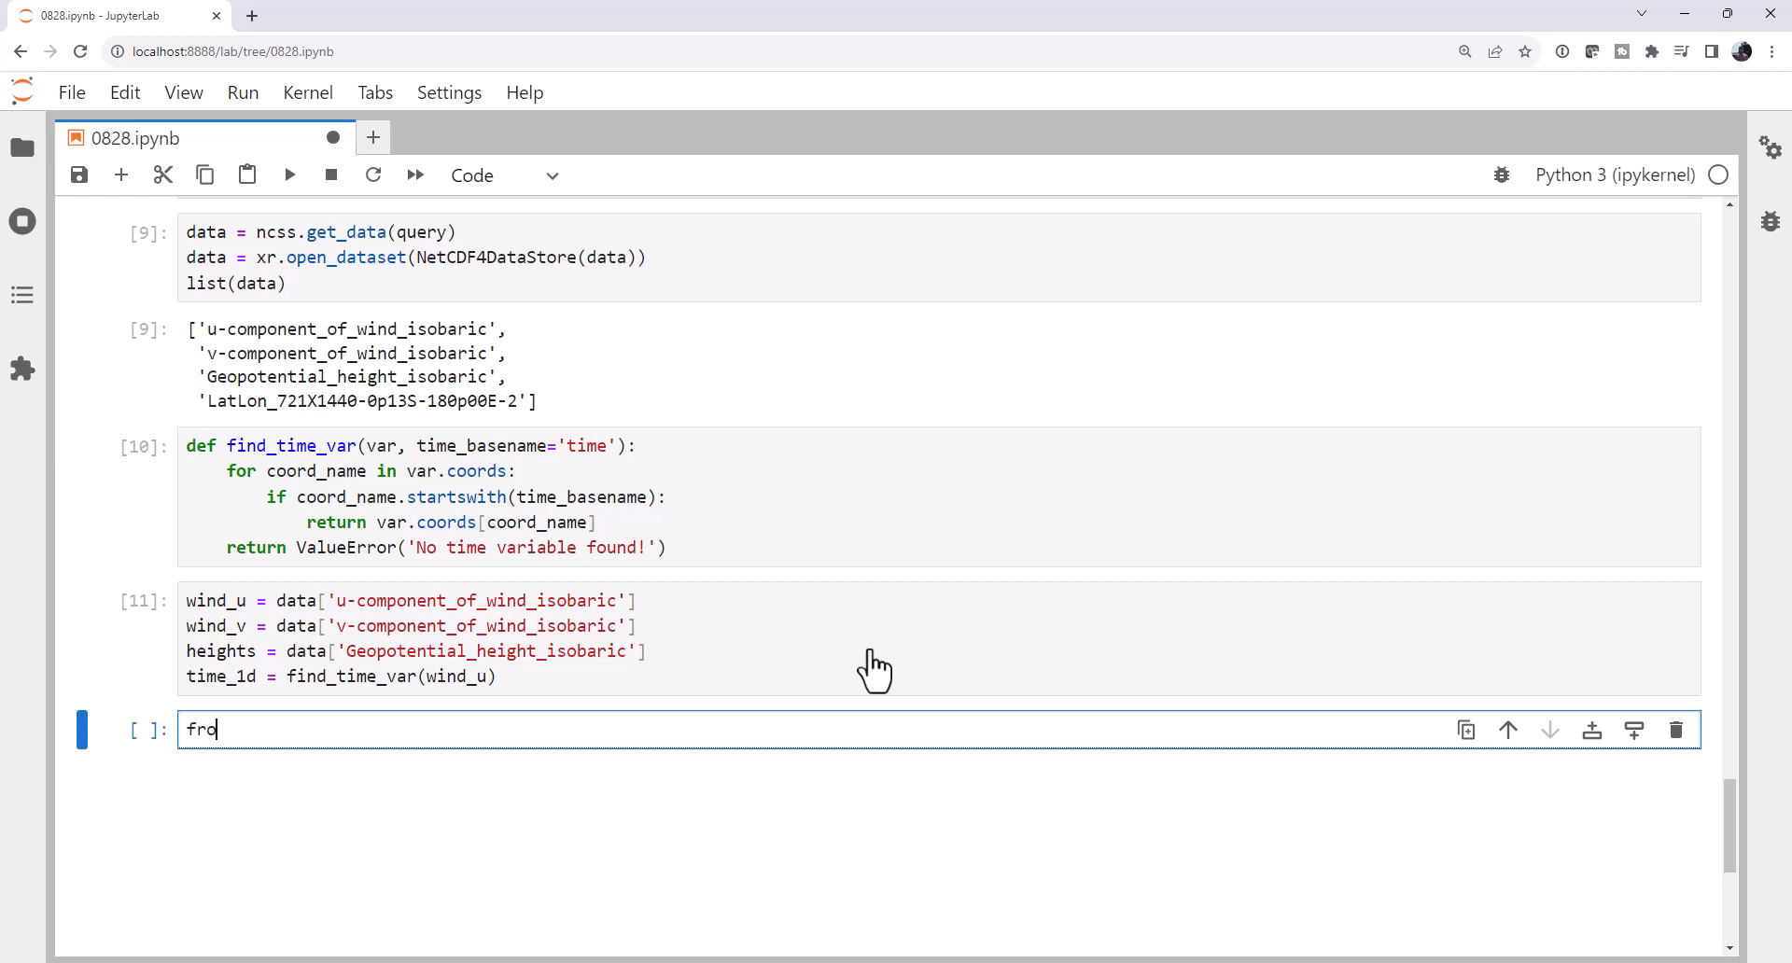
type("m metpy.yu")
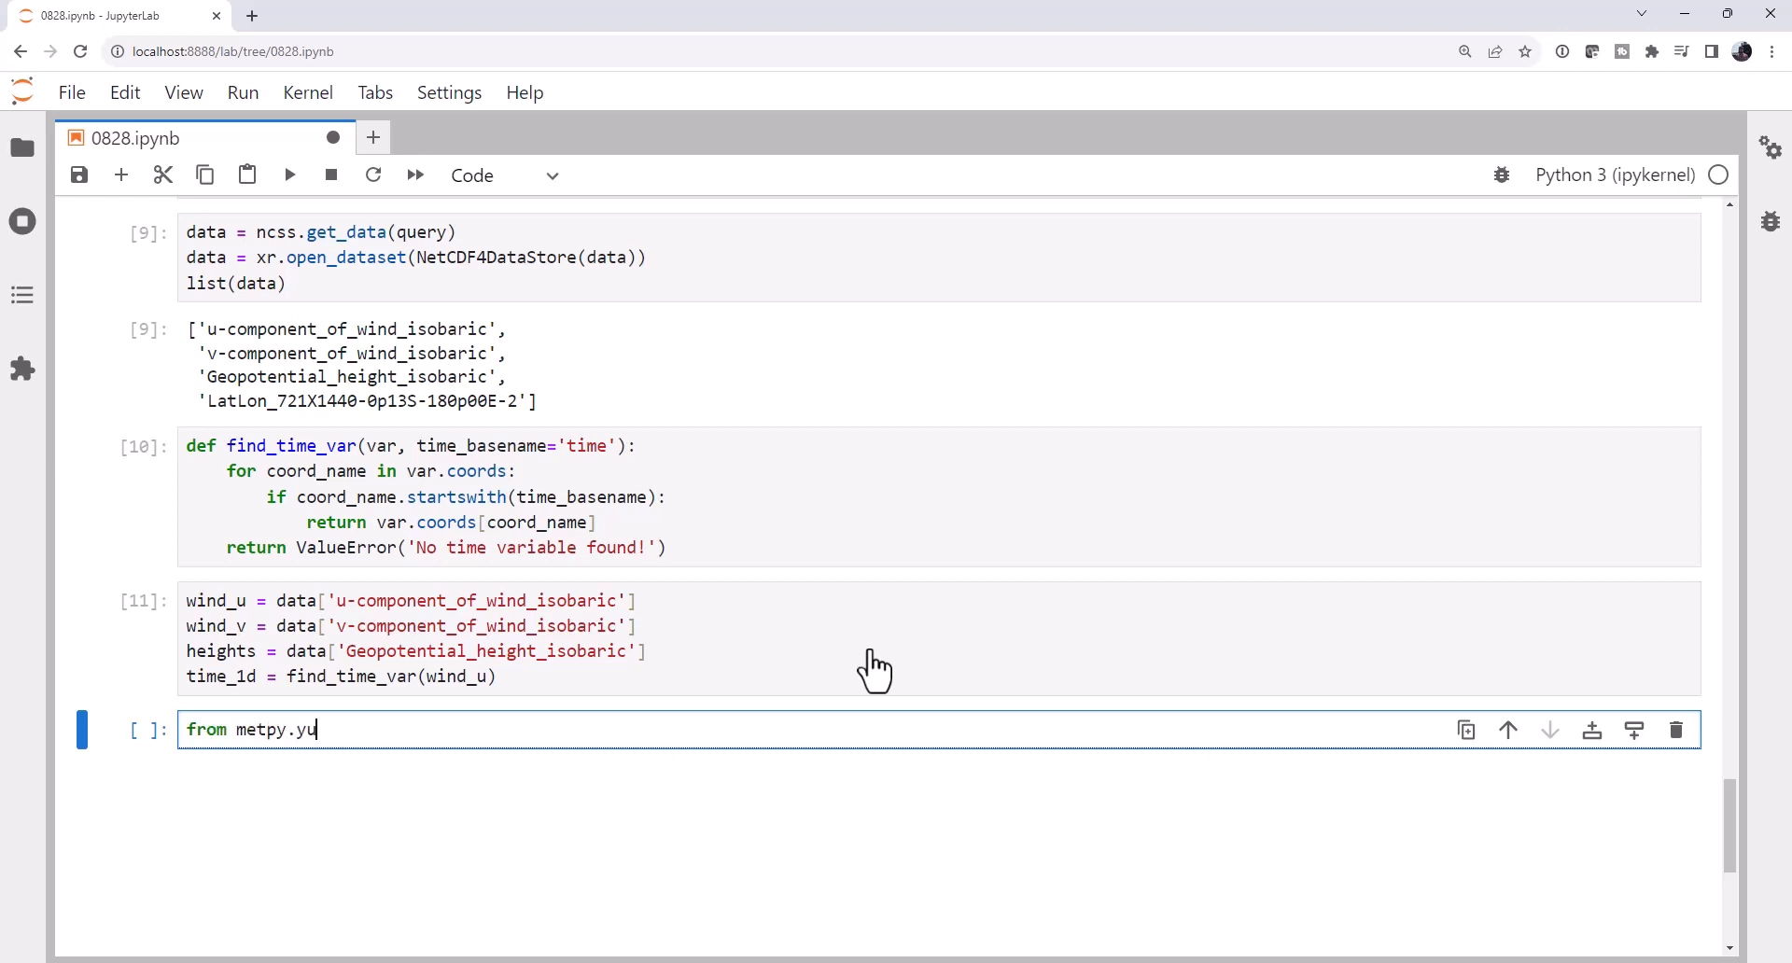
type("nits import units")
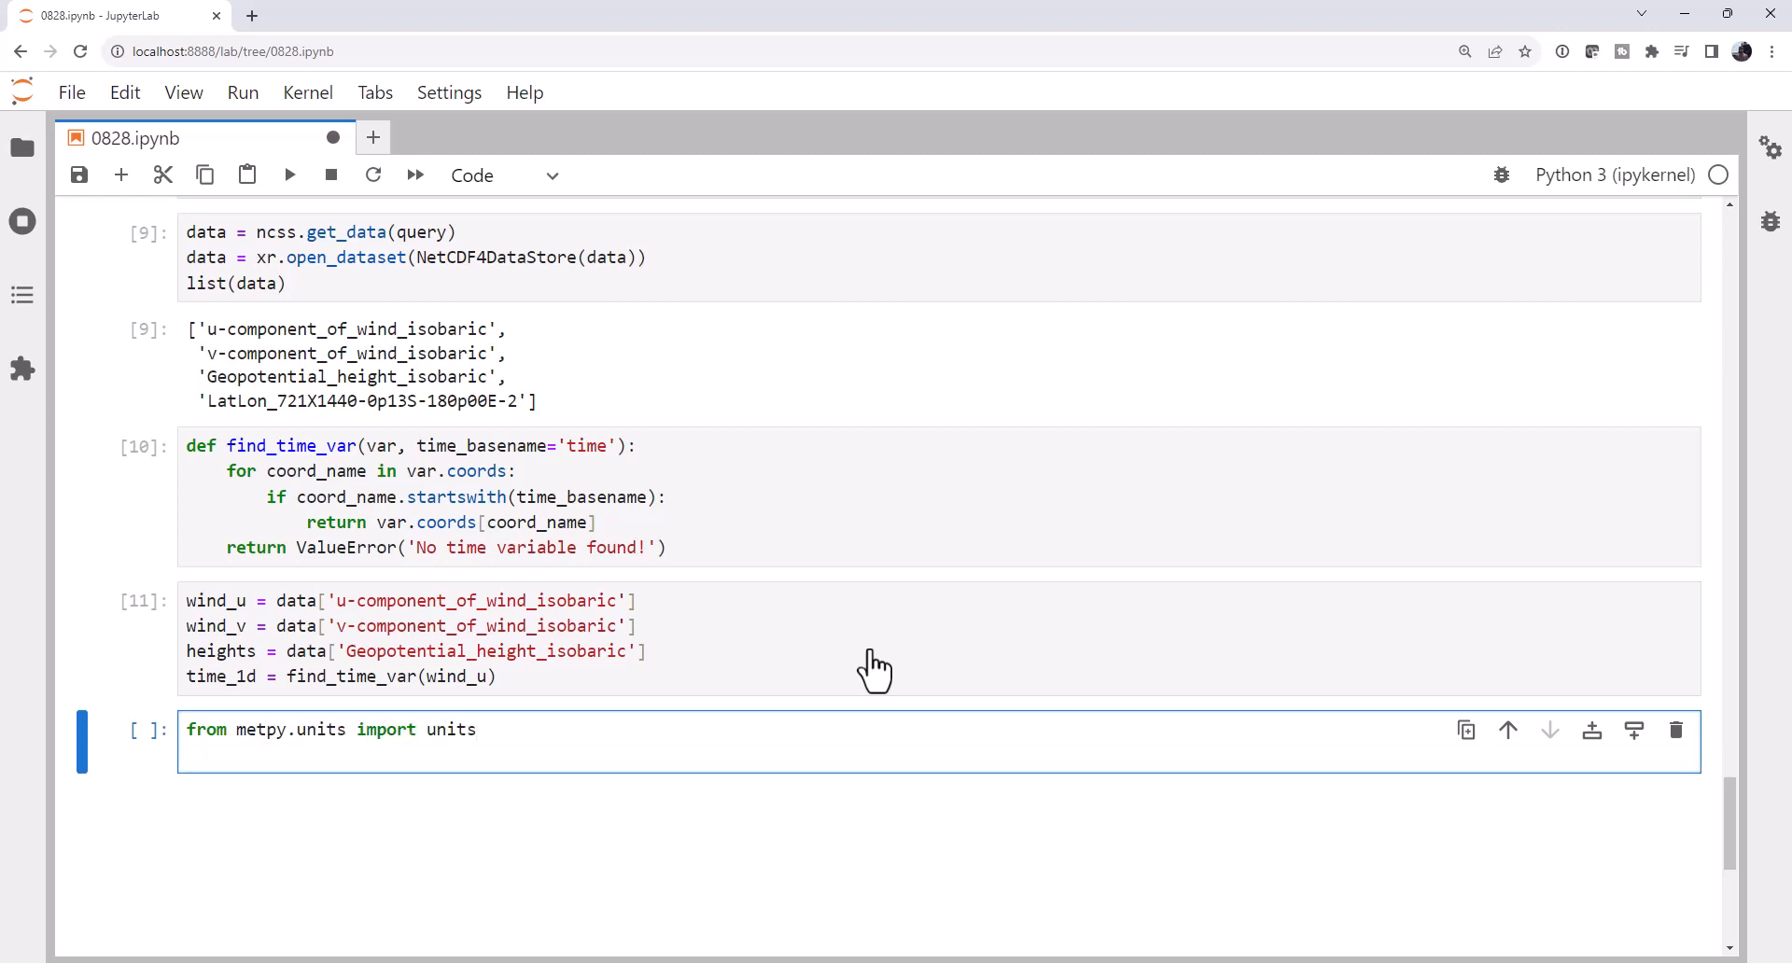
type("impro")
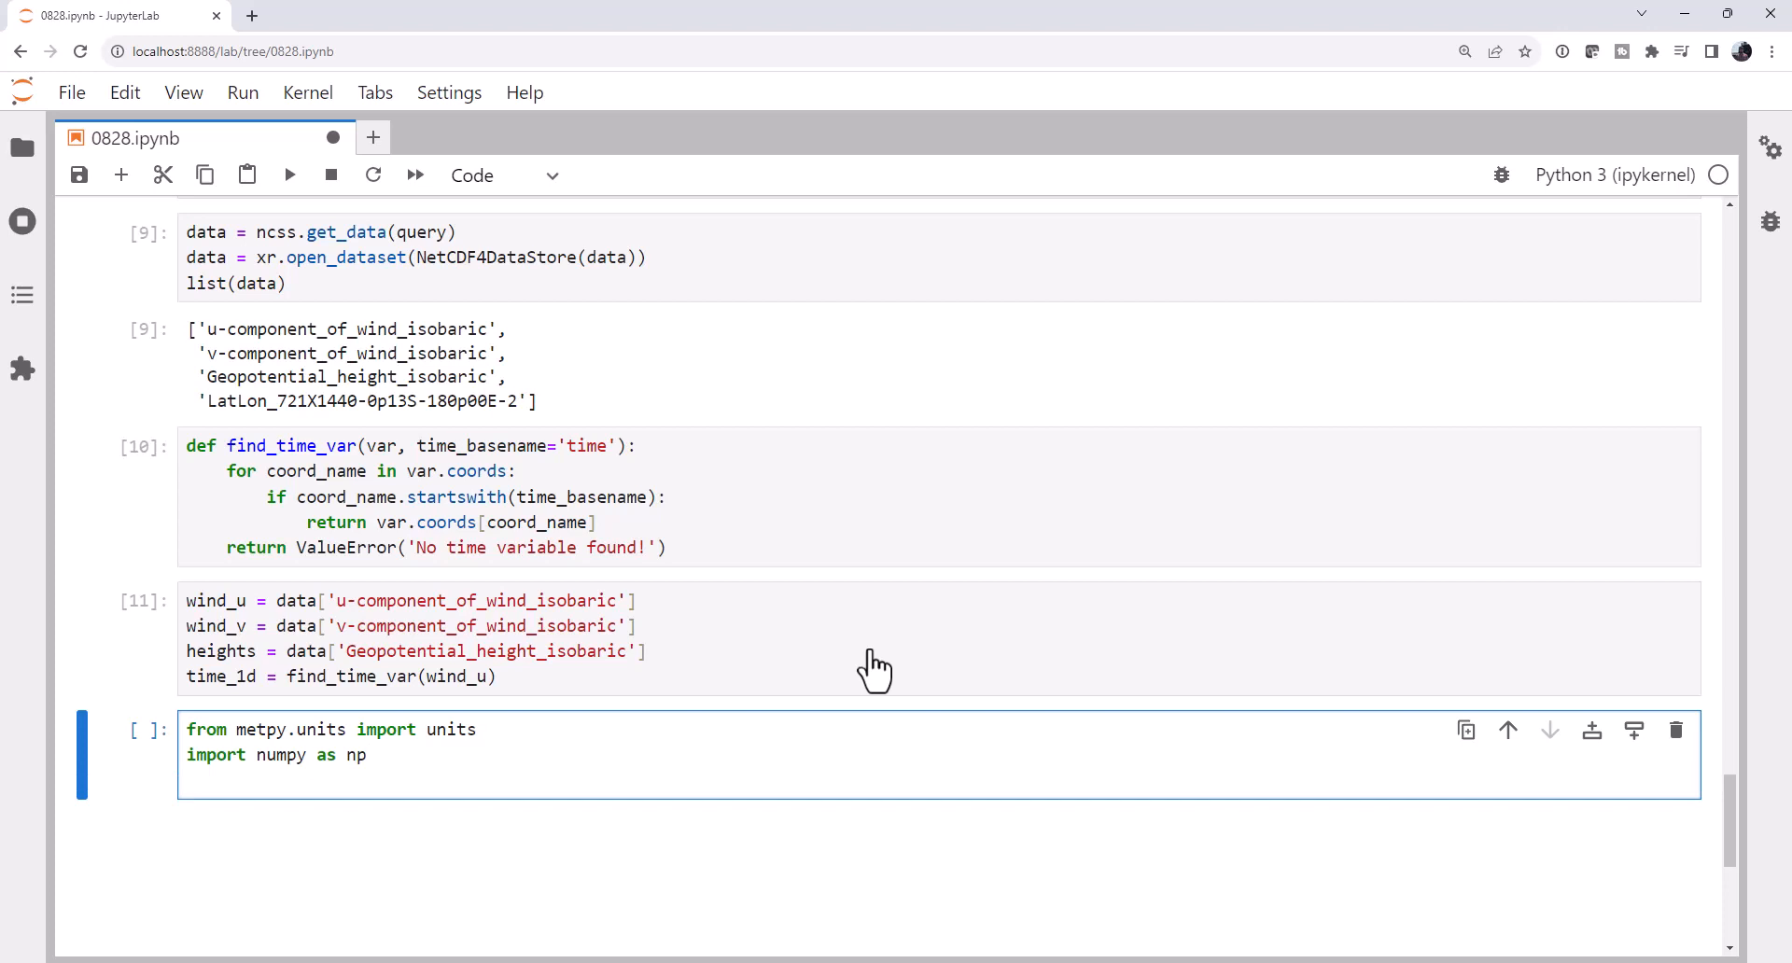
type("i")
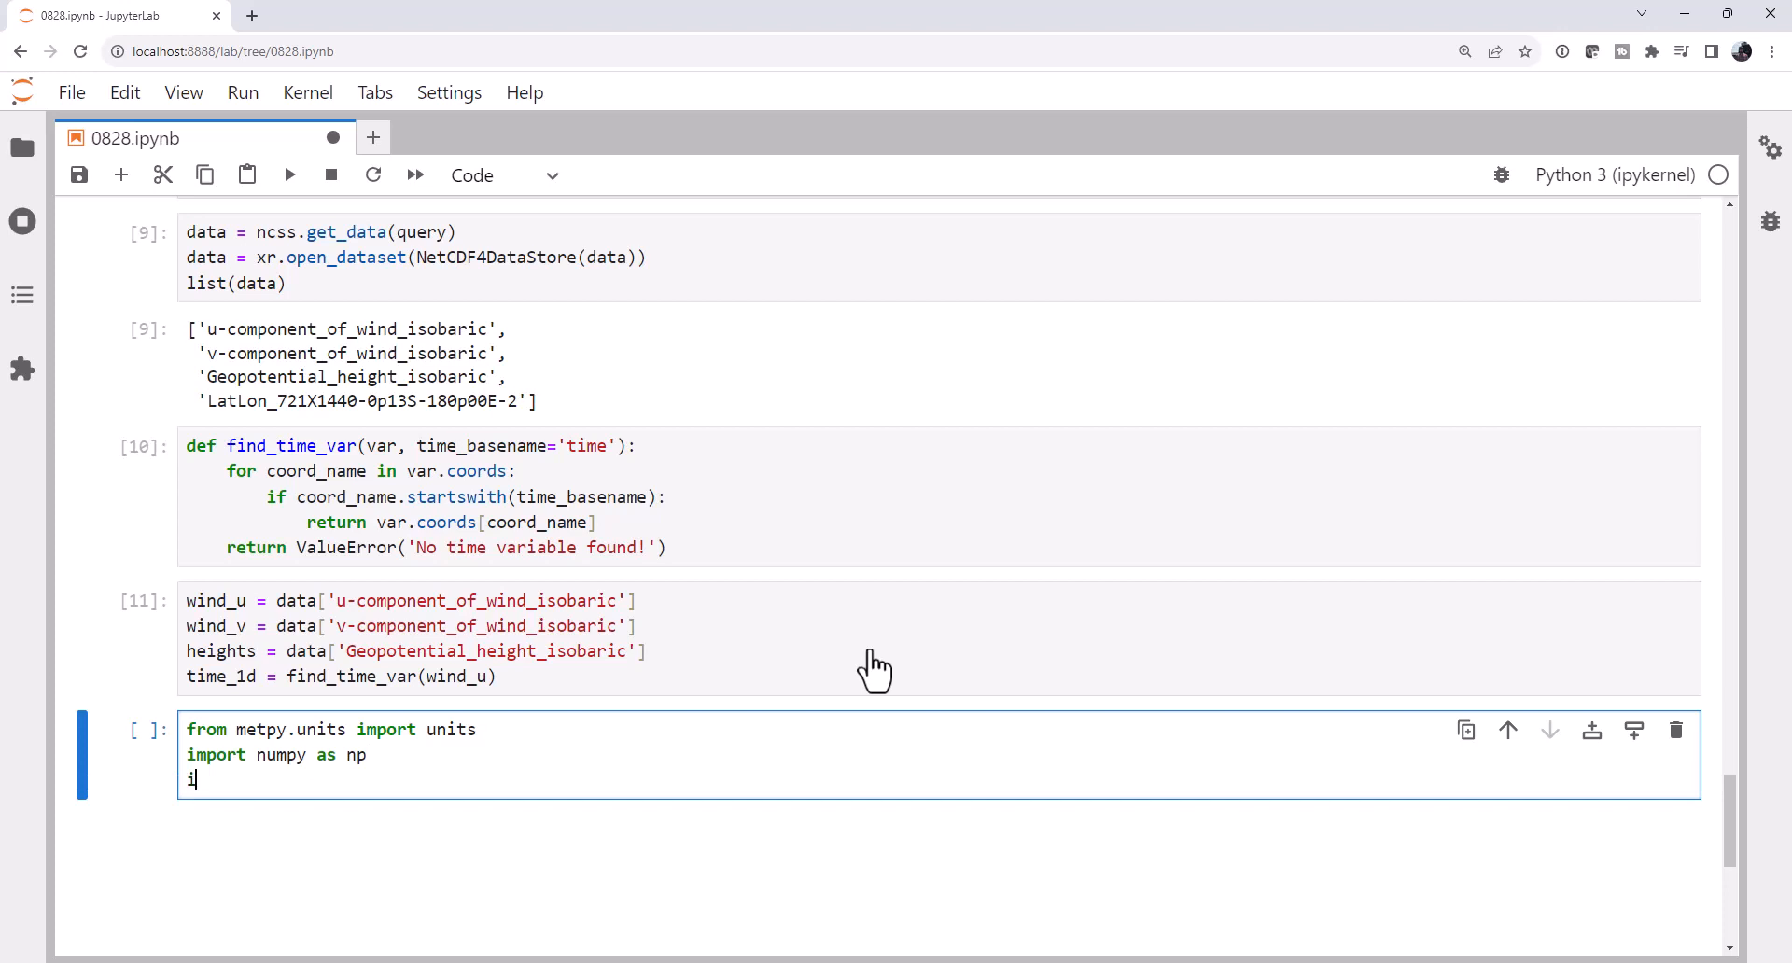
type("mport metpy.alc")
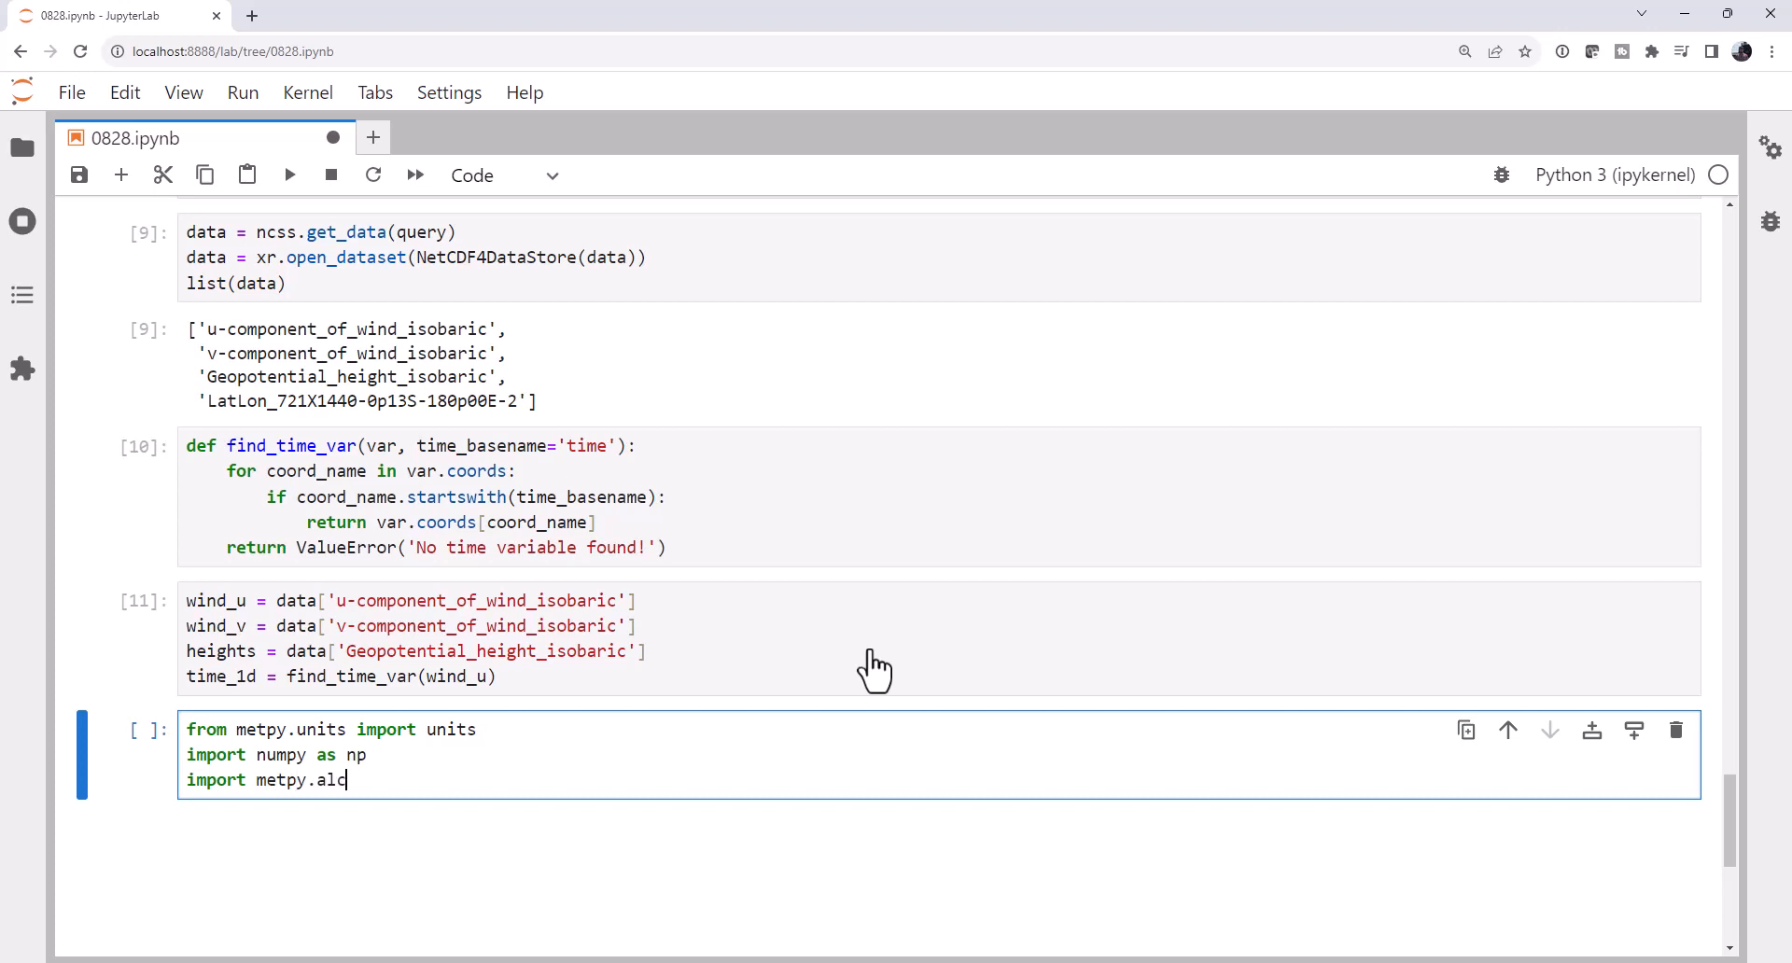
type("c as mpcalc")
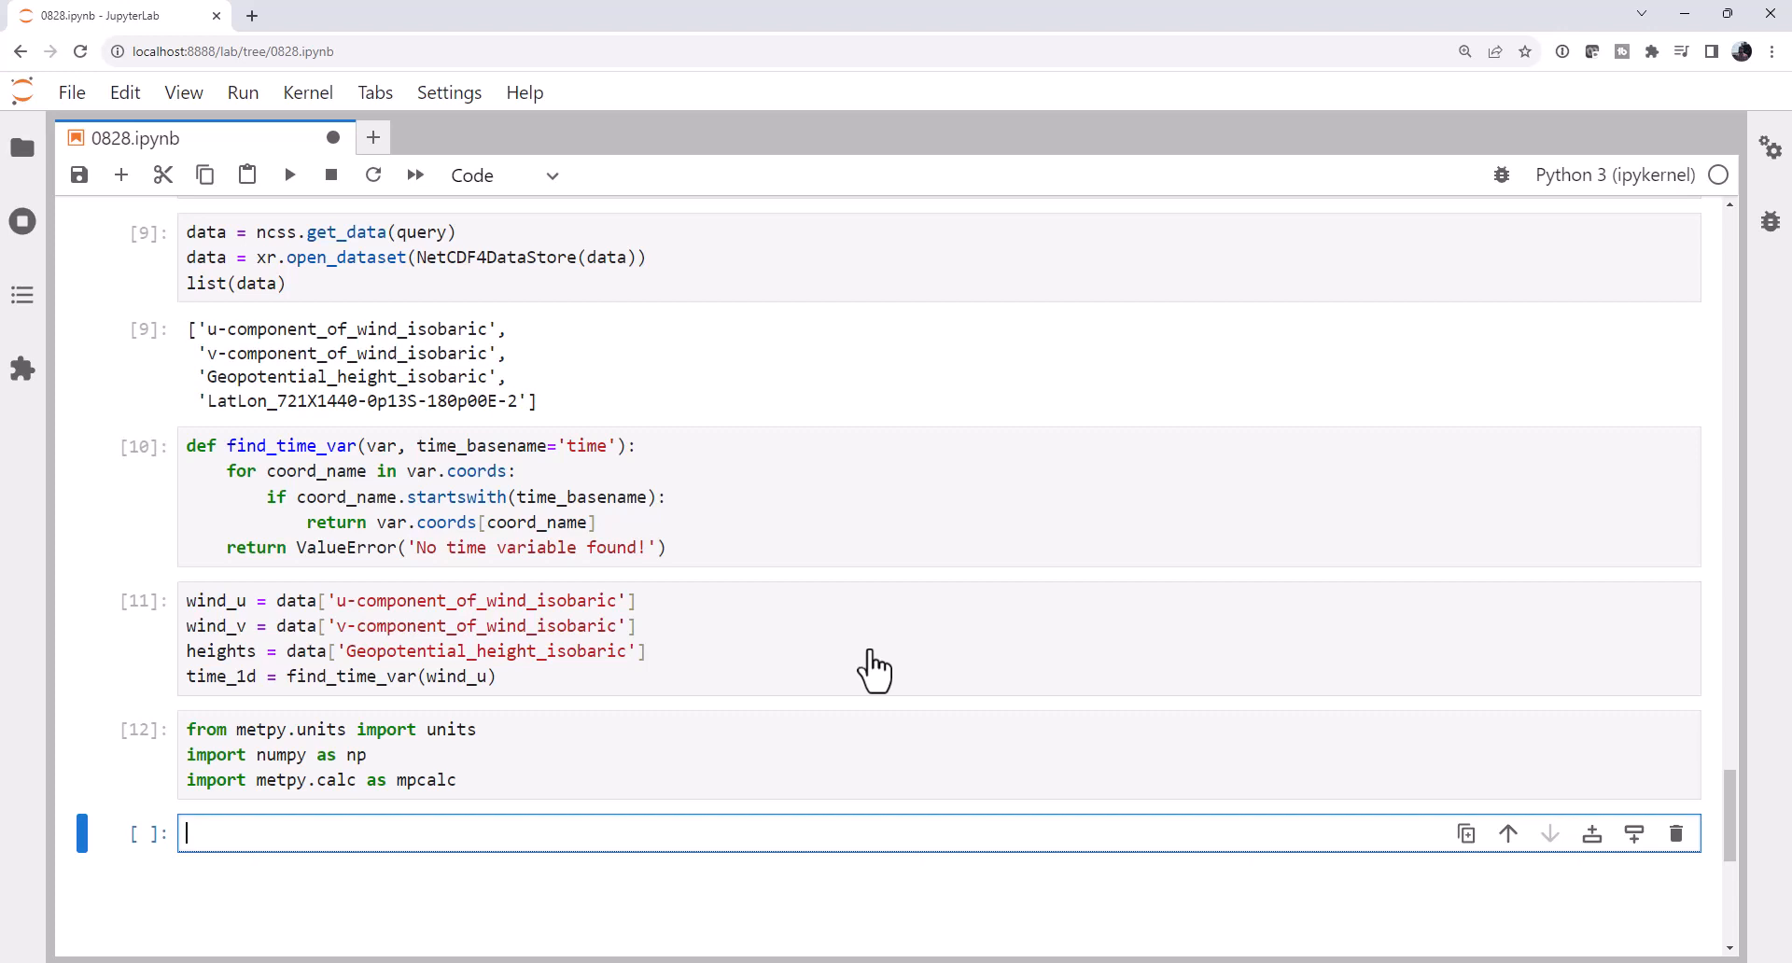
Meshgrid wind_u's MetPy longitude and latitude into lon_2d and lat_2d, and run the cell.
type("1")
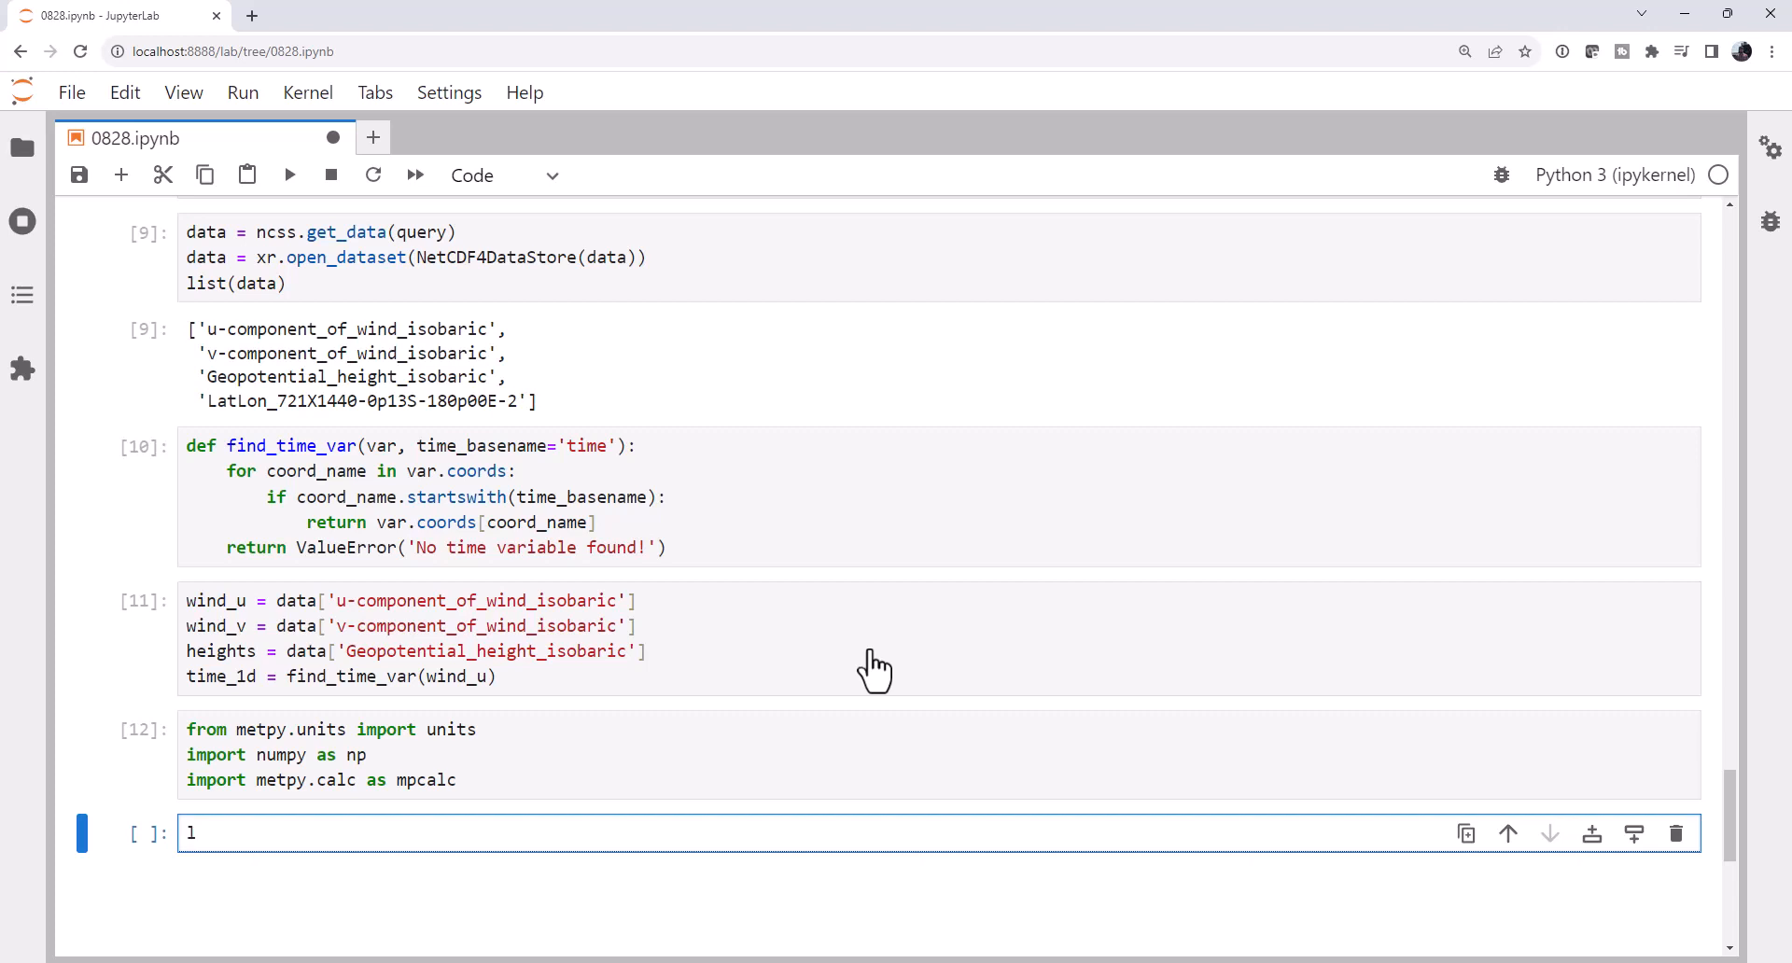
type("on = win")
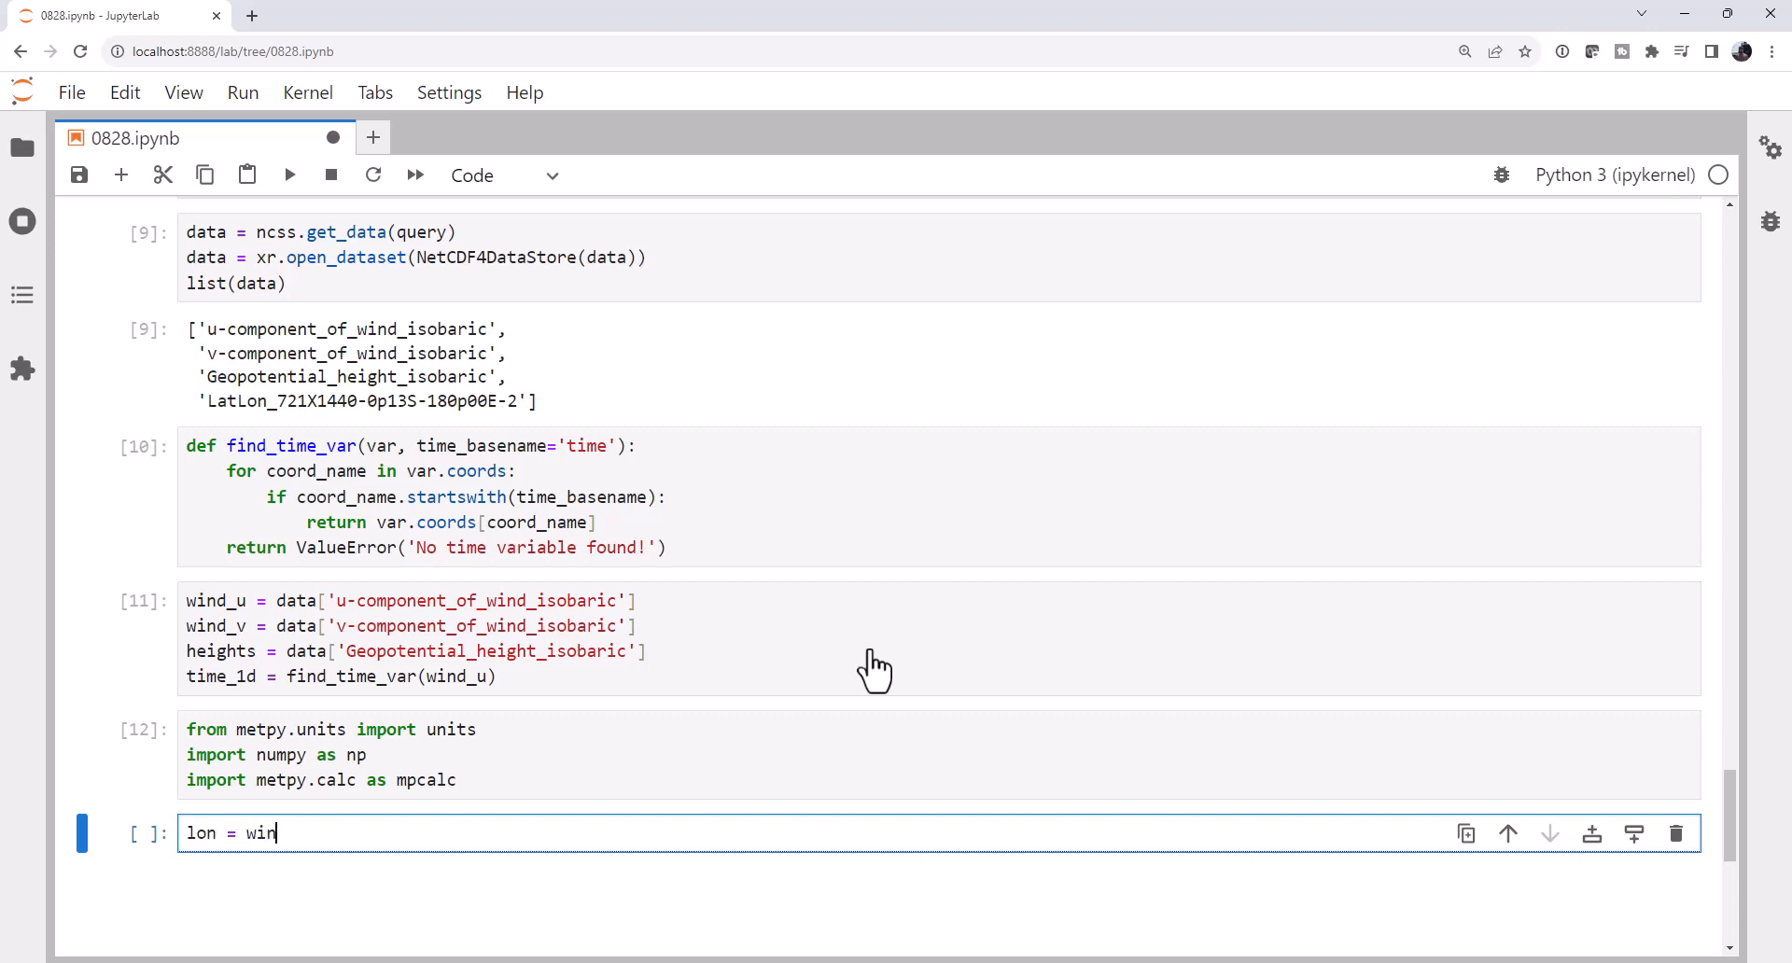
type("d_u")
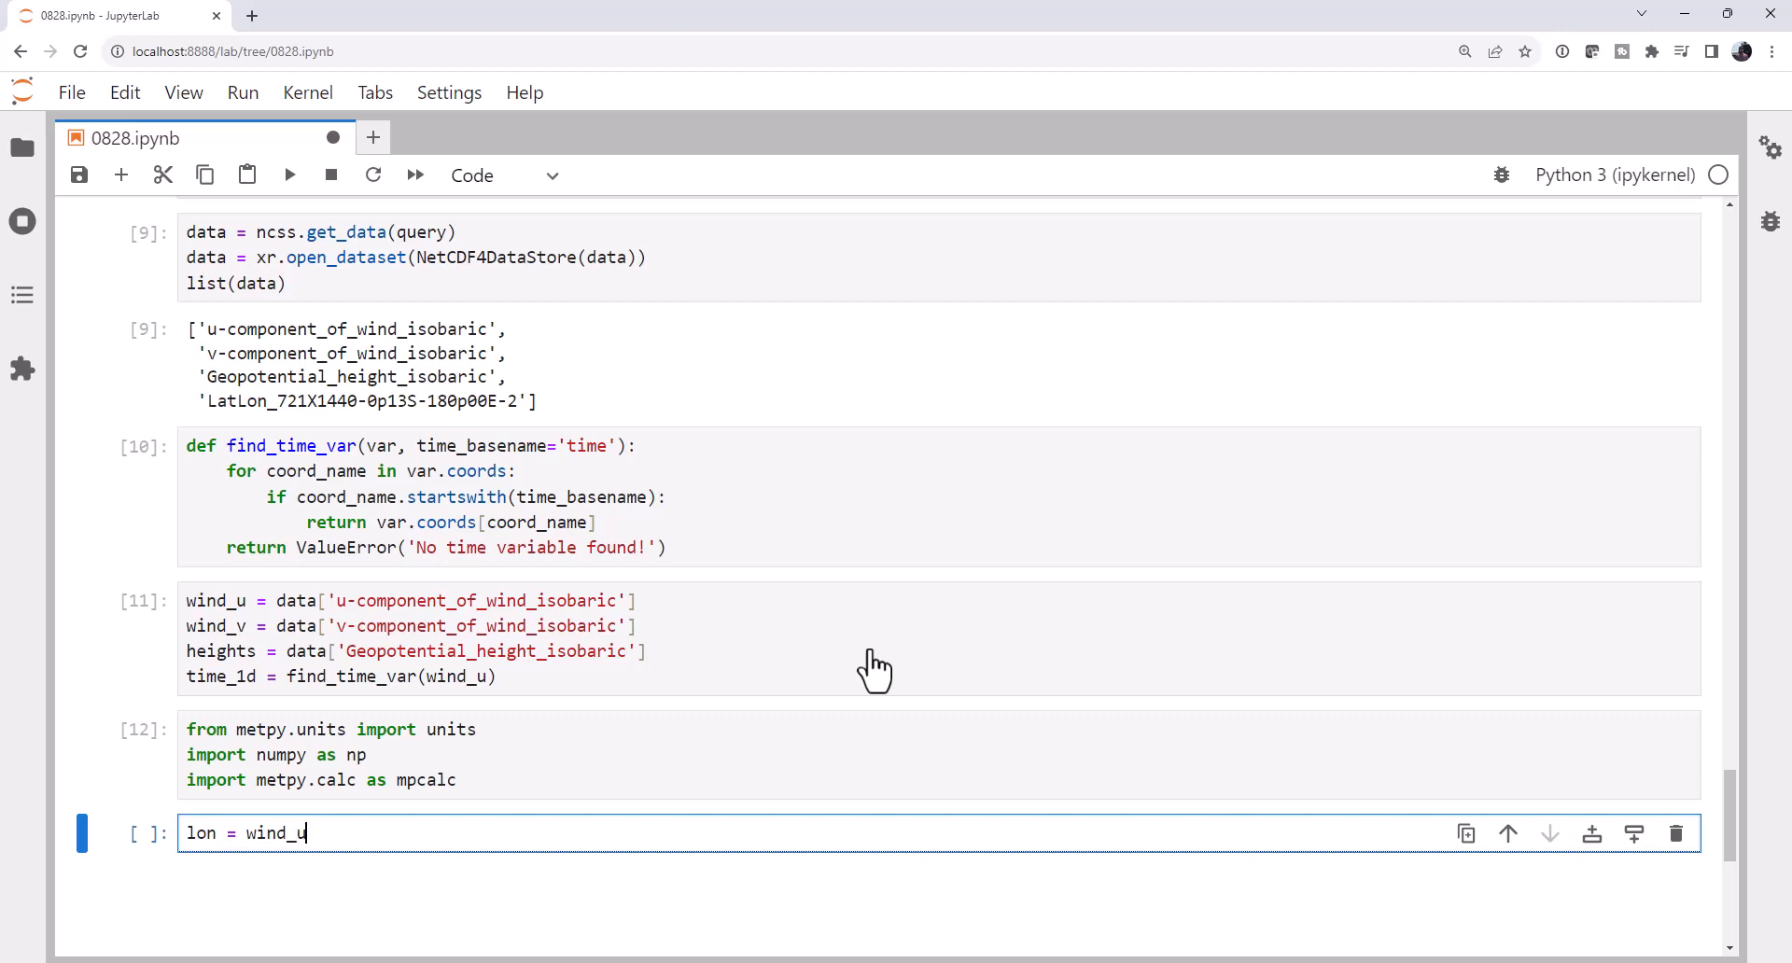
type(".metpy")
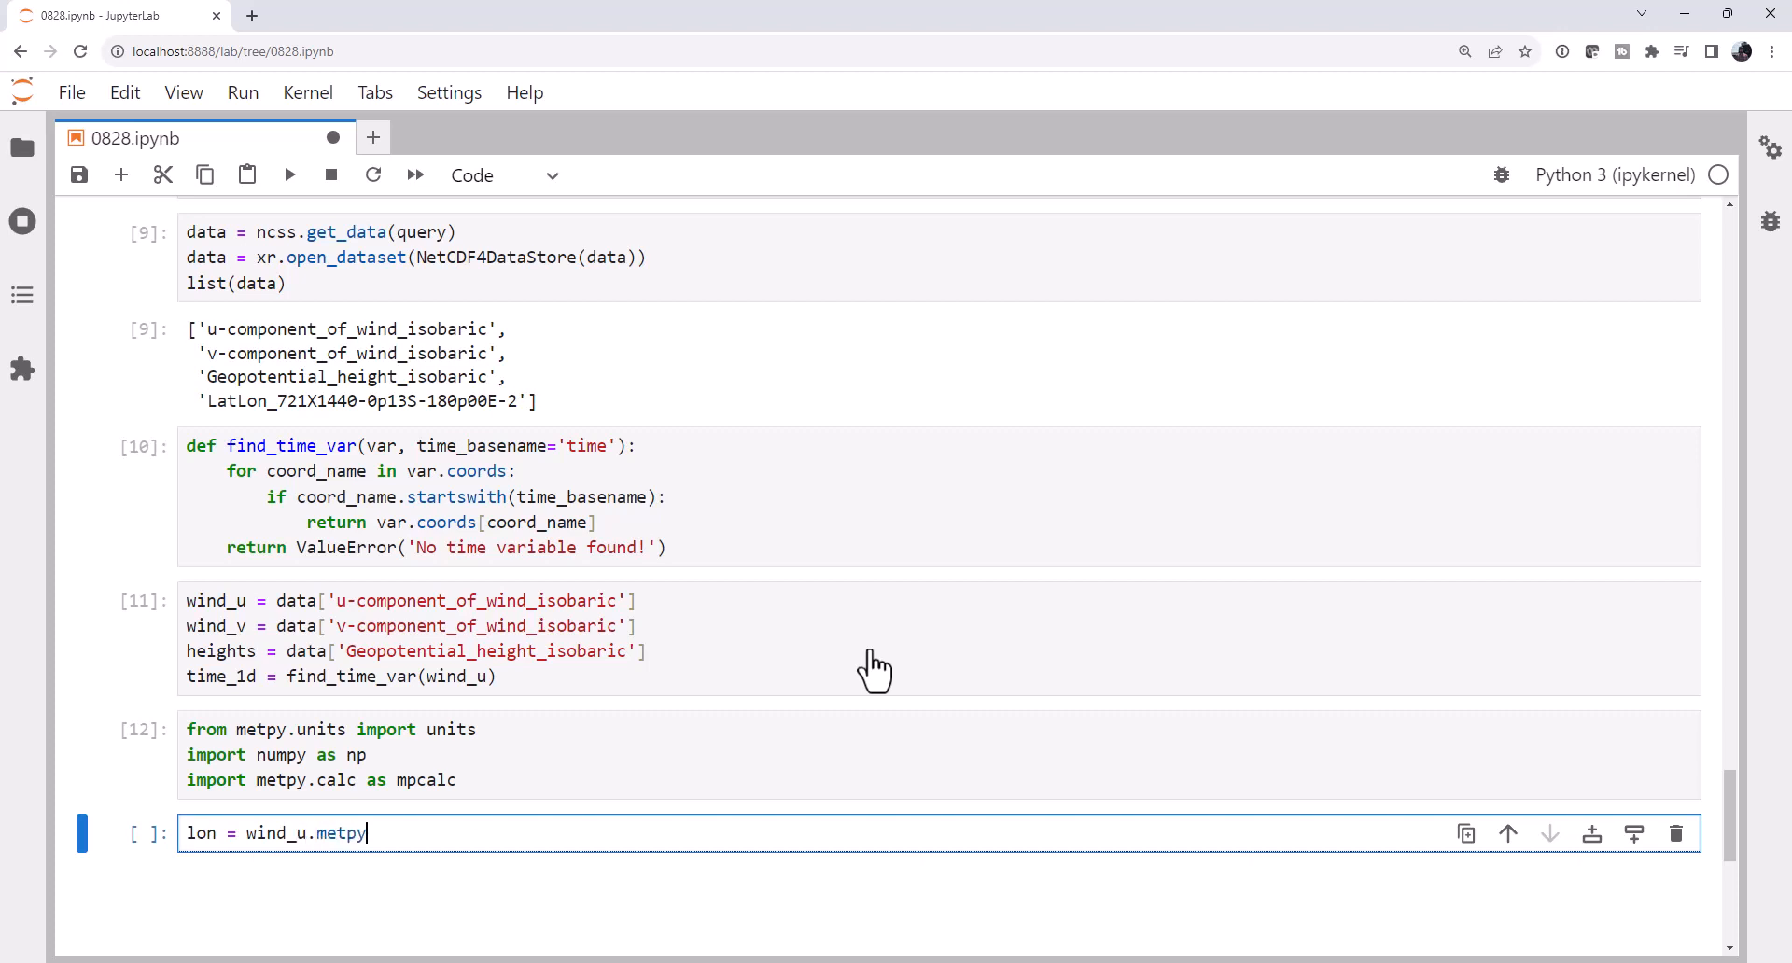
type(".longitude")
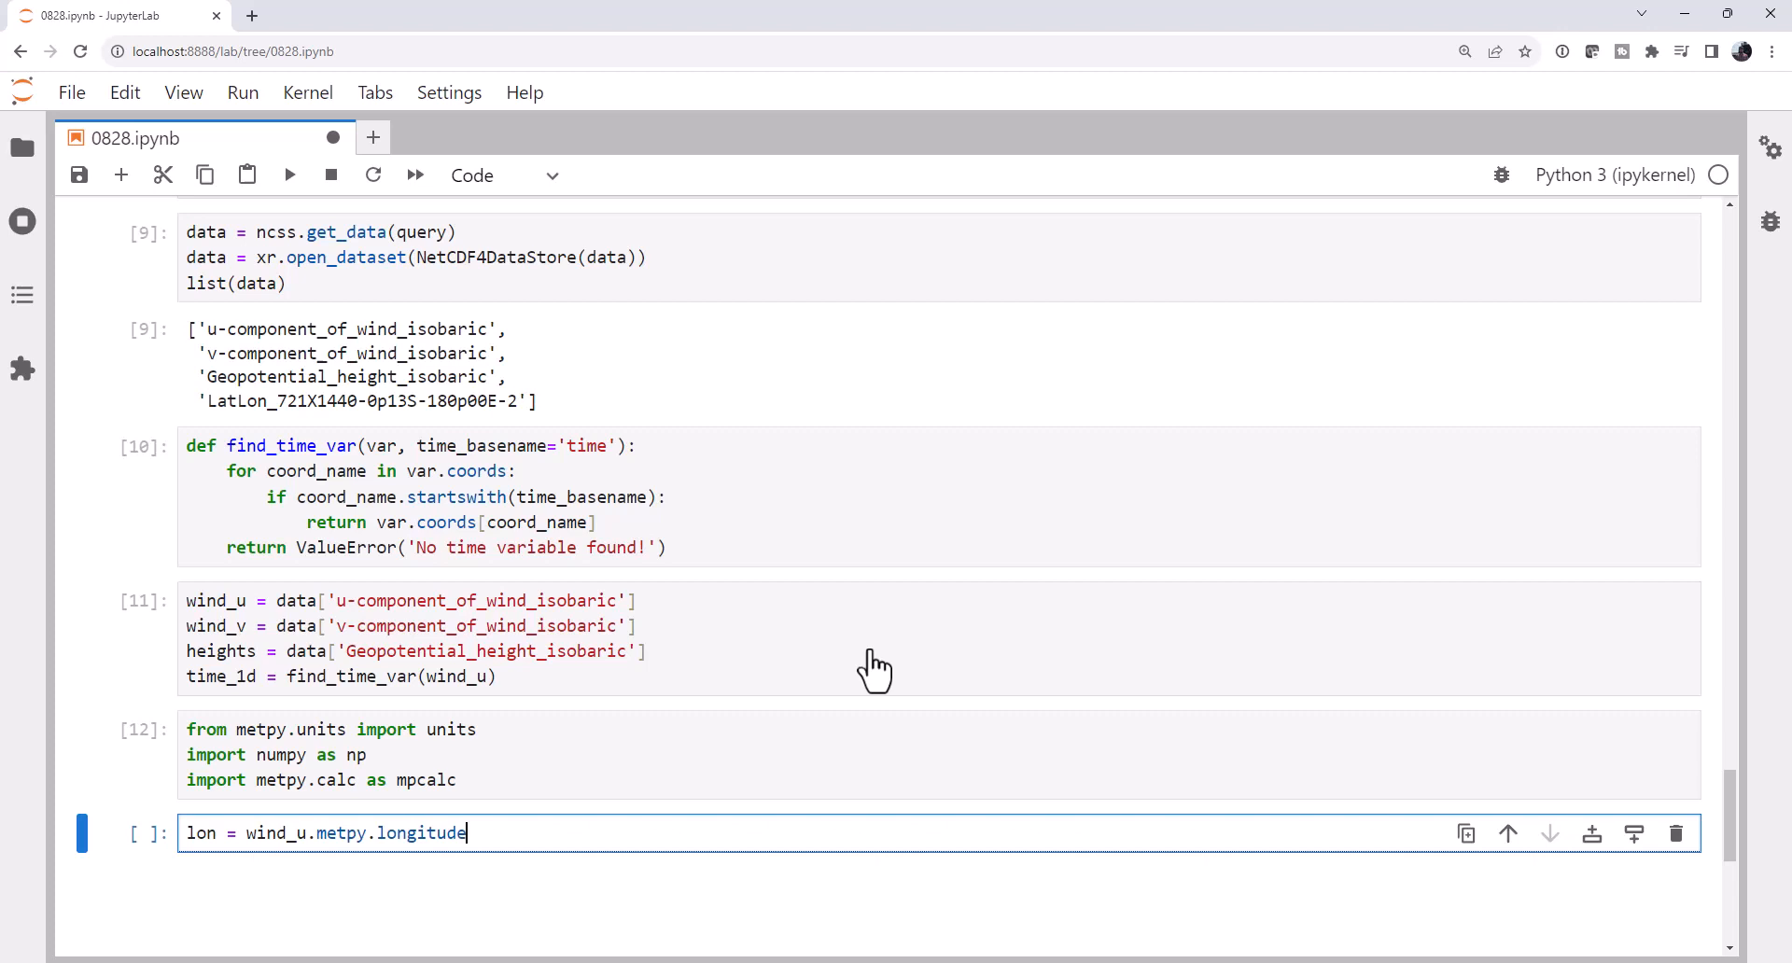
type("lat = wind_")
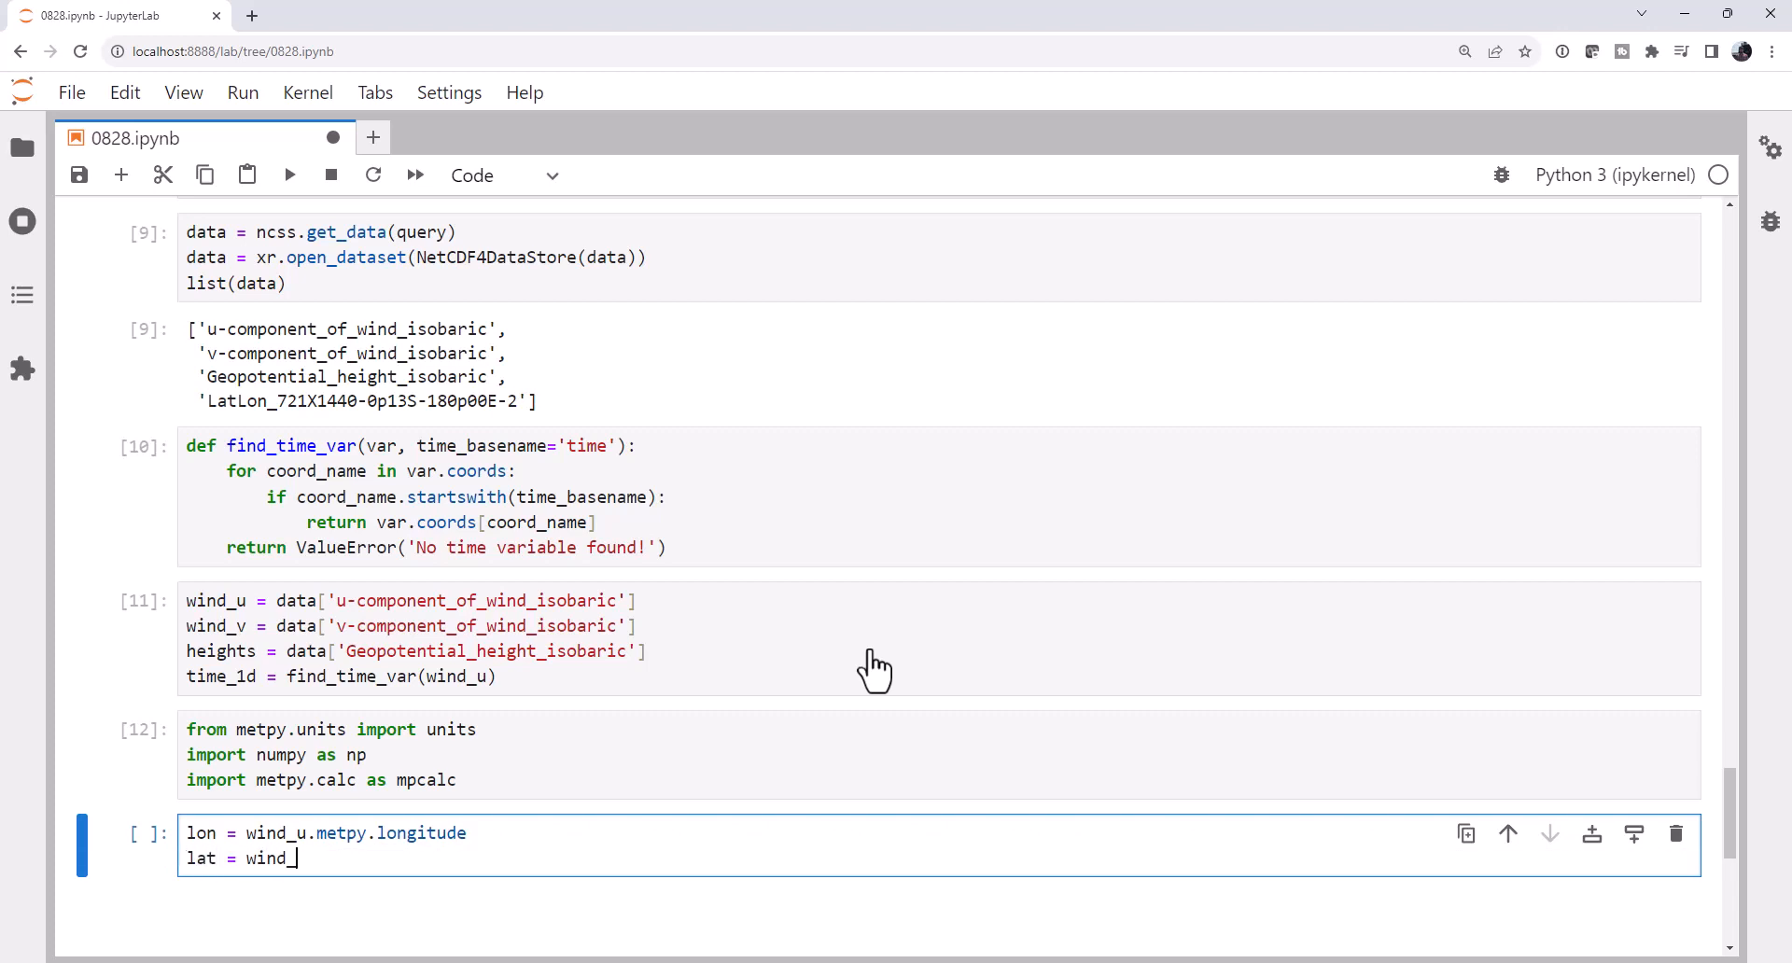
type("u.metpy.latitude")
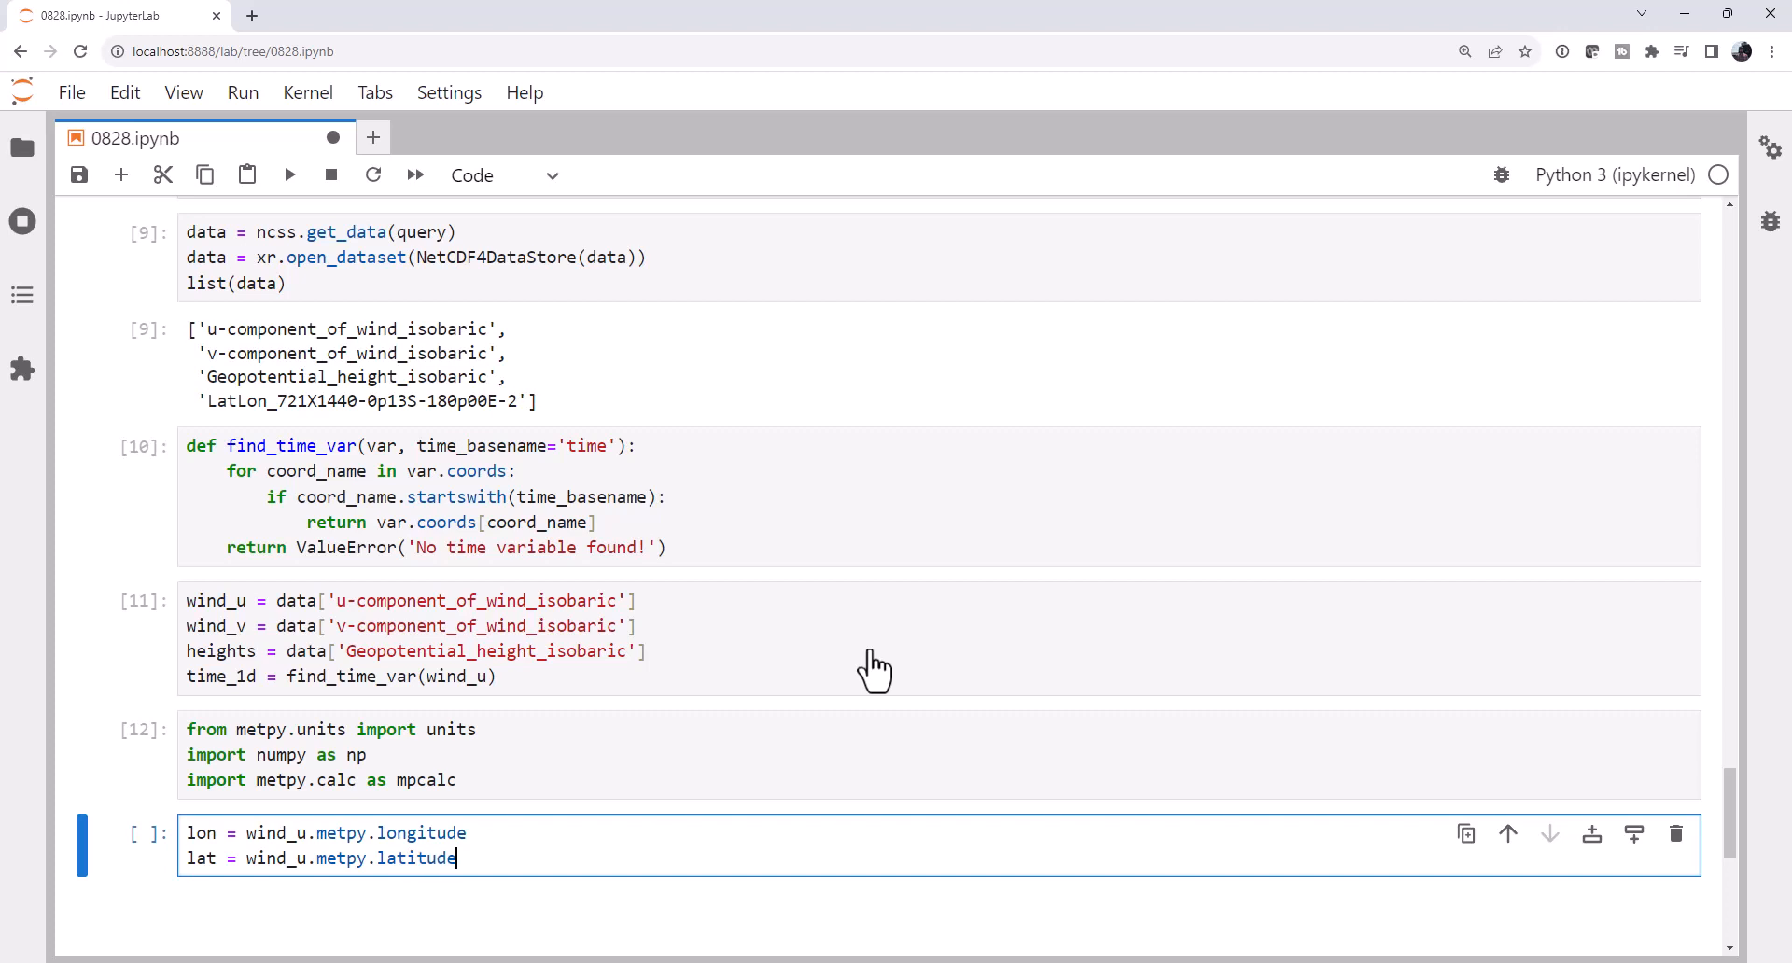
type("lon_2d, la")
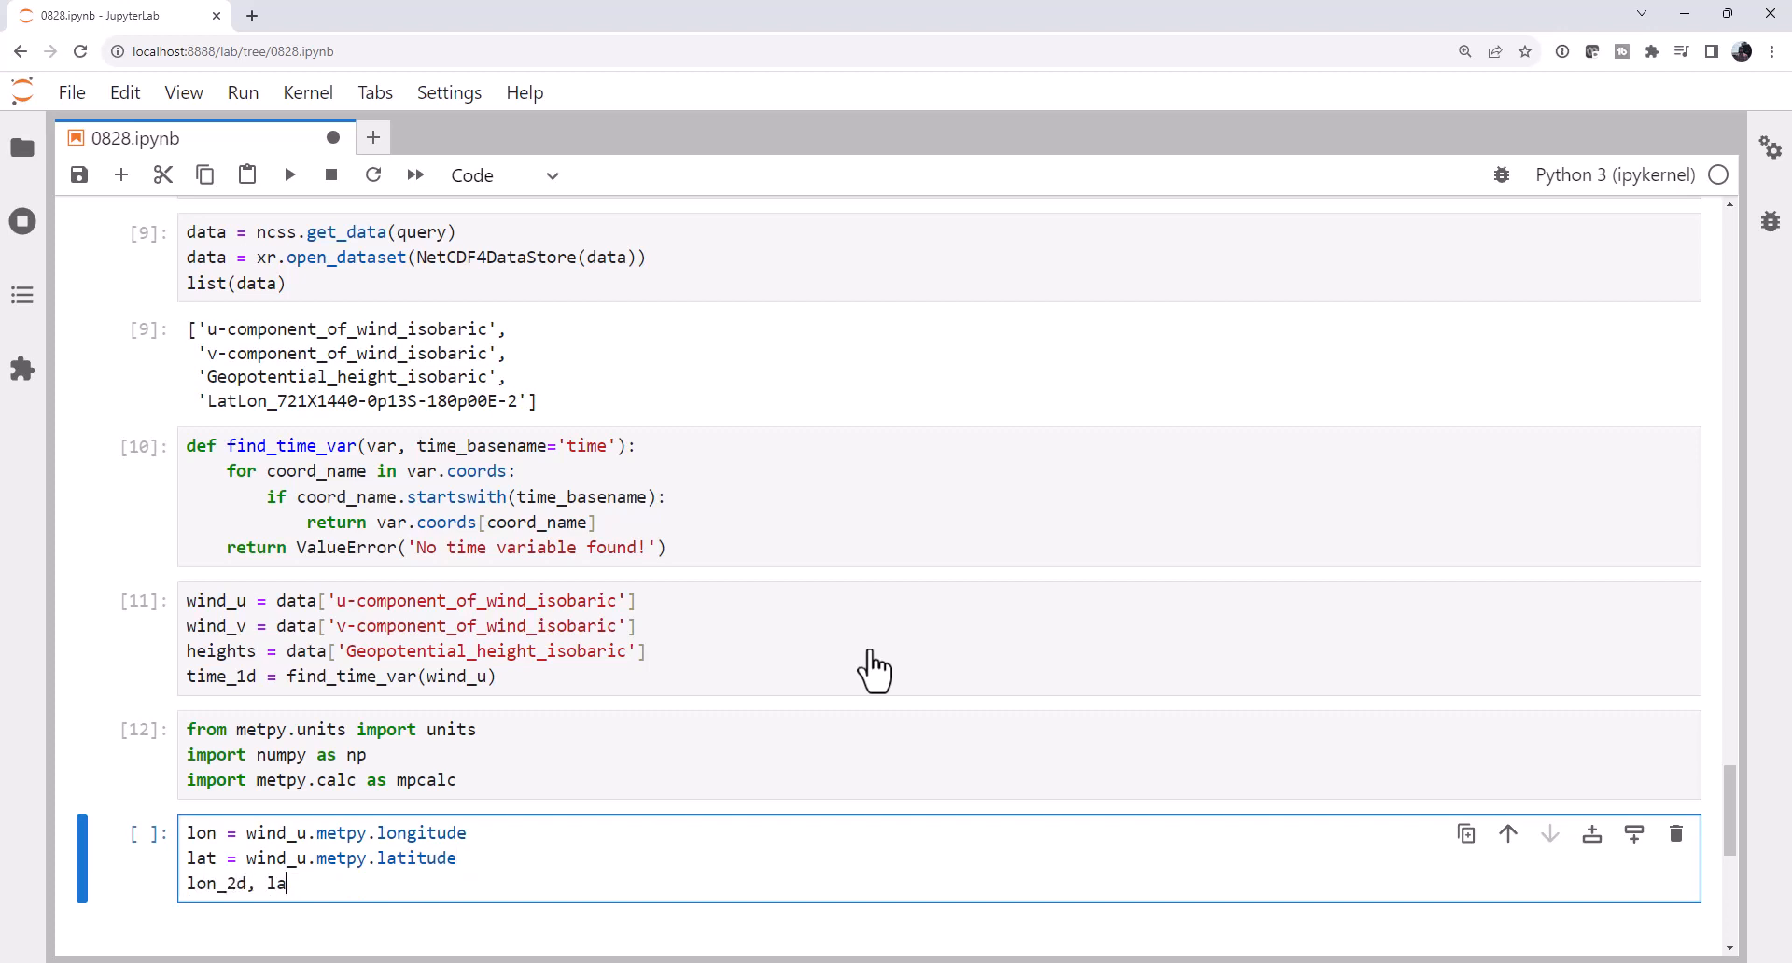
type("t_2d =")
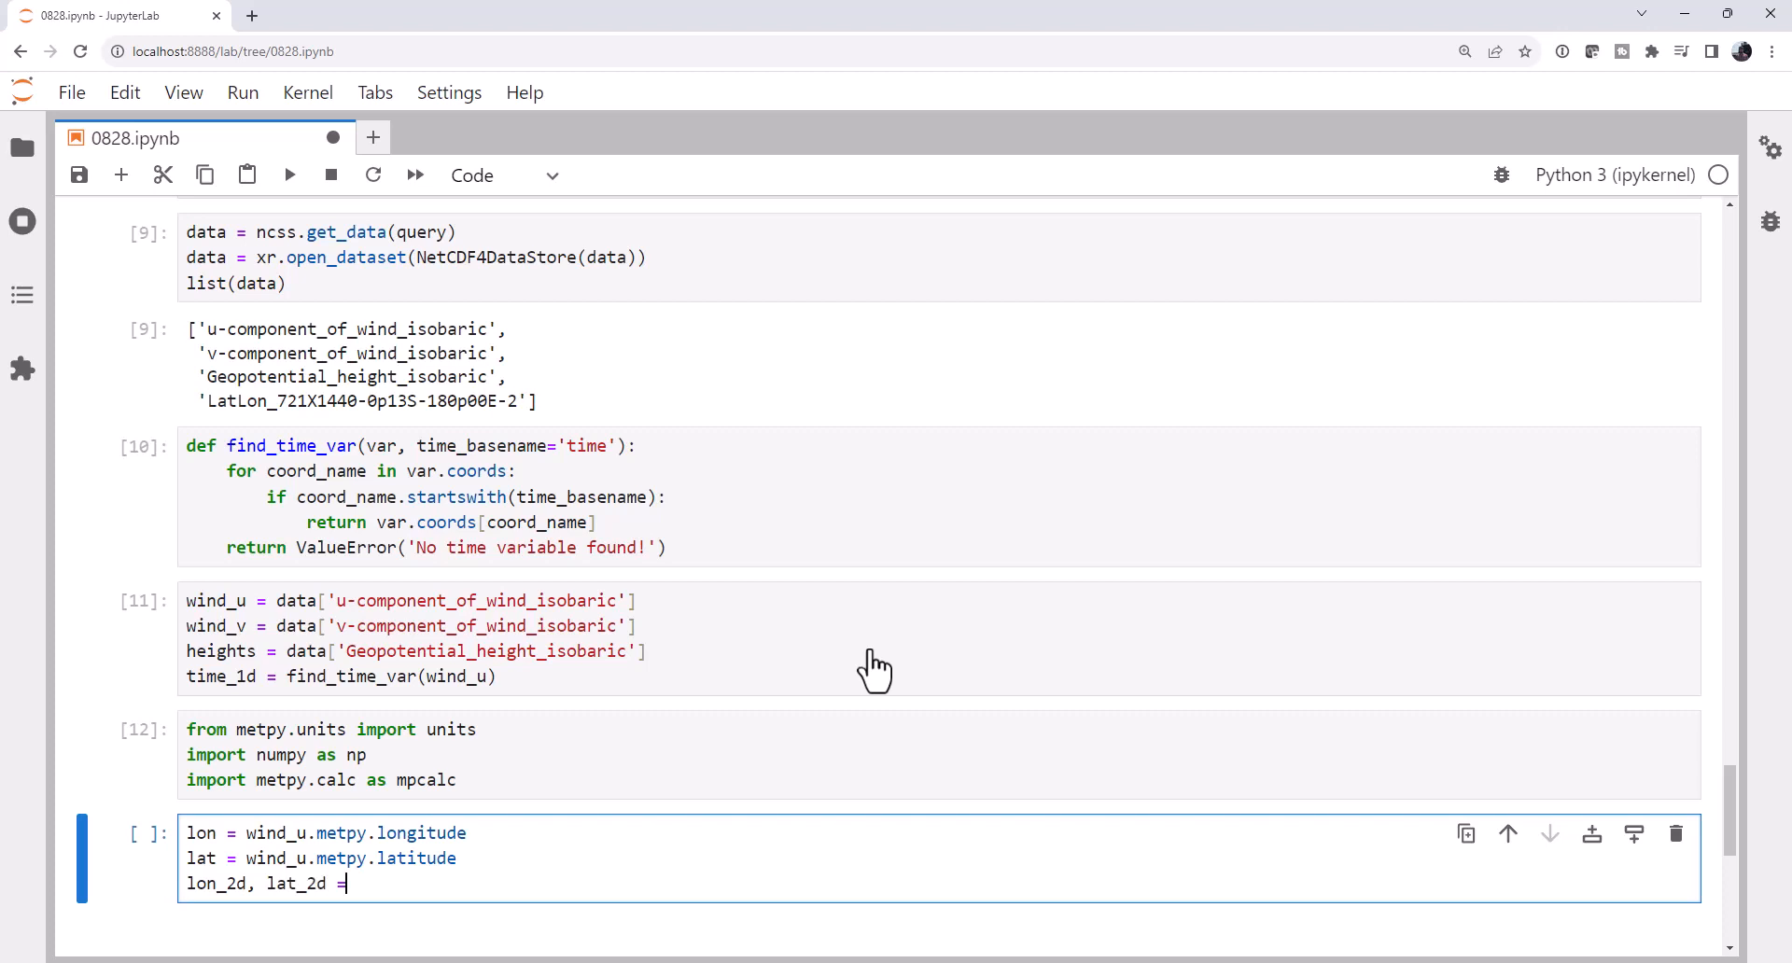
type("np.meshg")
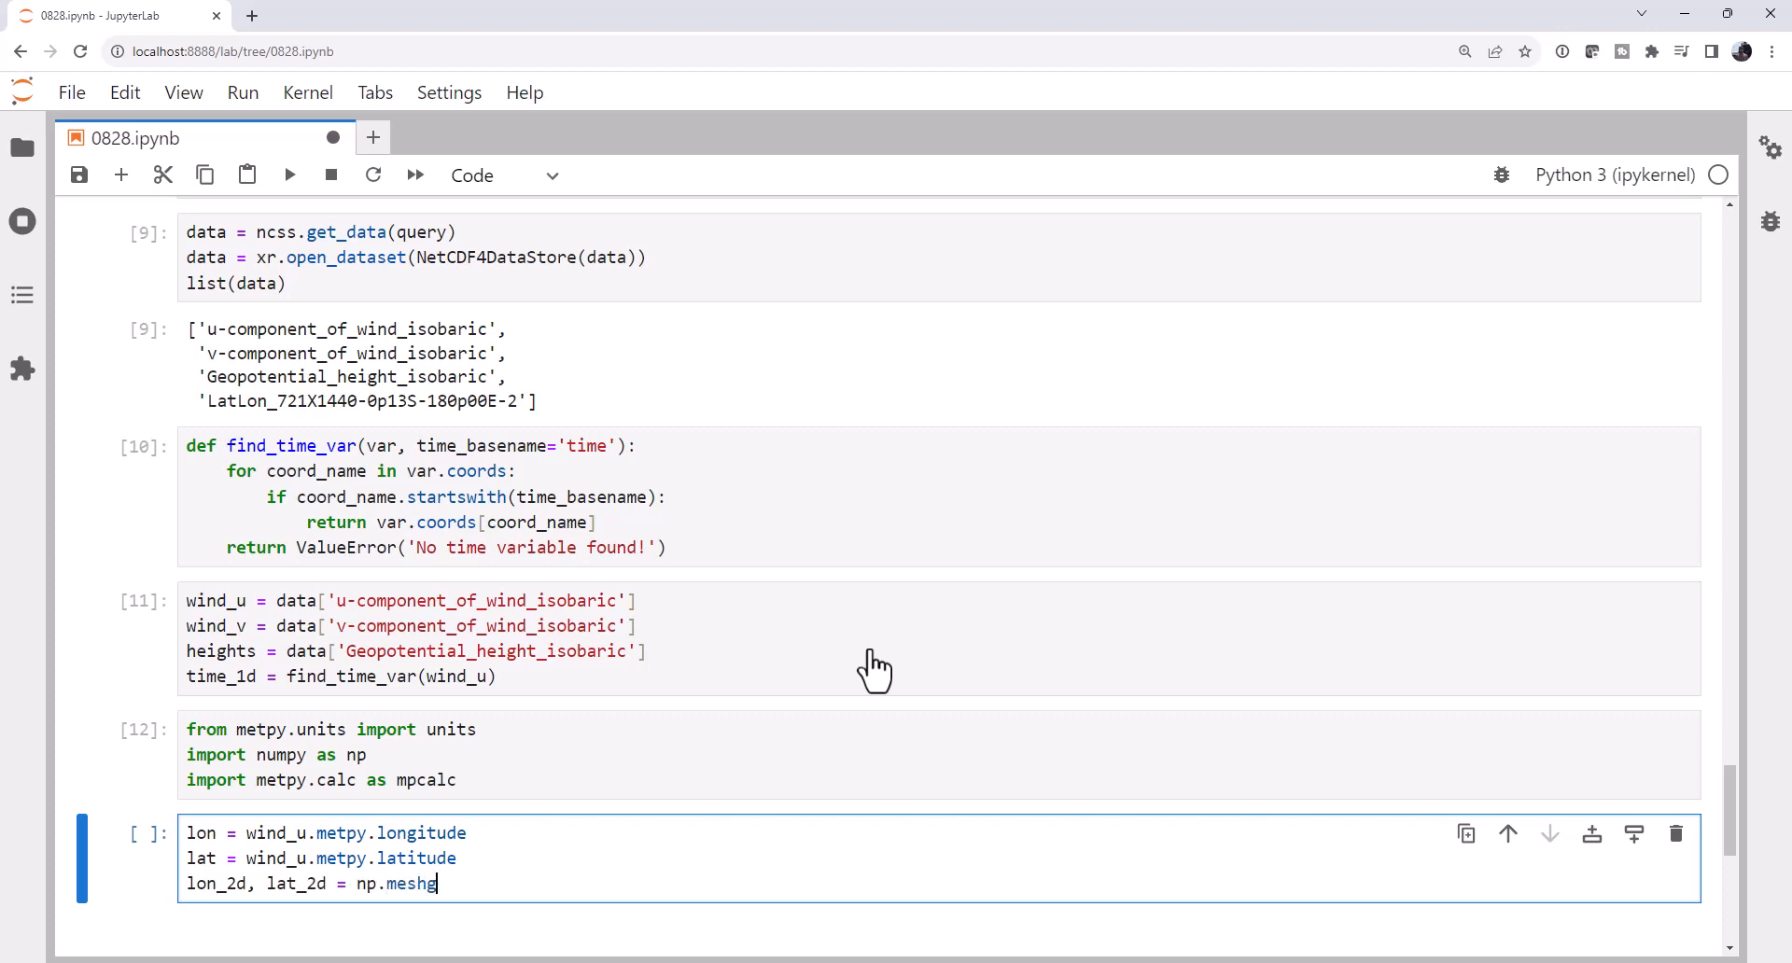
type("rid(lon,")
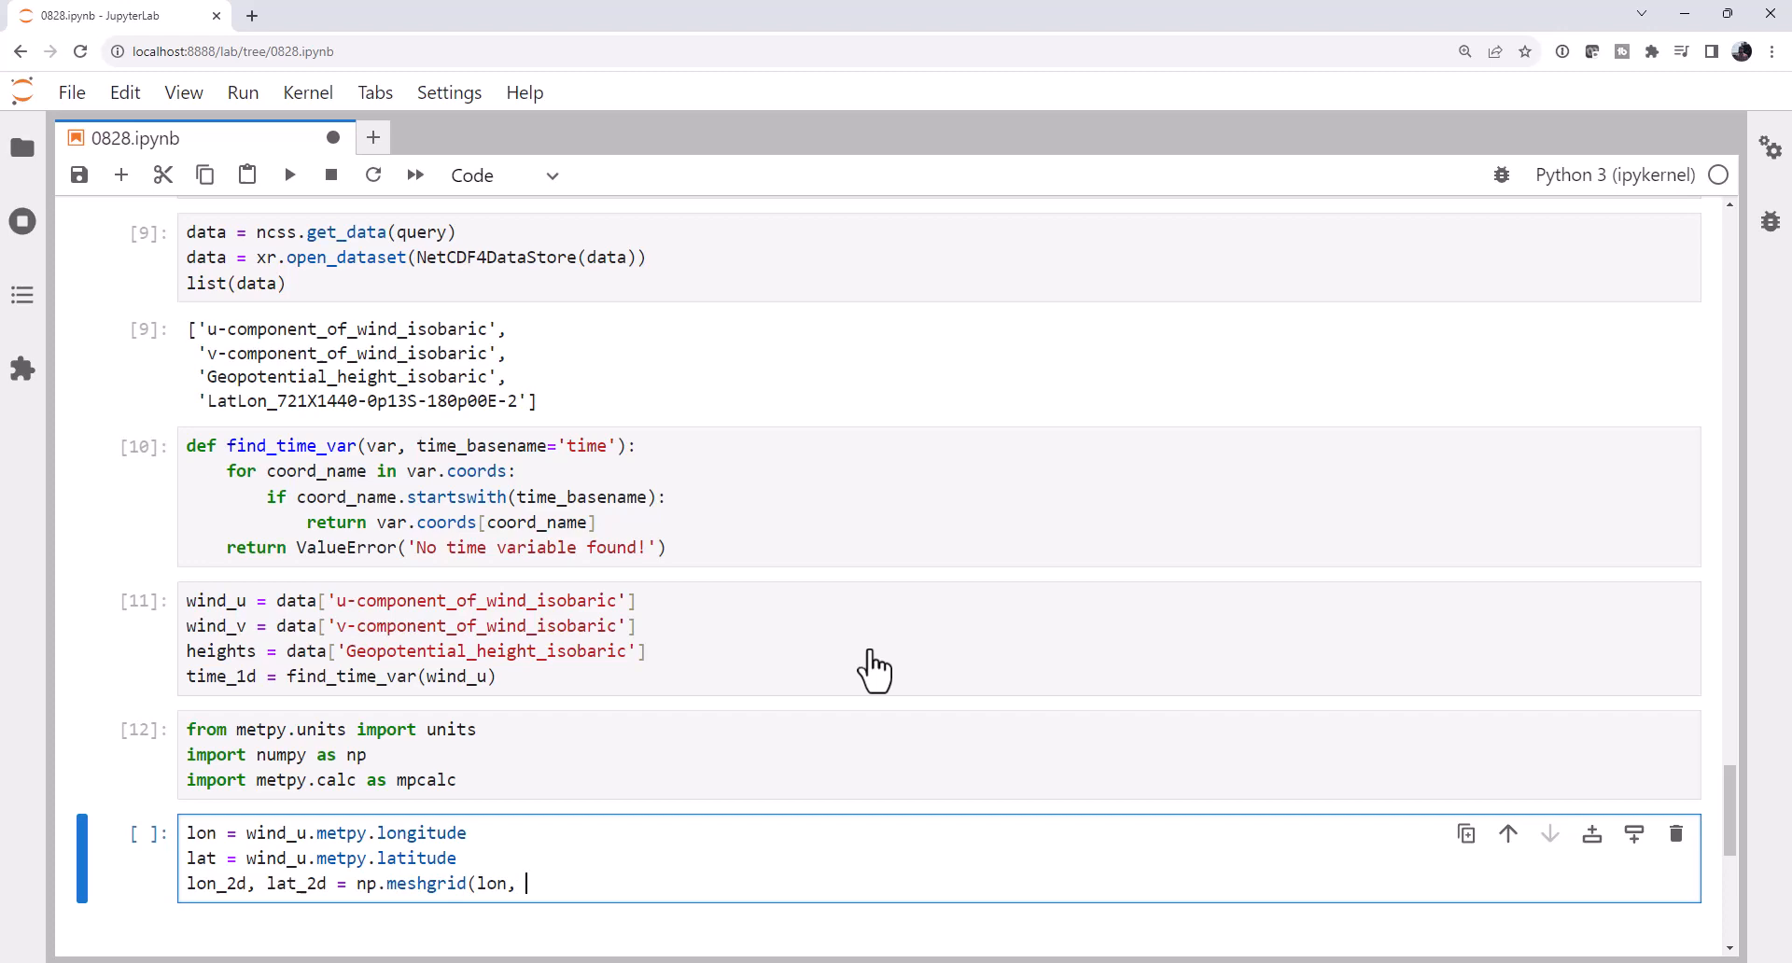
type("lat)")
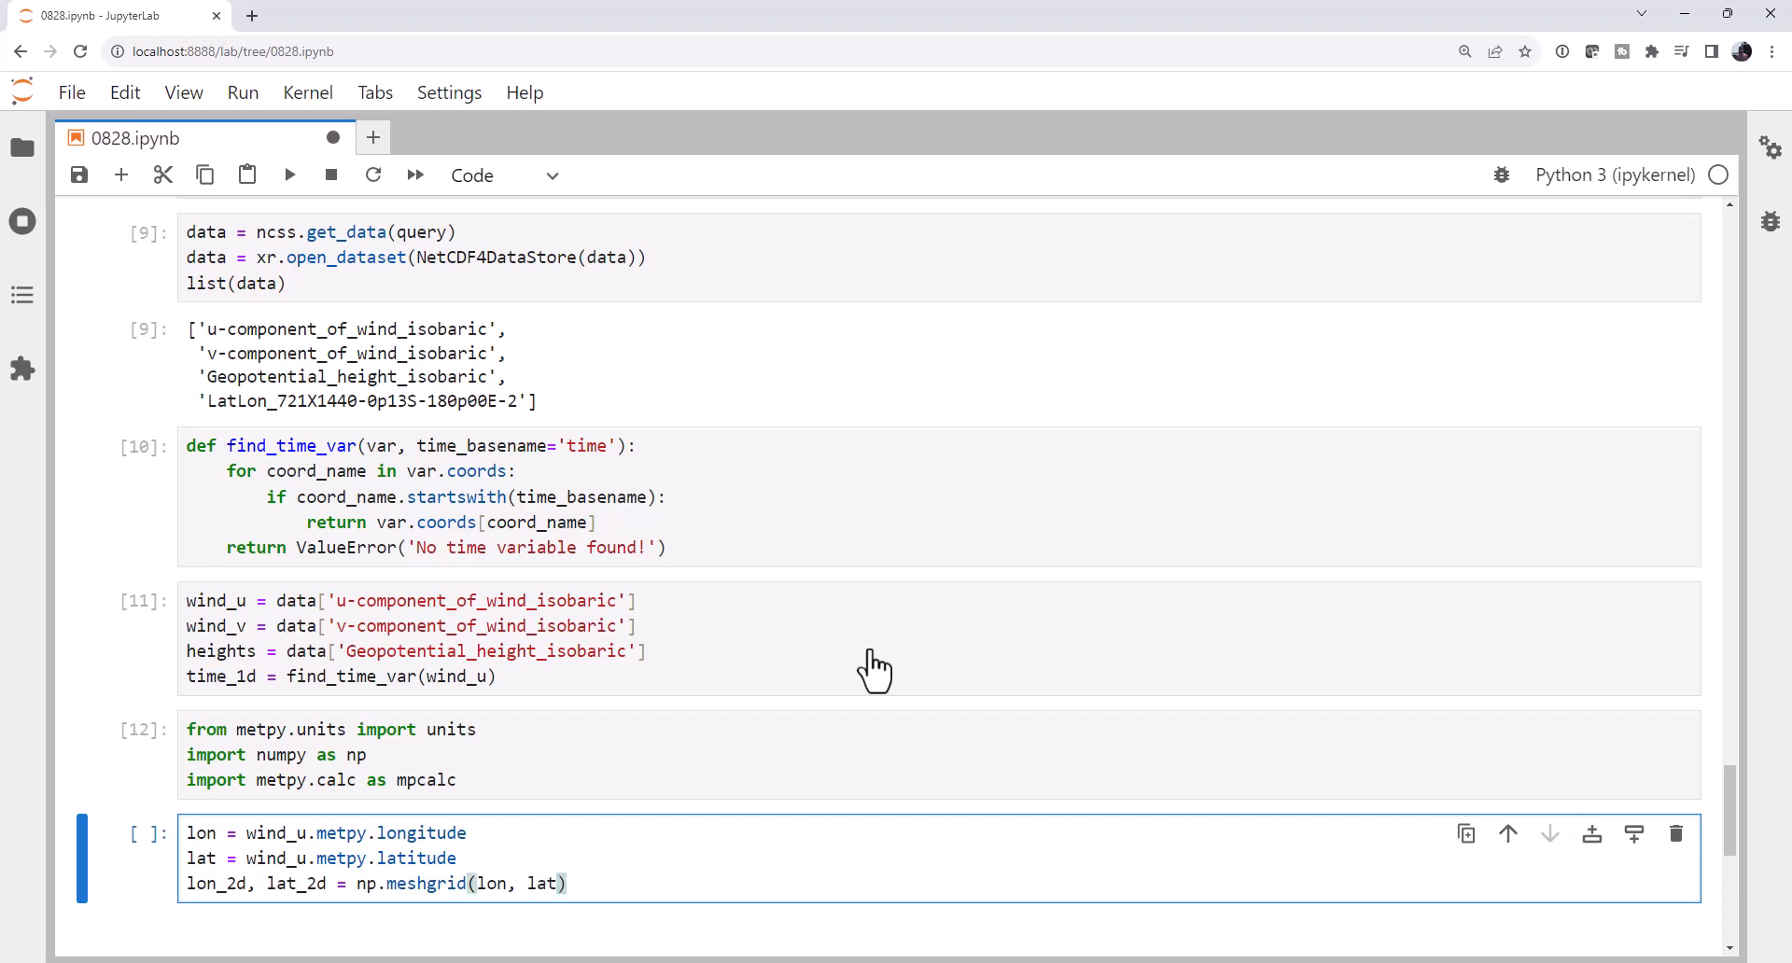
key("shift+enter")
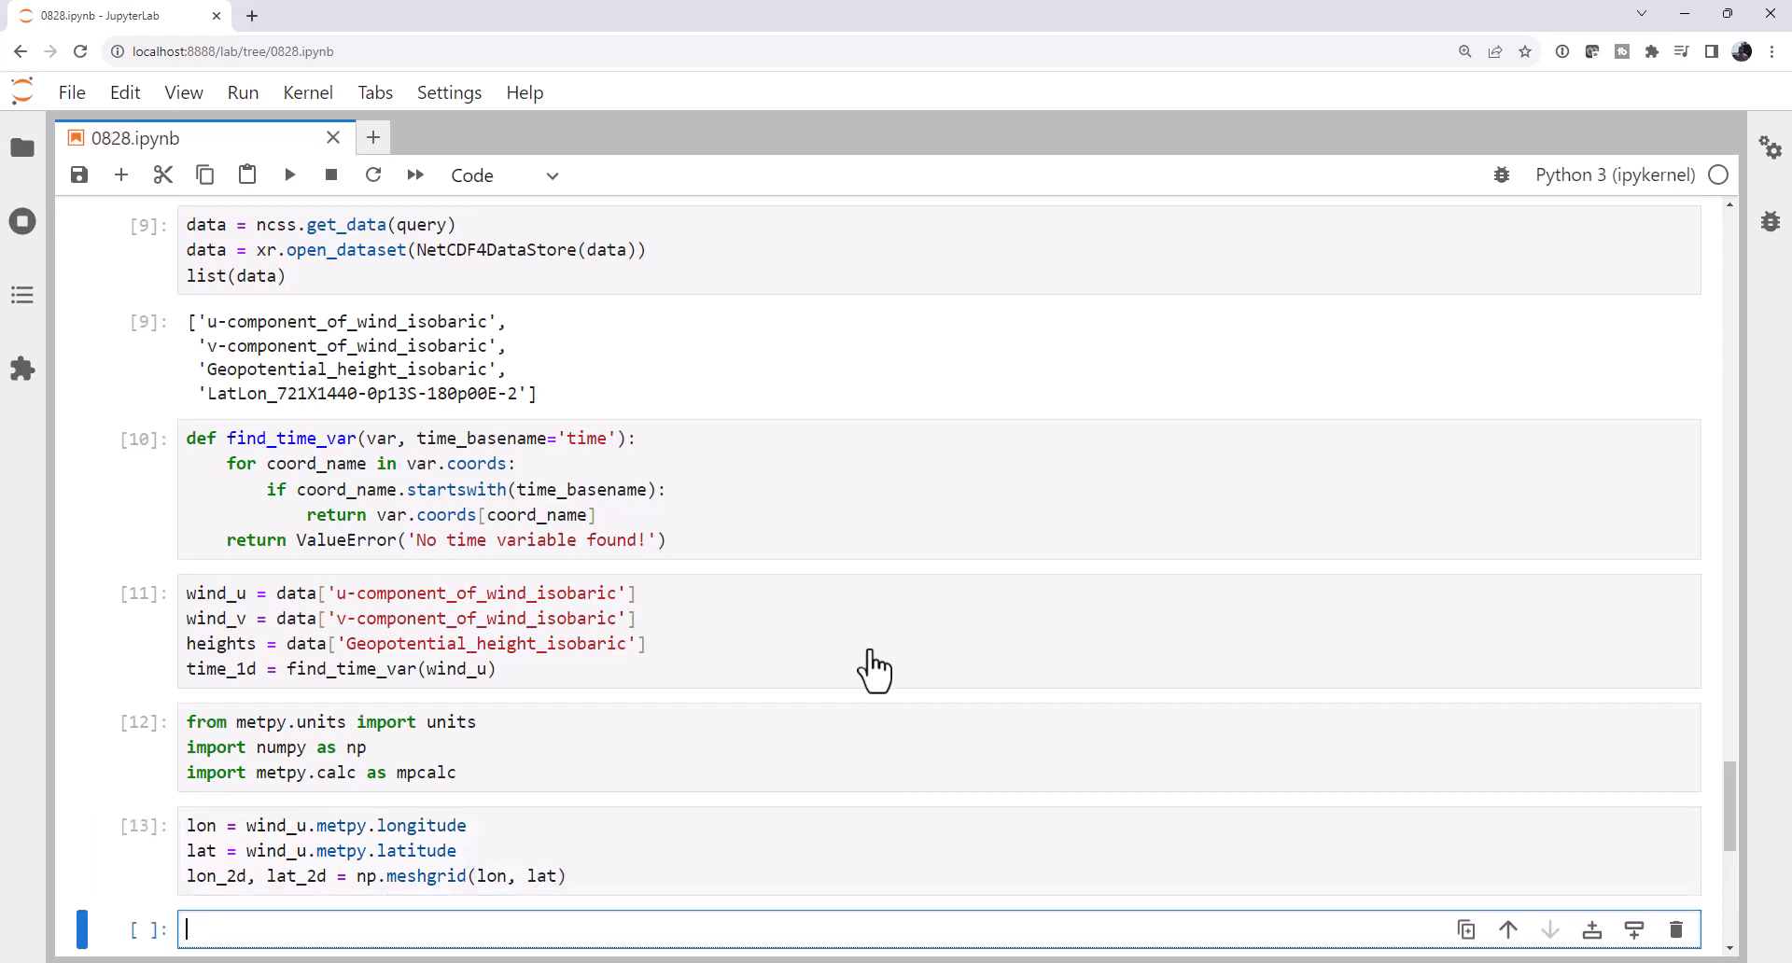
Write u_wind = wind_u.sel(isobaric=50000*units.Pa).isel(time=0) in the new cell.
scroll("down", 3)
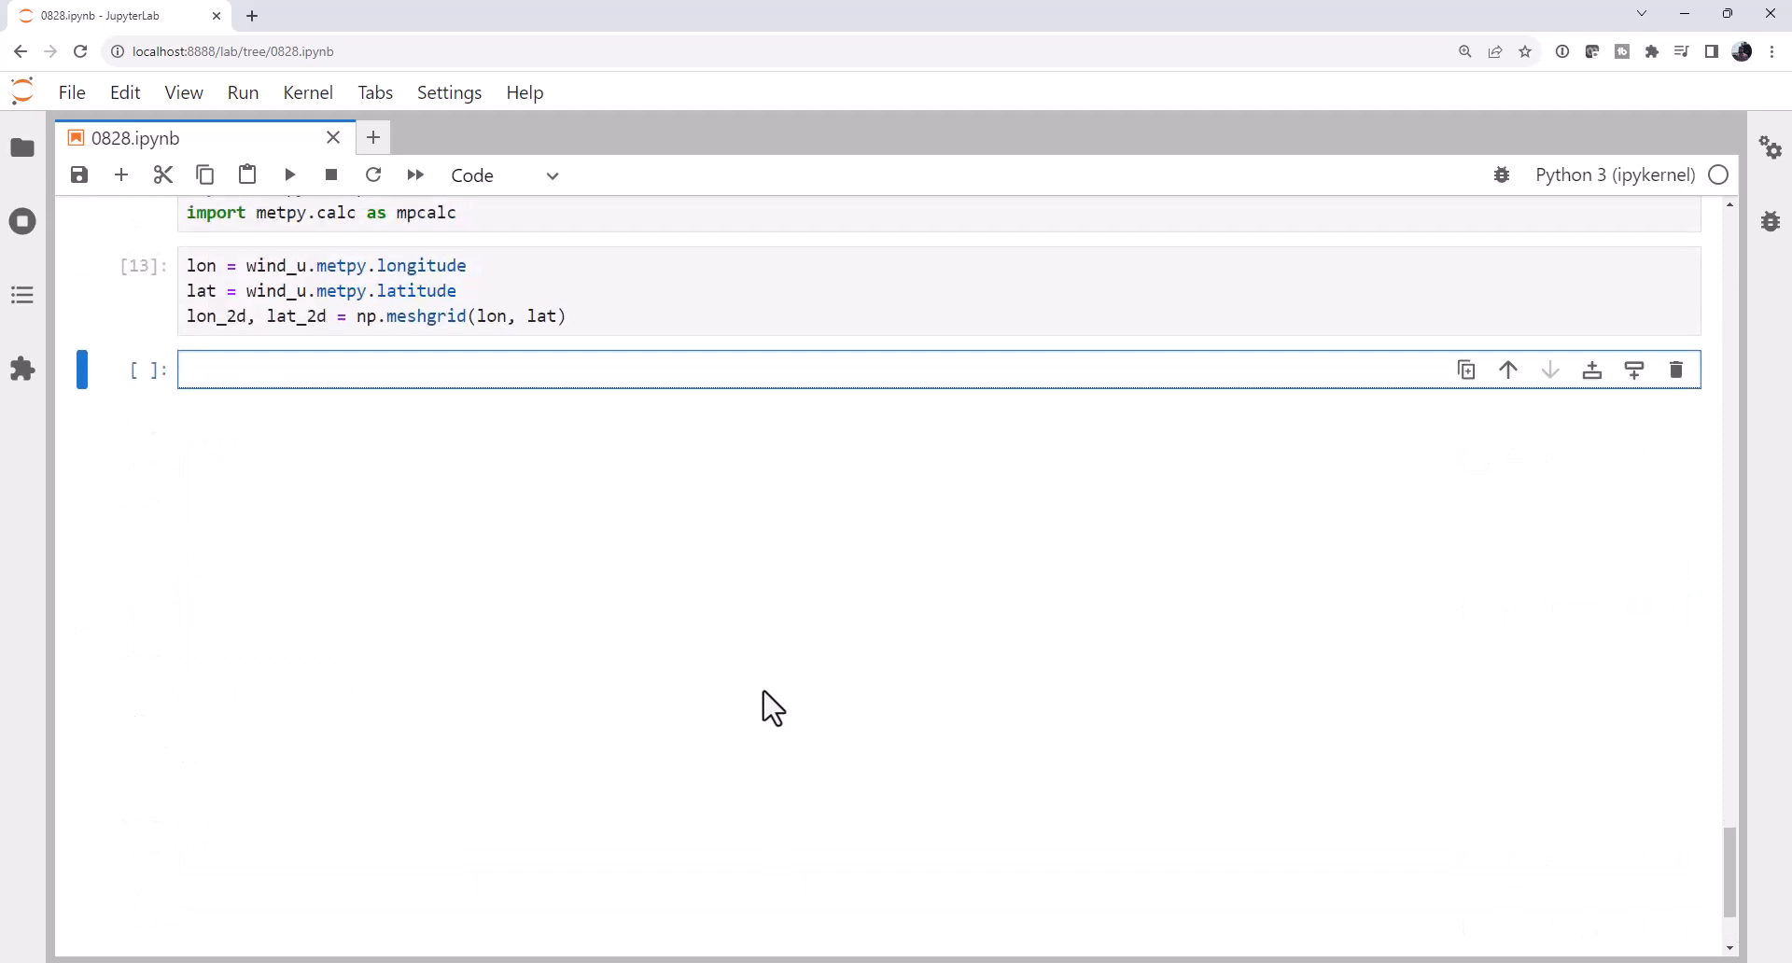
type("u_wind")
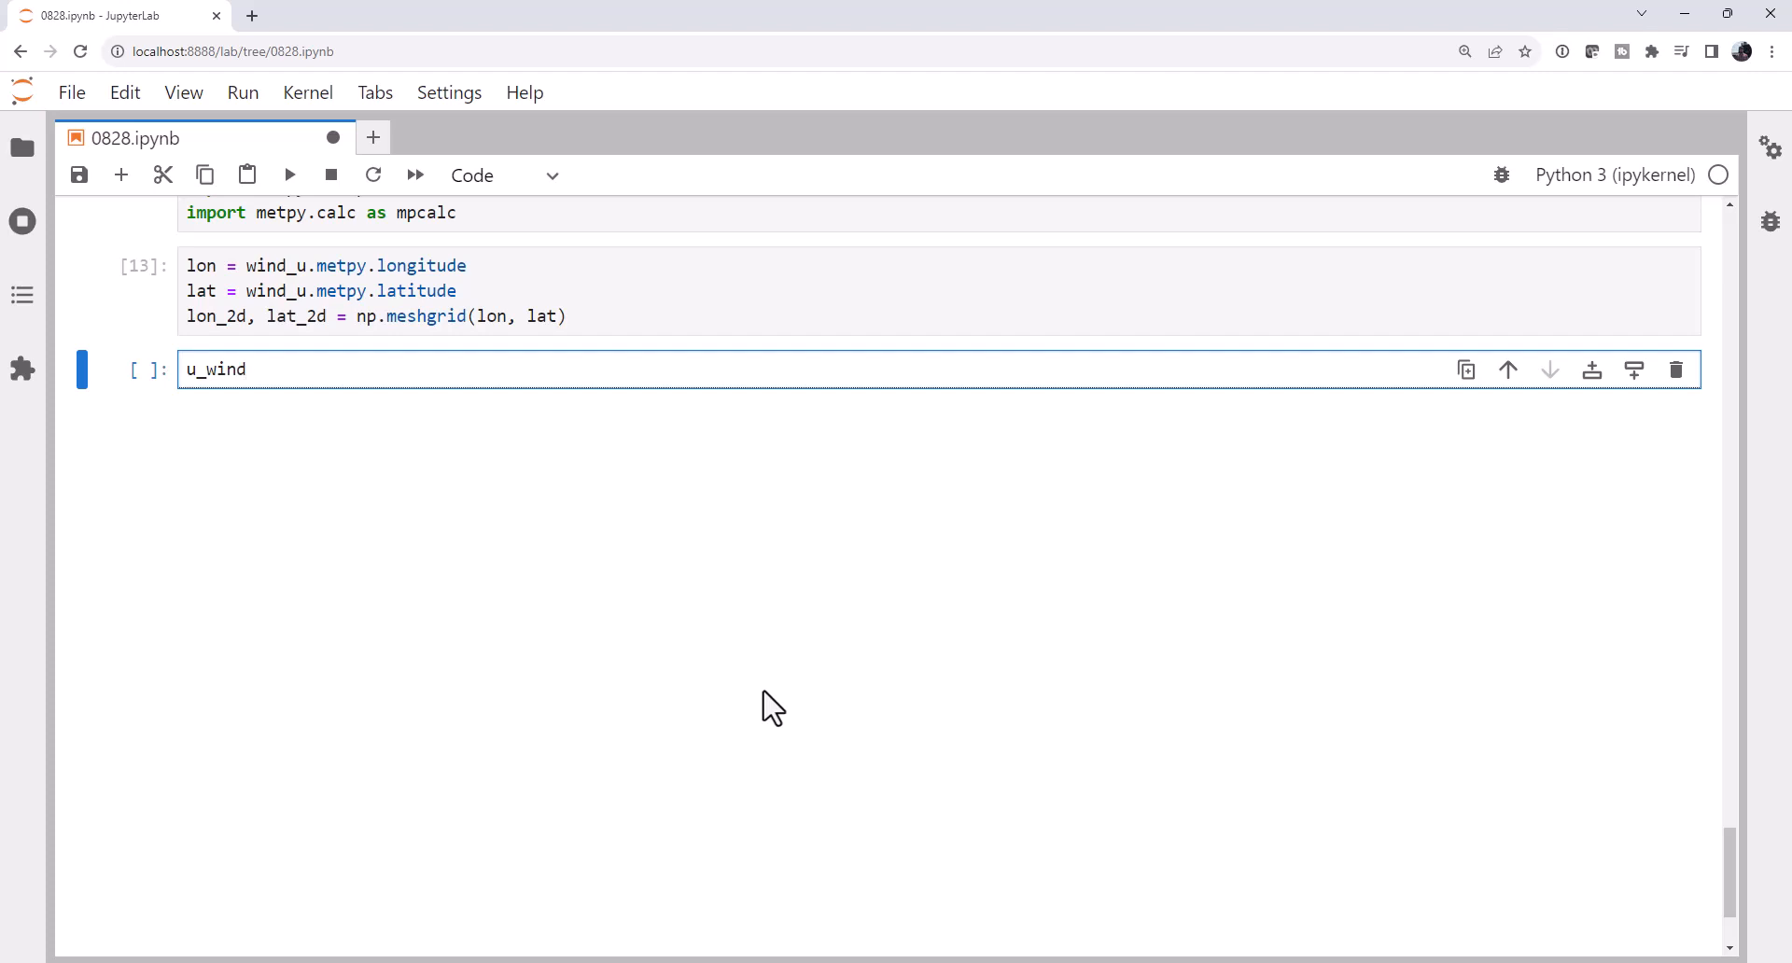
type("=")
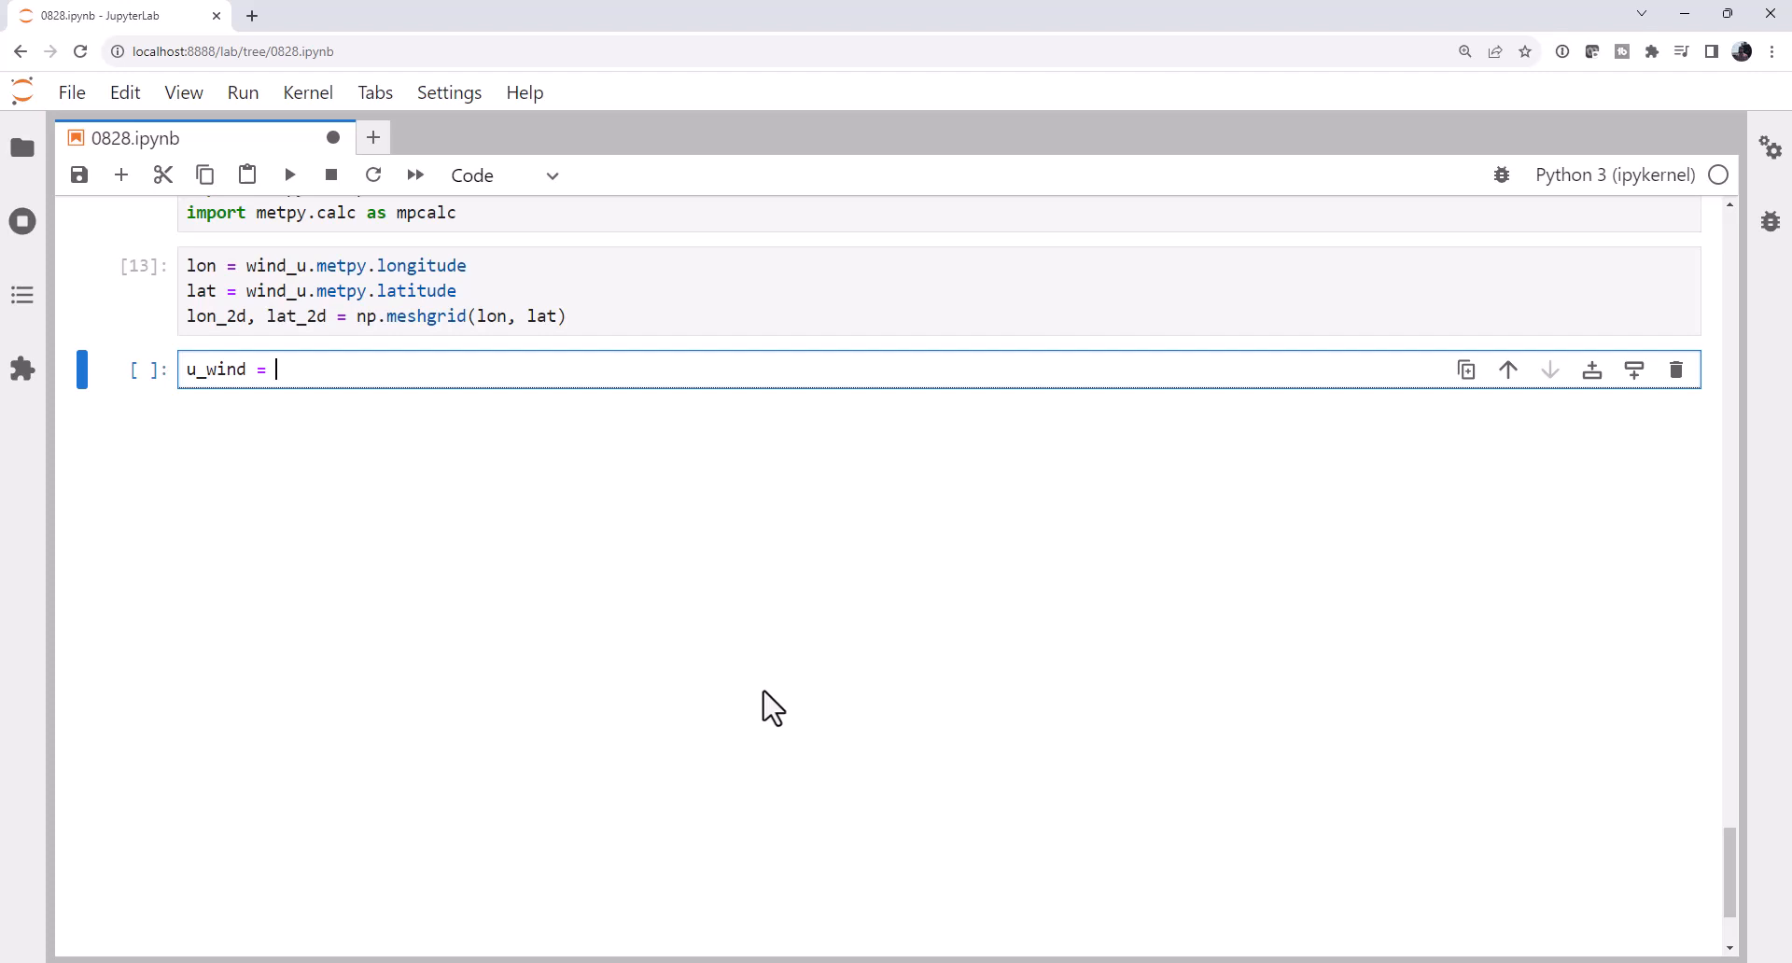
type("wind")
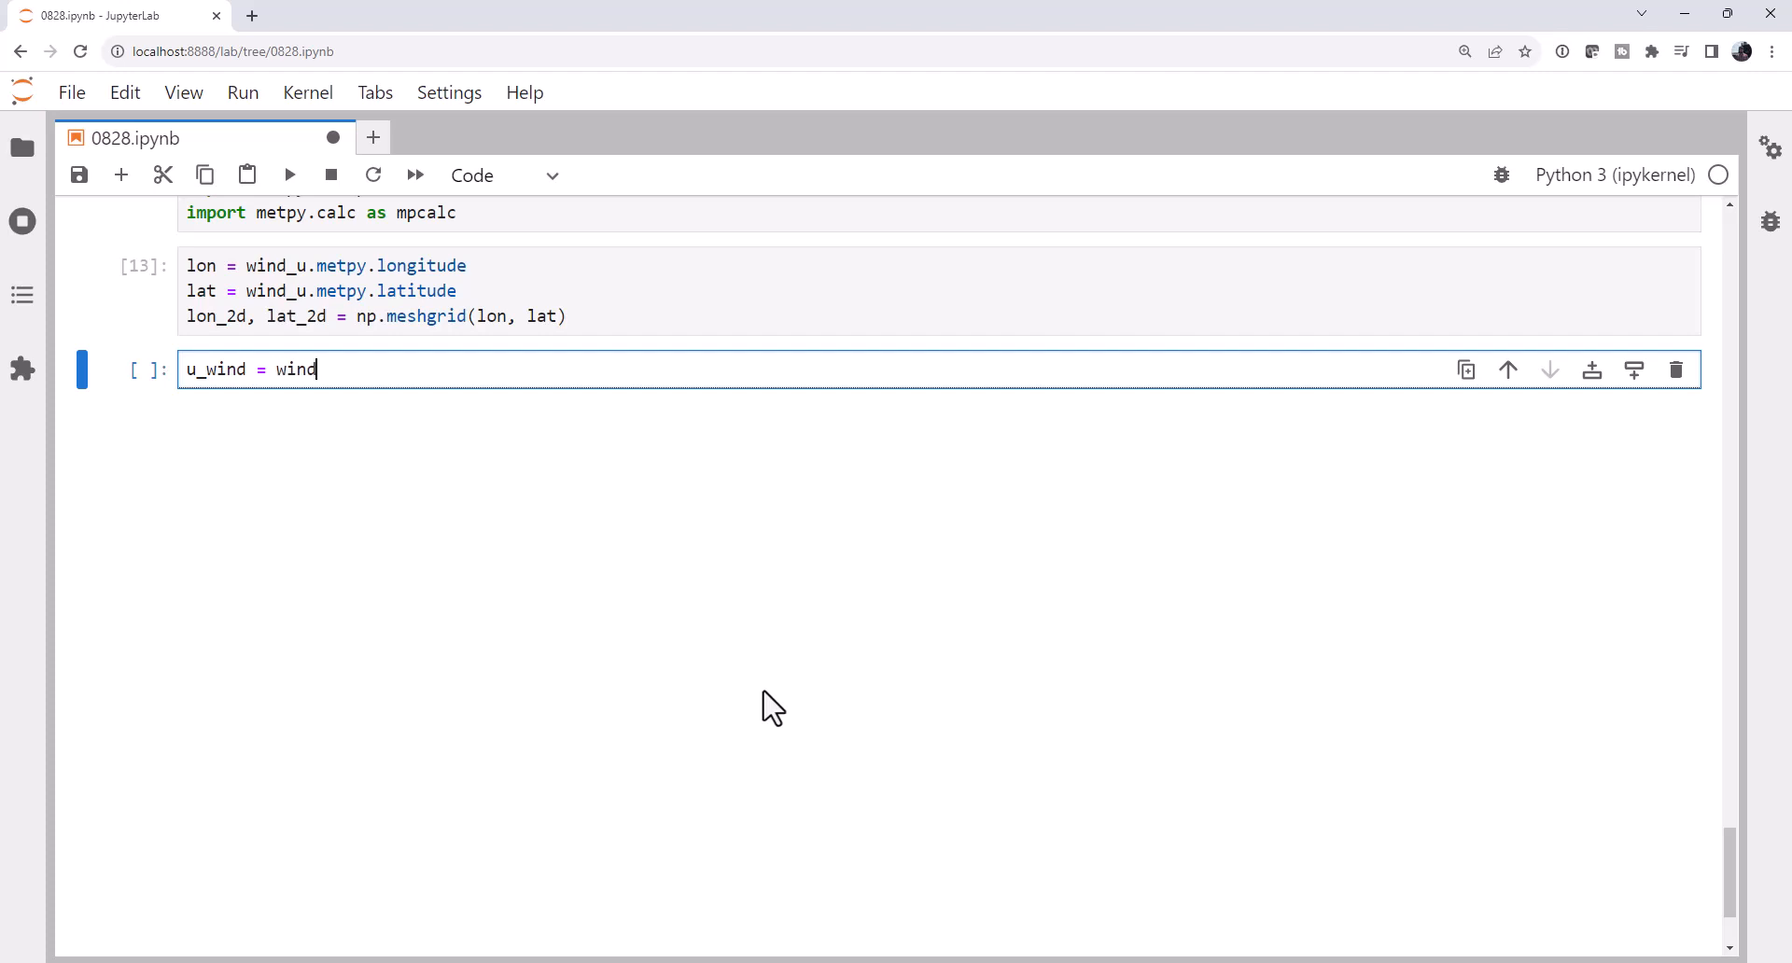
type("_u")
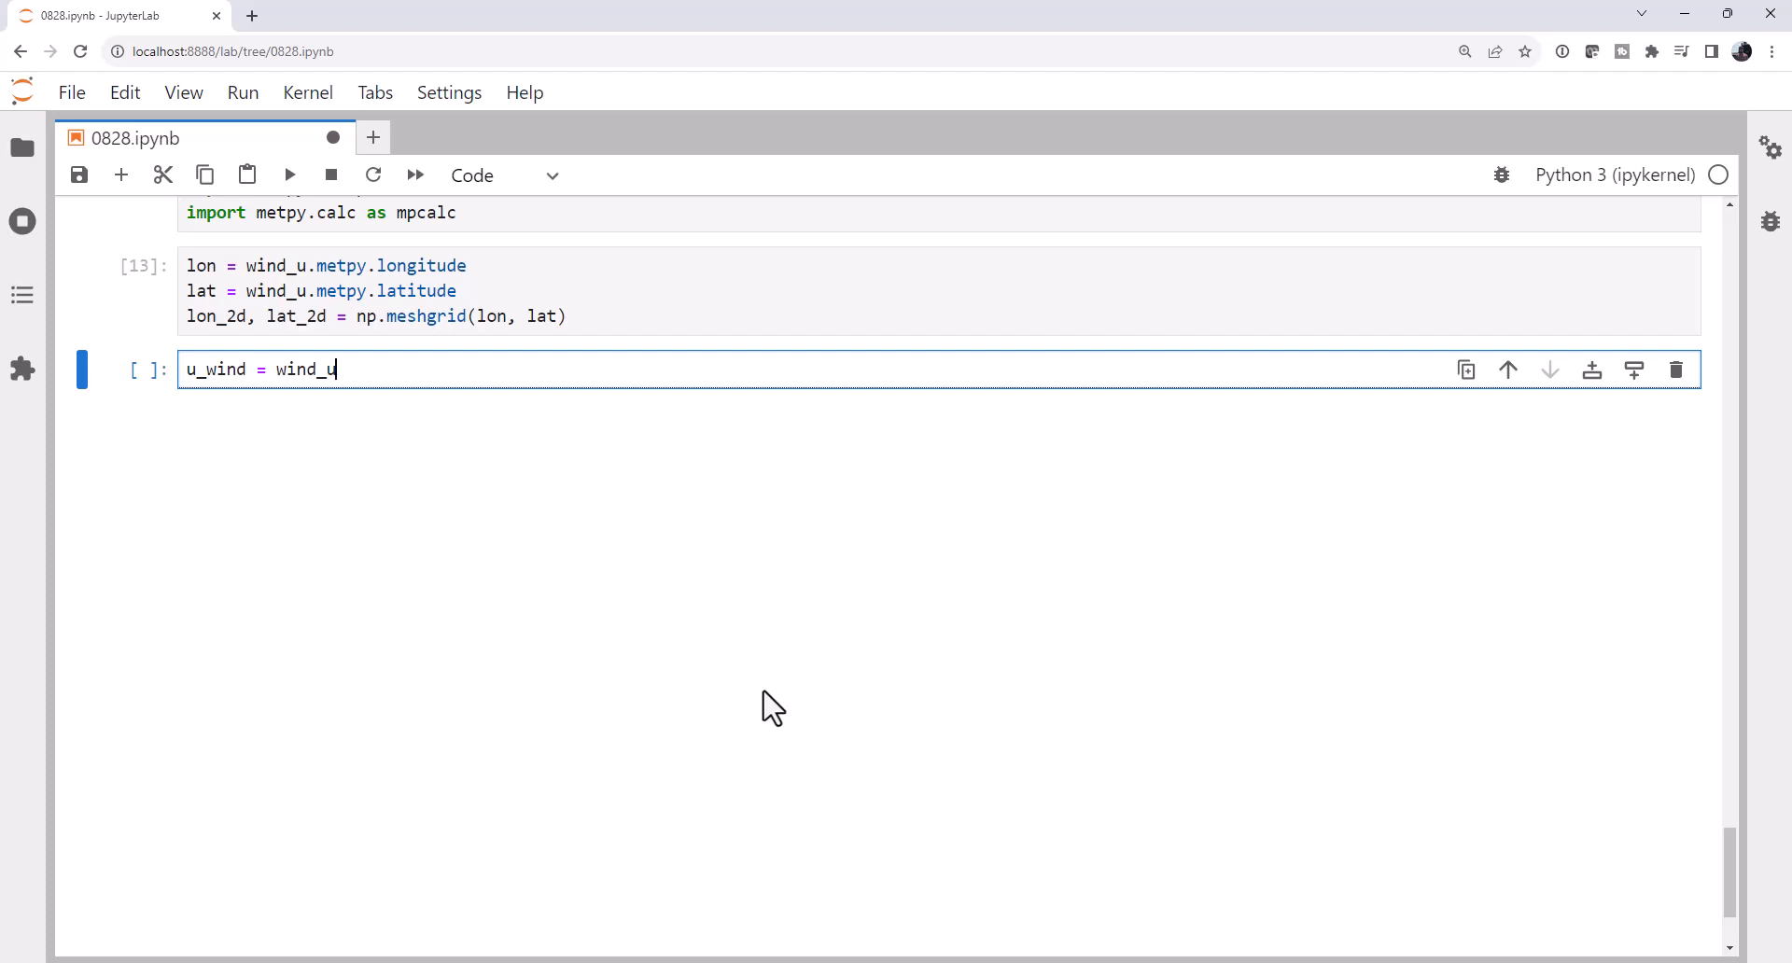
type(".sel")
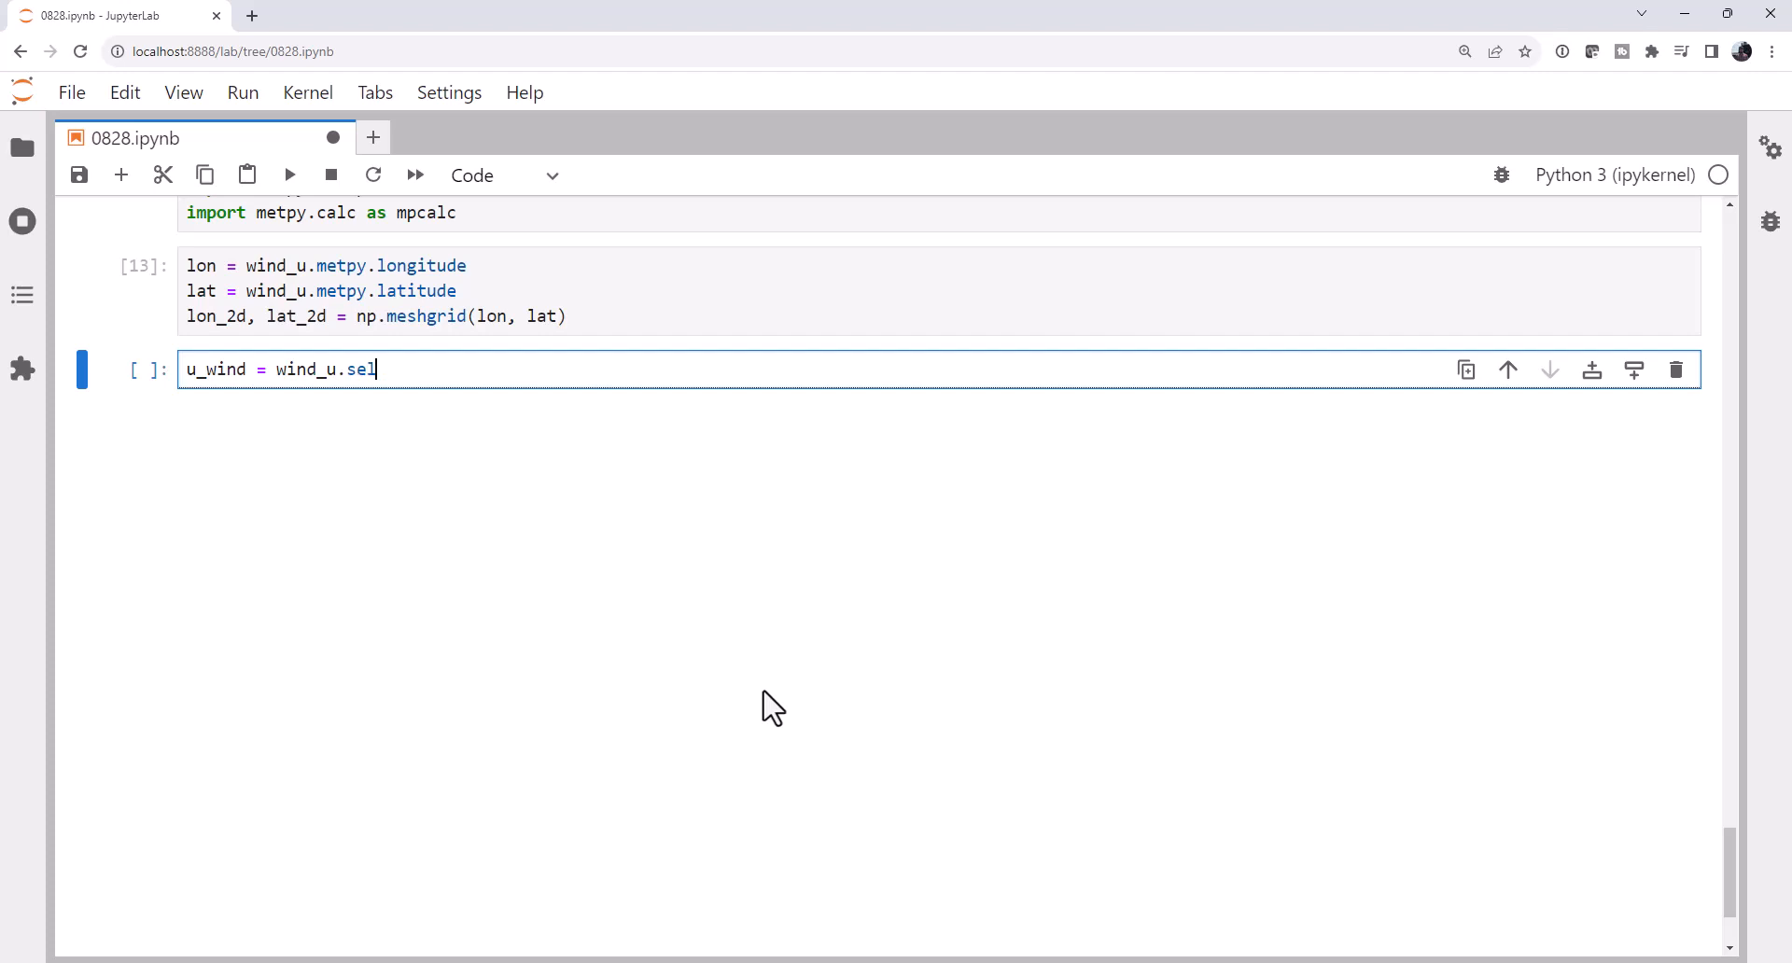
type("(iso")
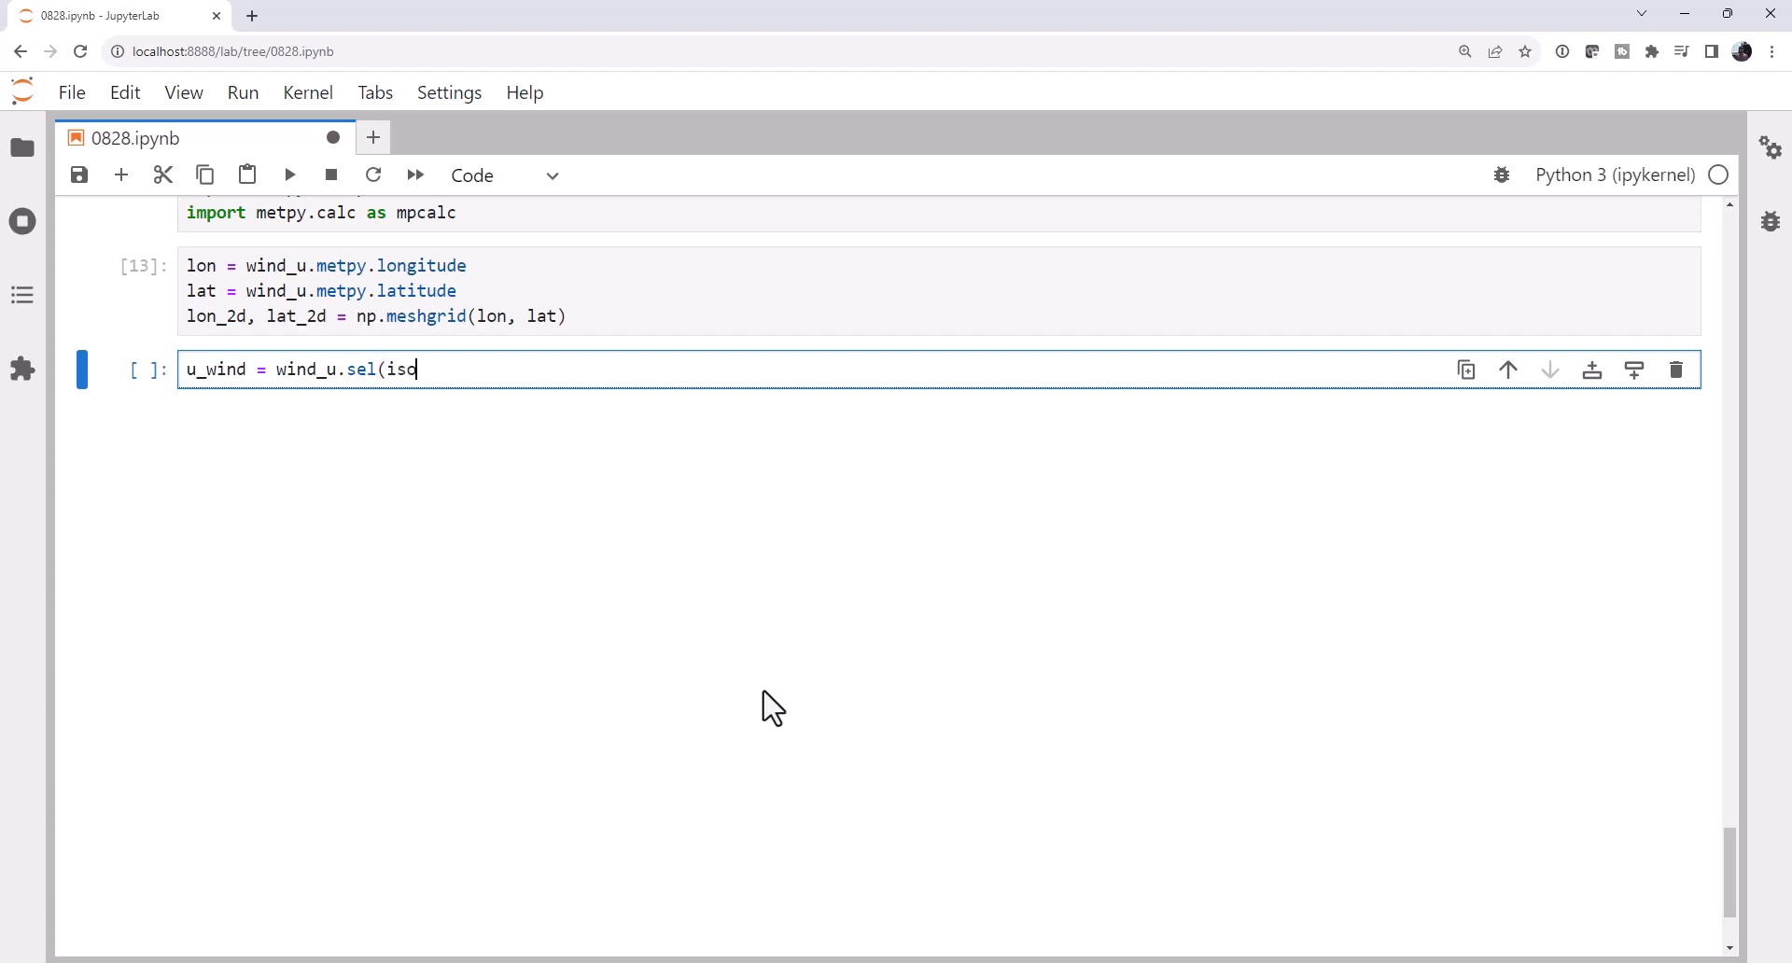
type("baric")
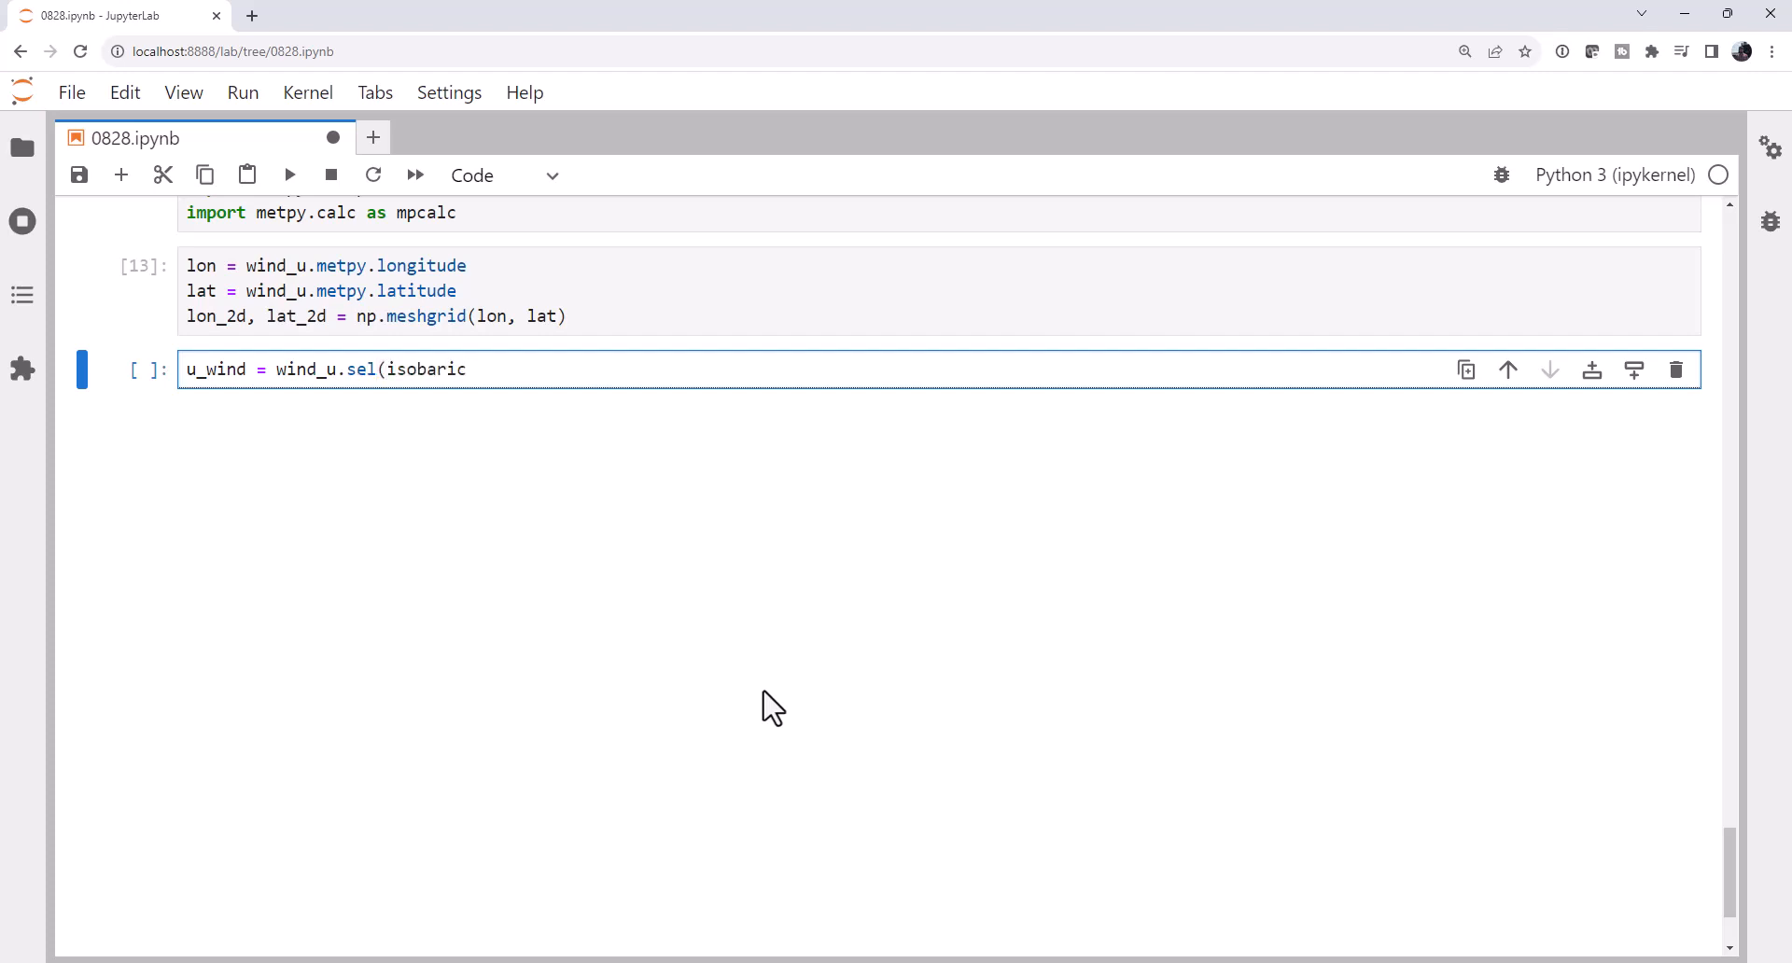
type("=500")
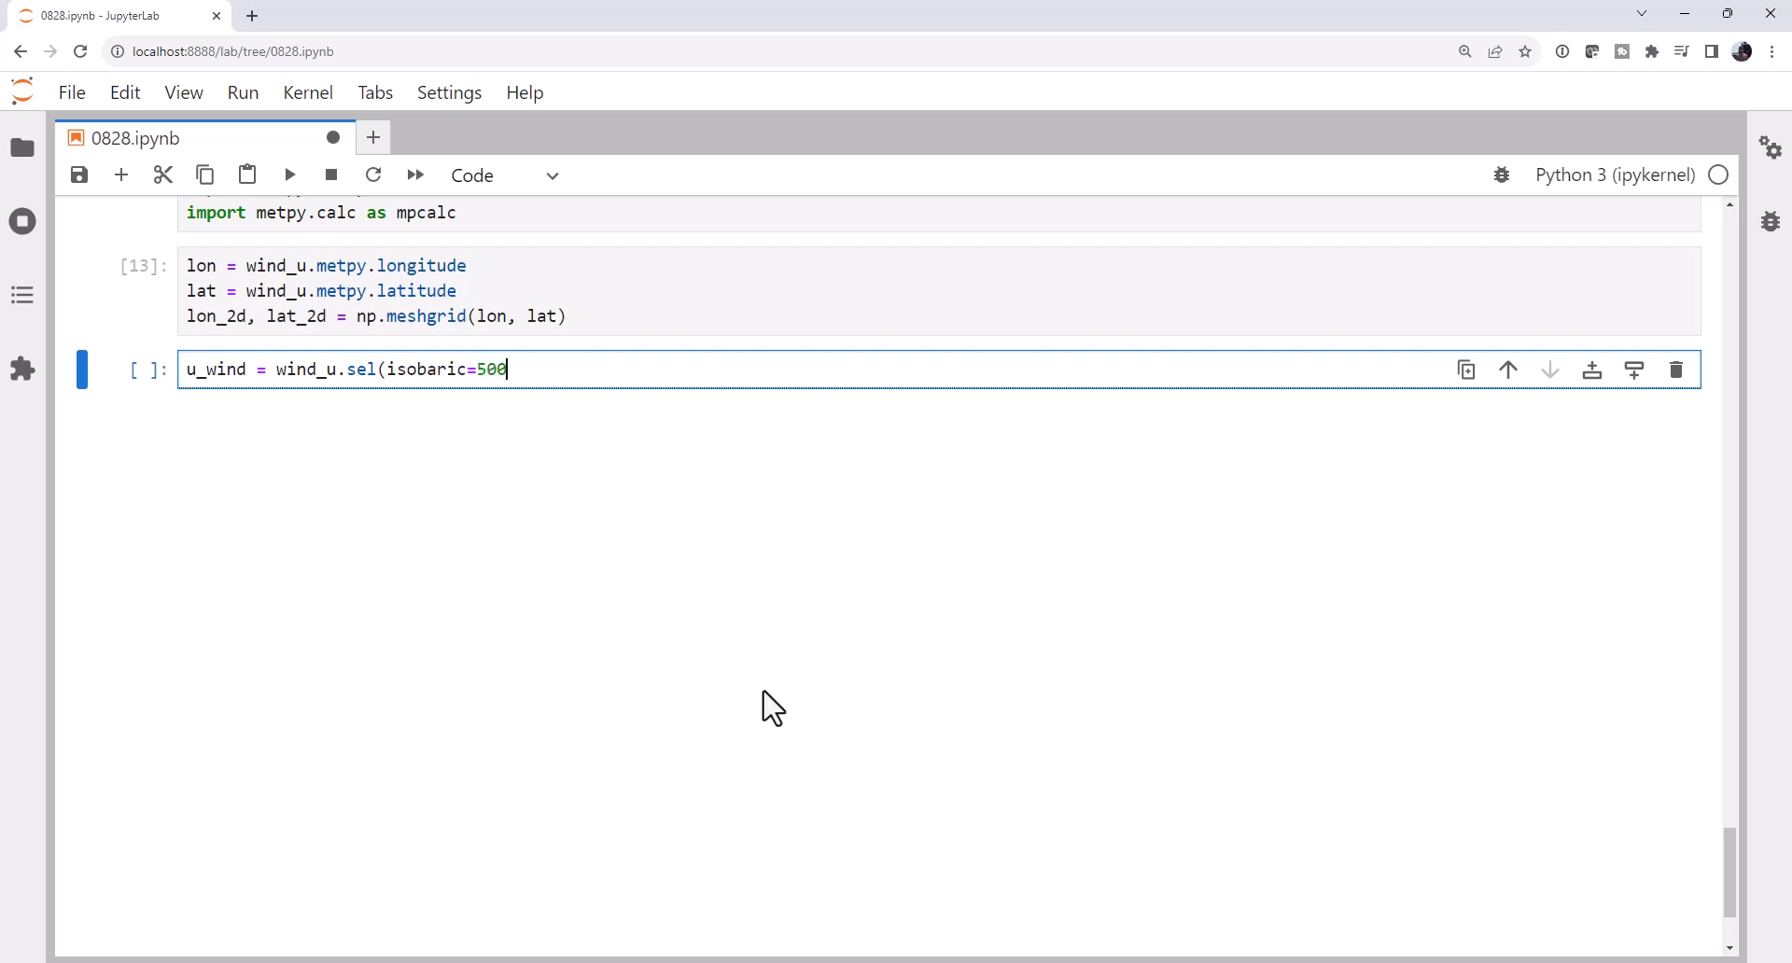
type("00 *")
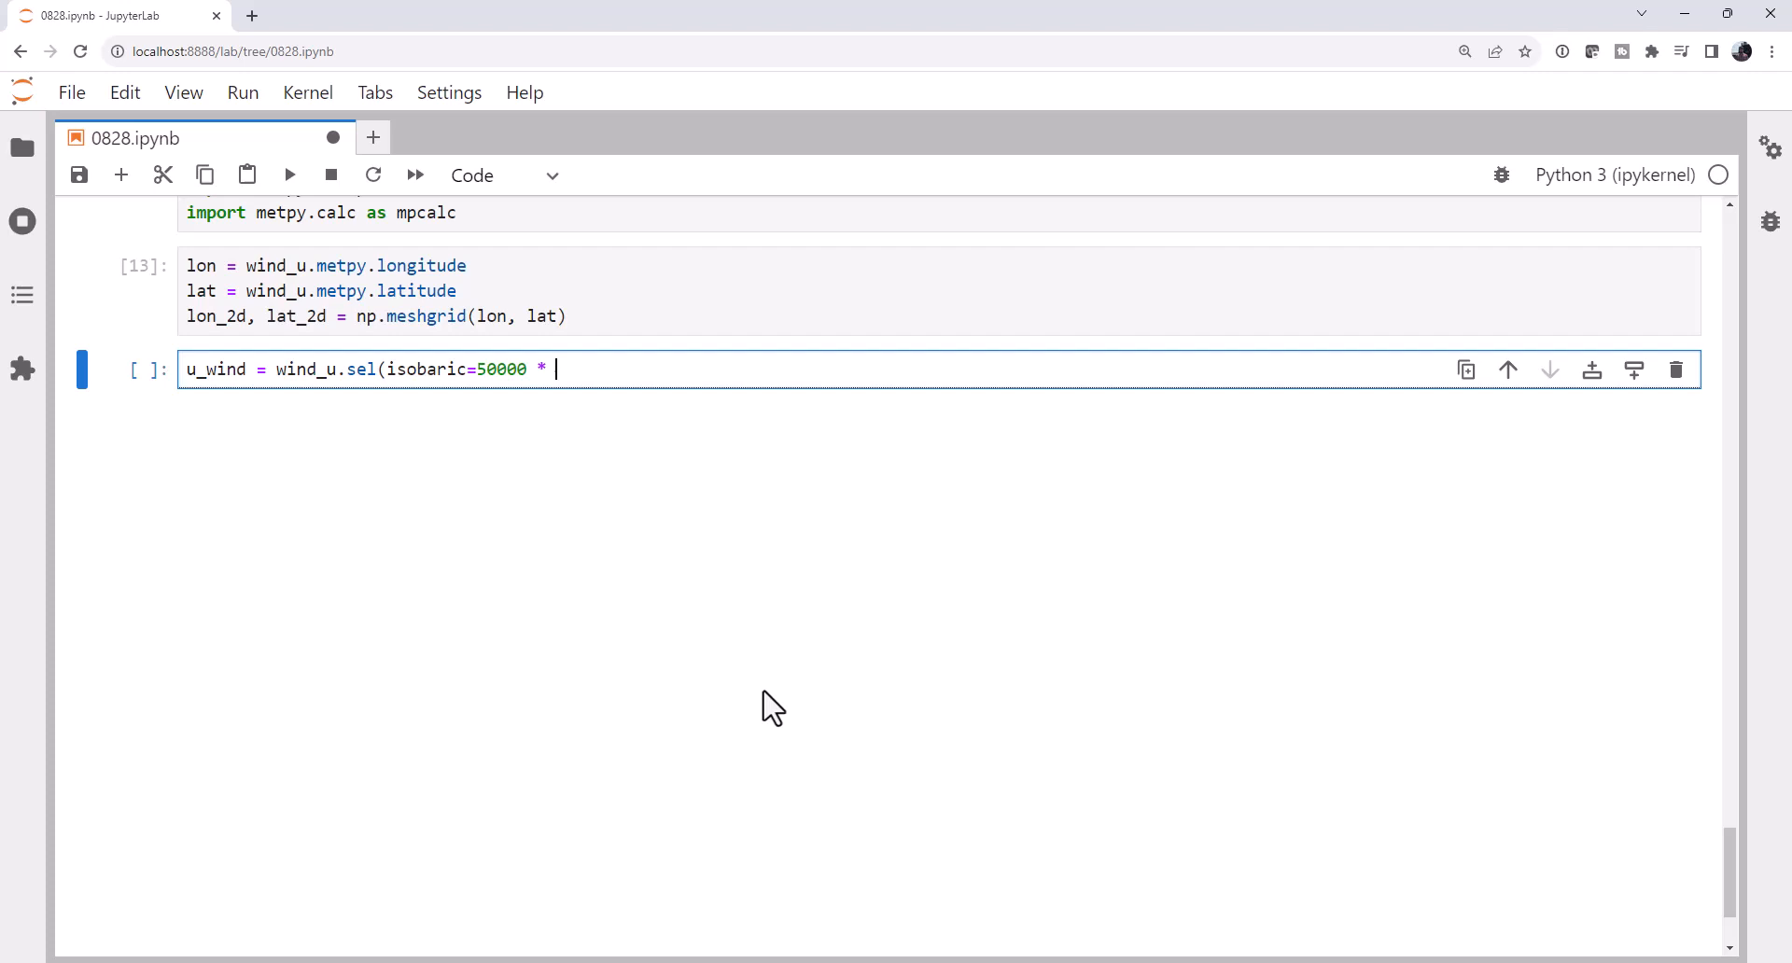
type("units.Pa)")
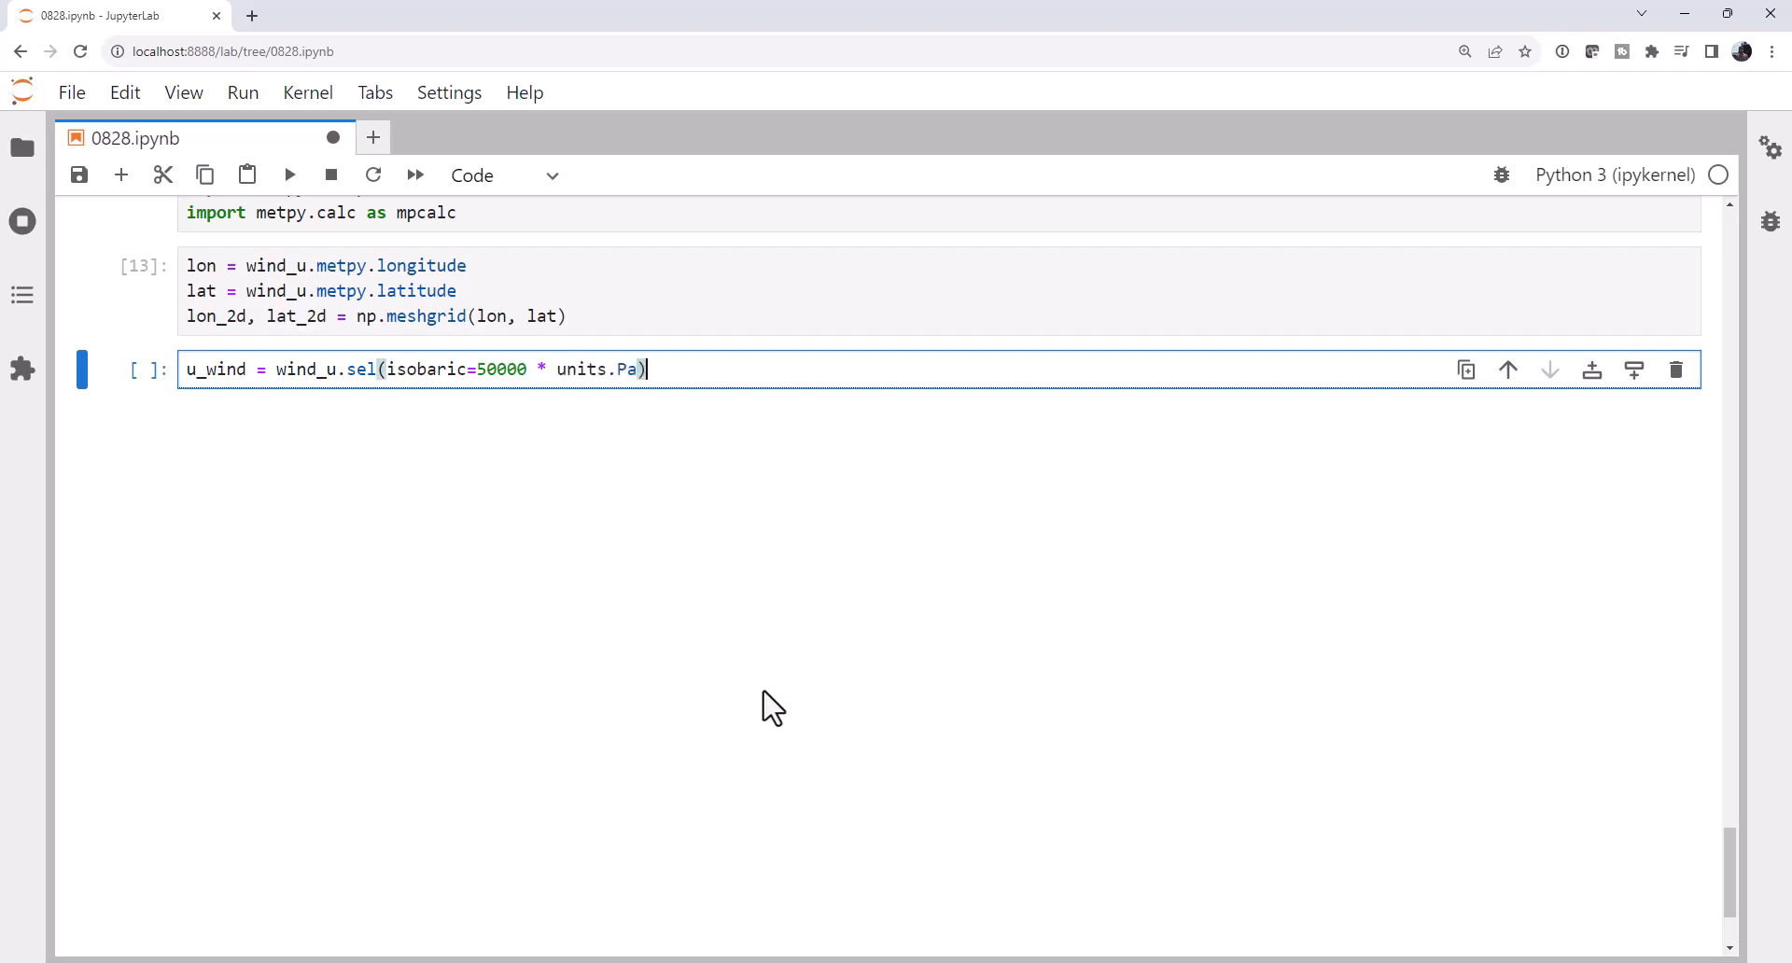
type(".isel(")
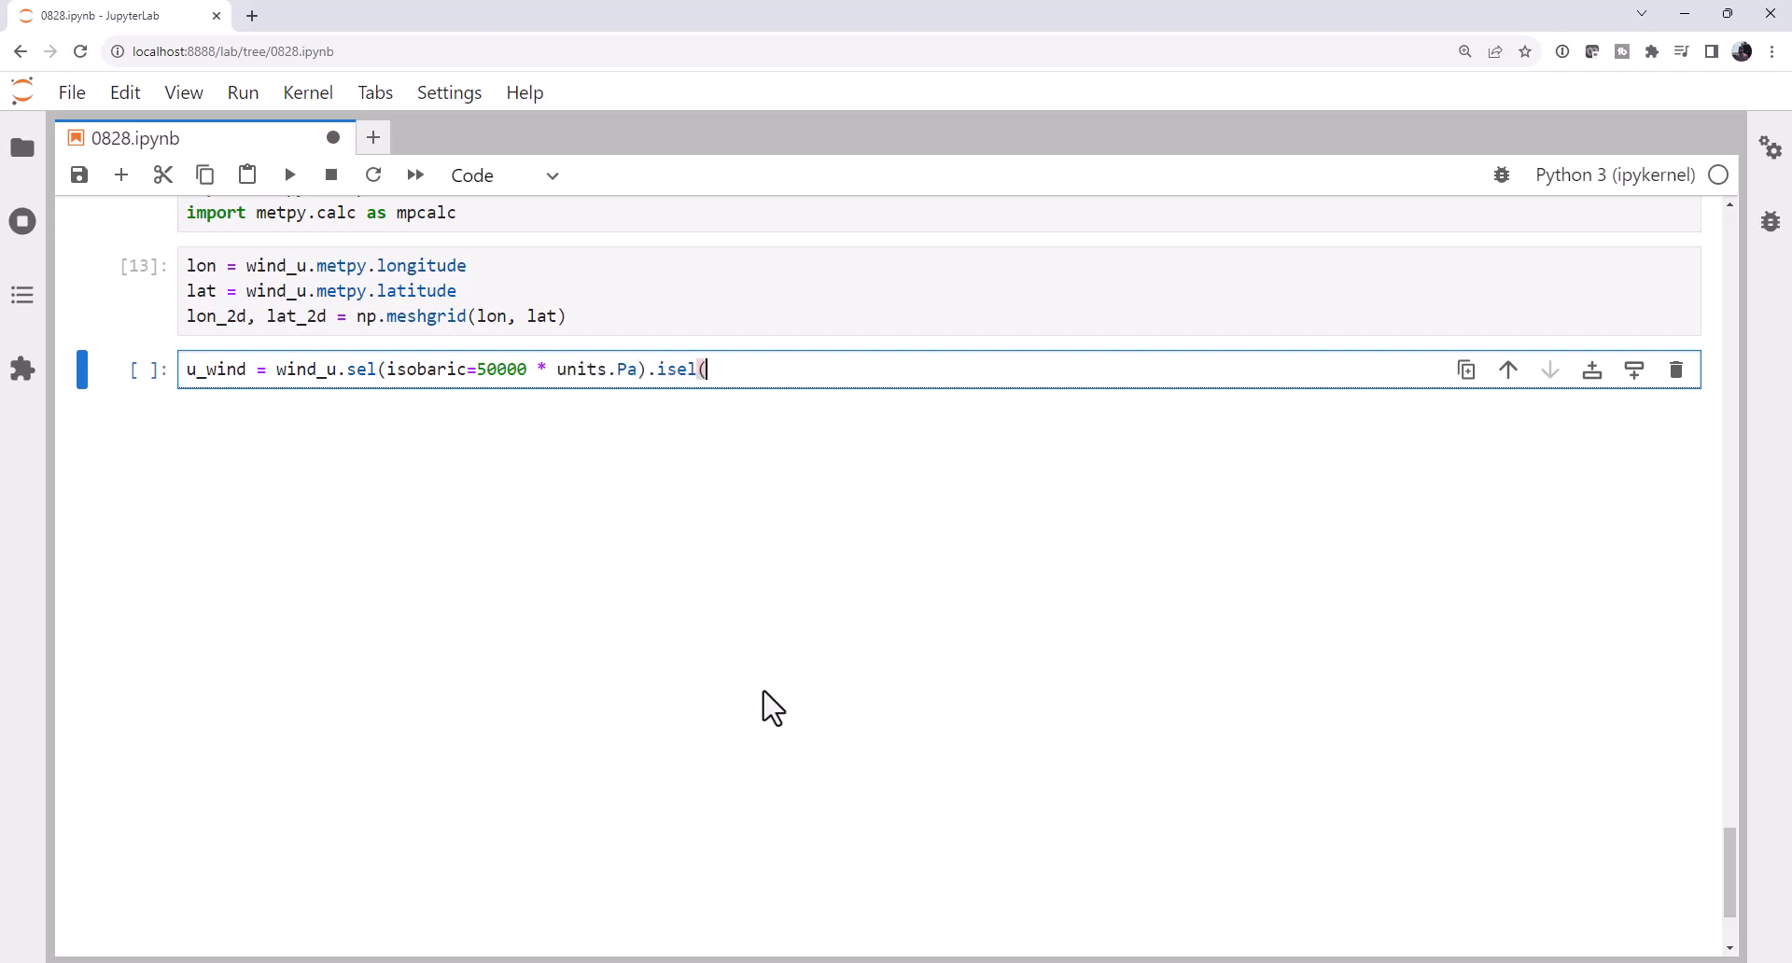
type("time=0)")
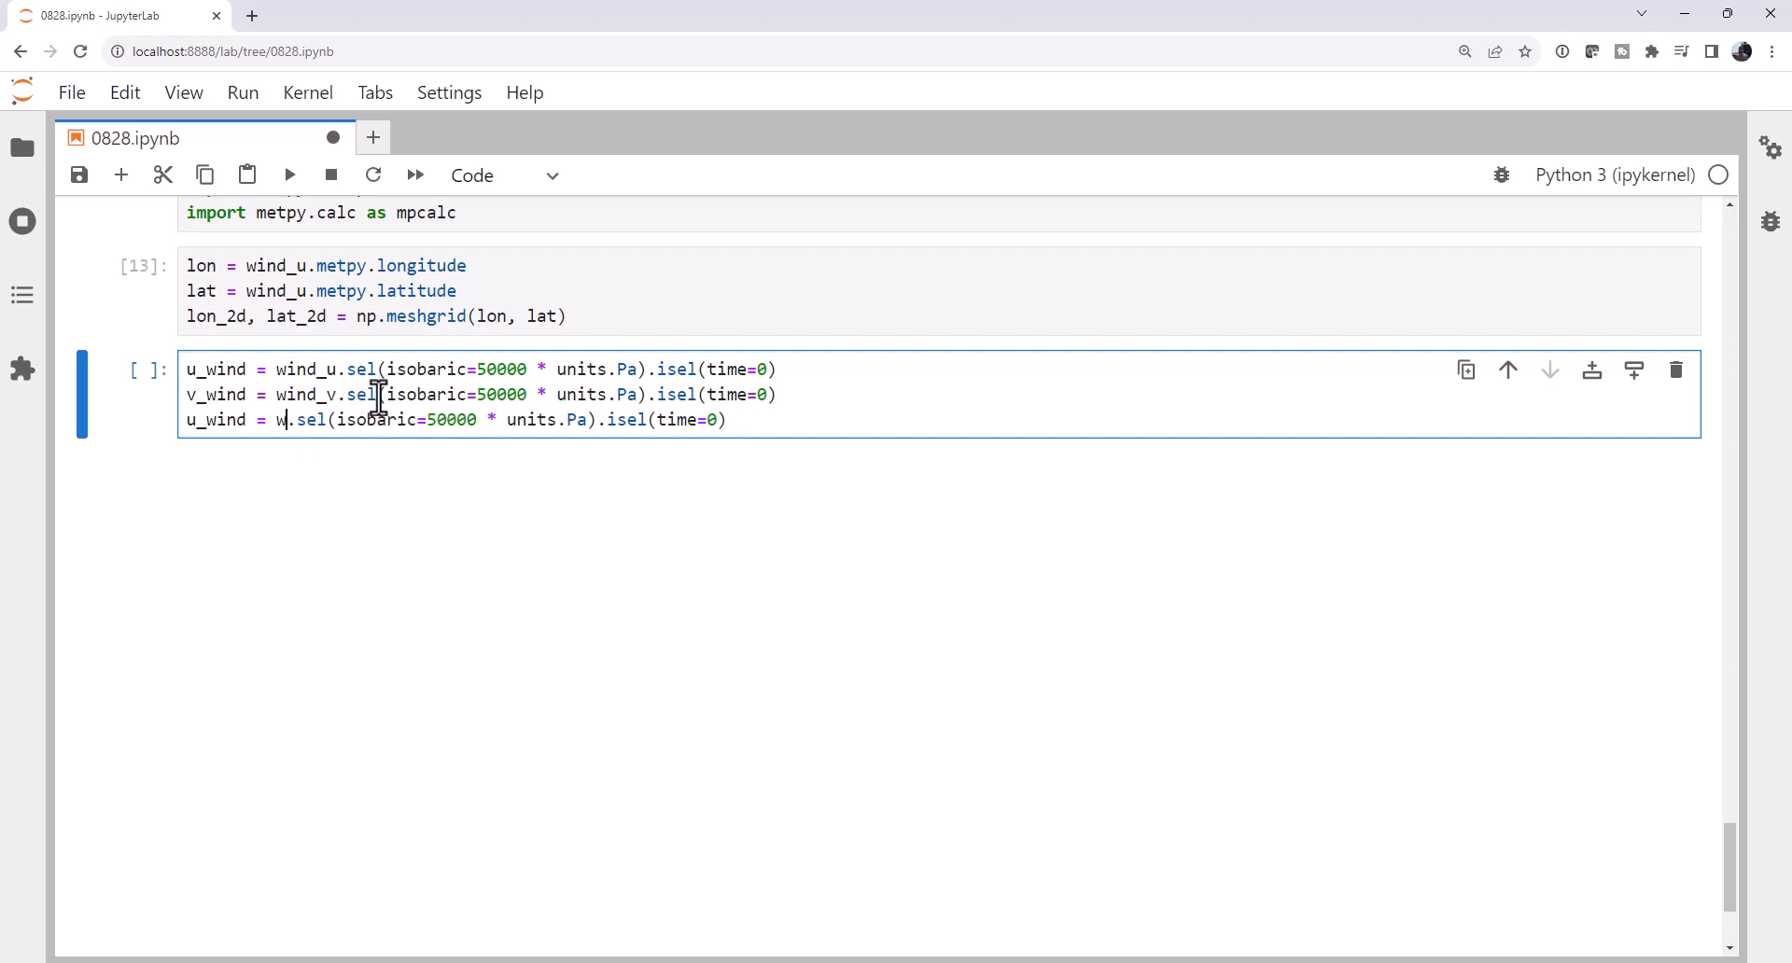
Add the height selection, run the cell, and change the time index to time1.
type("eights")
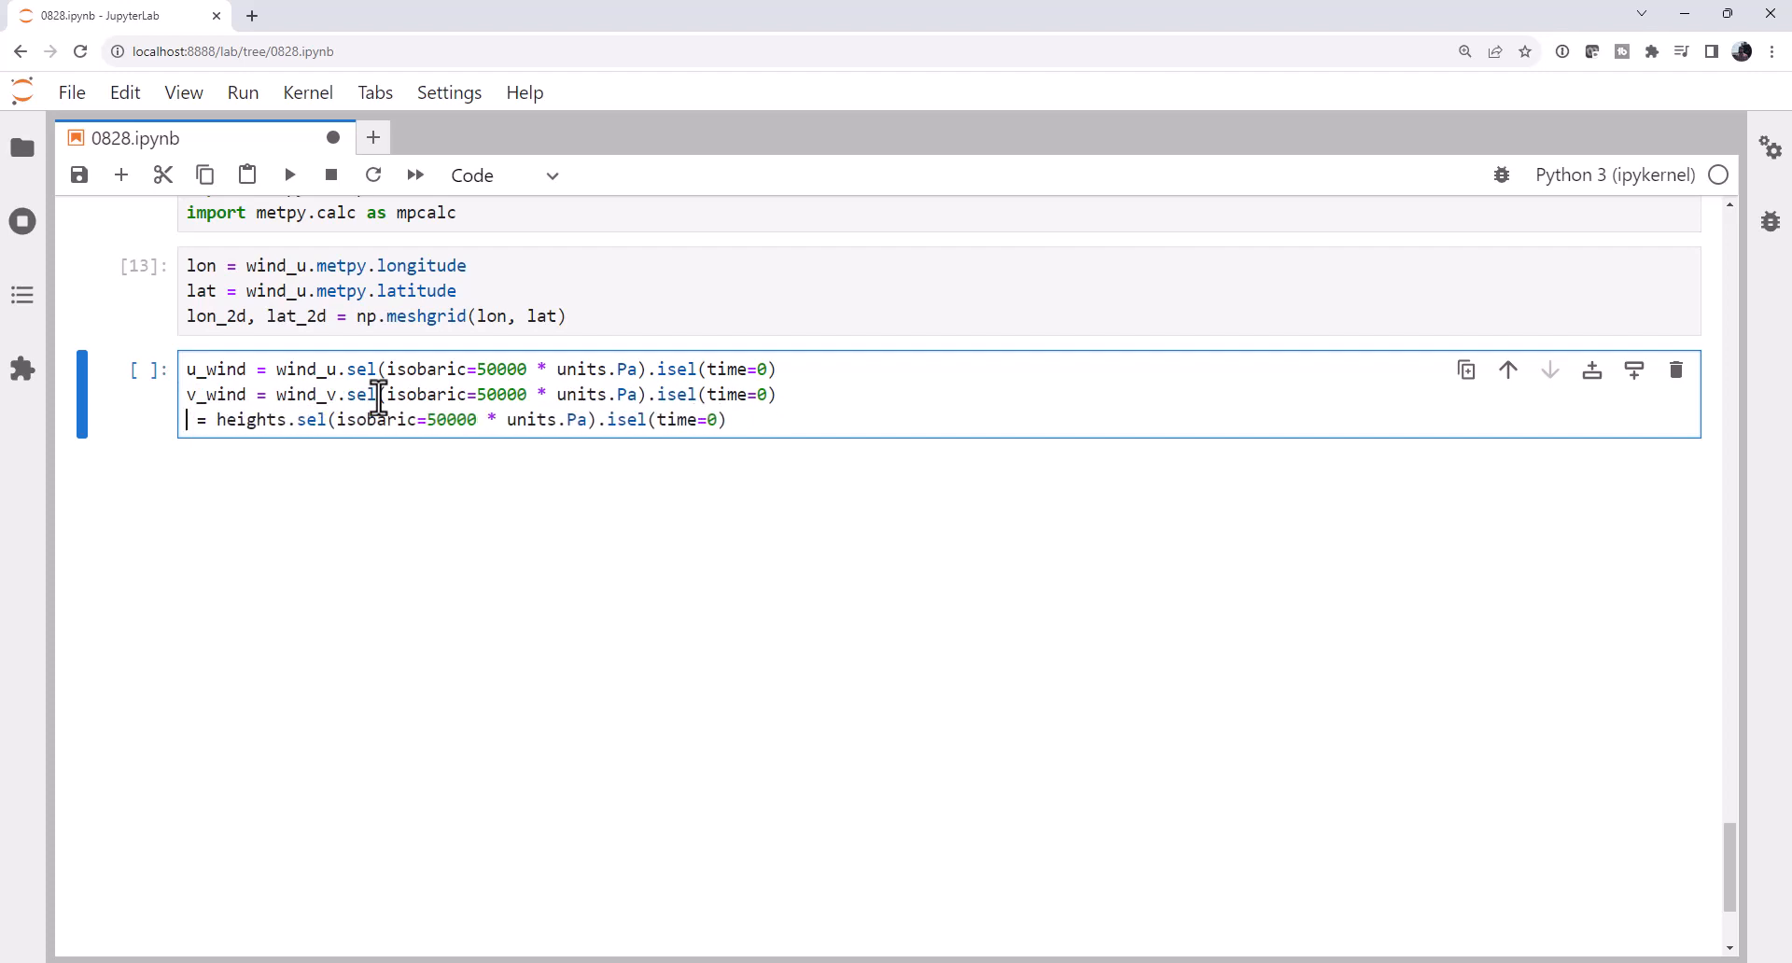
type("height")
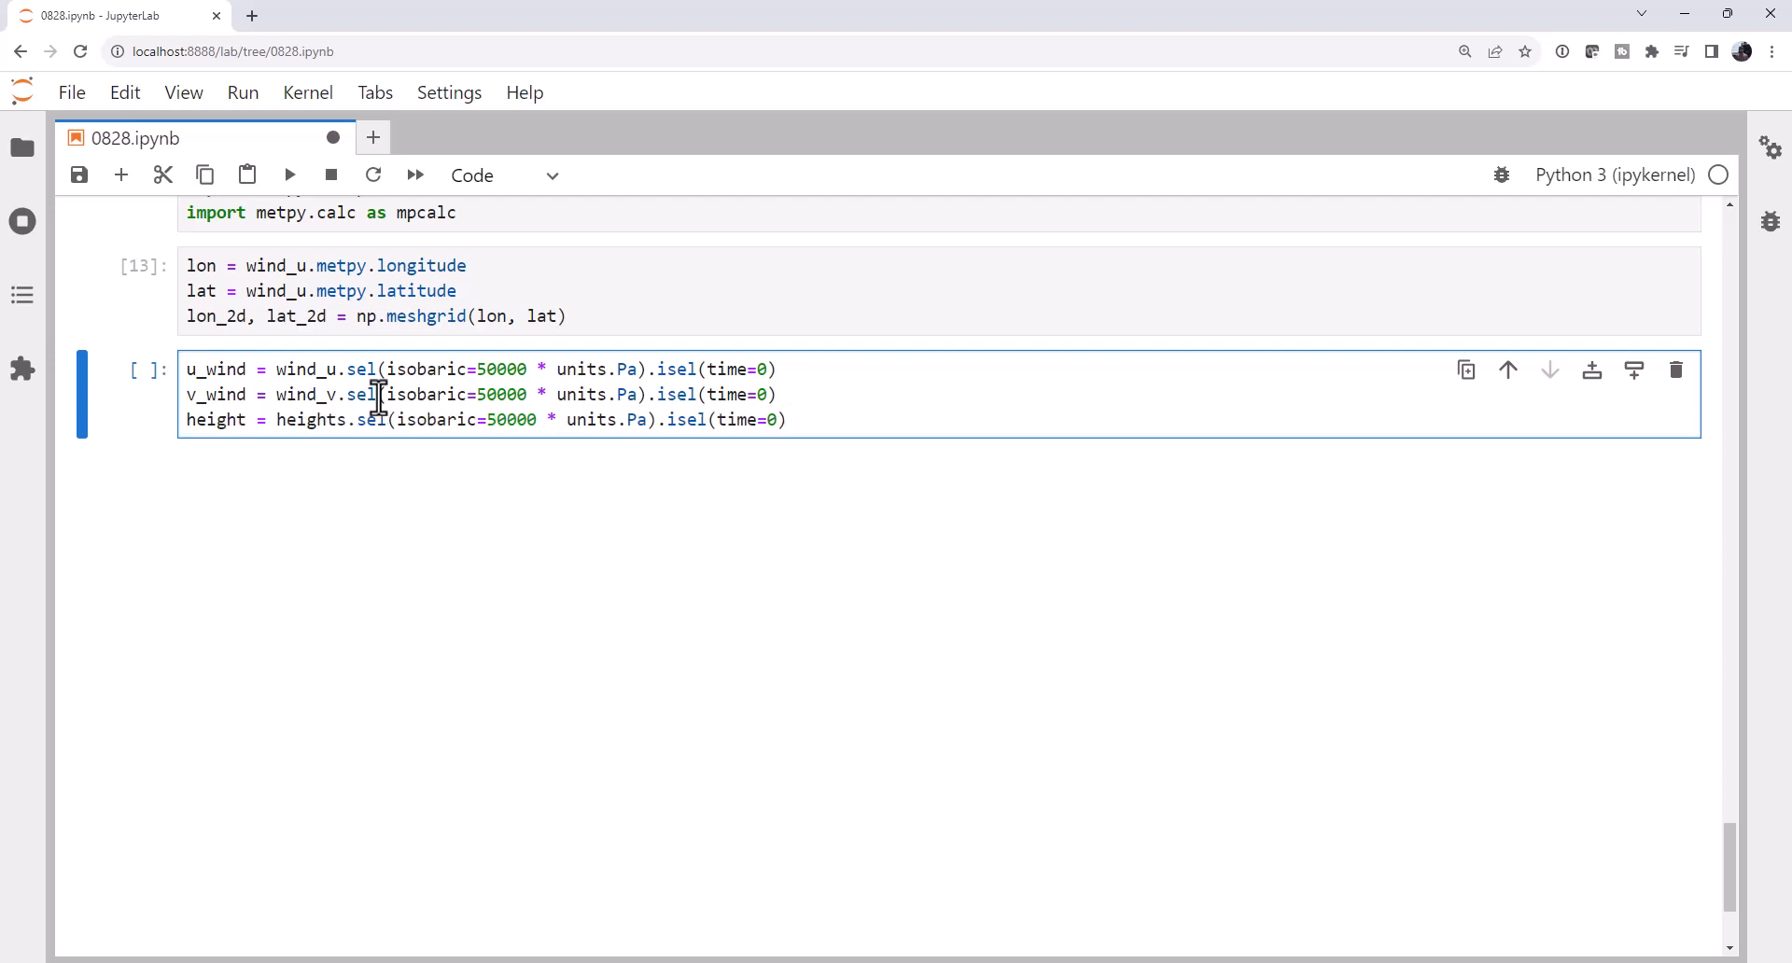
key("shift+enter")
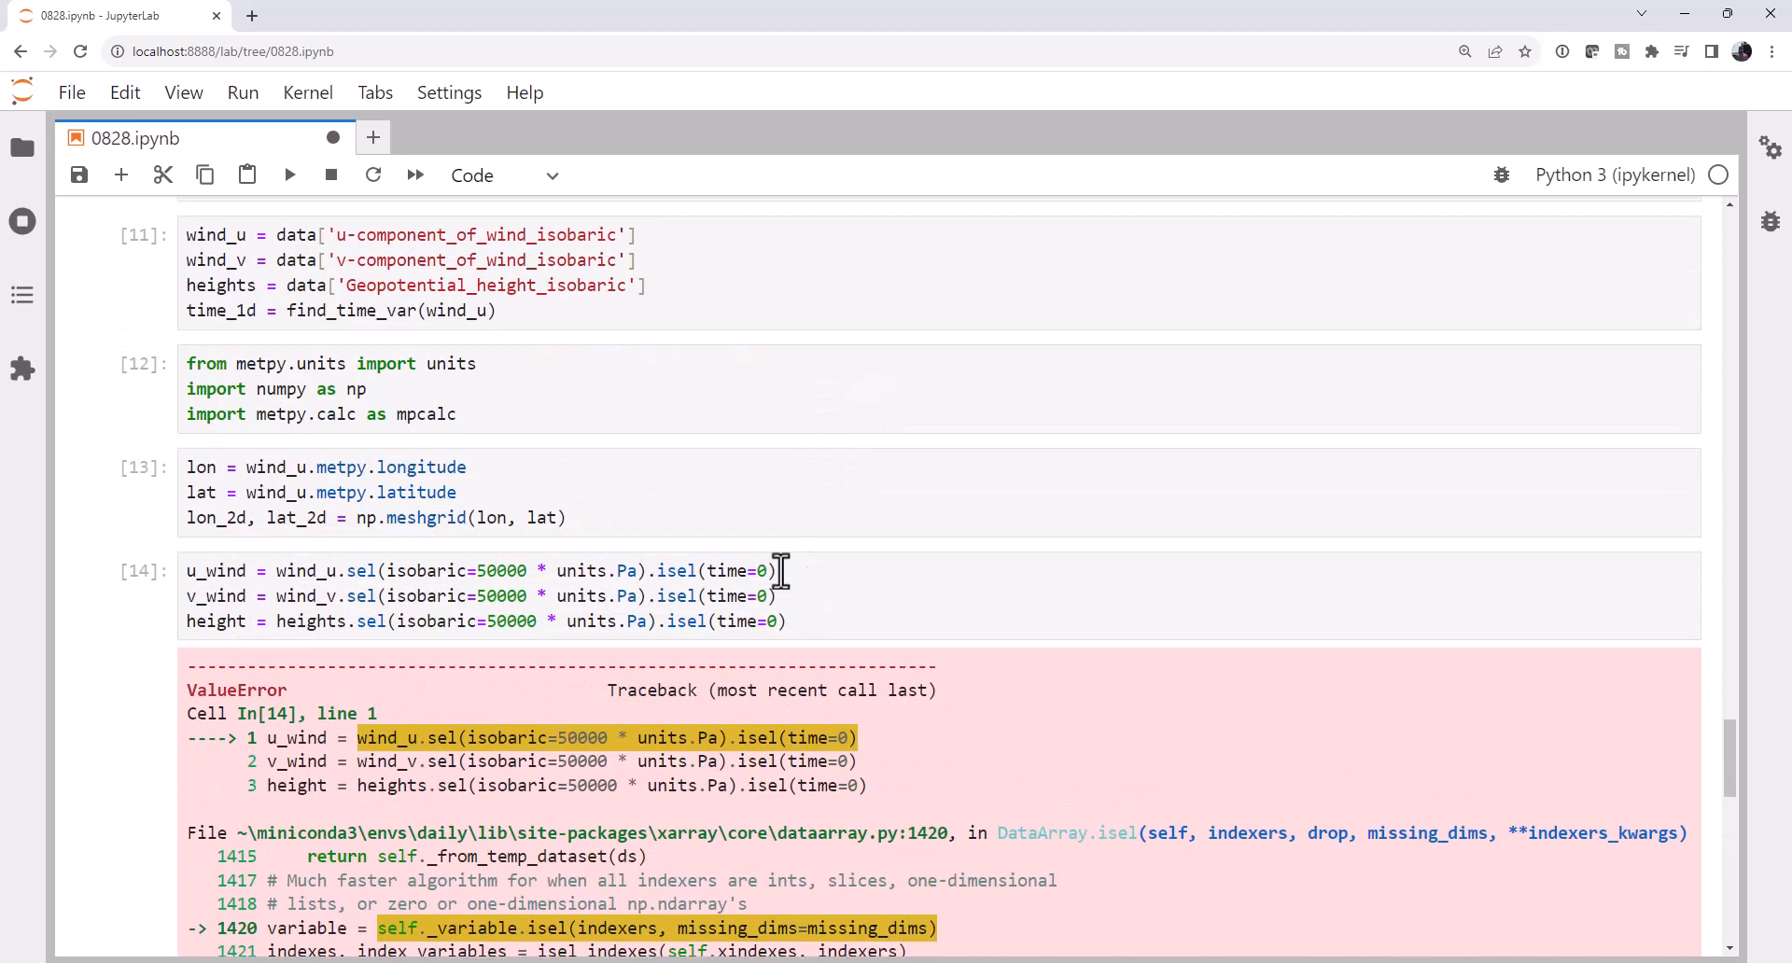
type("1")
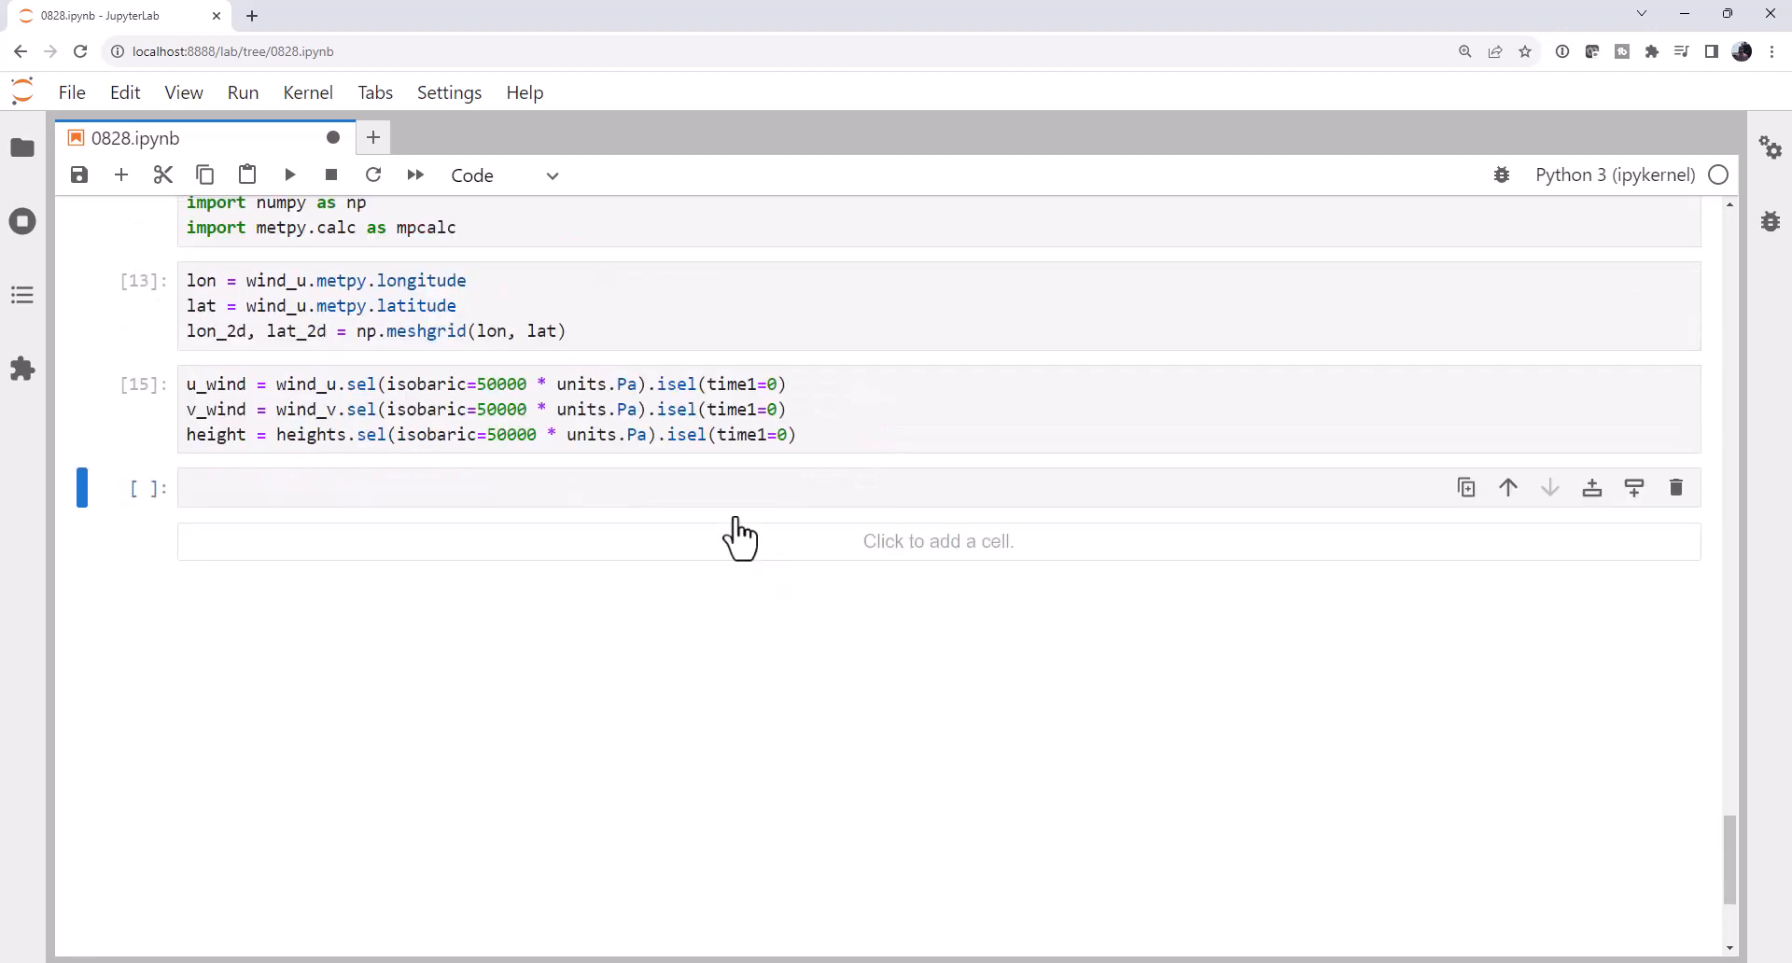
Compute geostrophic_u, geostrophic_v = mpcalc.geostrophic_wind(height) and run the cell.
left_click(457, 487)
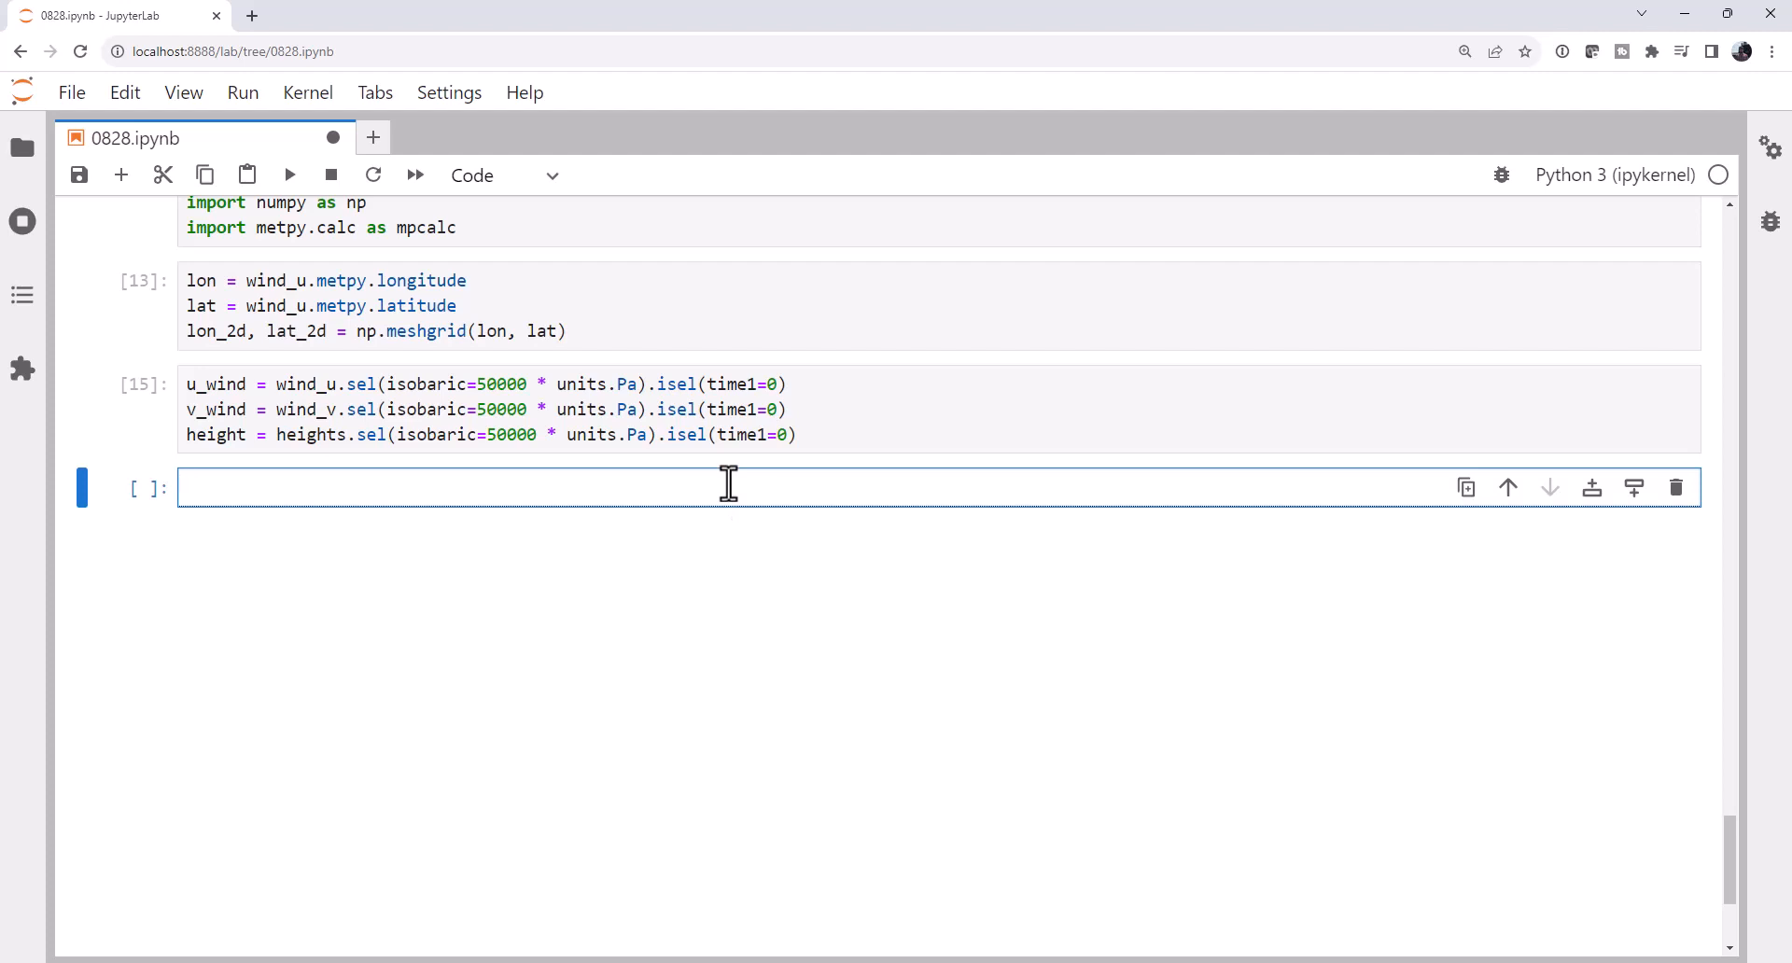
type("geostrophic")
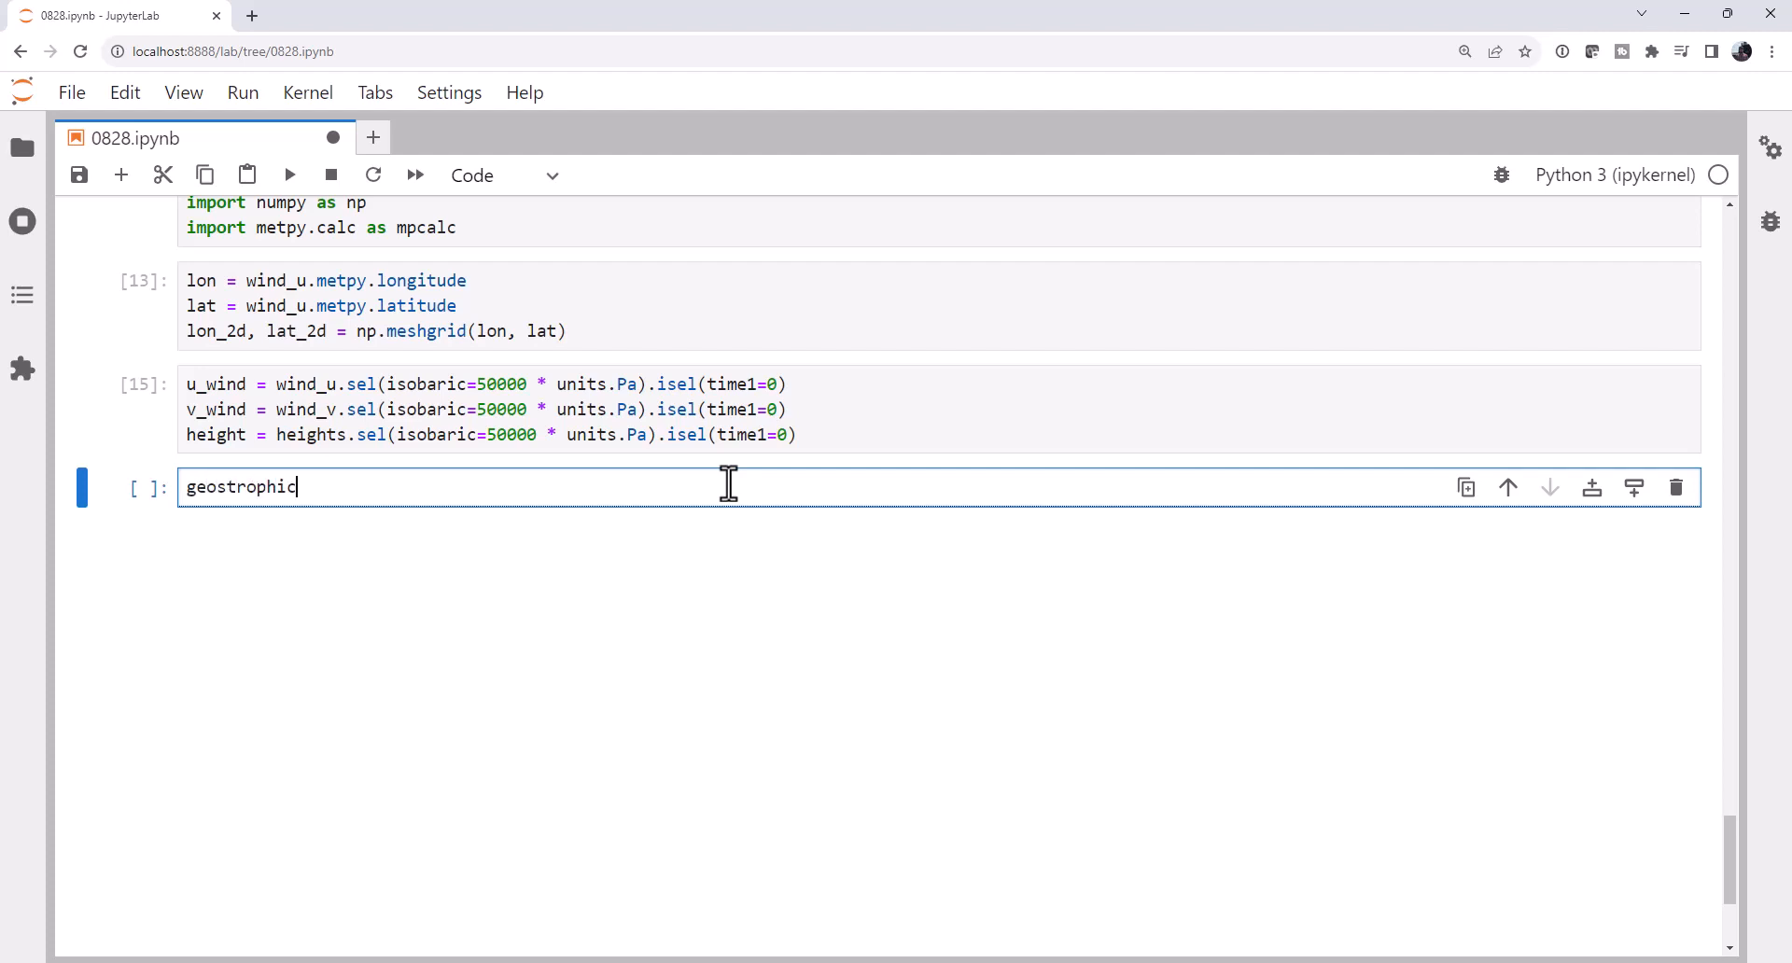
type("_u,")
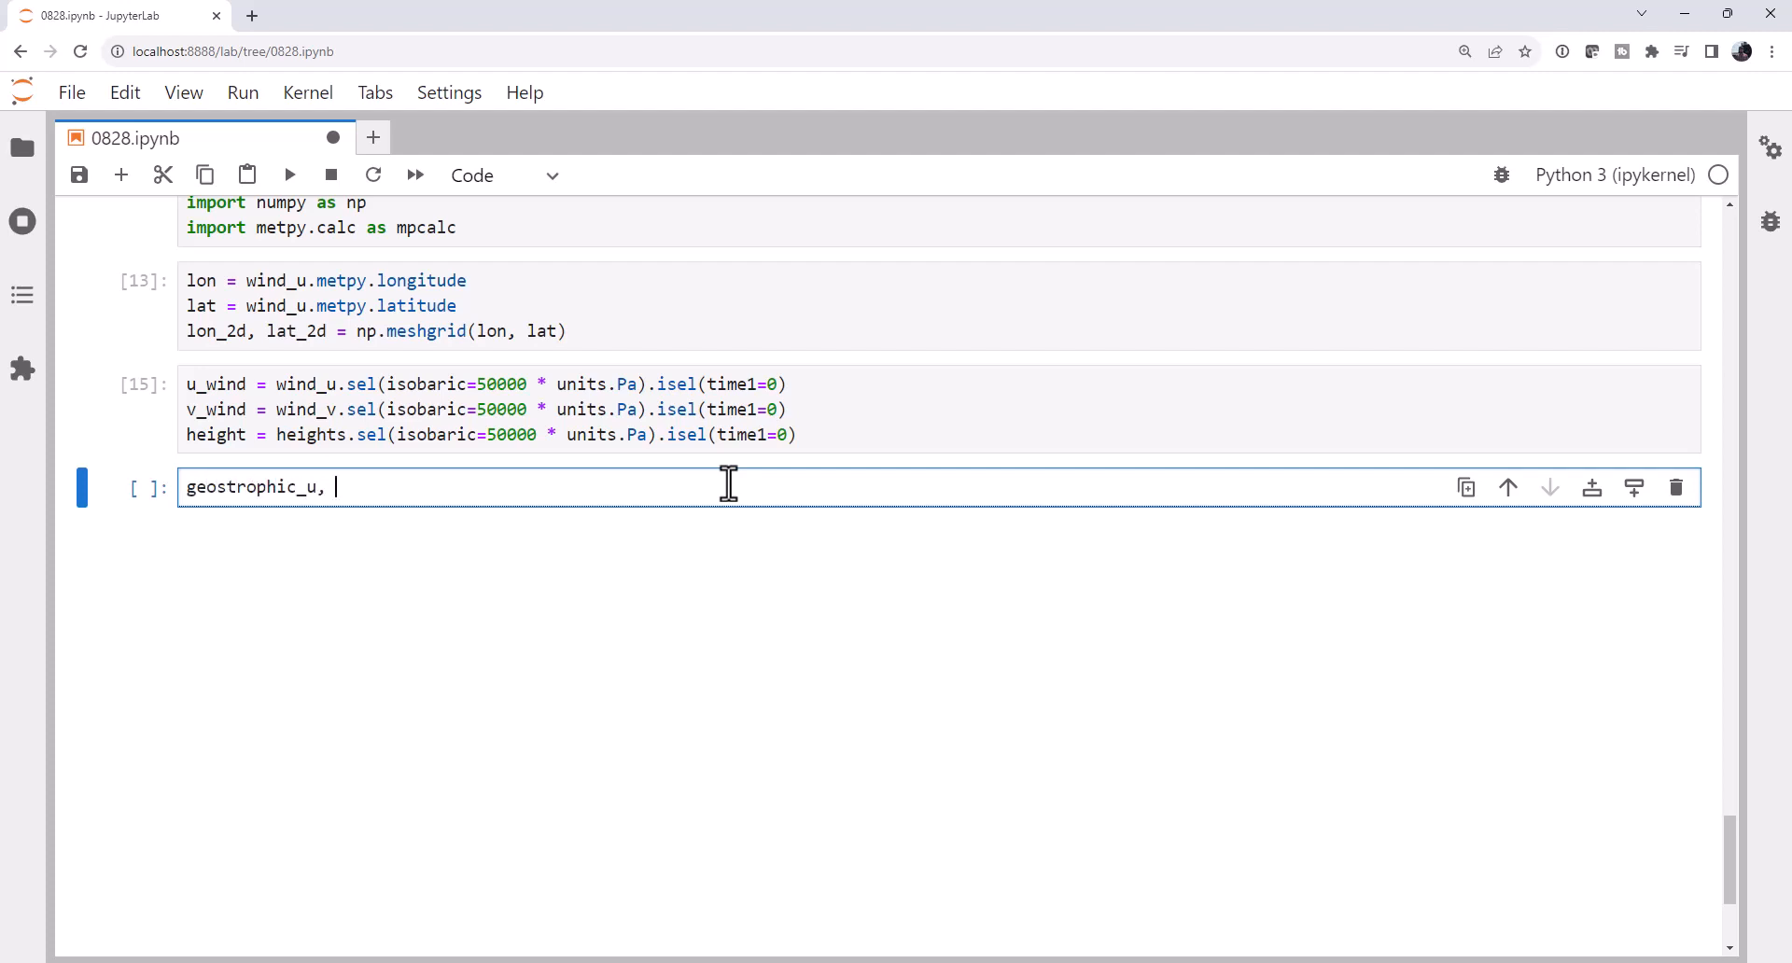
type("geostrophi")
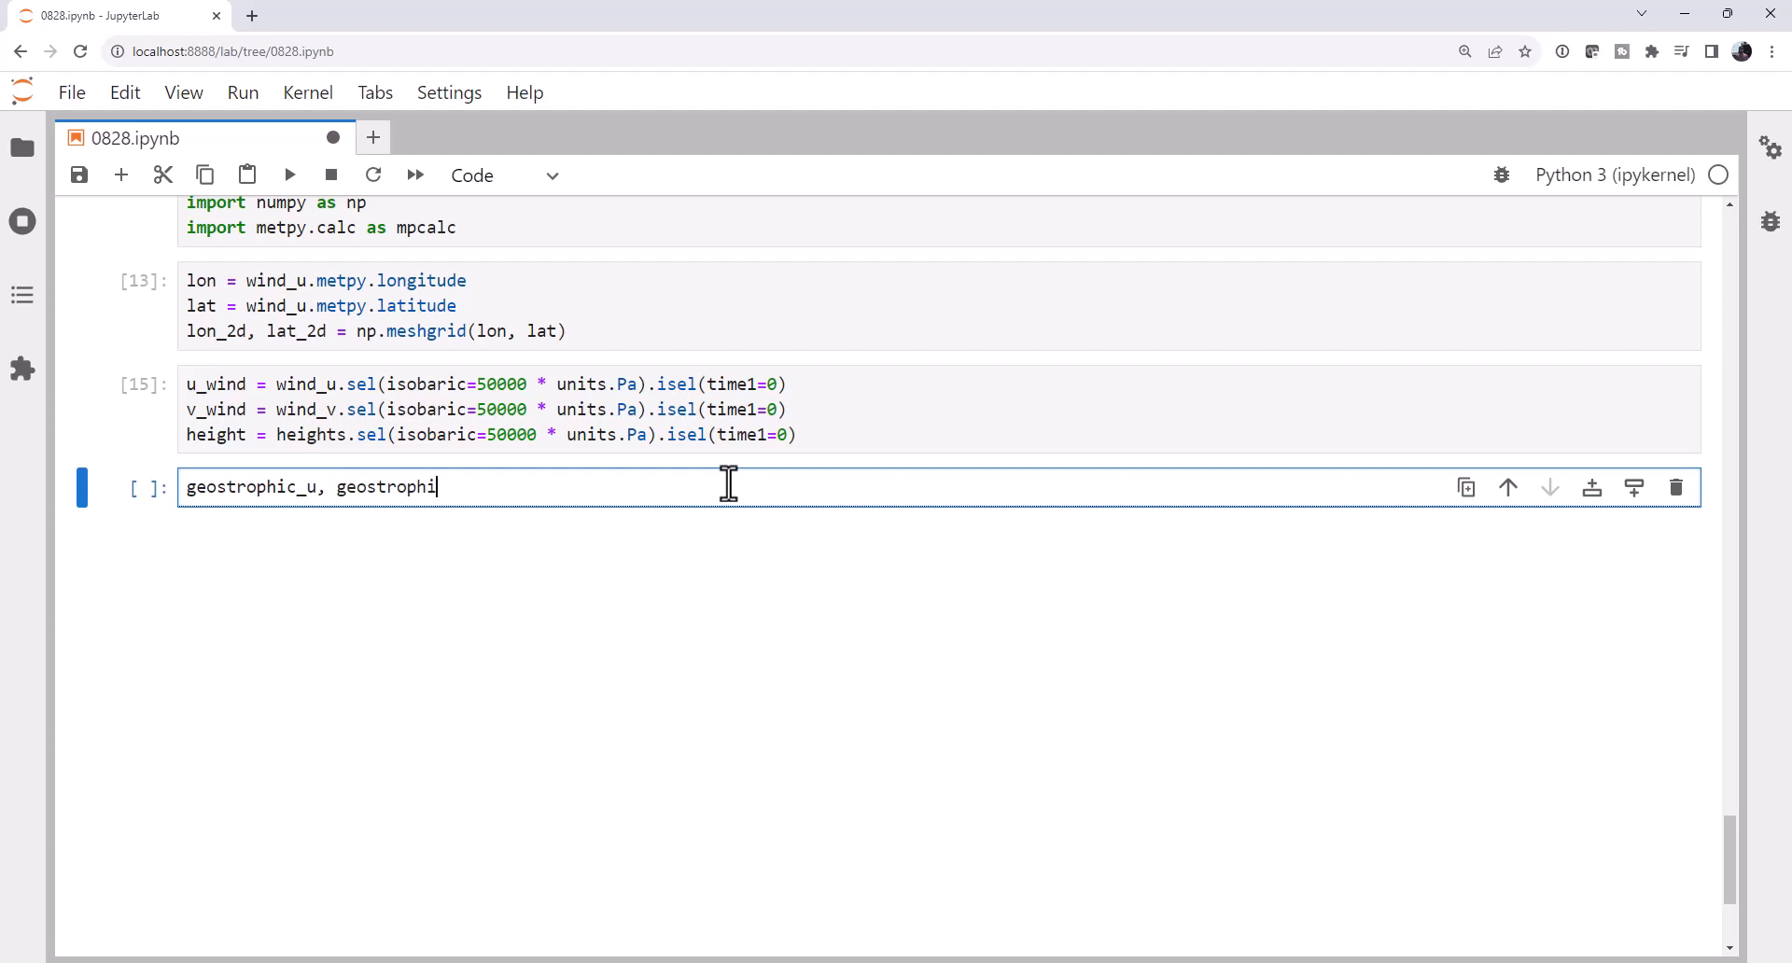
type("c_v")
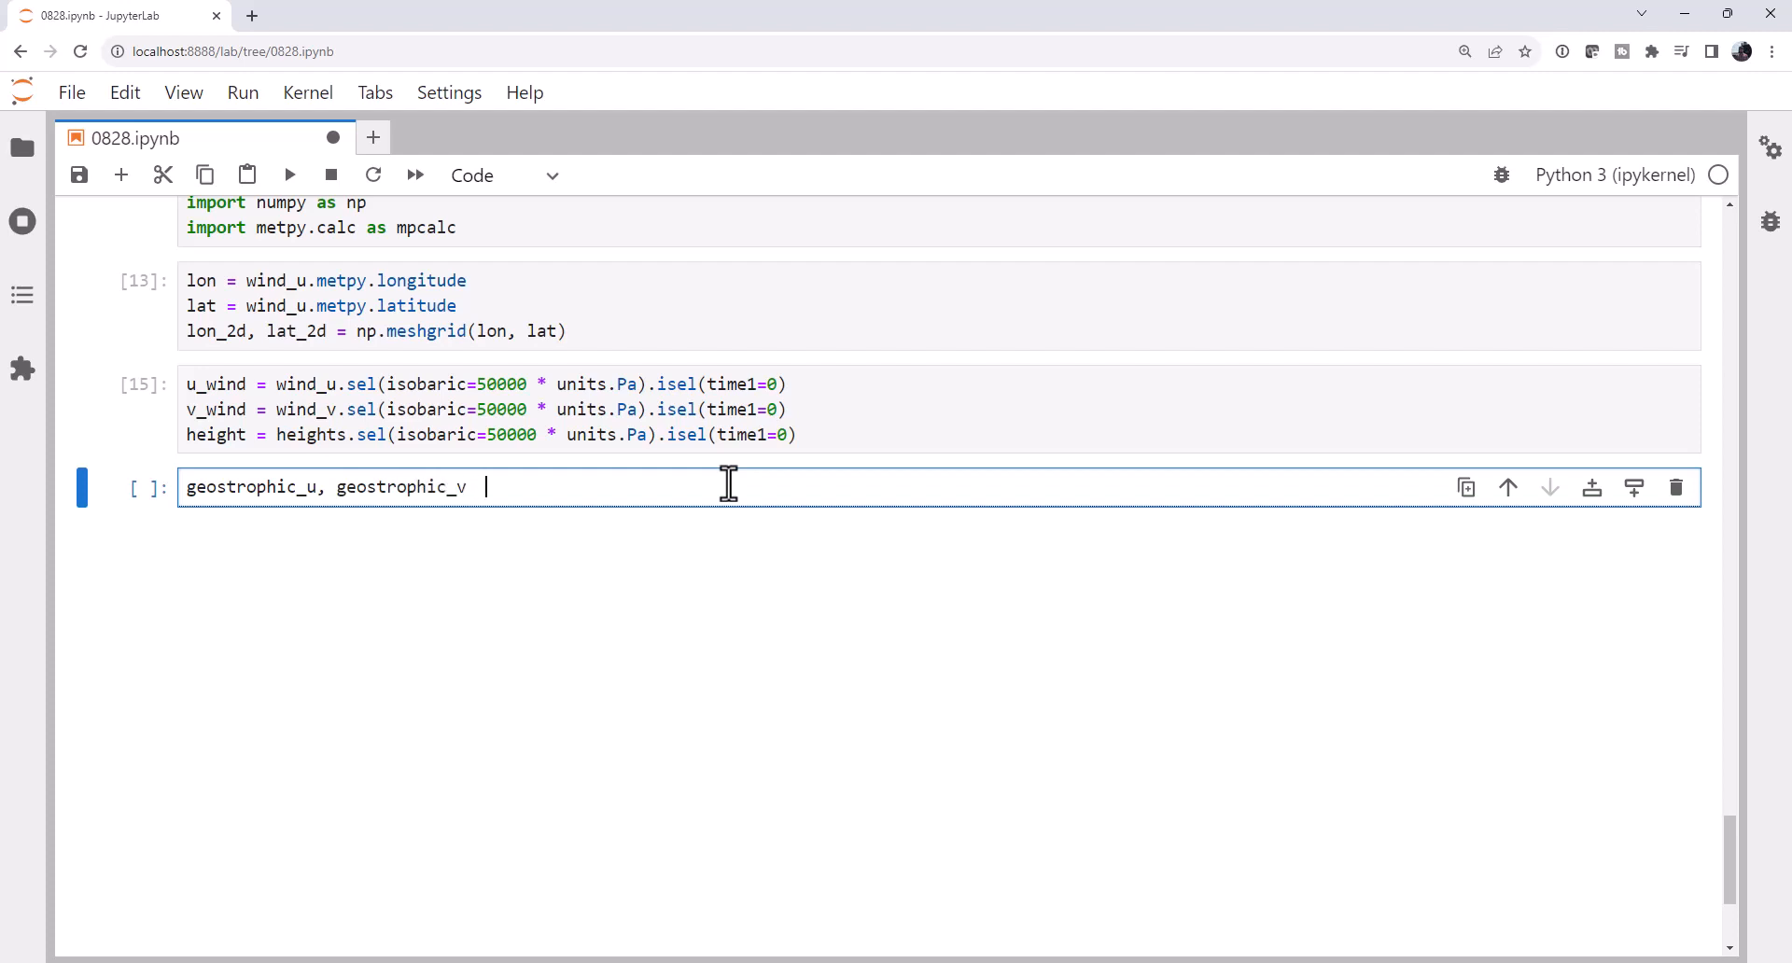
type("= mpca")
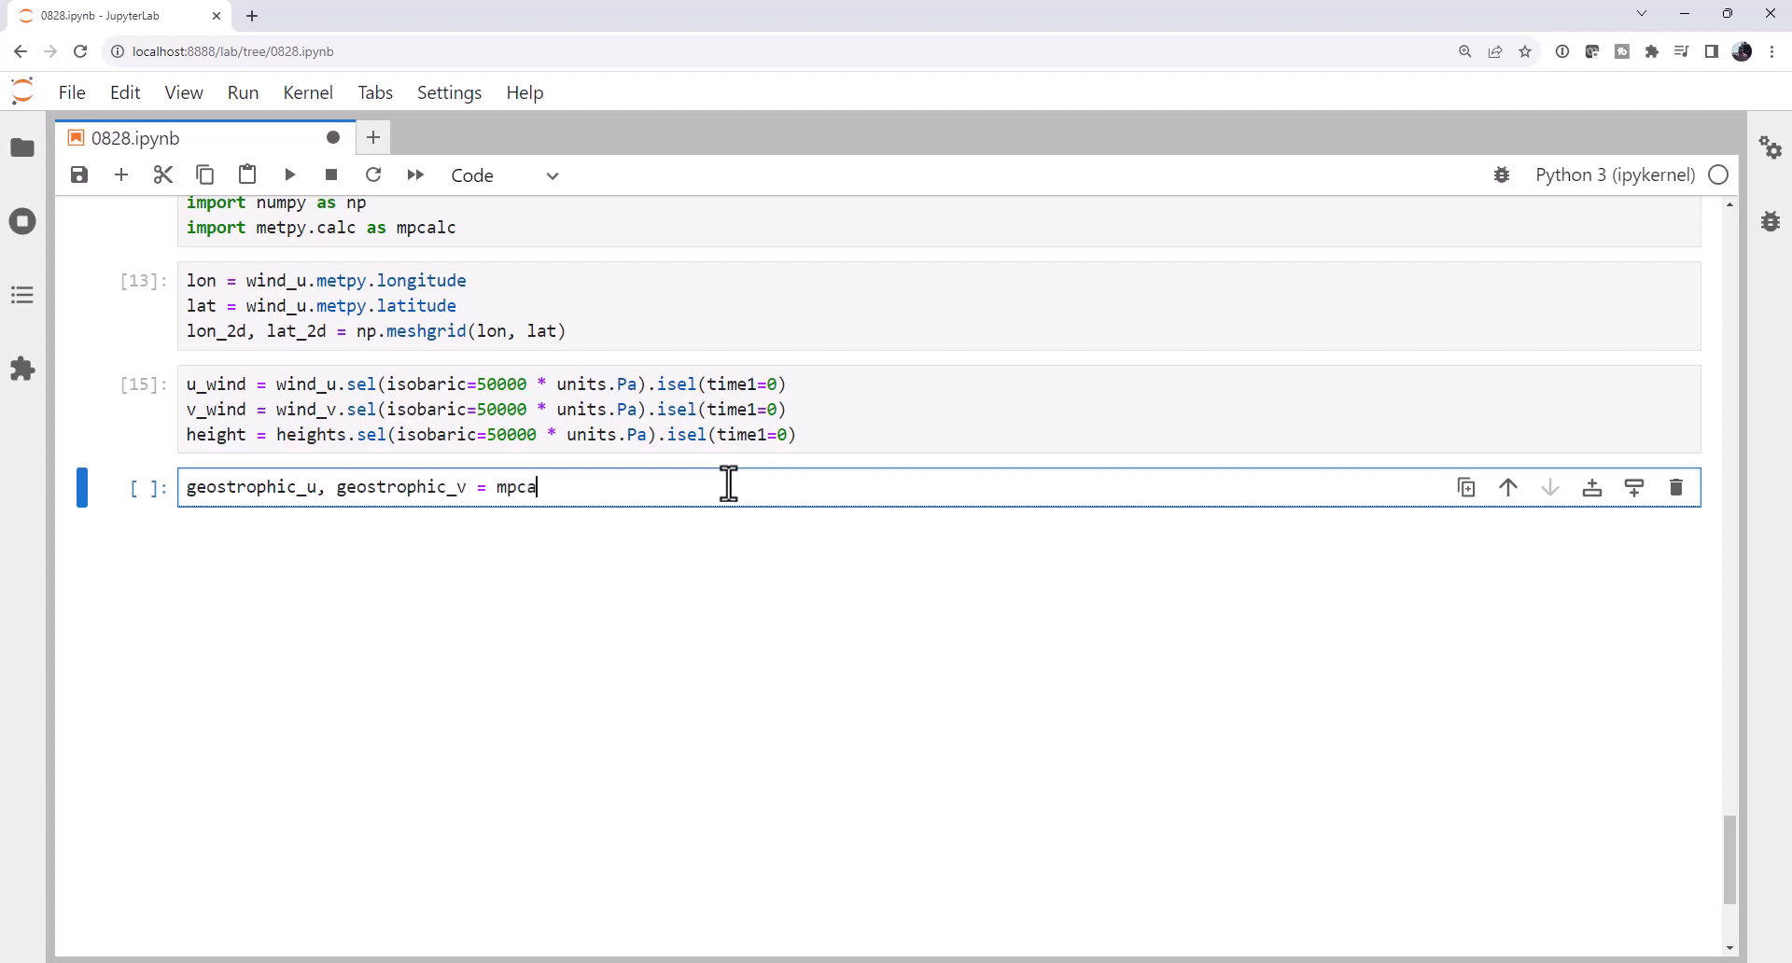
type("lc.geo")
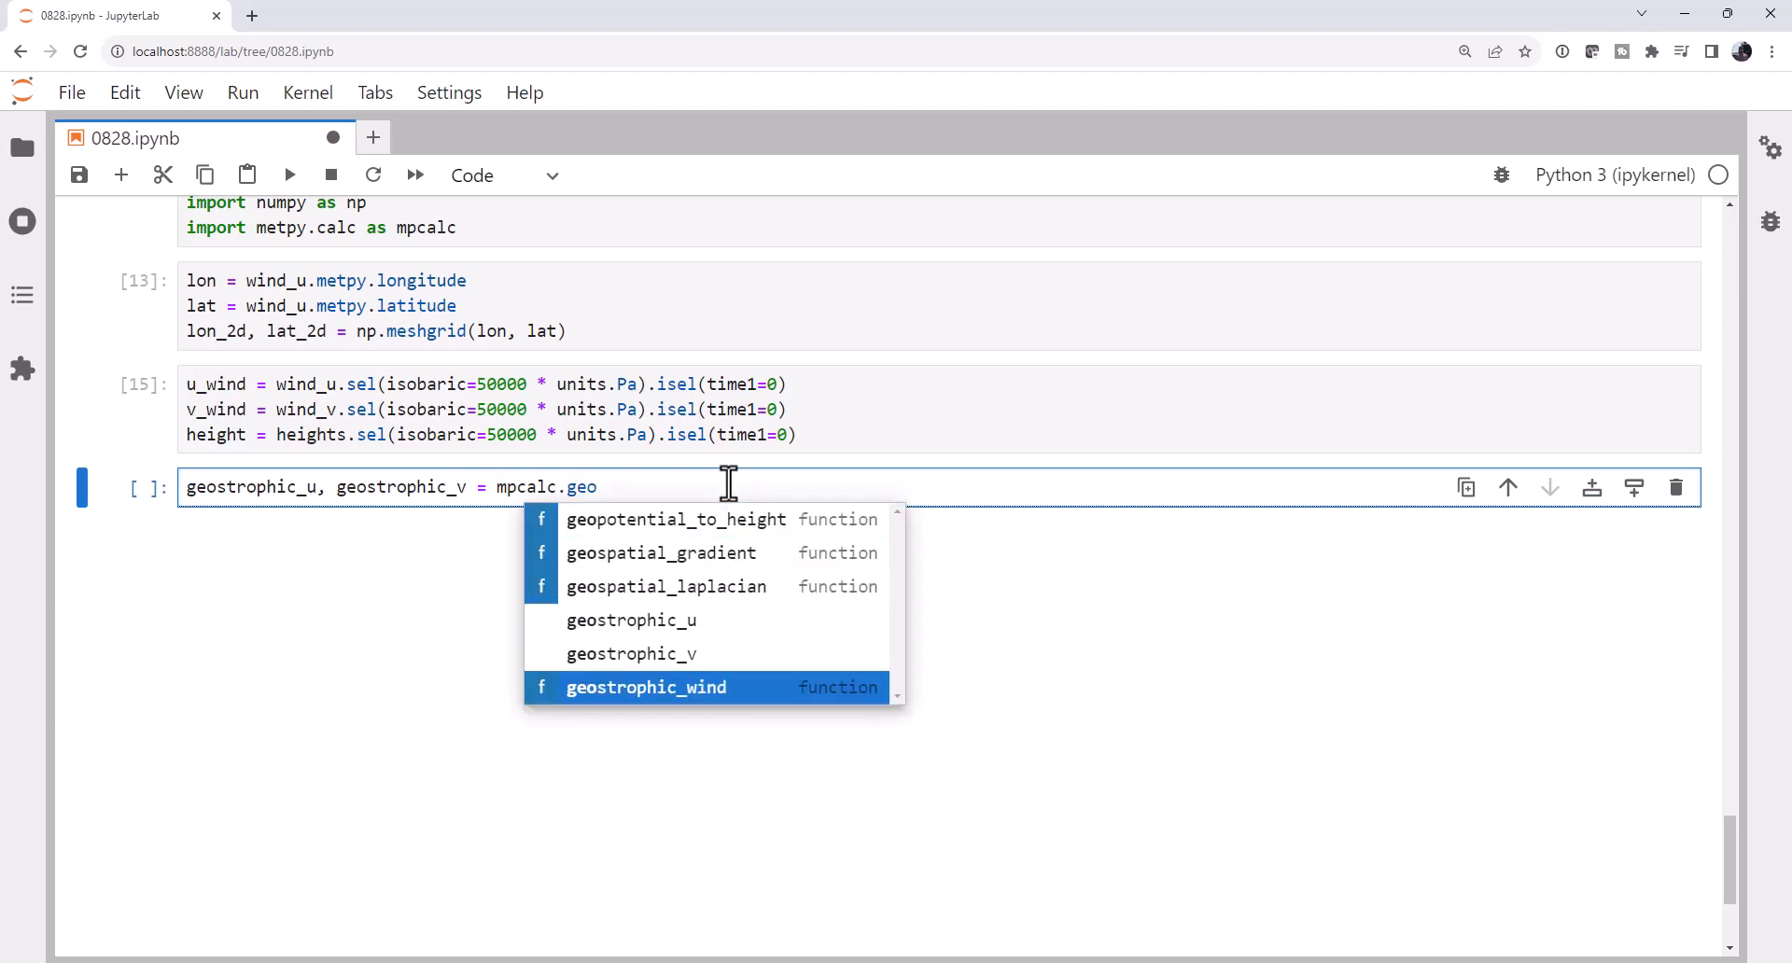
left_click(646, 687)
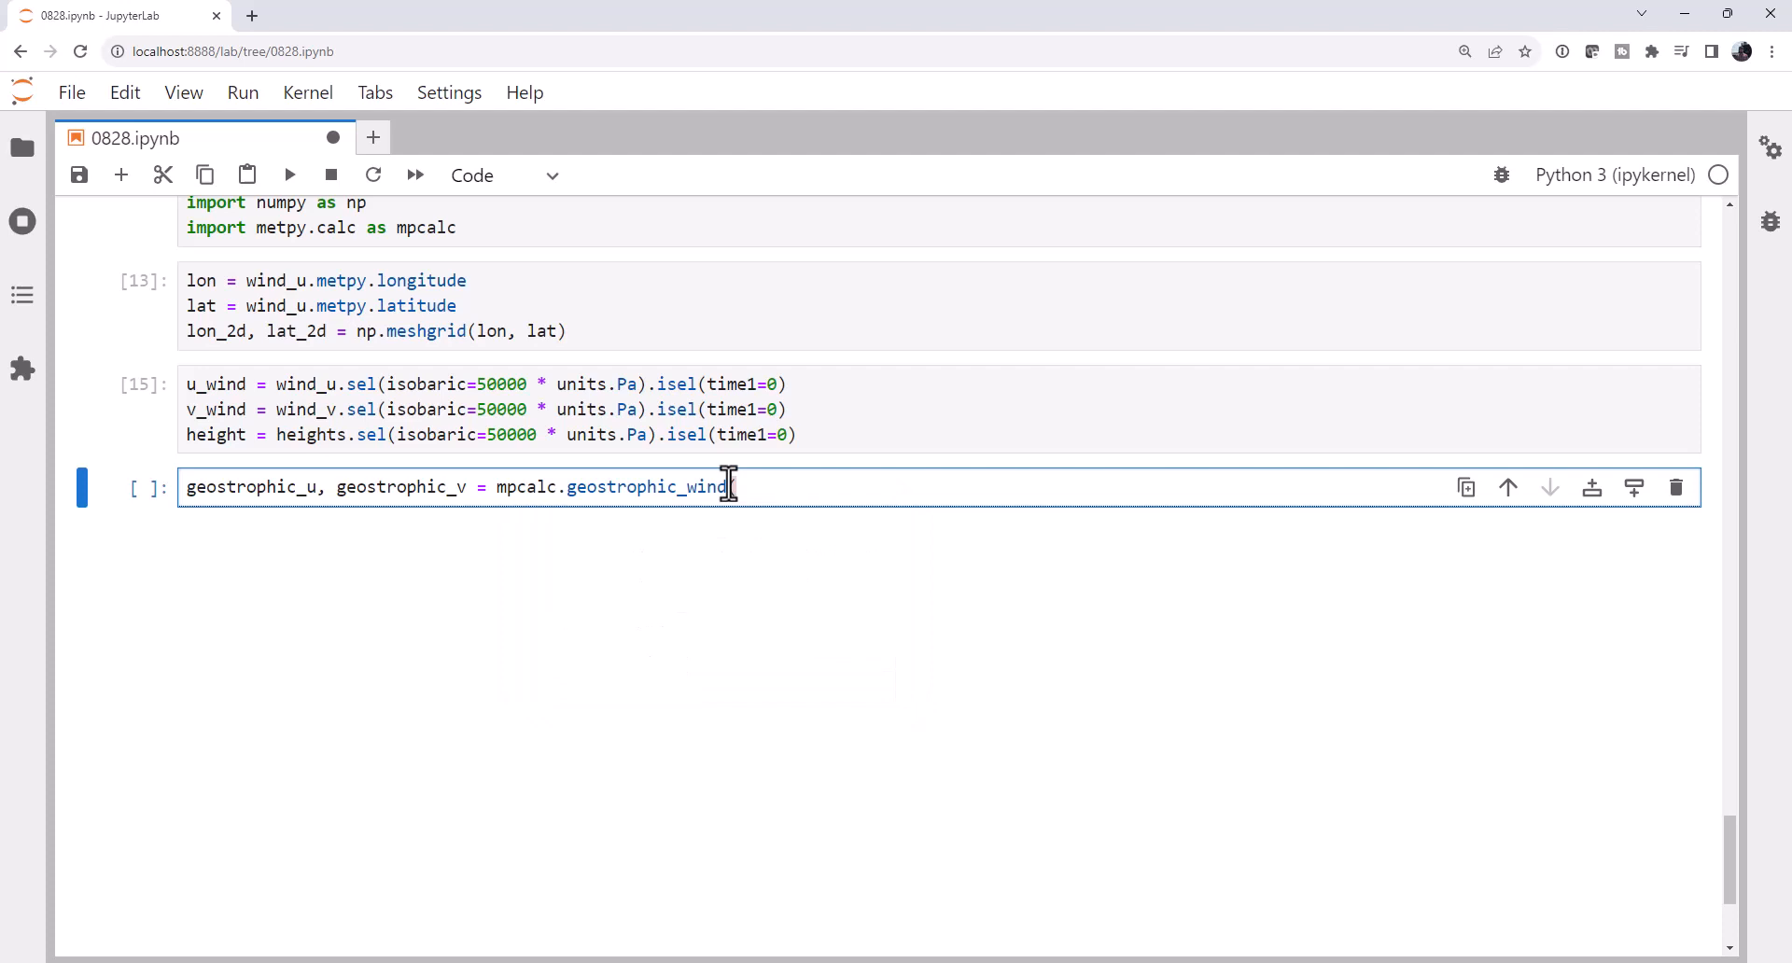
type("(height)")
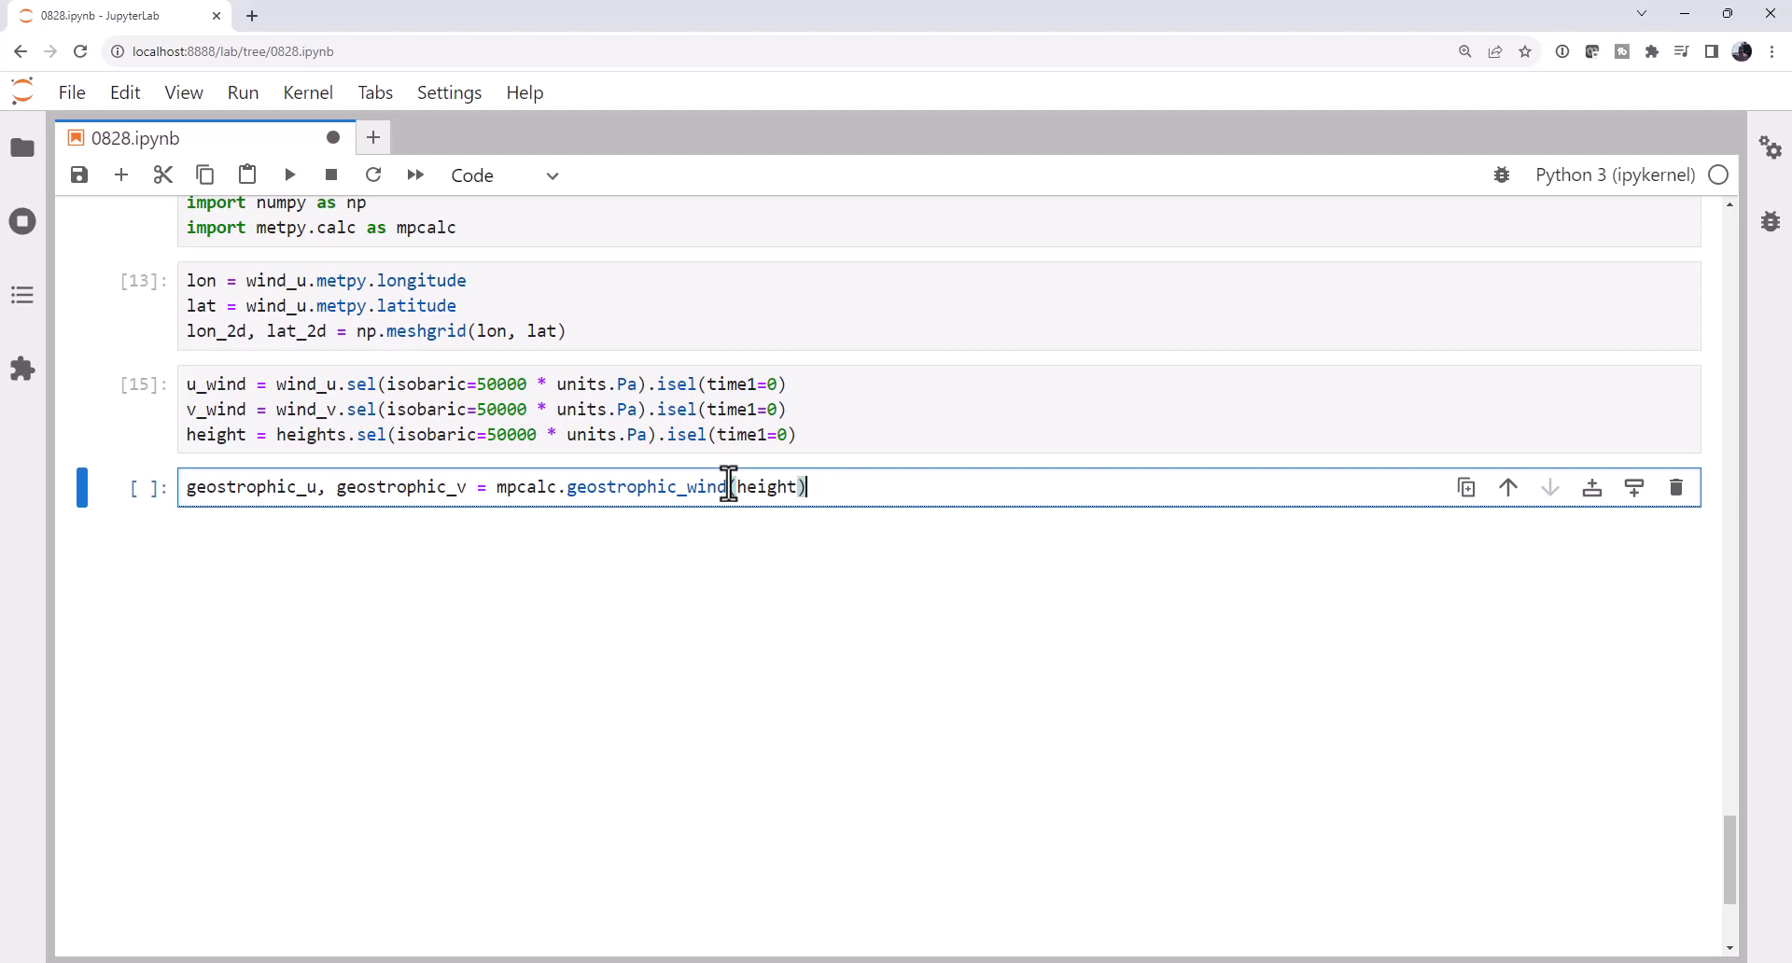
key("Shift+Enter")
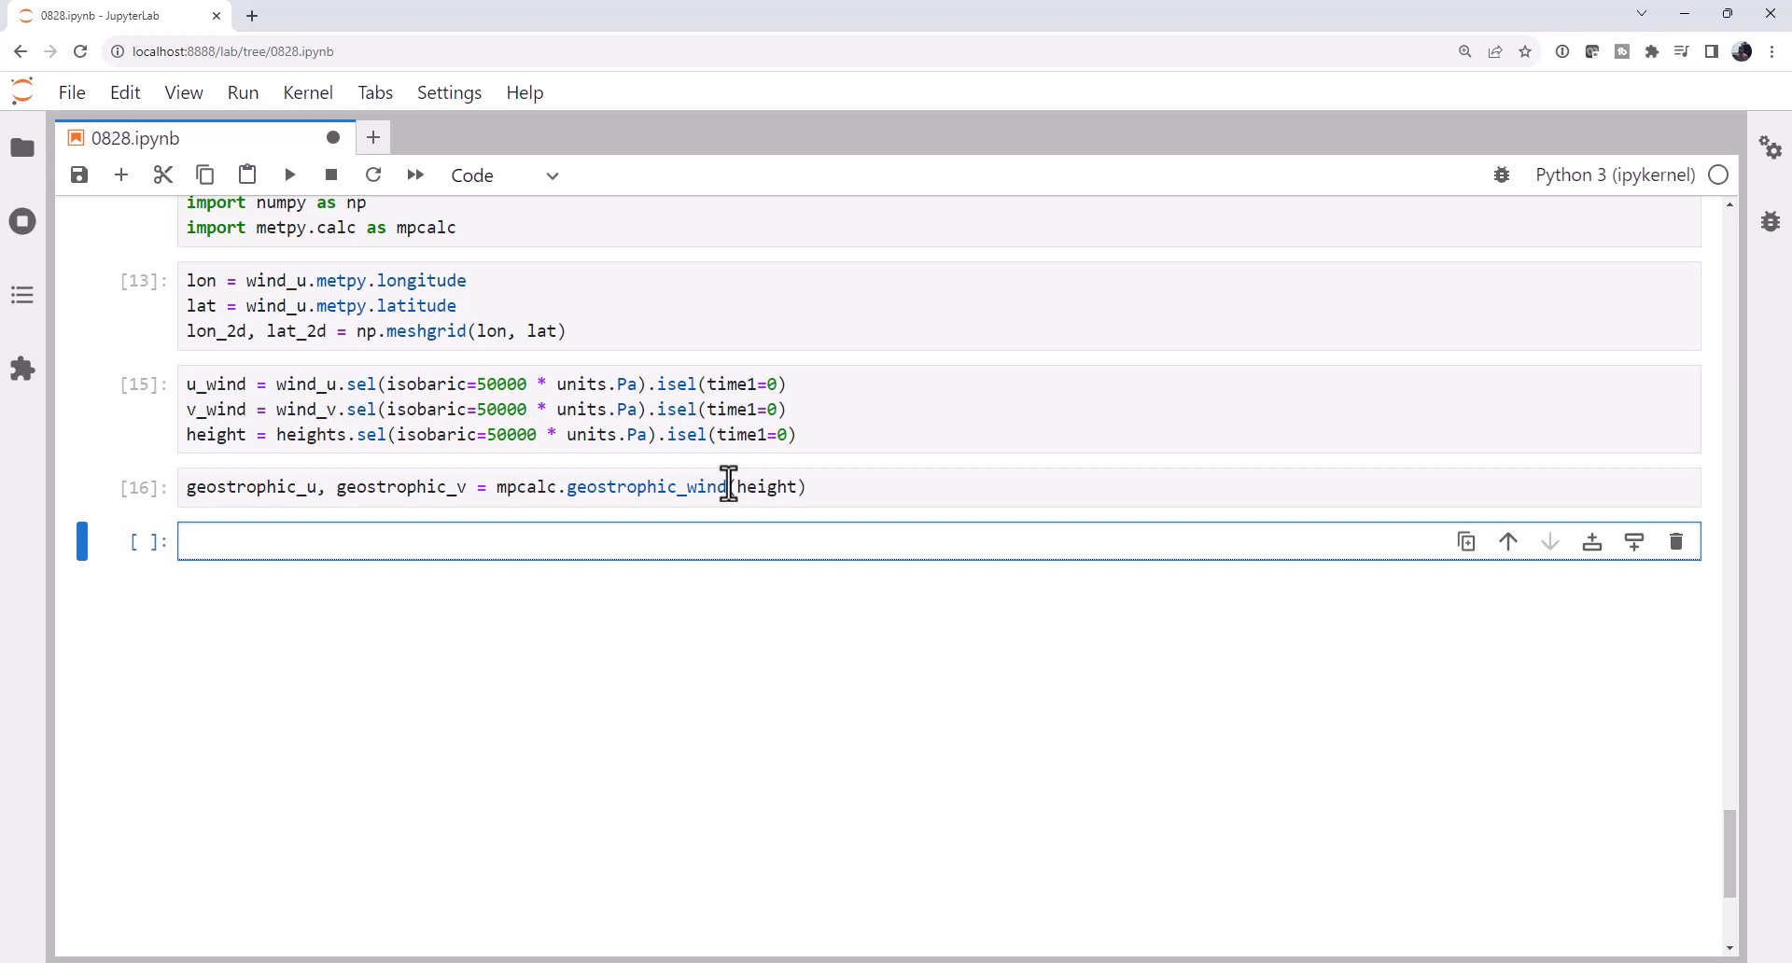
Define ageostrophic_u and ageostrophic_v as wind values in 'm/s' minus the geostrophic components.
type("ageostrophic_u =")
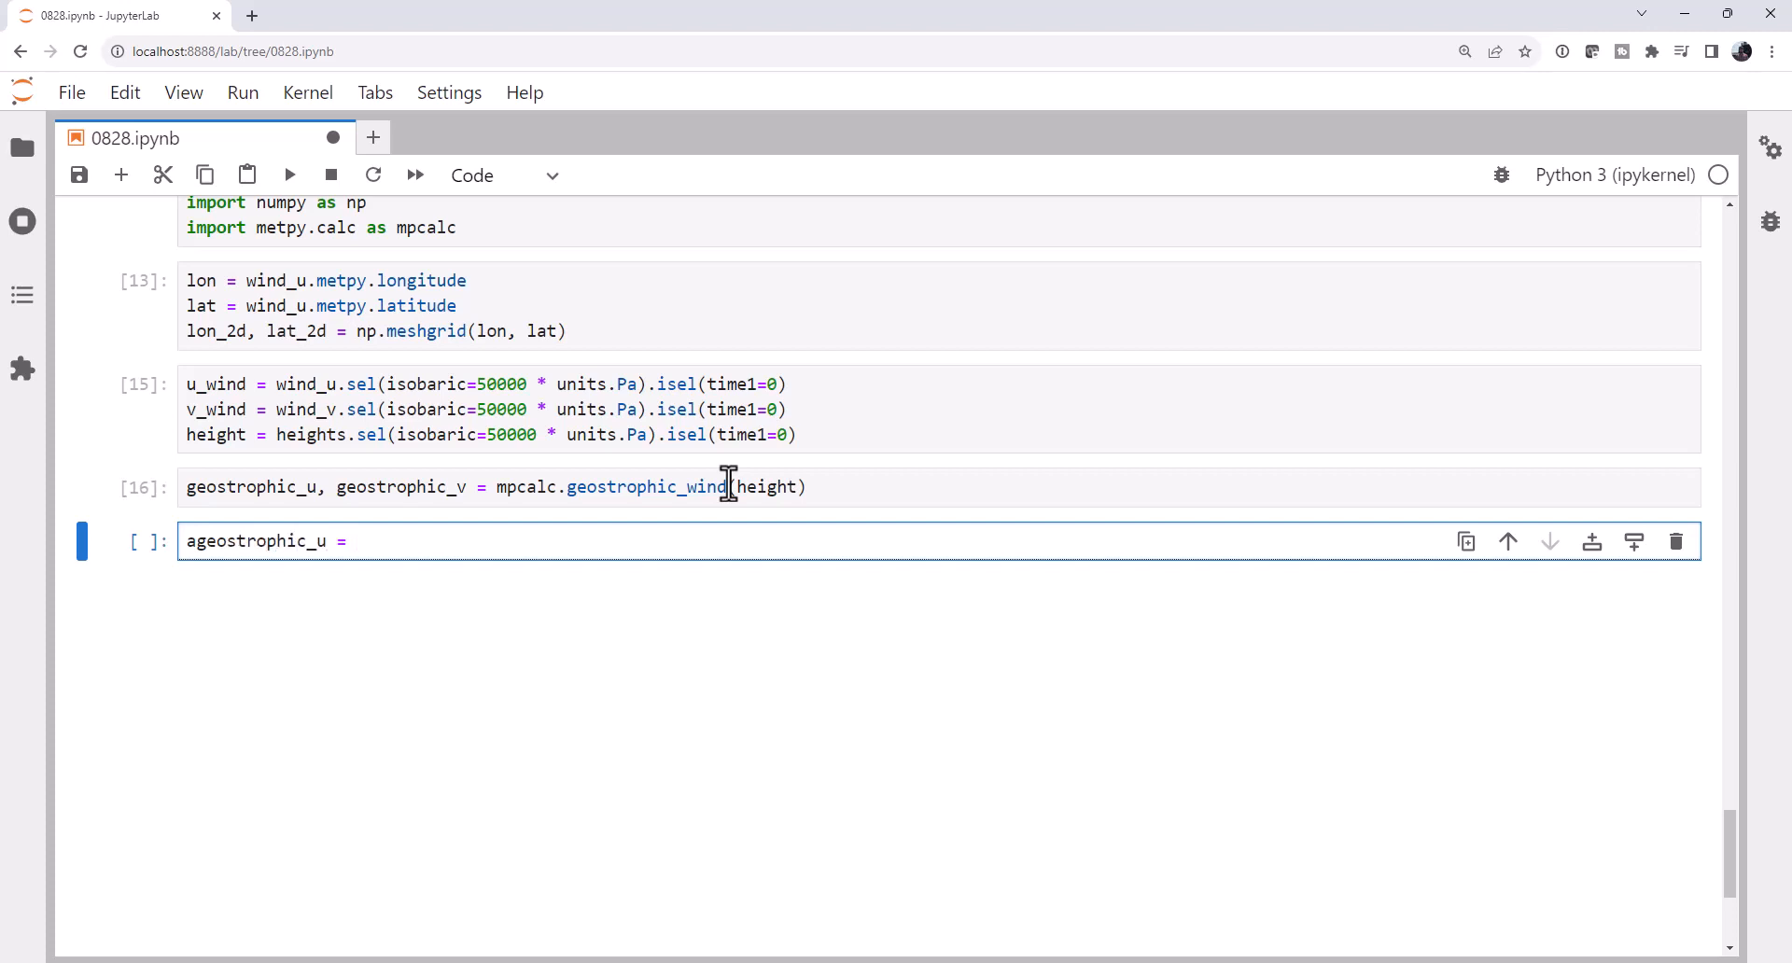
type("u_wind.values * units")
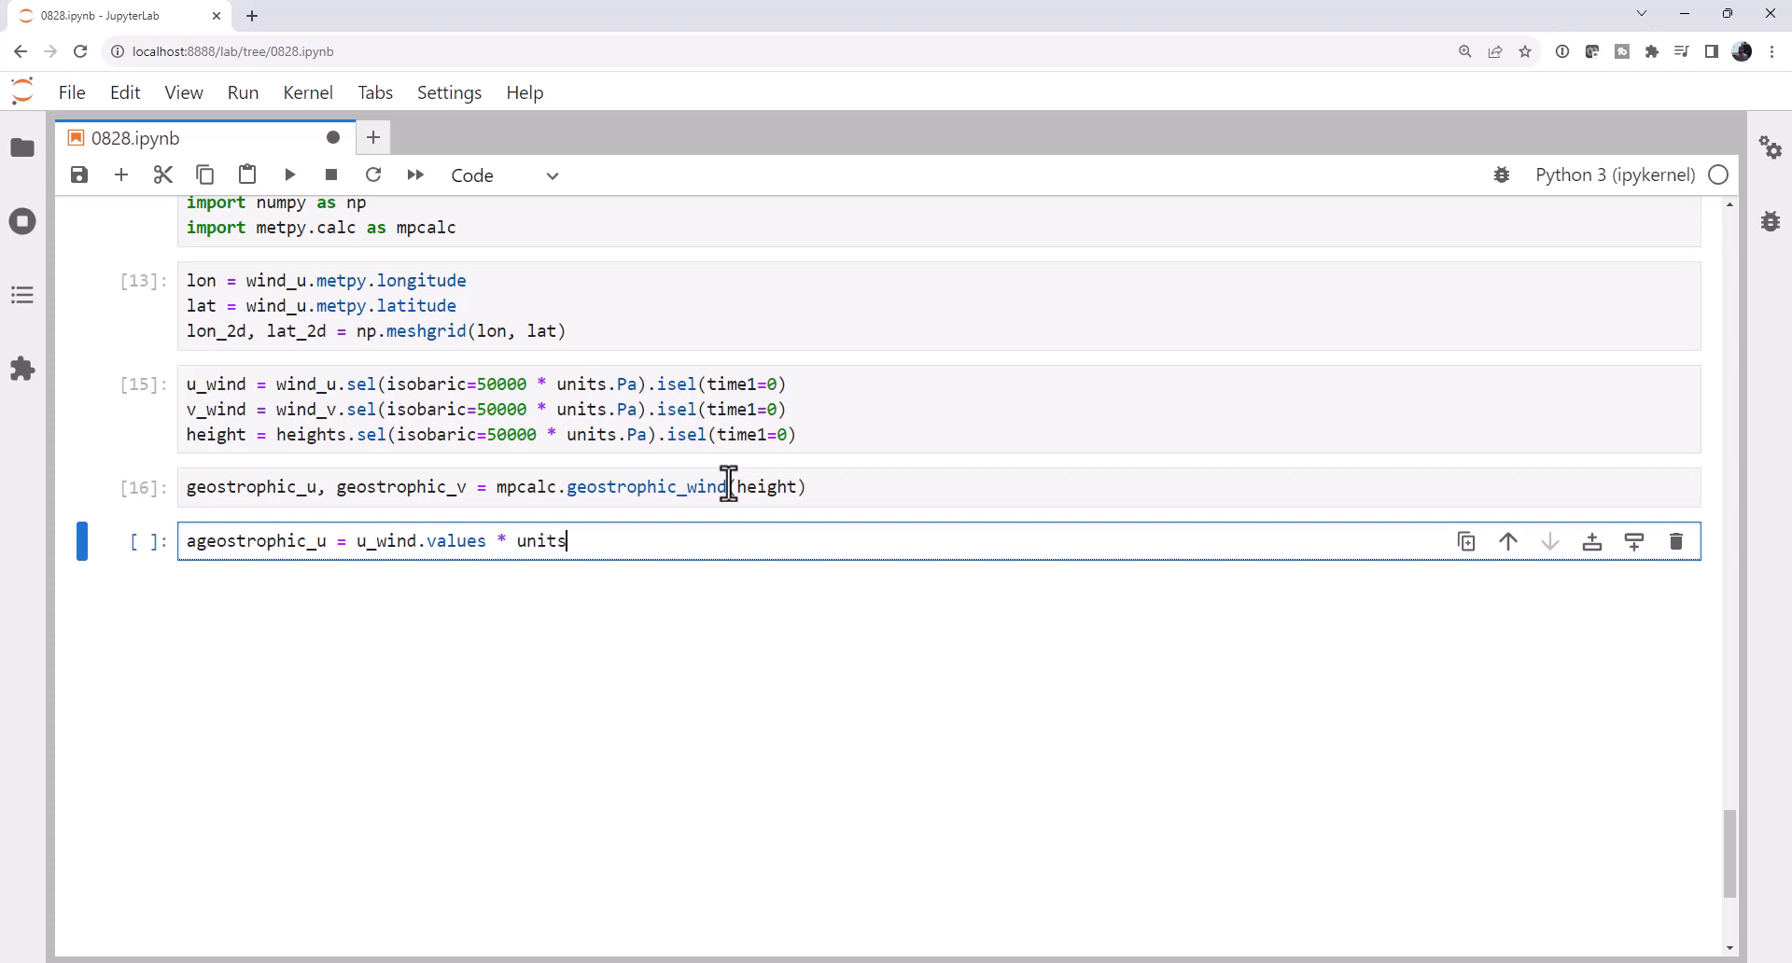
type("('m/s') - geostrophic_u")
type("ageostrophic_v = v_wind.values * units('m/s') - geostrophic_v")
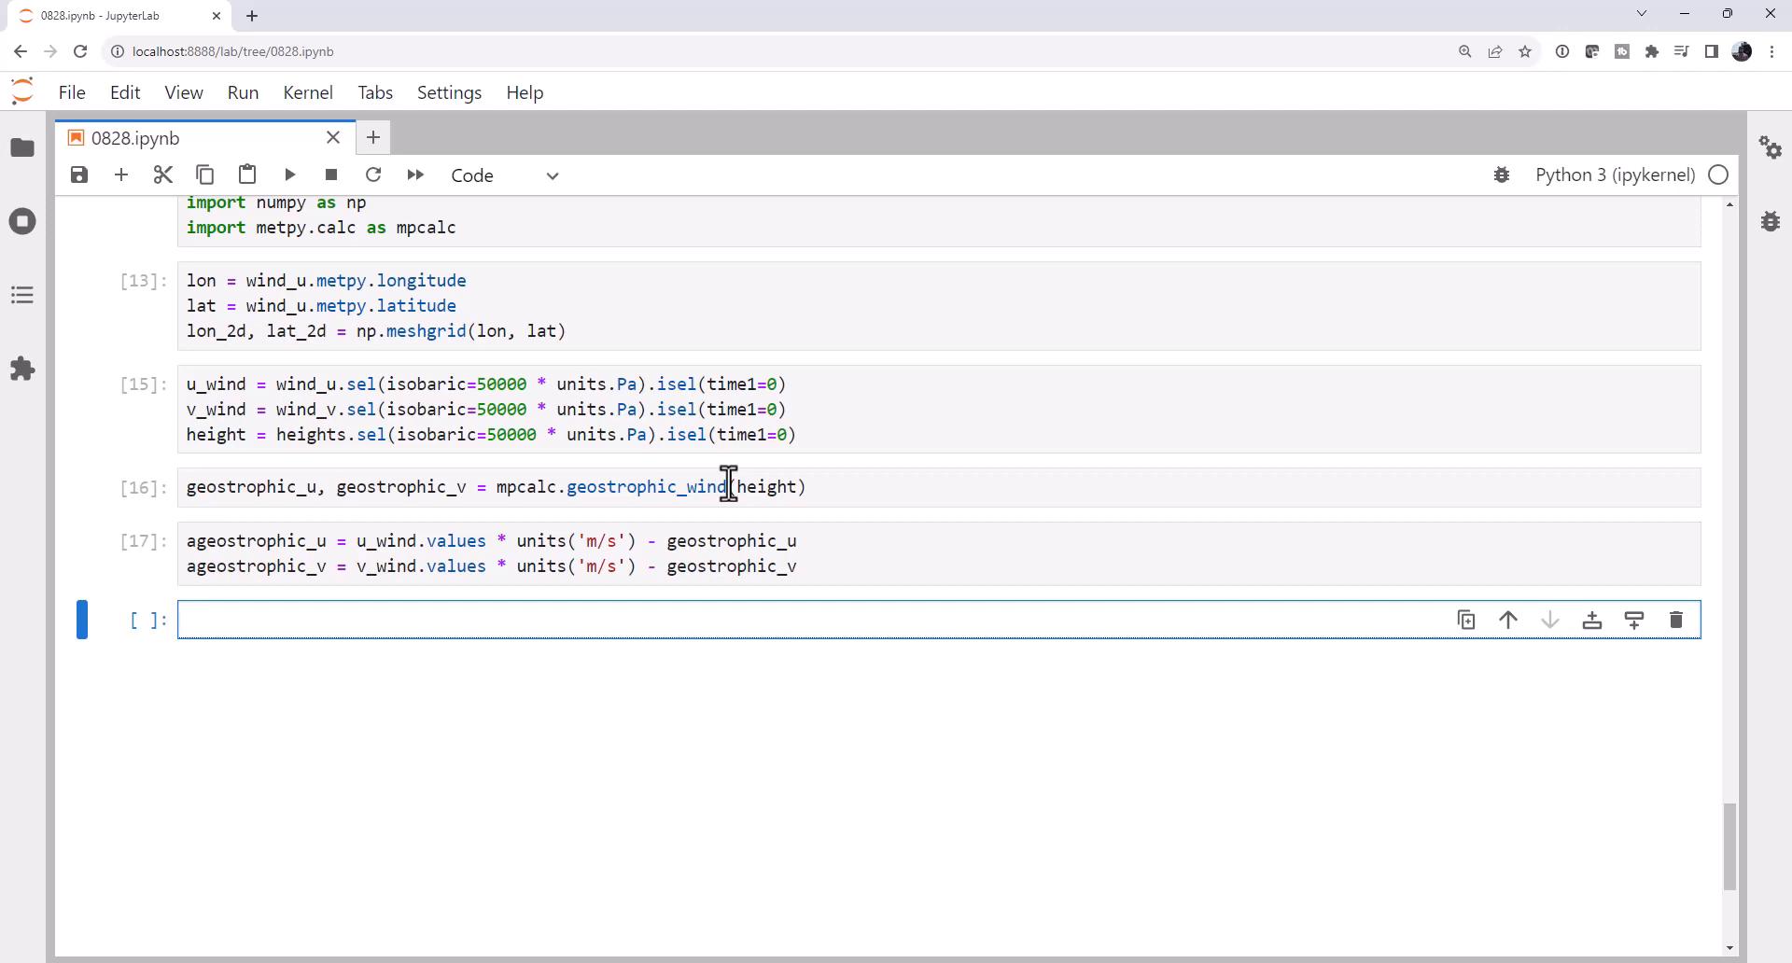
Import matplotlib.pyplot as plt, cartopy.crs as ccrs and cartopy.feature as cfeature.
type("import matpl")
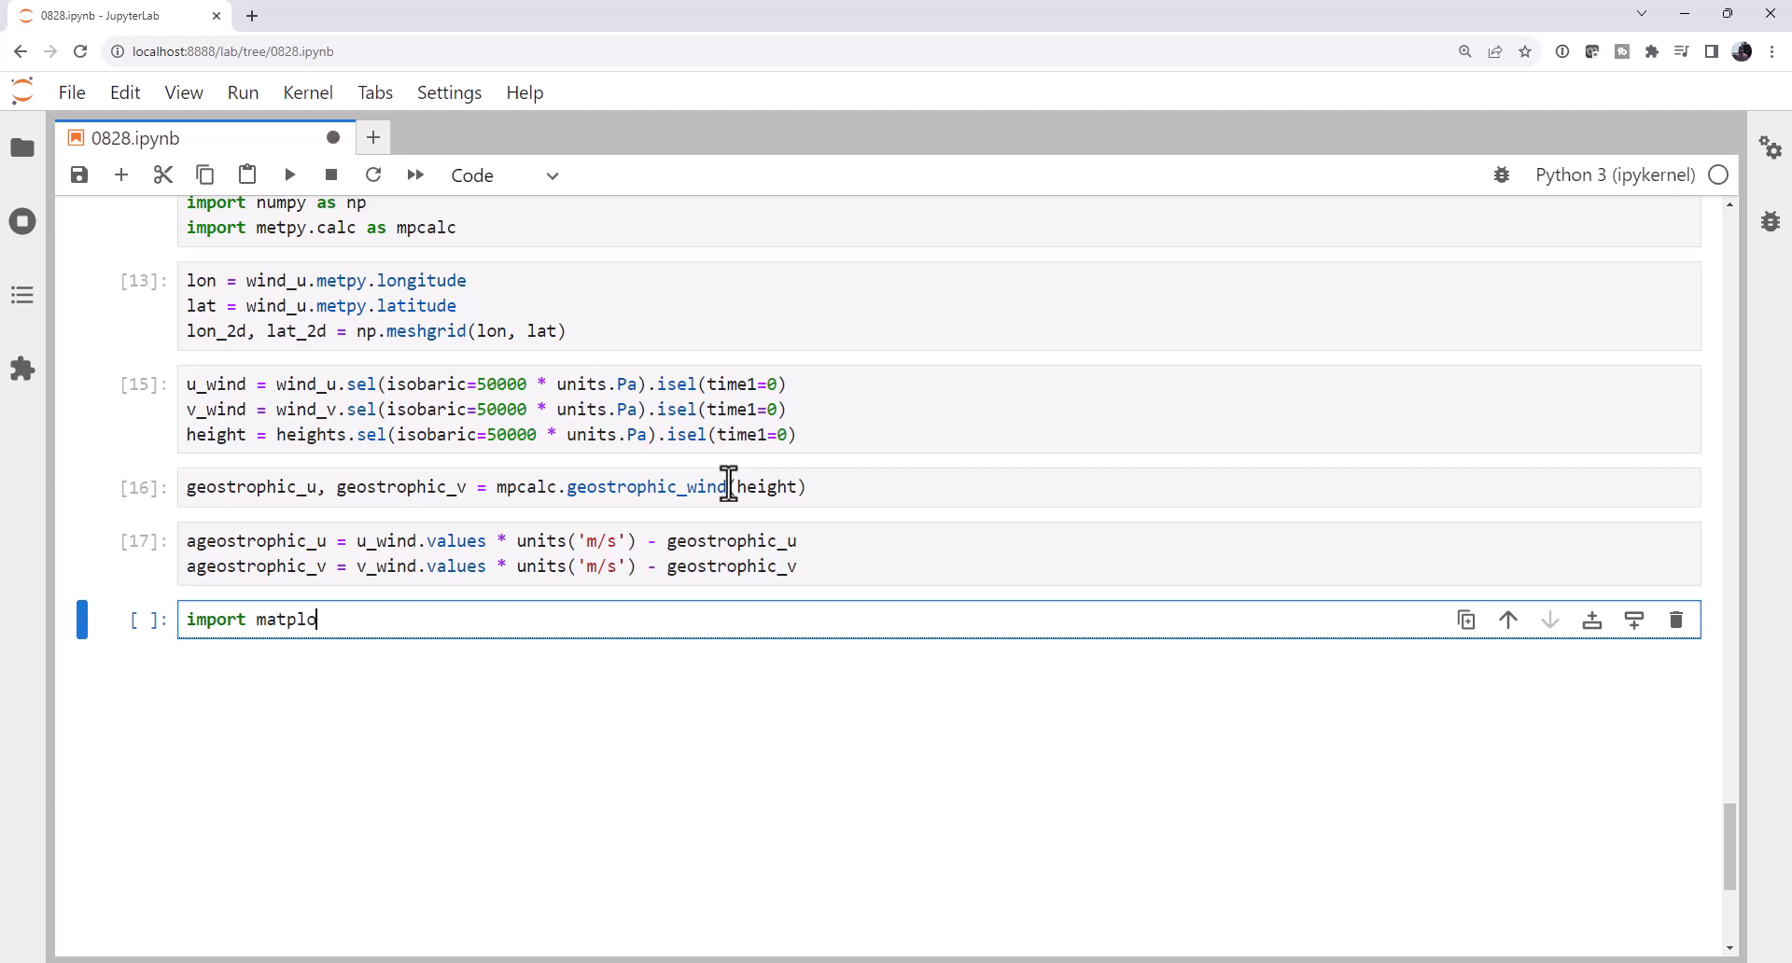
type("otlib.pyplot as plt")
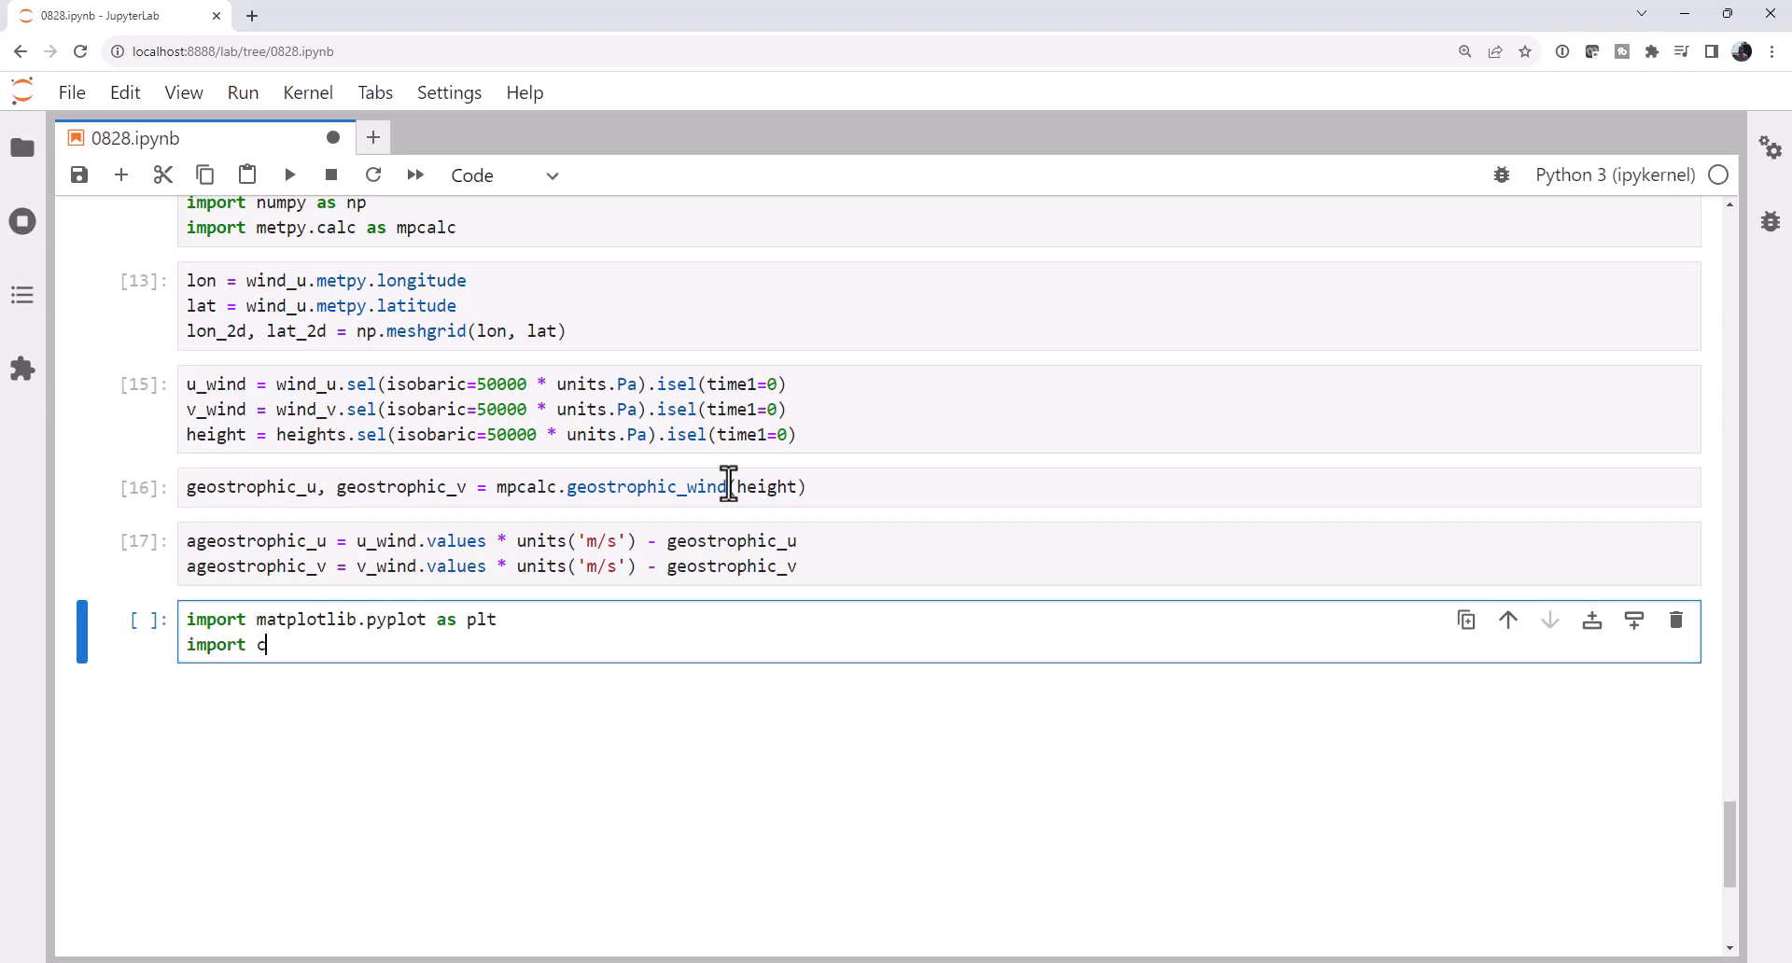
type("artopy.crs as")
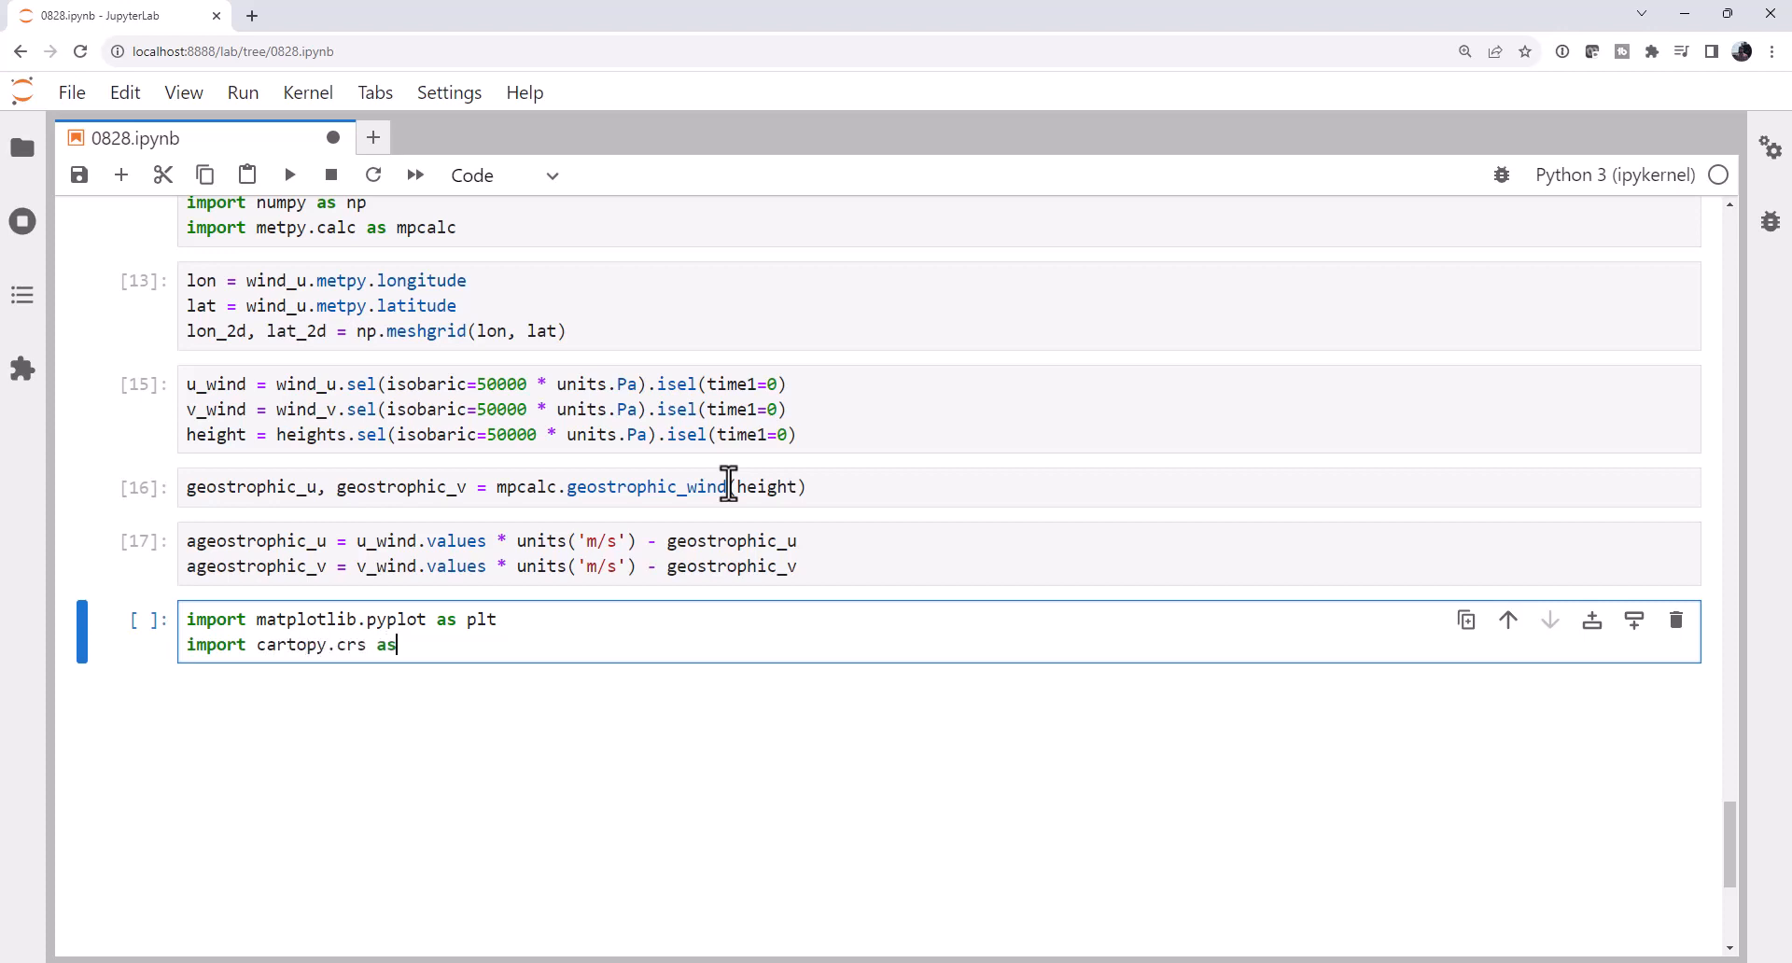
type("ccrs")
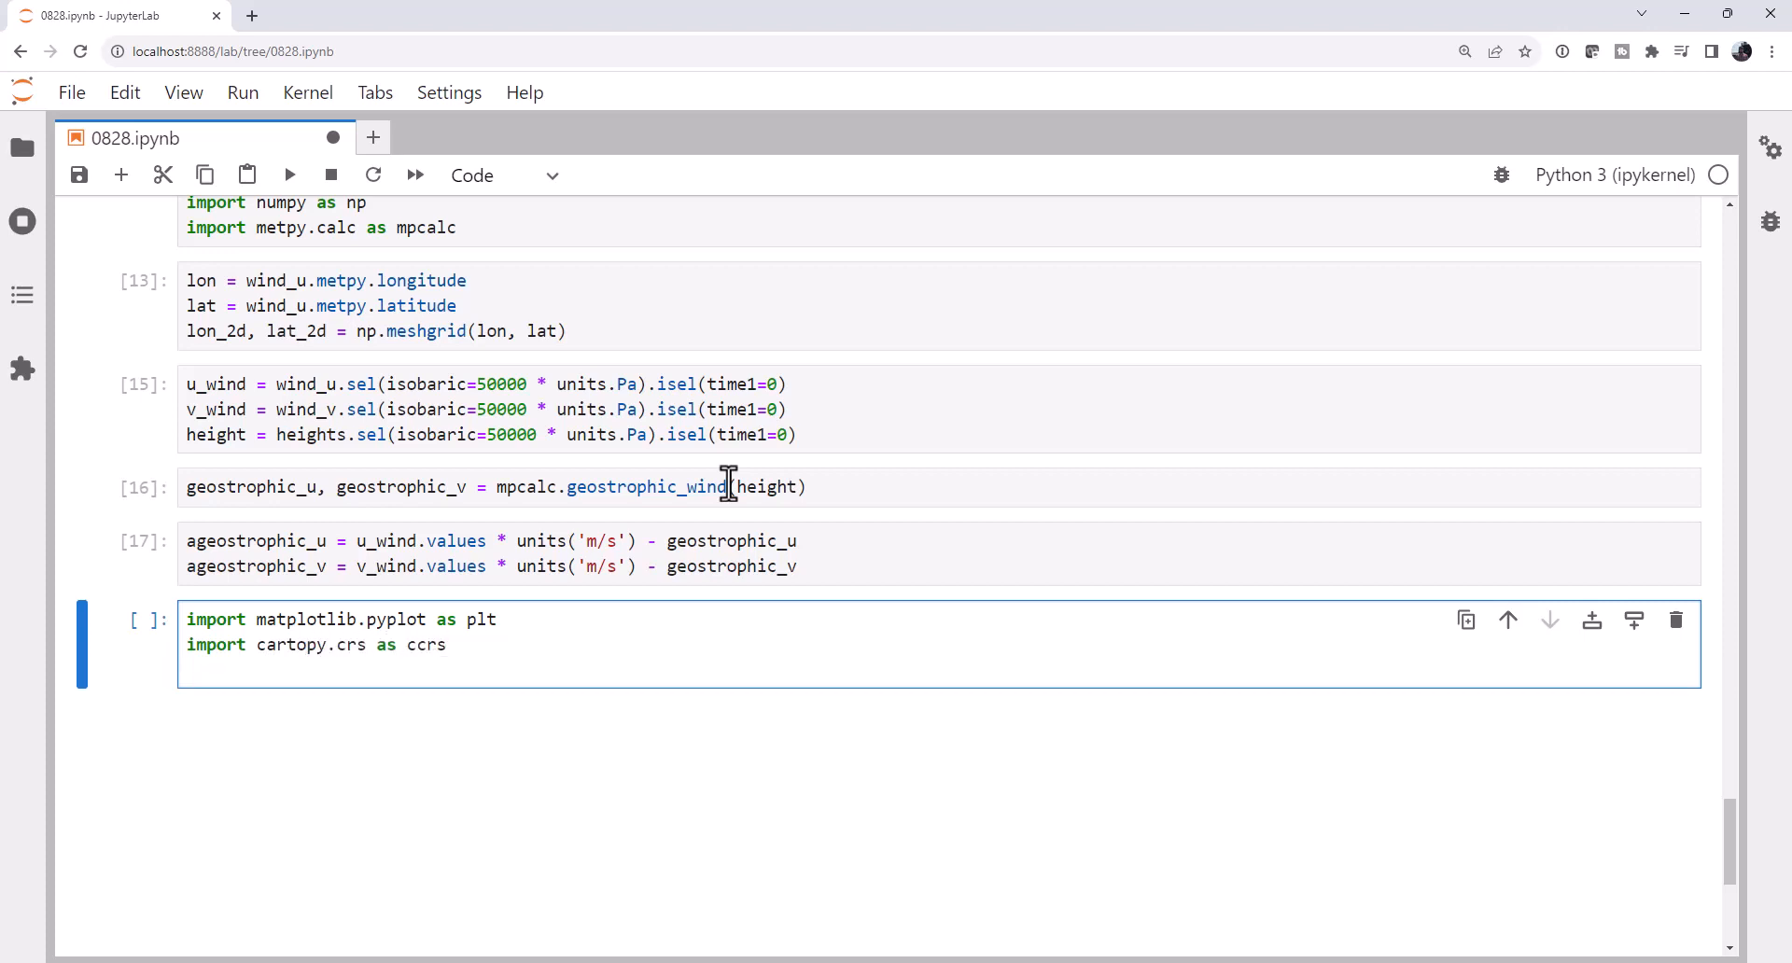
type("import cartopy.feature as cfeat")
type("fig = plt.fig")
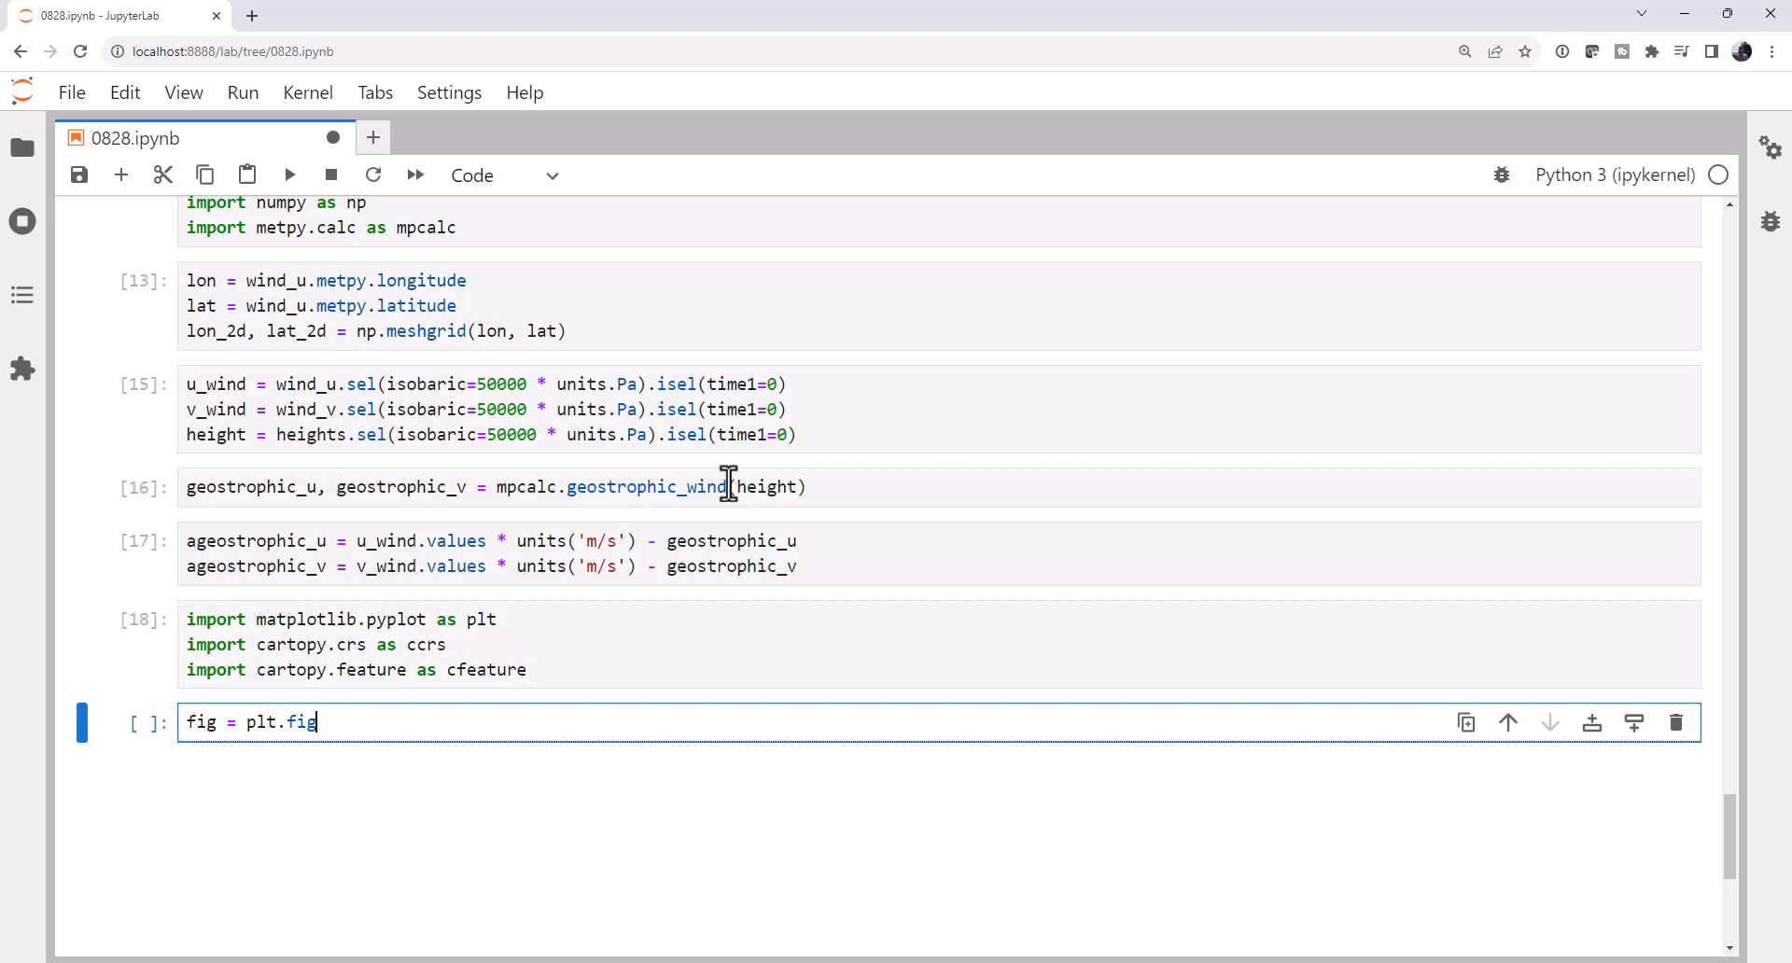
Create a 15×12 figure with PlateCarree-projection axes.
type("ure(figs")
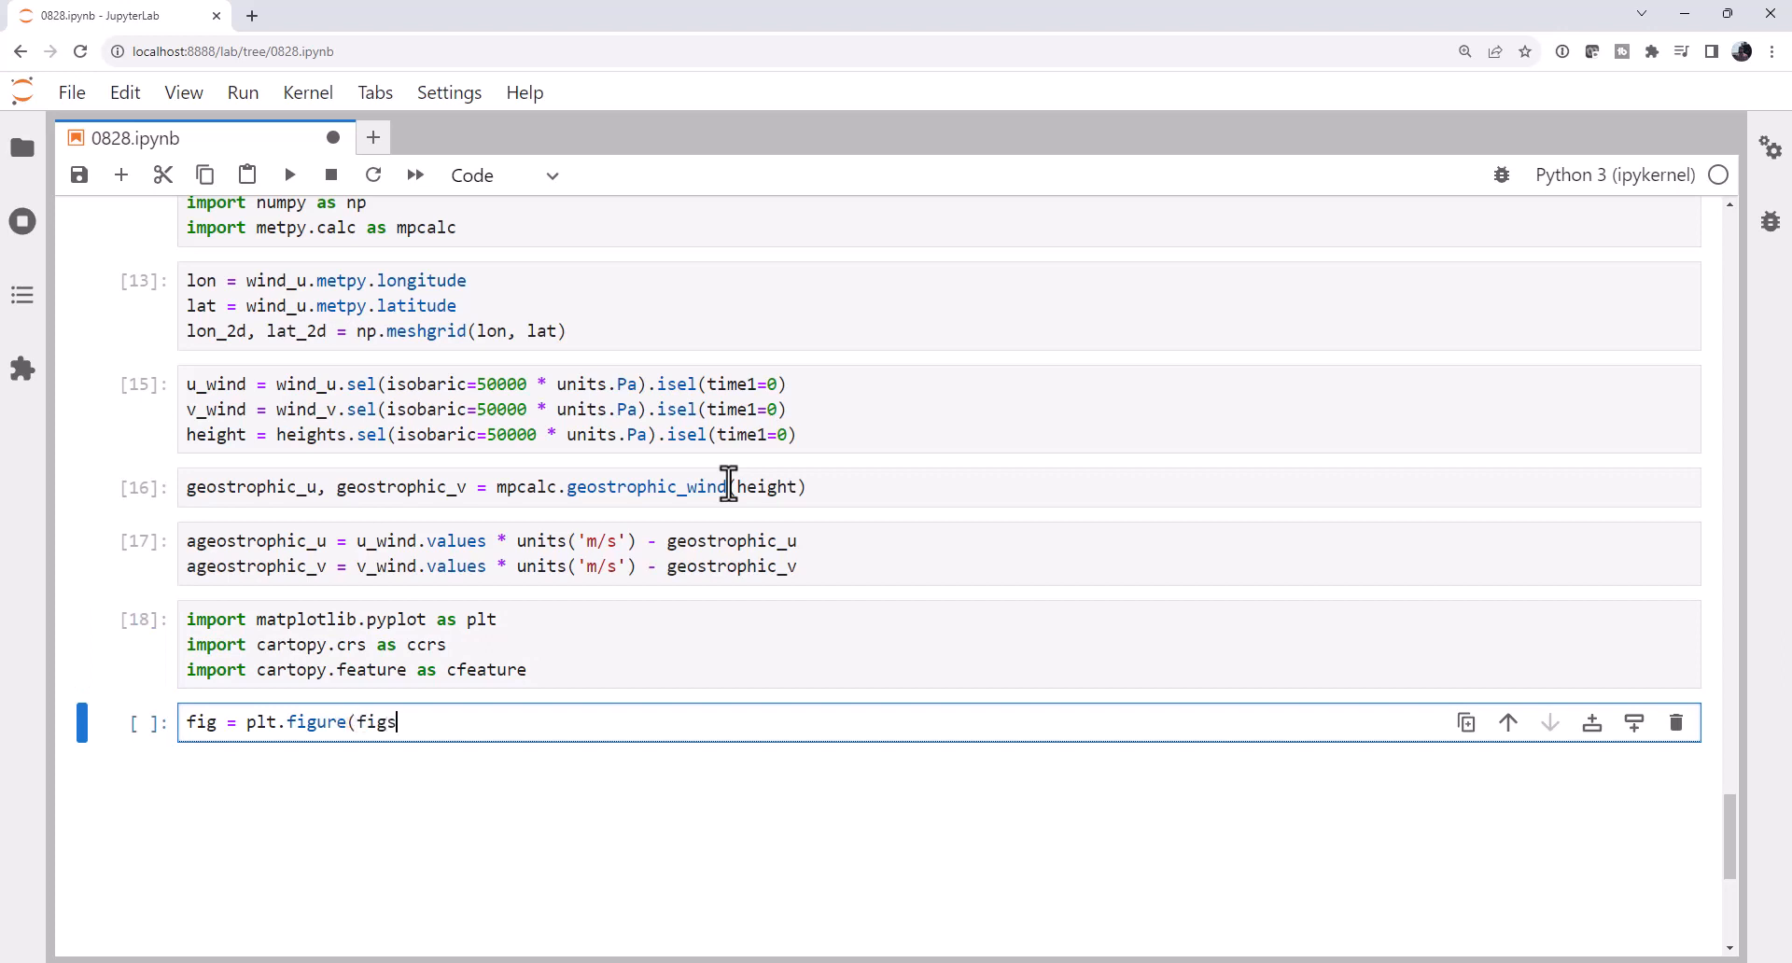
type("ize=(15, 12))")
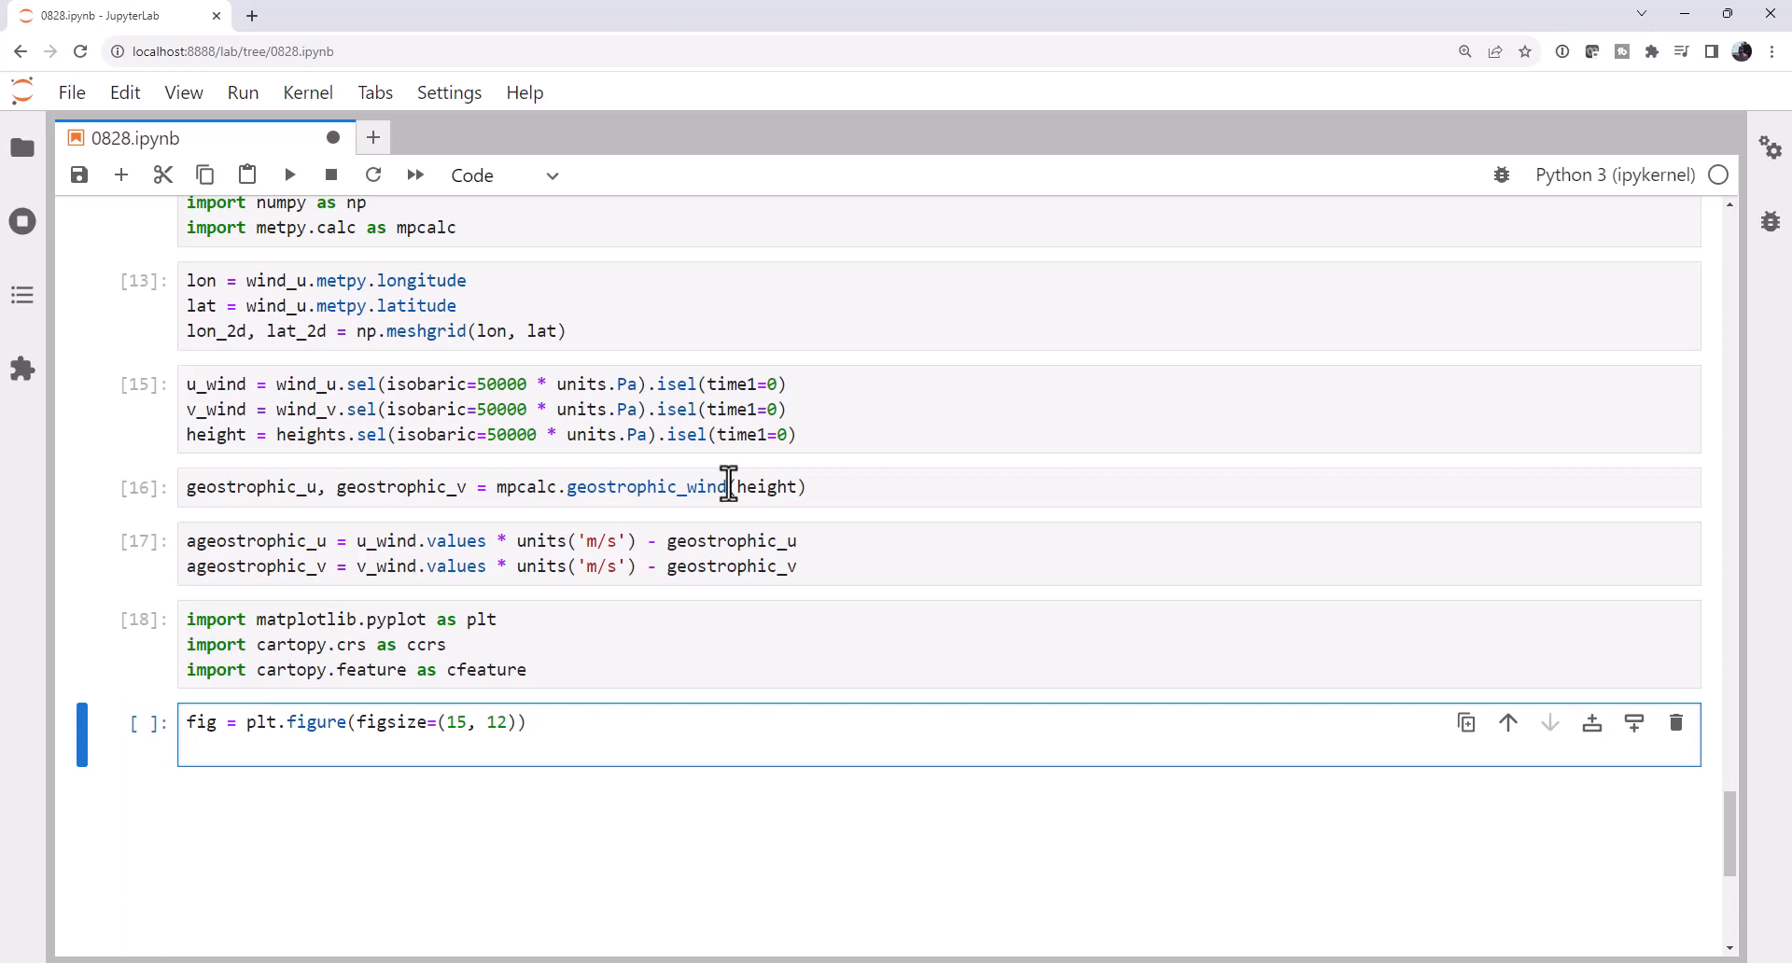
type("ax = plt.")
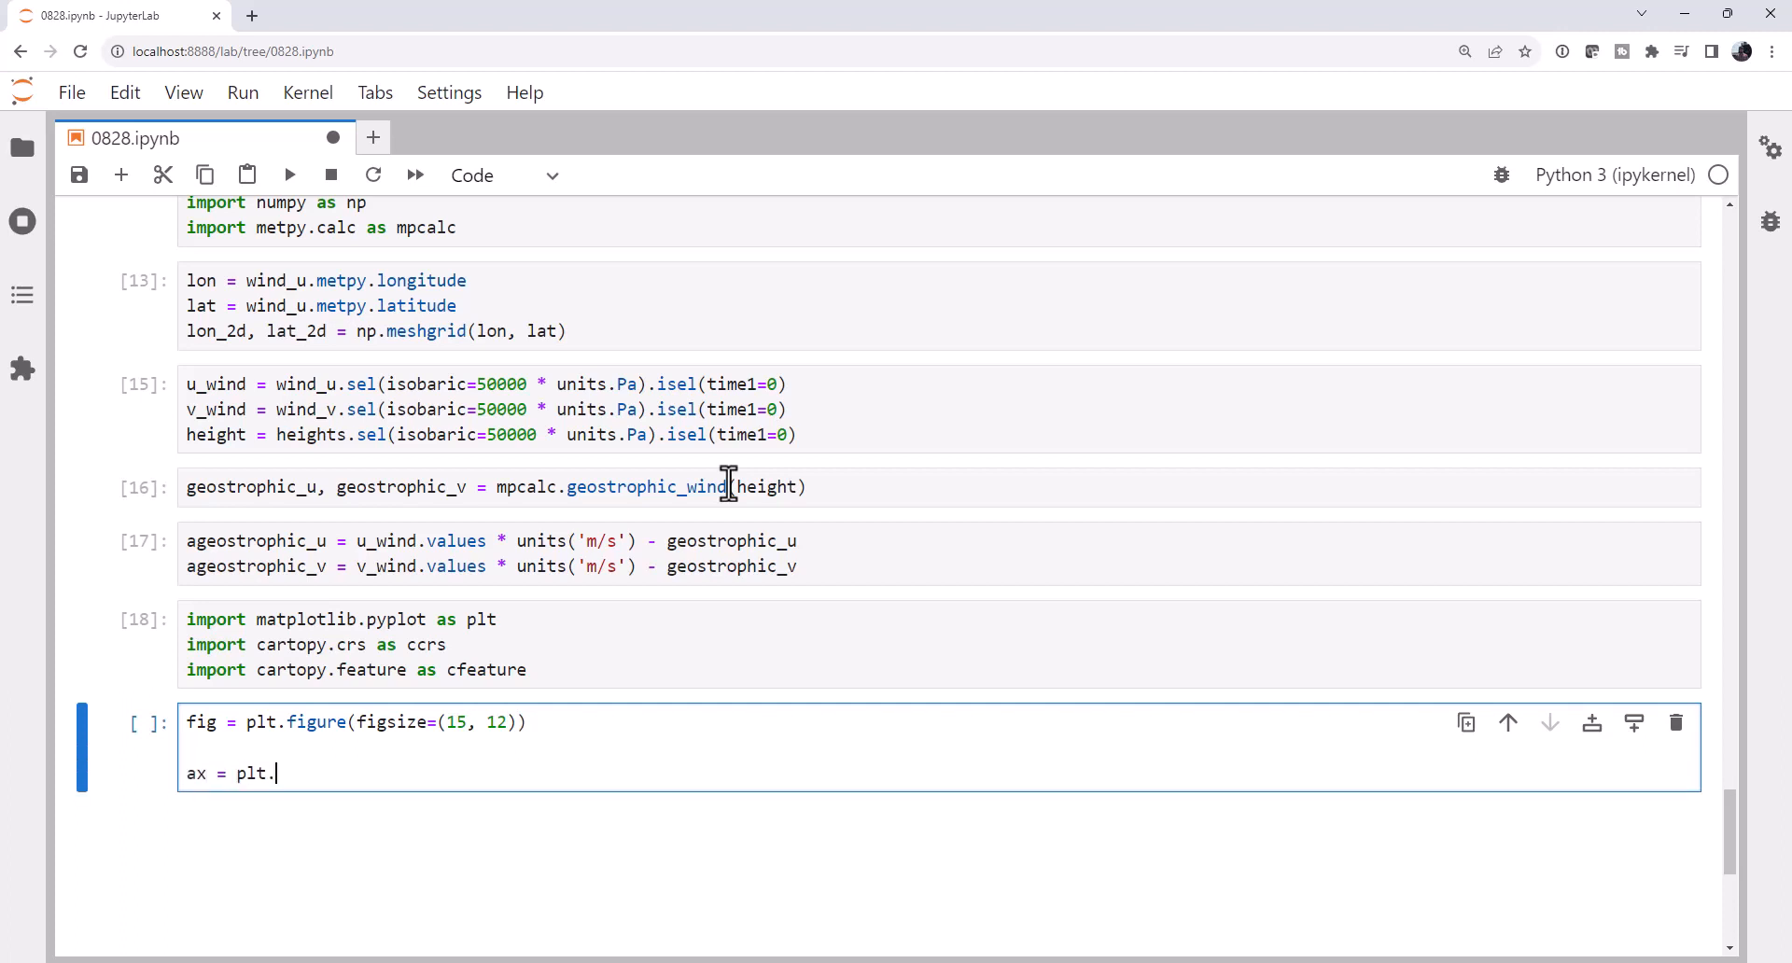
type("axes(proj")
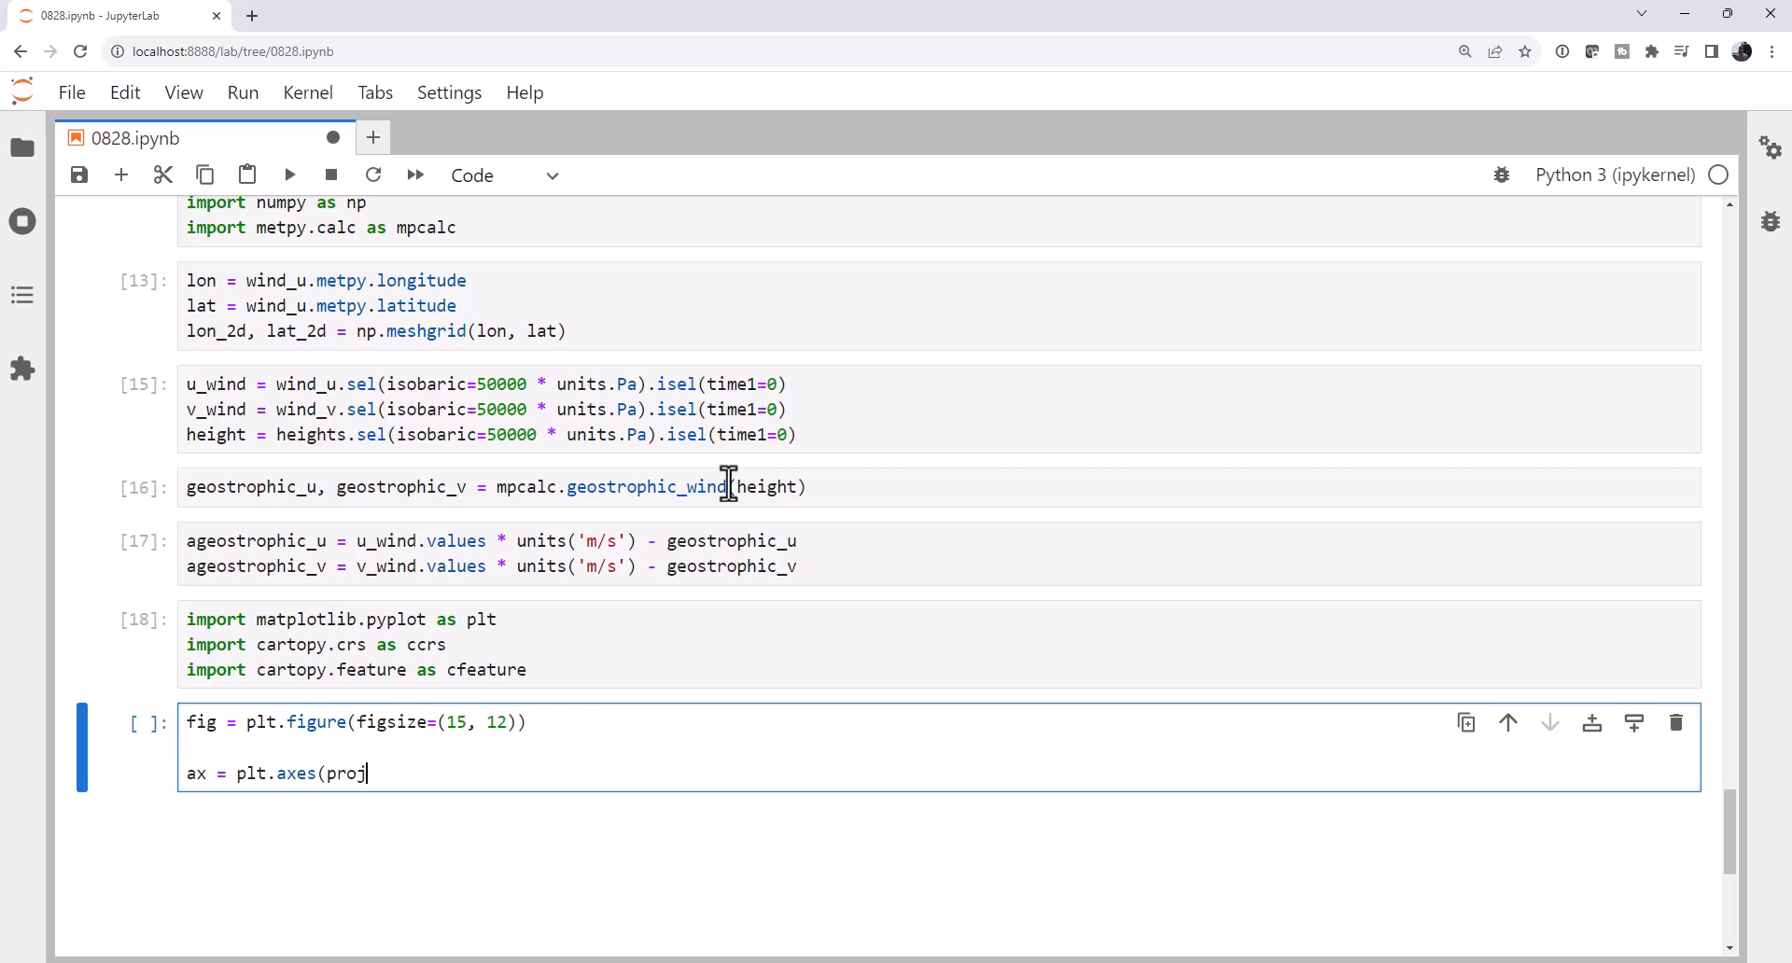
type("ection=")
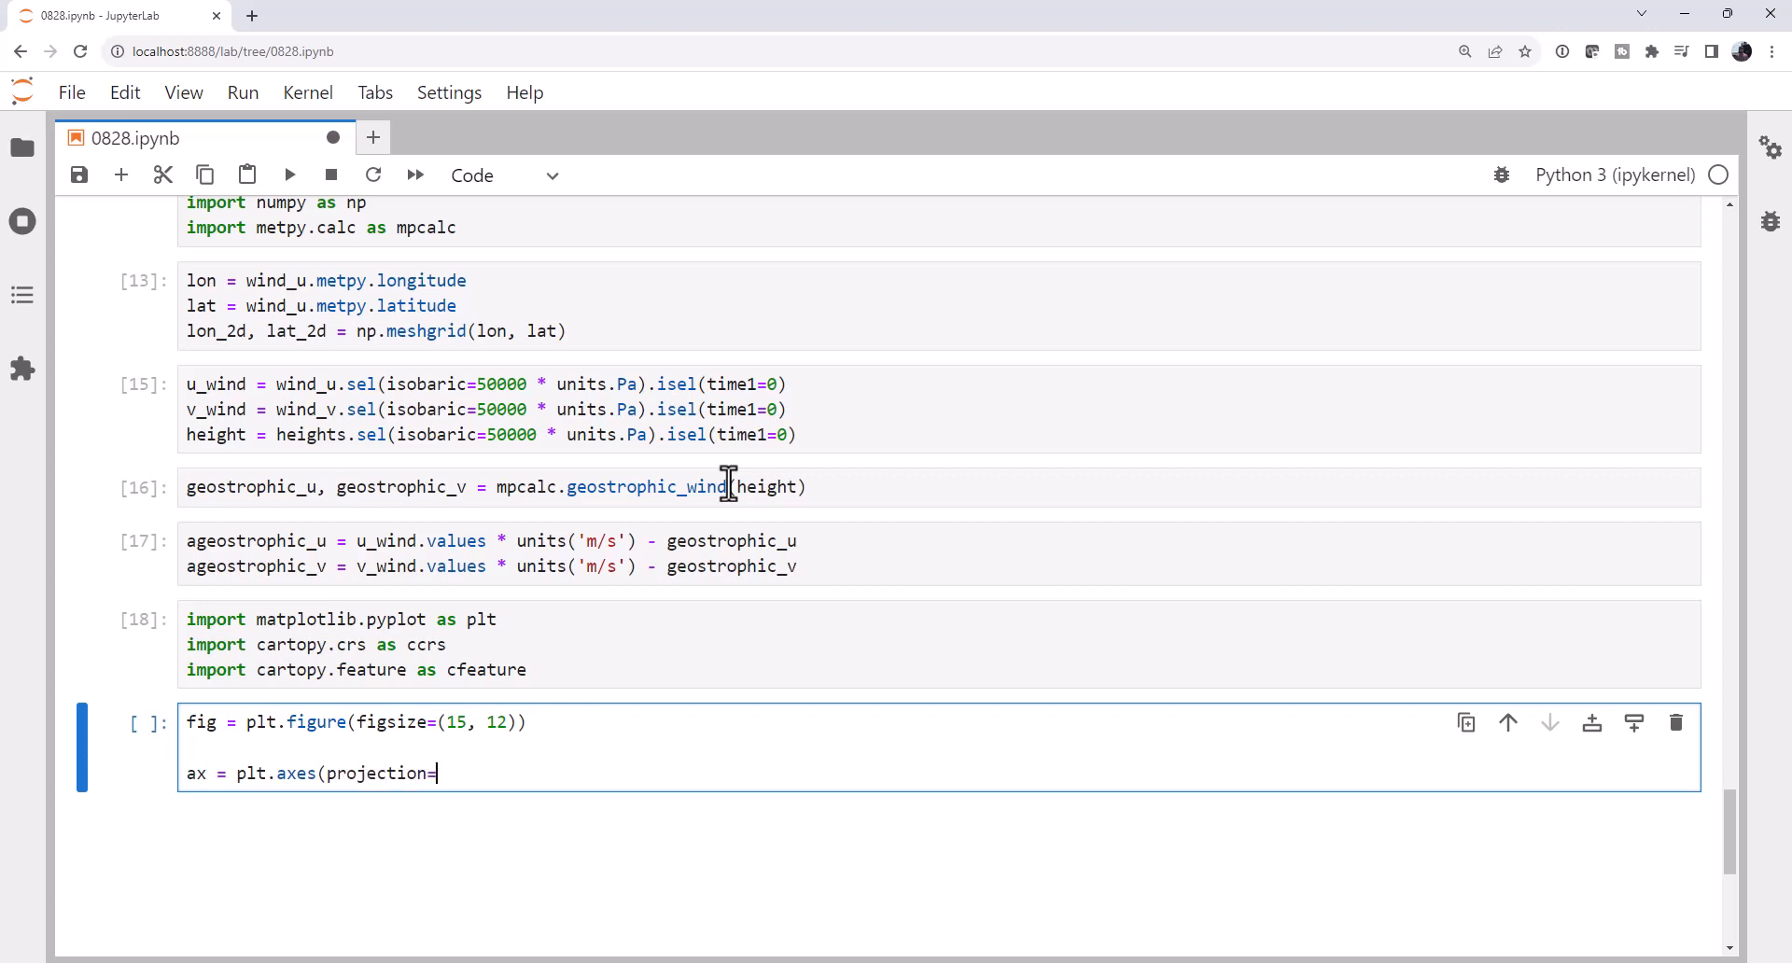
type("ccrs.Plat")
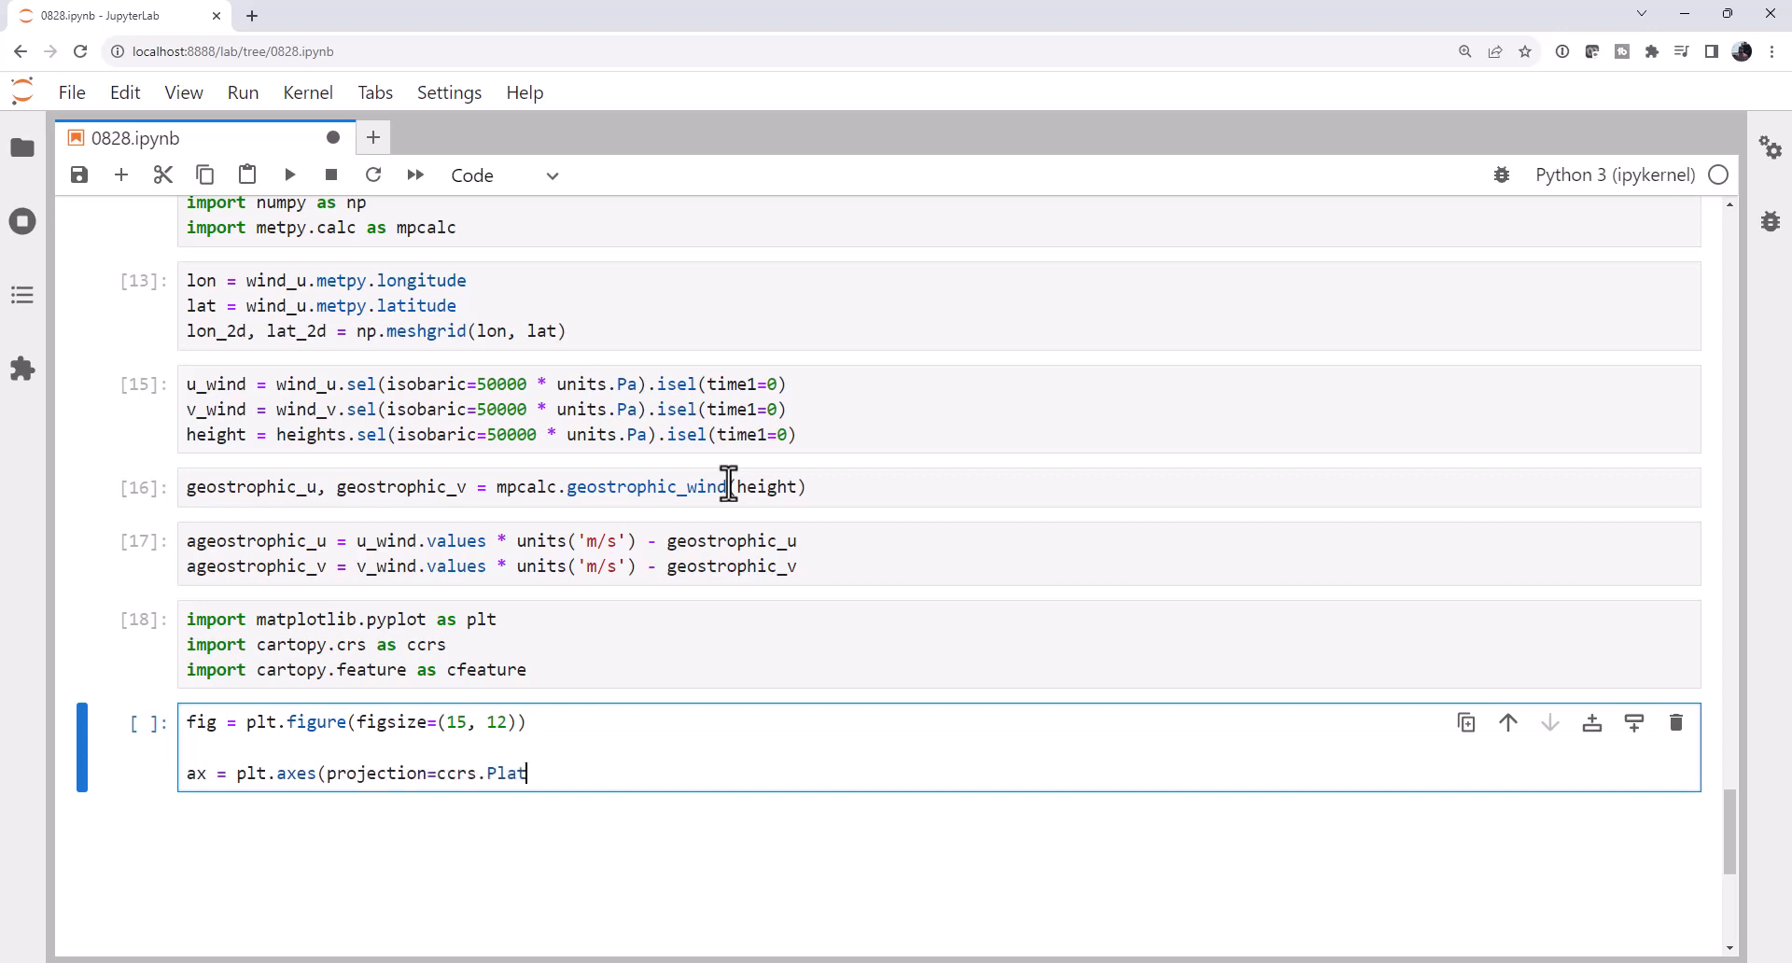
type("eCarree()")
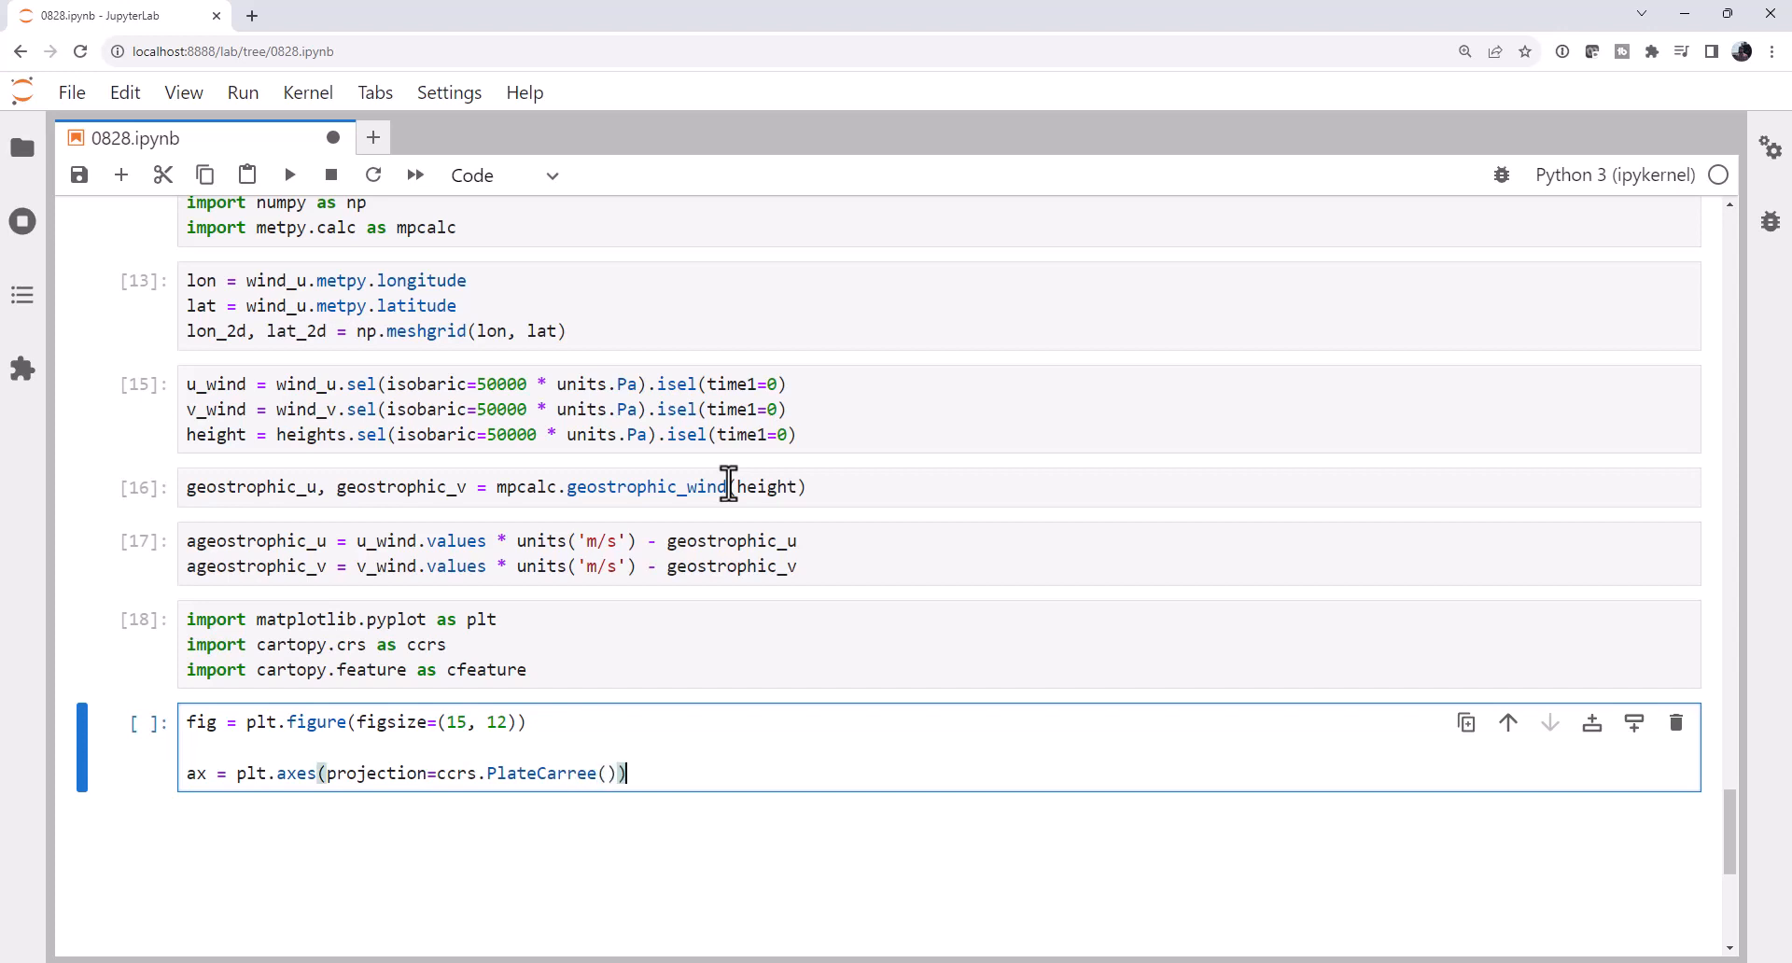
Set the map extent to -122/-75 longitude, 25/50 latitude and add gray state borders.
type("ax.set_")
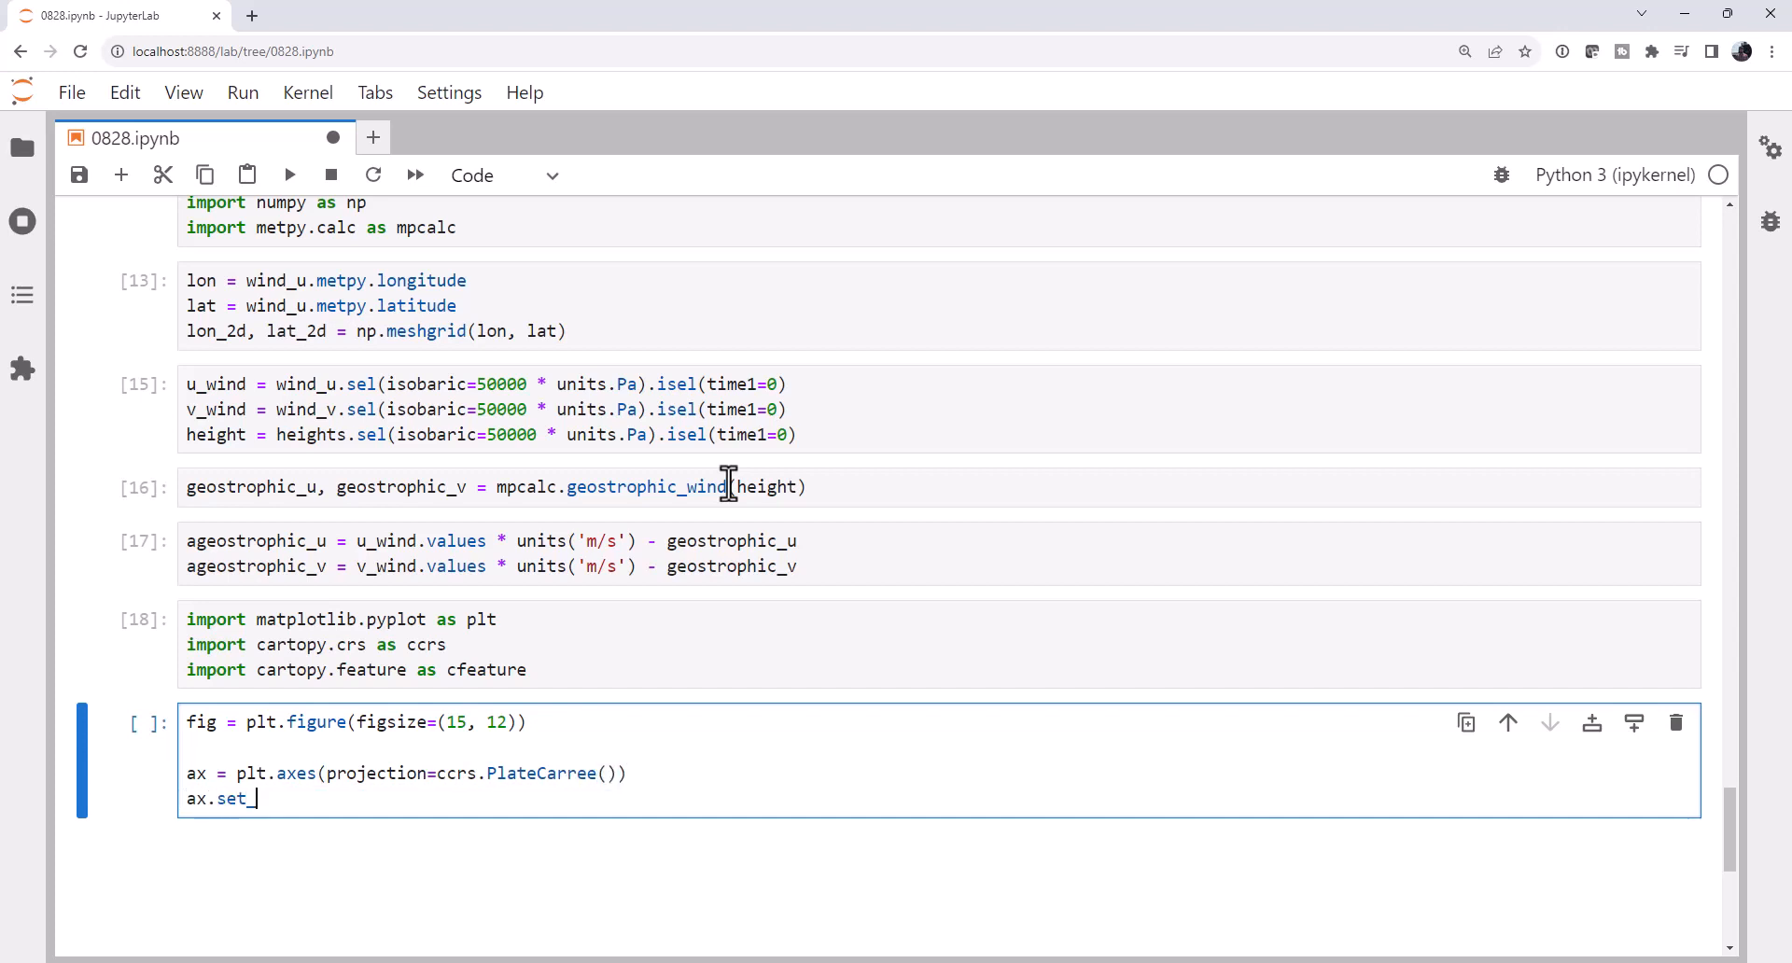
type("extent(")
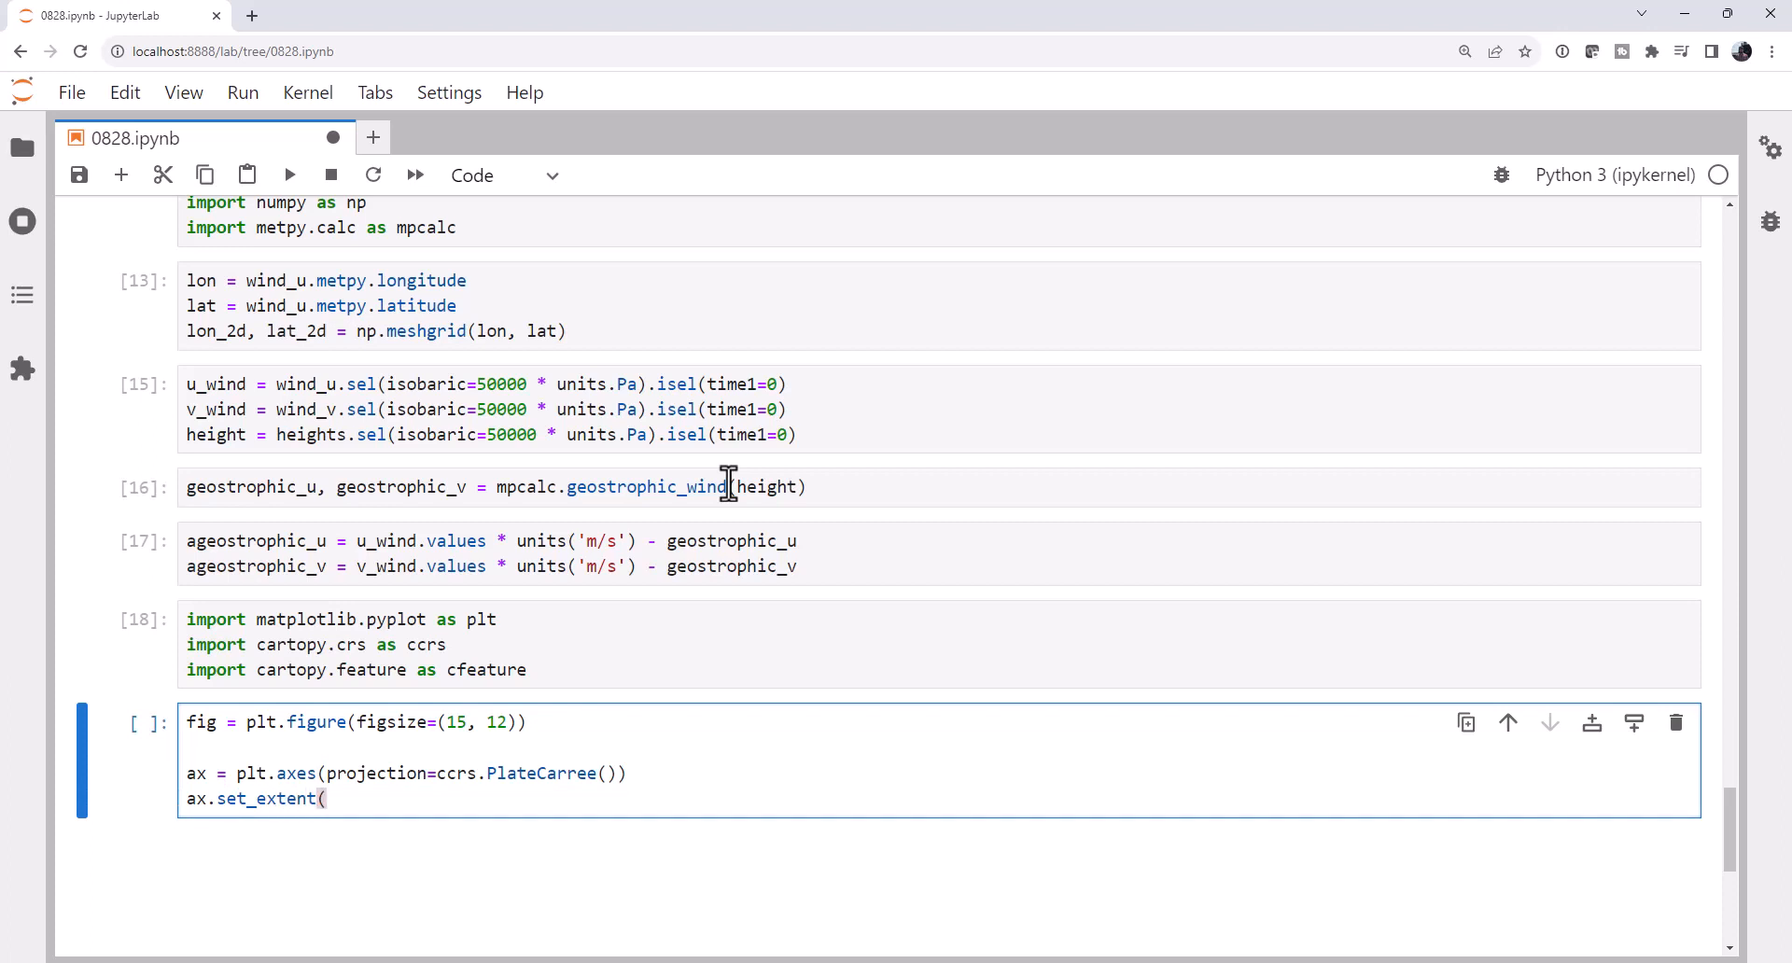
type("[-122, -75, 2")
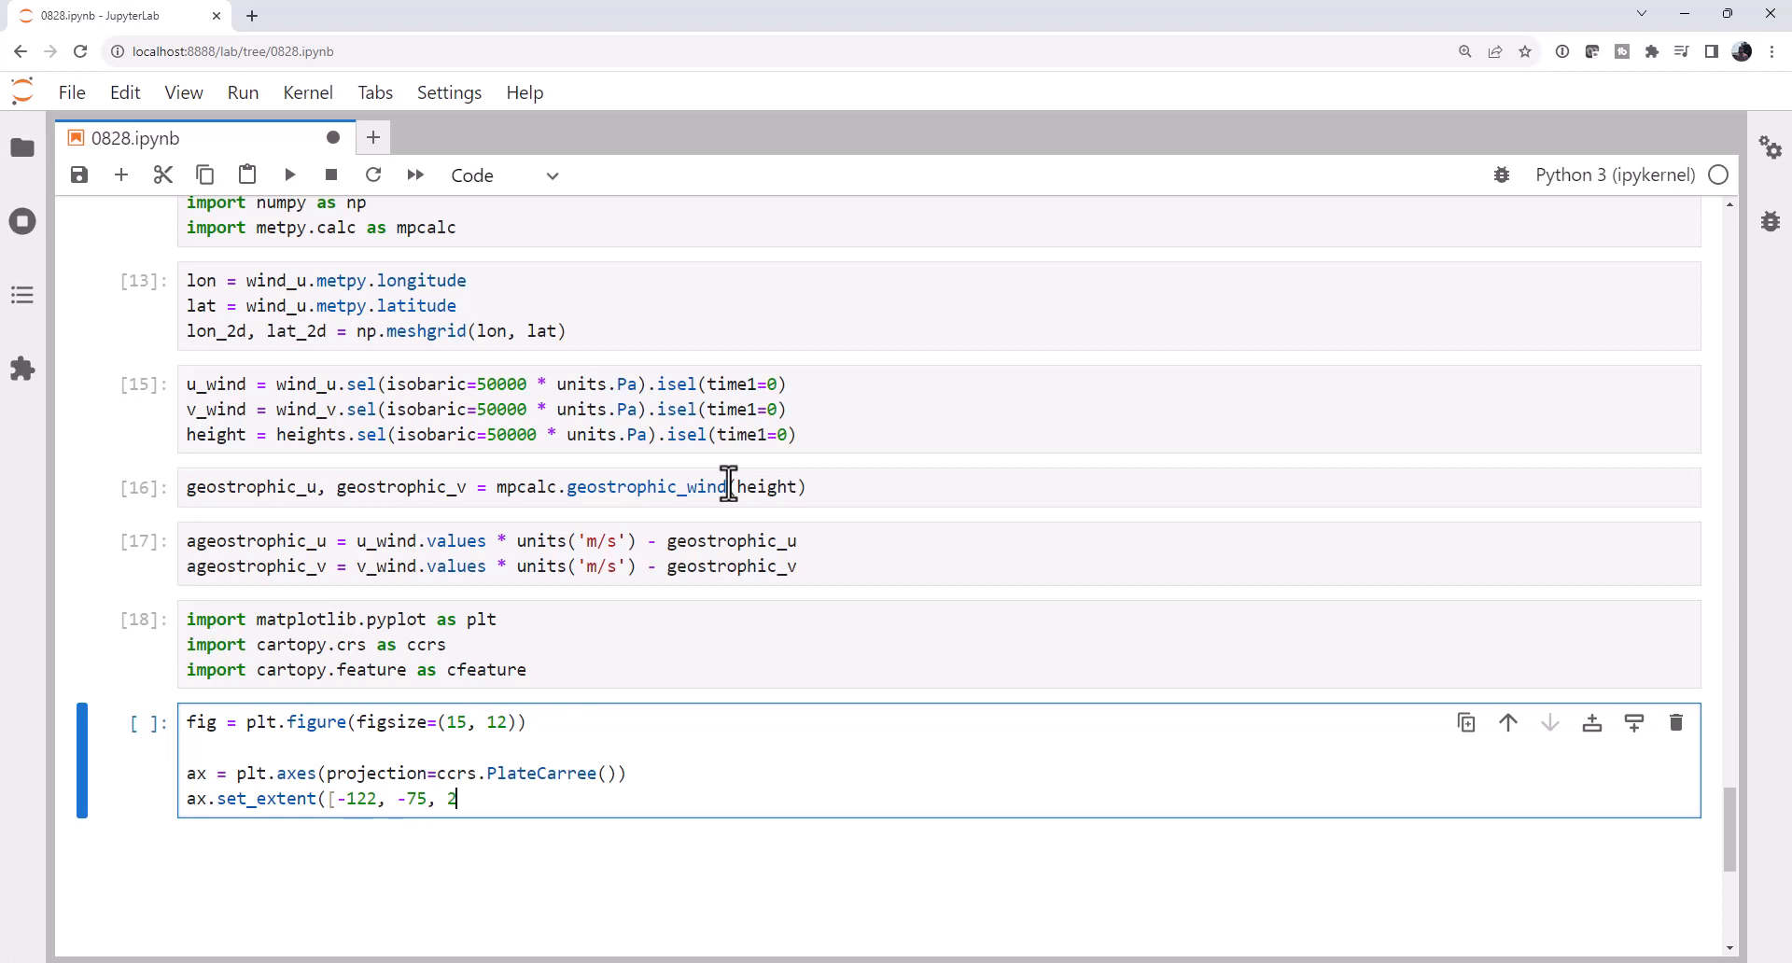
type("5, 50])")
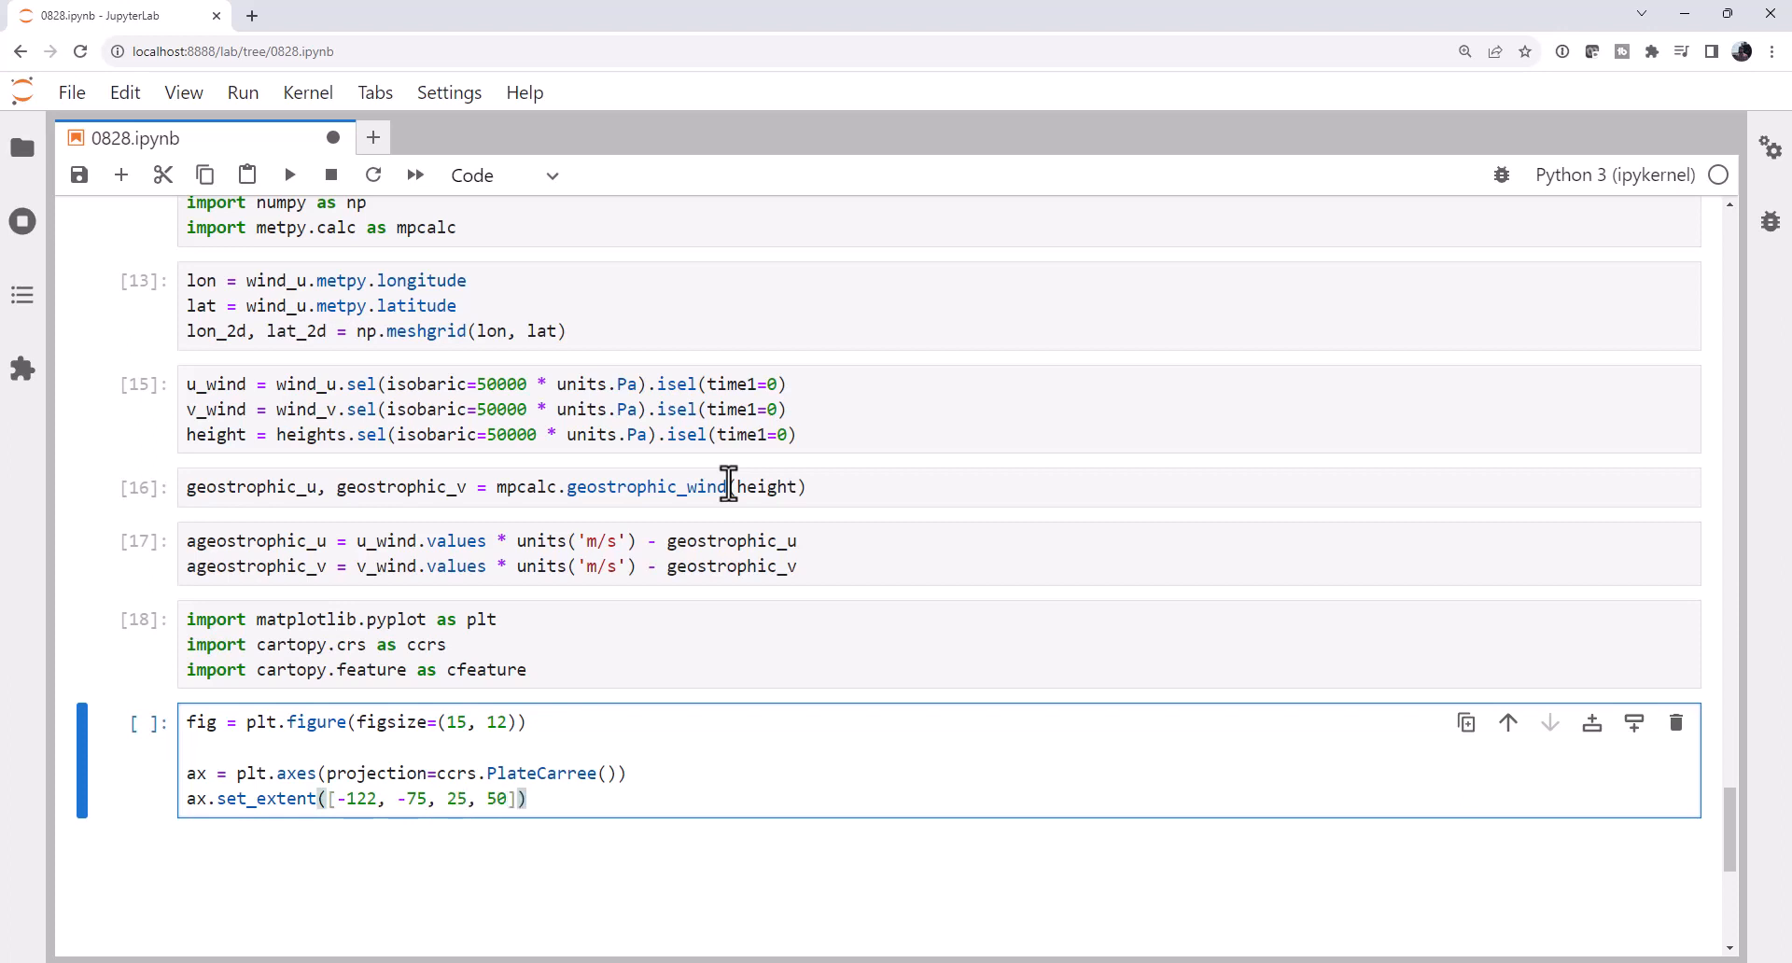
type("ax.add")
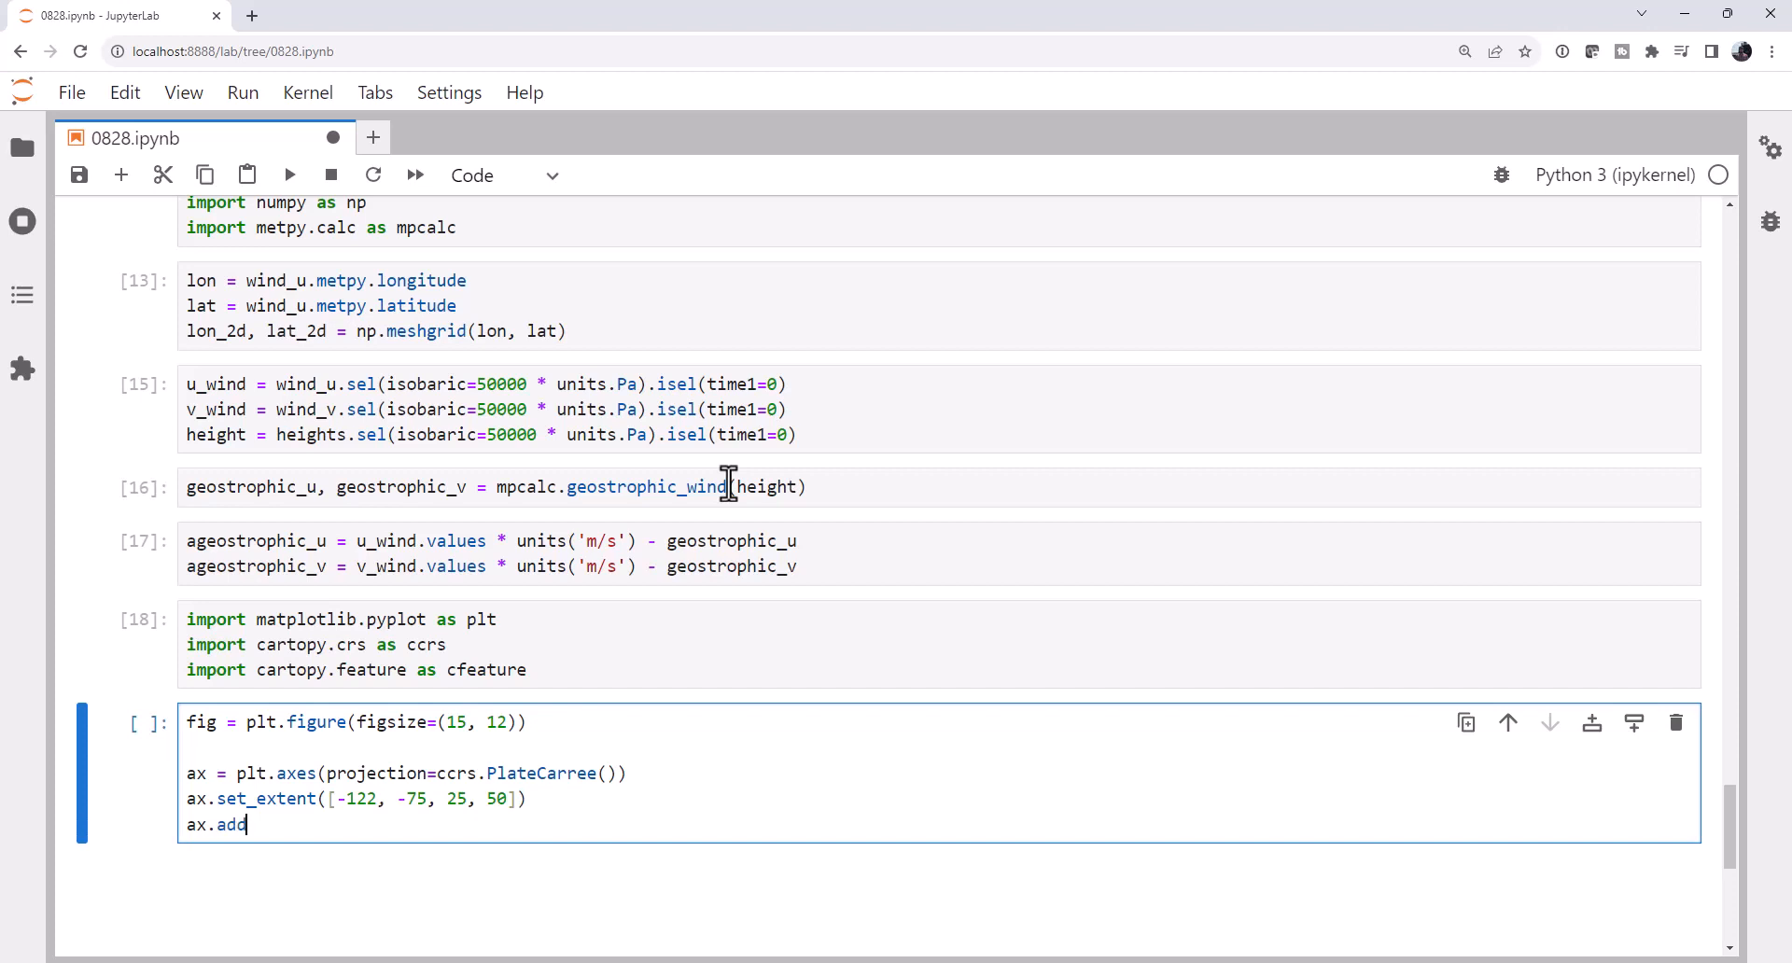
type("_feature")
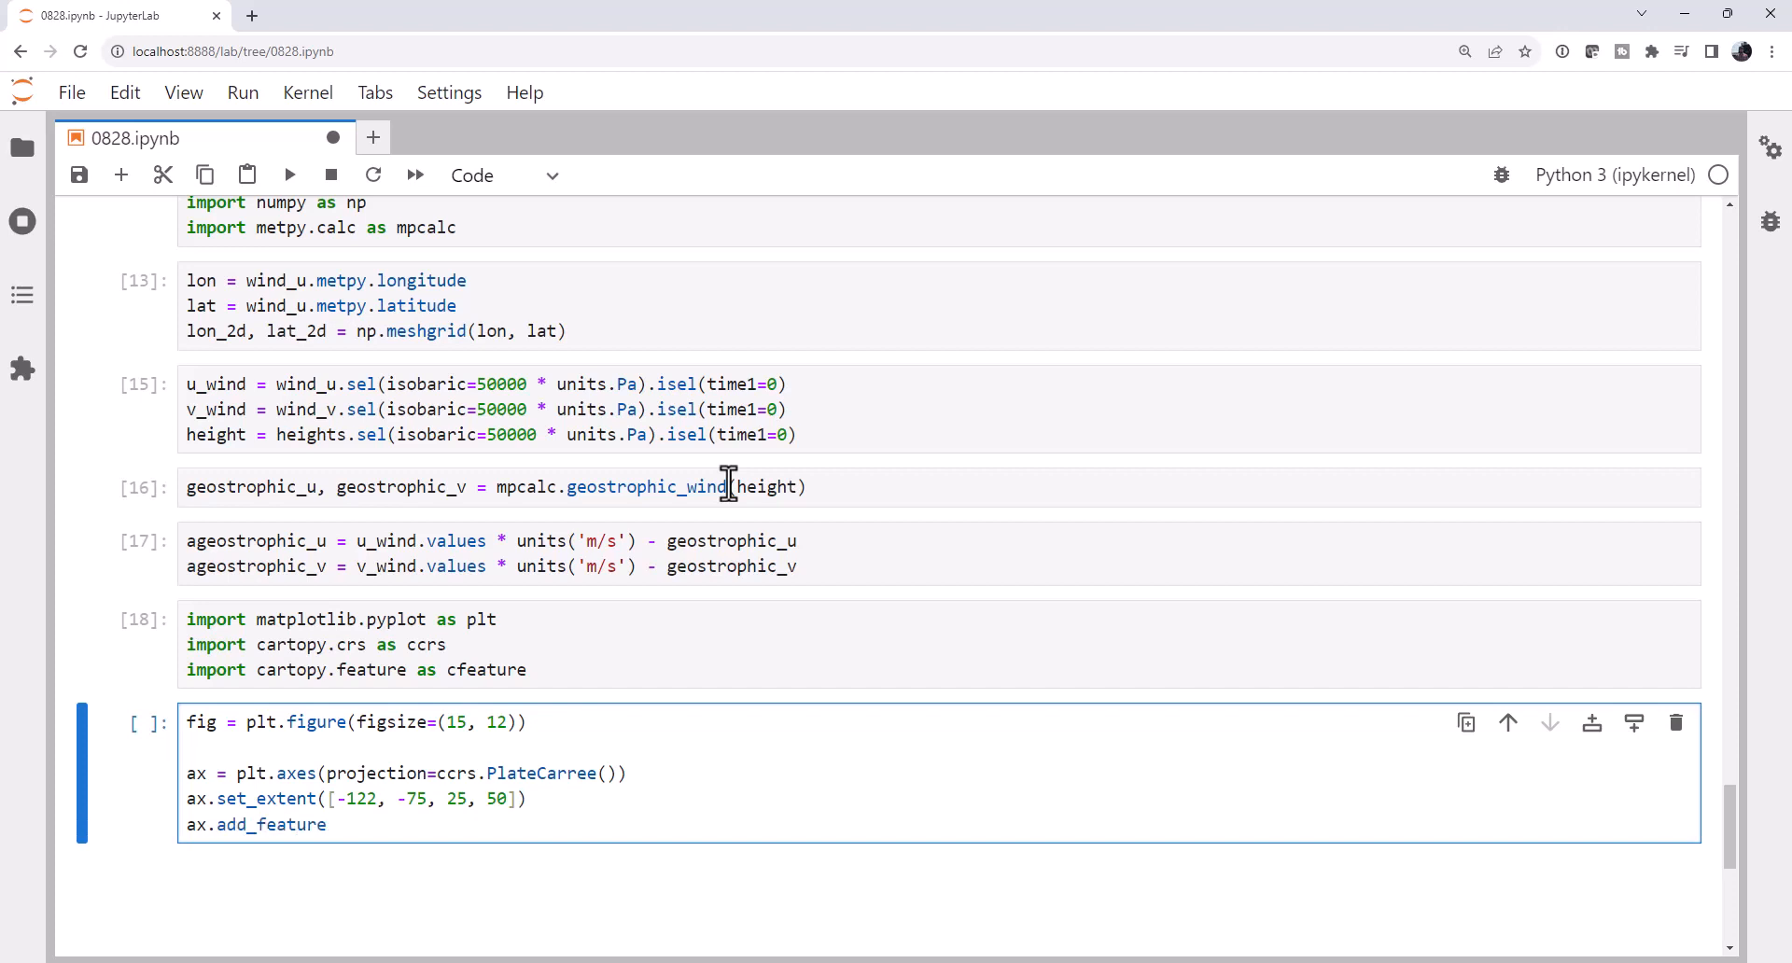
type("(cfeature.")
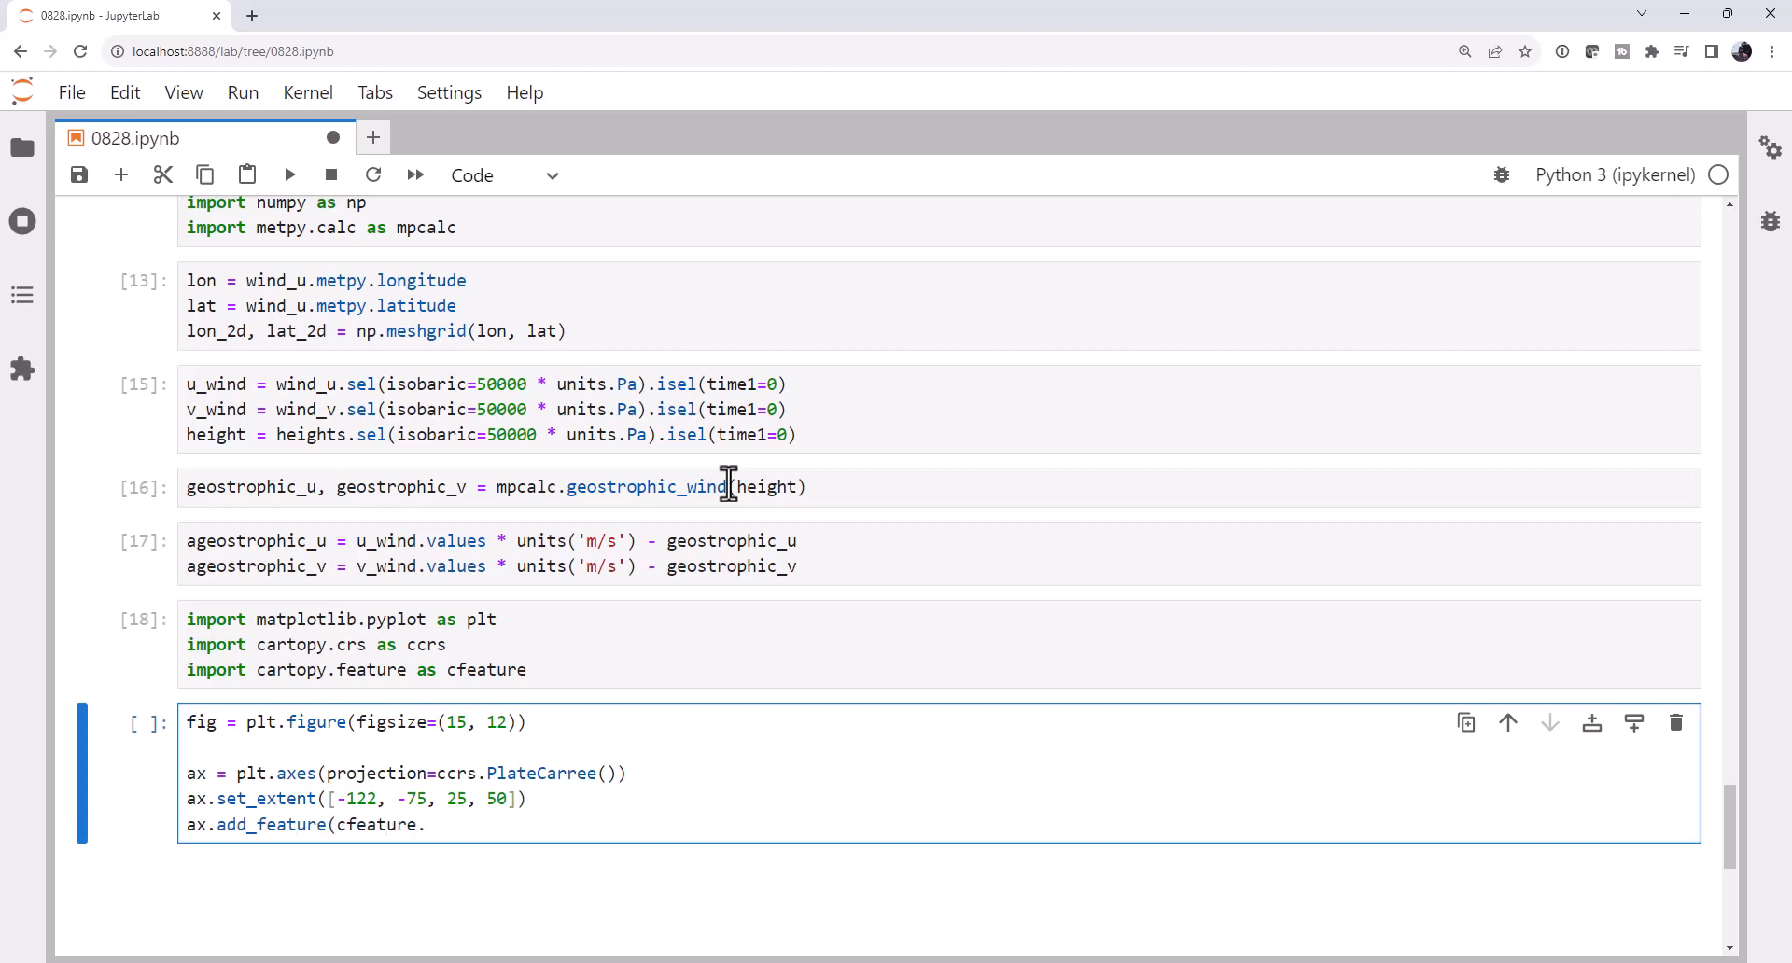
type(".STATES, edgfec")
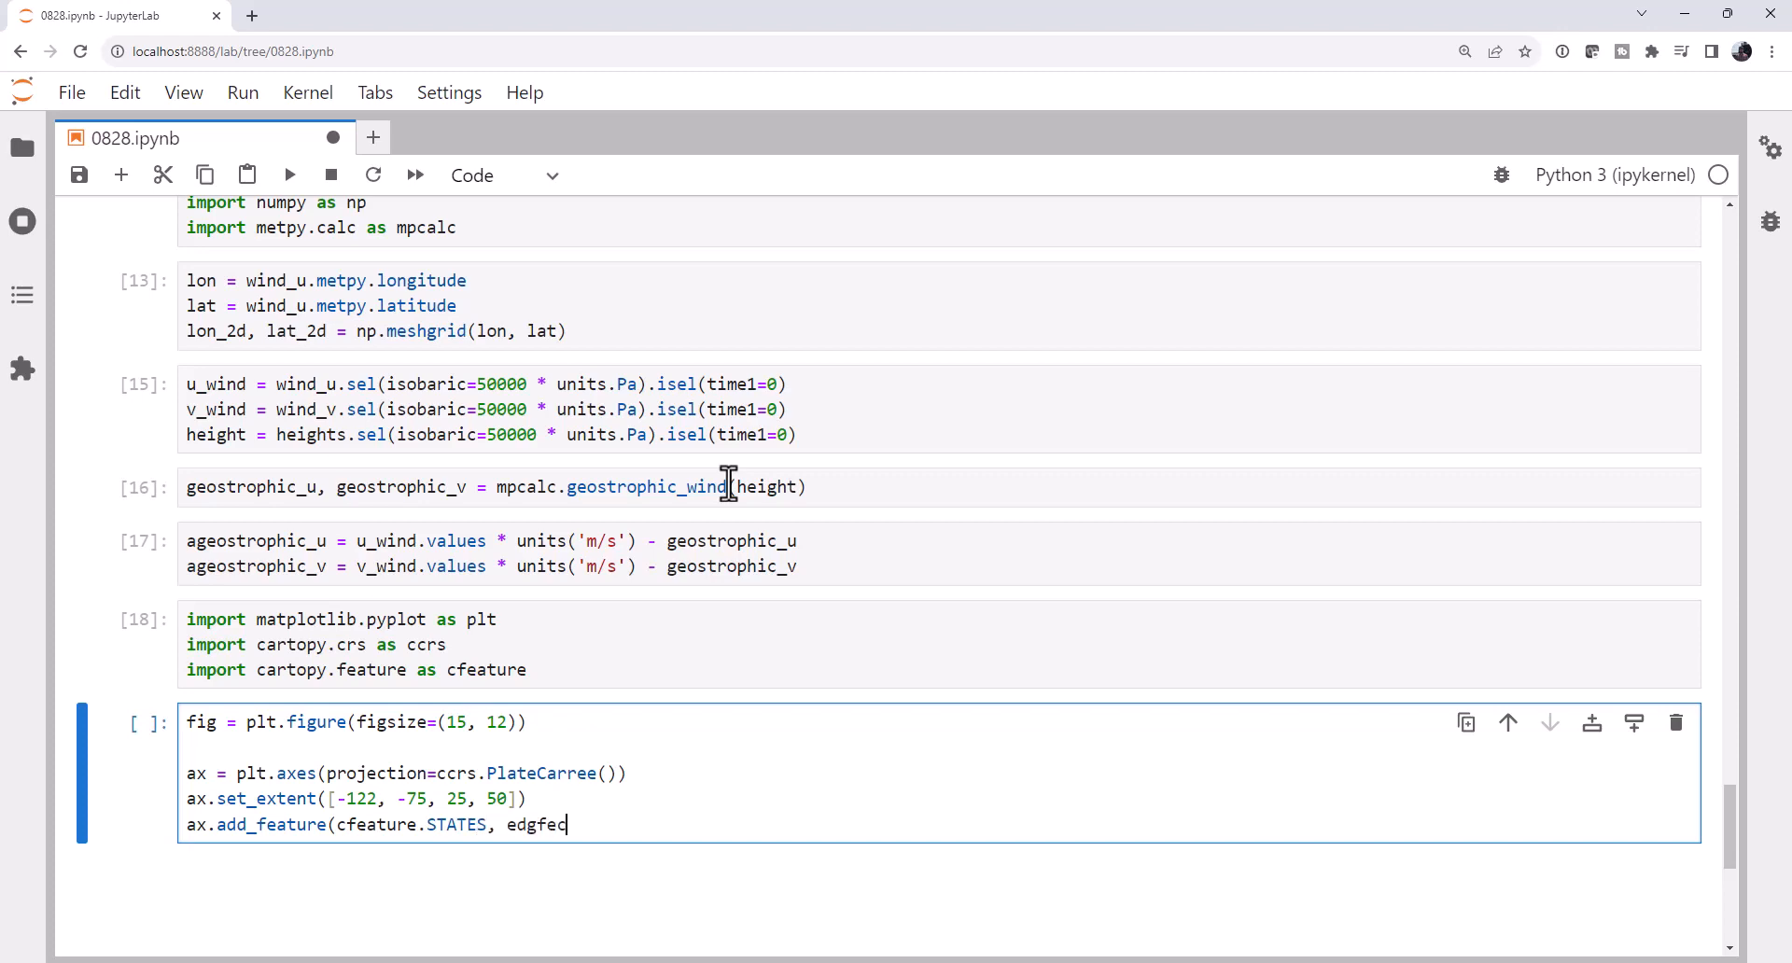
type("olor='")
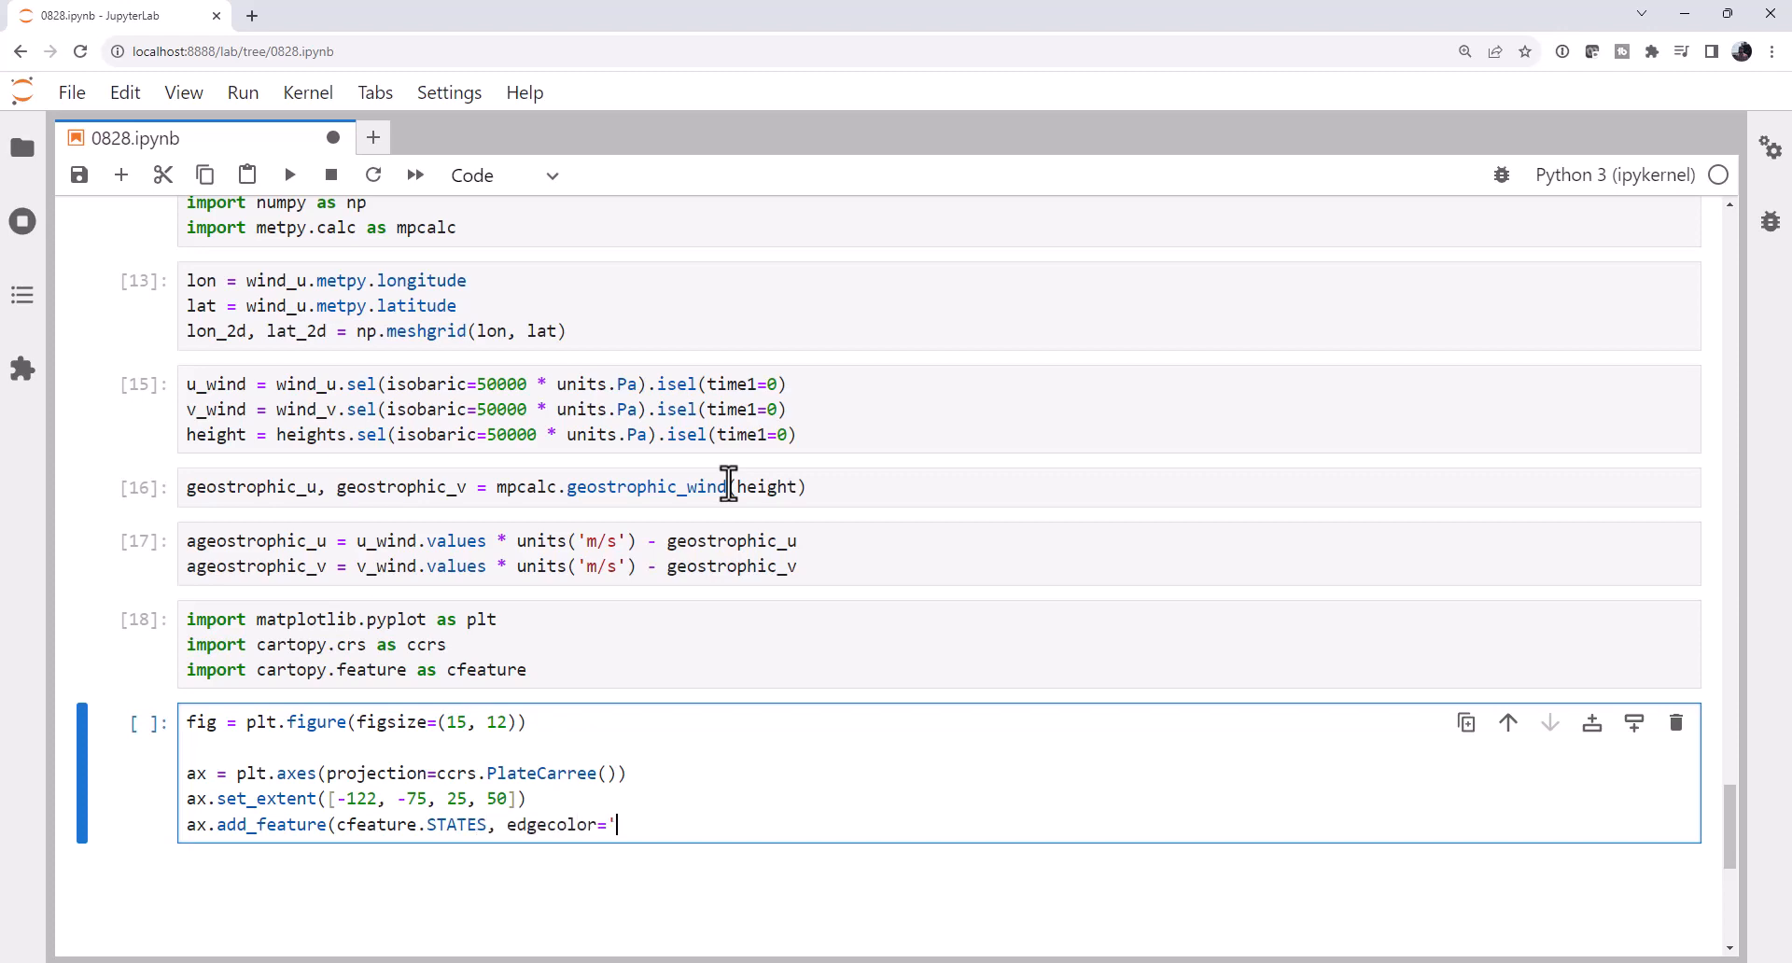
type("gra")
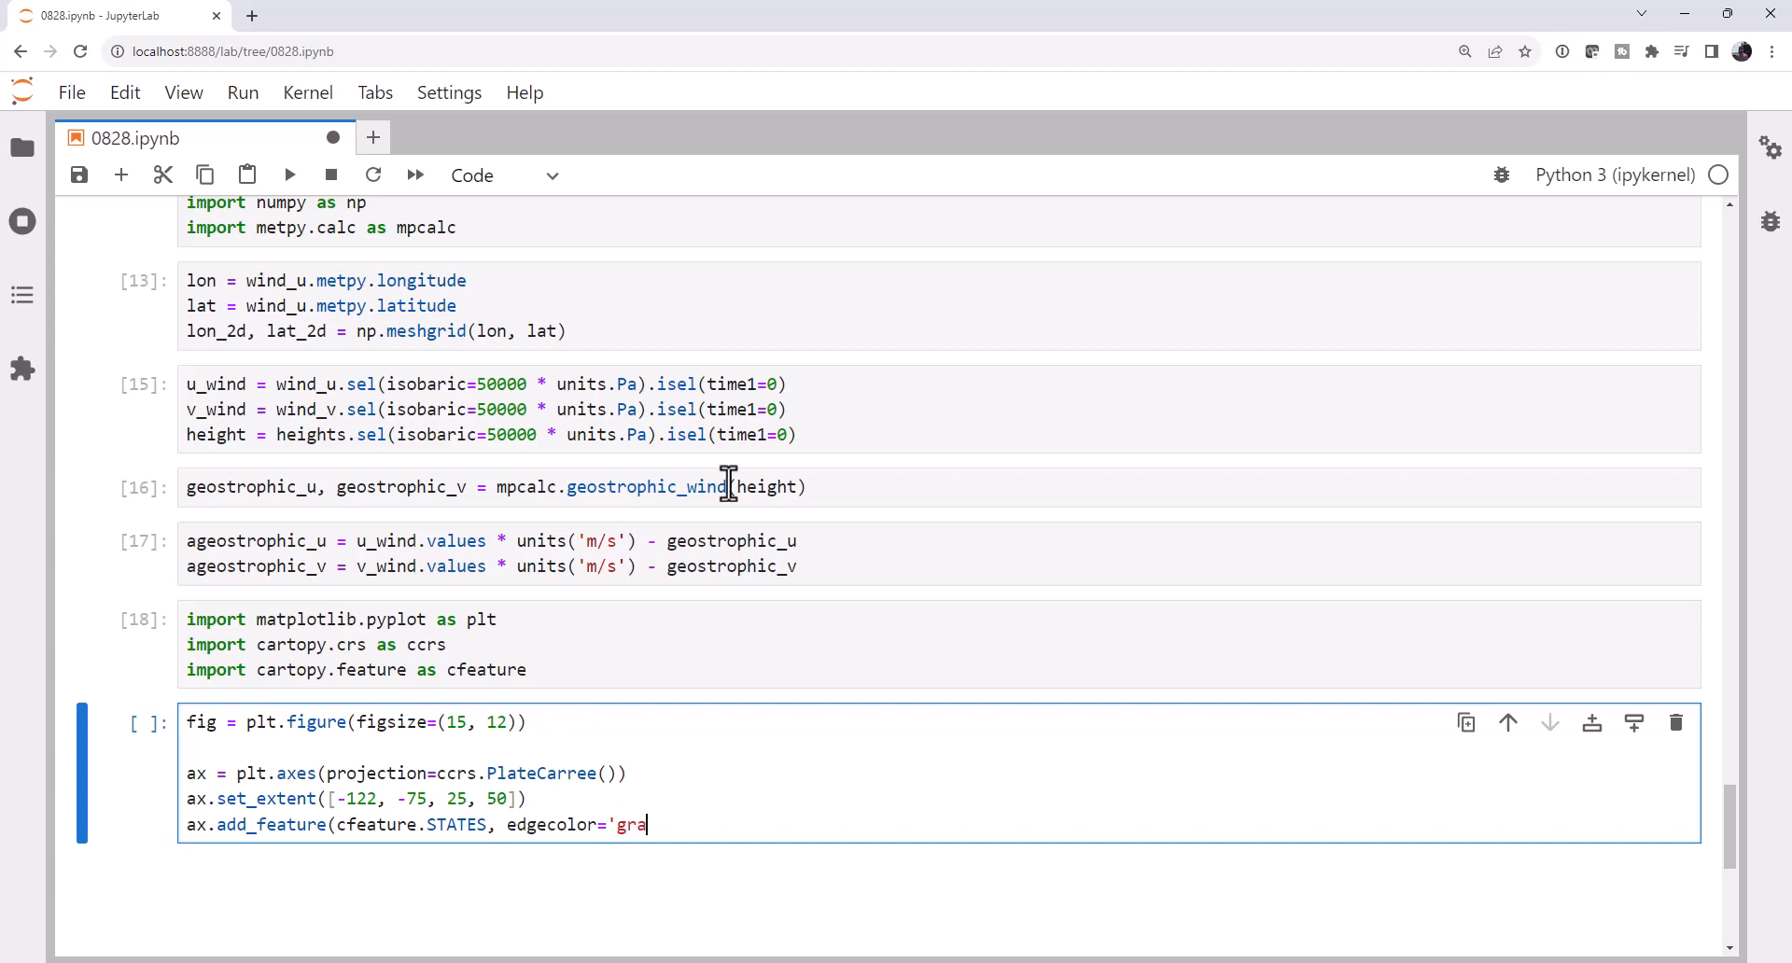
type("y')")
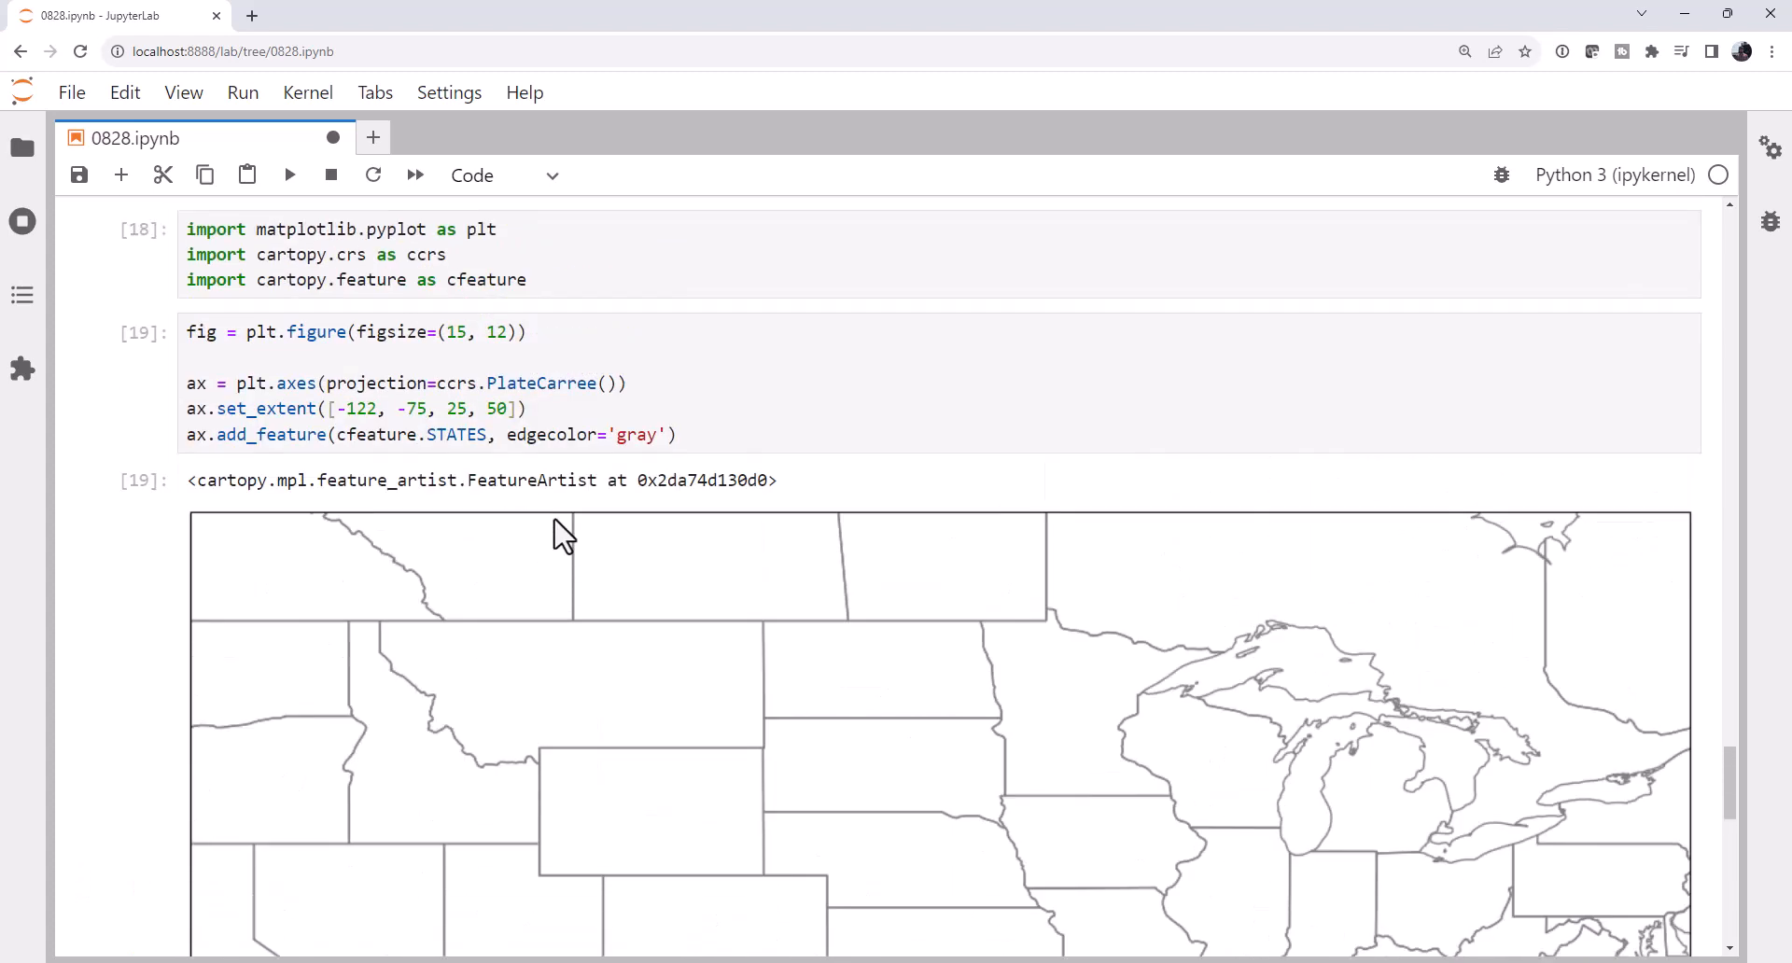
Return to the map-plotting cell to edit its code.
scroll("down", 3)
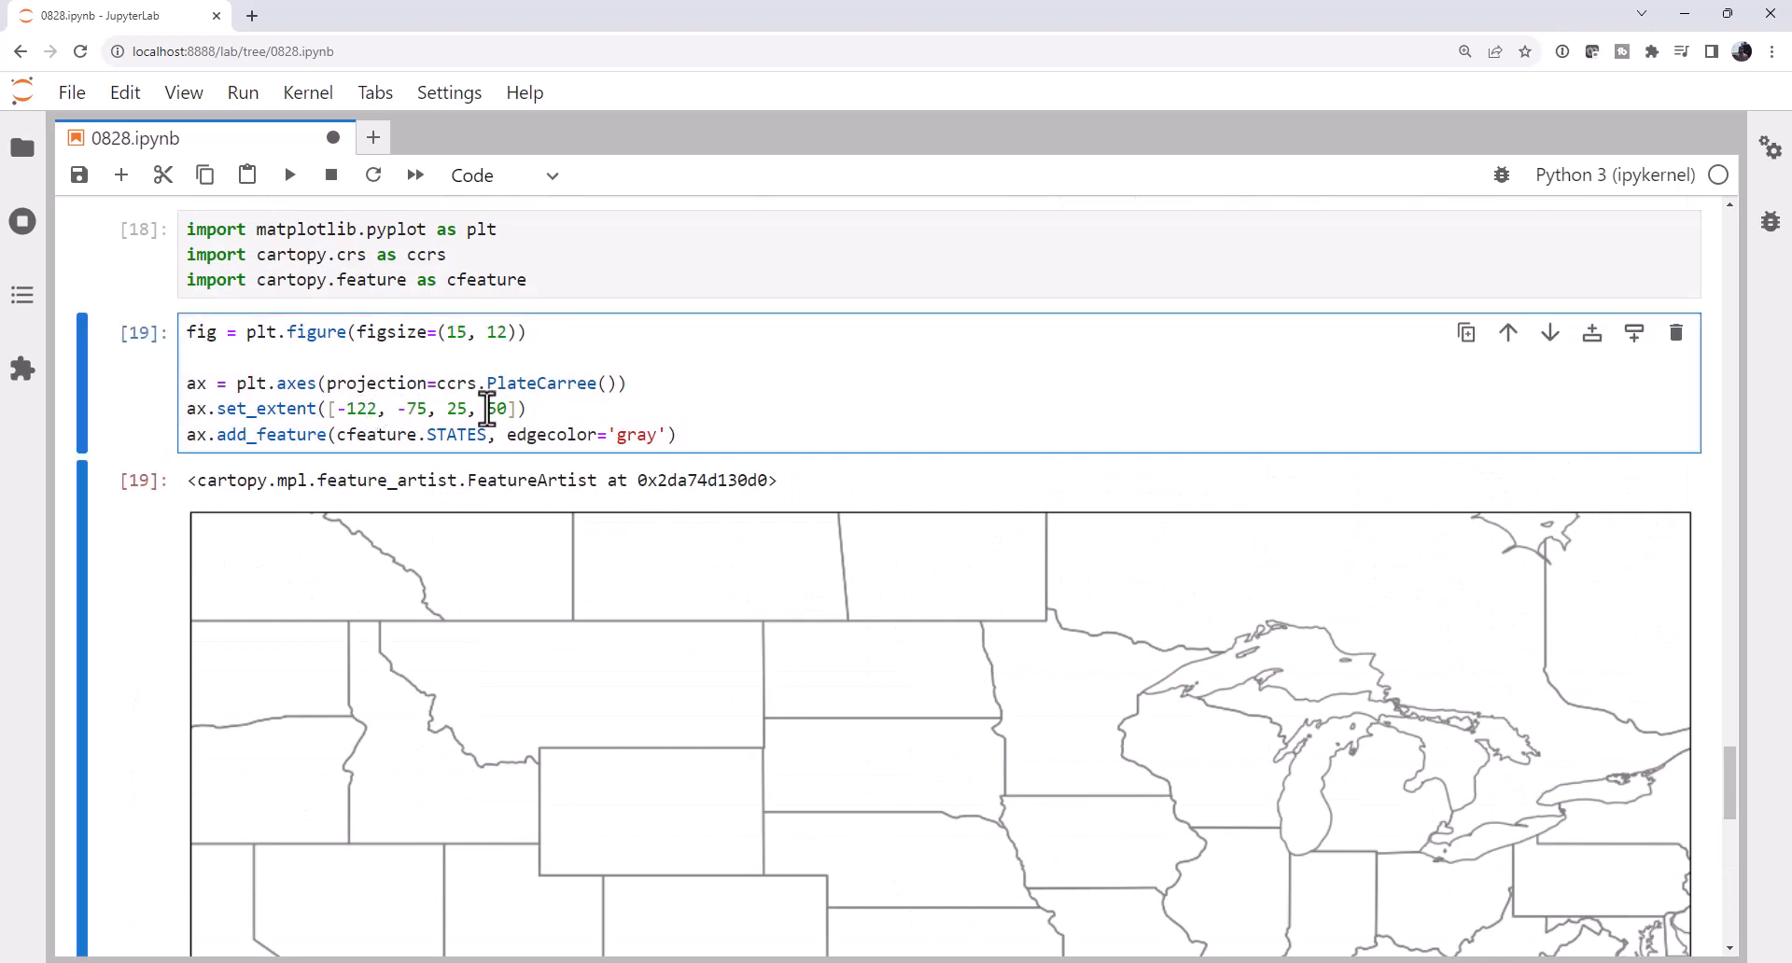
key("Backspace")
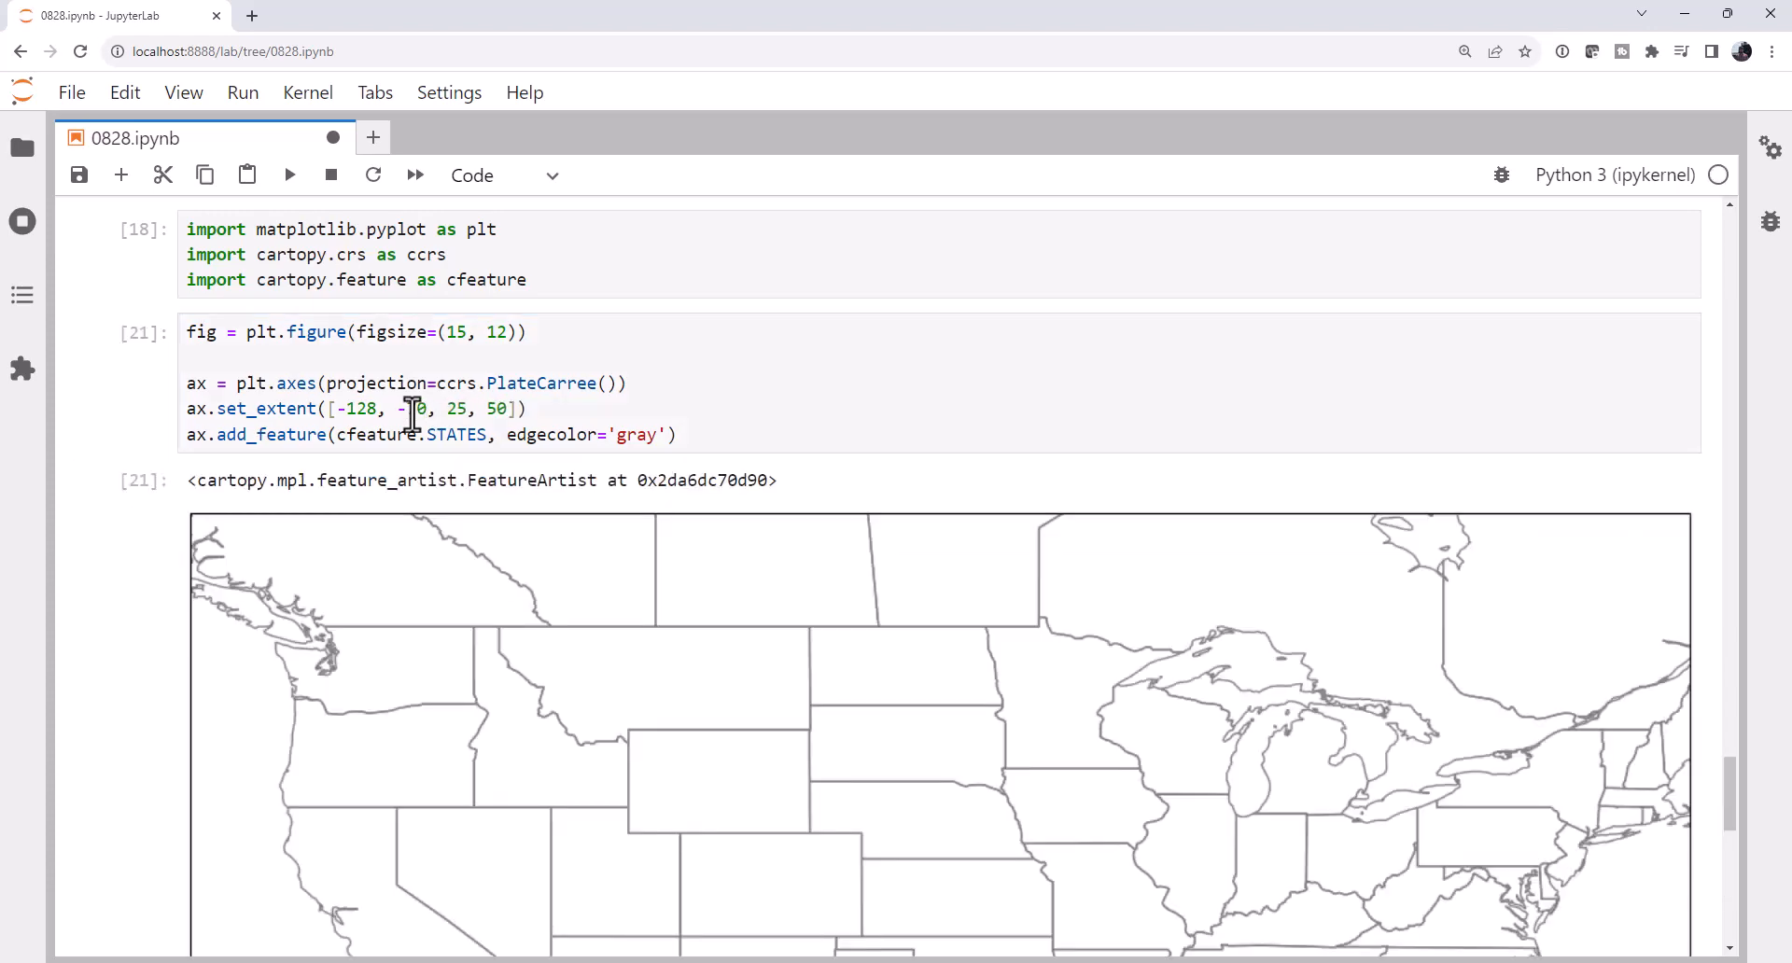
scroll("down", 3)
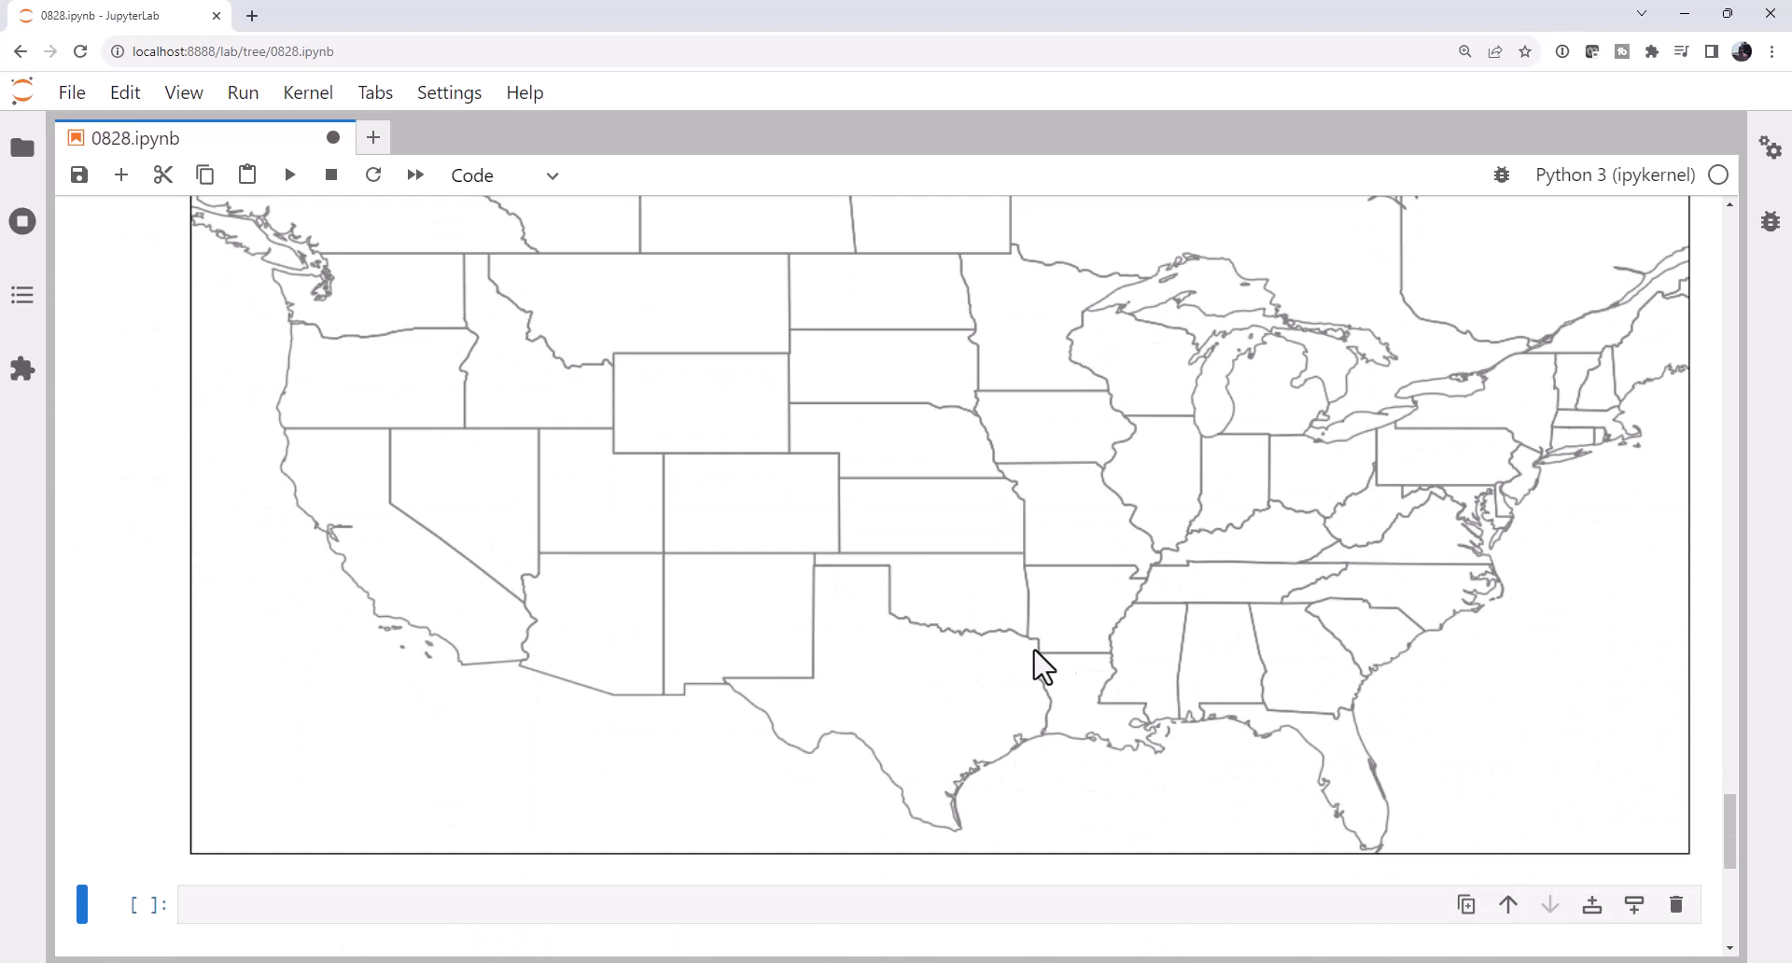
mouse_move(1011, 651)
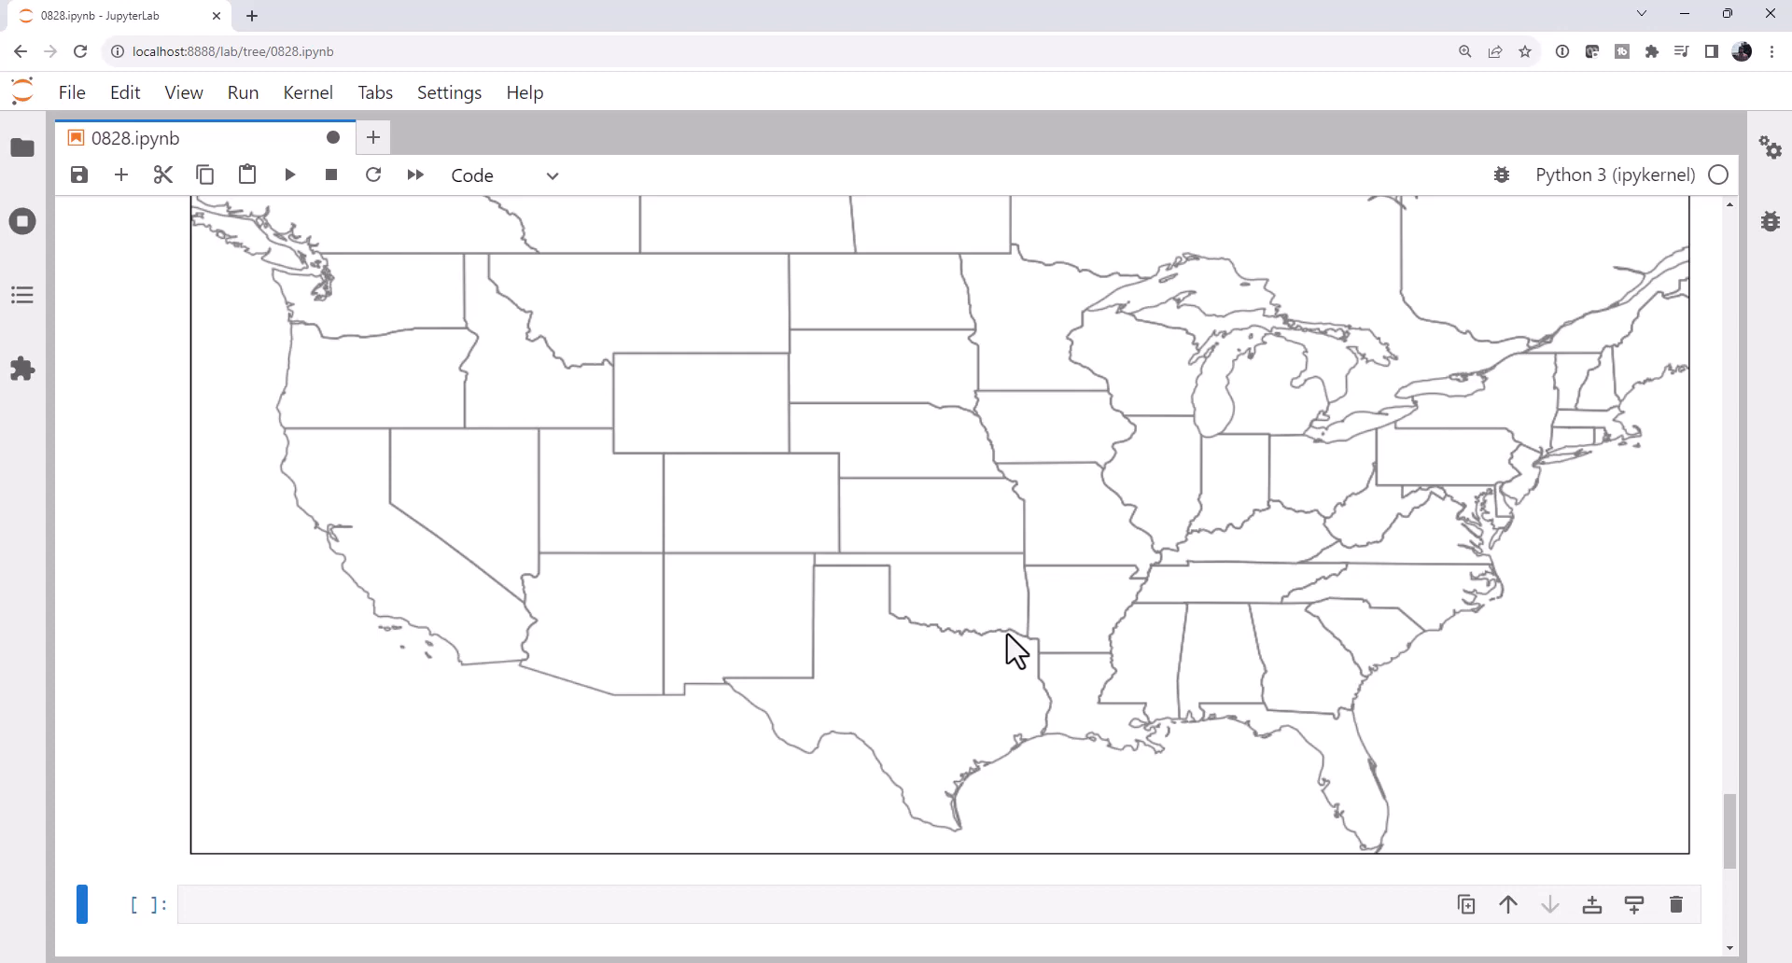
mouse_move(912, 562)
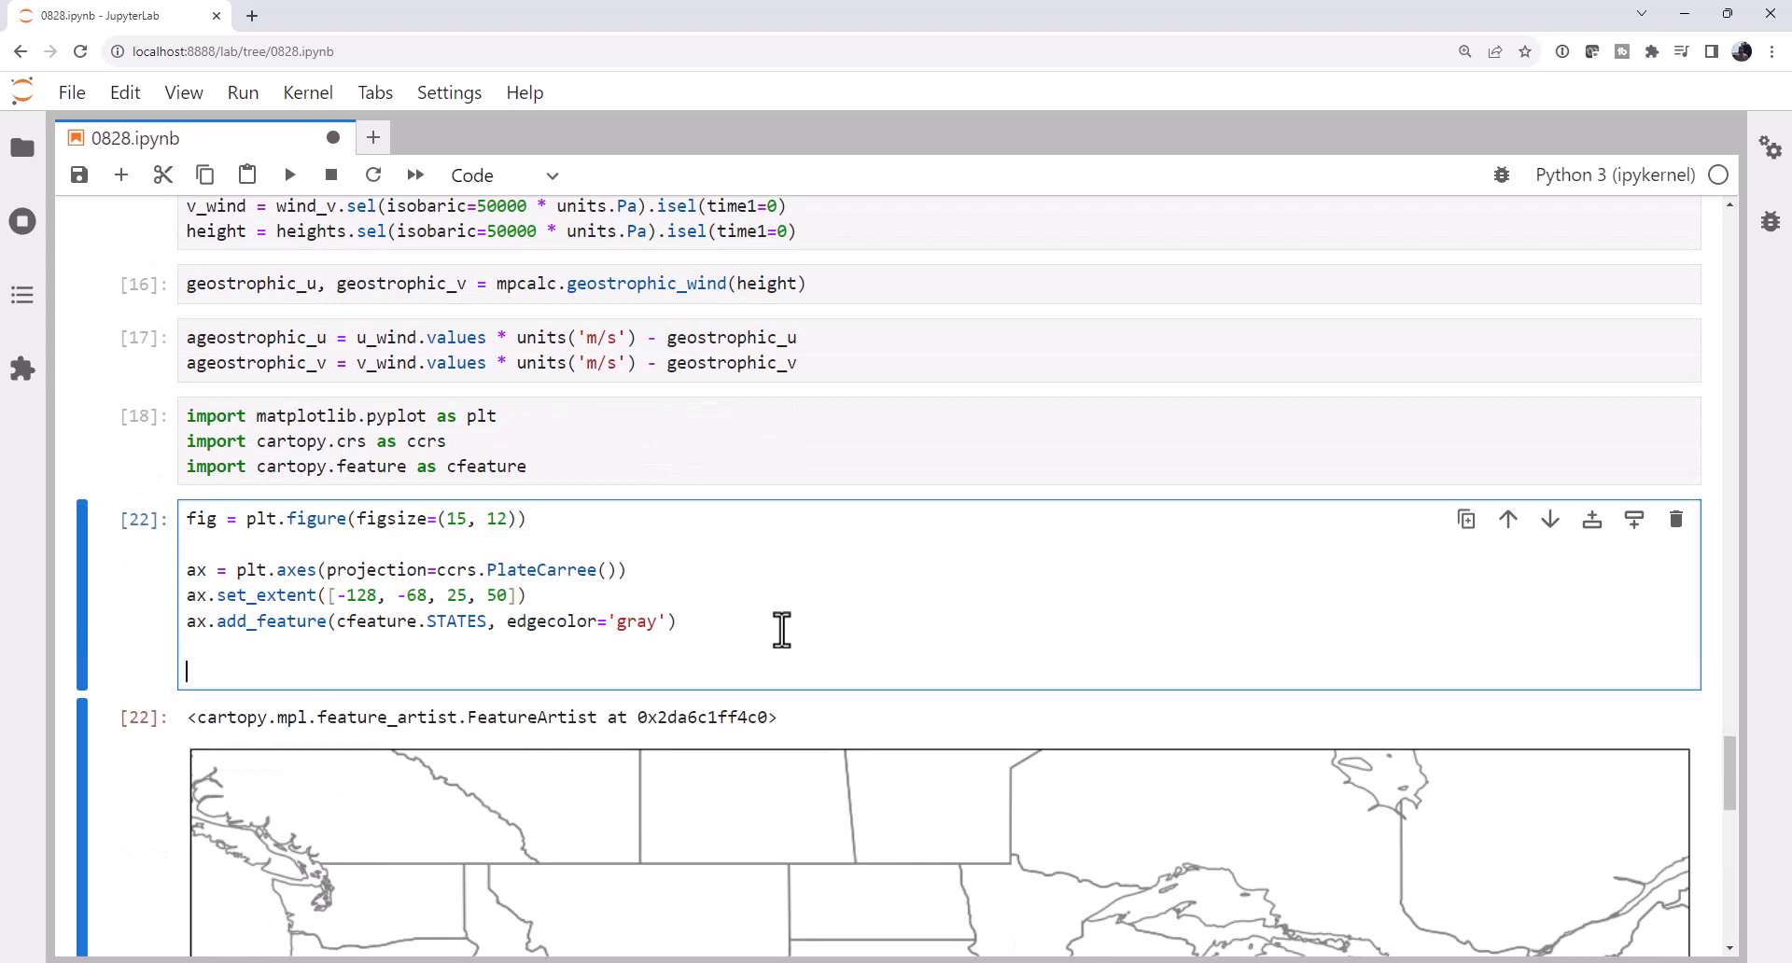
Add ax.quiver(lon_2d, lat_2d, u_wind, v_wind) to draw the wind vectors.
type("ax.quiver")
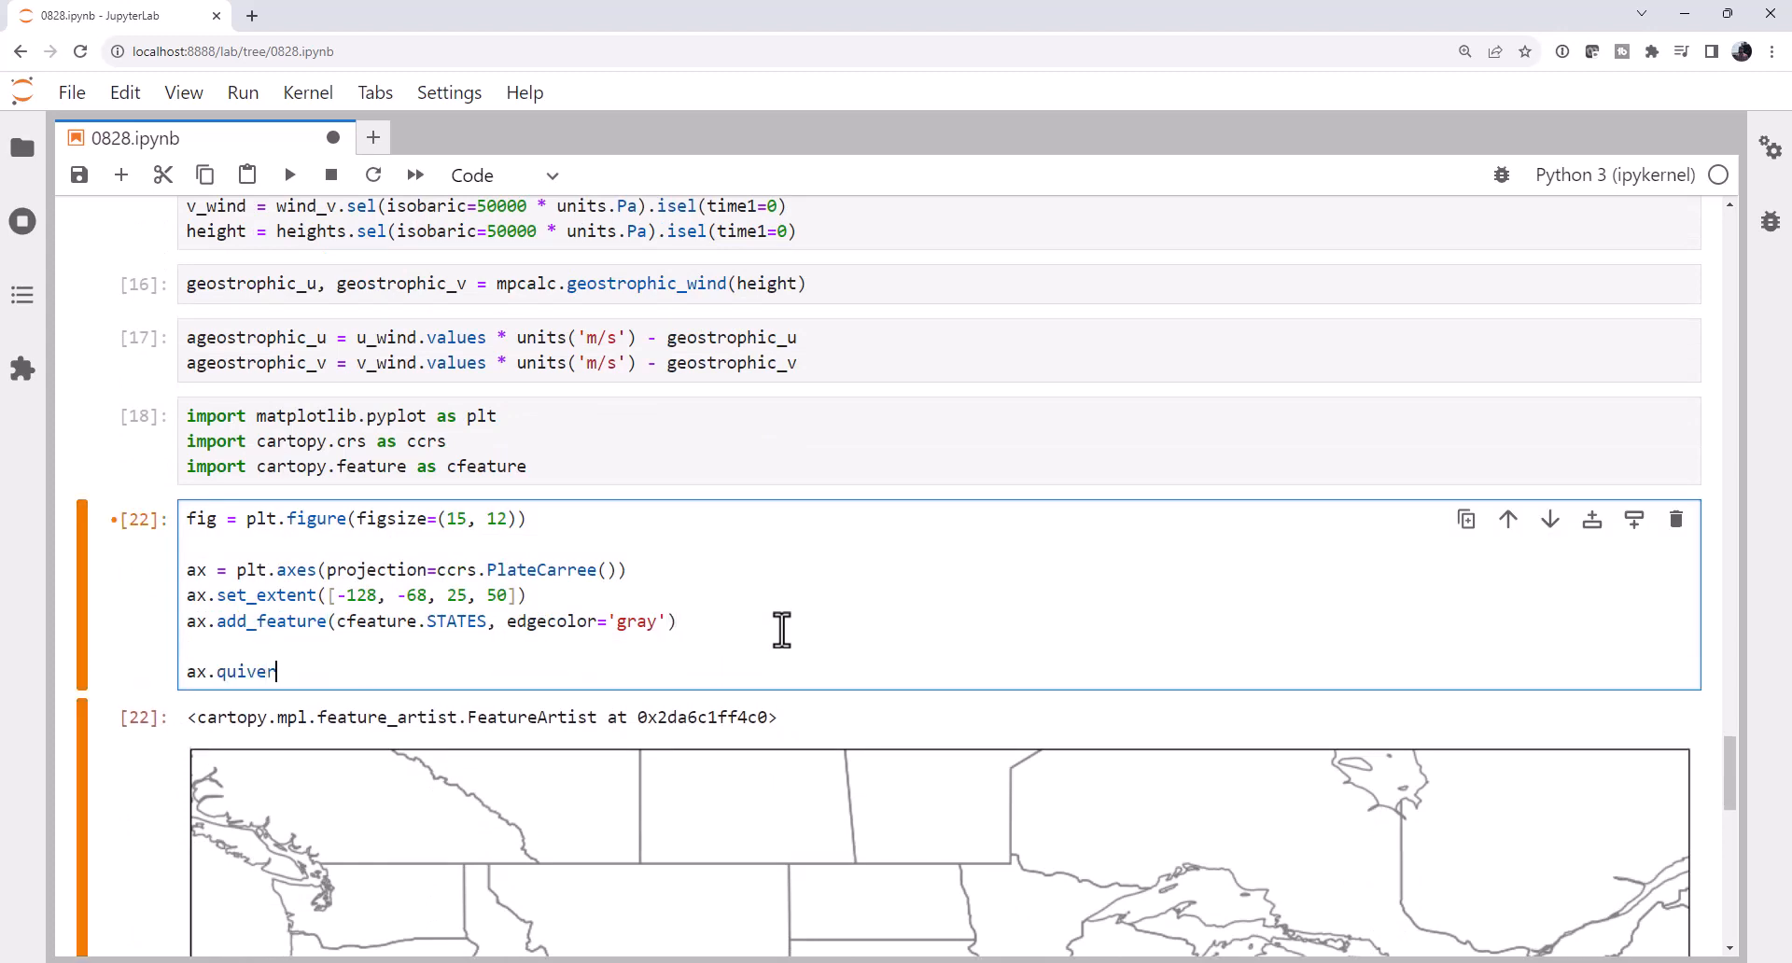
type("(1")
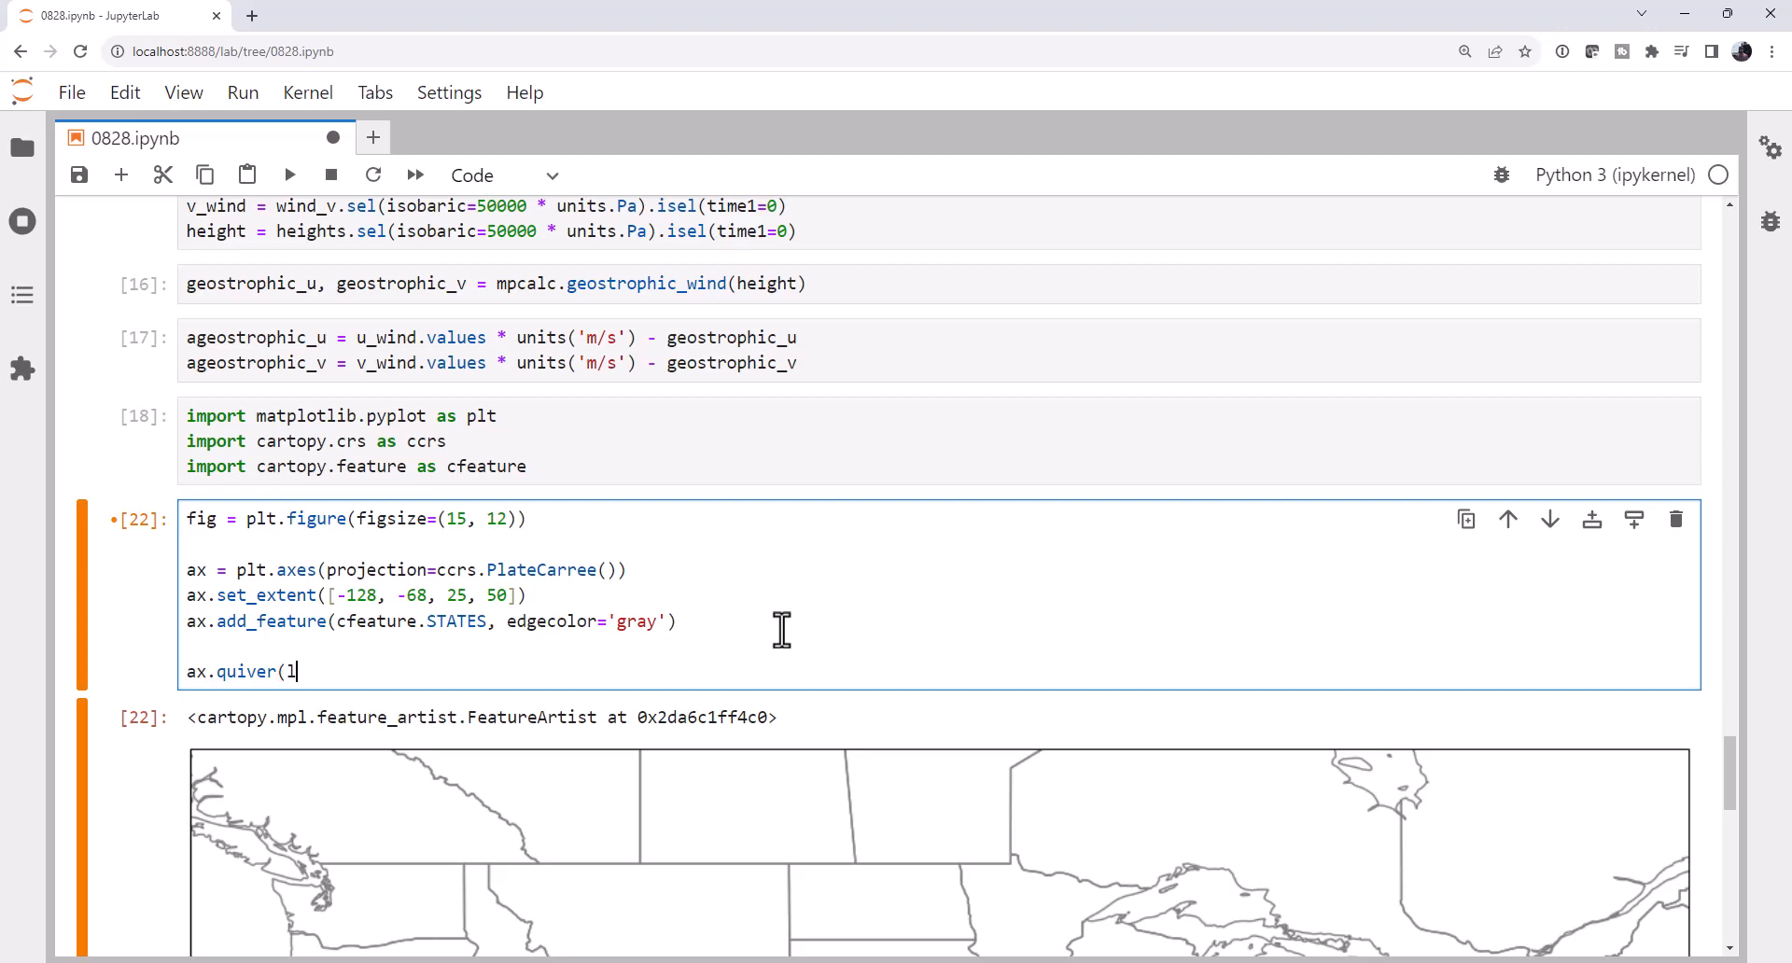
type("on_2")
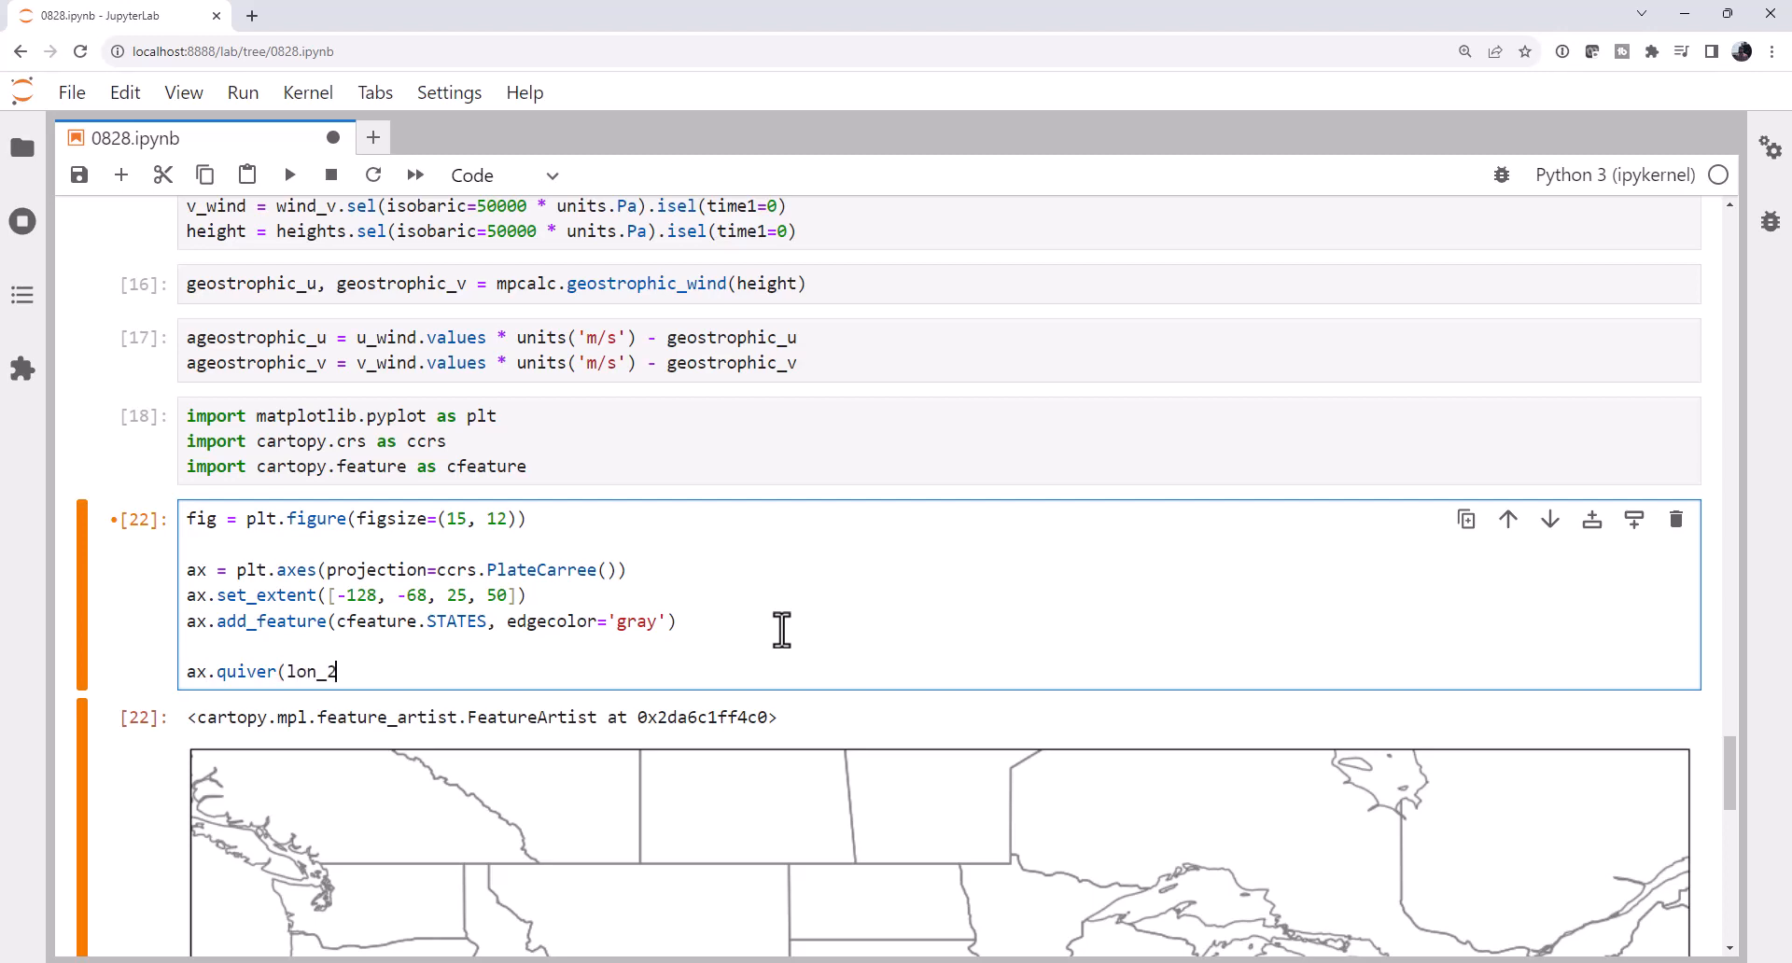
type("d, la")
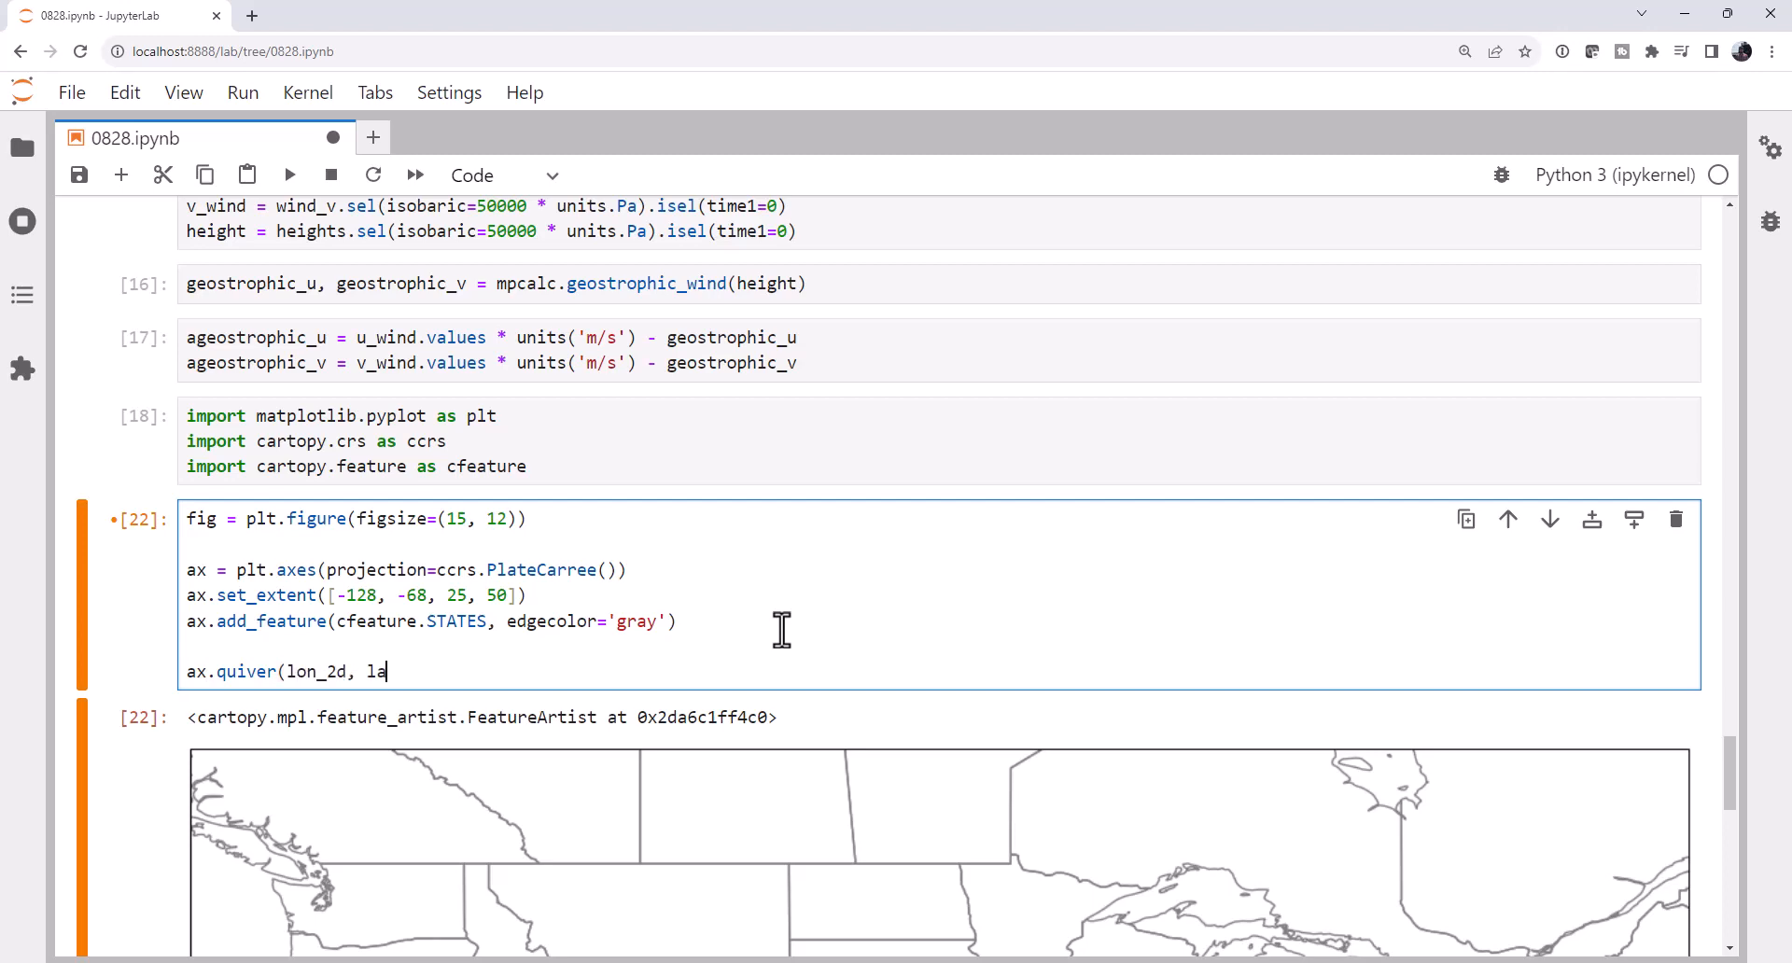
type("t_2d, u_")
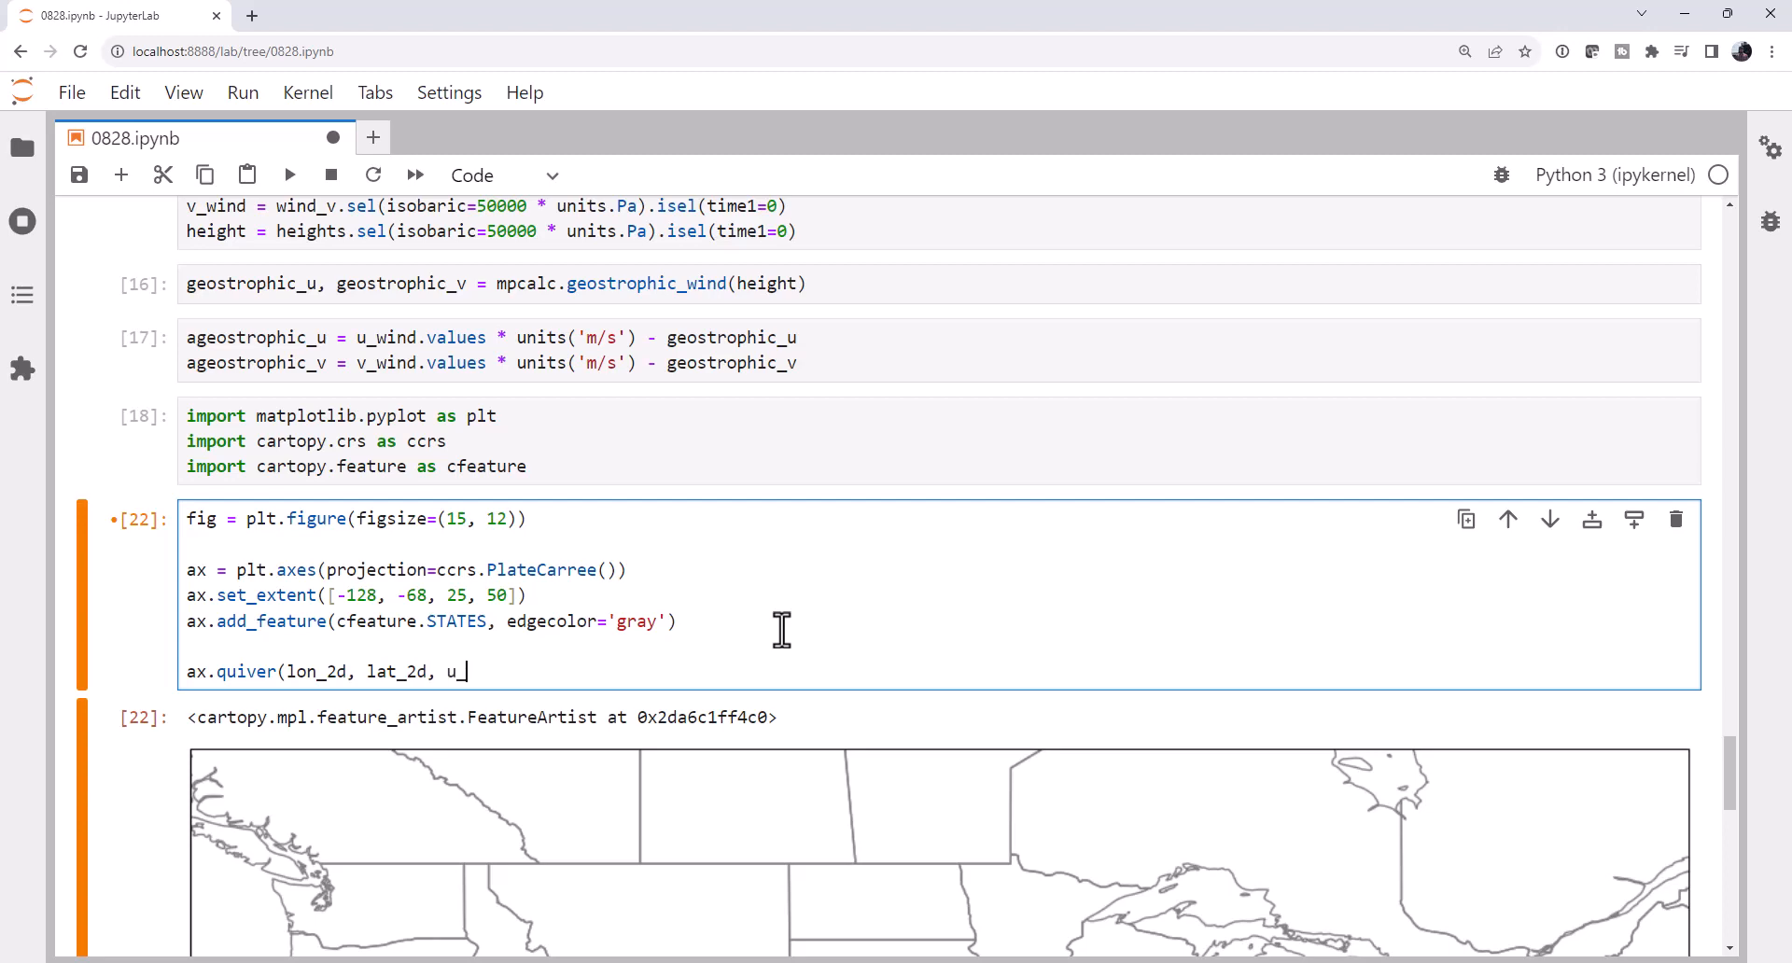
type("wind, v_")
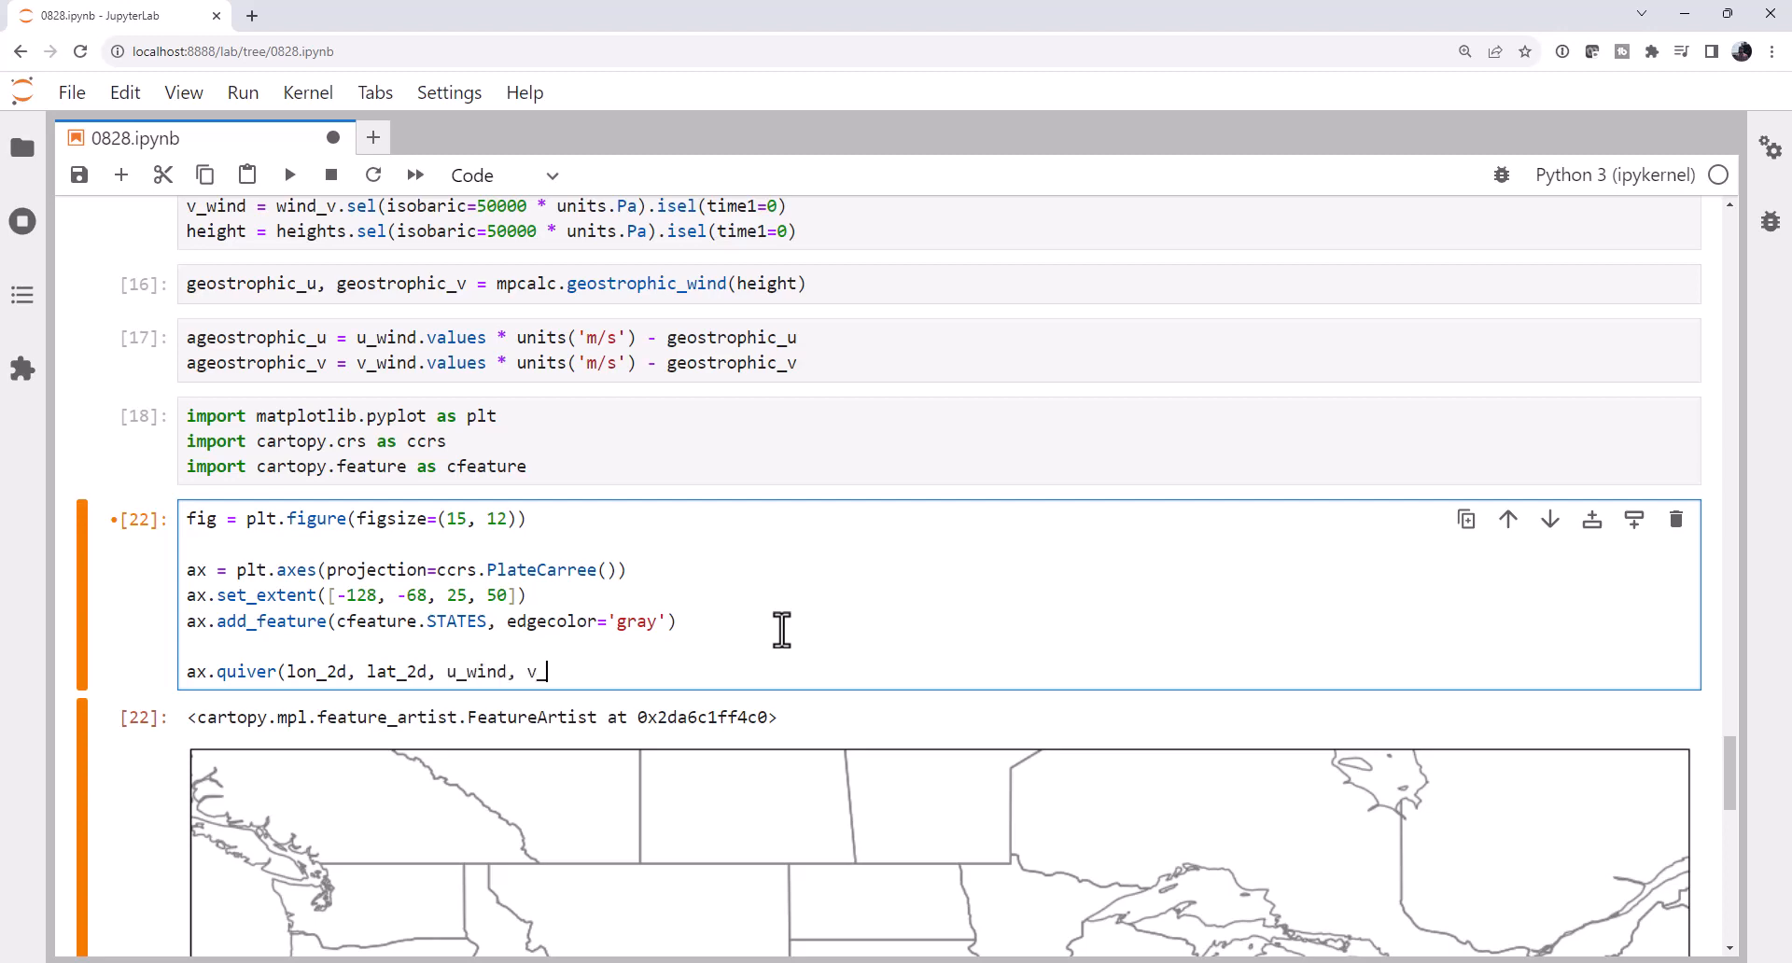
type("wind")
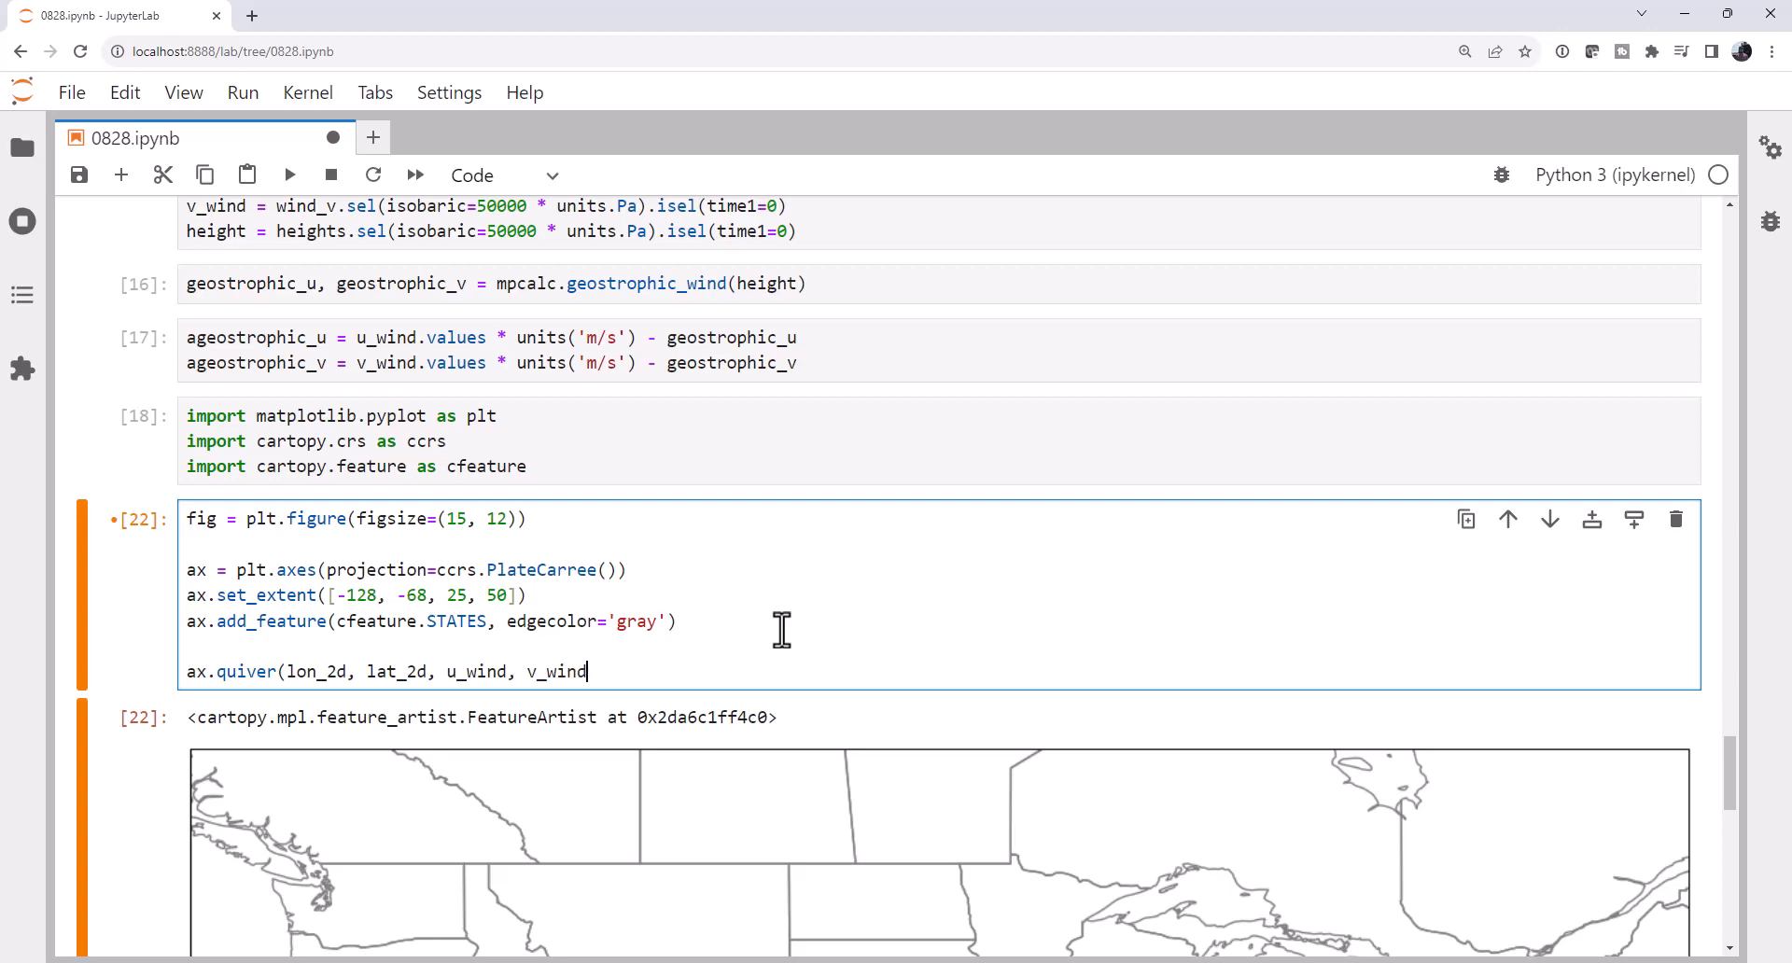
type(")")
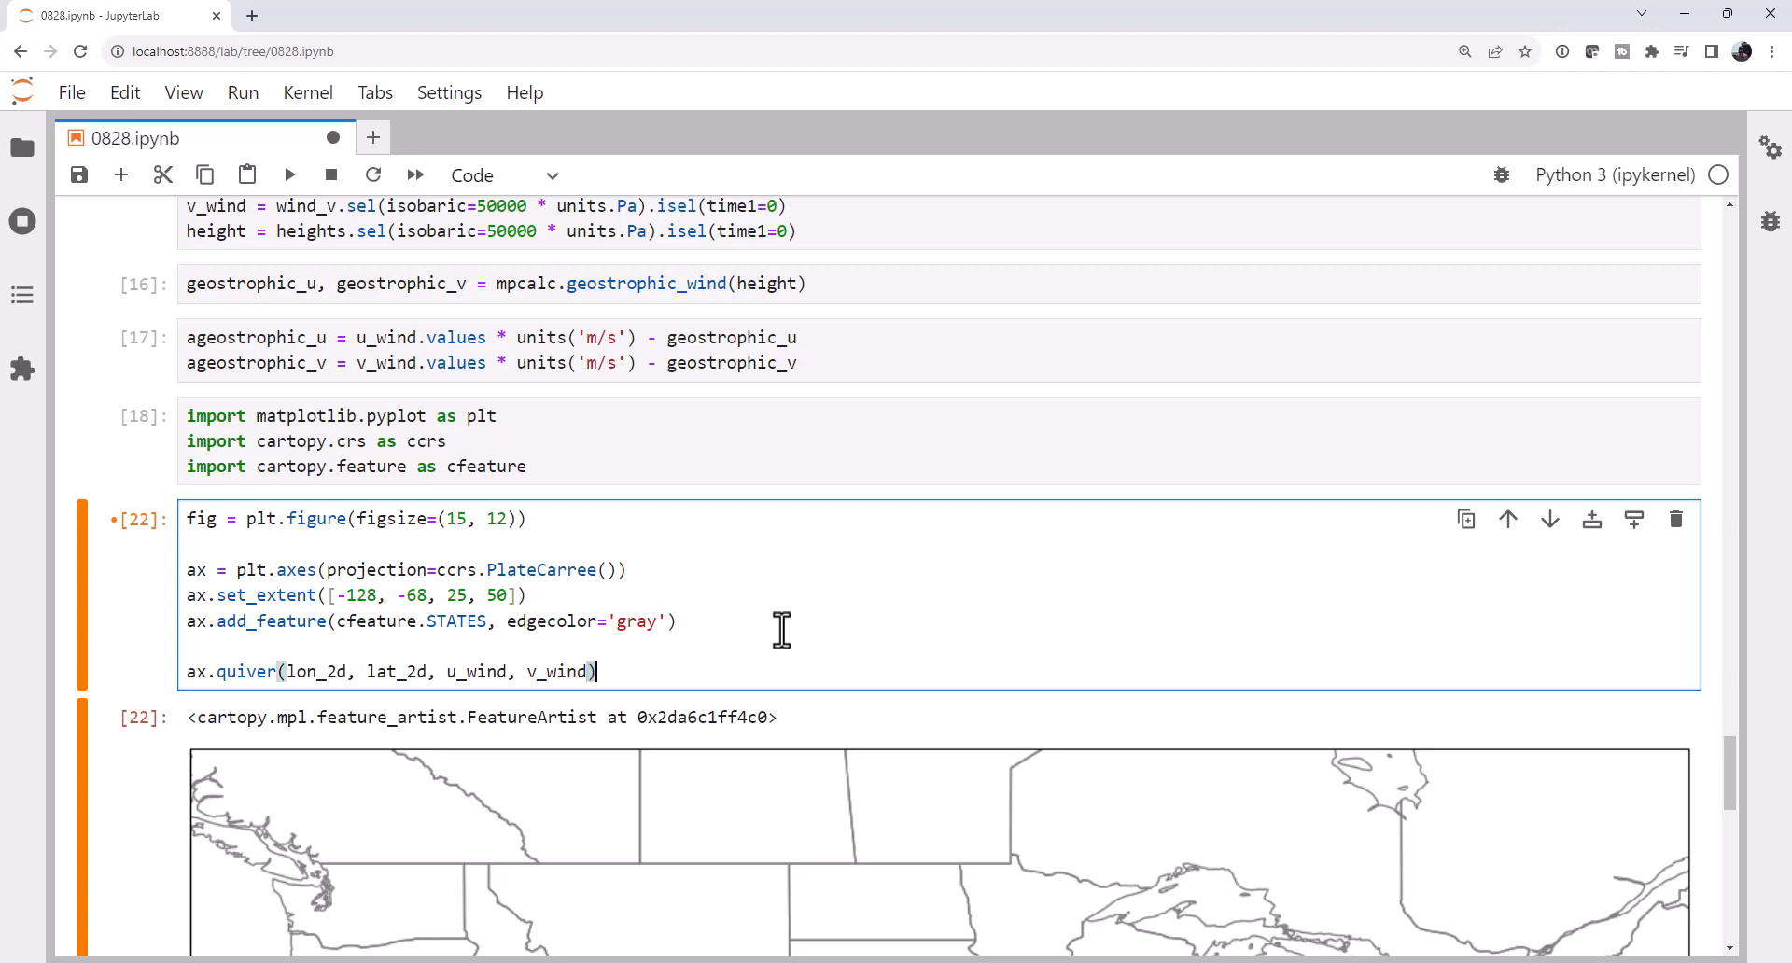
key("enter")
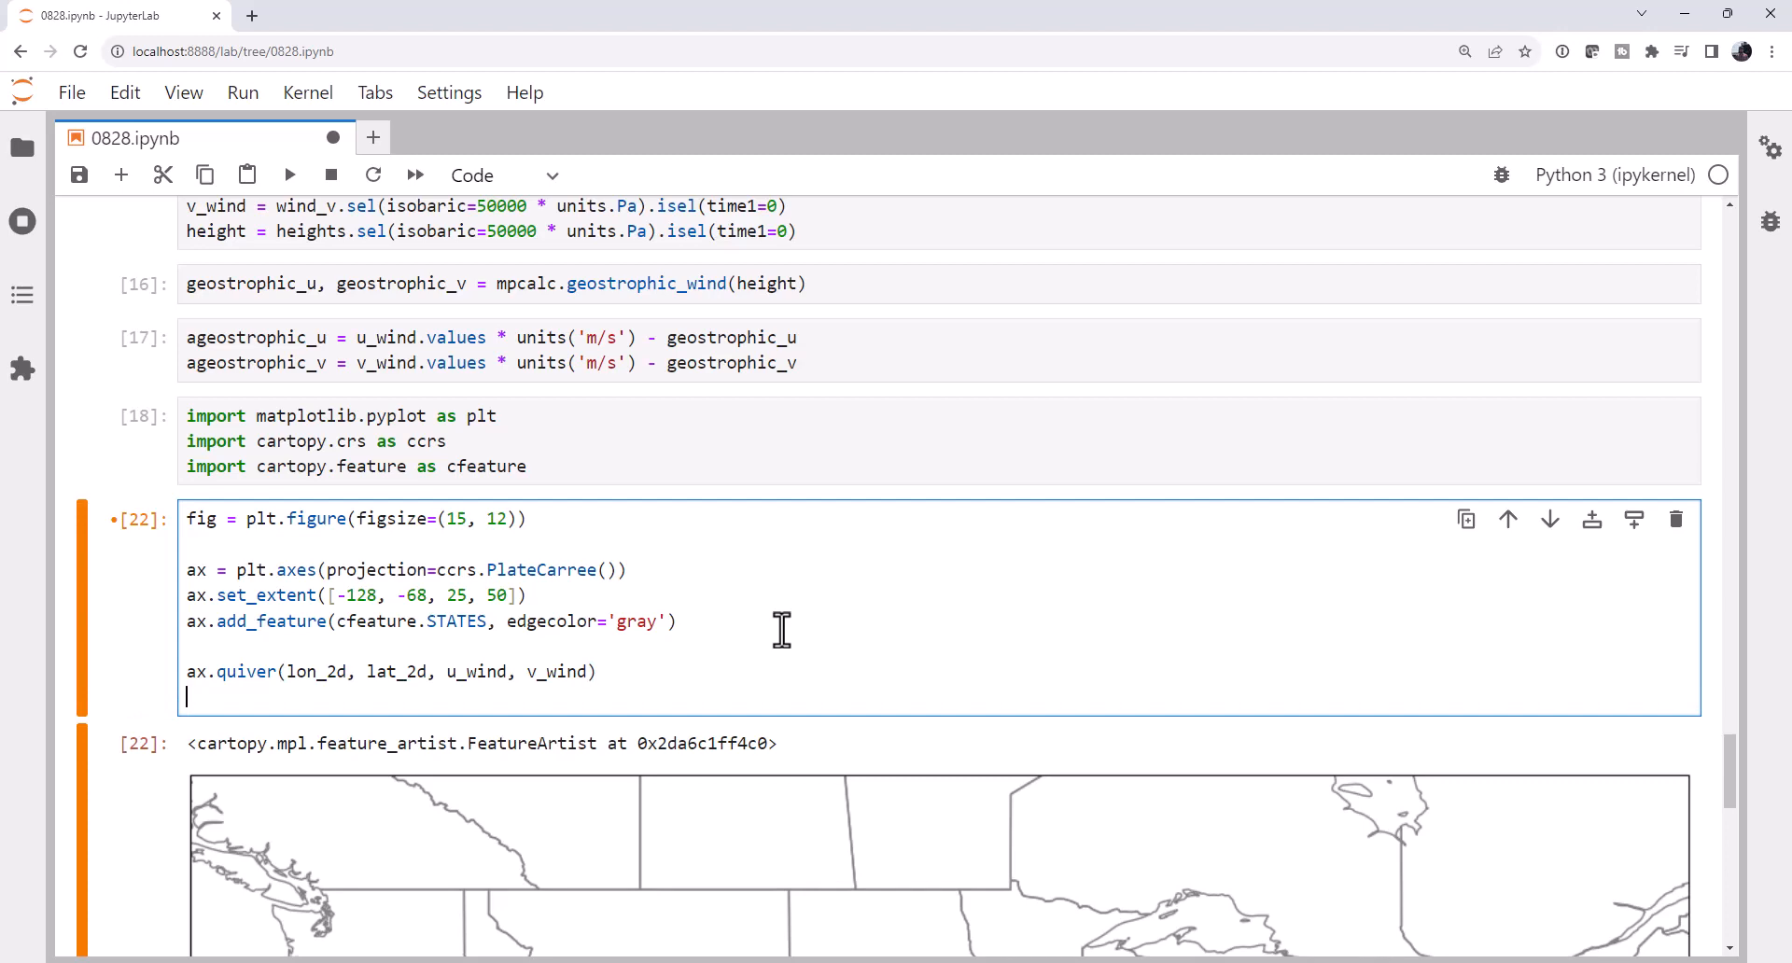
Add black height contours with ax.contour(lon_2d, lat_2d, height, colors='k').
type("ax.cont")
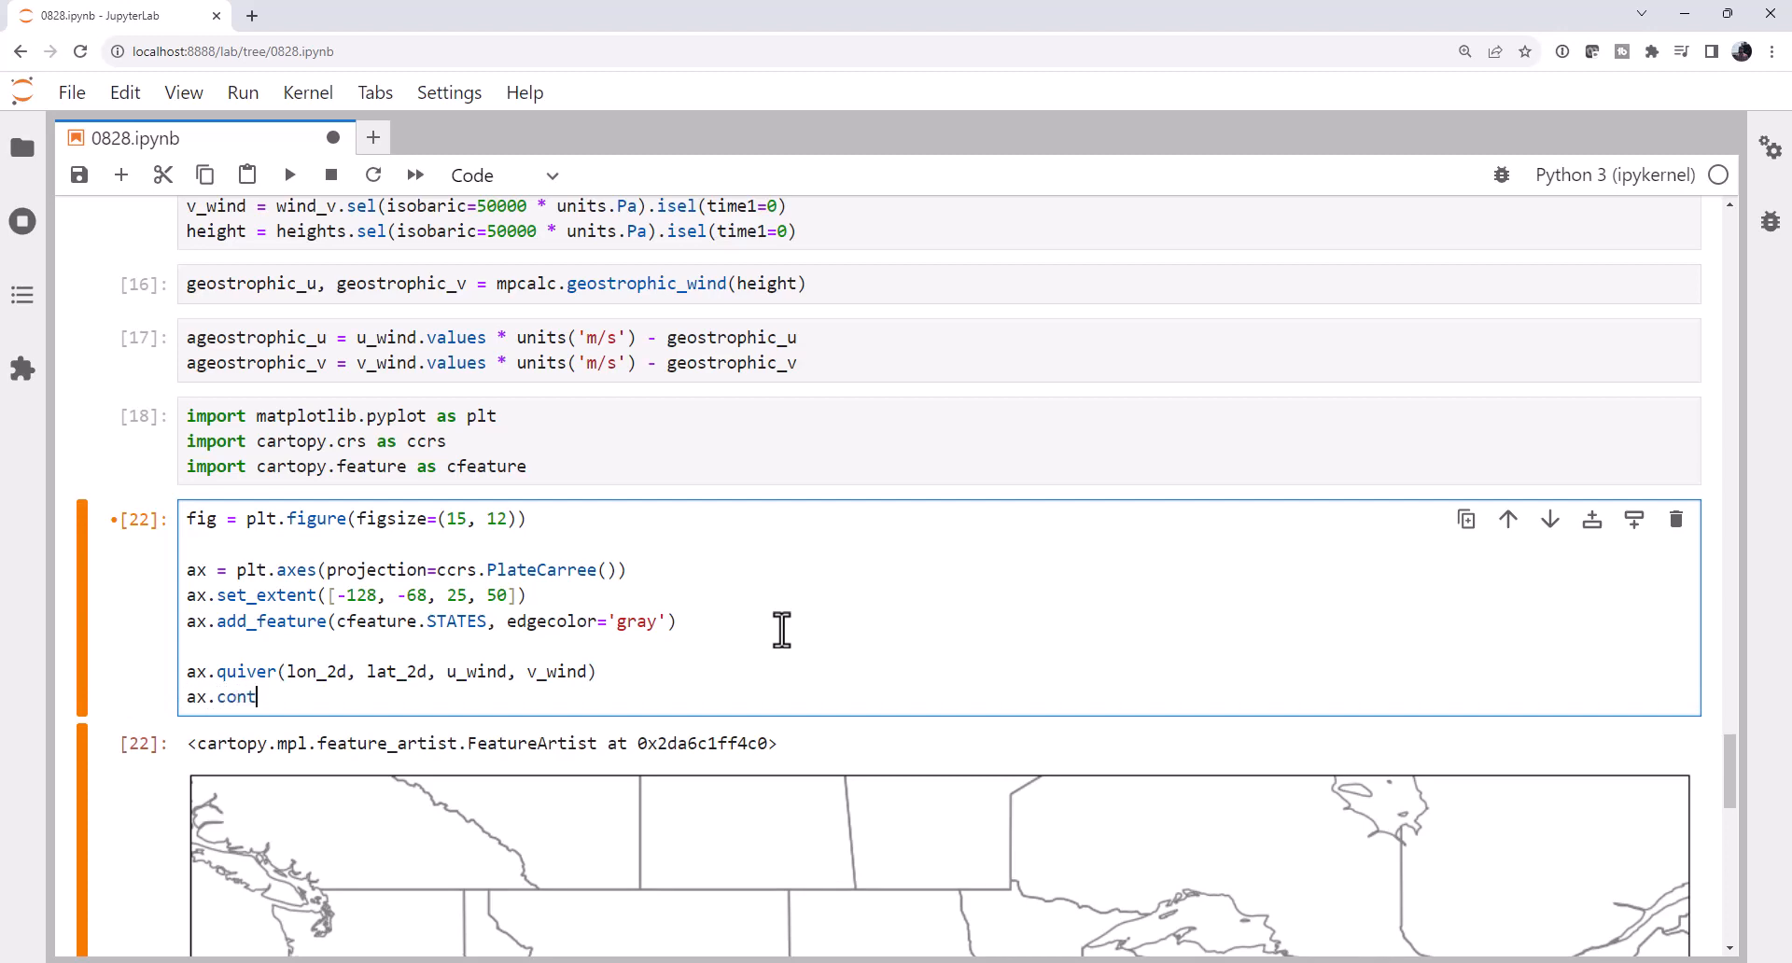
type("our")
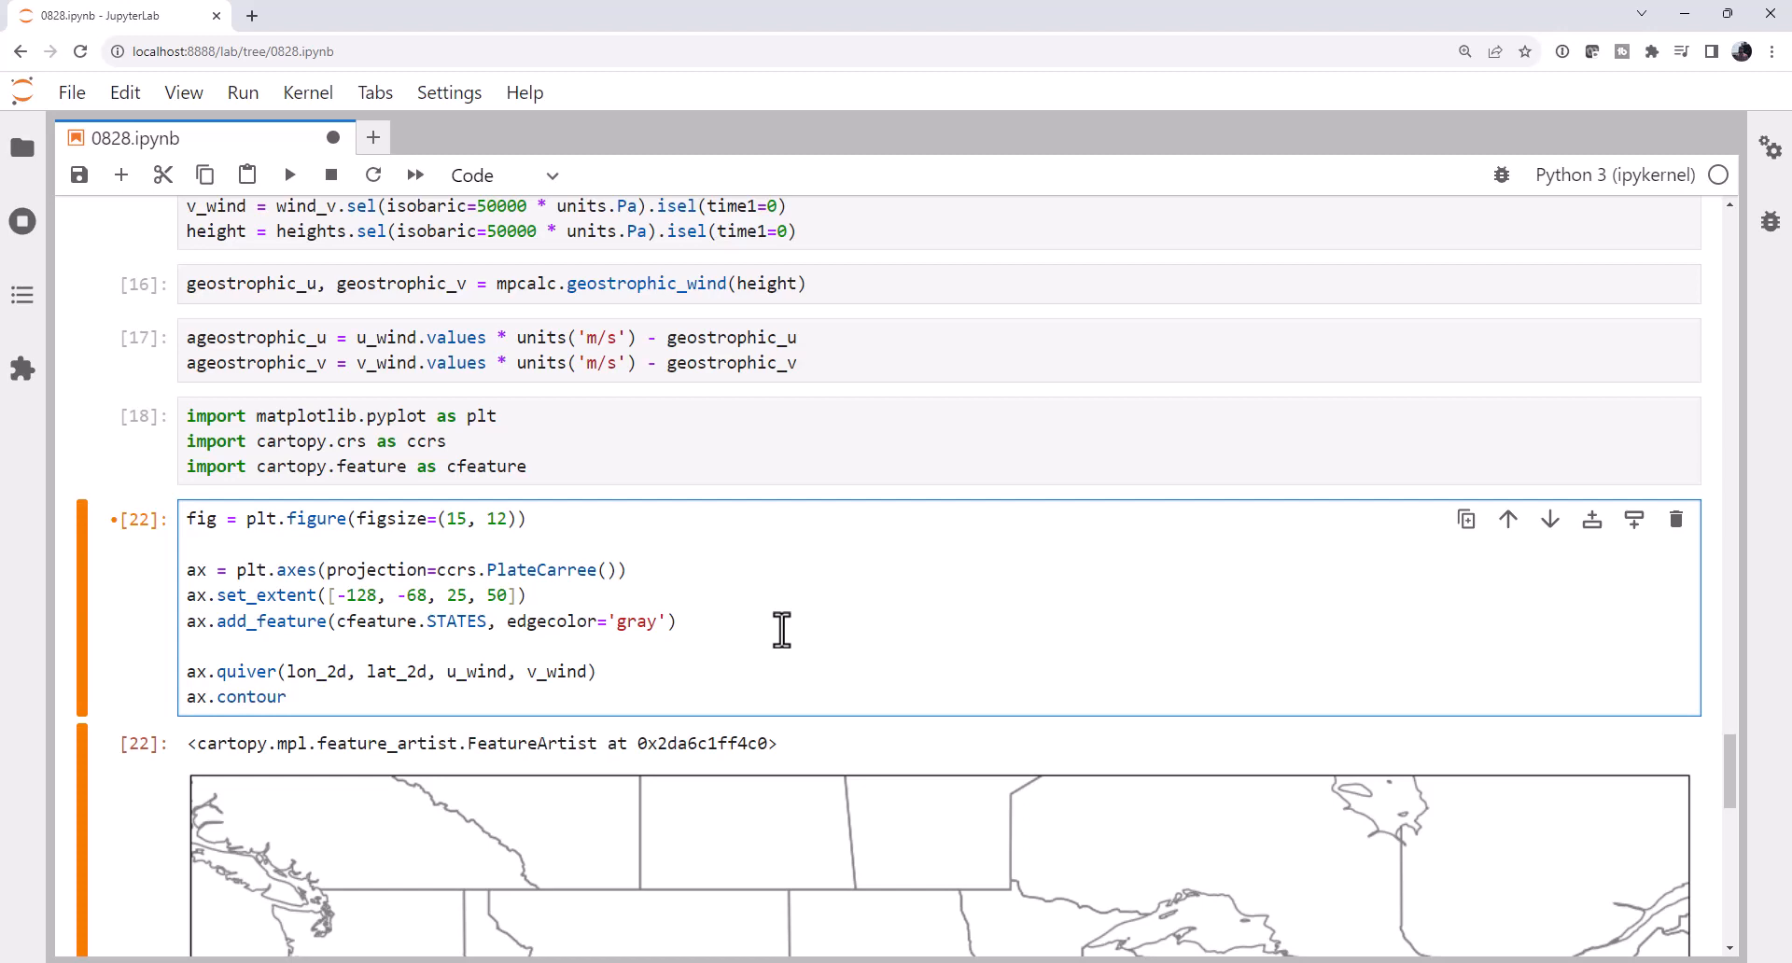
type("(long")
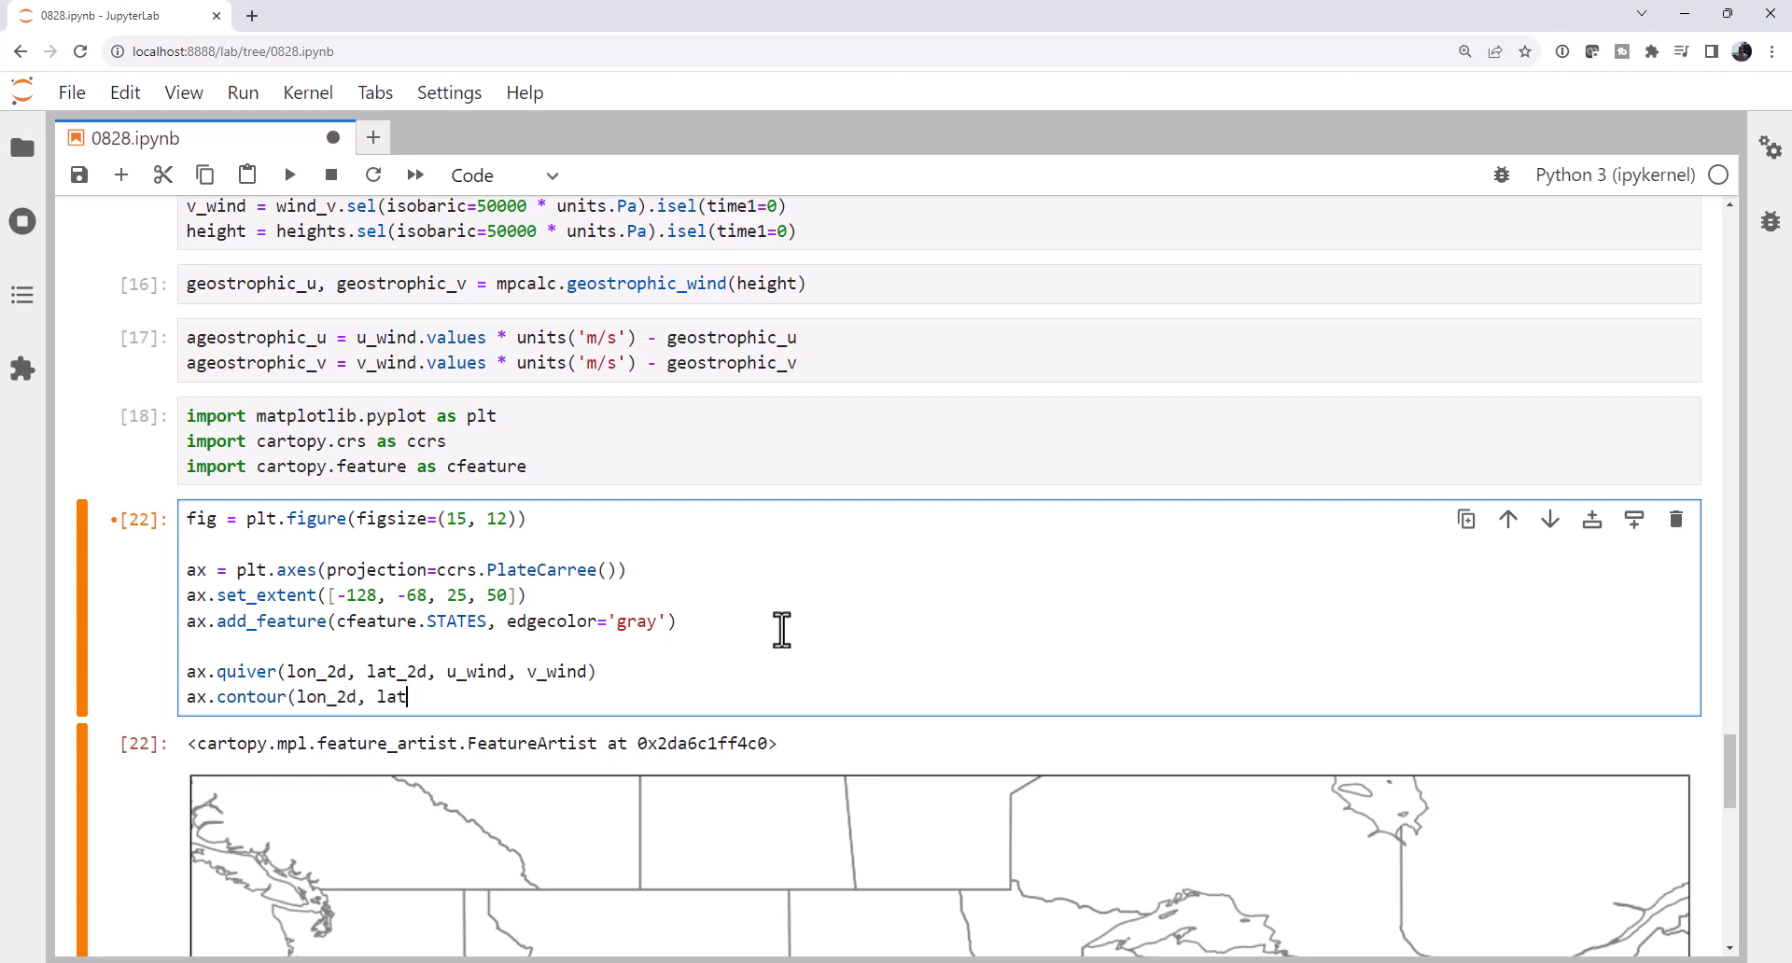
type("_2d,")
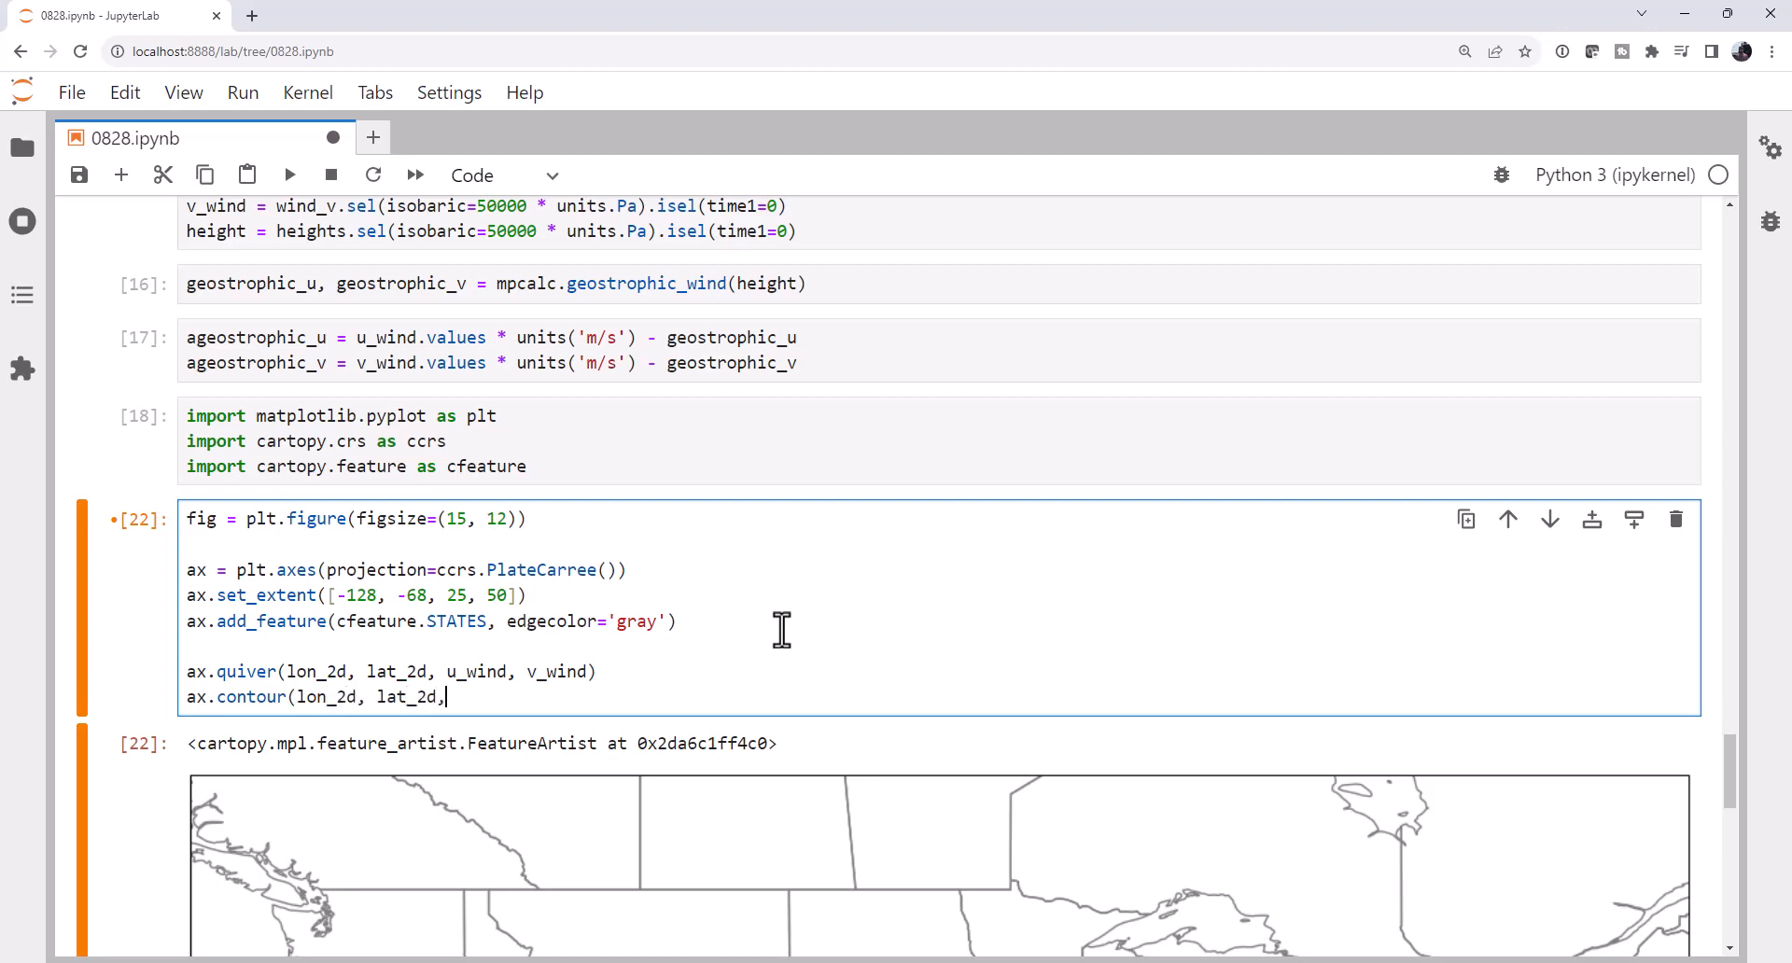
type("height")
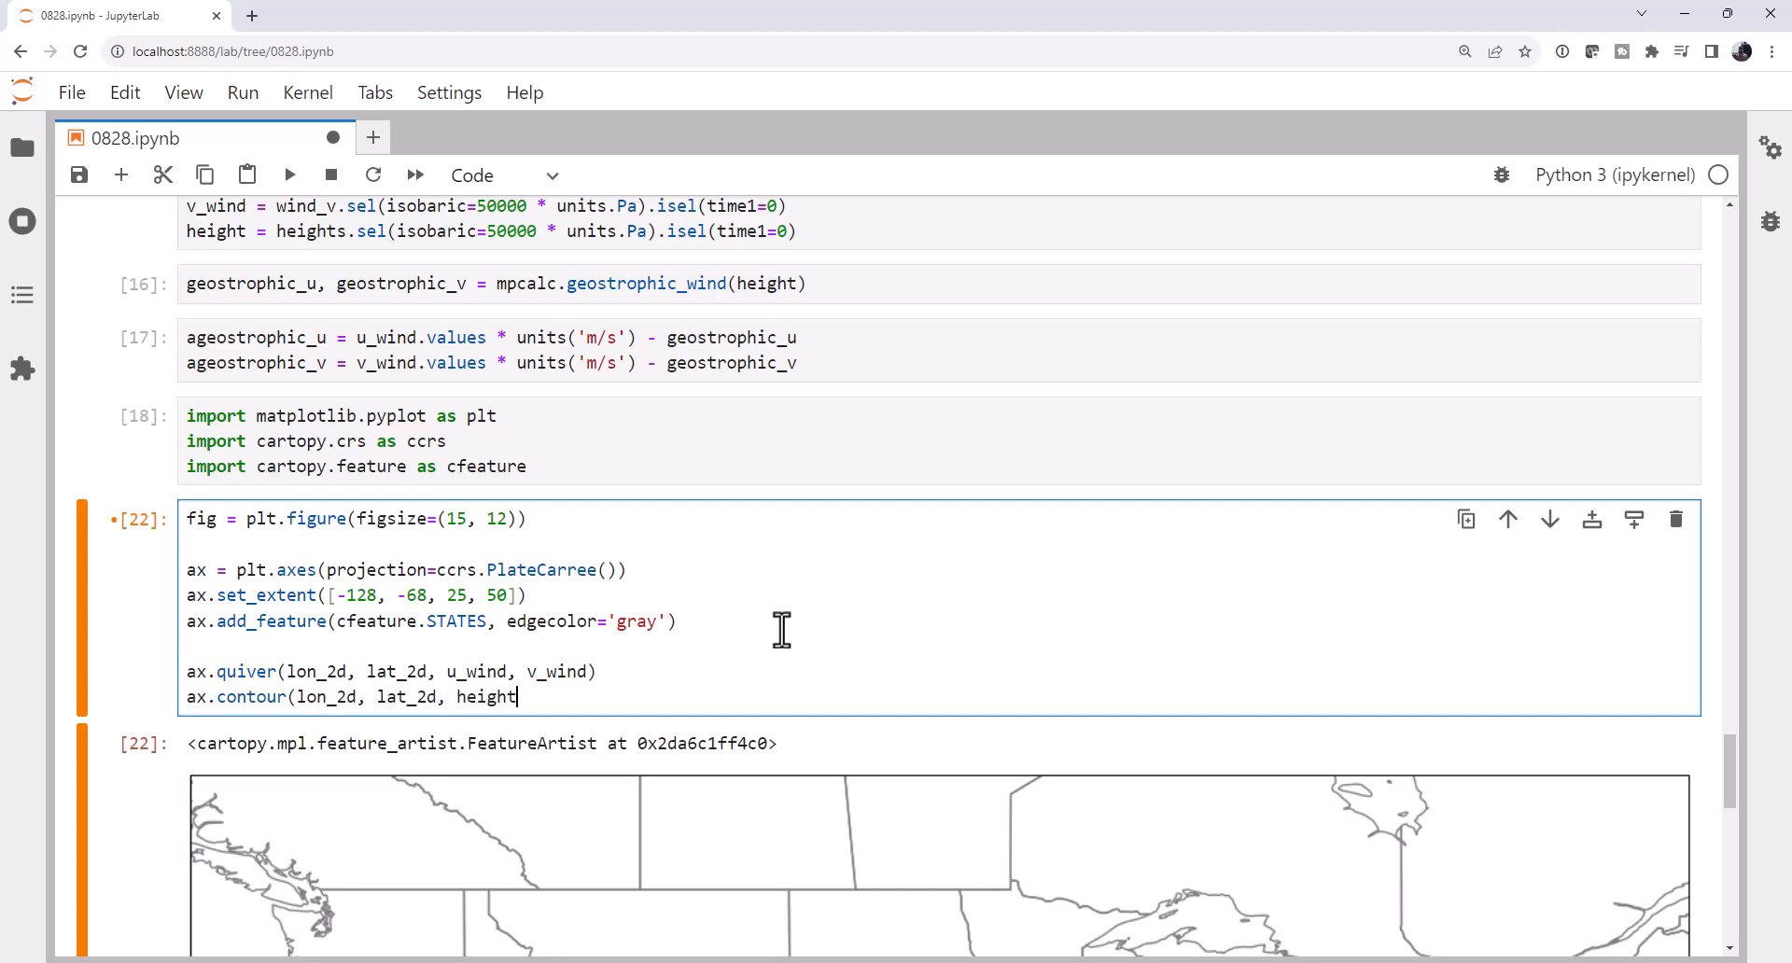
type(", col")
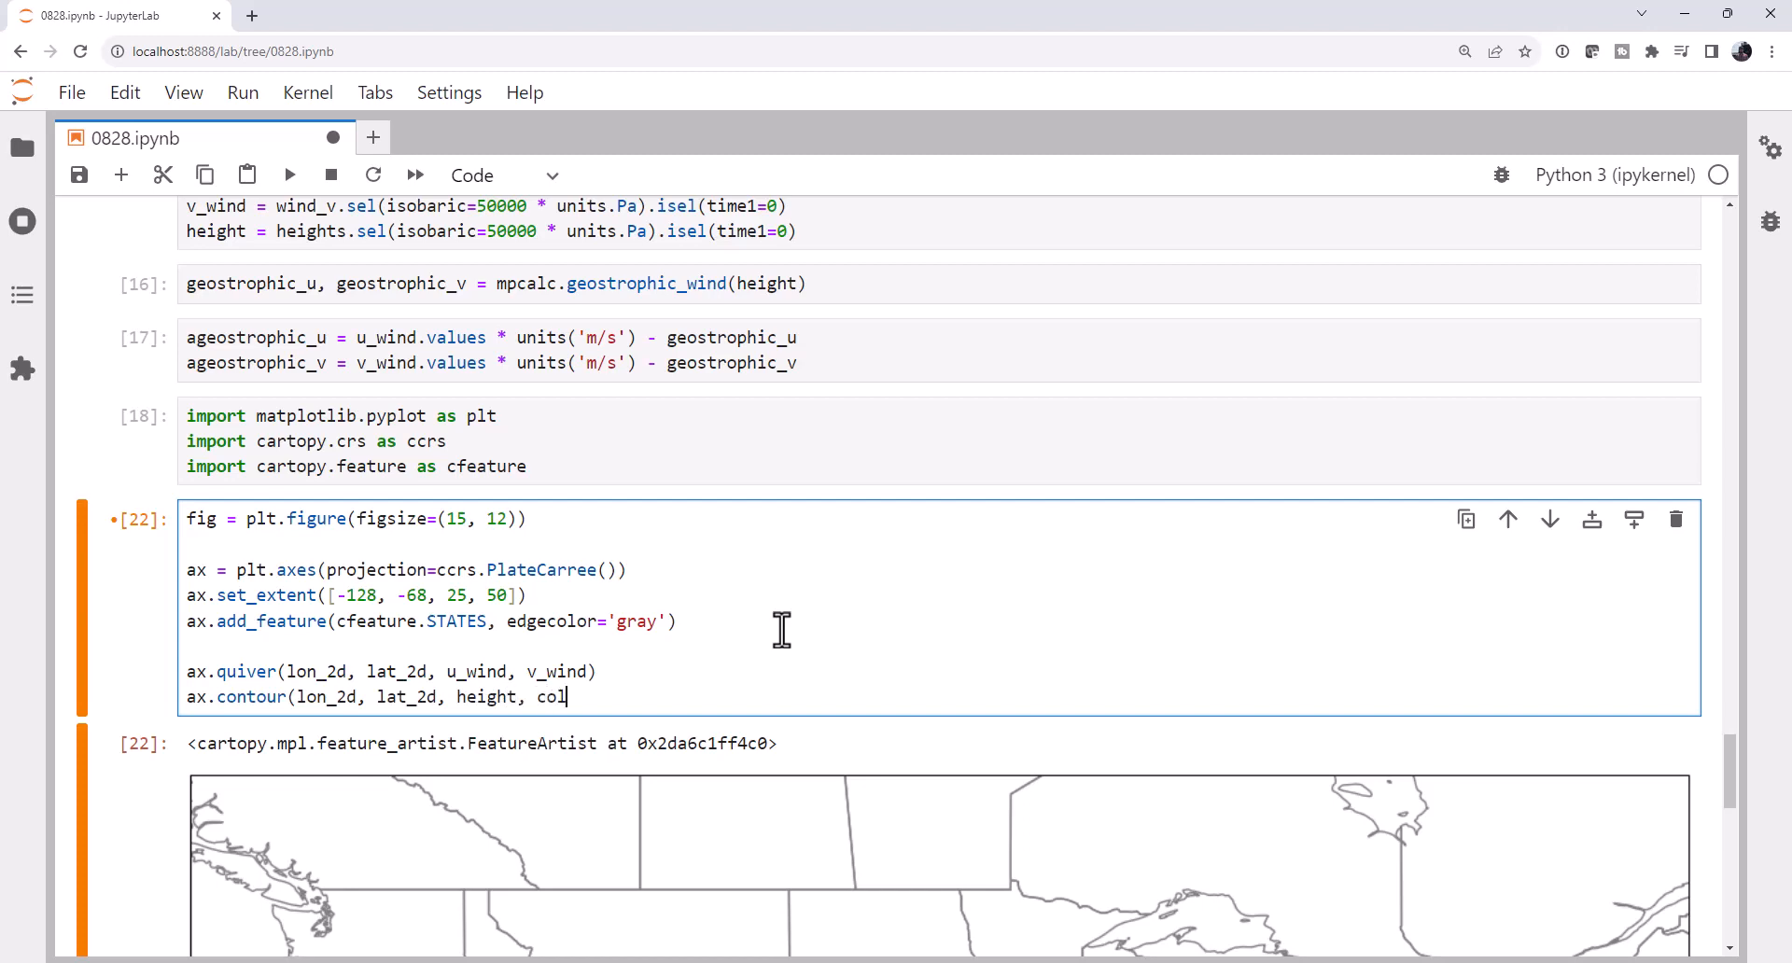
type("ors='k'")
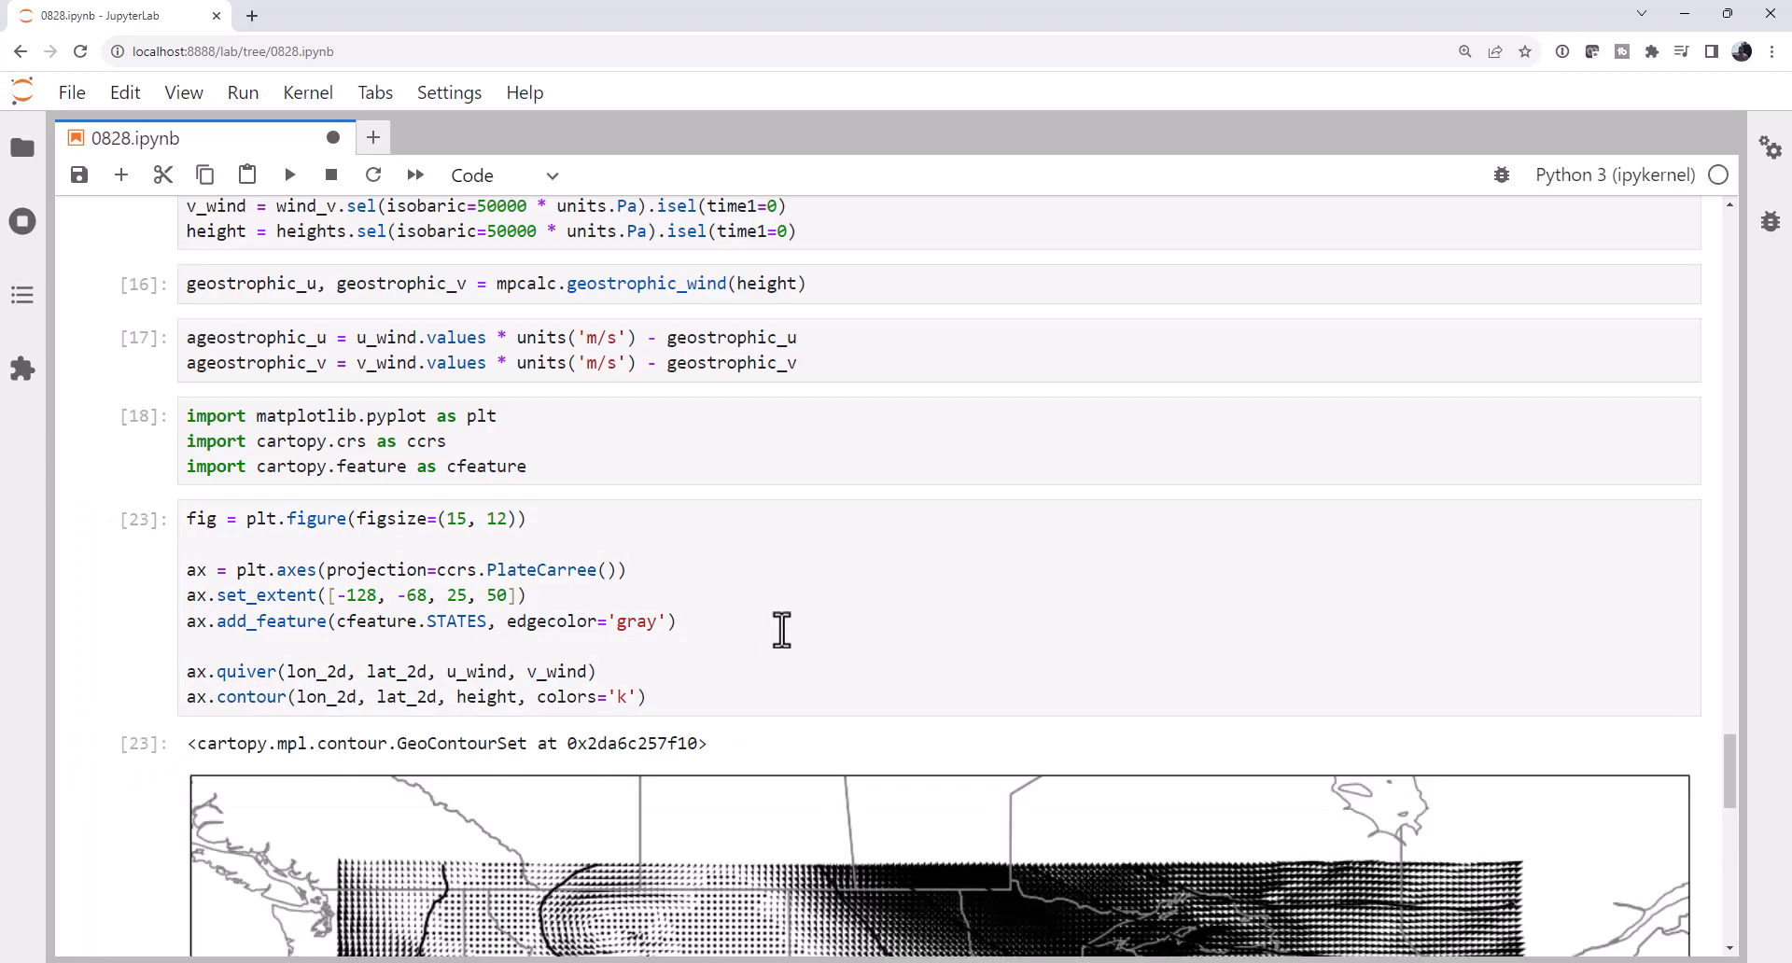
scroll("down", 3)
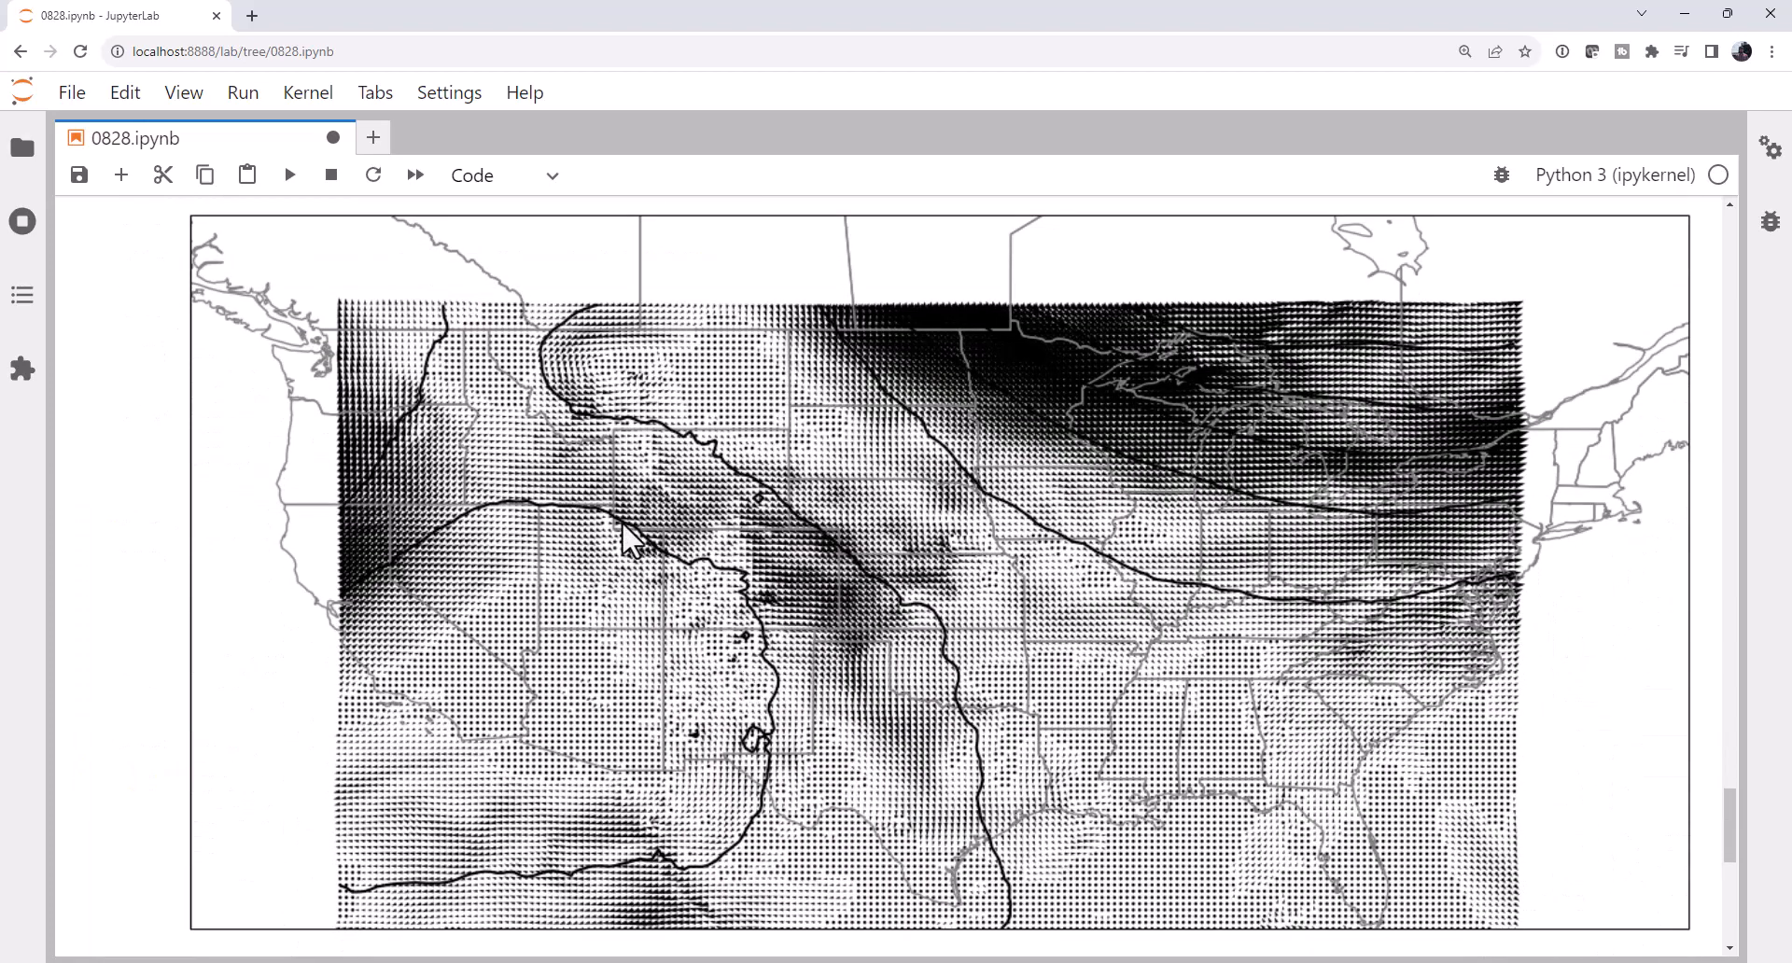
mouse_move(763, 555)
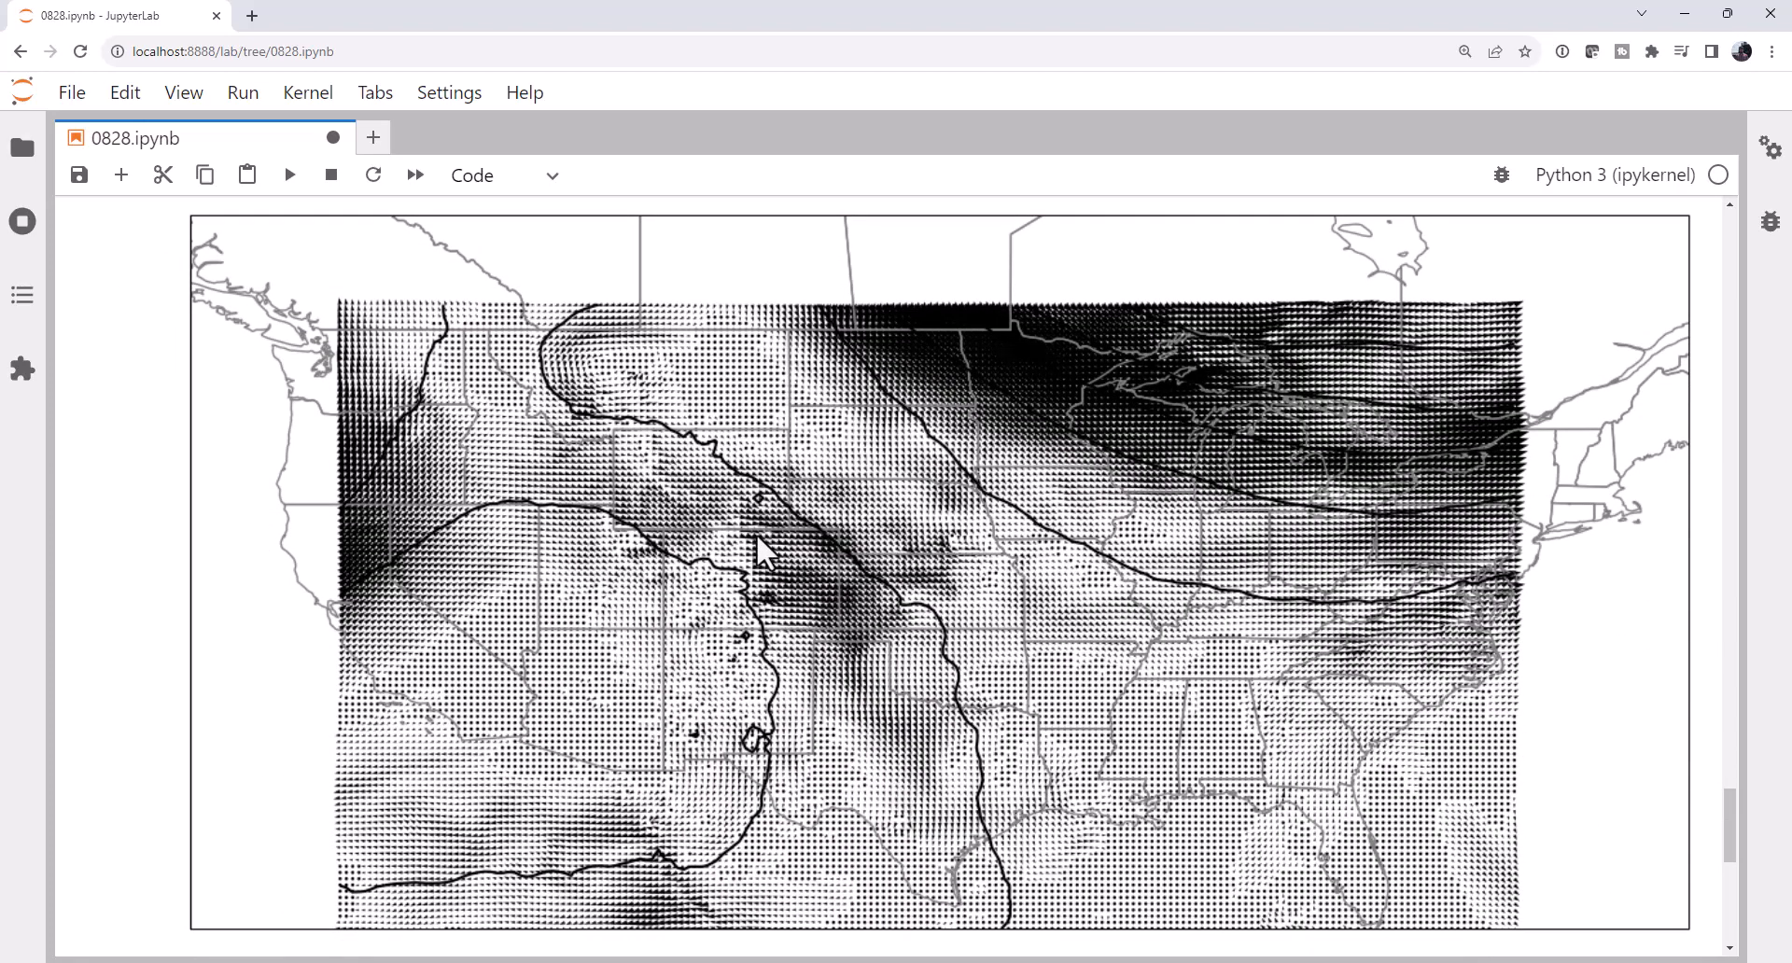
mouse_move(804, 466)
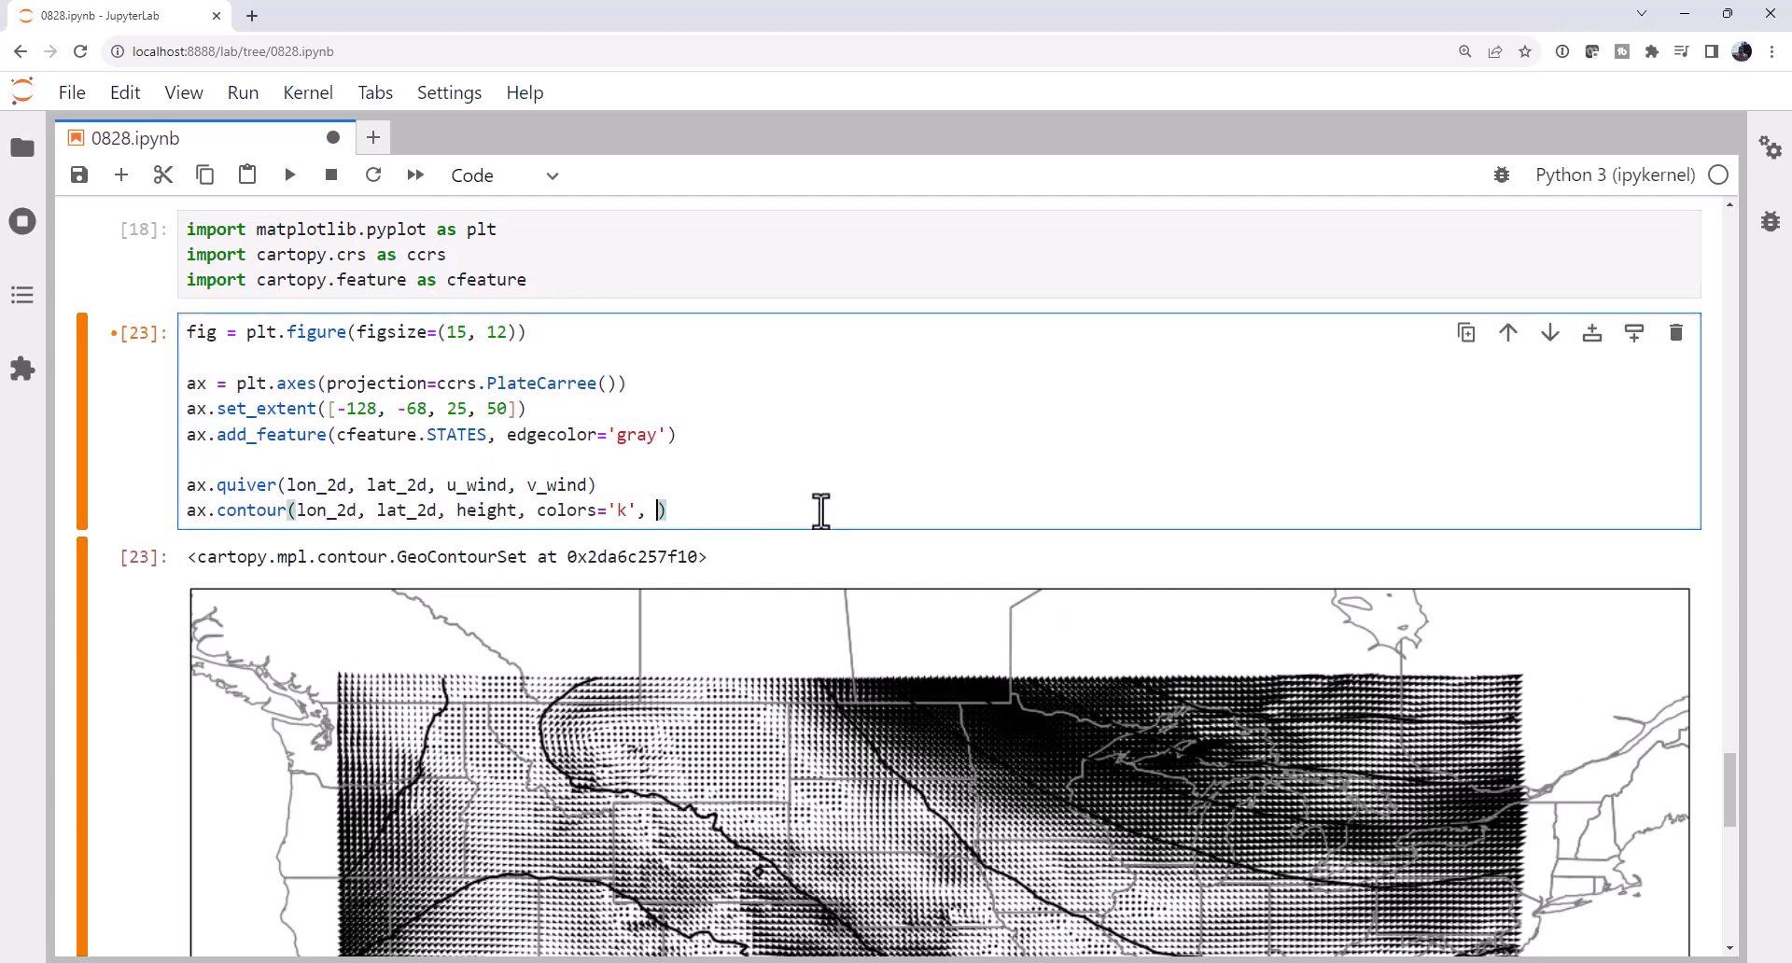
Insert contour levels np.arange(5000, 6000, 20) into the ax.contour call.
key("Backspace")
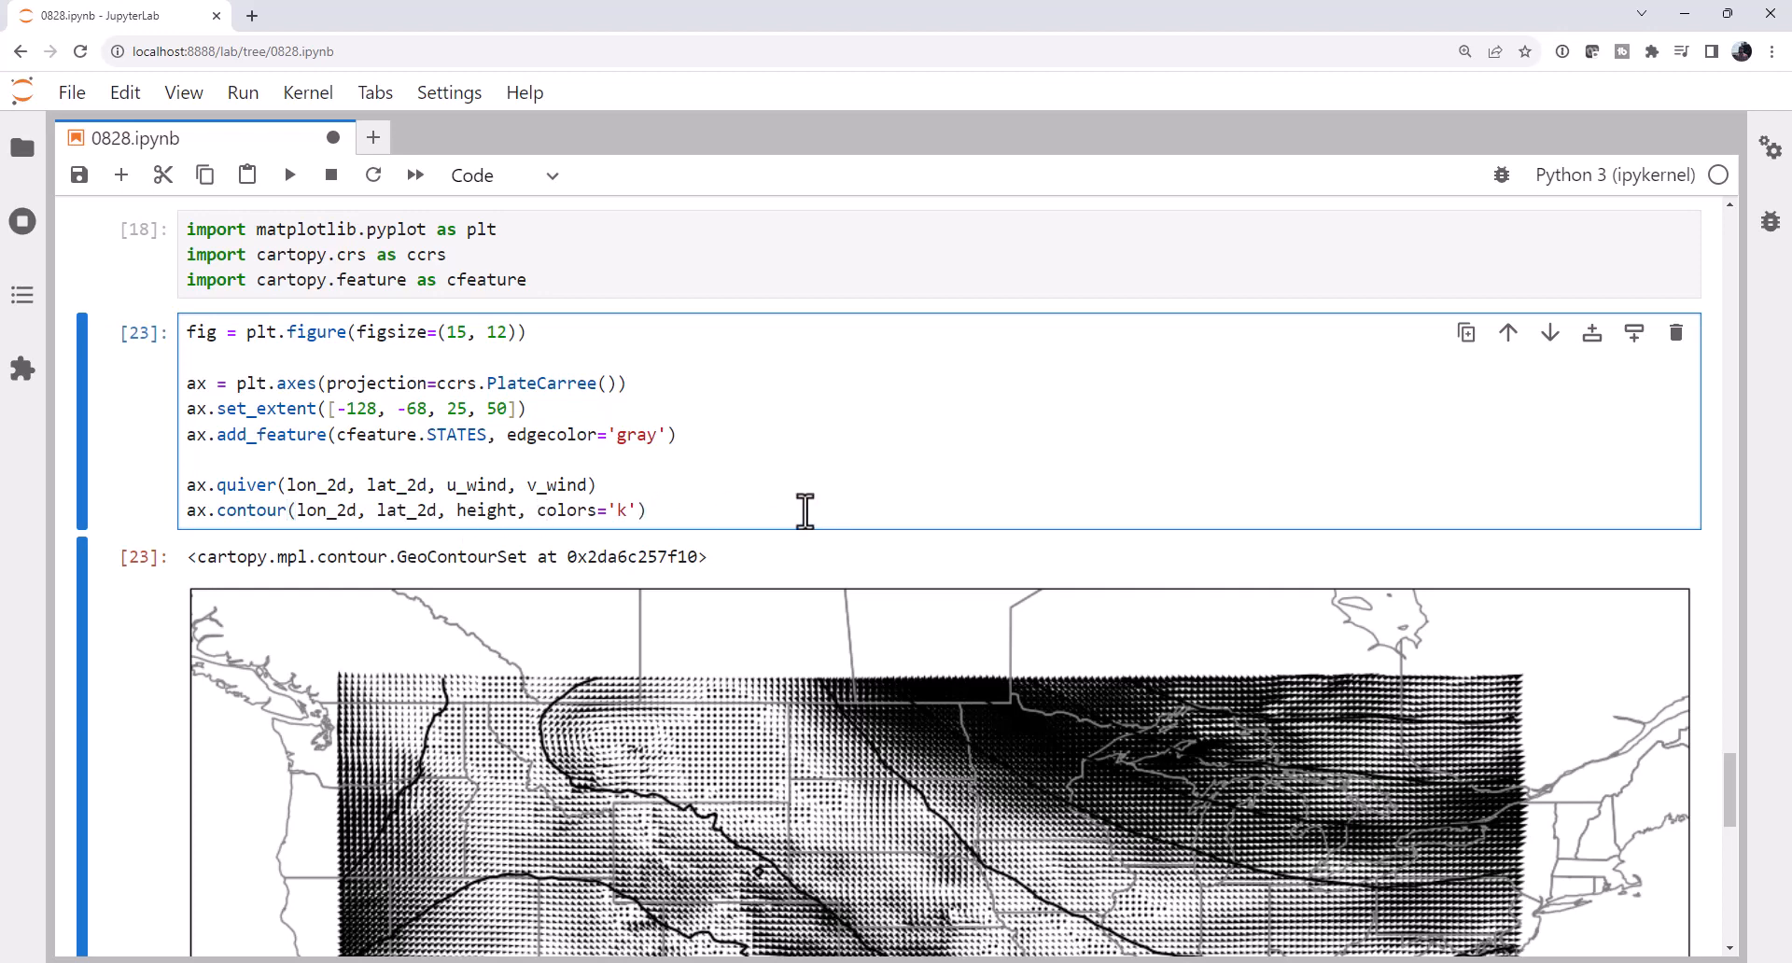
type("np.arange")
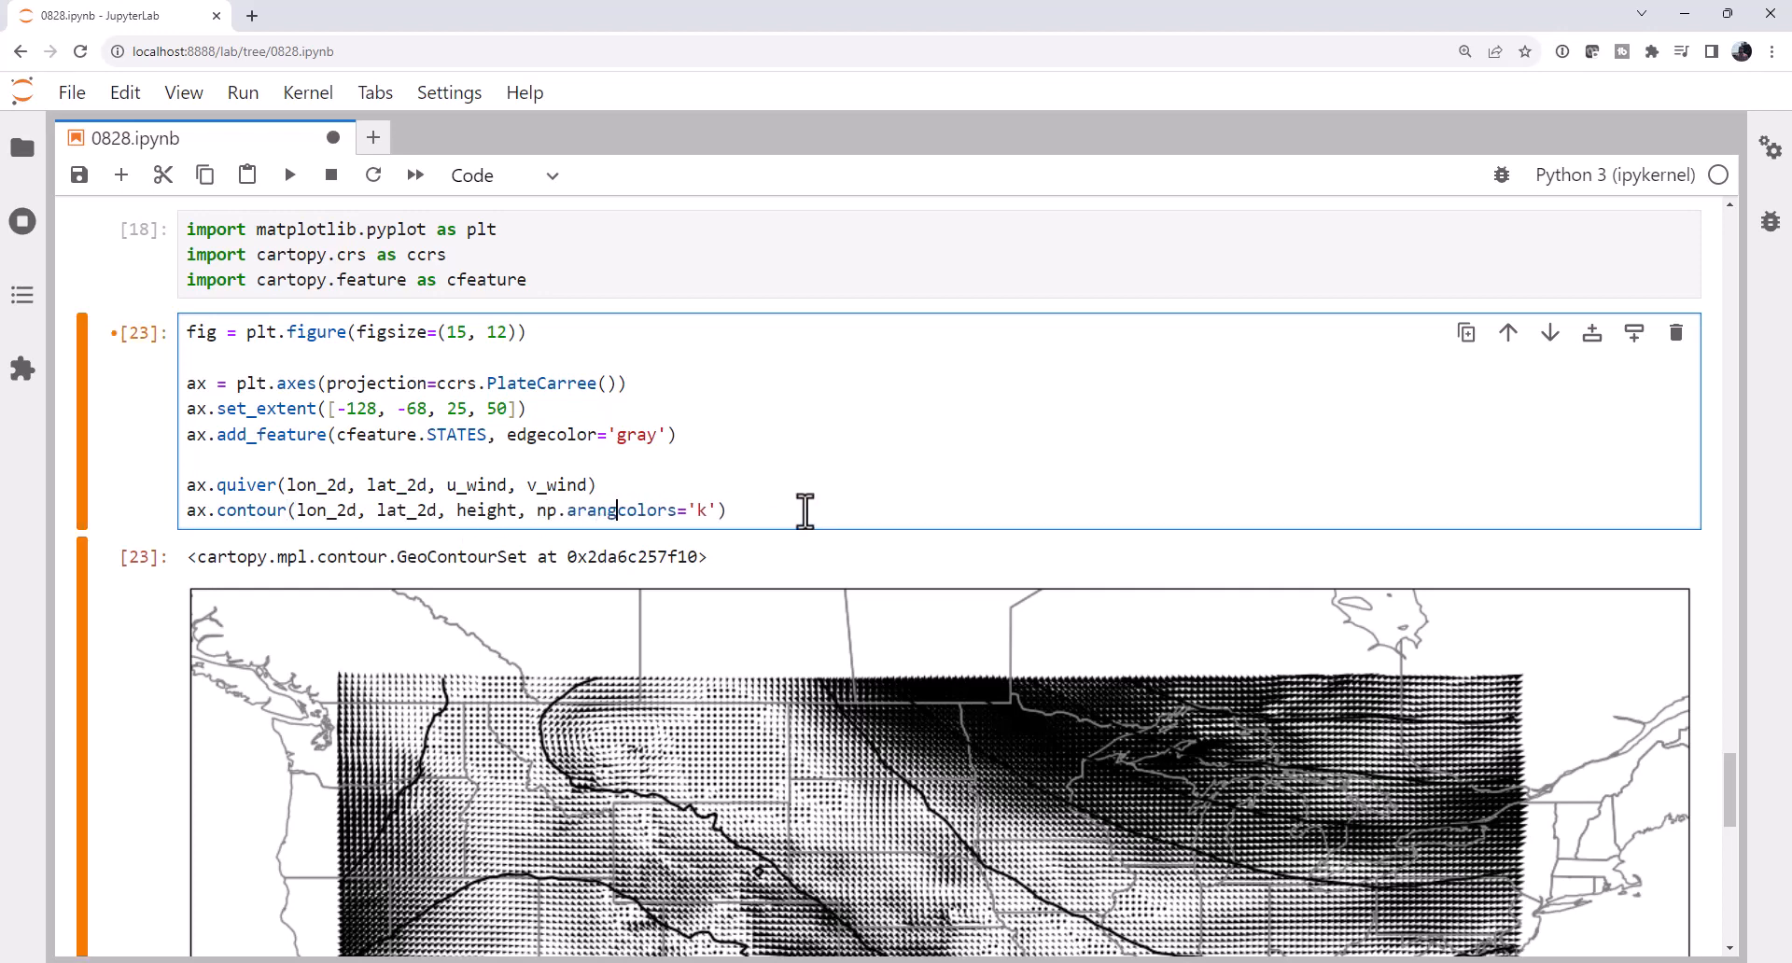
type("5000")
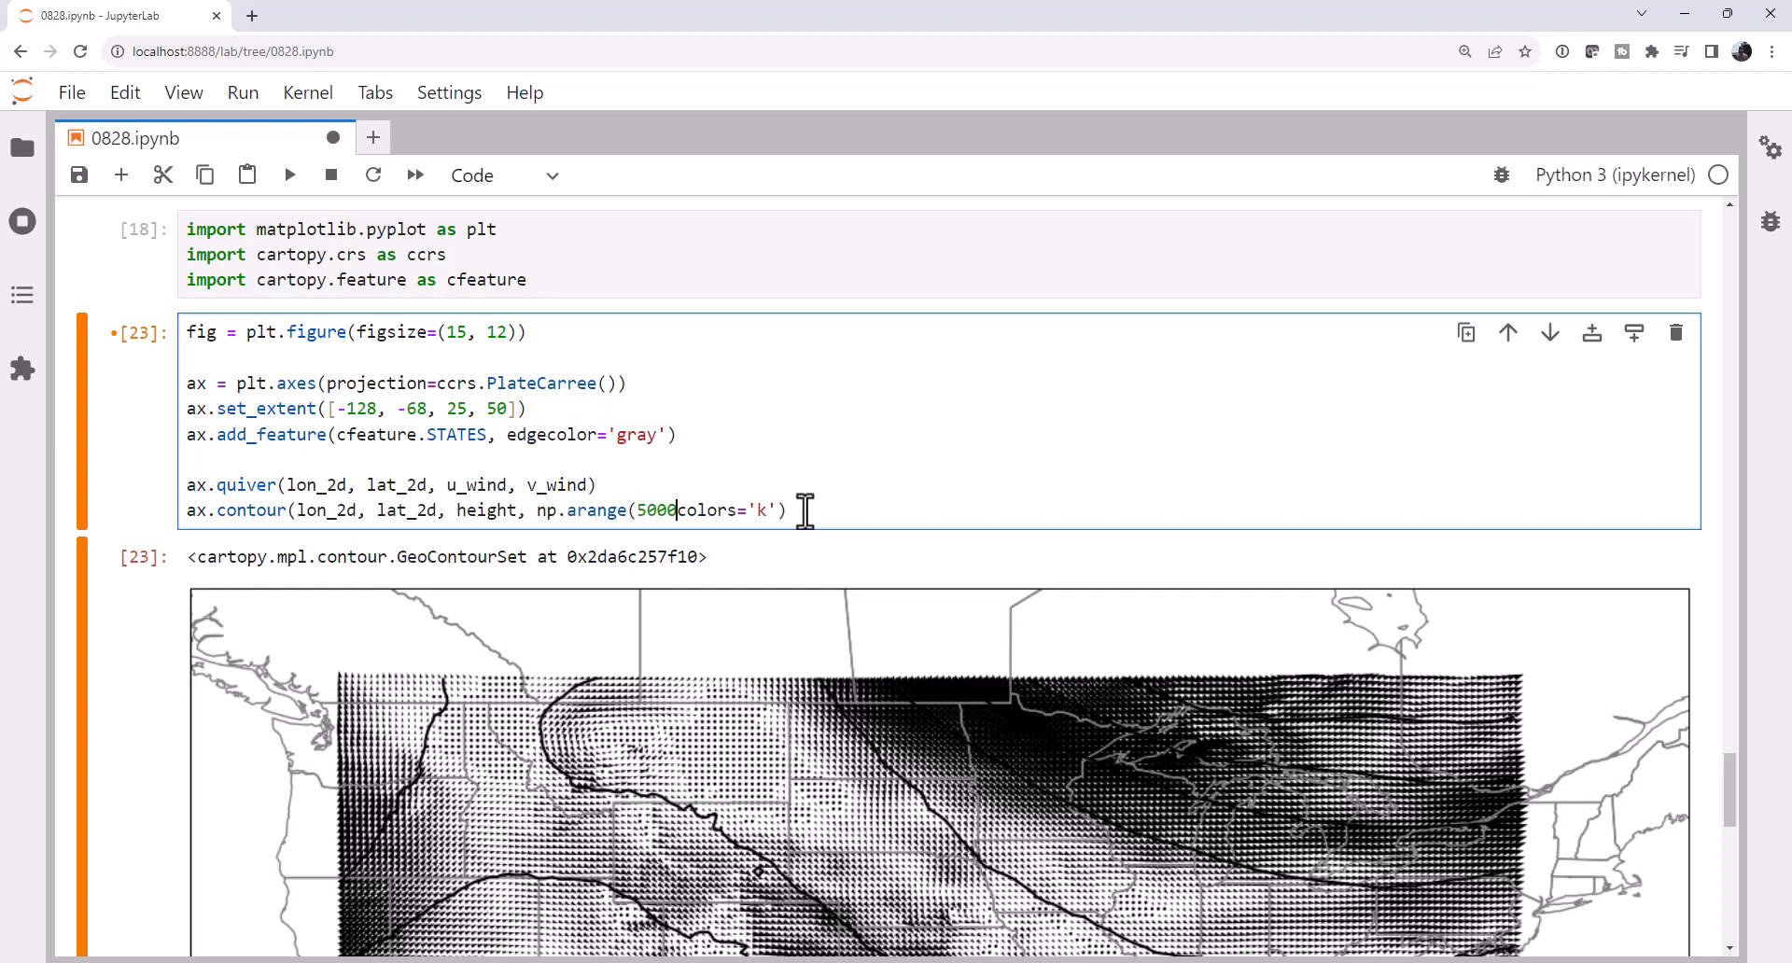
type(", 6000, 20)")
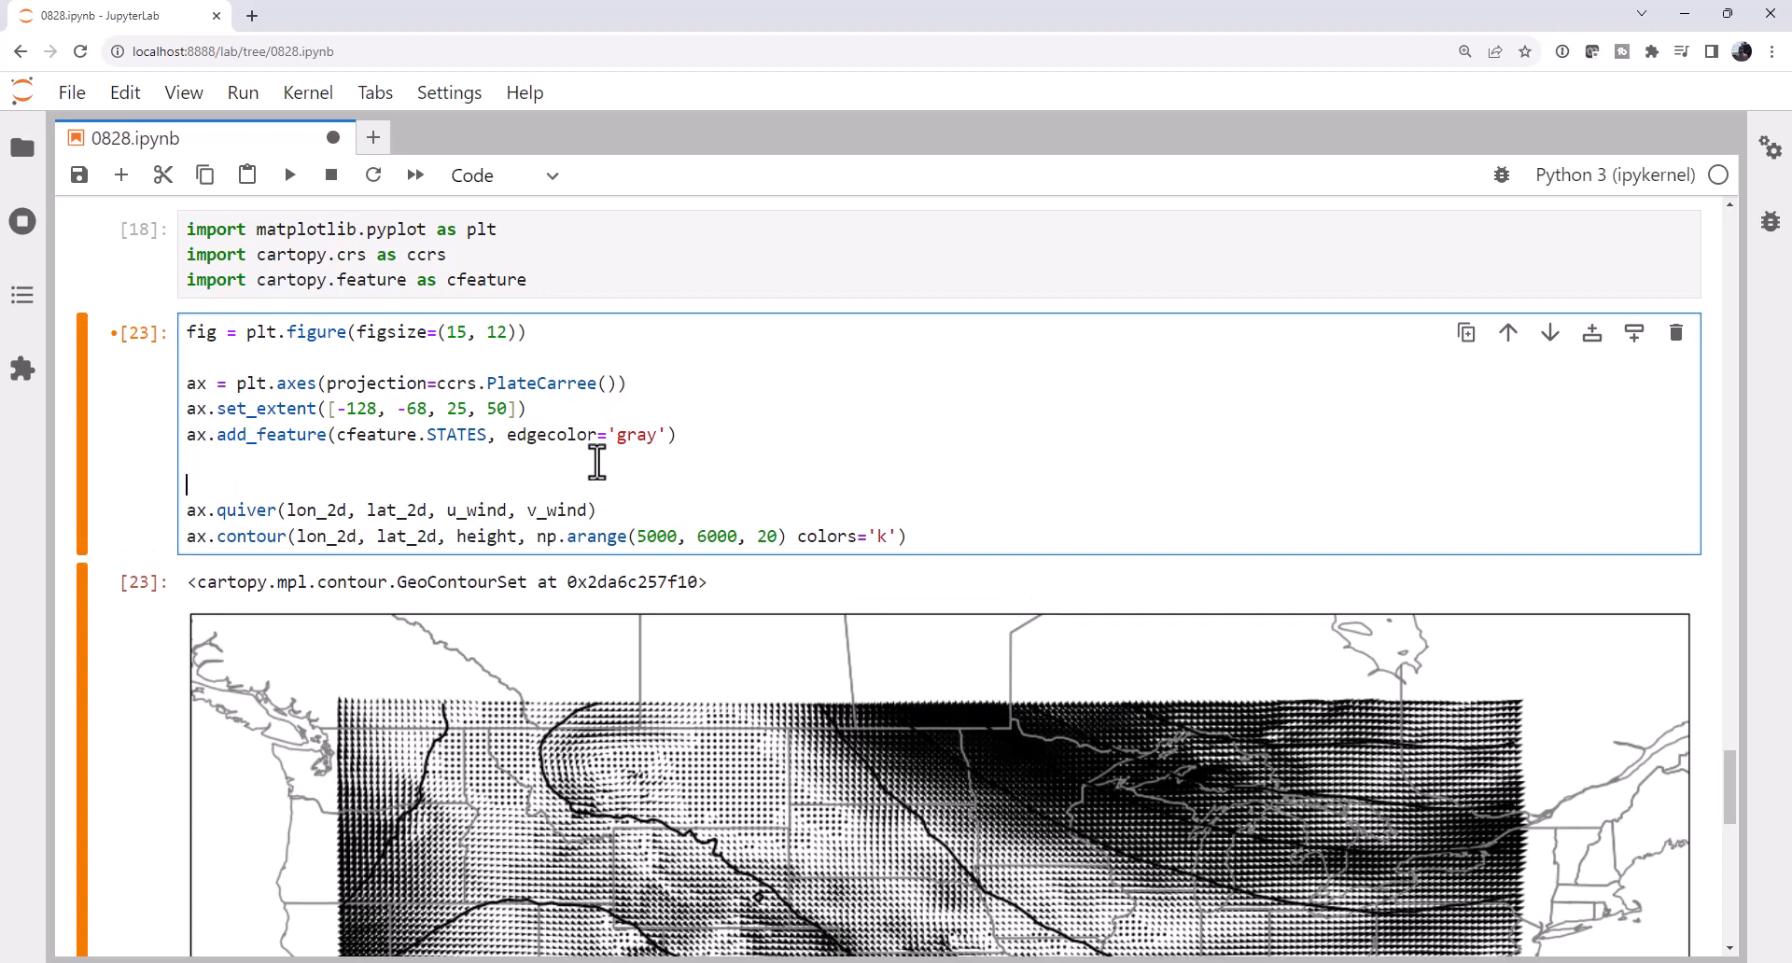
Define decimate = slice(None, None, 7).
type("dev")
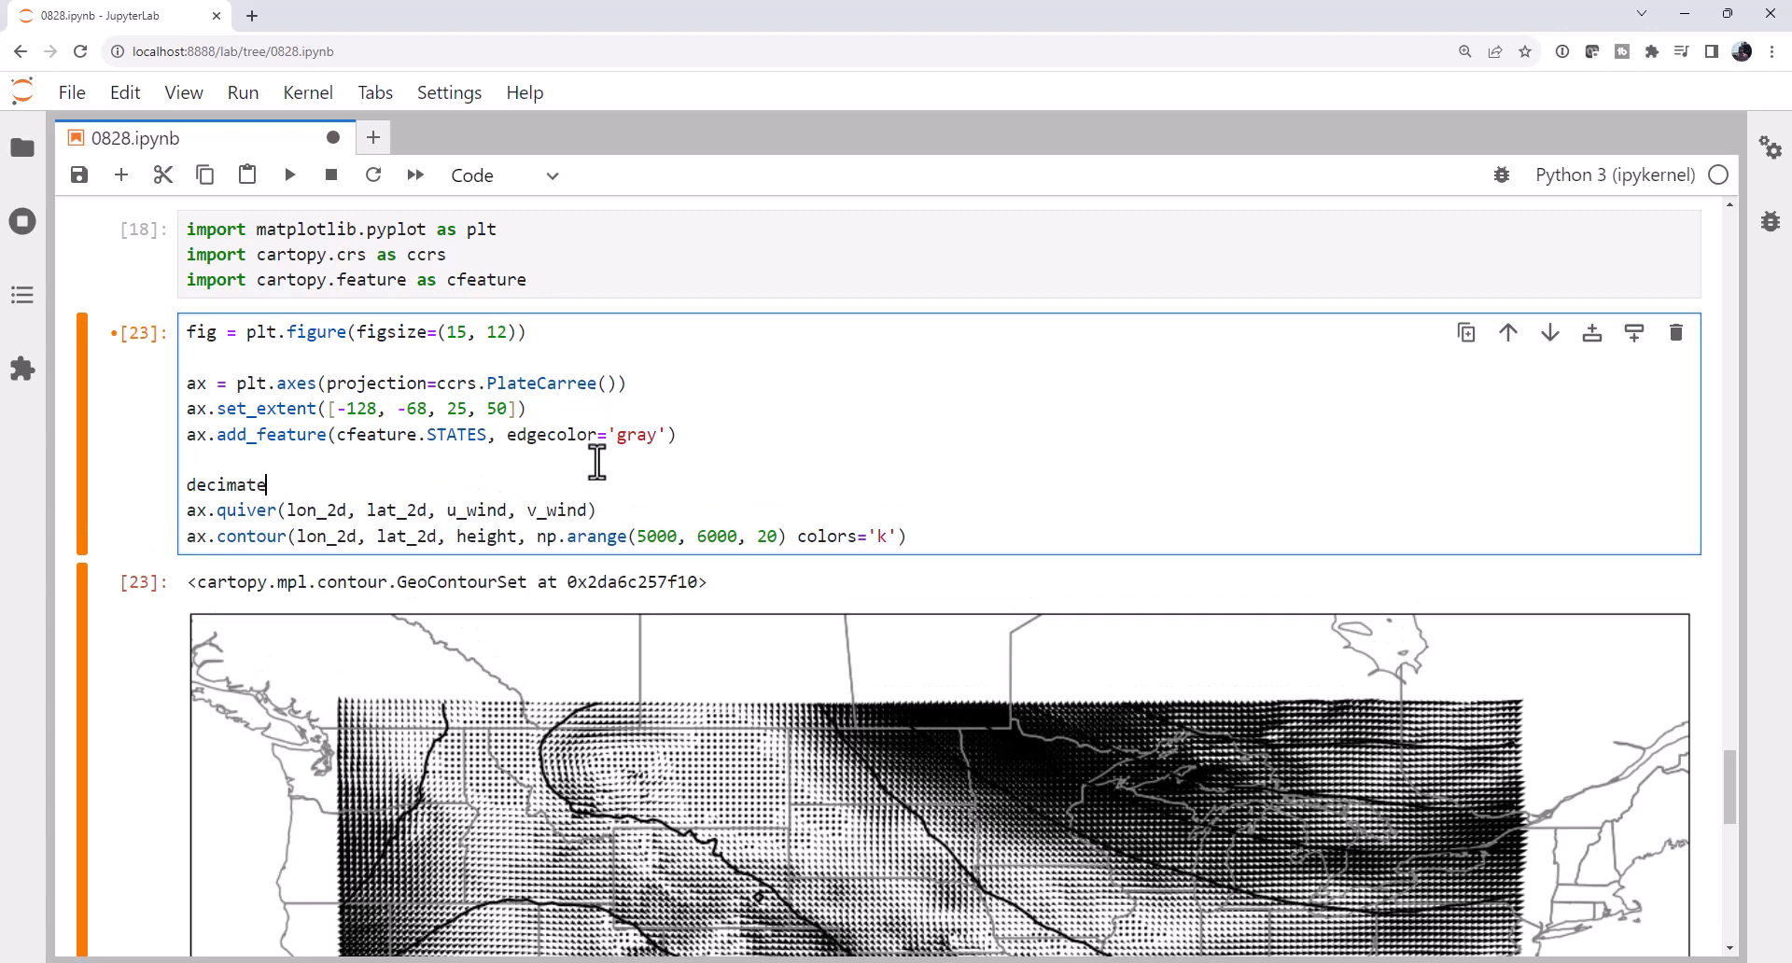
type("= slice(")
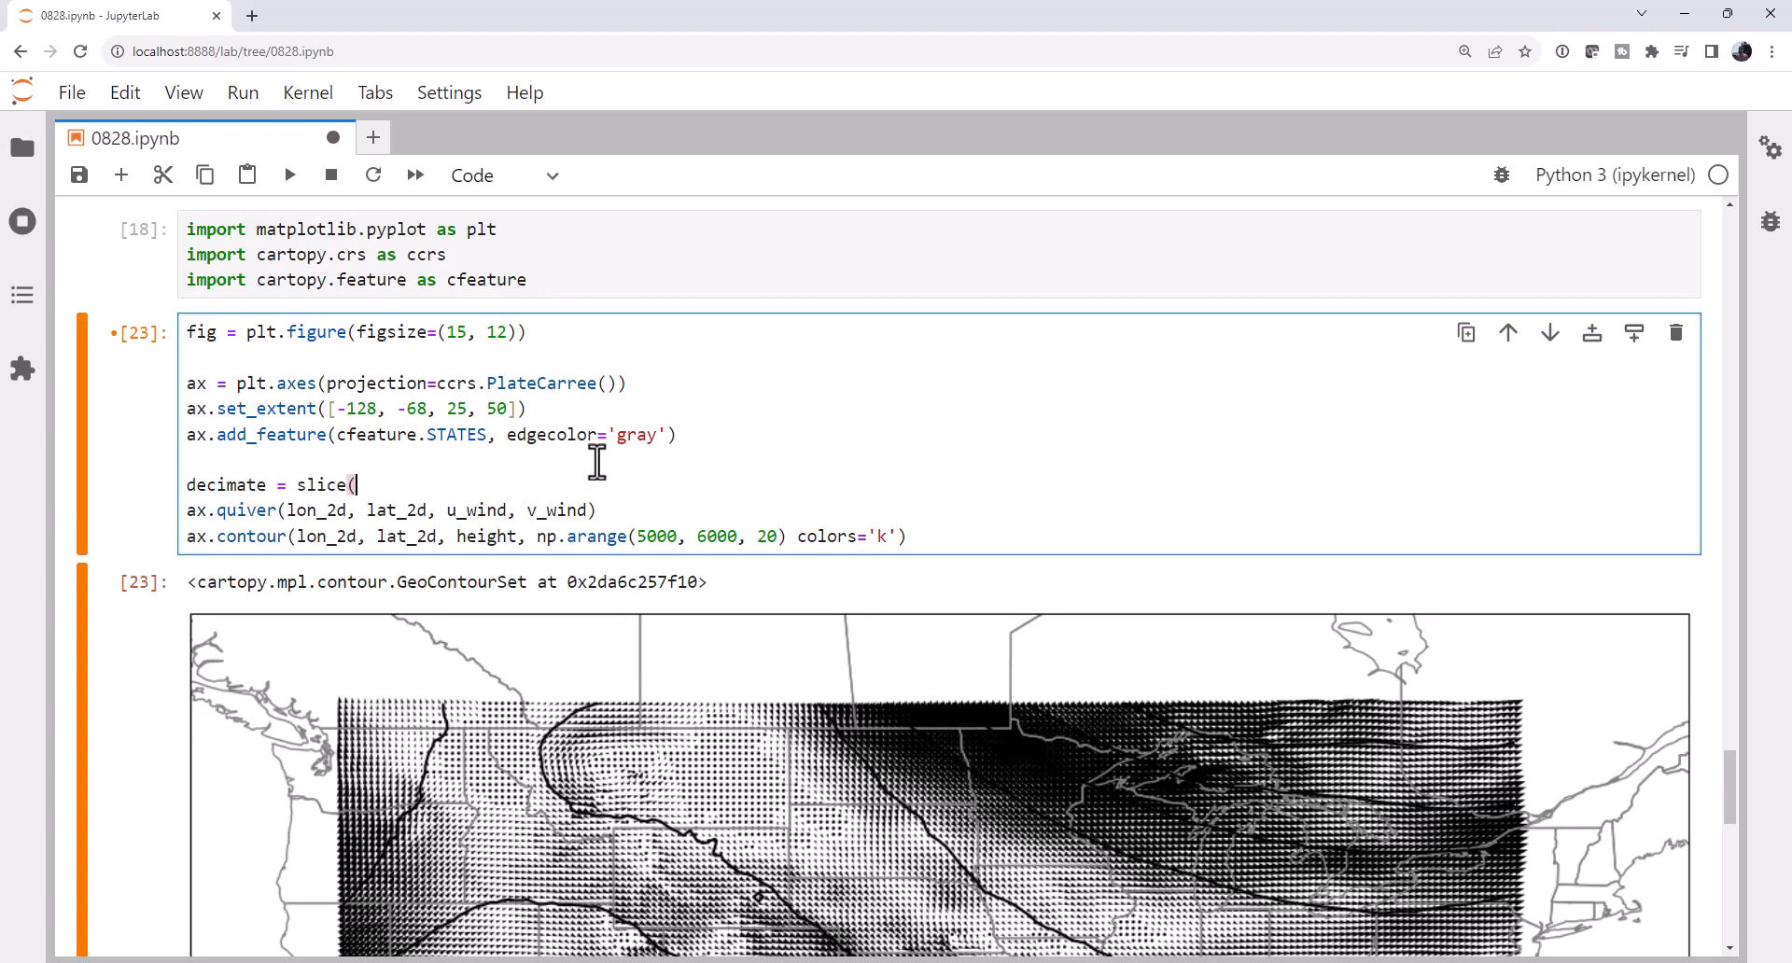
type("None,")
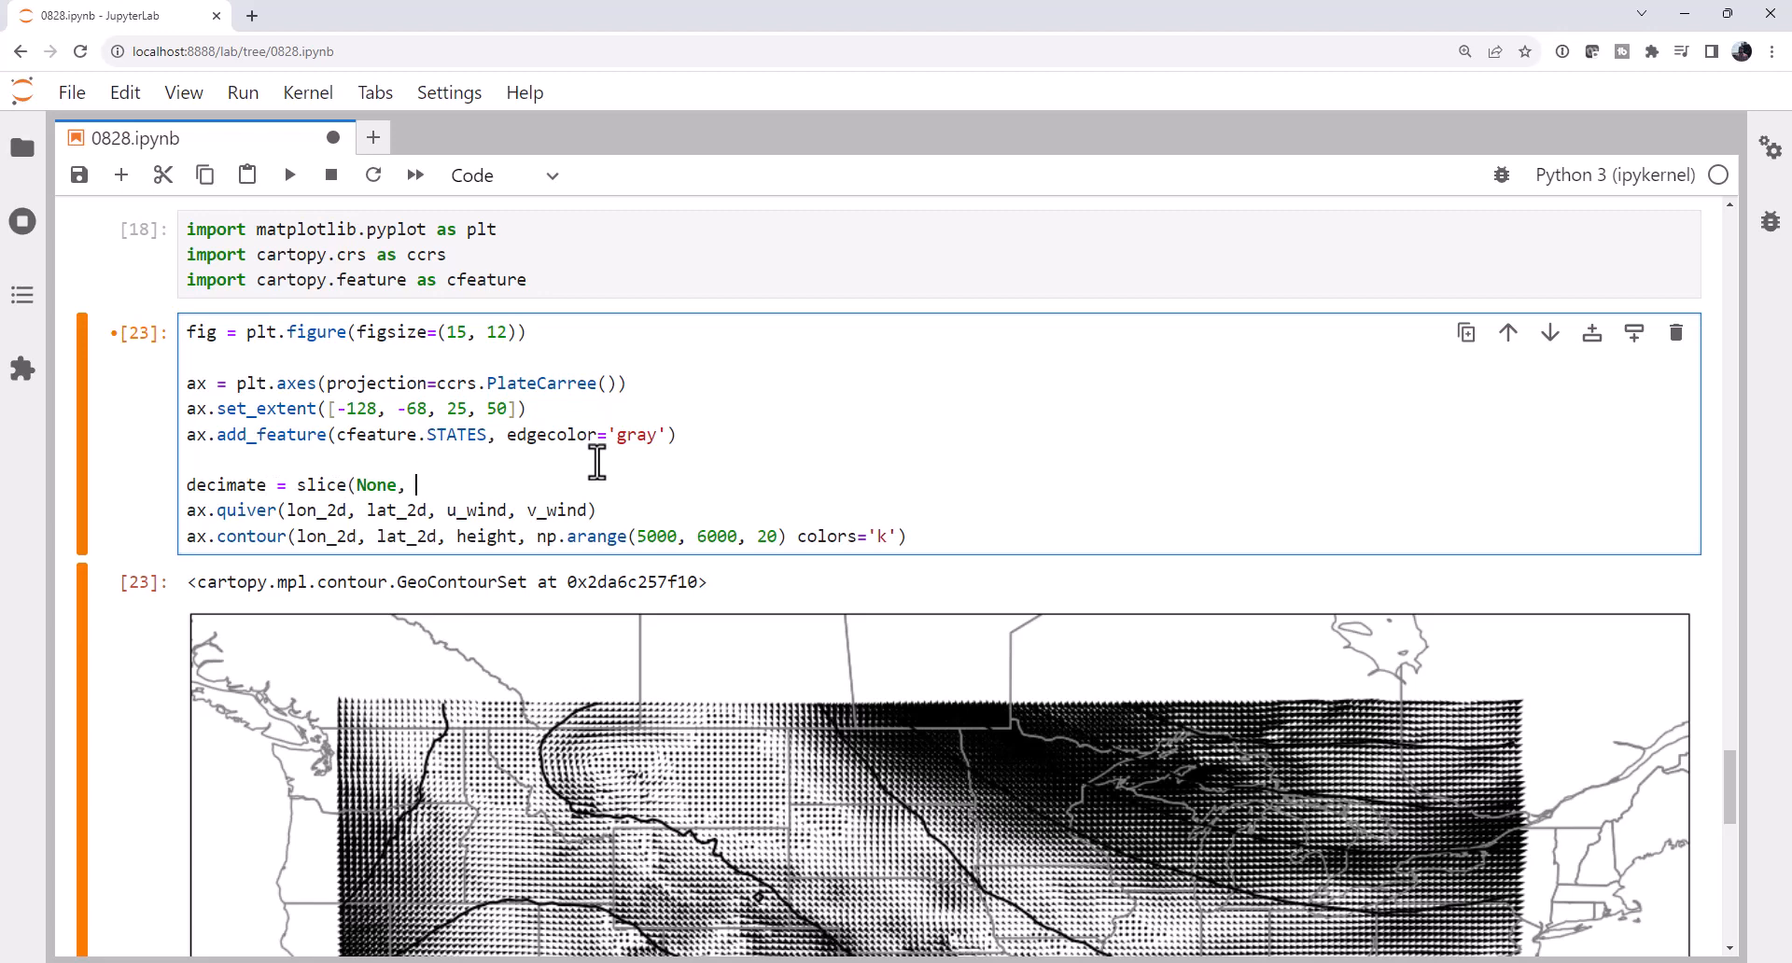
type("None,")
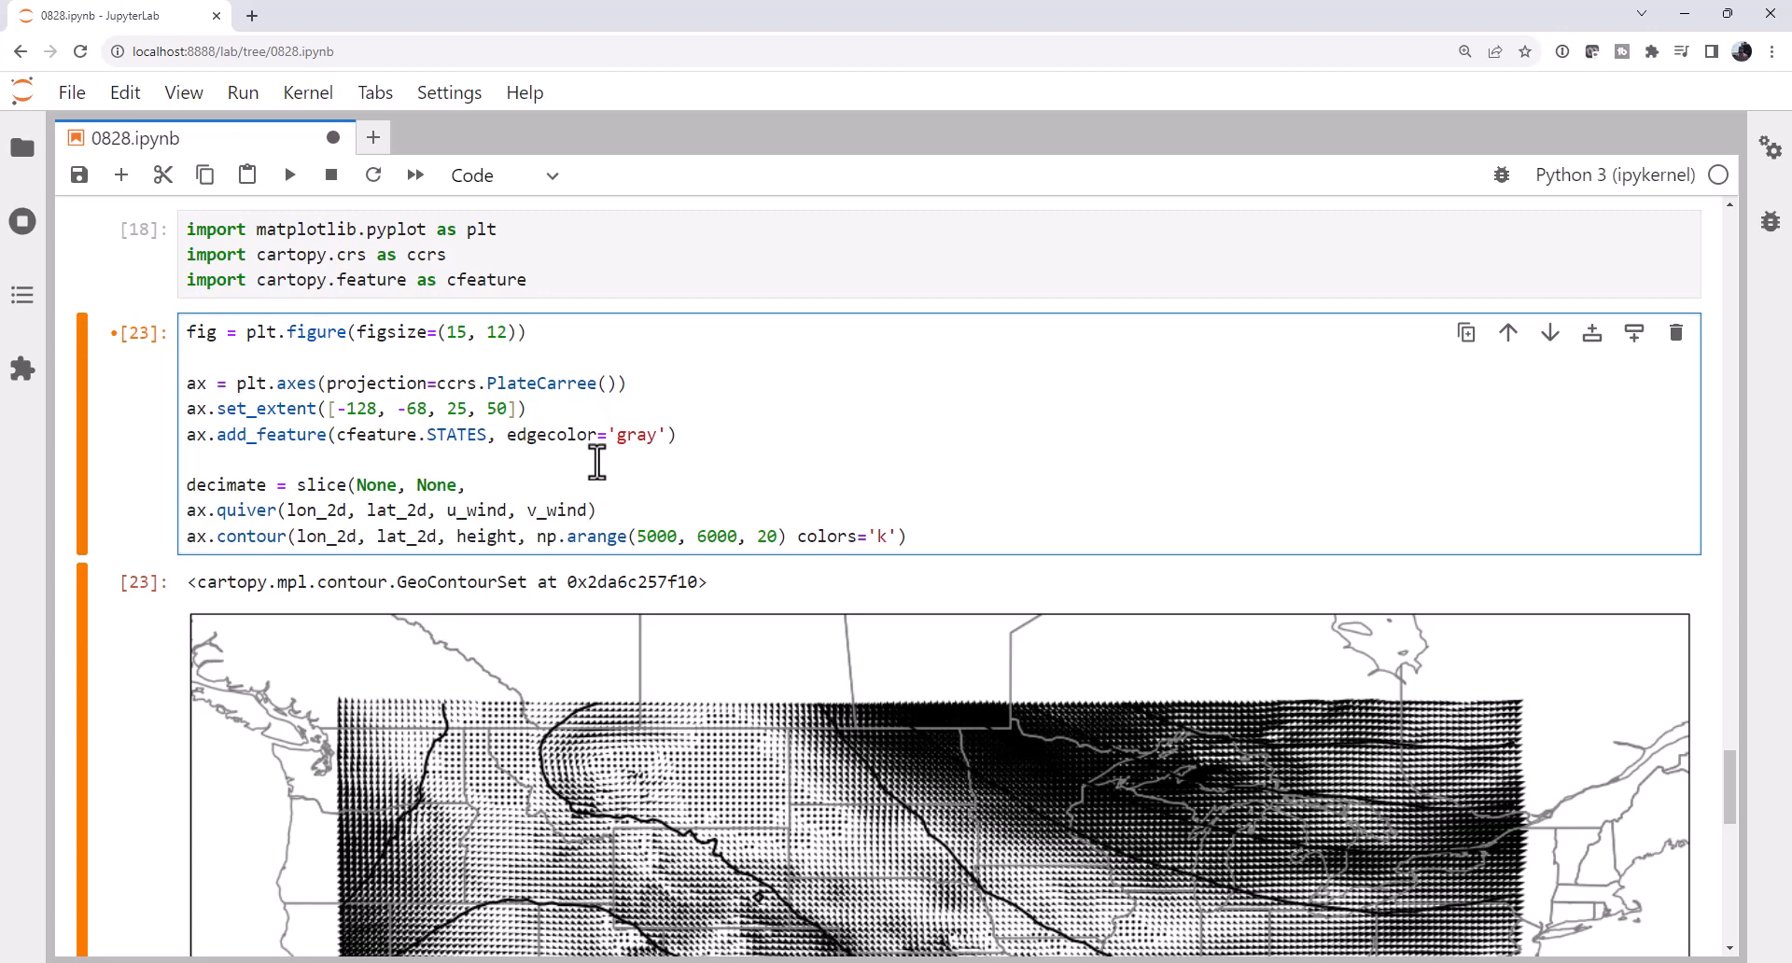
type("7")
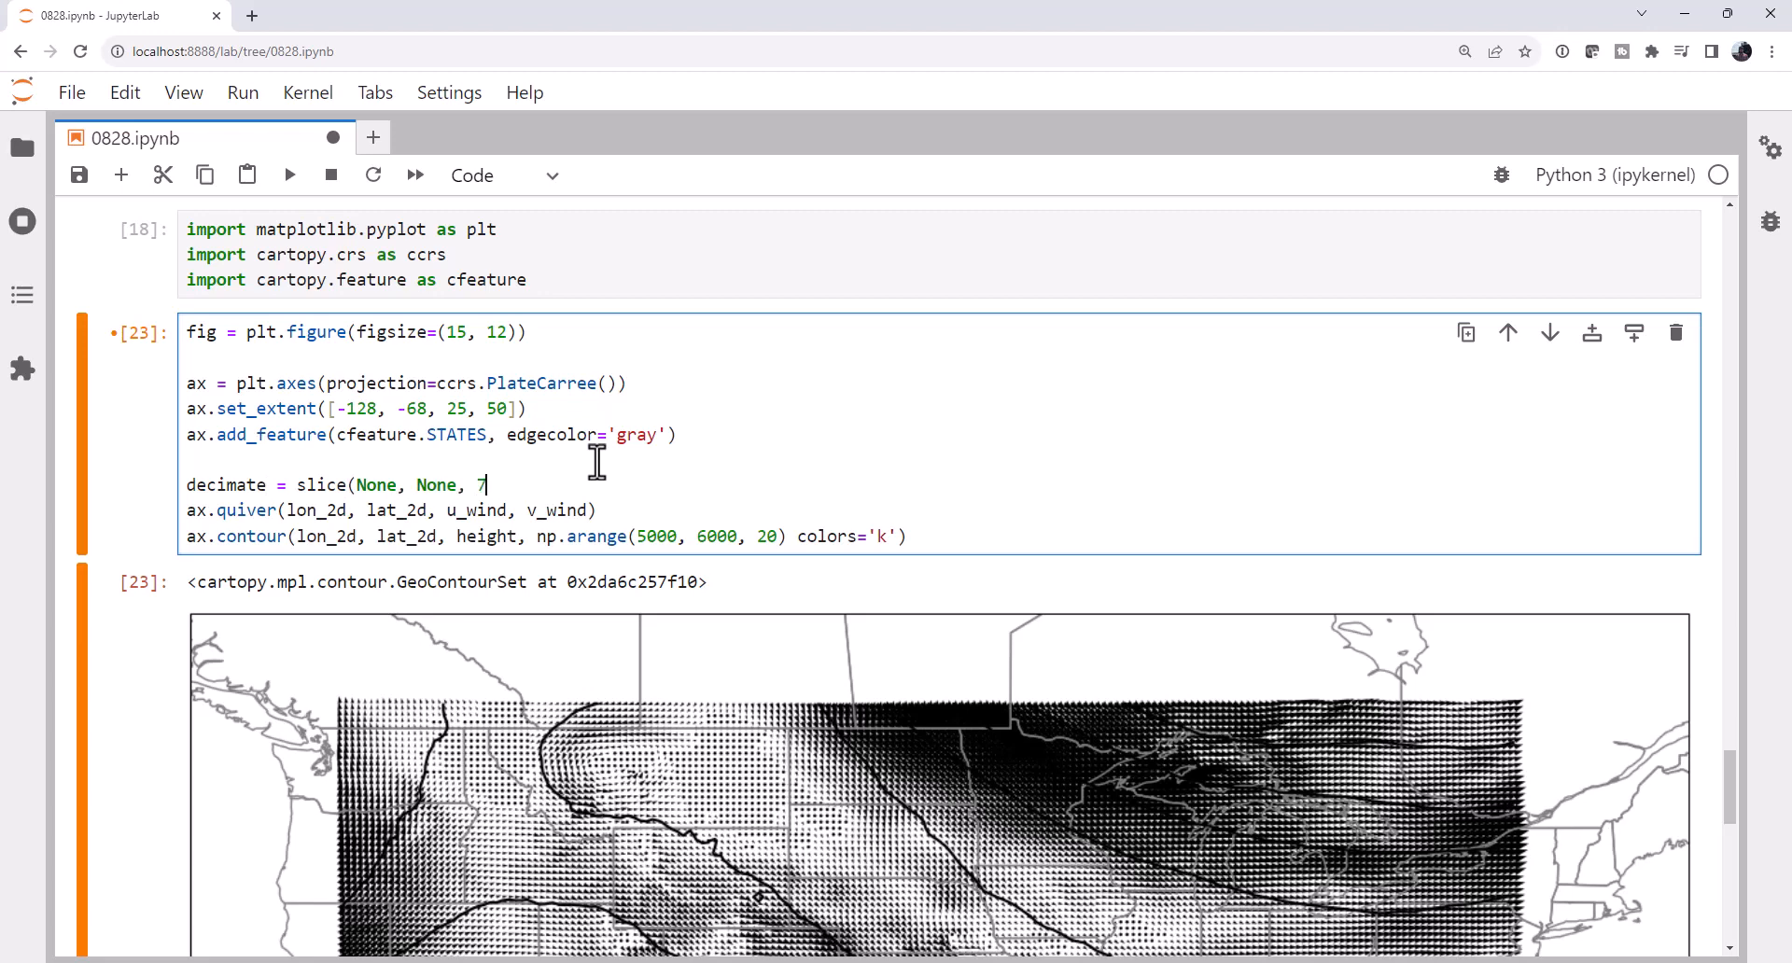
type(")")
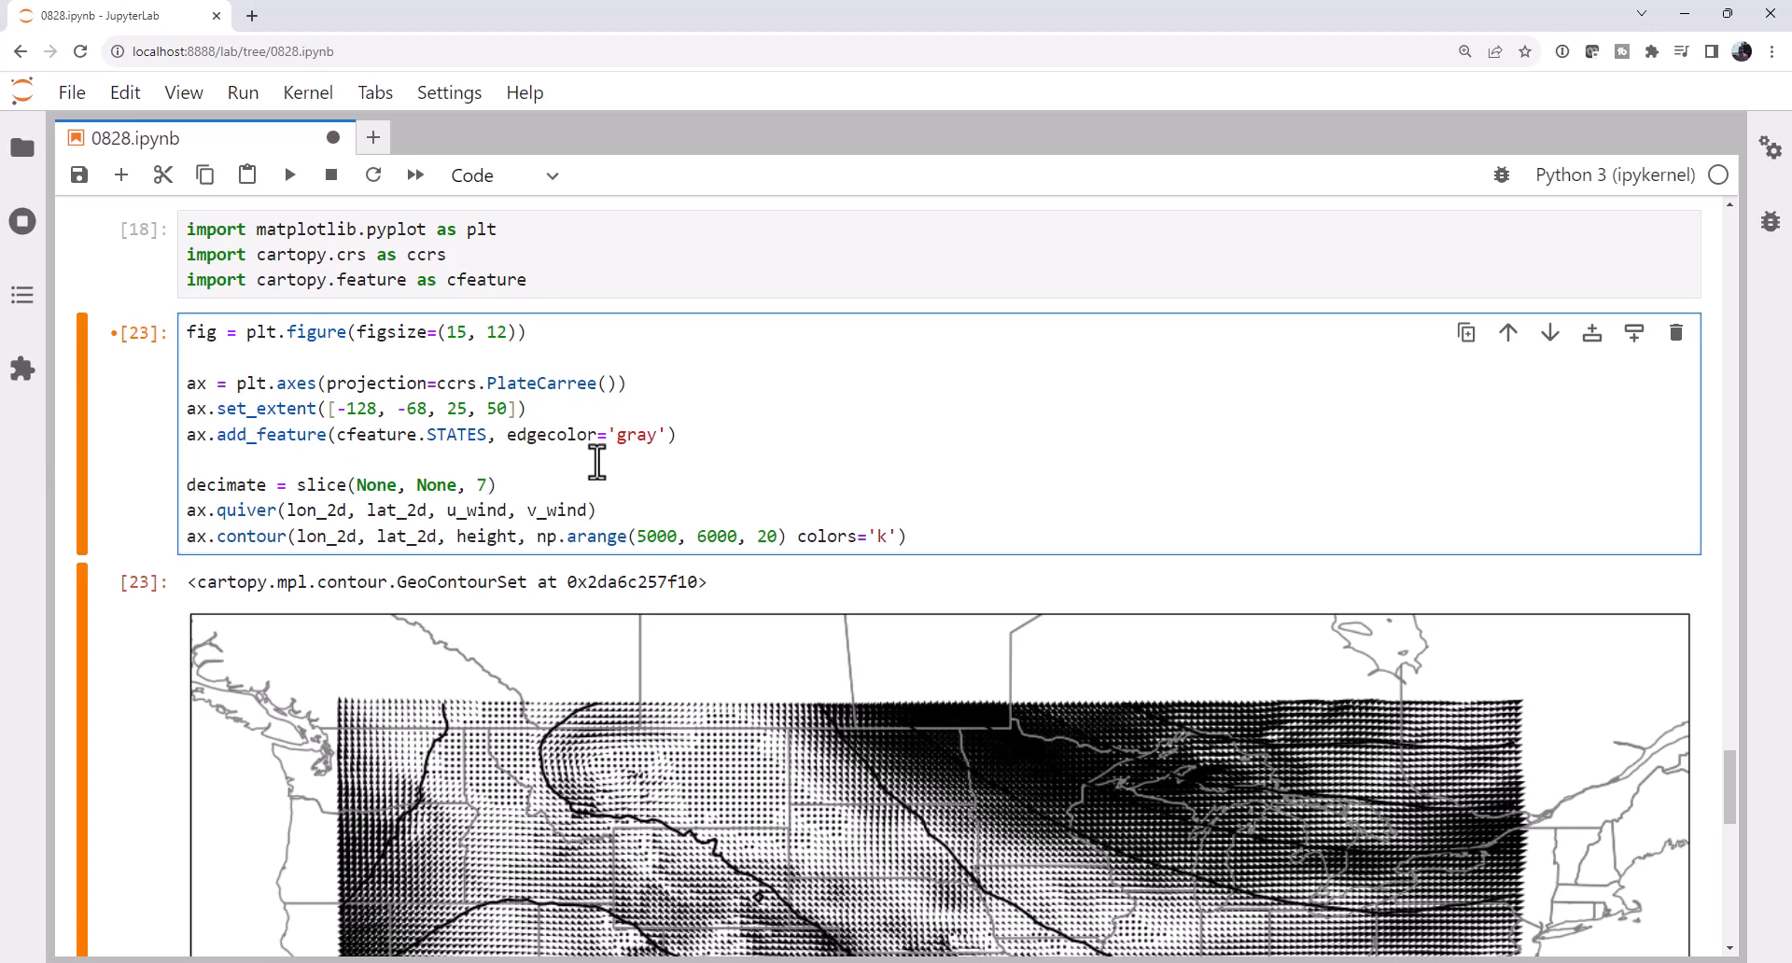
Index the quiver arguments with [decimate, decimate] and view the sparser arrows.
left_click(346, 509)
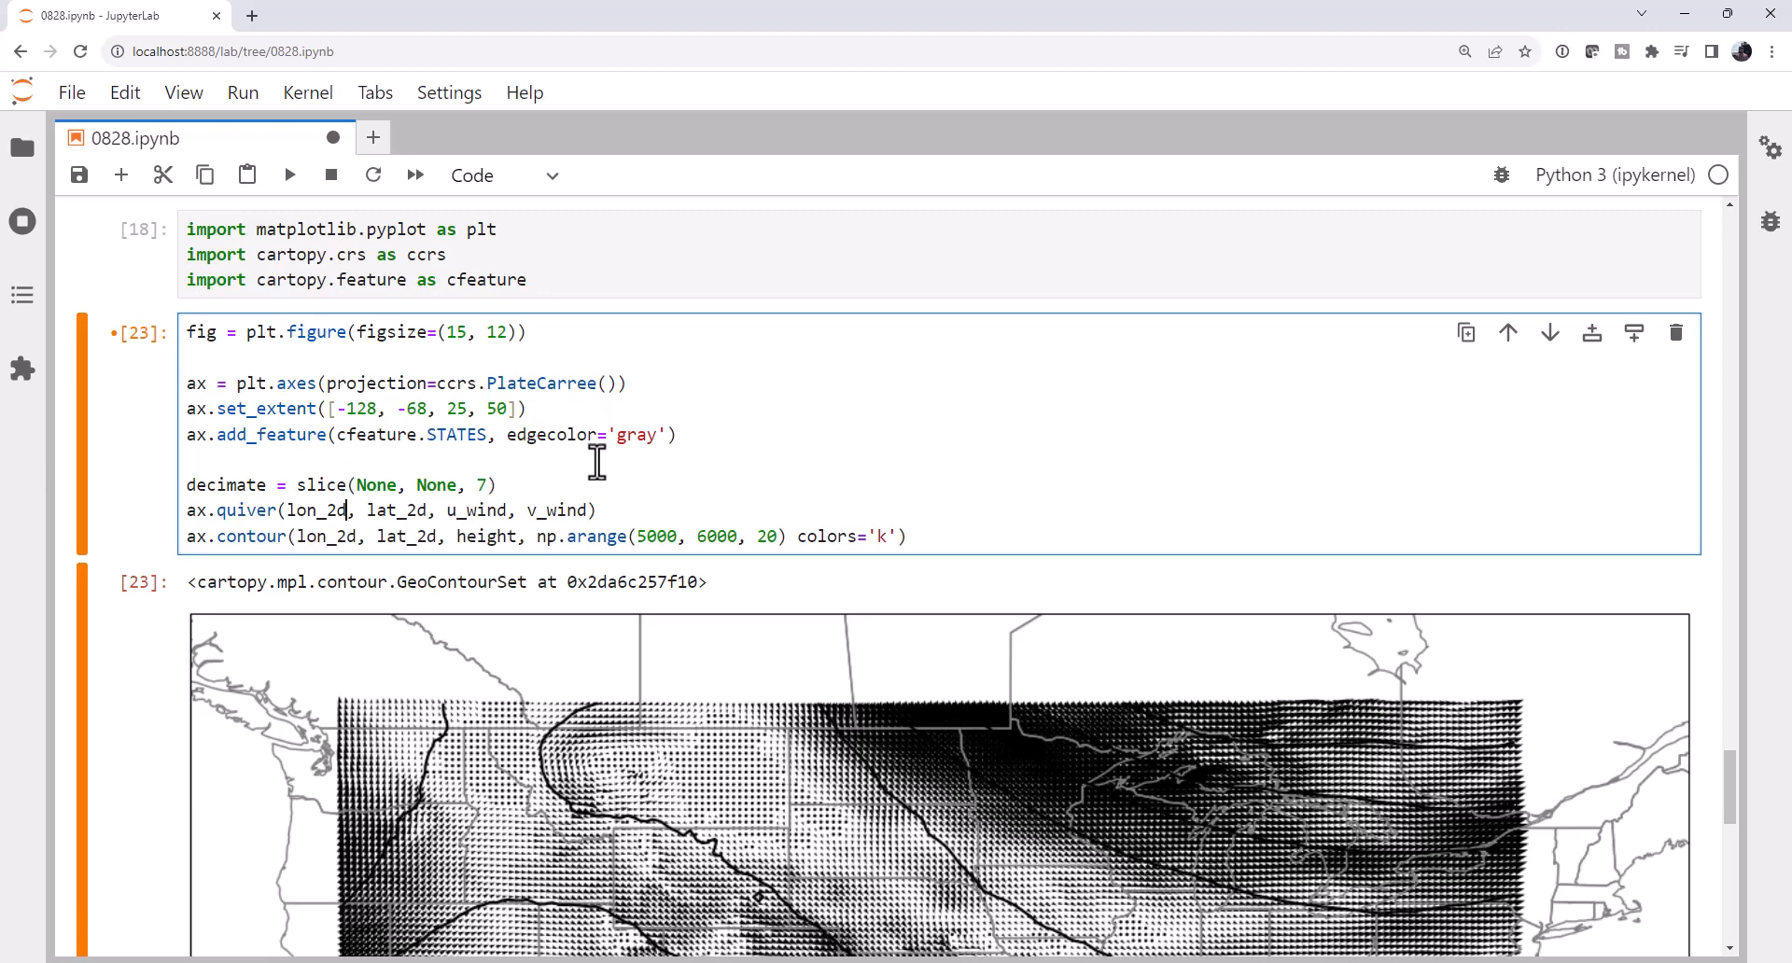
type("[decimate,")
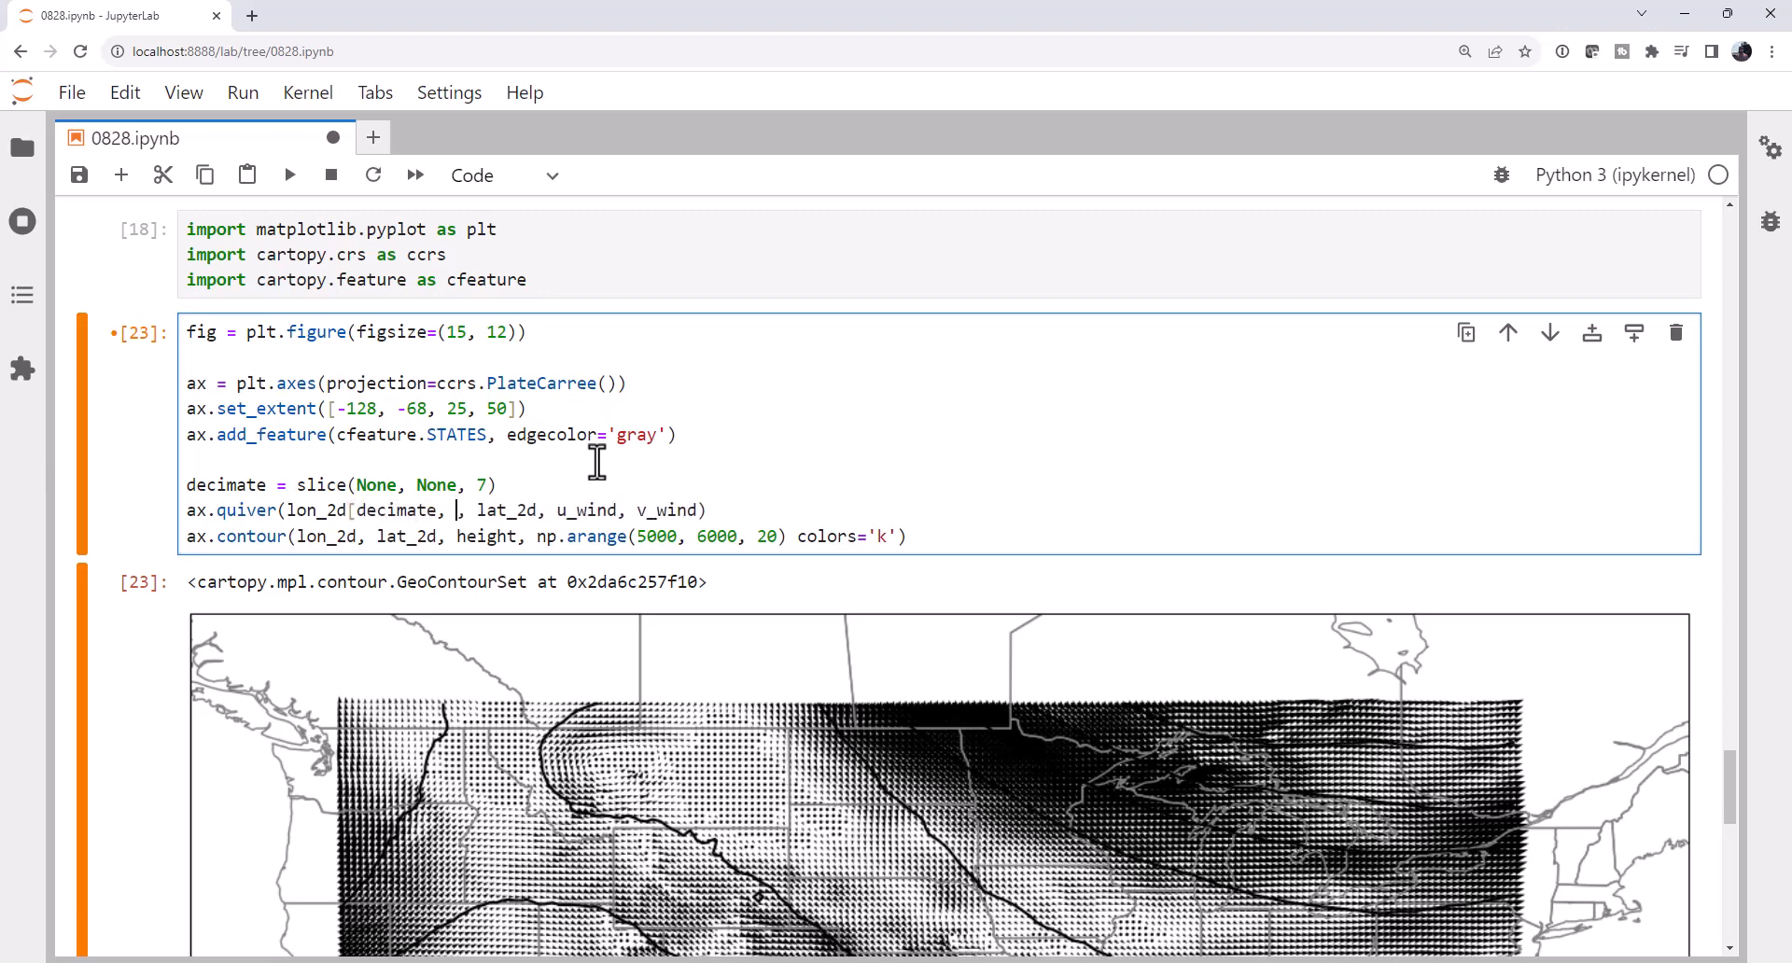
type("decimate")
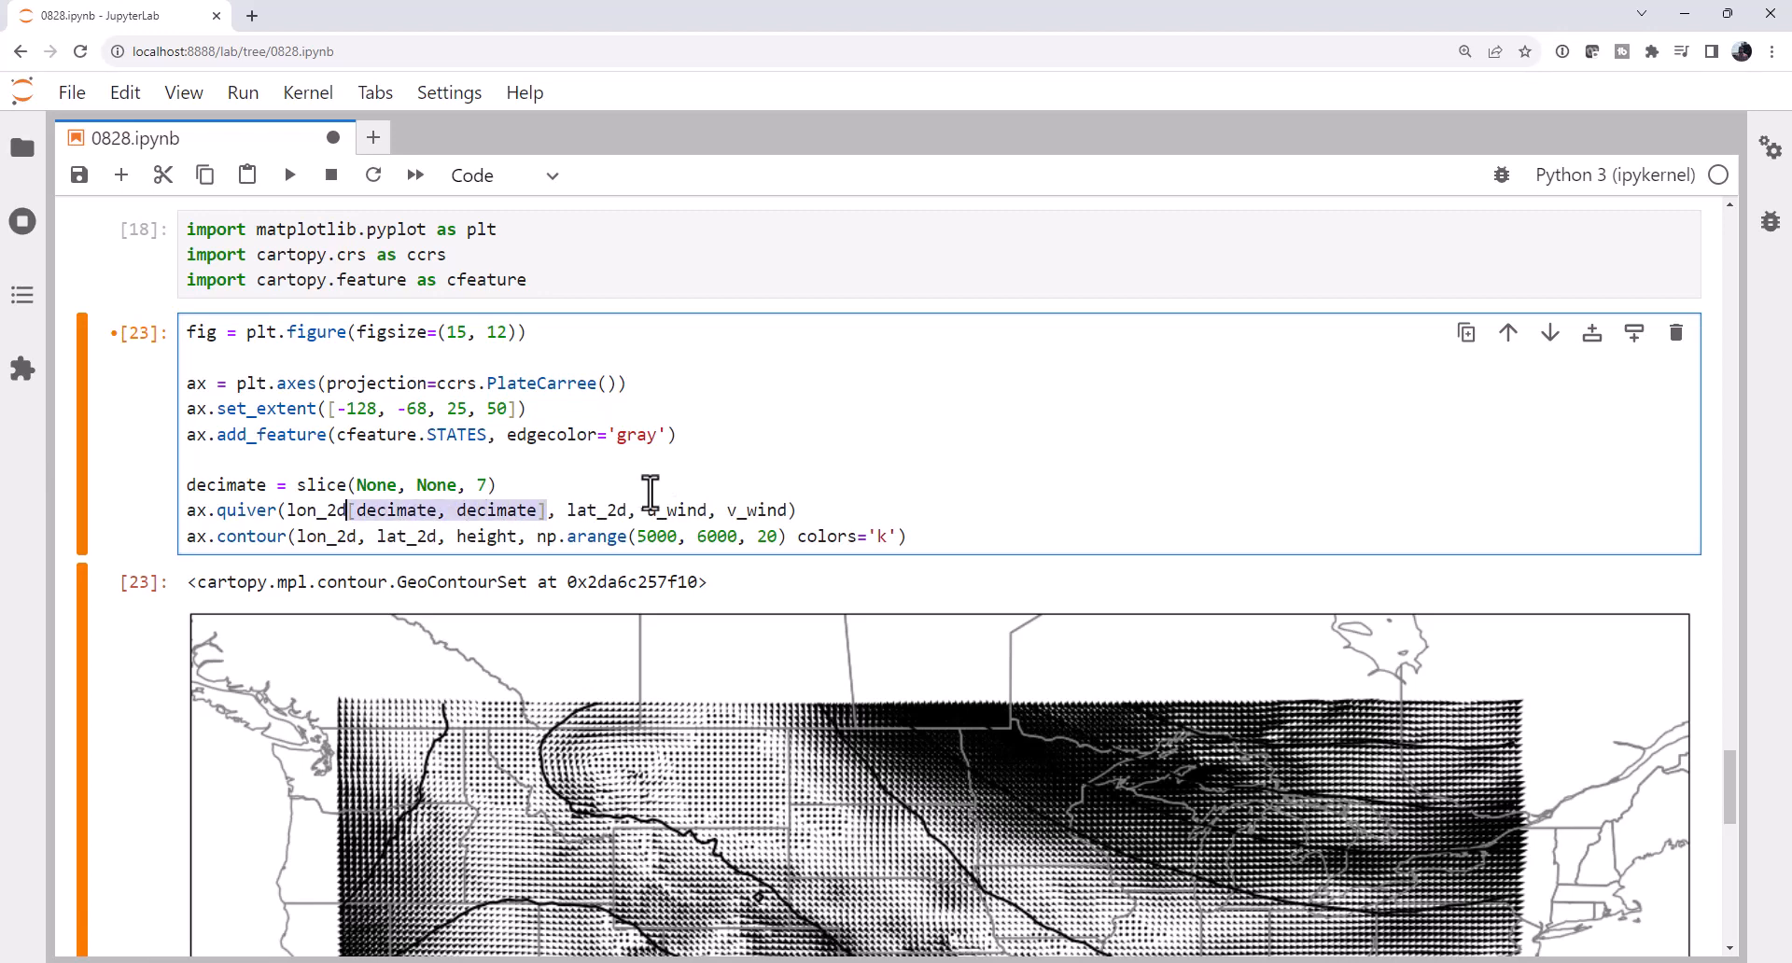
type("[decimate, decimate]")
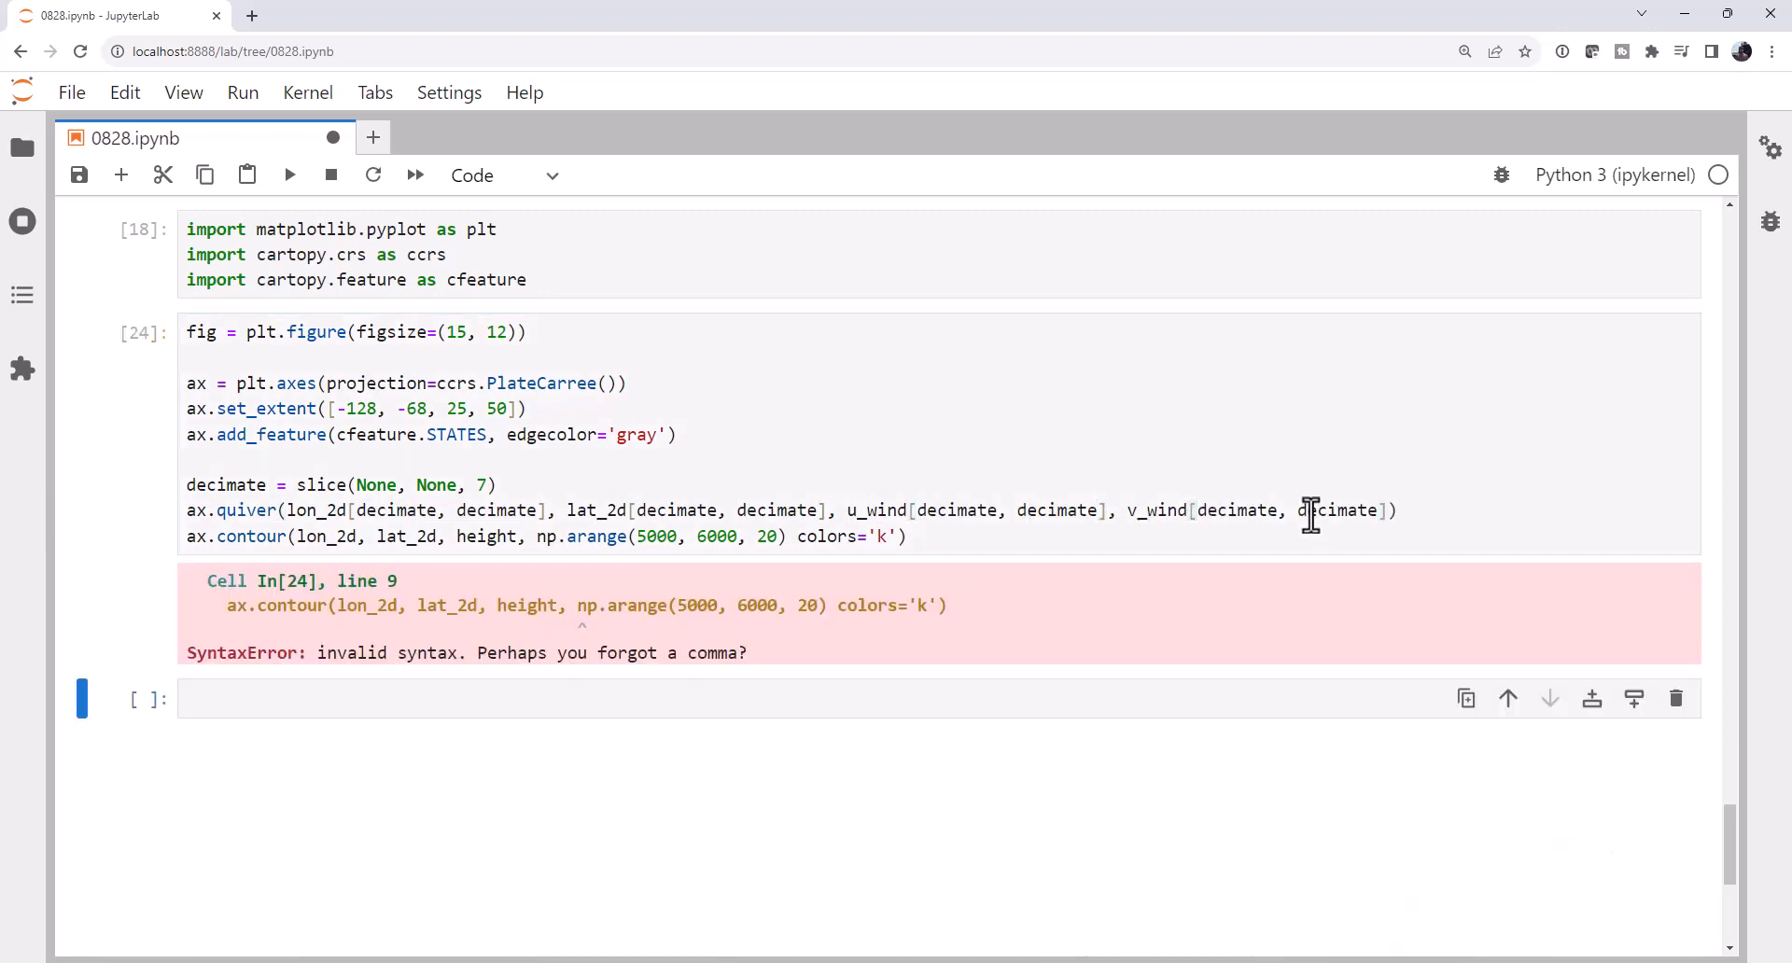
mouse_move(1246, 516)
type(",")
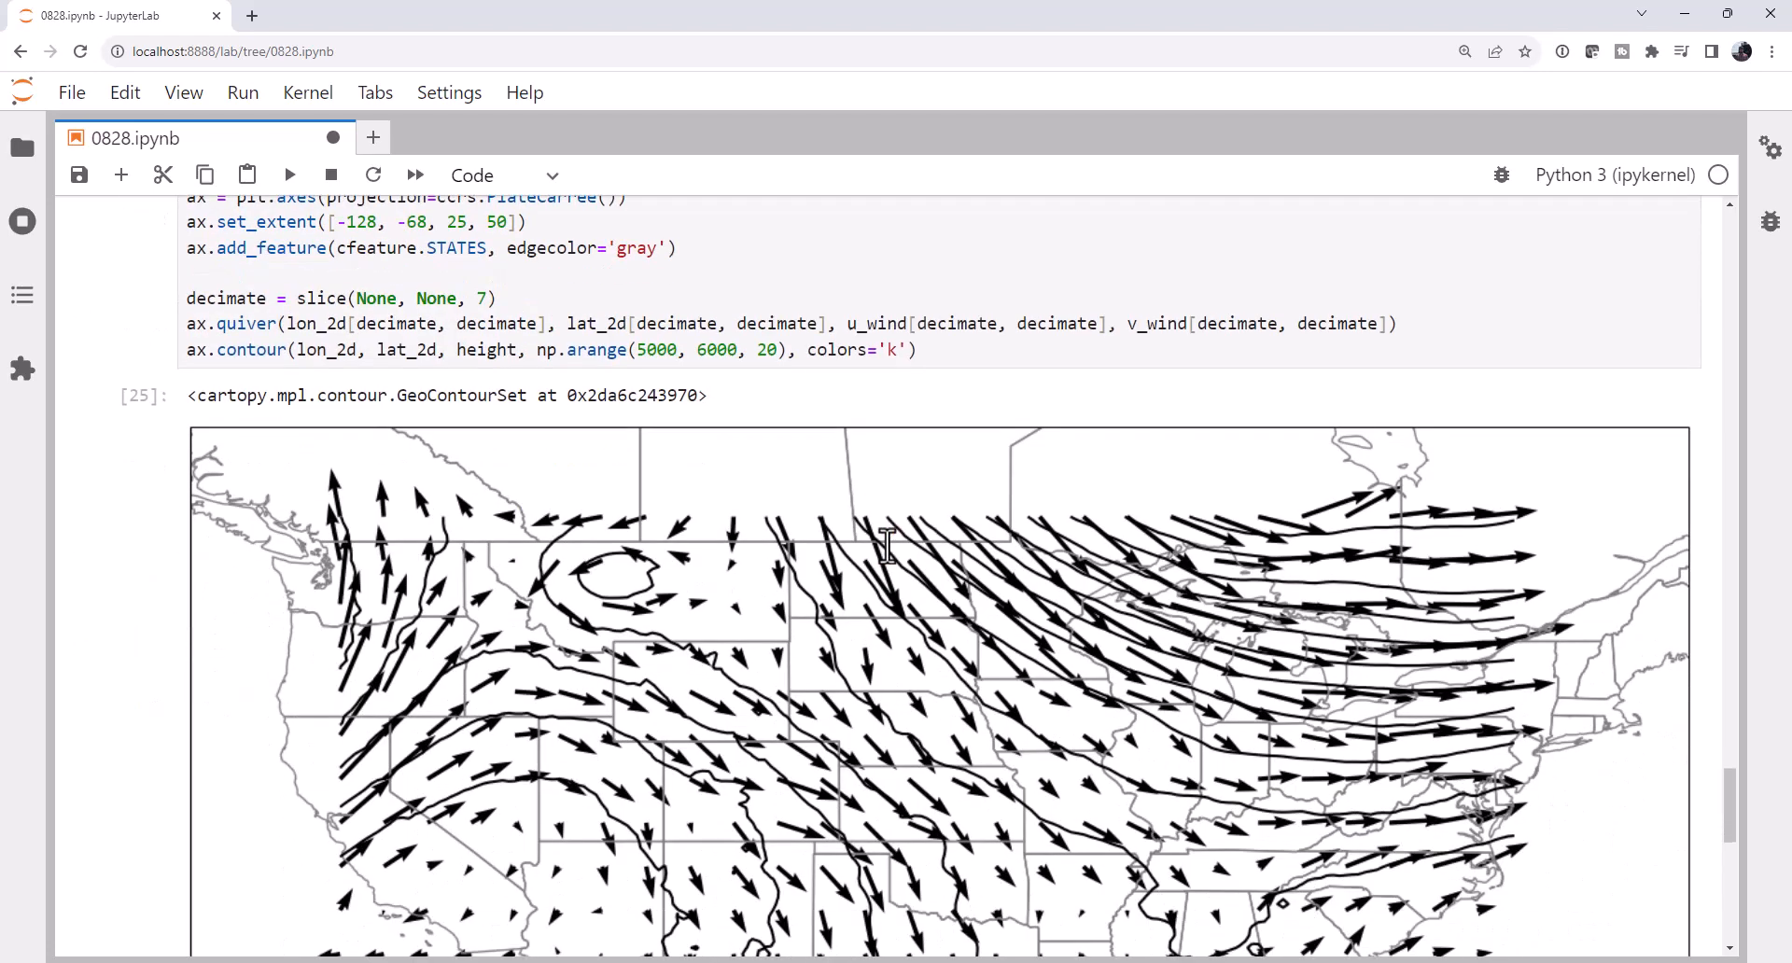
scroll("down", 3)
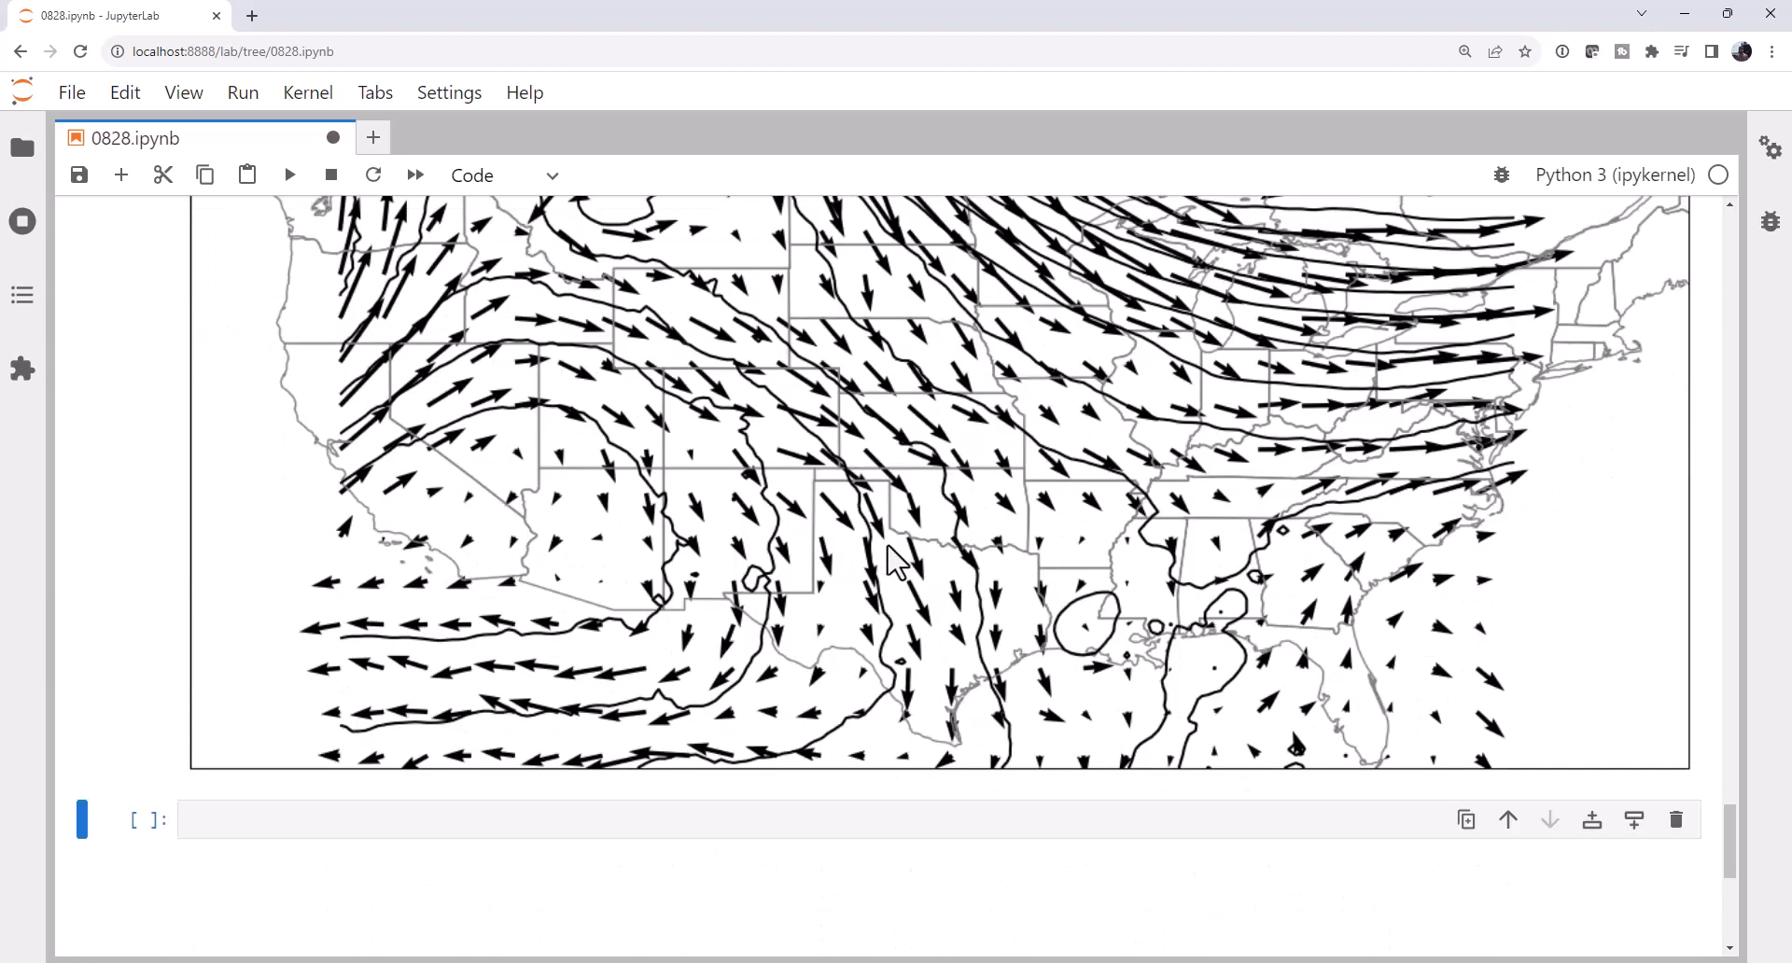
mouse_move(1166, 363)
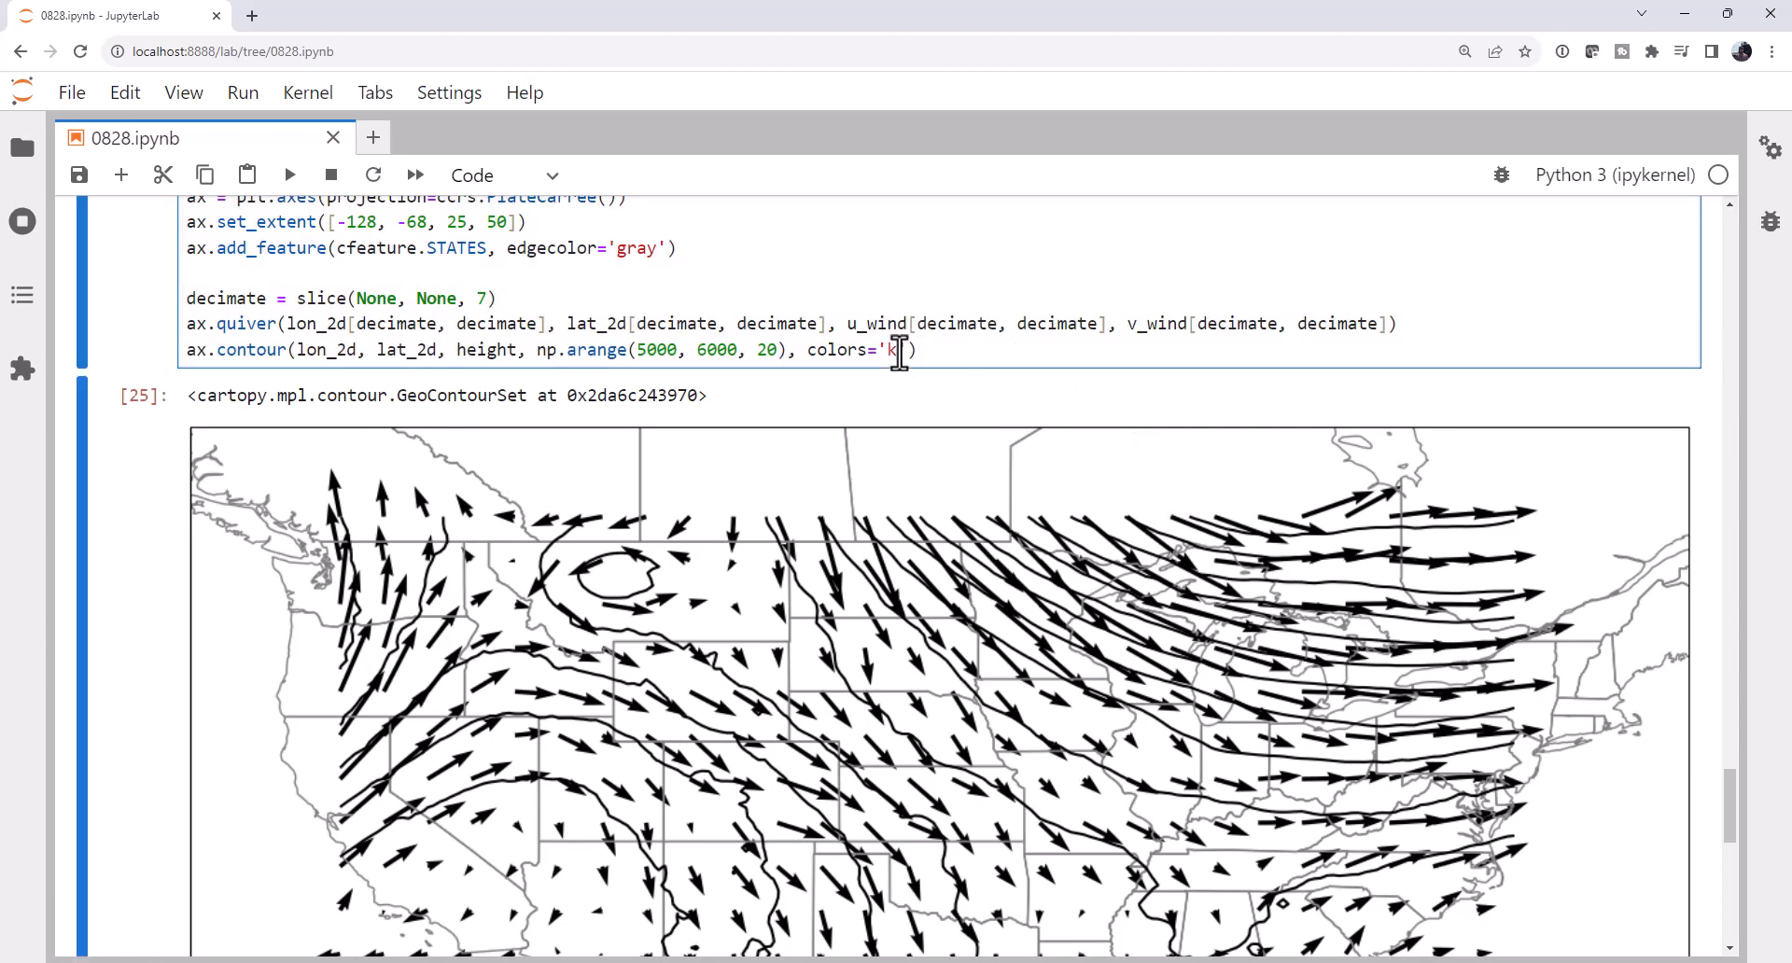
Replace the black colour code on the height contours with tab:red and rerun the map.
key("Backspace")
type("tab:red")
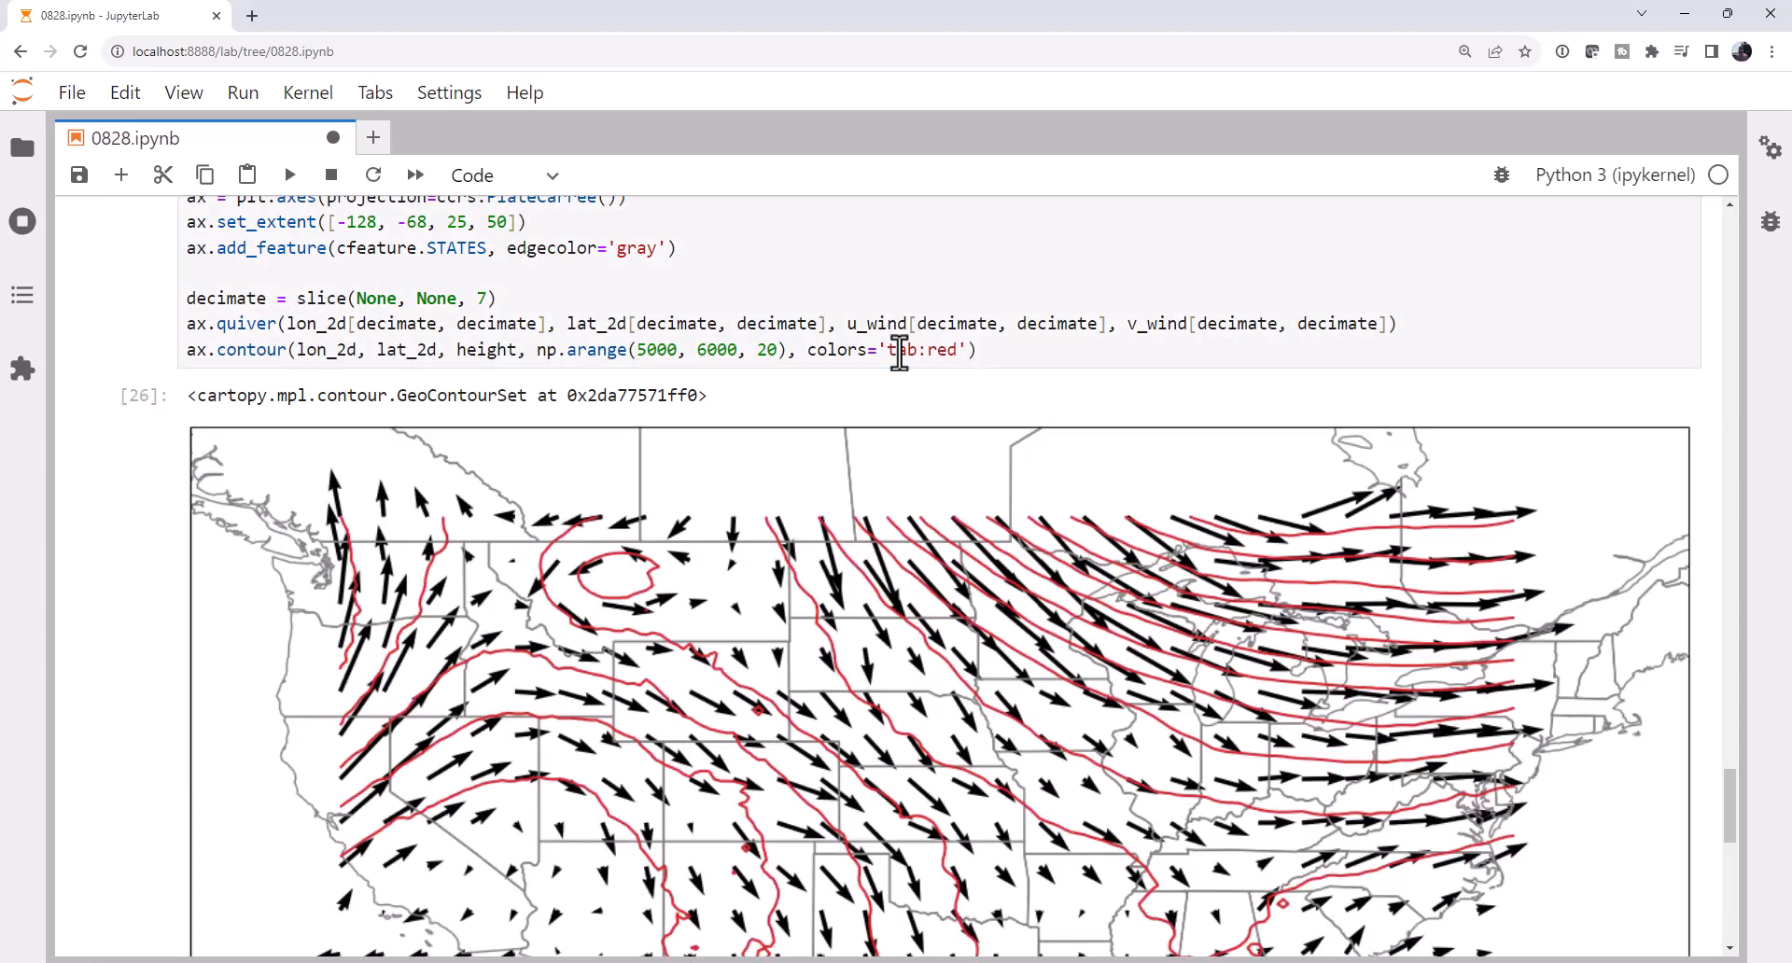
scroll("down", 3)
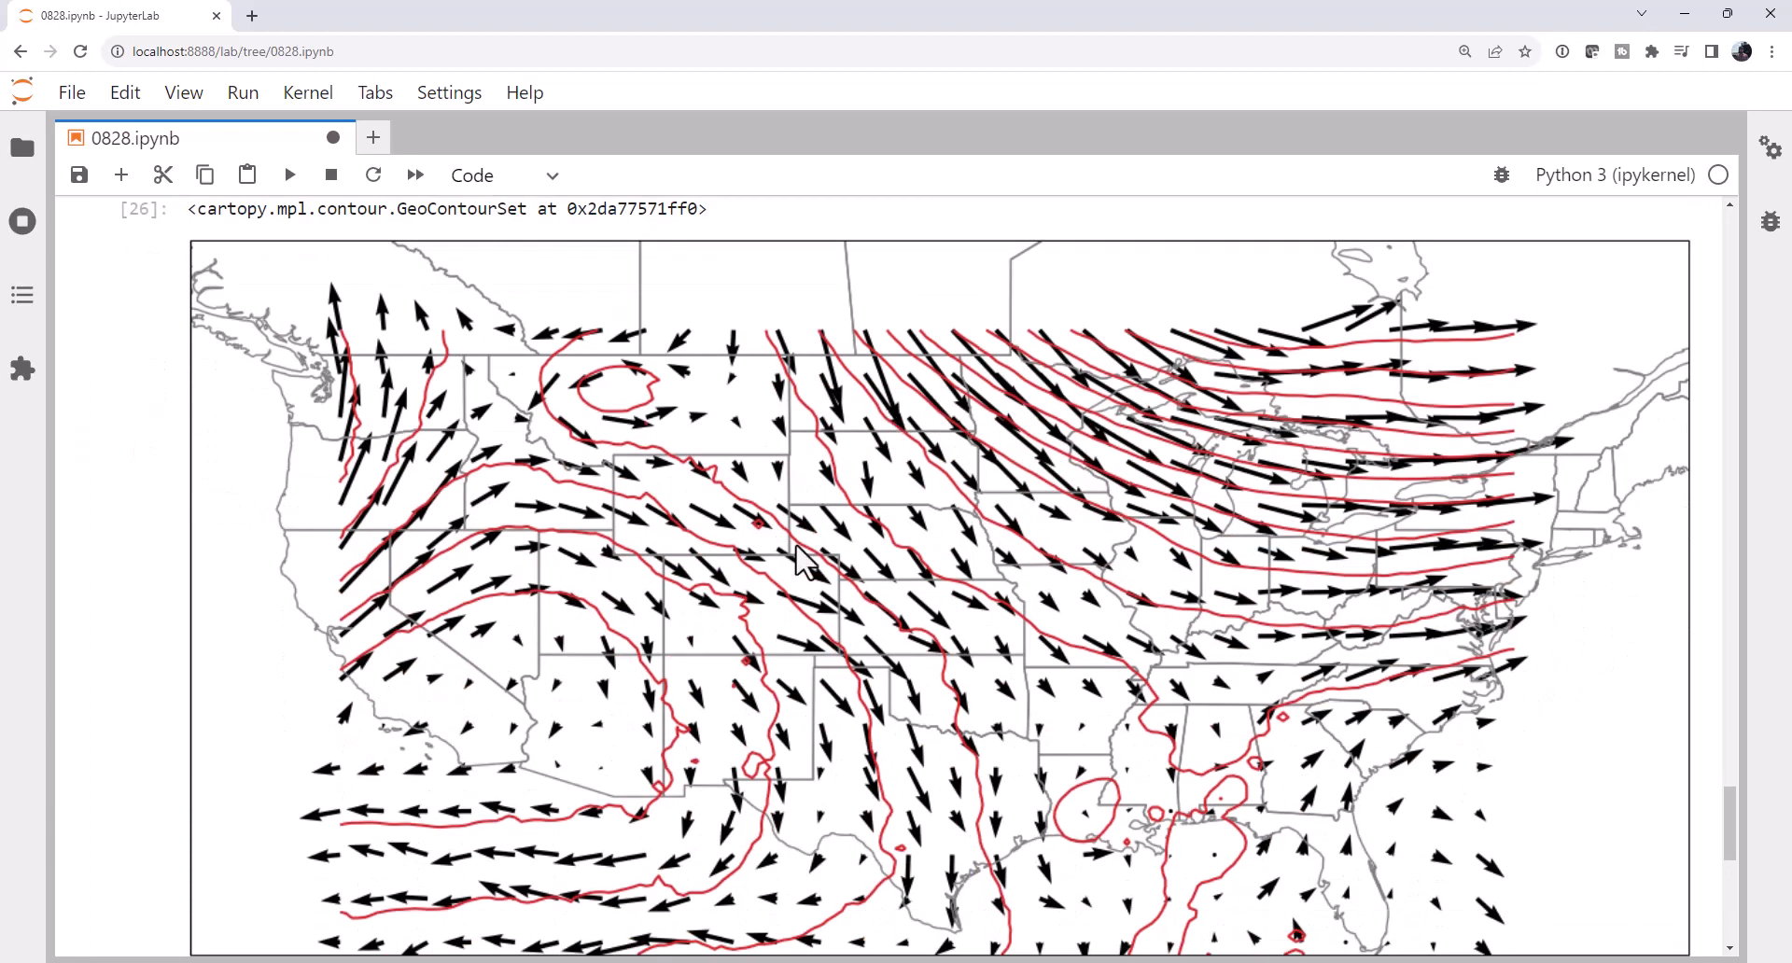
mouse_move(737, 626)
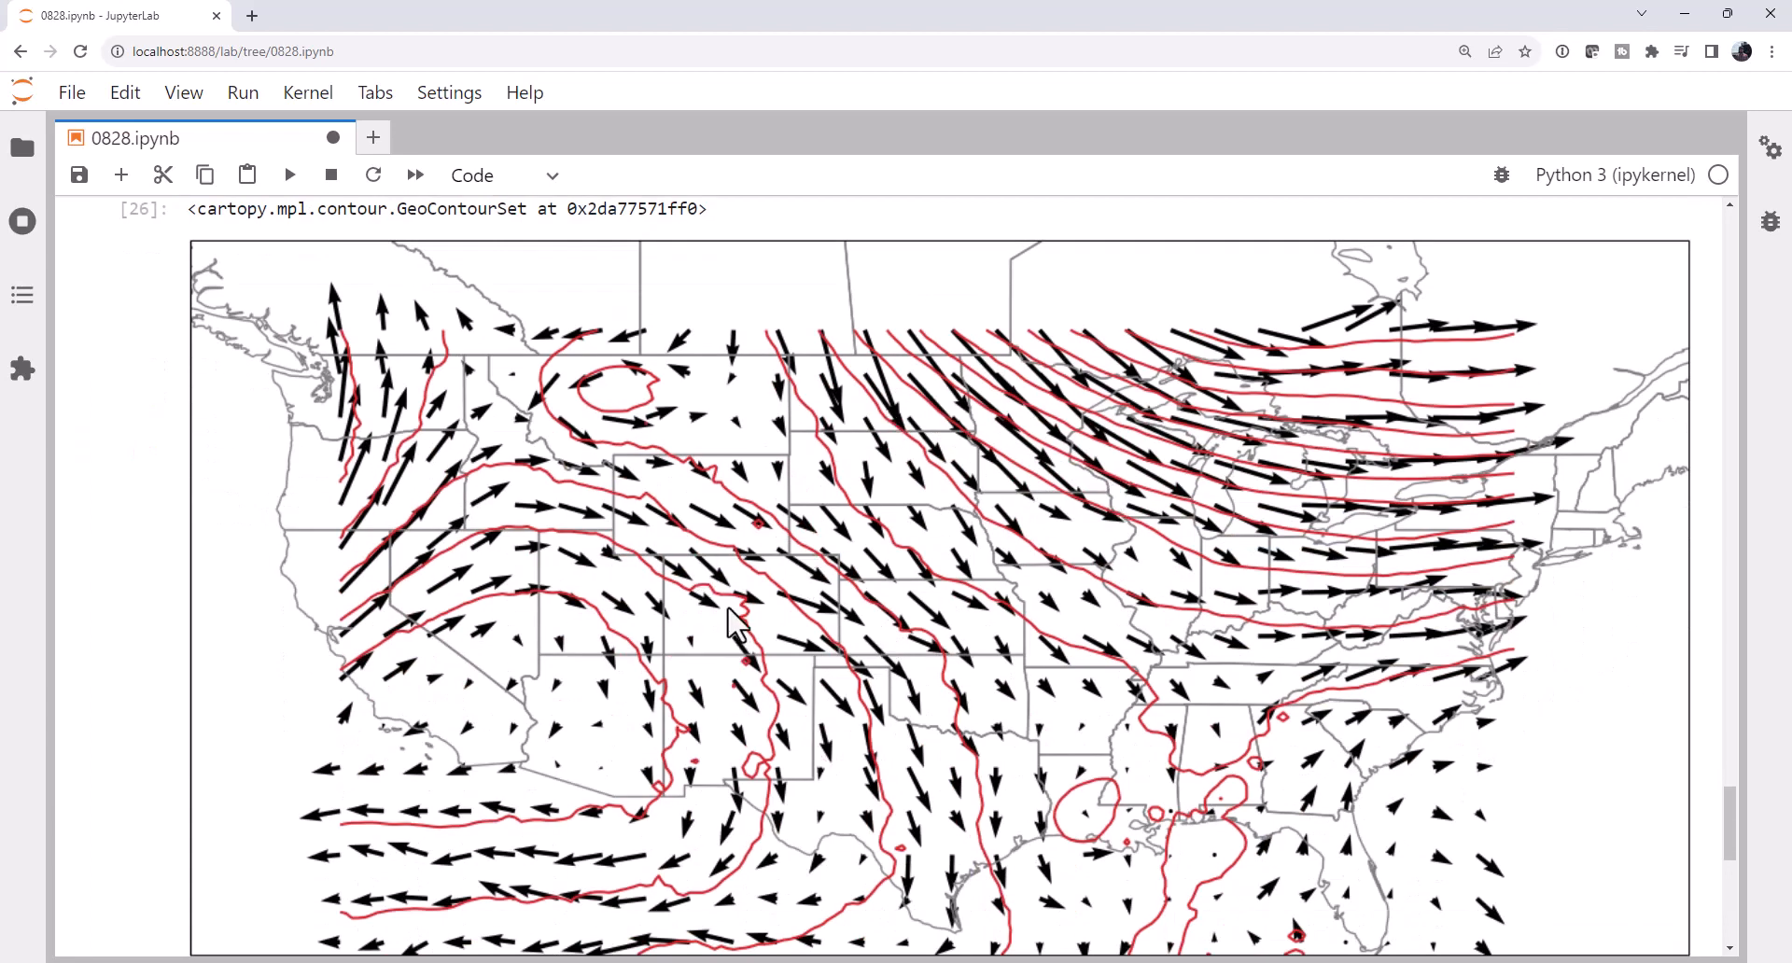
mouse_move(1267, 592)
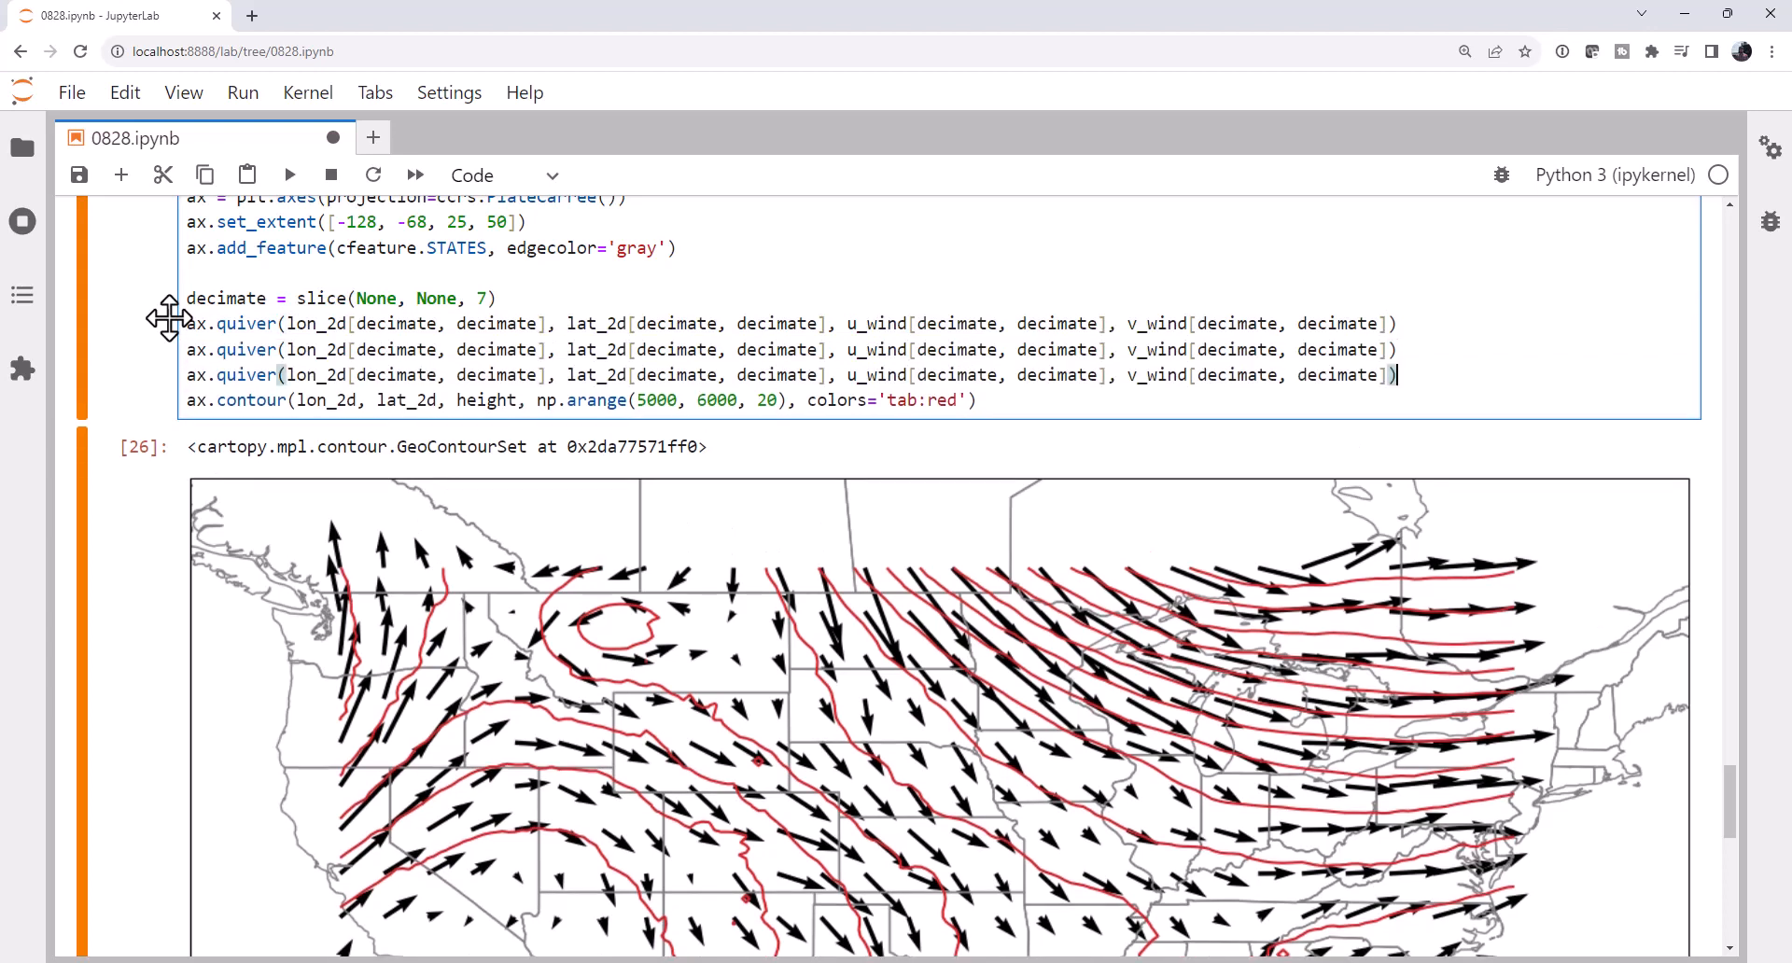
mouse_move(902, 350)
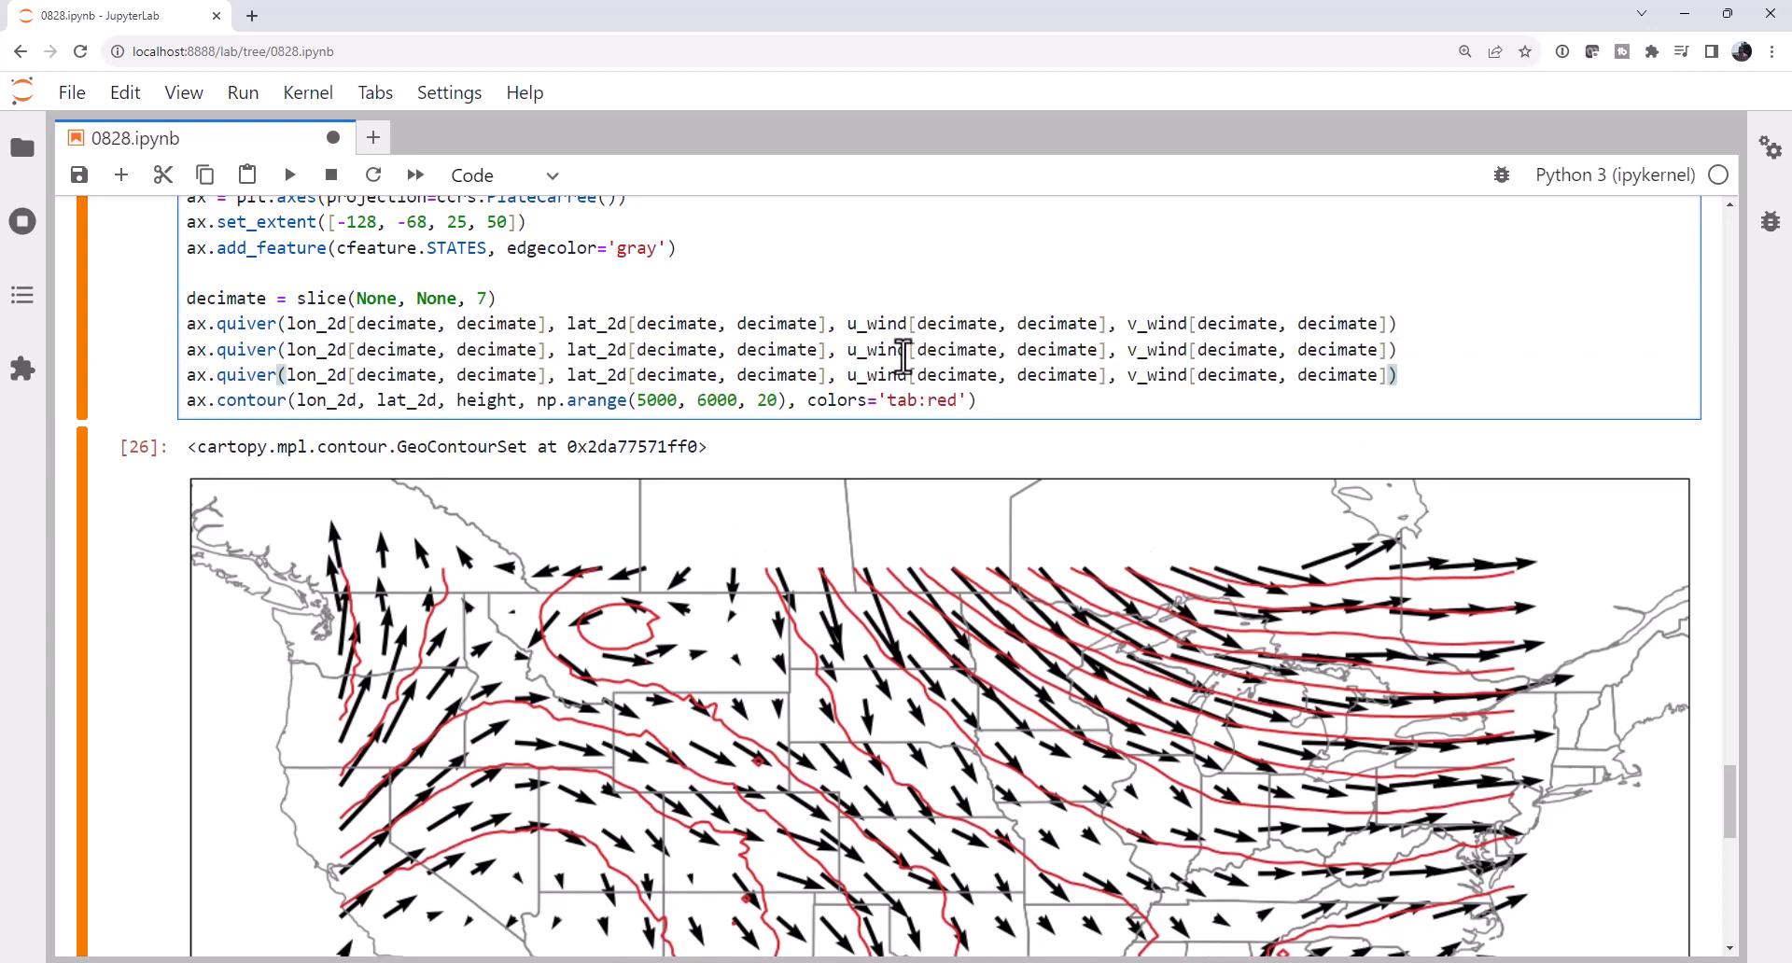
Swap u_wind/v_wind for geostrophic and ageostrophic components in the two duplicated quiver lines.
double_click(876, 350)
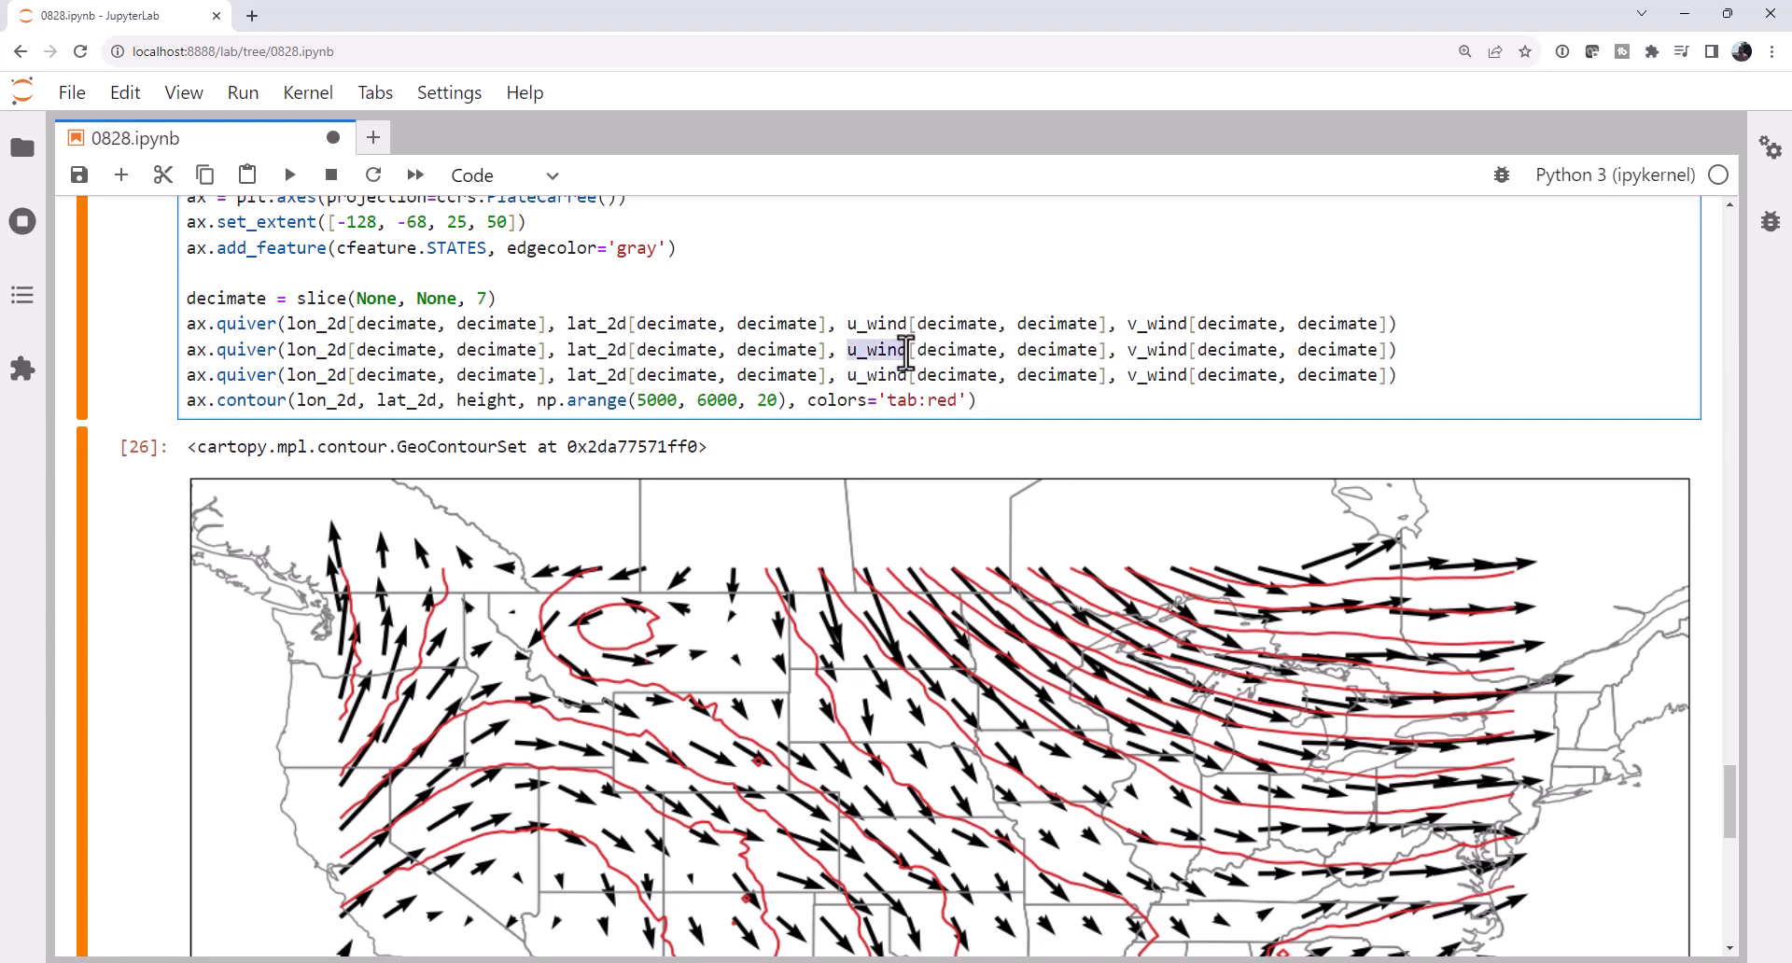
type("geostrophic_")
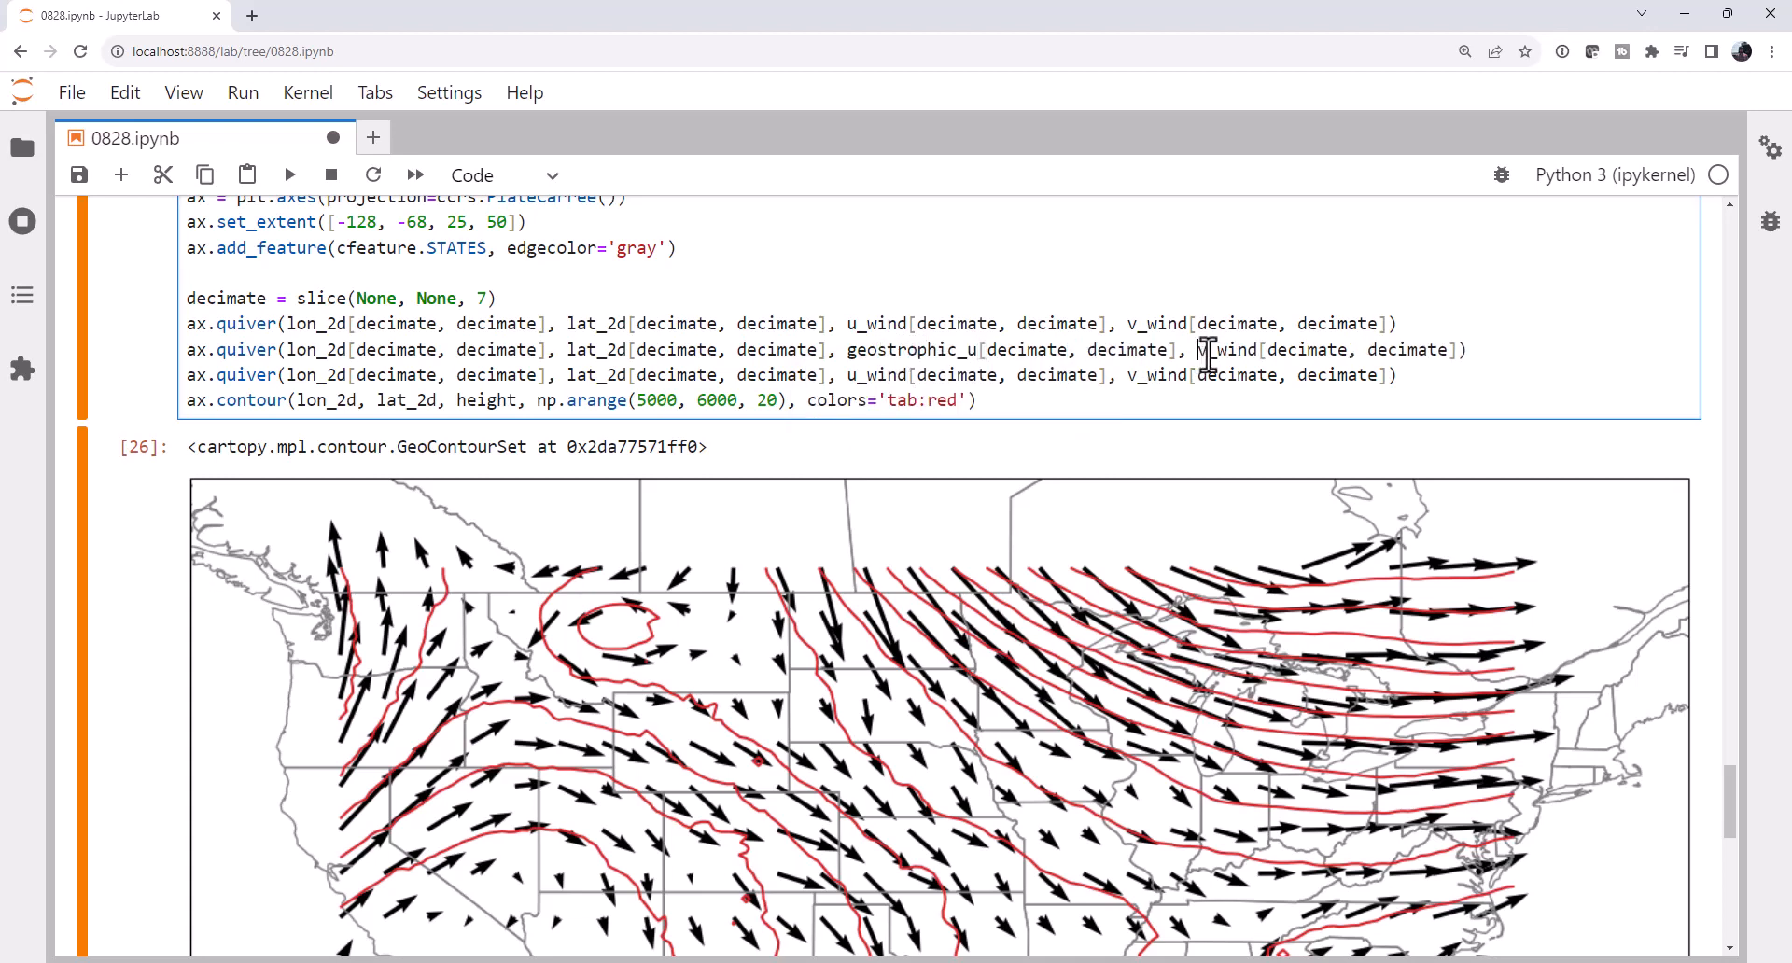
type("geo")
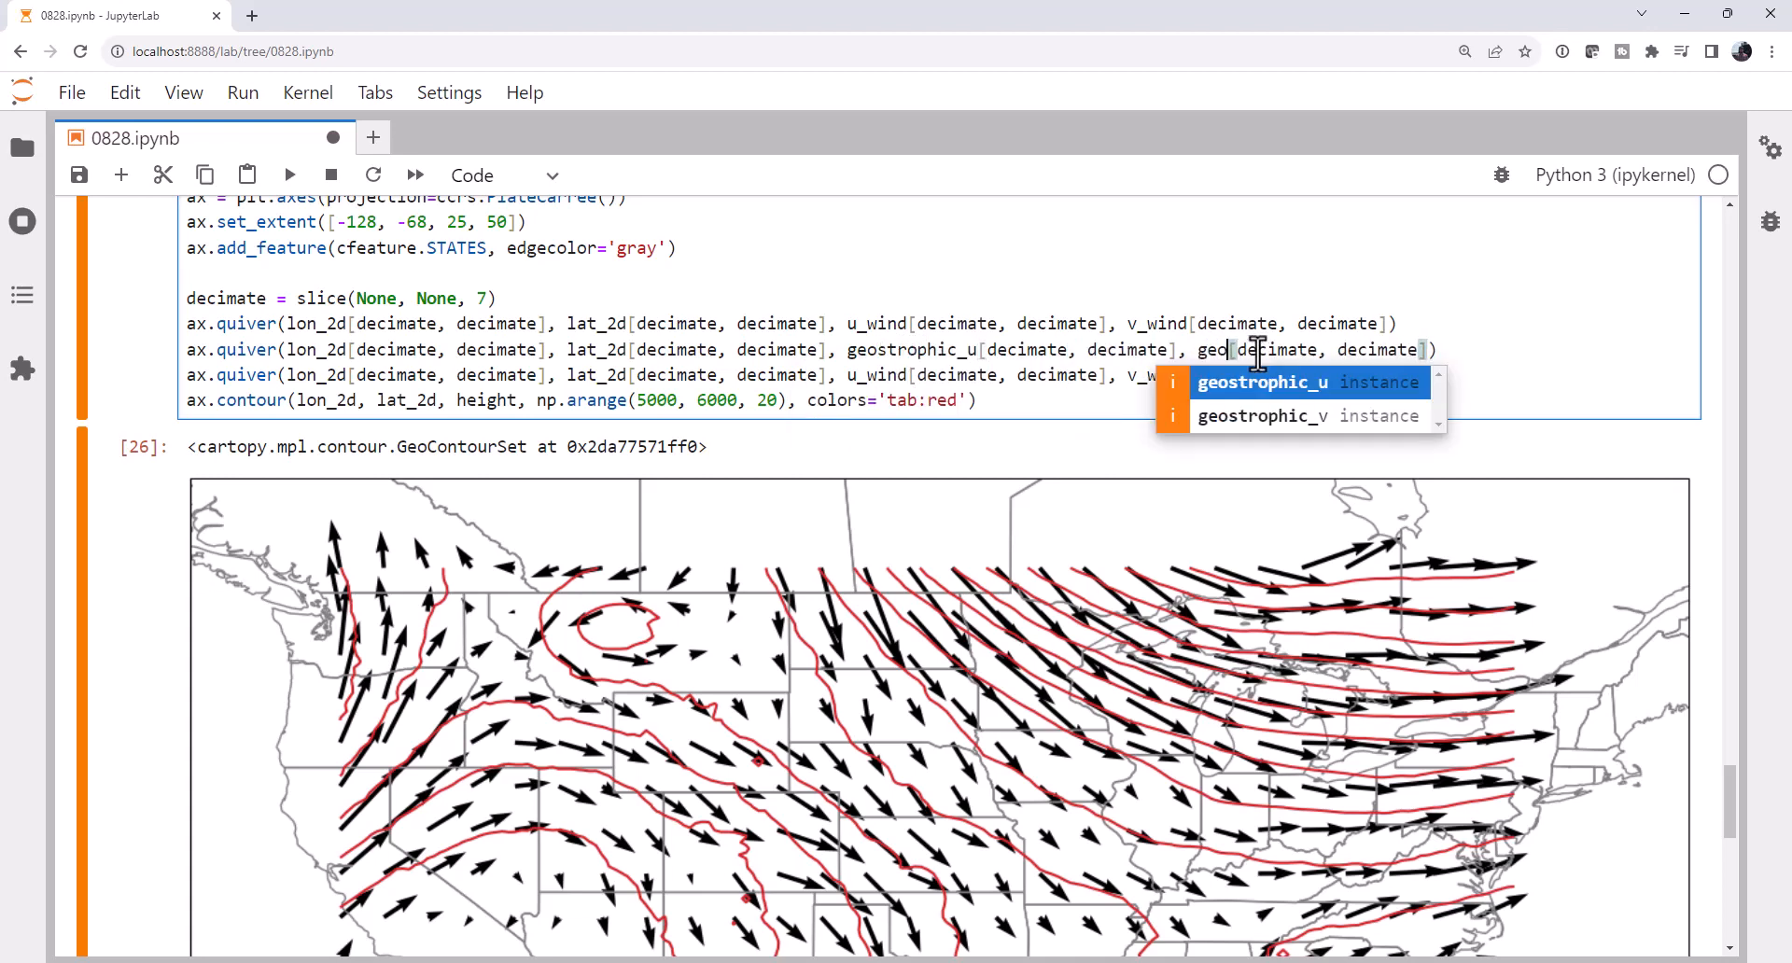
left_click(1260, 417)
type("ag")
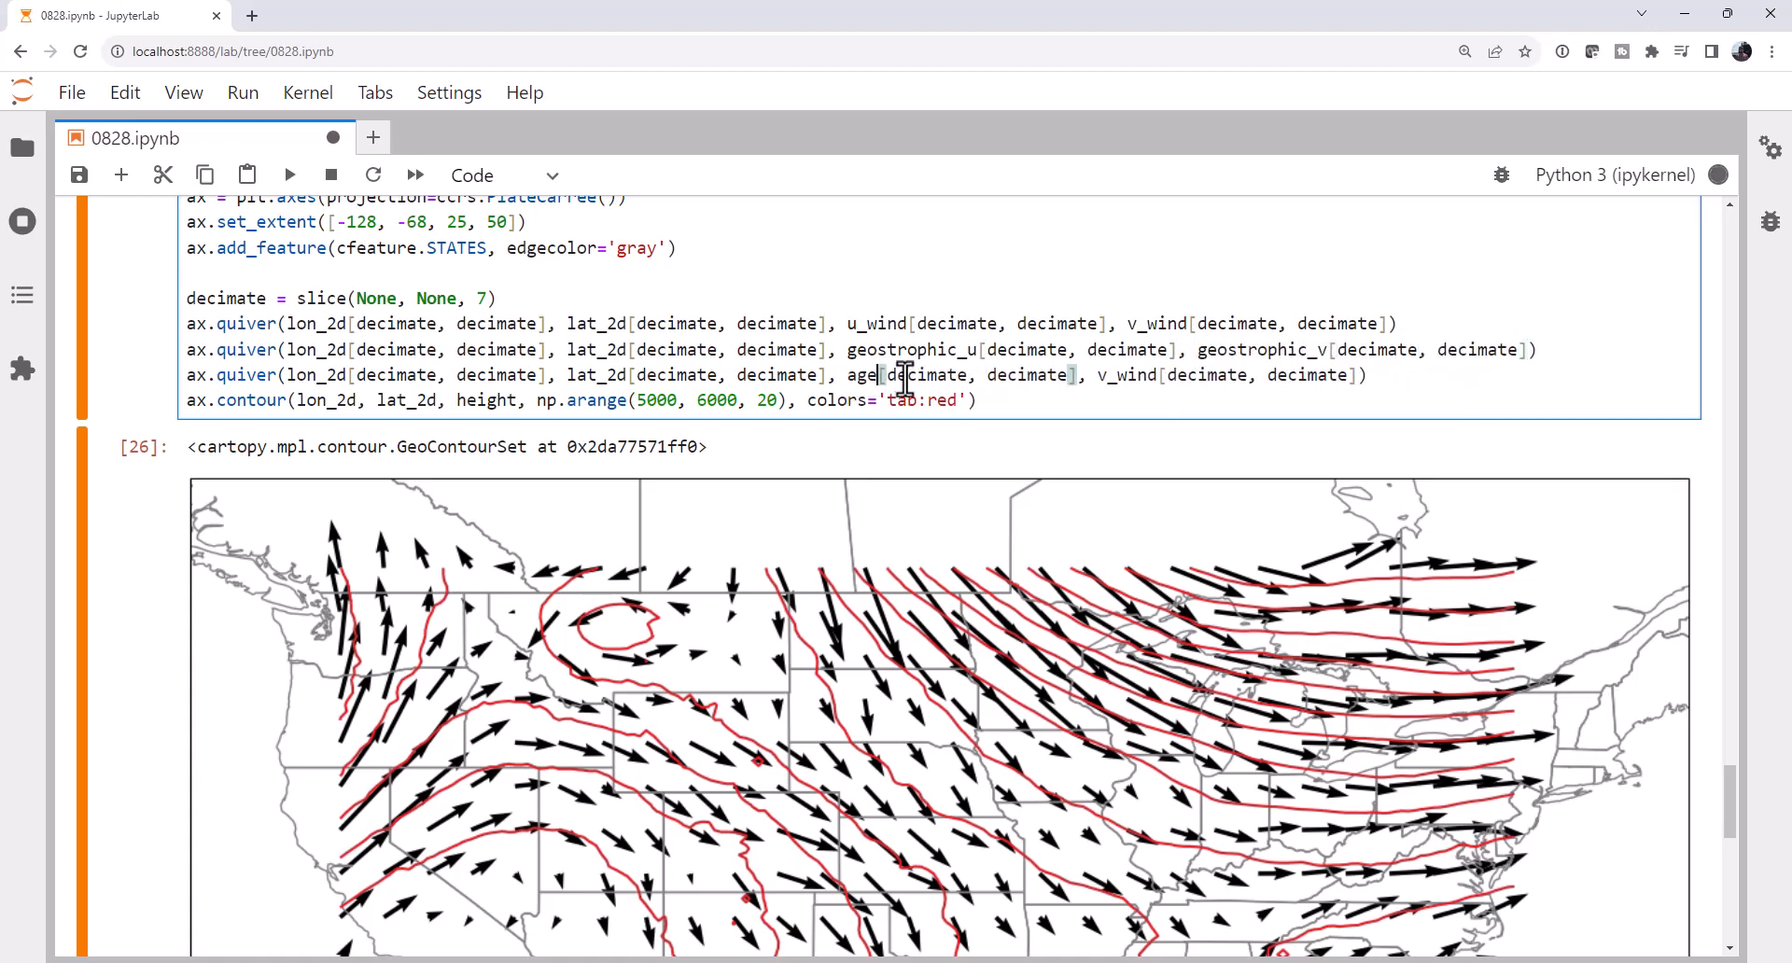
type("eostrophic_u")
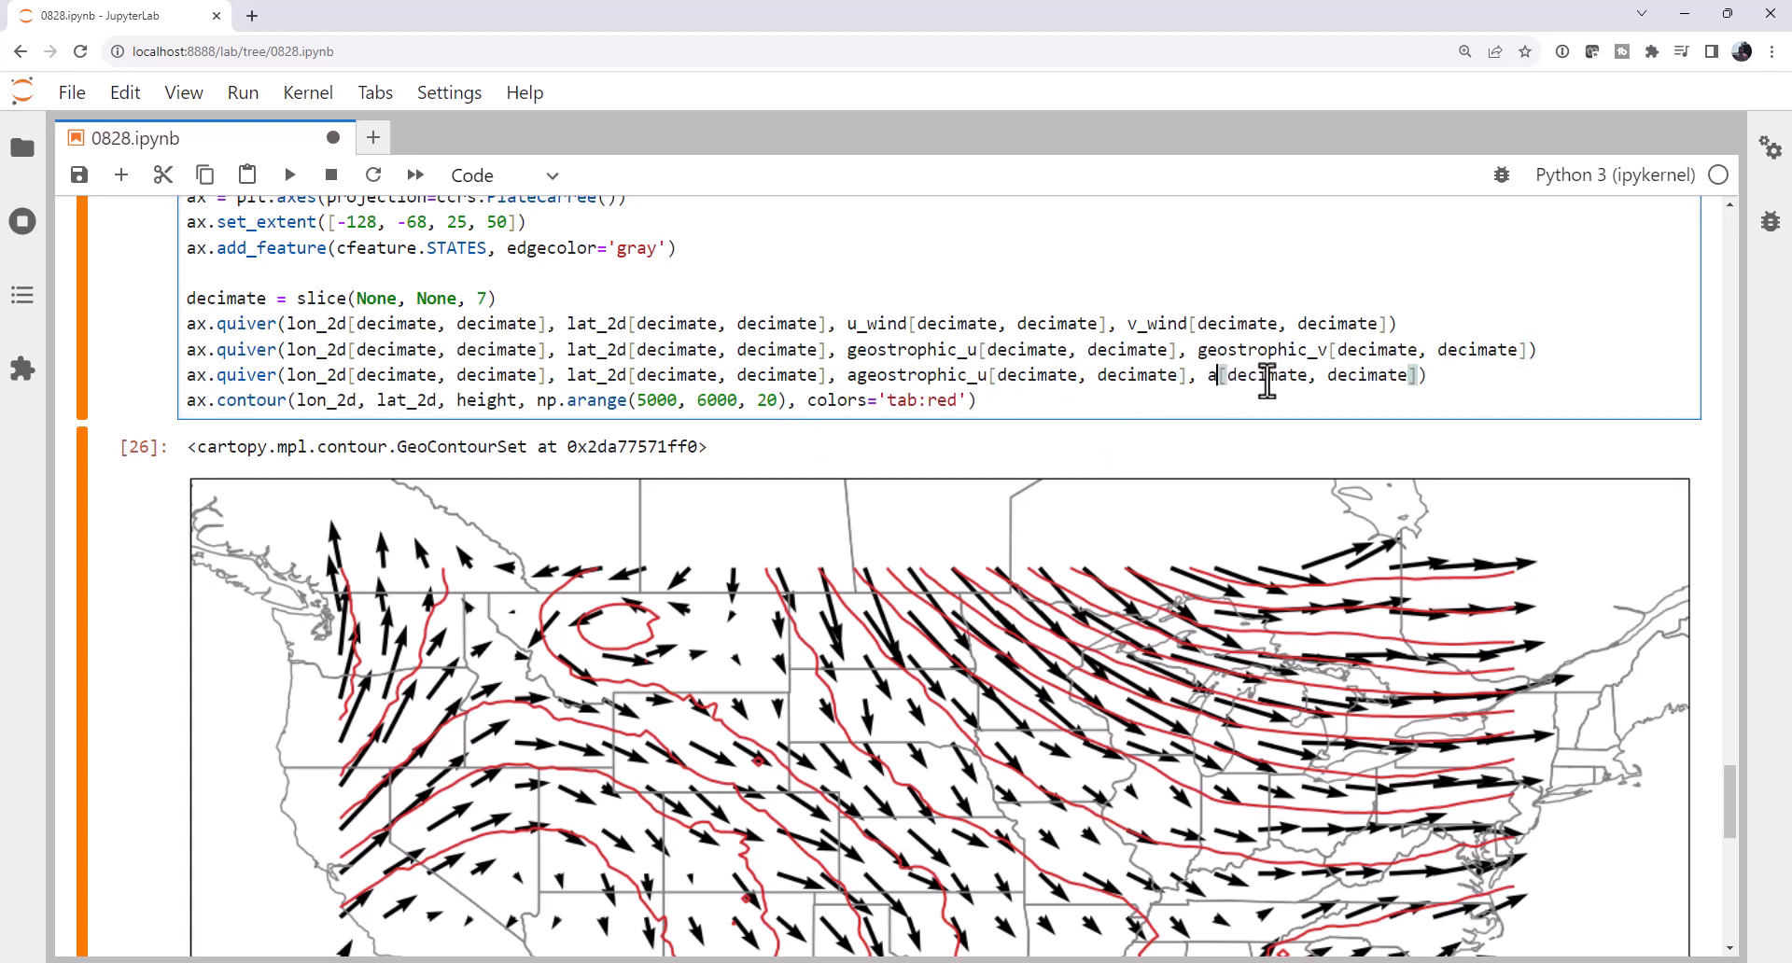
type("geostrophic_v")
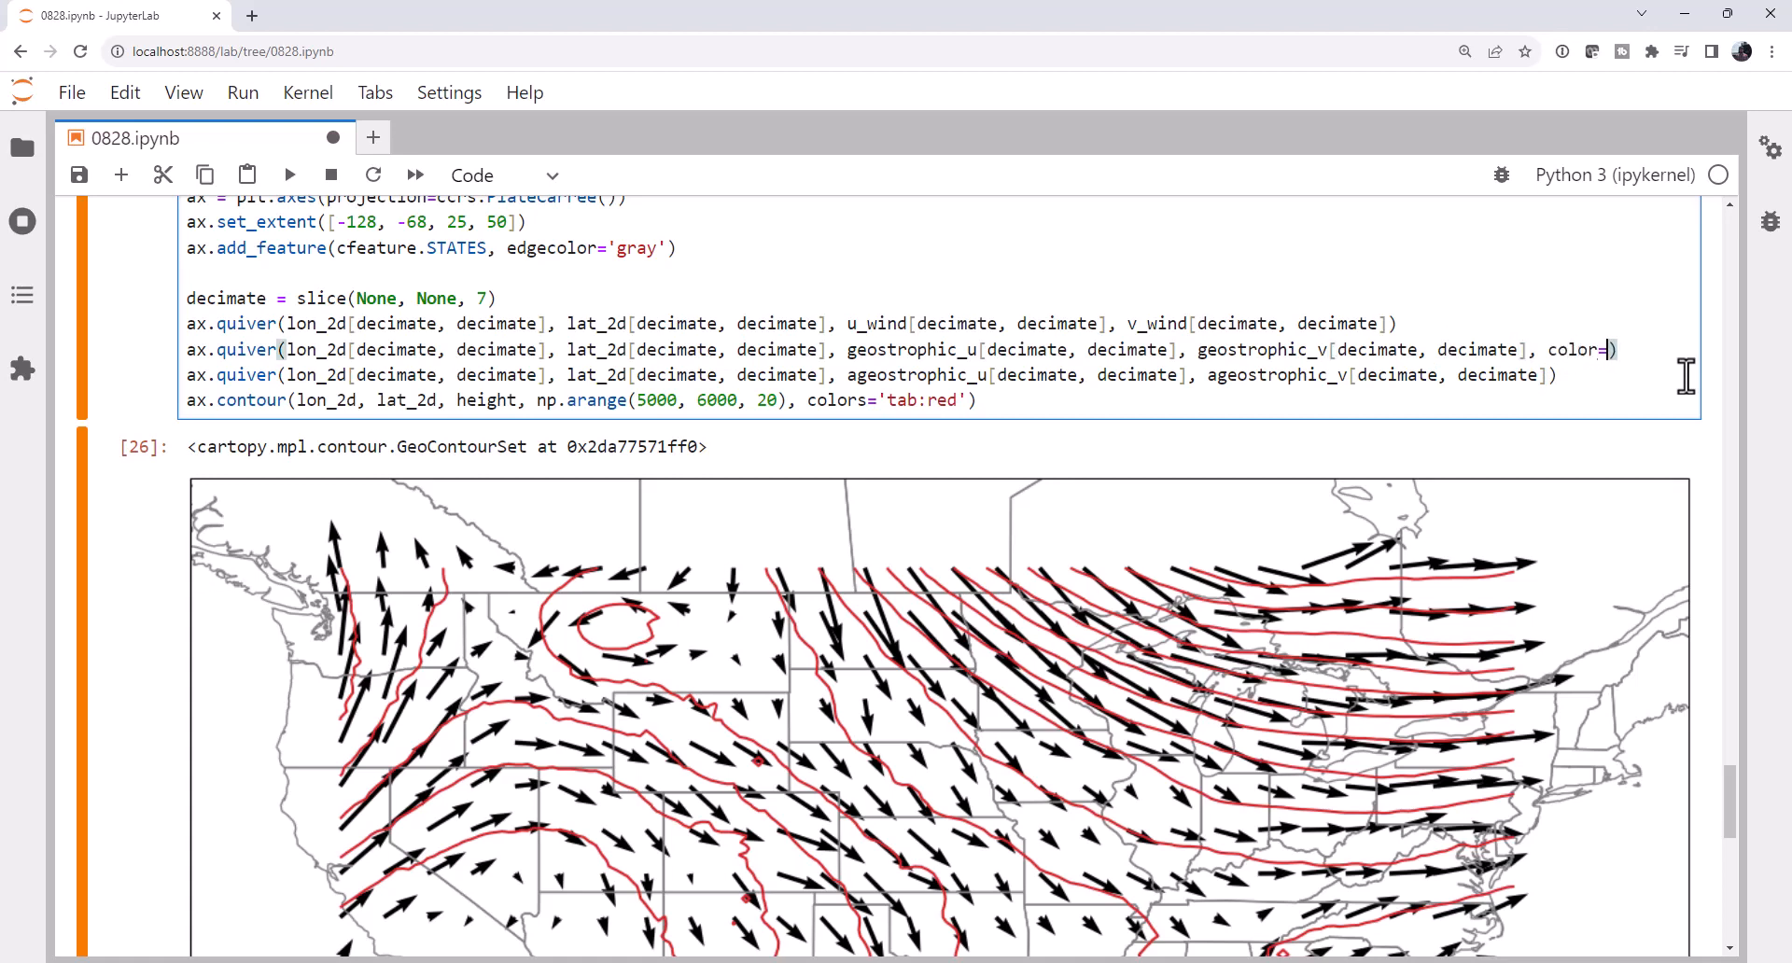
Colour geostrophic arrows 'm' and ageostrophic arrows tab:green, then rerun and view all three vector sets.
type("'")
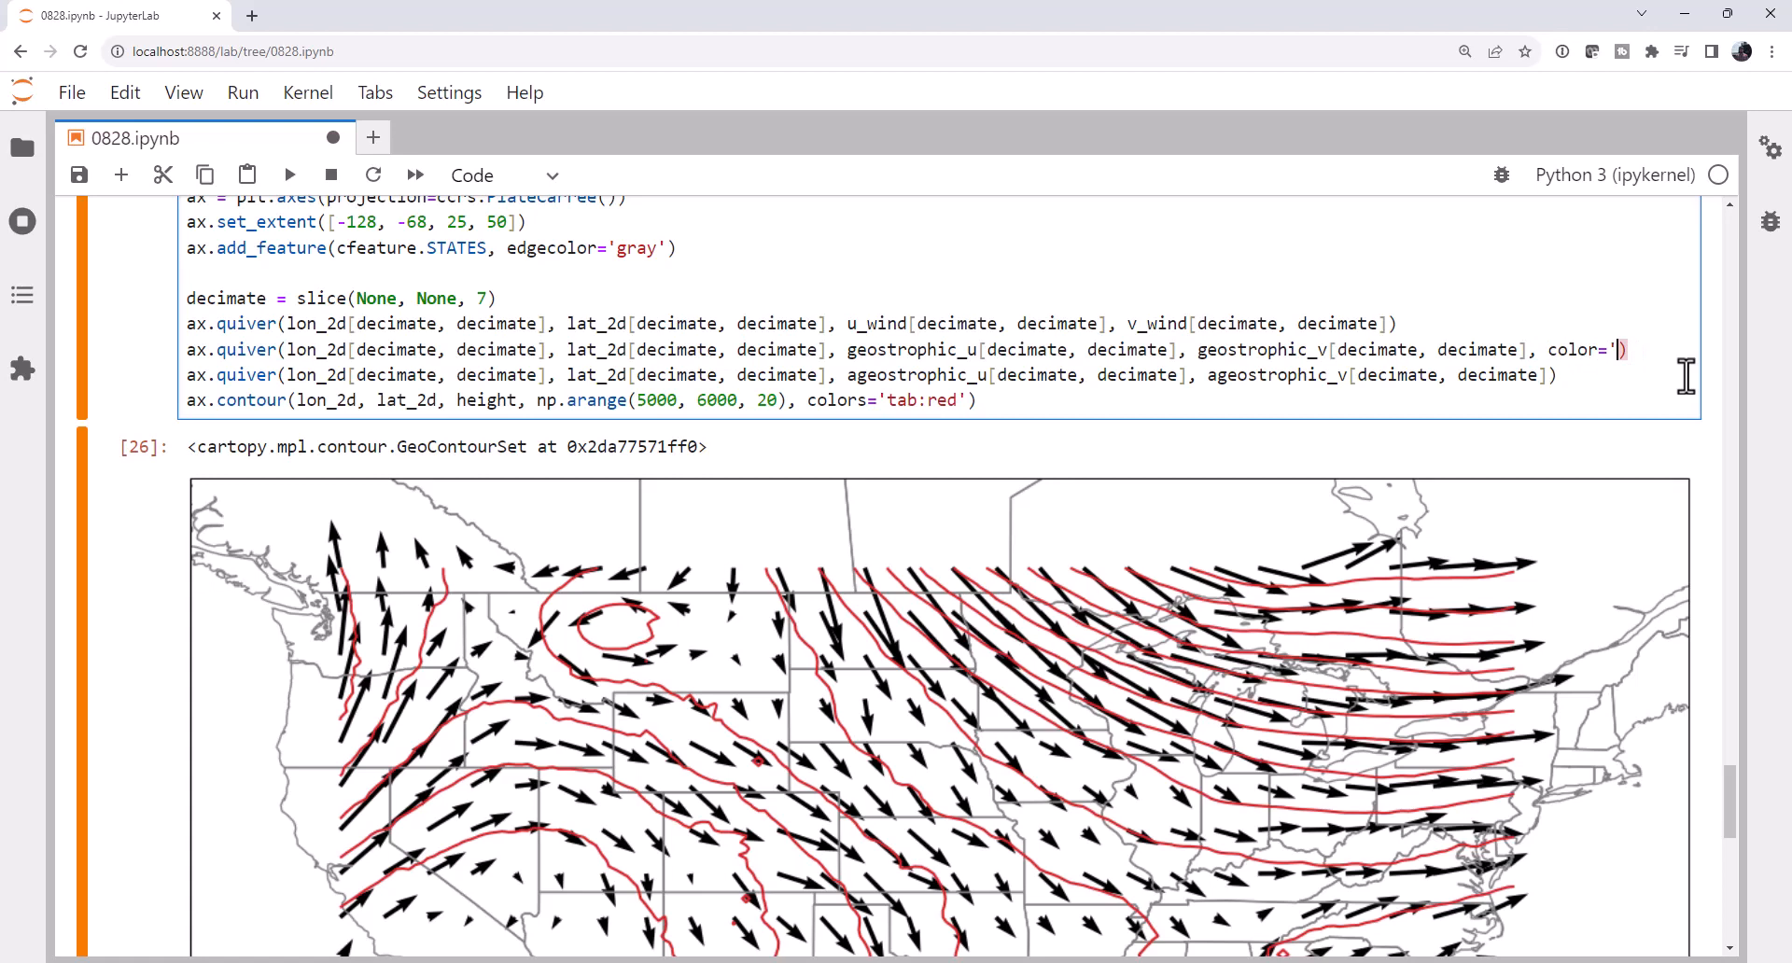
type("m")
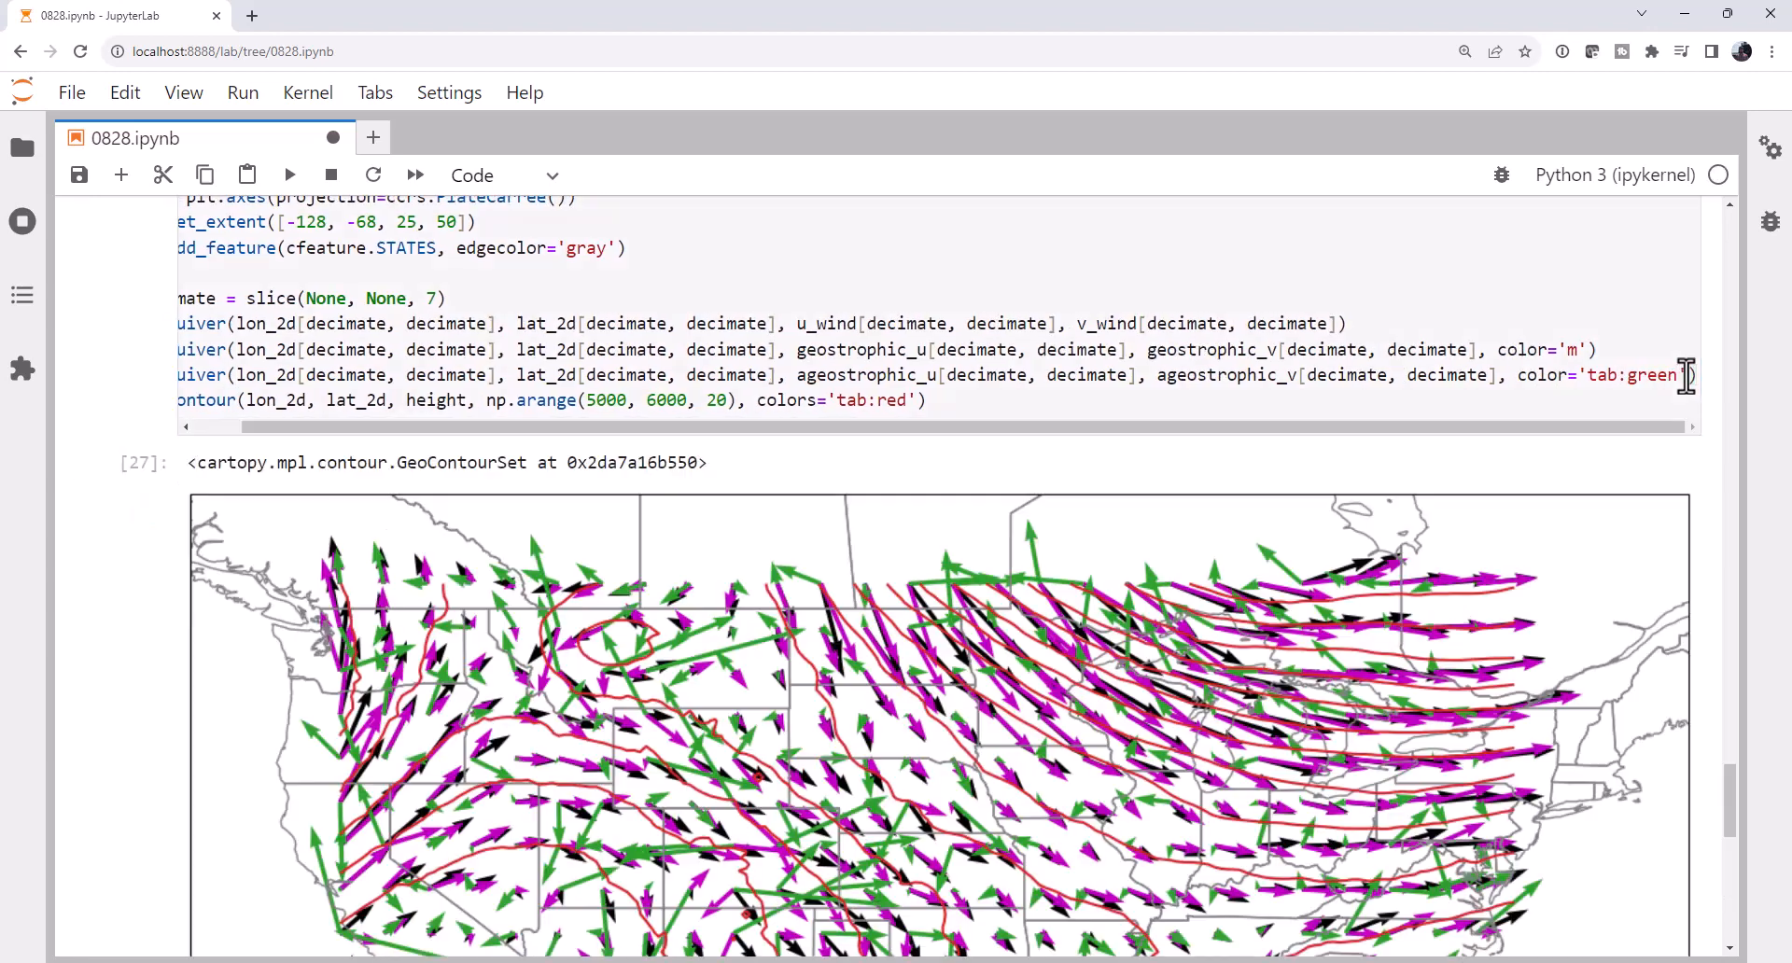
scroll("down", 3)
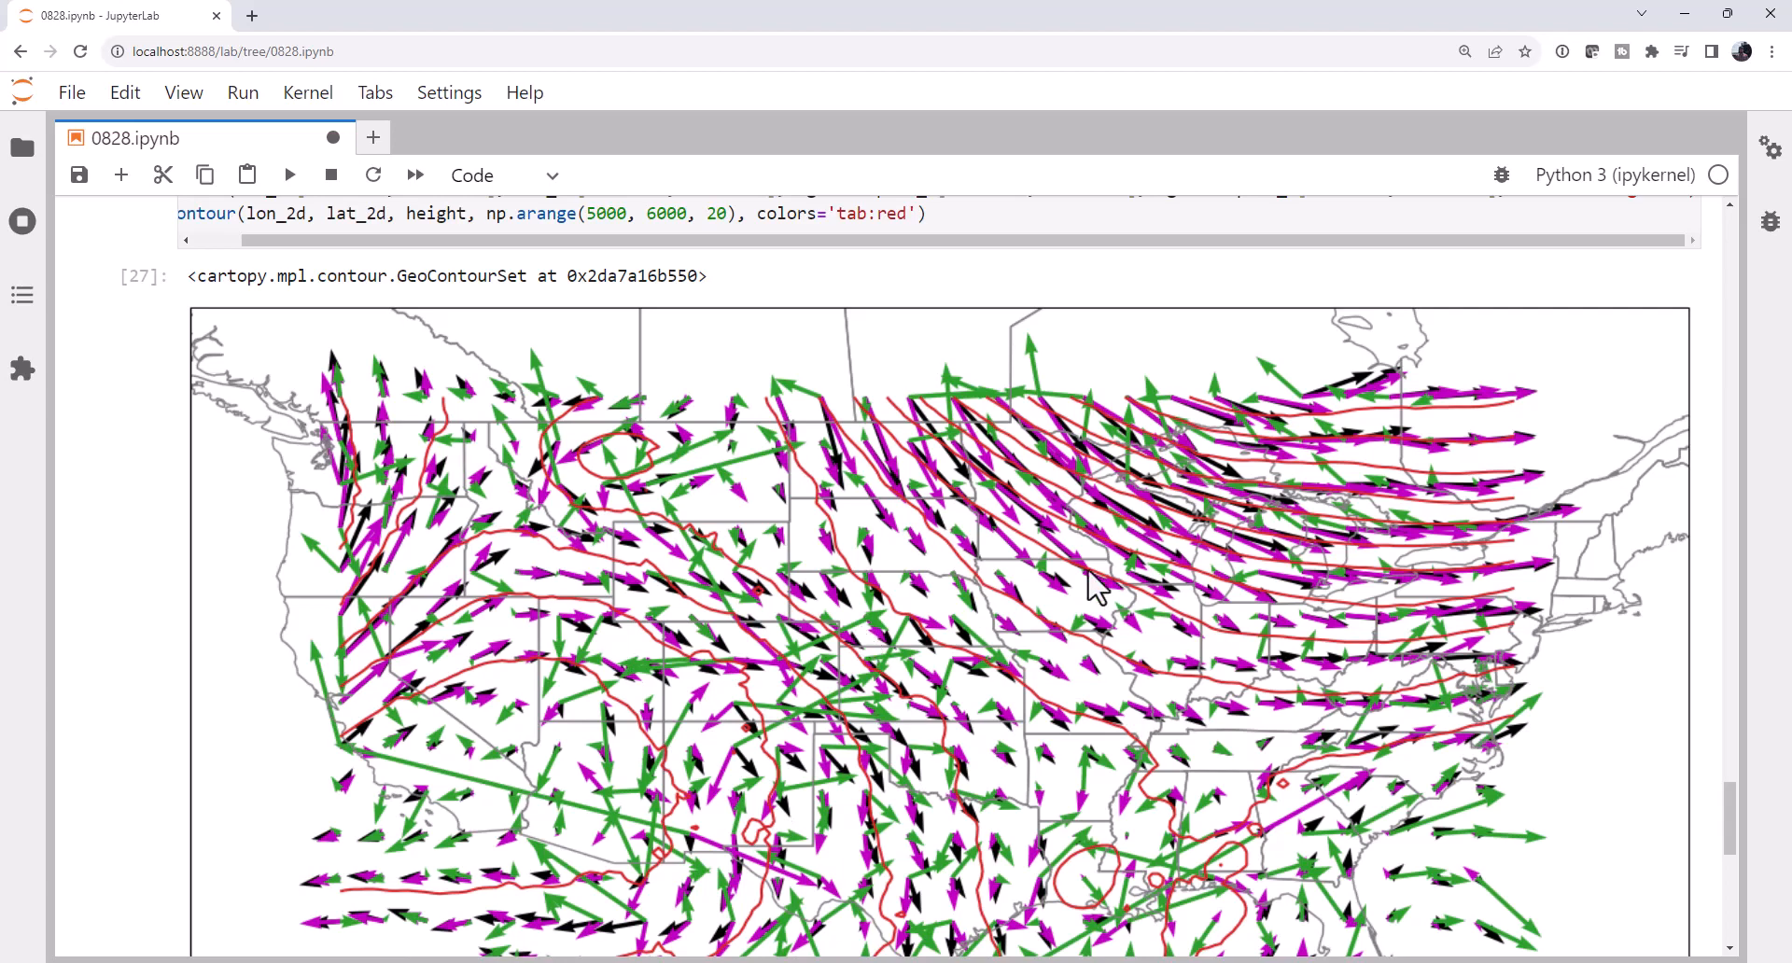
mouse_move(1182, 605)
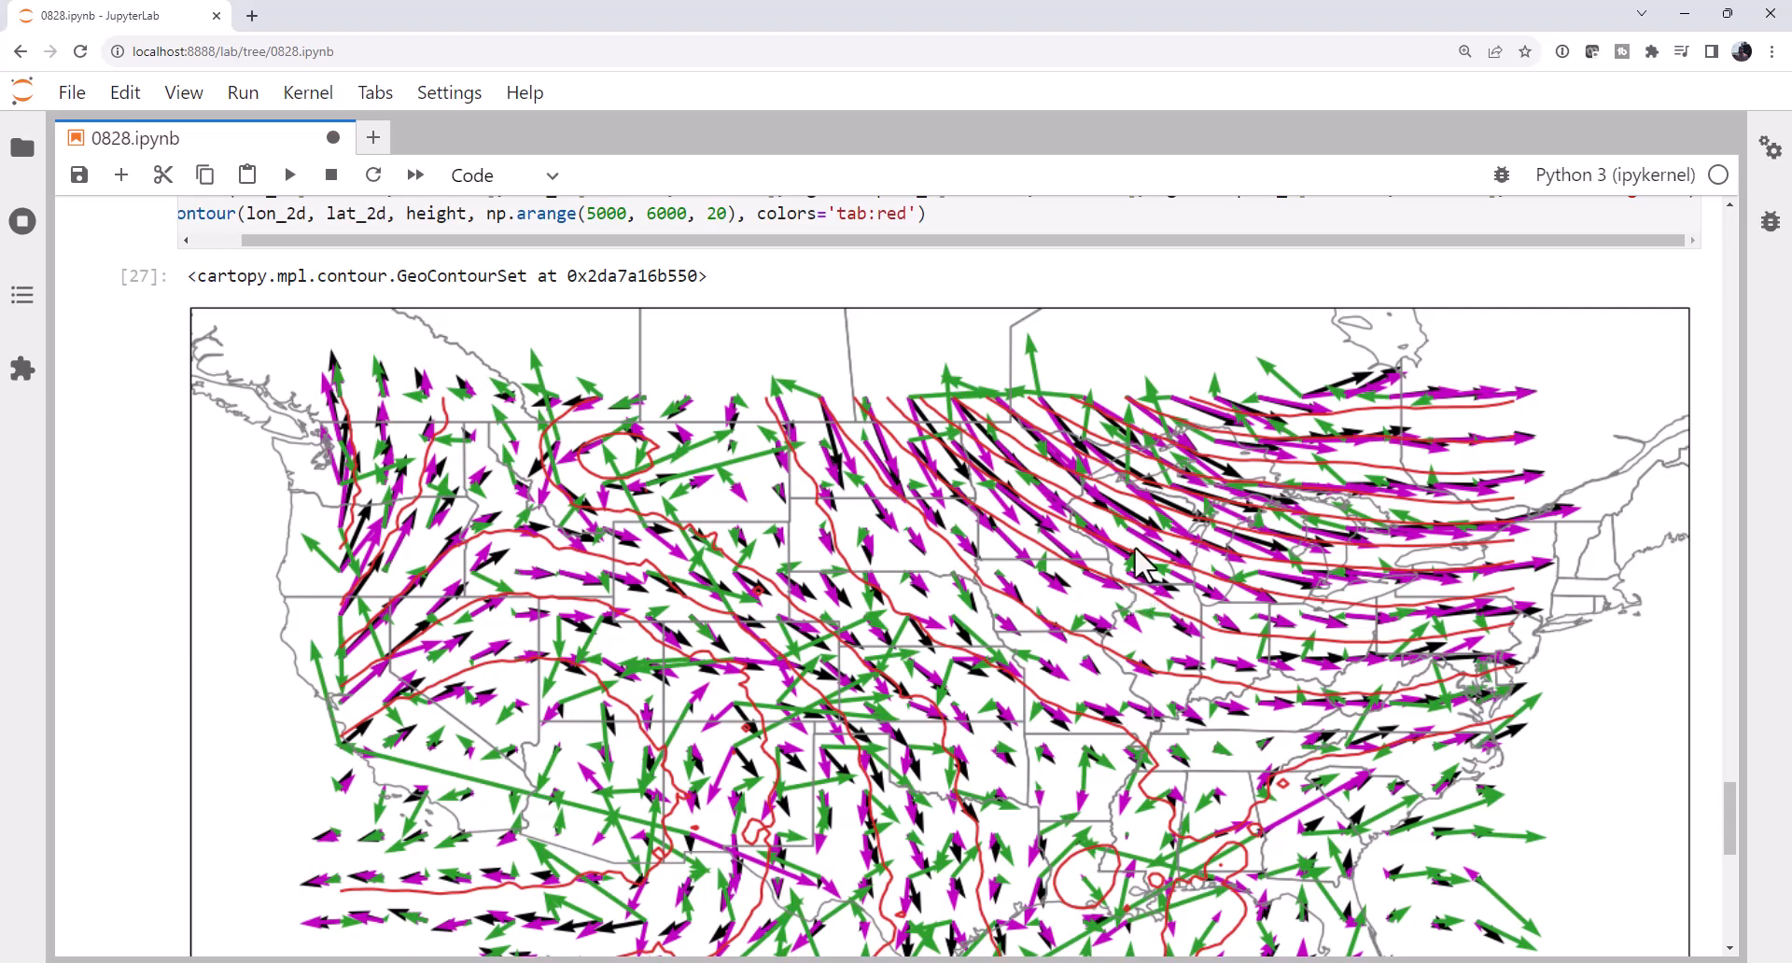
mouse_move(1137, 633)
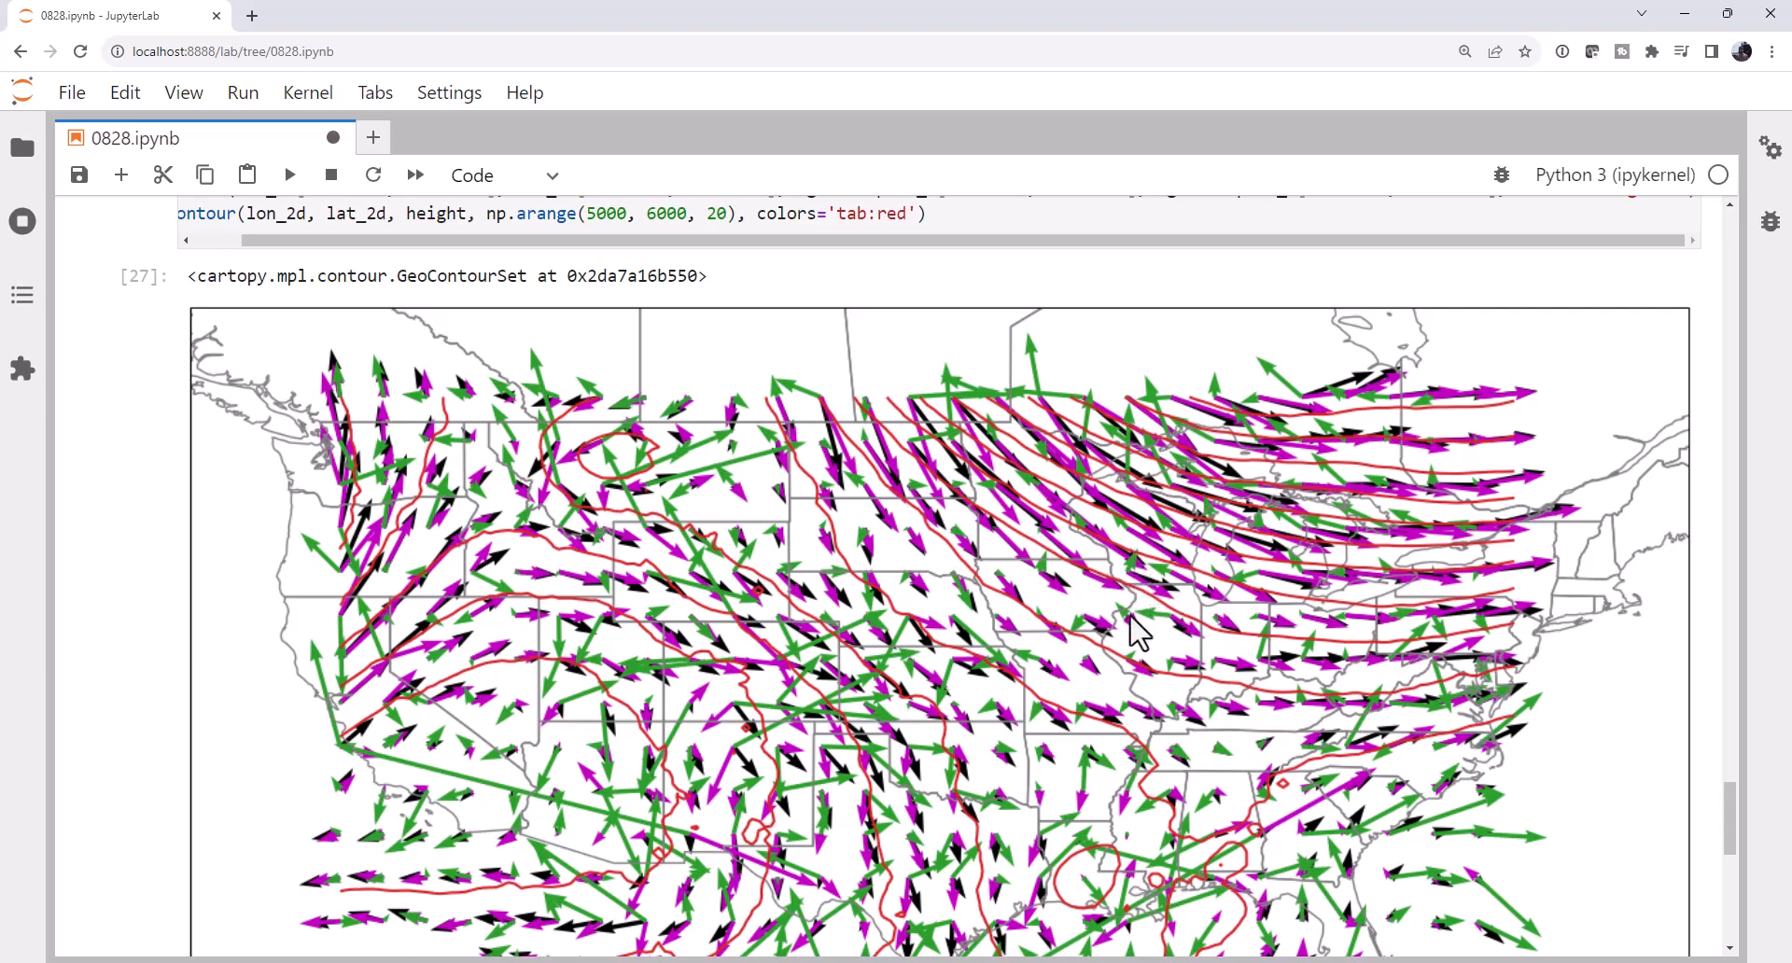
scroll("down", 3)
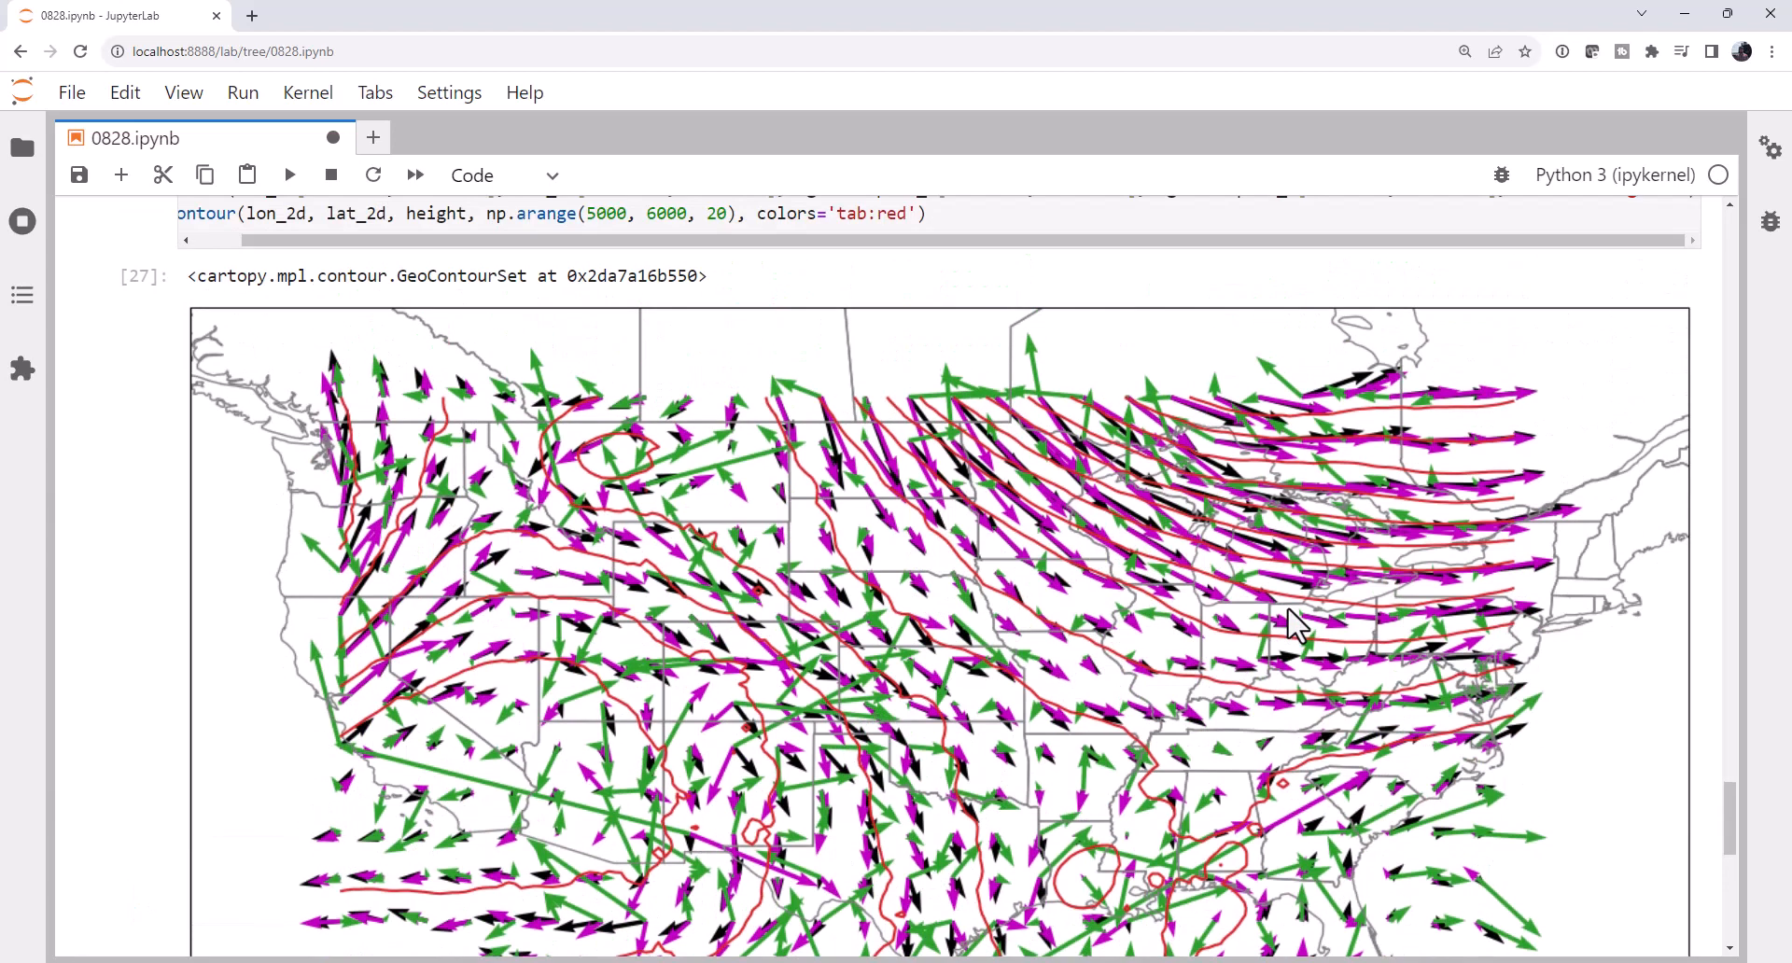
scroll("down", 3)
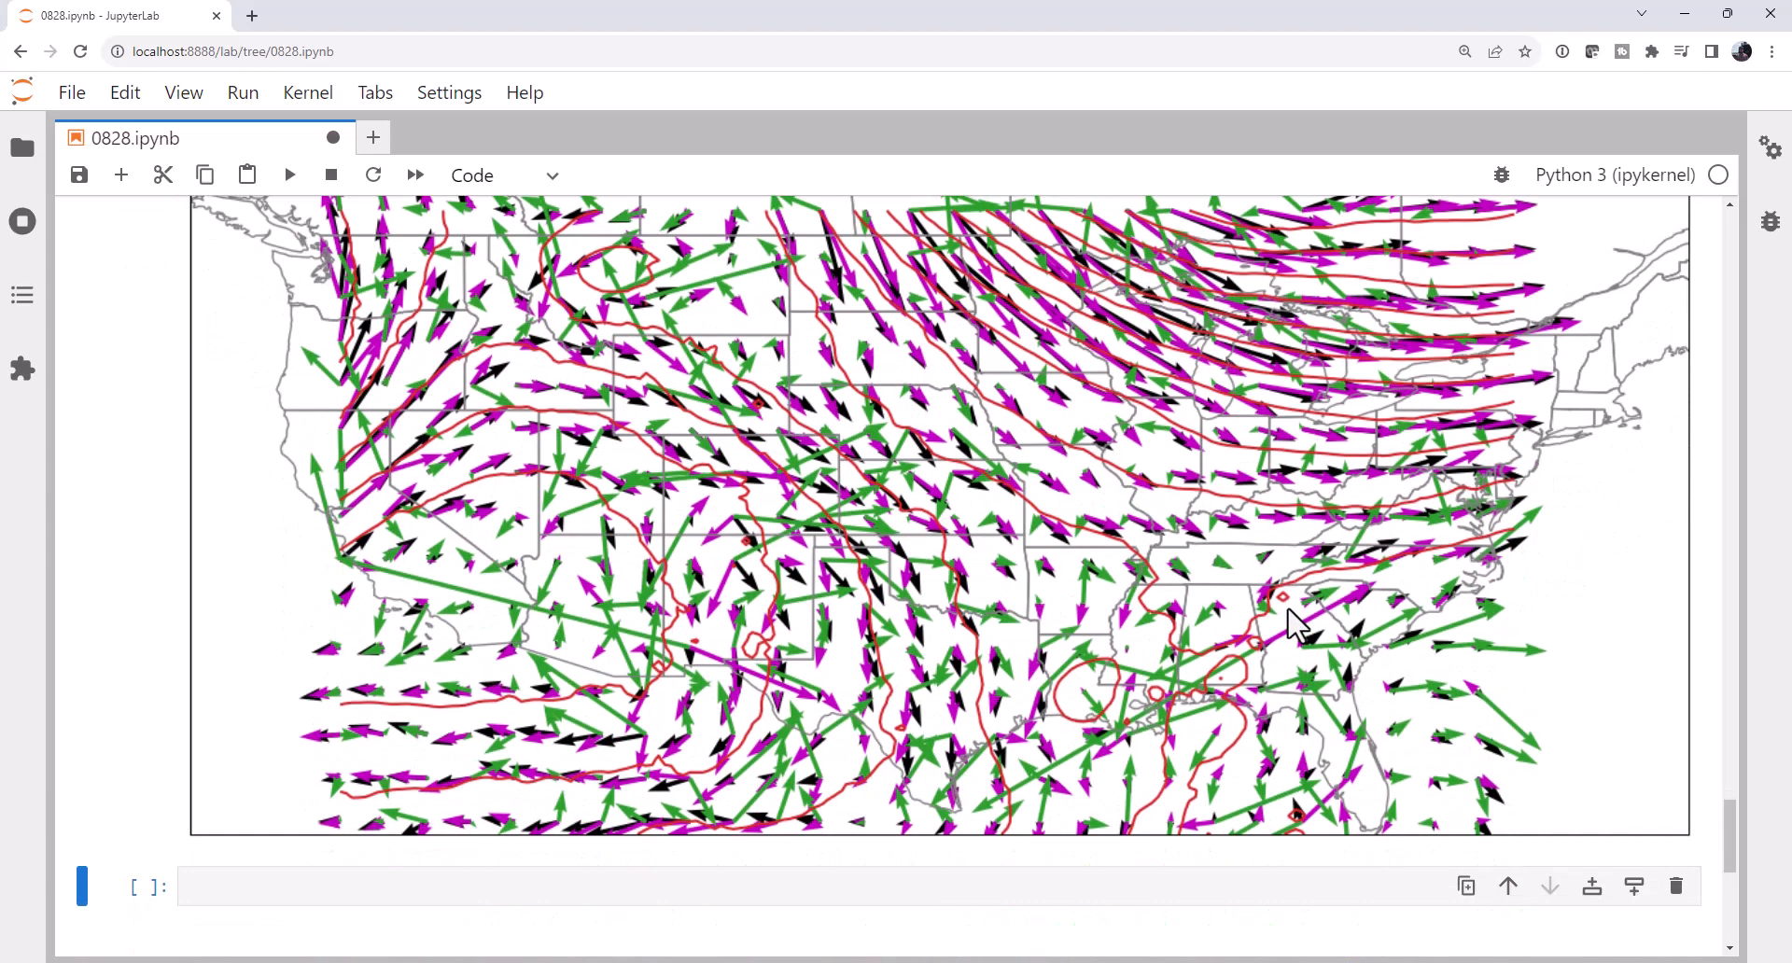